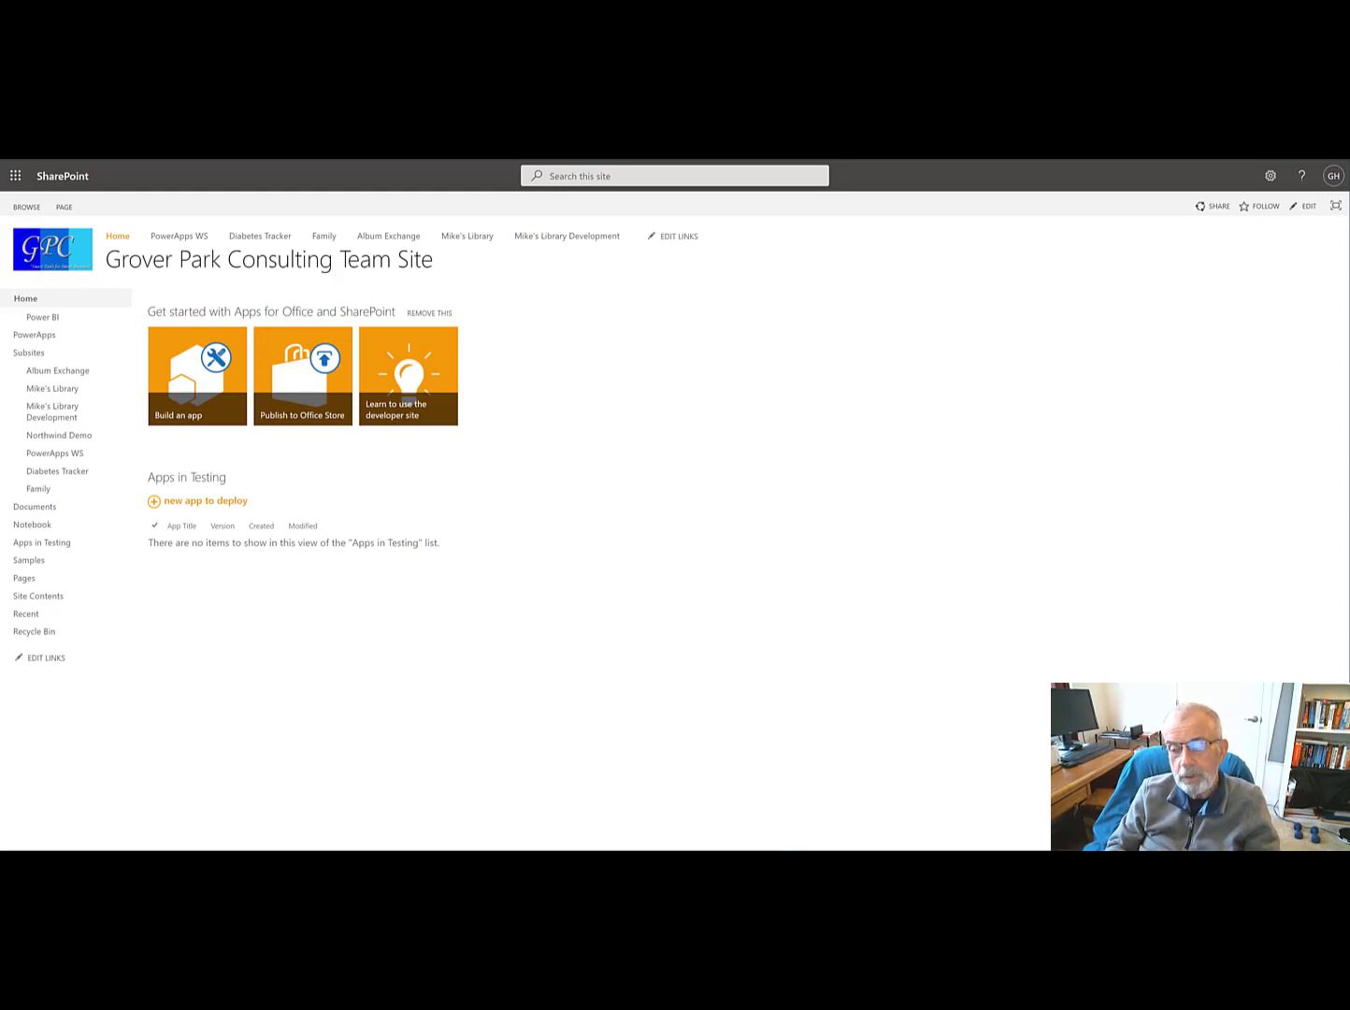
mouse_move(1302, 241)
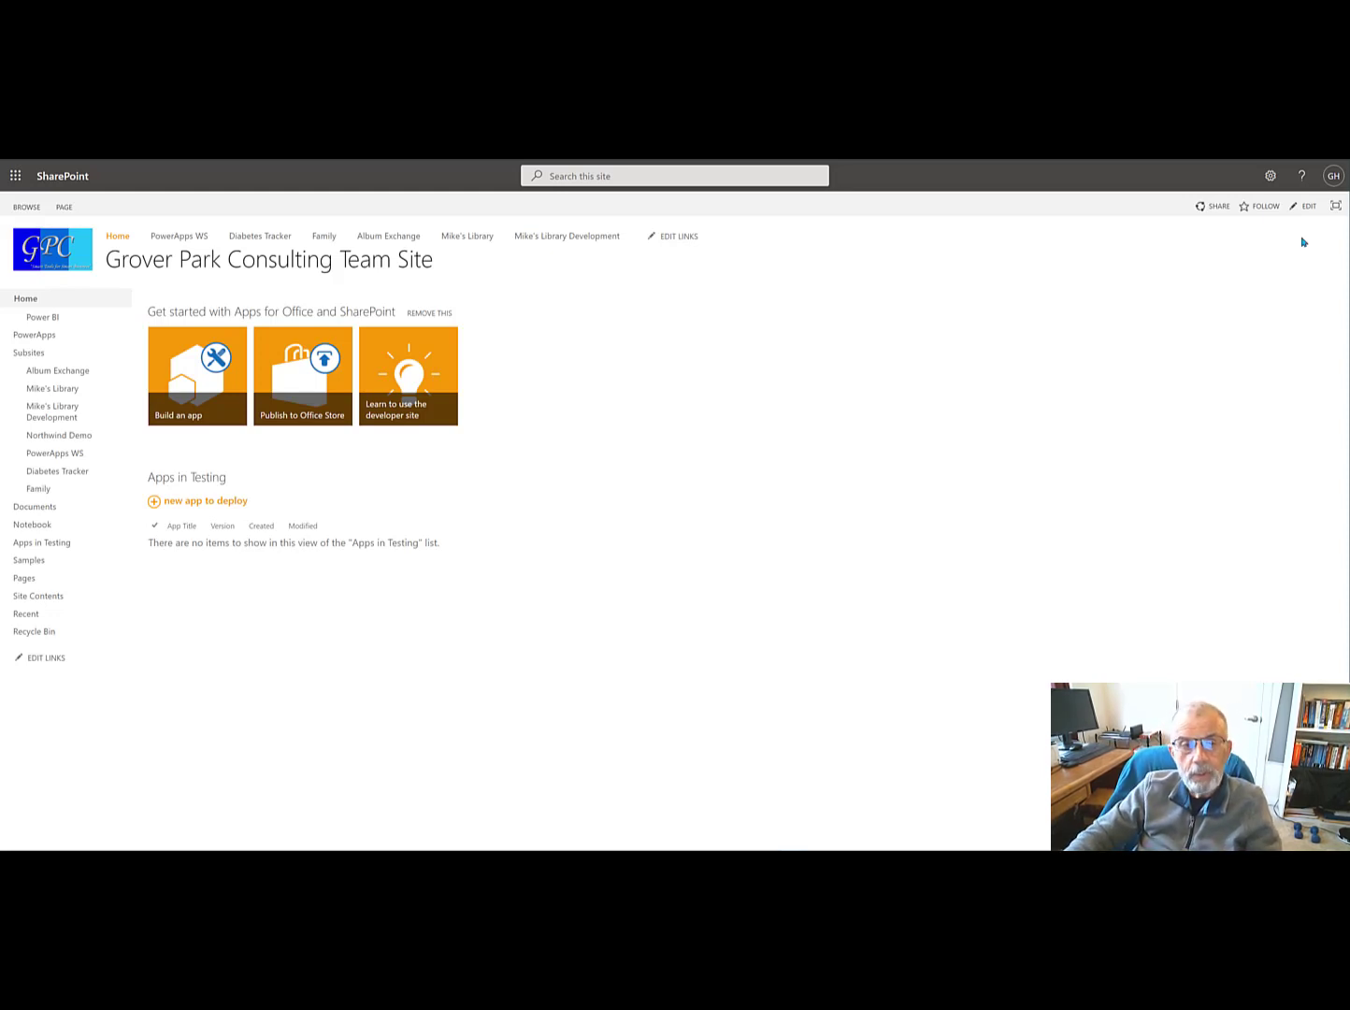
mouse_move(567, 236)
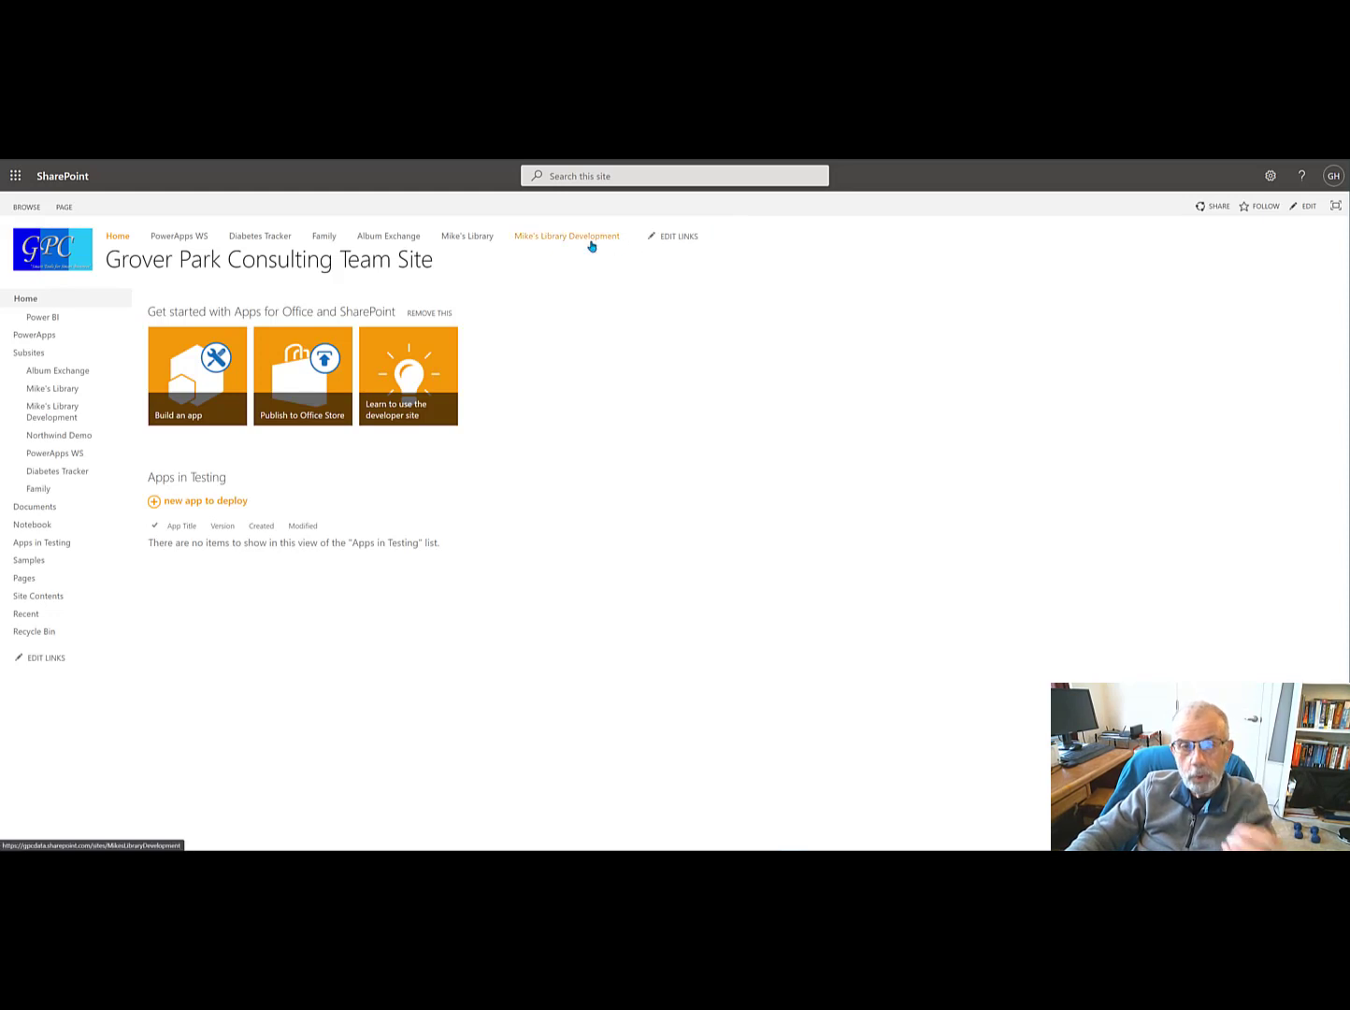
mouse_move(557, 237)
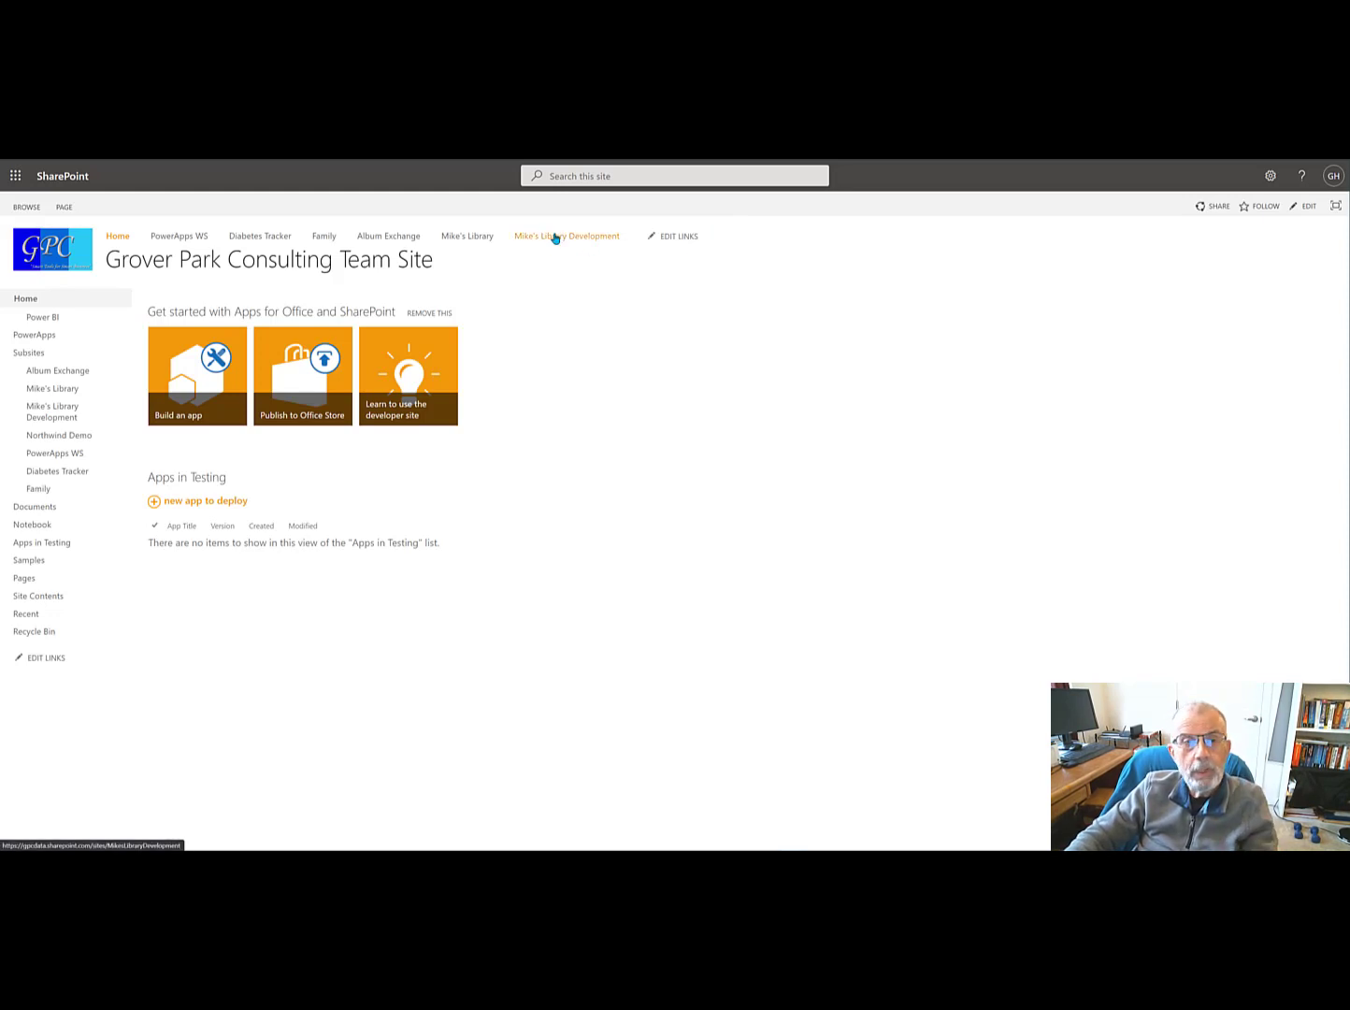
mouse_move(562, 243)
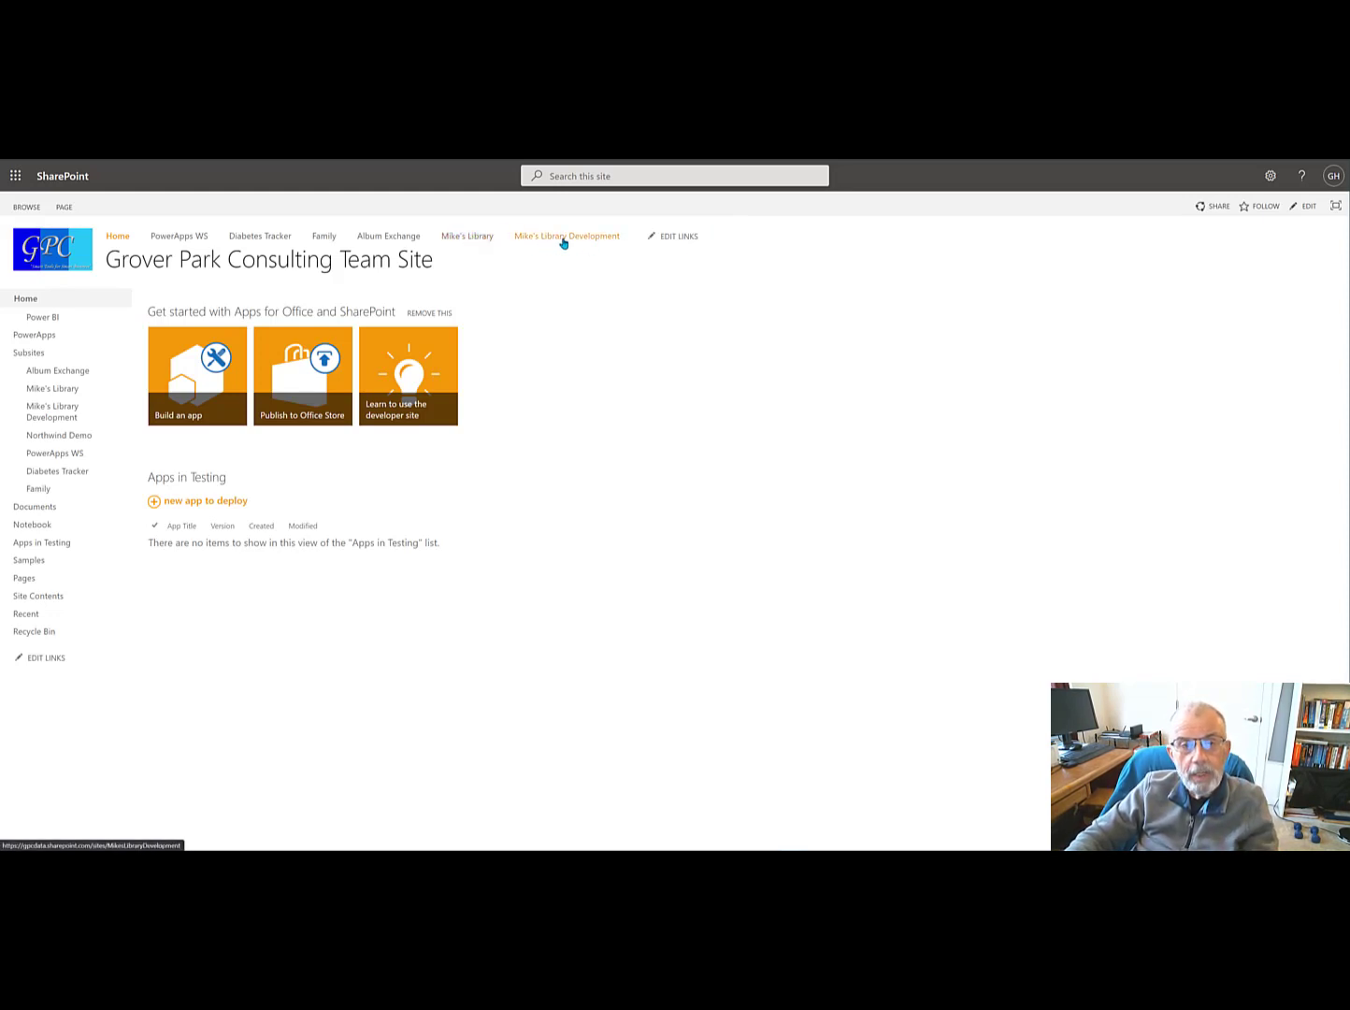
mouse_move(567, 235)
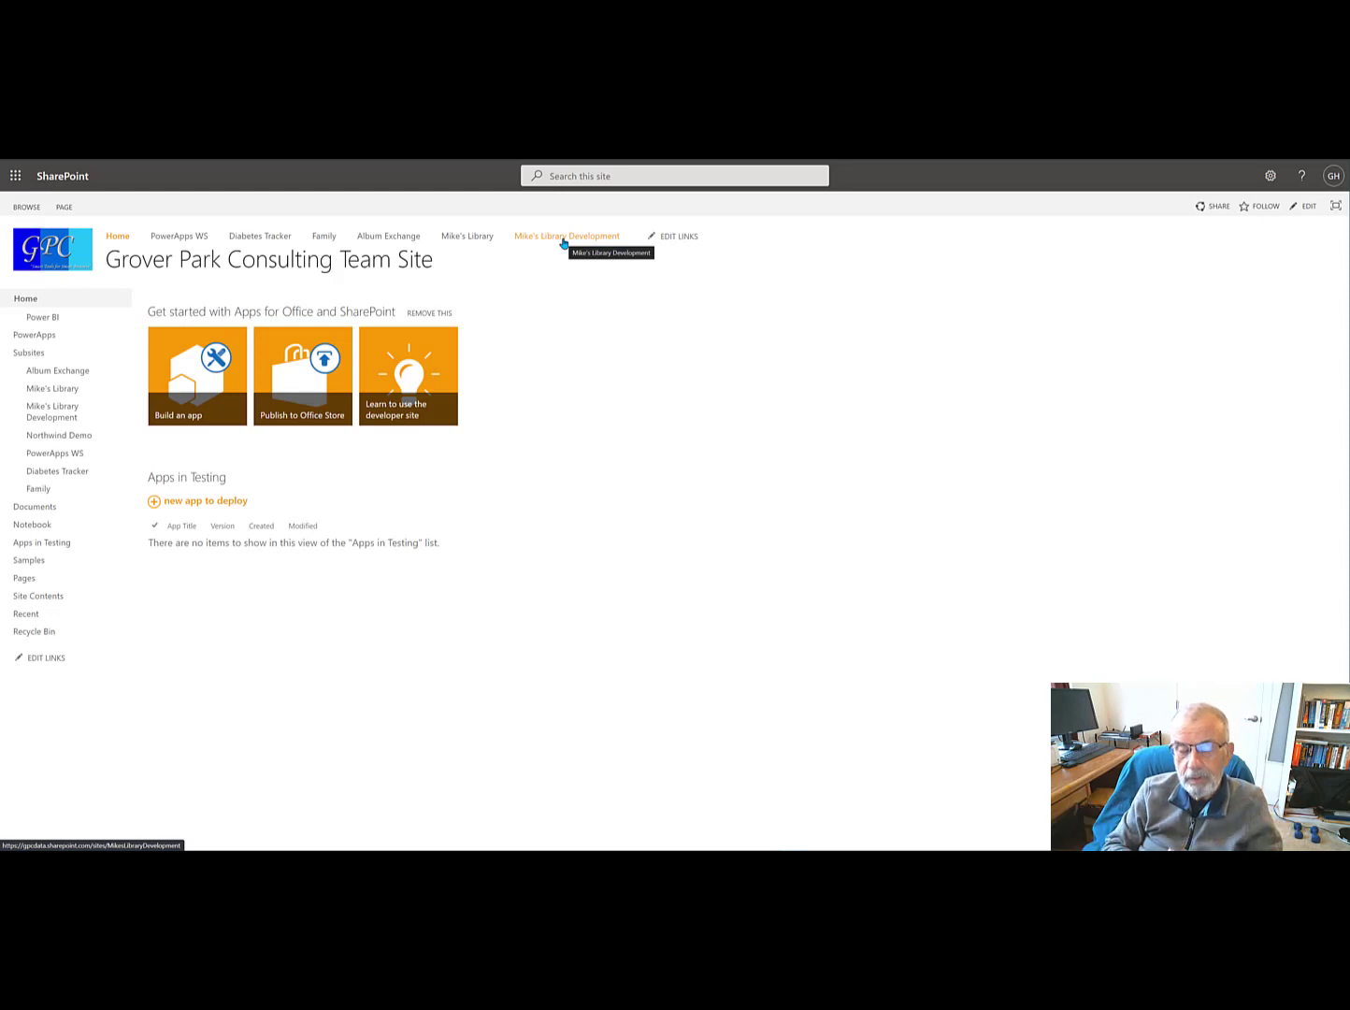
mouse_move(466, 236)
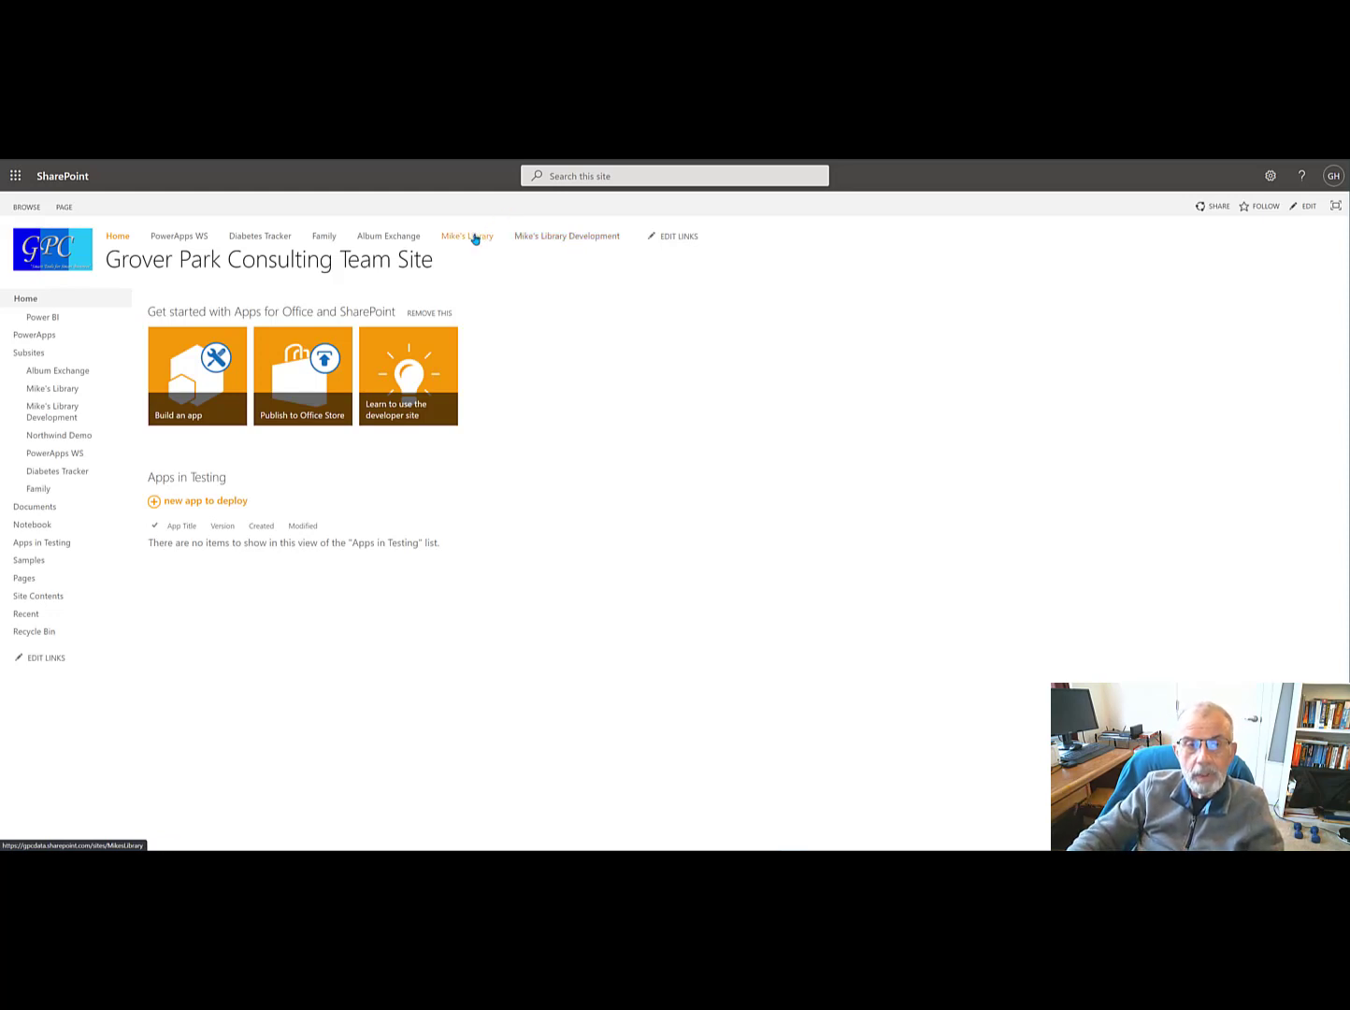
mouse_move(467, 235)
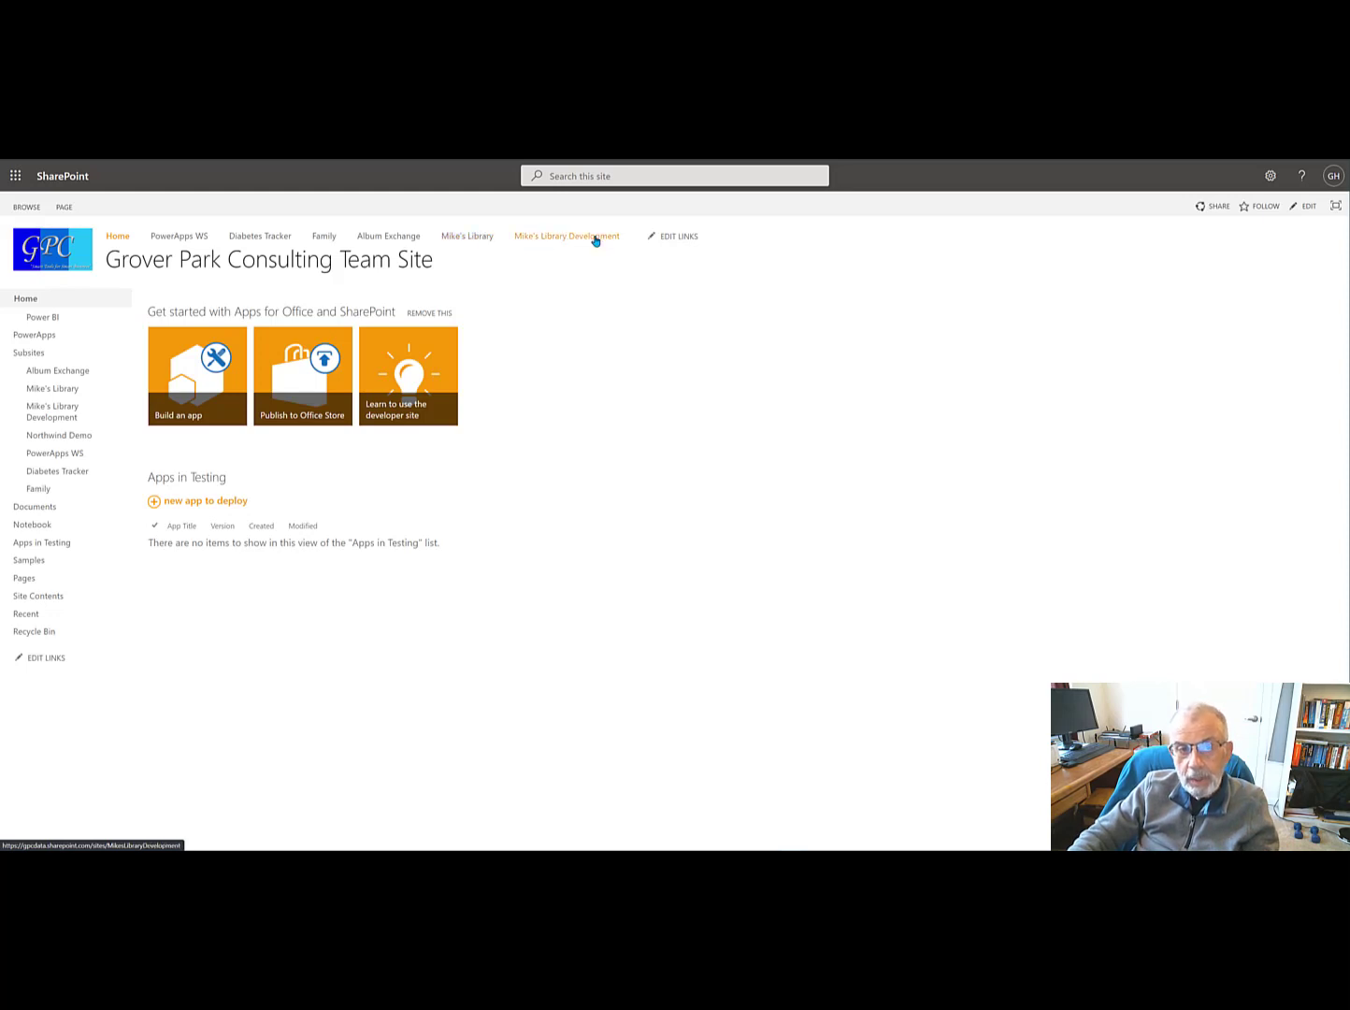
mouse_move(466, 235)
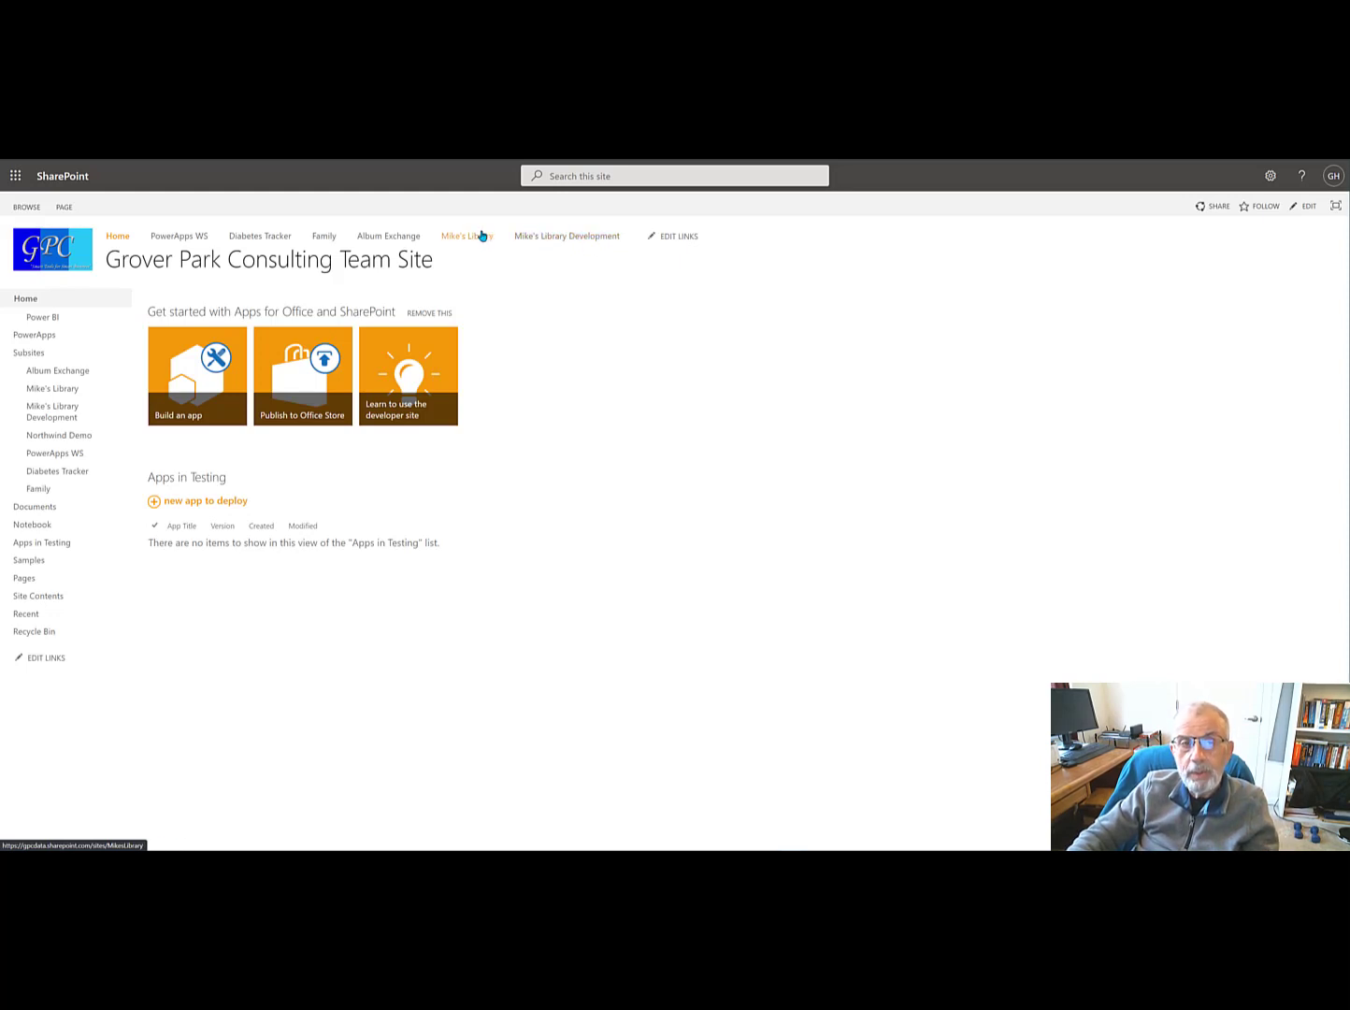
mouse_move(567, 236)
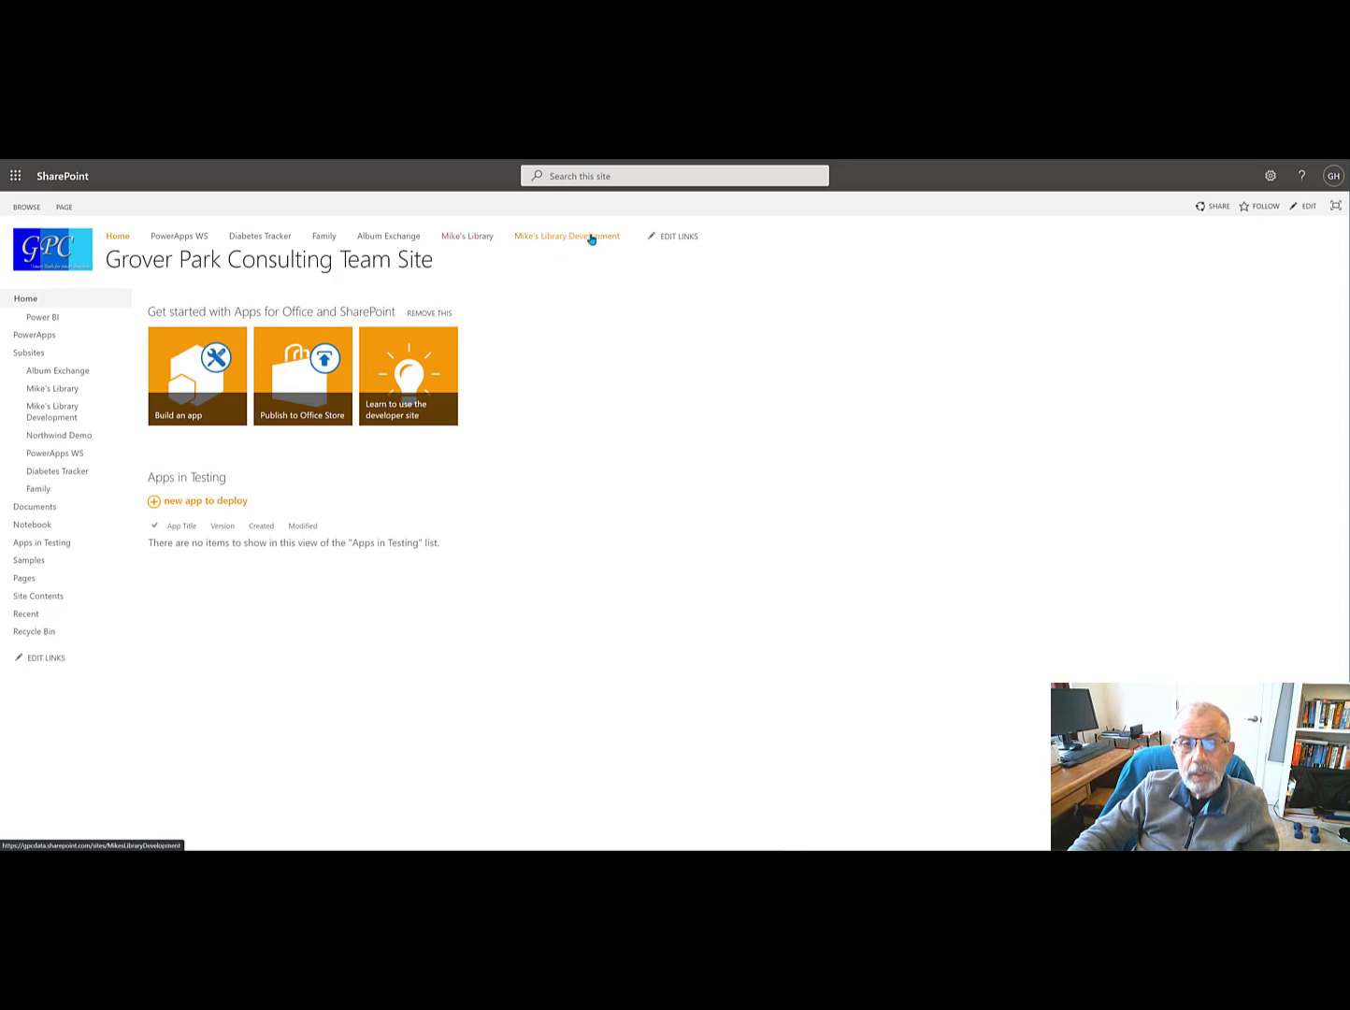
mouse_move(645, 236)
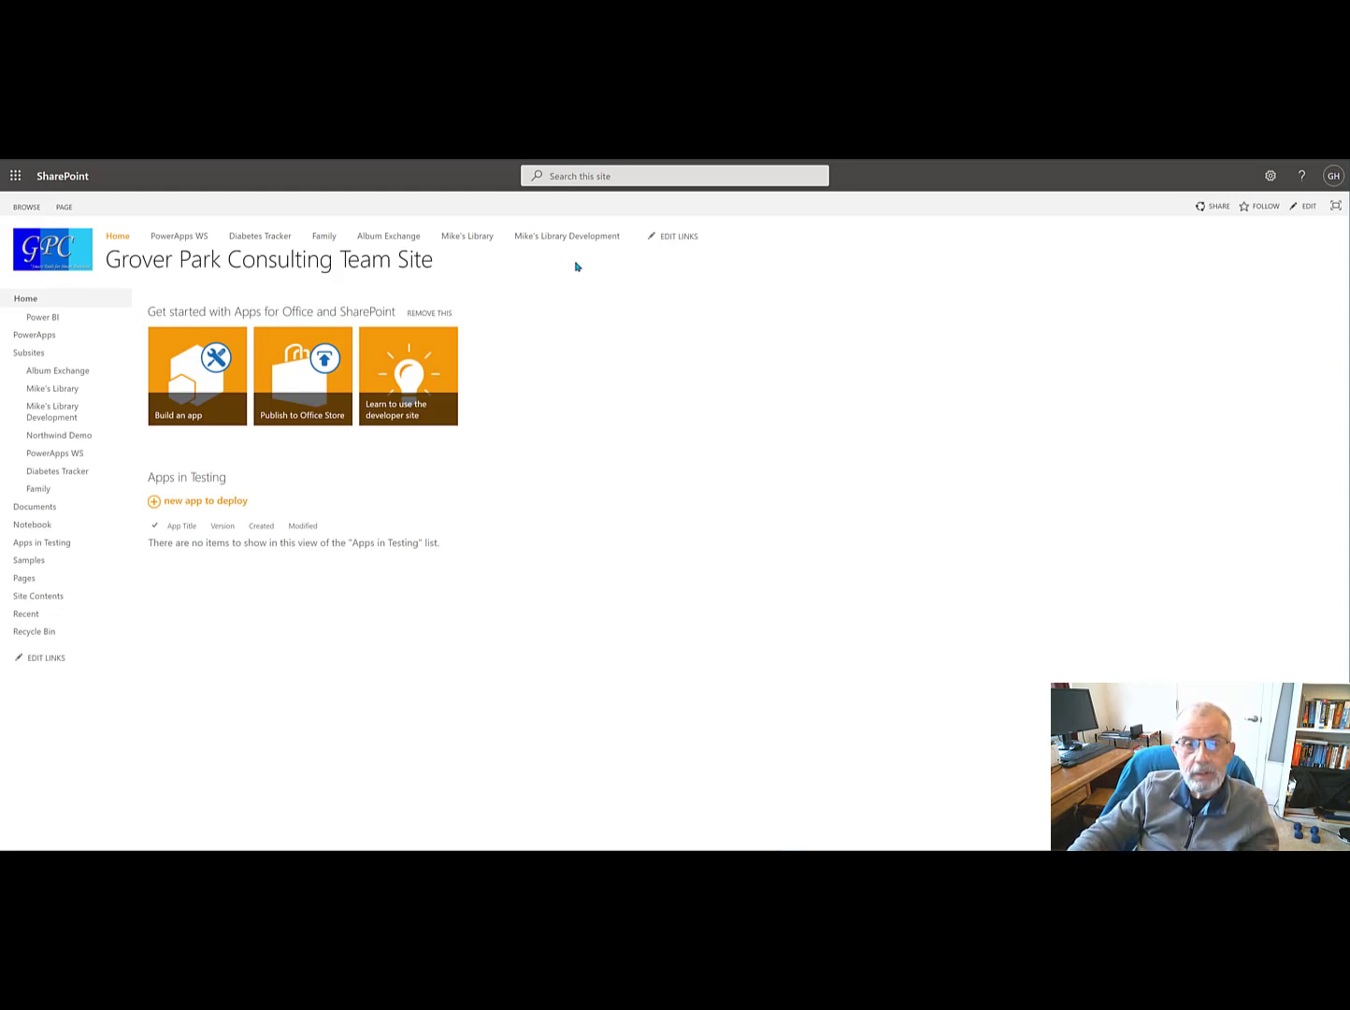
mouse_move(567, 236)
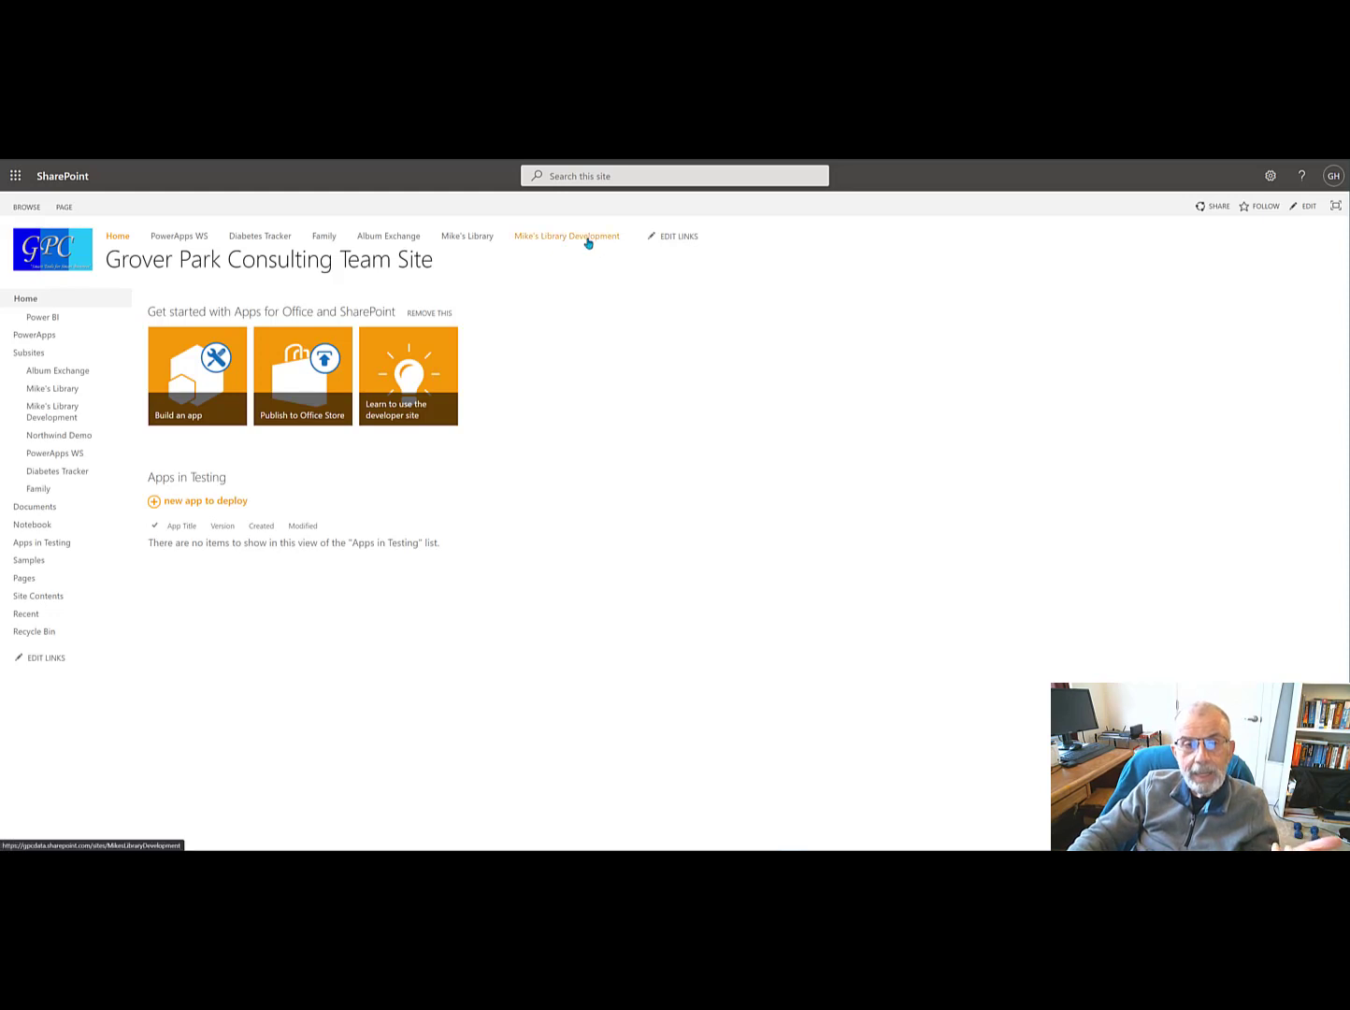
mouse_move(567, 236)
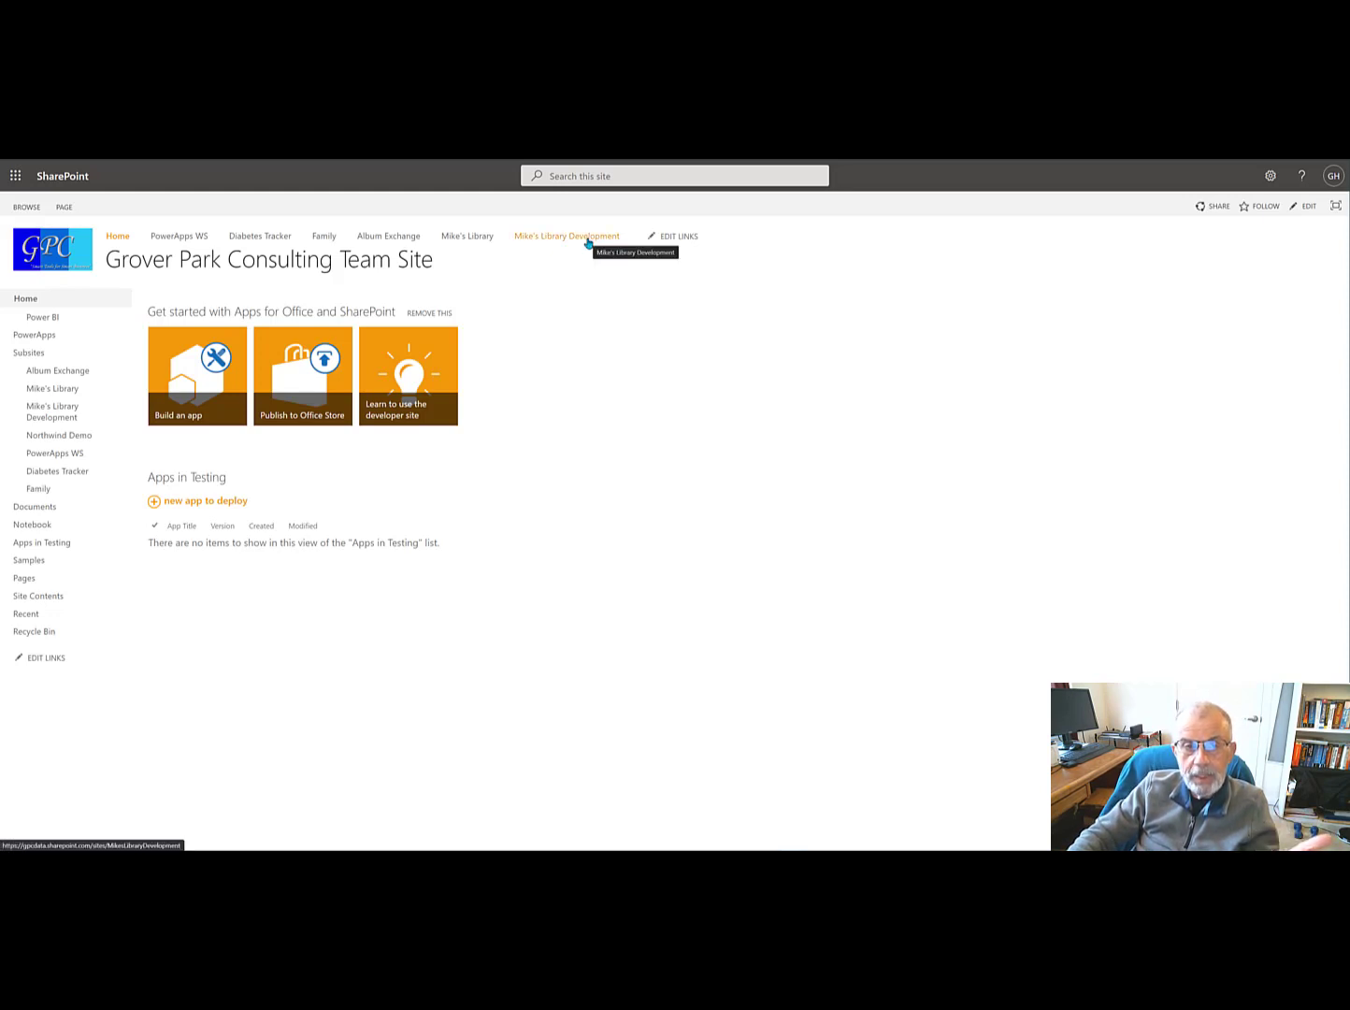
Step: Go to the Mike's Library Development subsite and list its Site contents
click(567, 235)
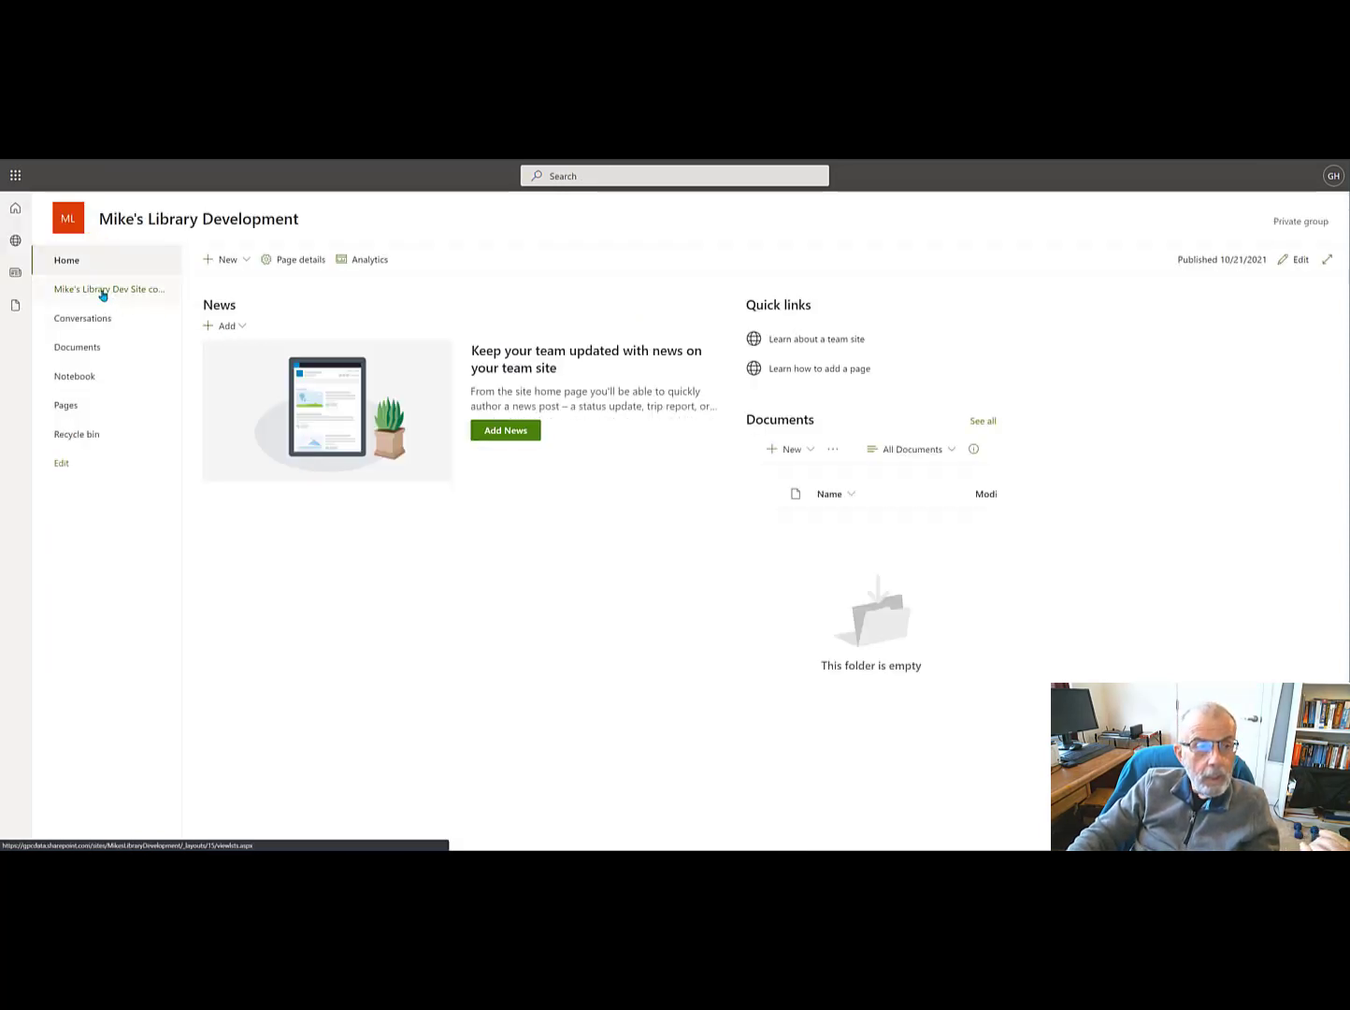
click(110, 289)
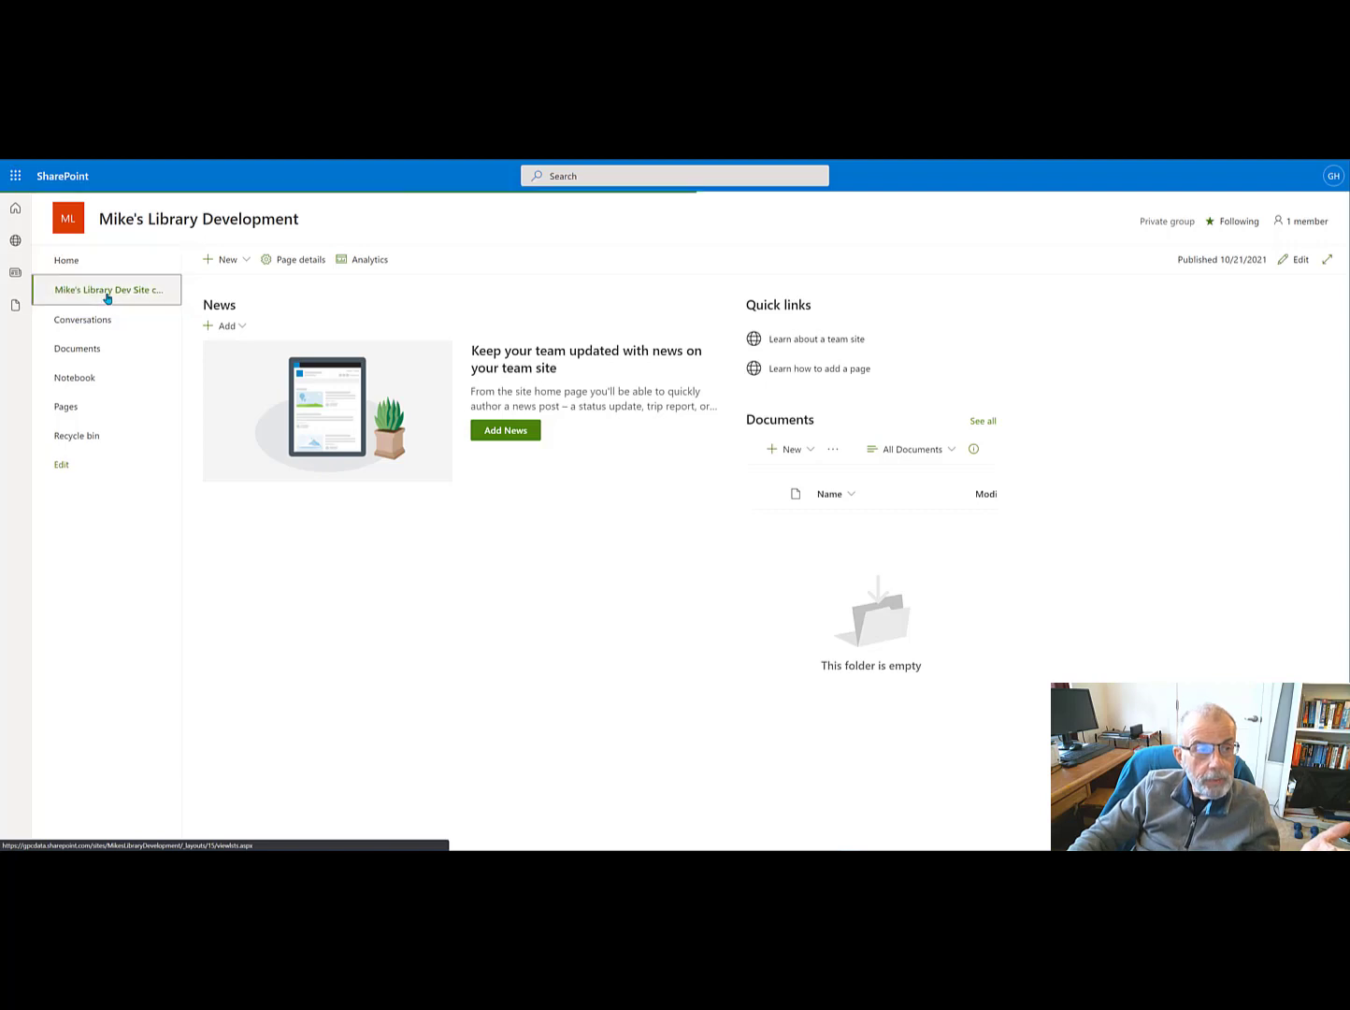
mouse_move(553, 591)
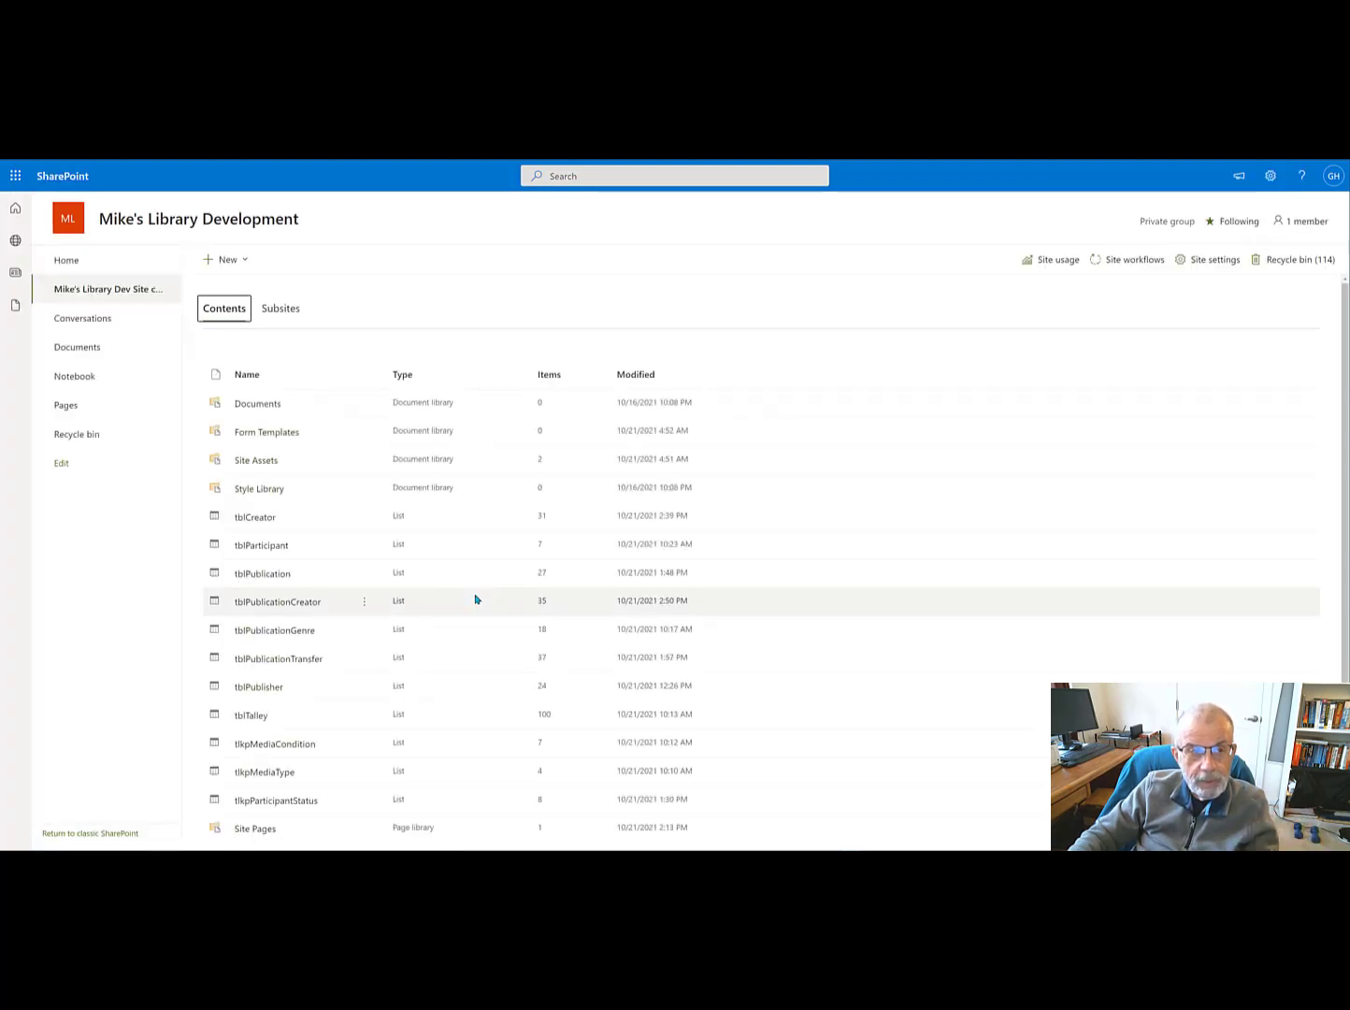
mouse_move(461, 596)
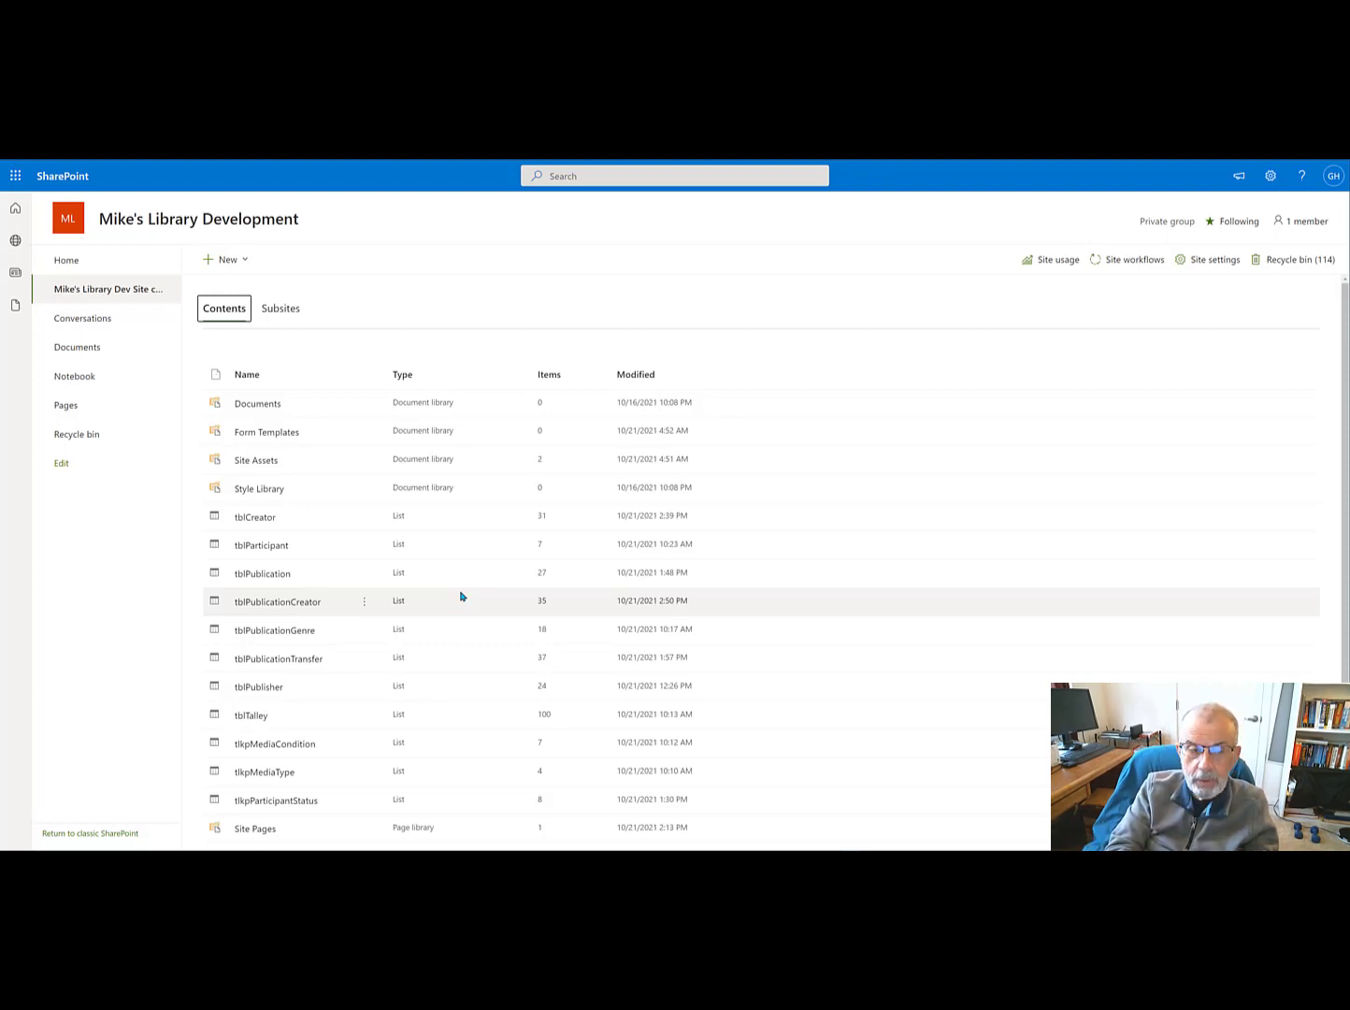
mouse_move(452, 571)
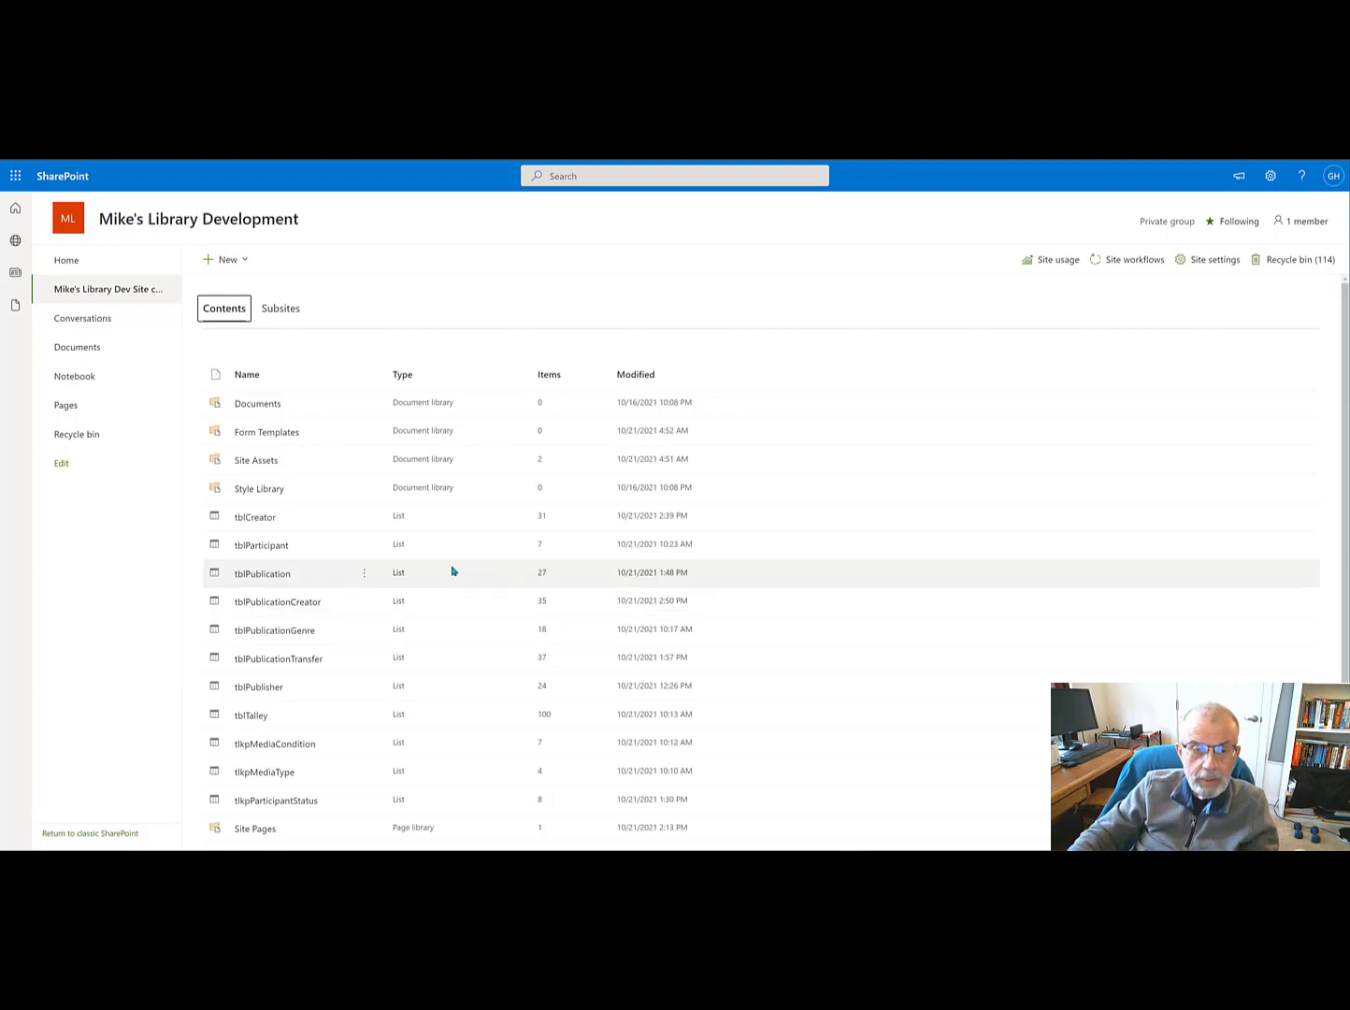
mouse_move(301, 529)
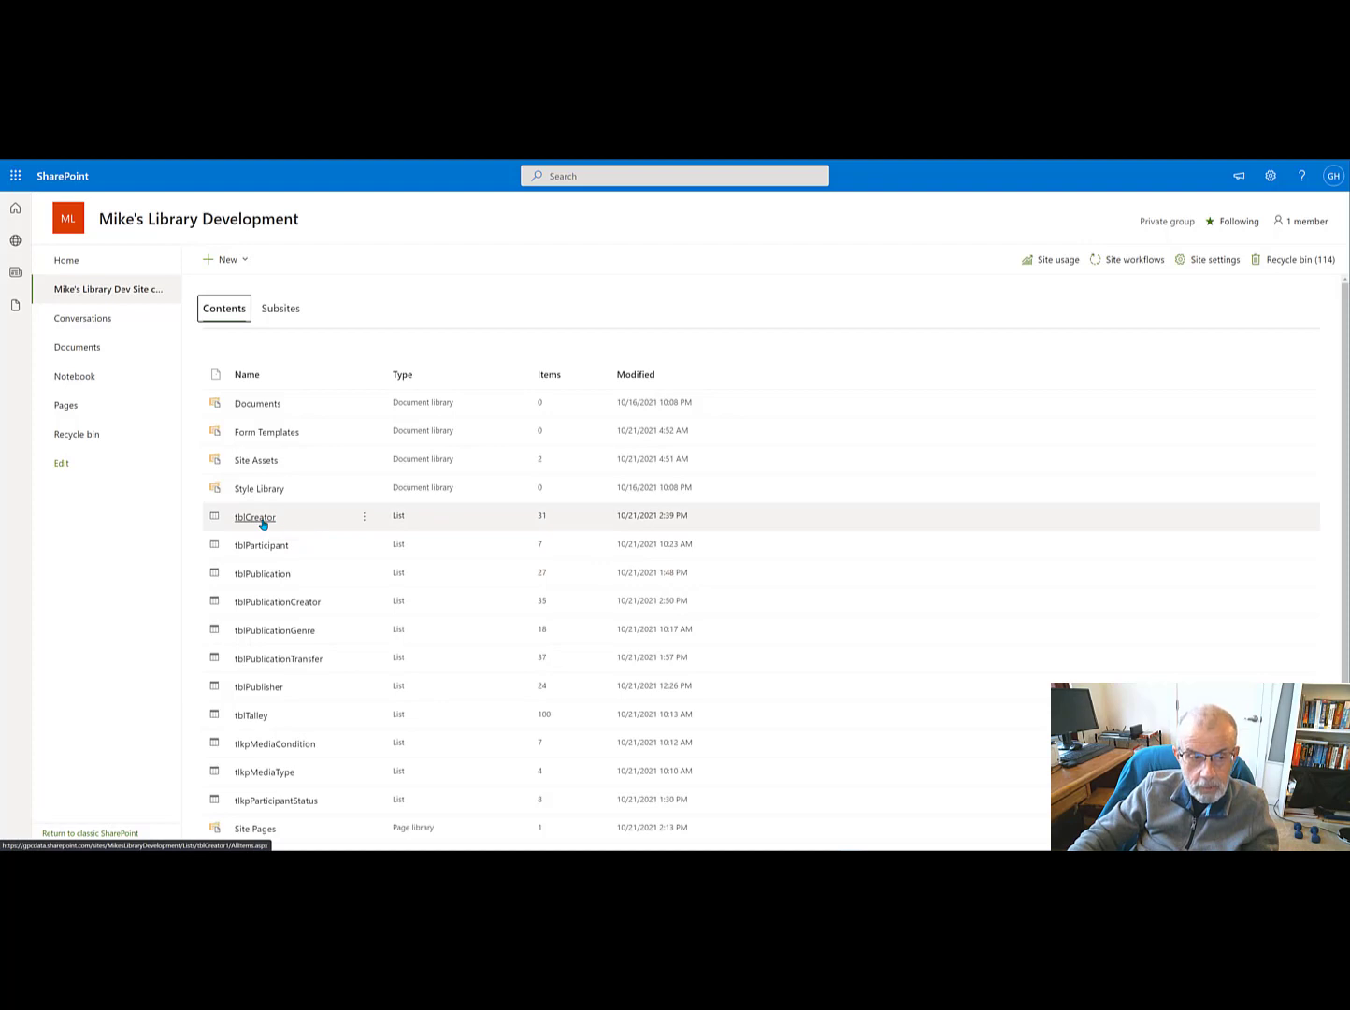
Step: Show the tblCreator list of creator names and its access details pane
click(254, 516)
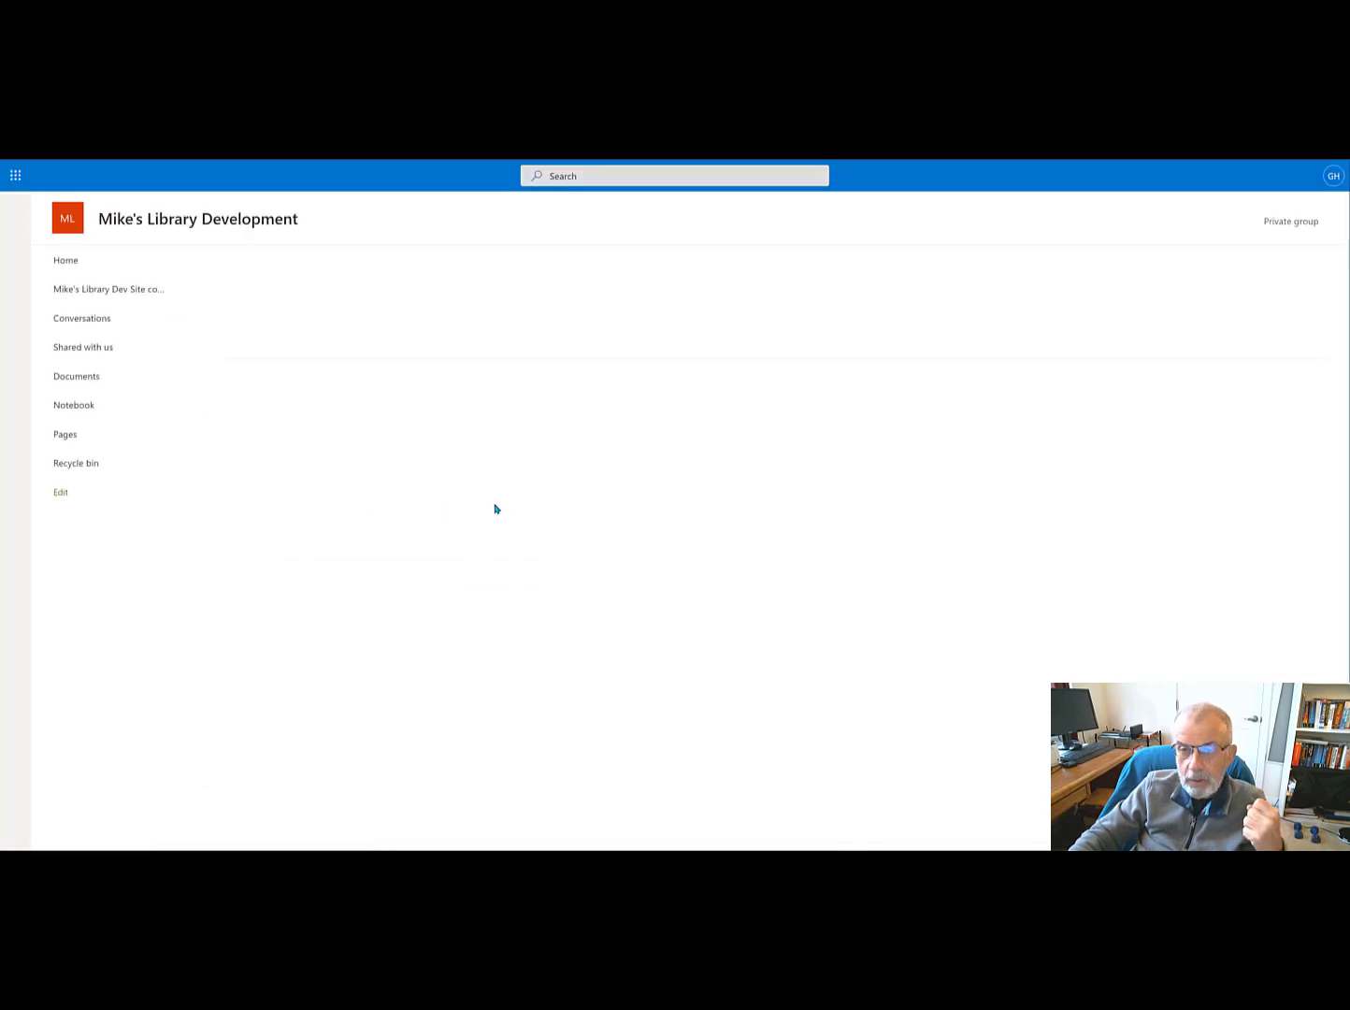
click(77, 376)
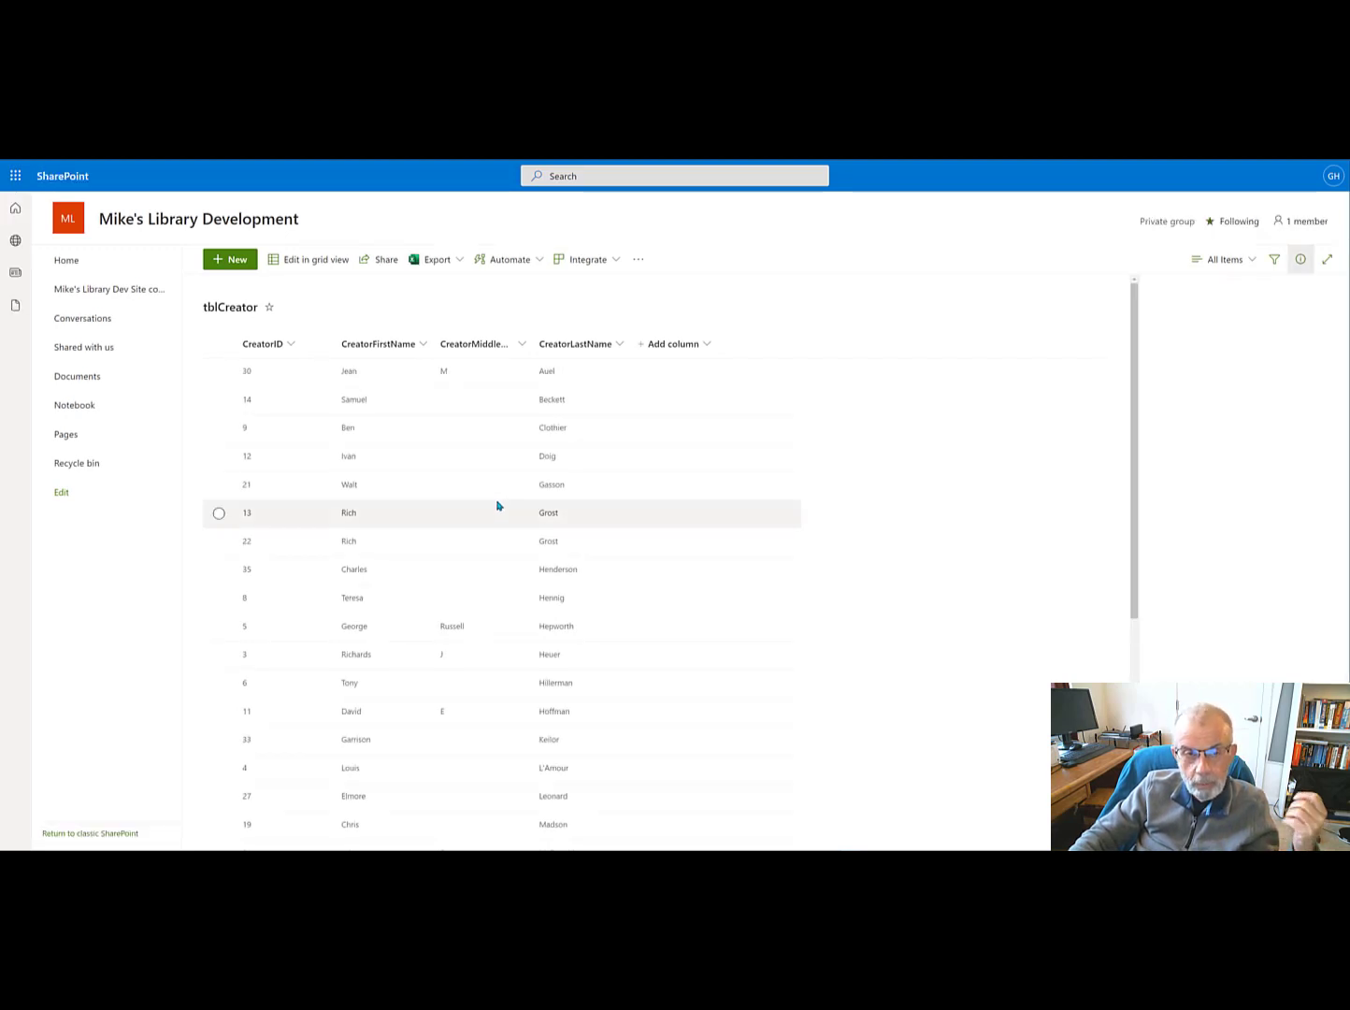
click(1300, 259)
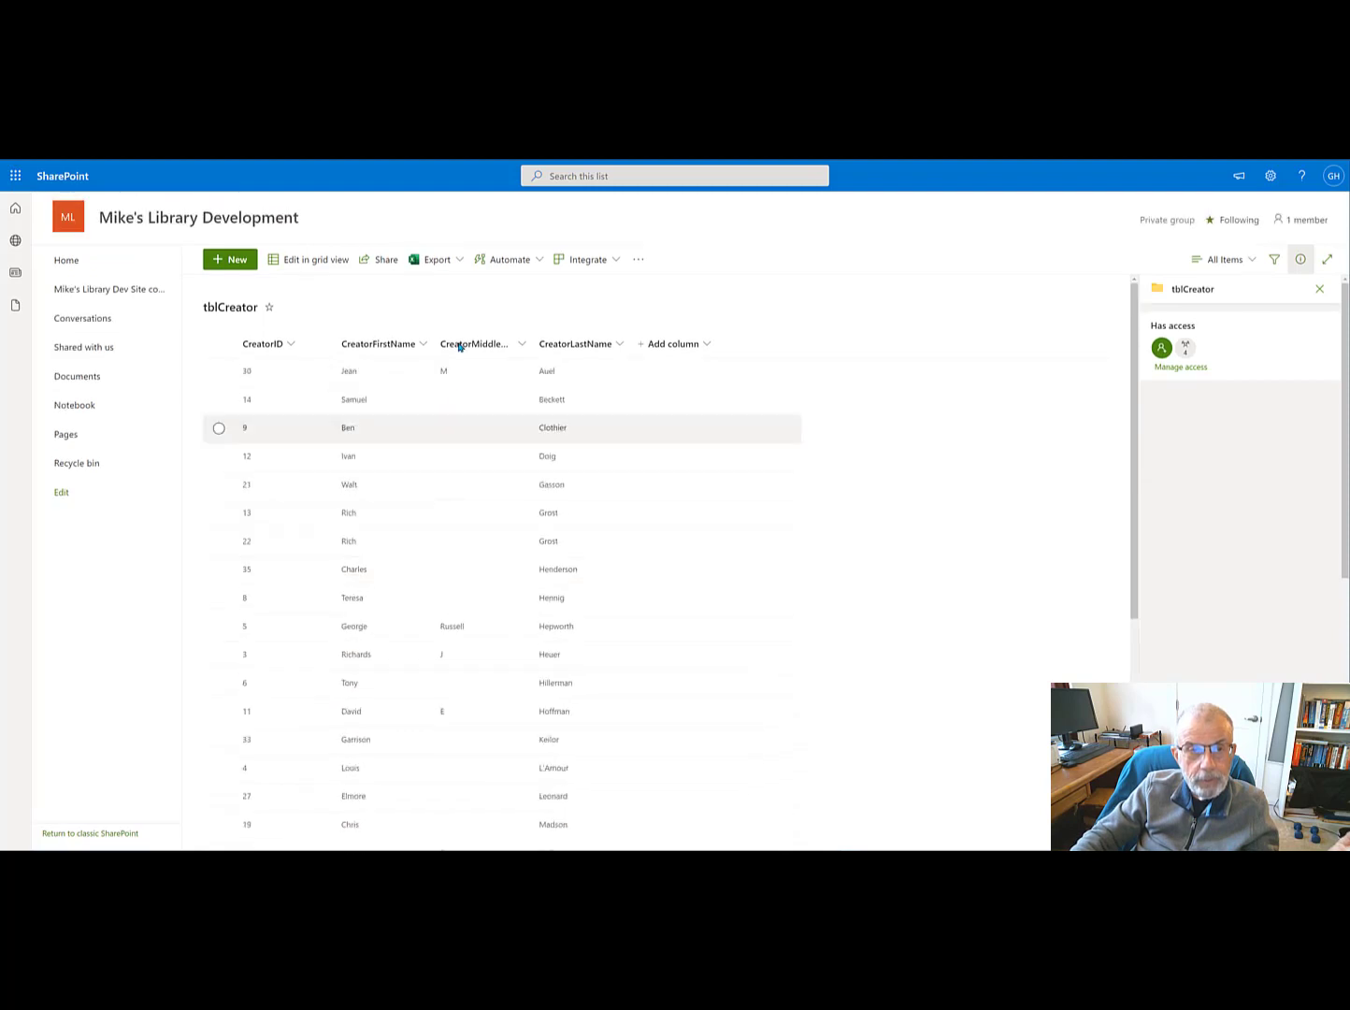
scroll(down, 3)
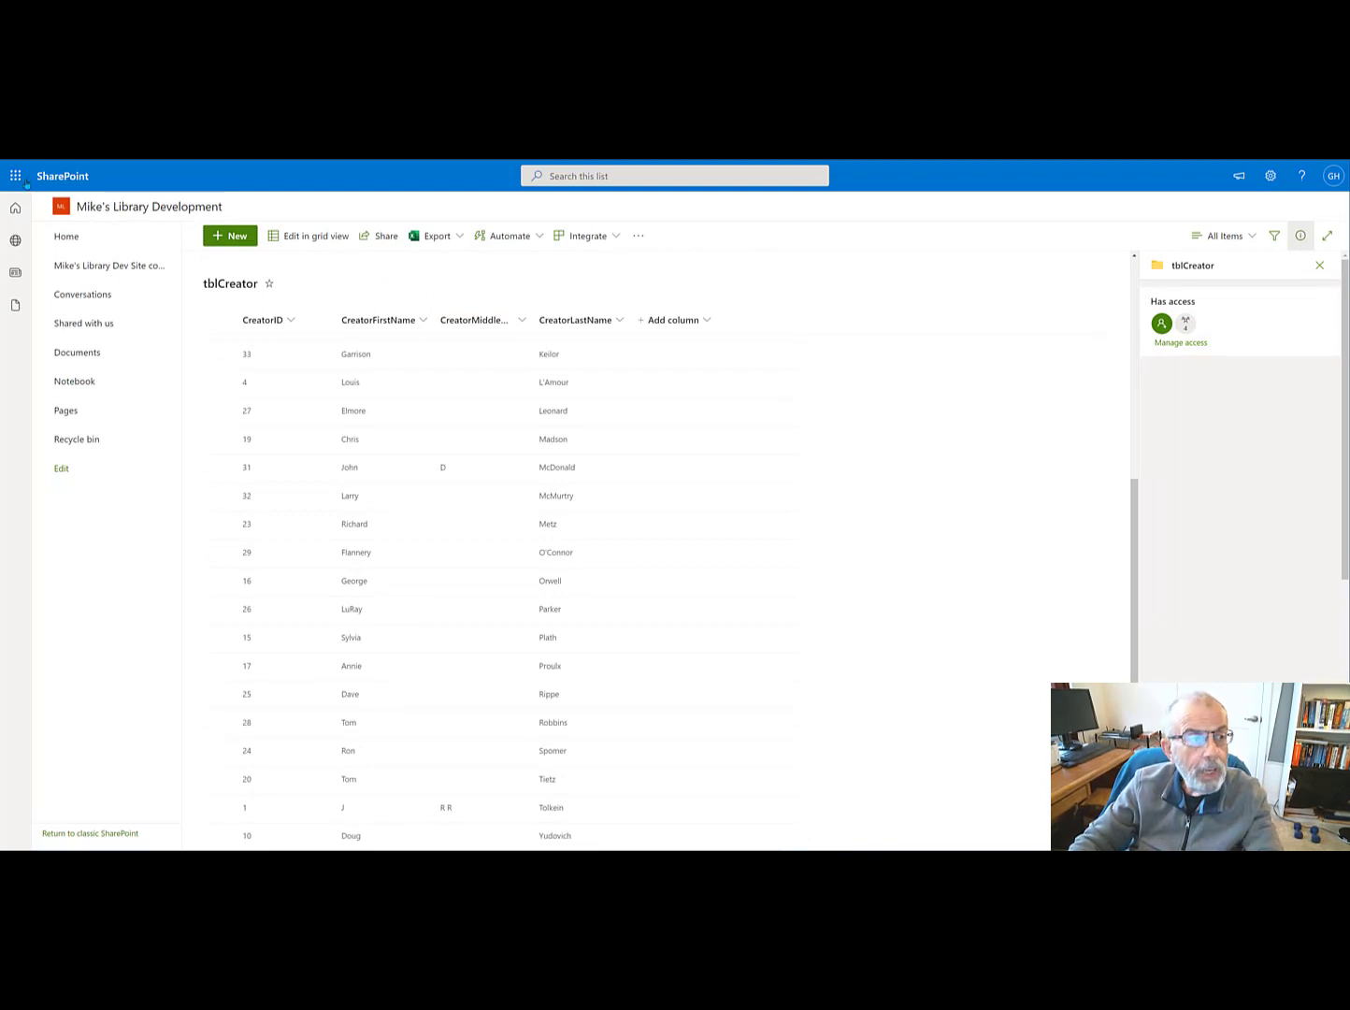
mouse_move(15, 207)
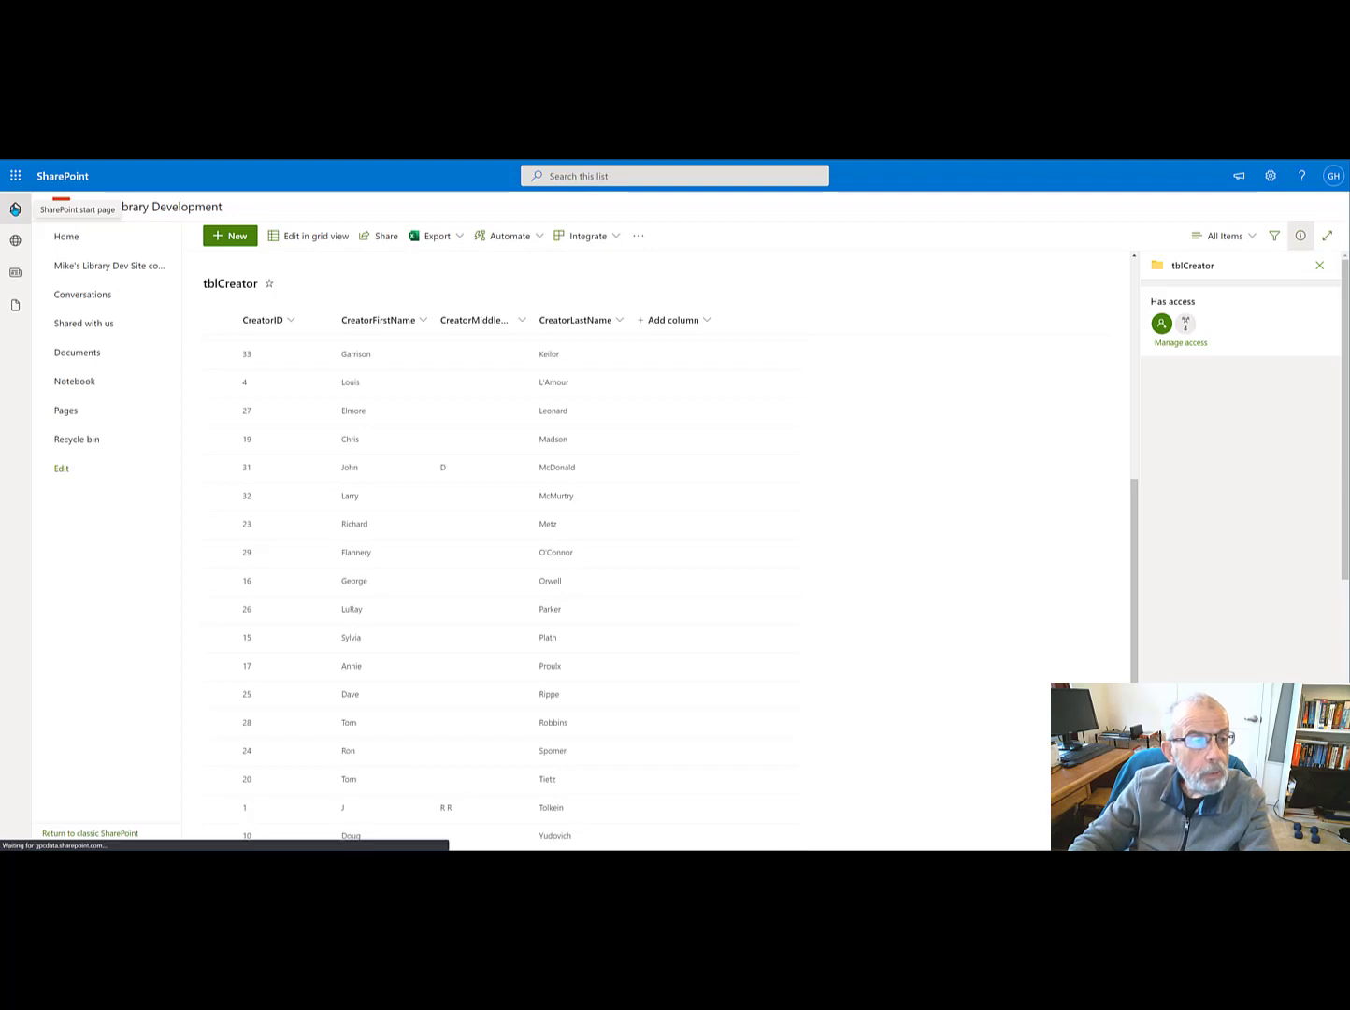
Step: Return to the SharePoint start page and show the Office 365 app launcher
click(15, 207)
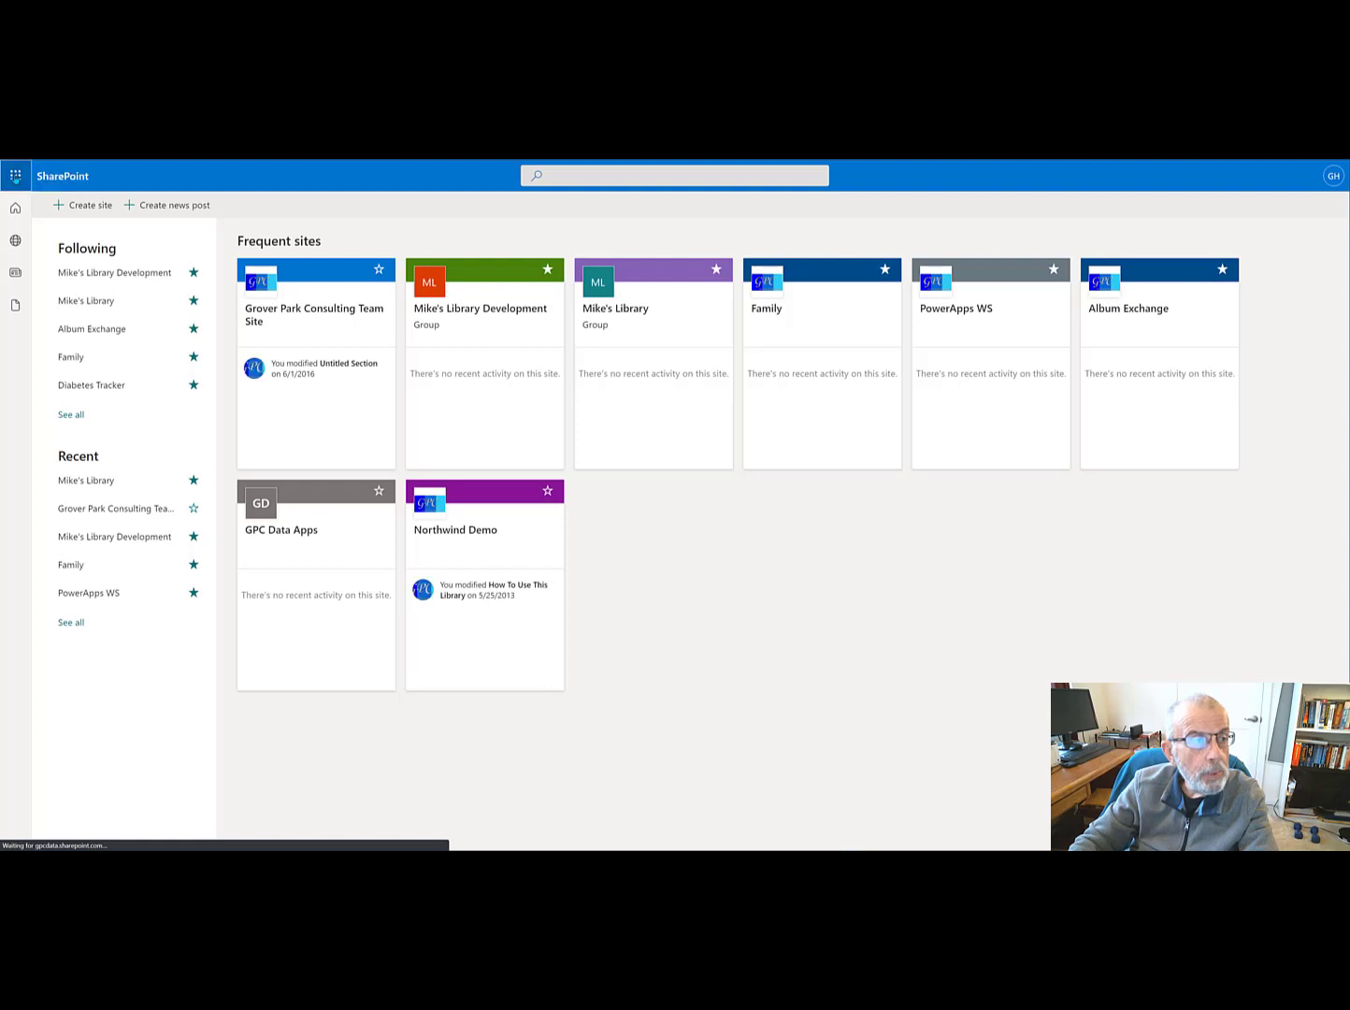
click(15, 176)
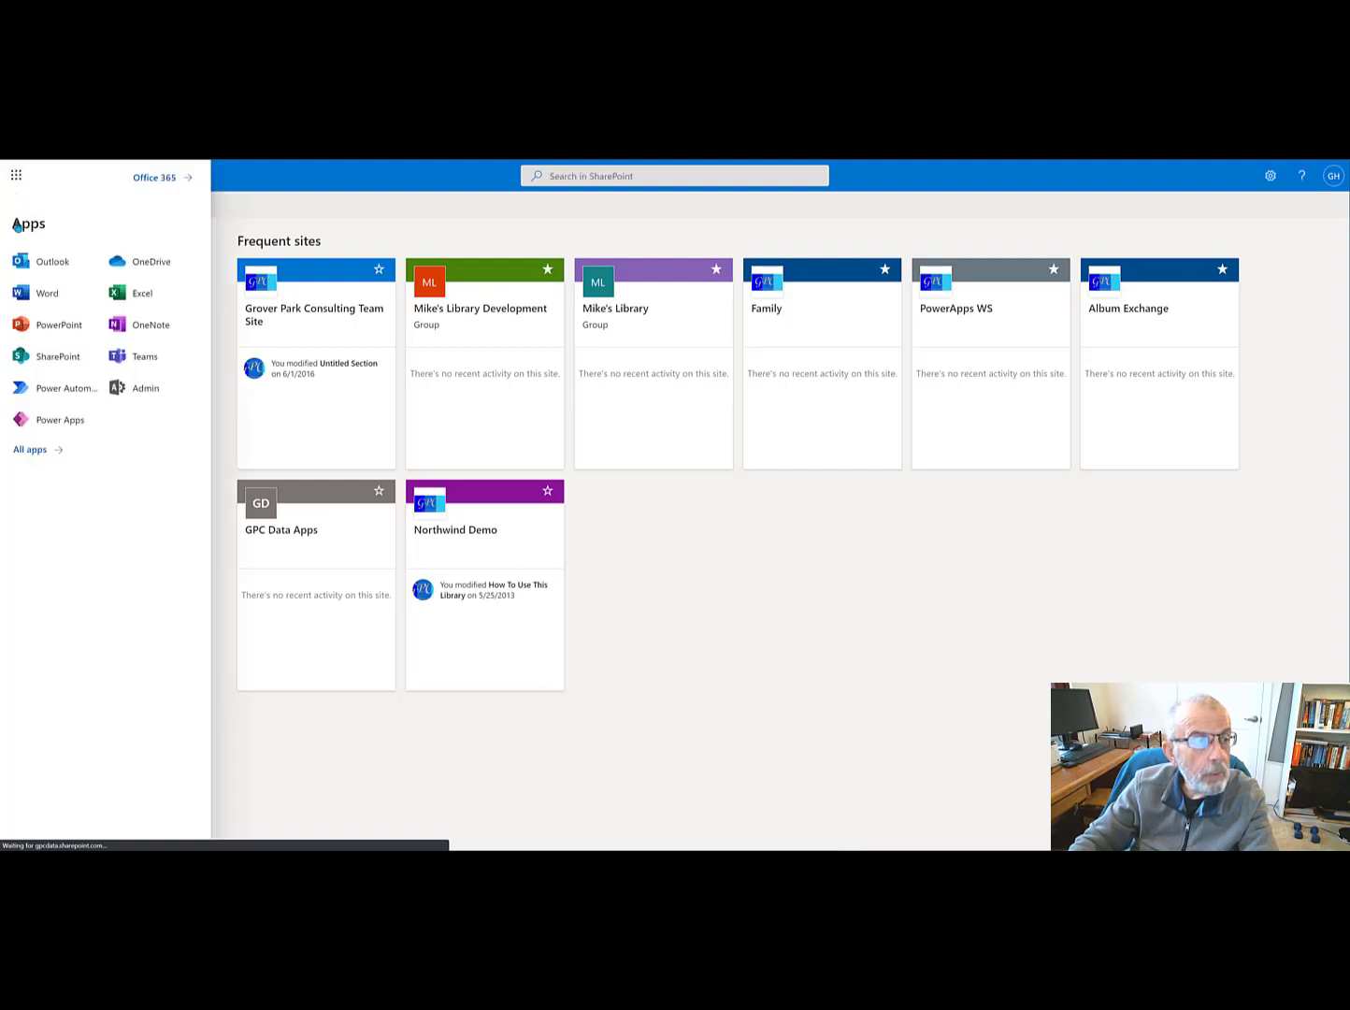
click(60, 419)
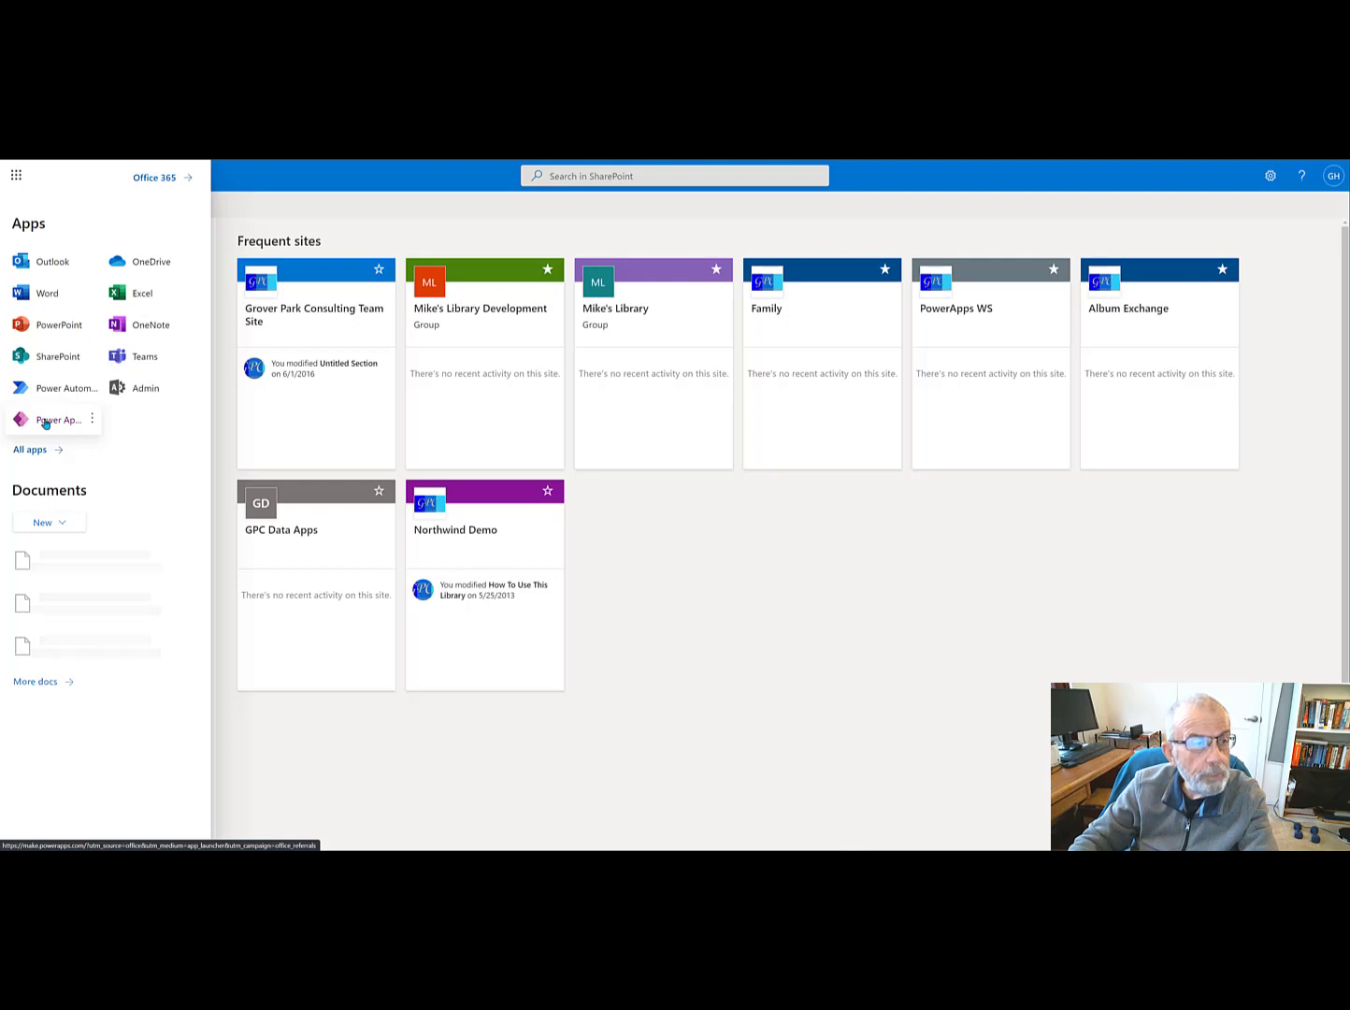
Step: Launch Power Apps from the app launcher to list the existing canvas apps
click(60, 419)
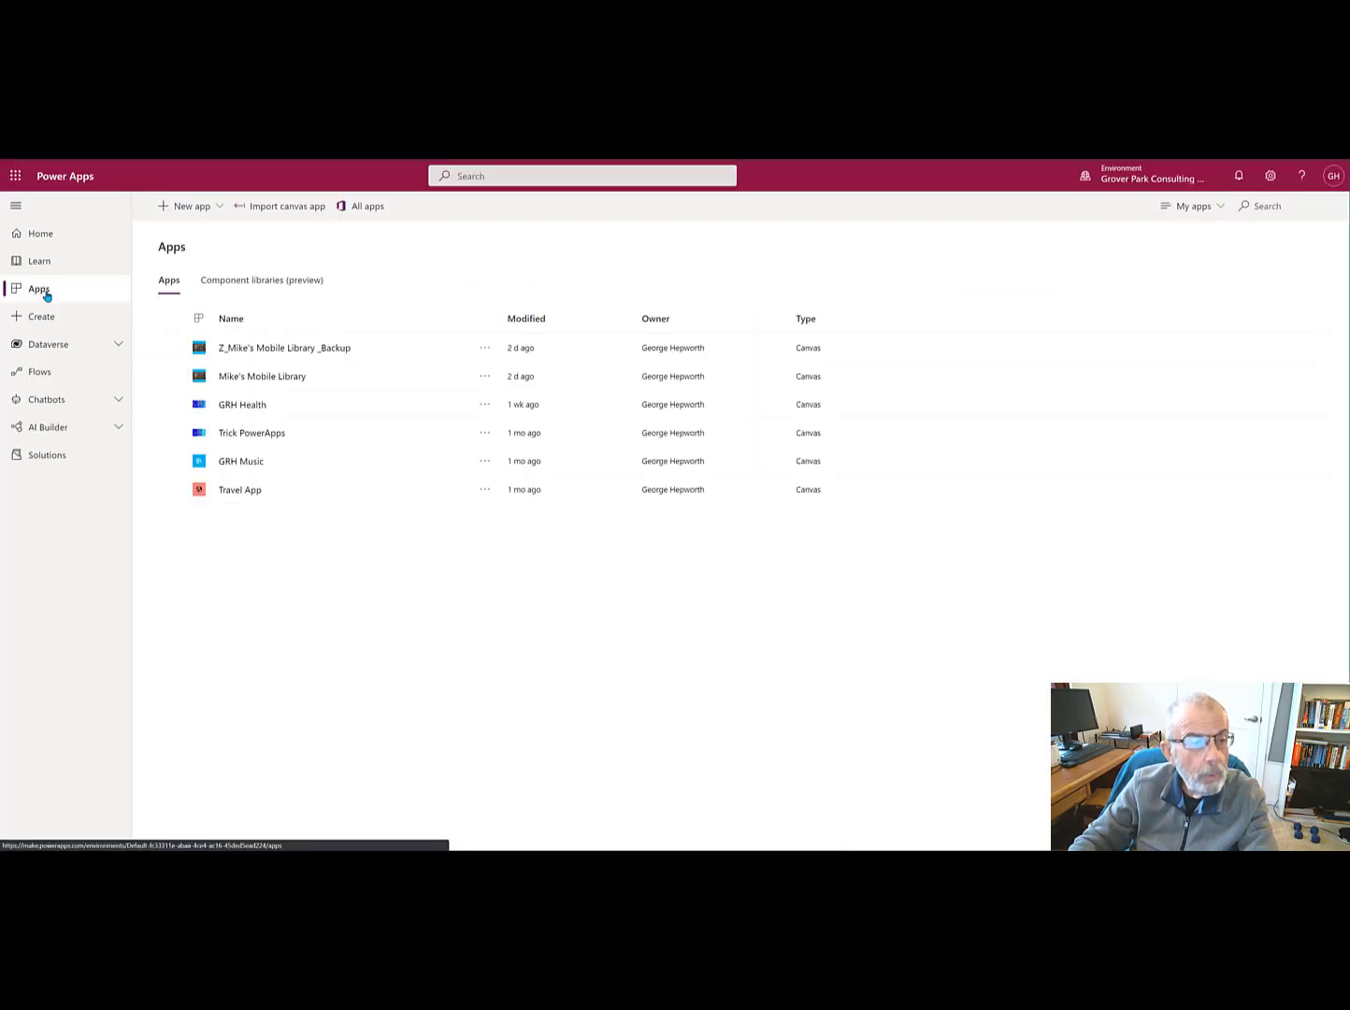
mouse_move(341, 385)
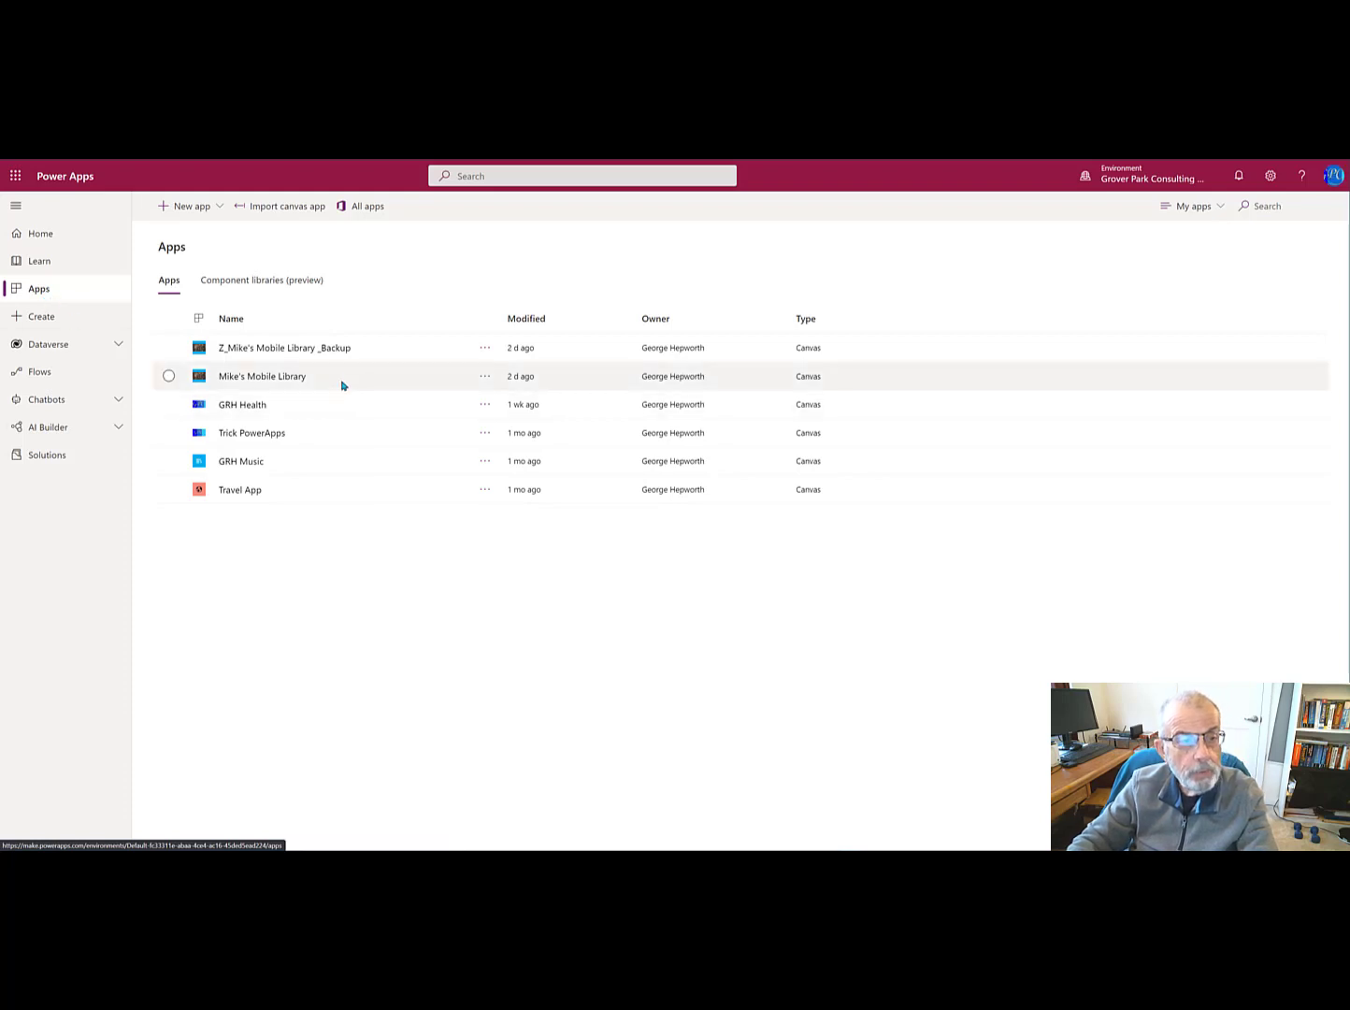
mouse_move(284, 348)
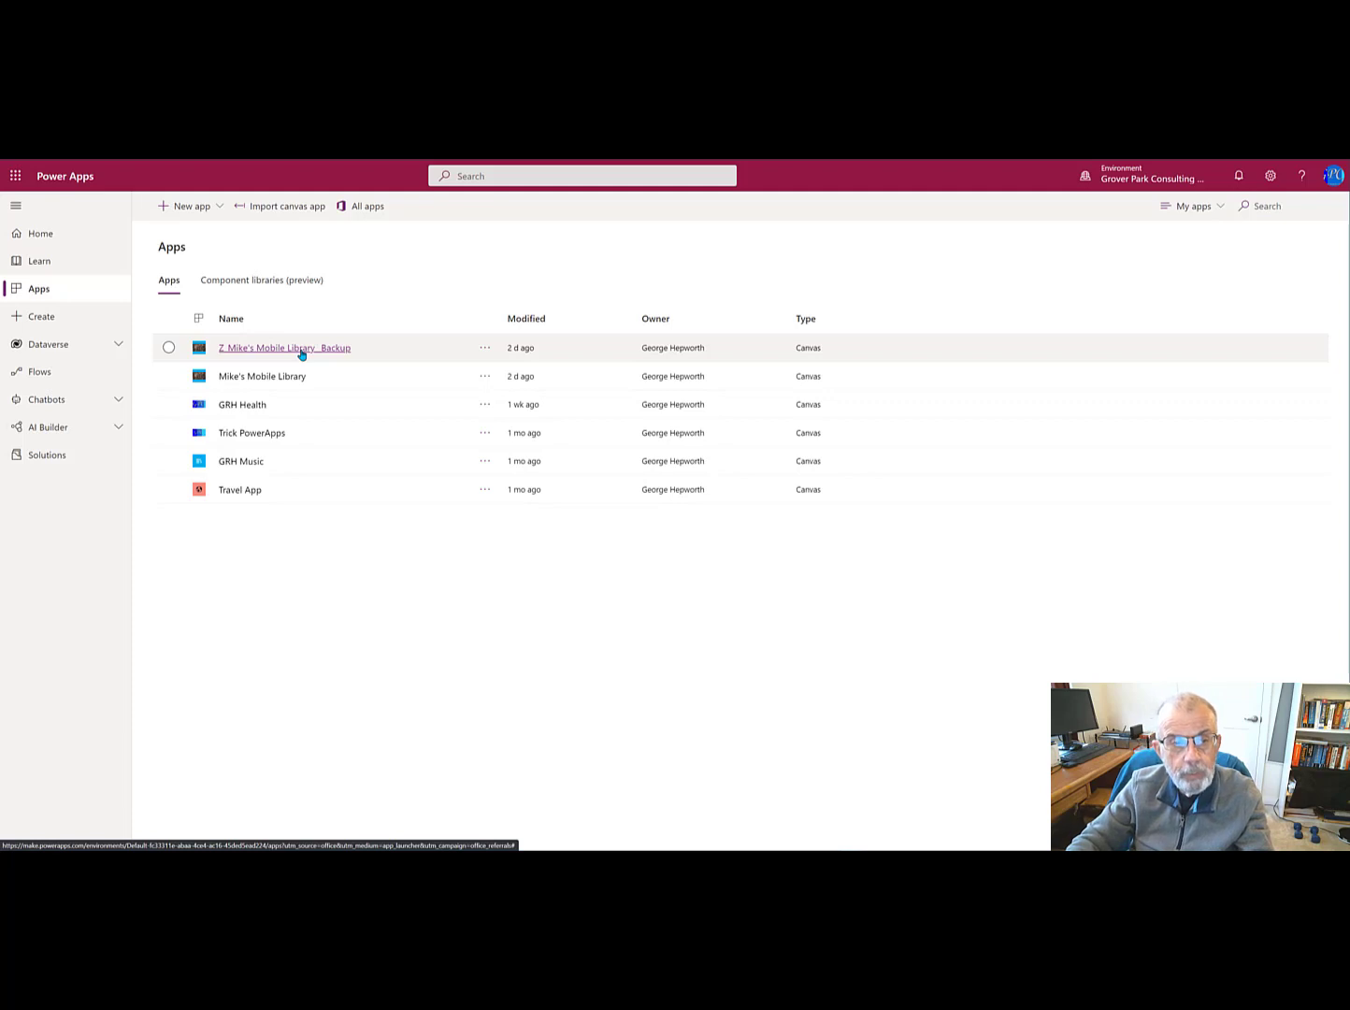
mouse_move(296, 359)
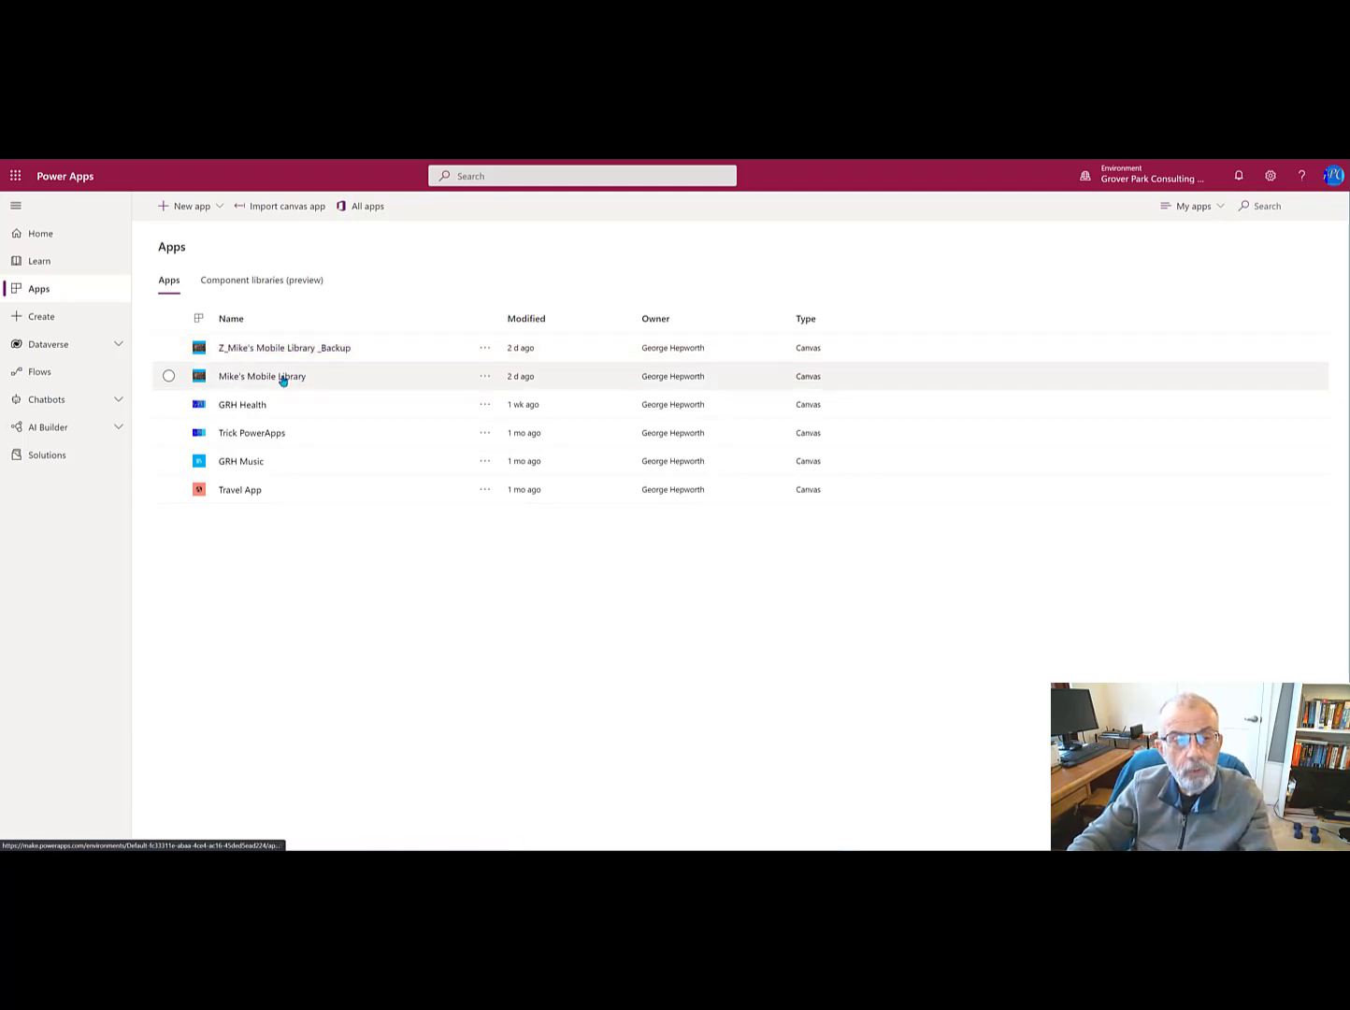
mouse_move(262, 376)
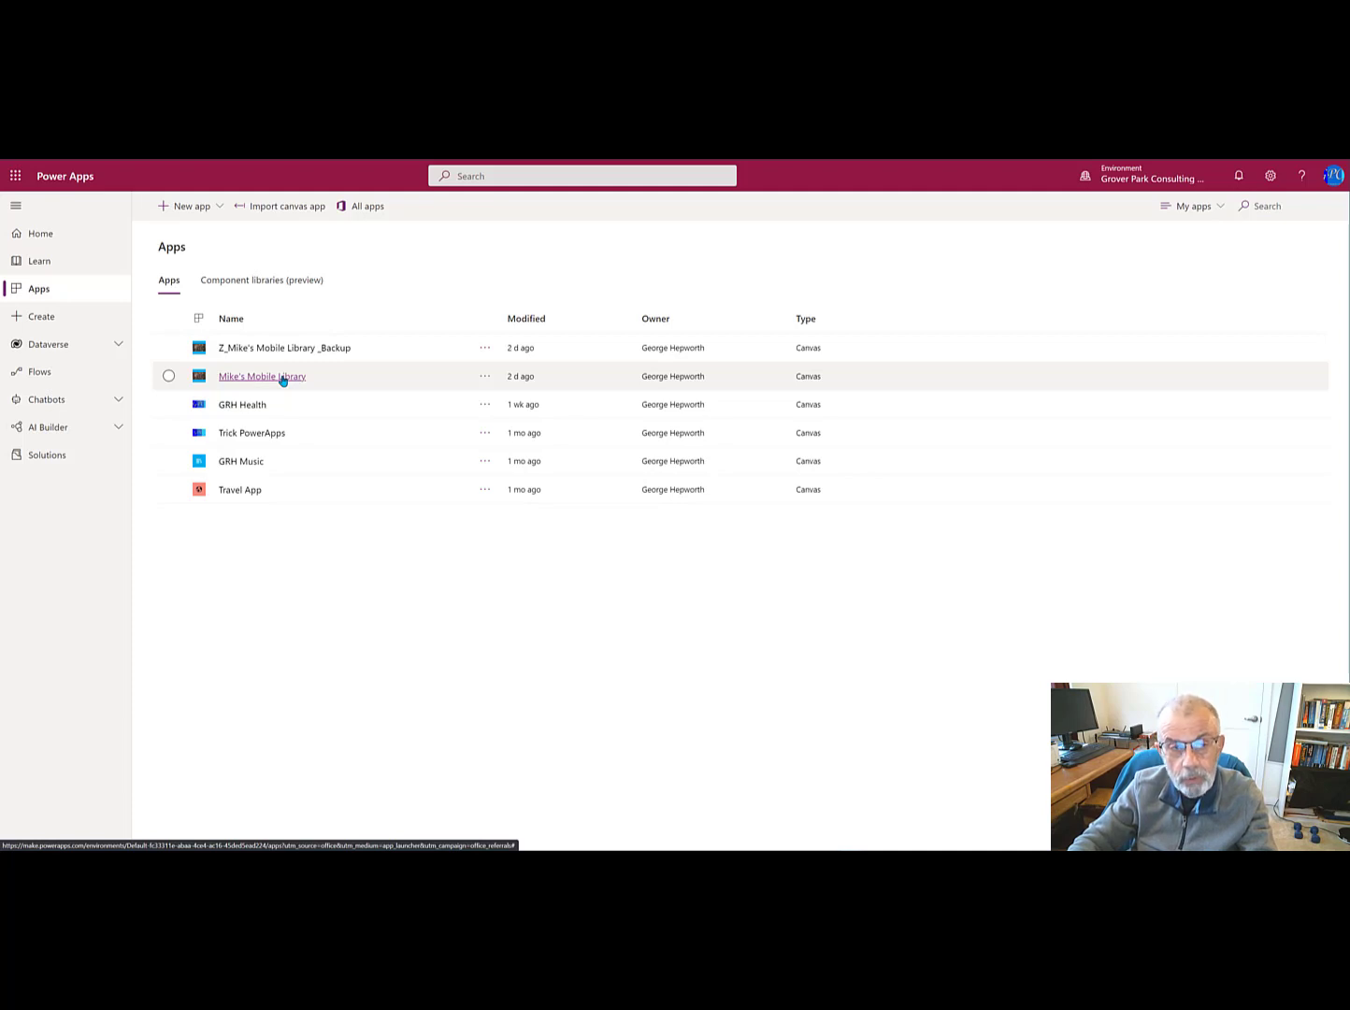
mouse_move(285, 347)
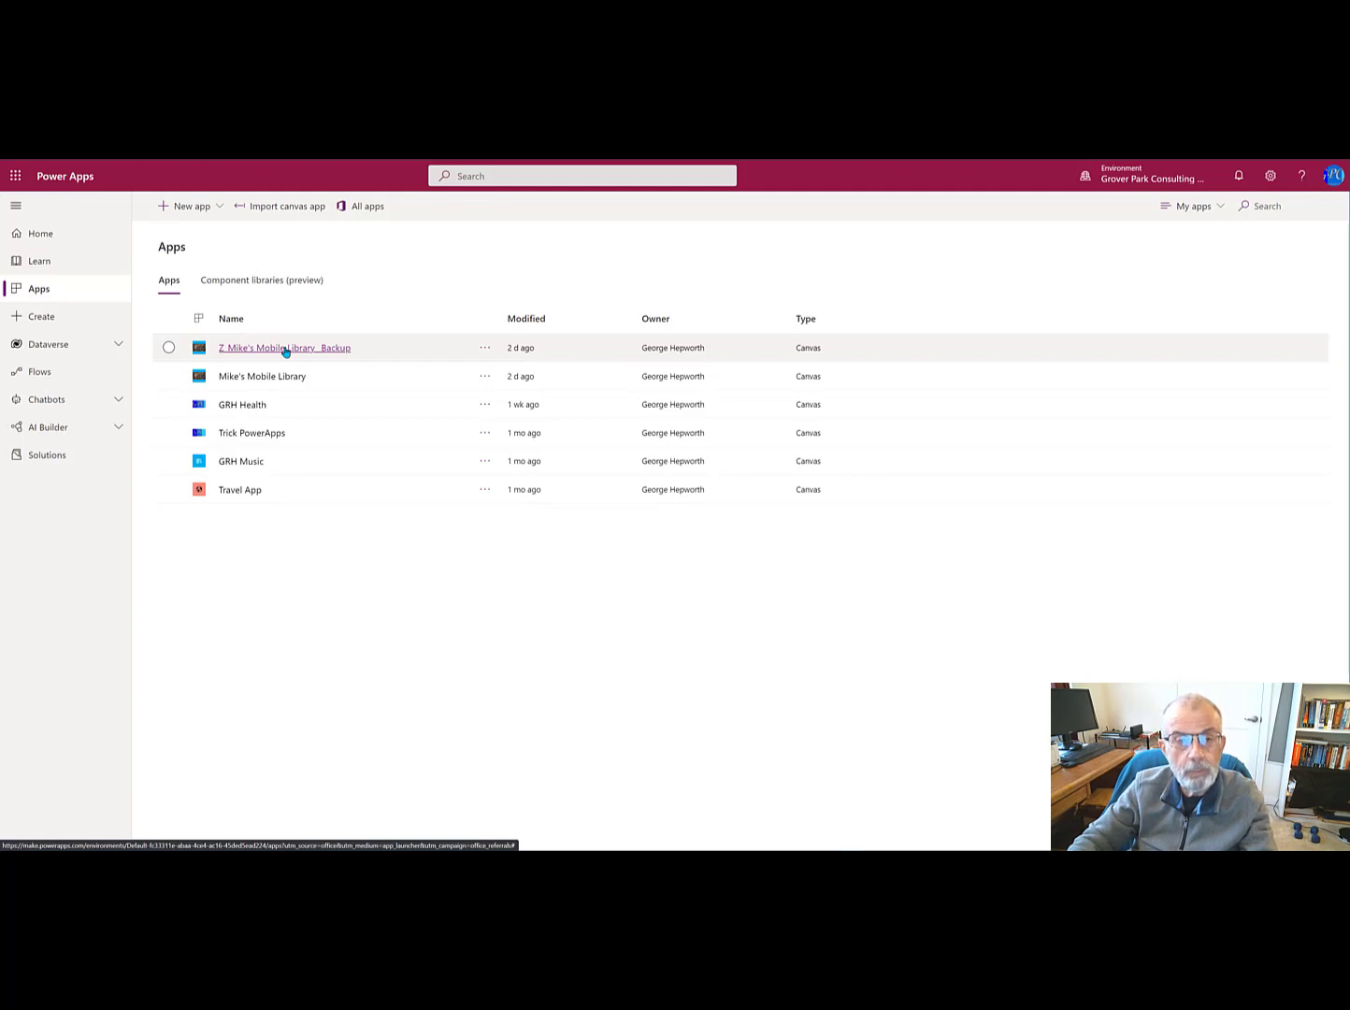
mouse_move(261, 376)
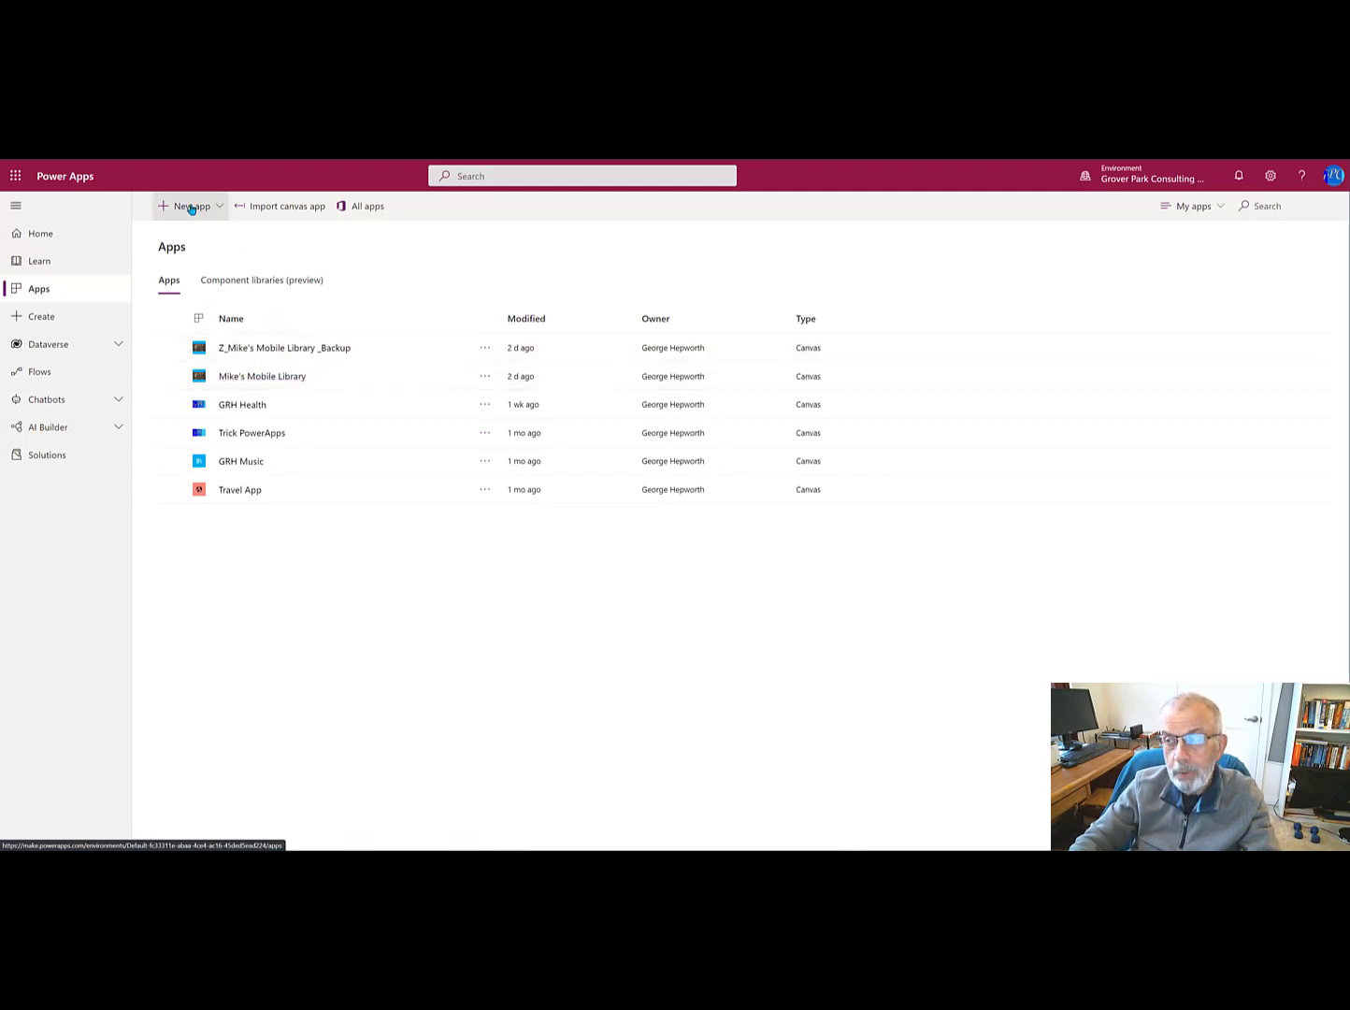
mouse_move(178, 210)
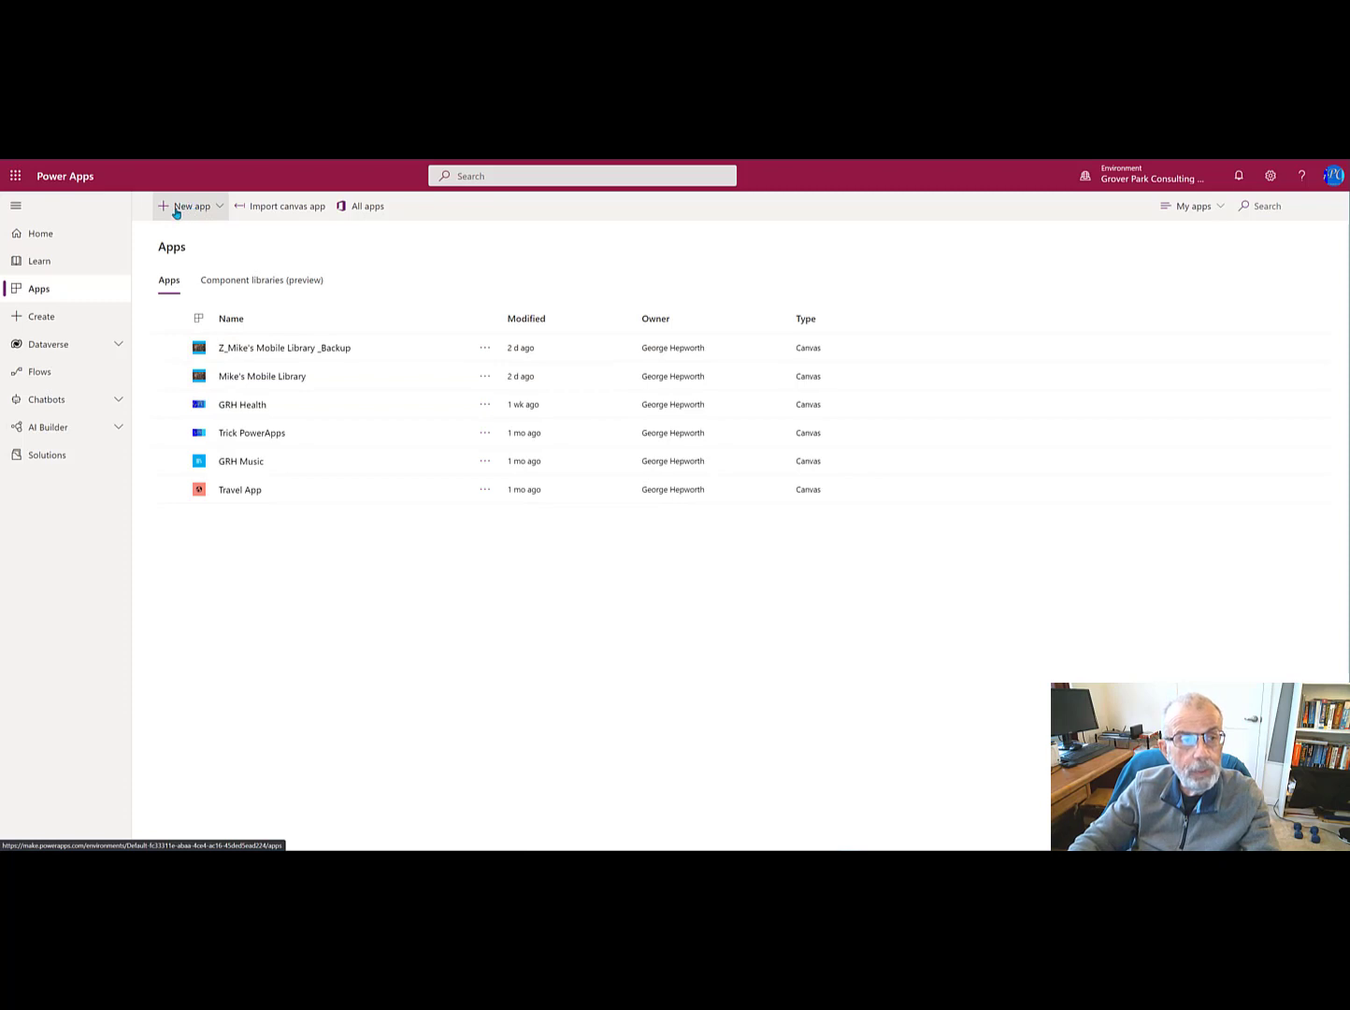
Step: Show the New app choices: Canvas, Model-driven and Portal
click(190, 206)
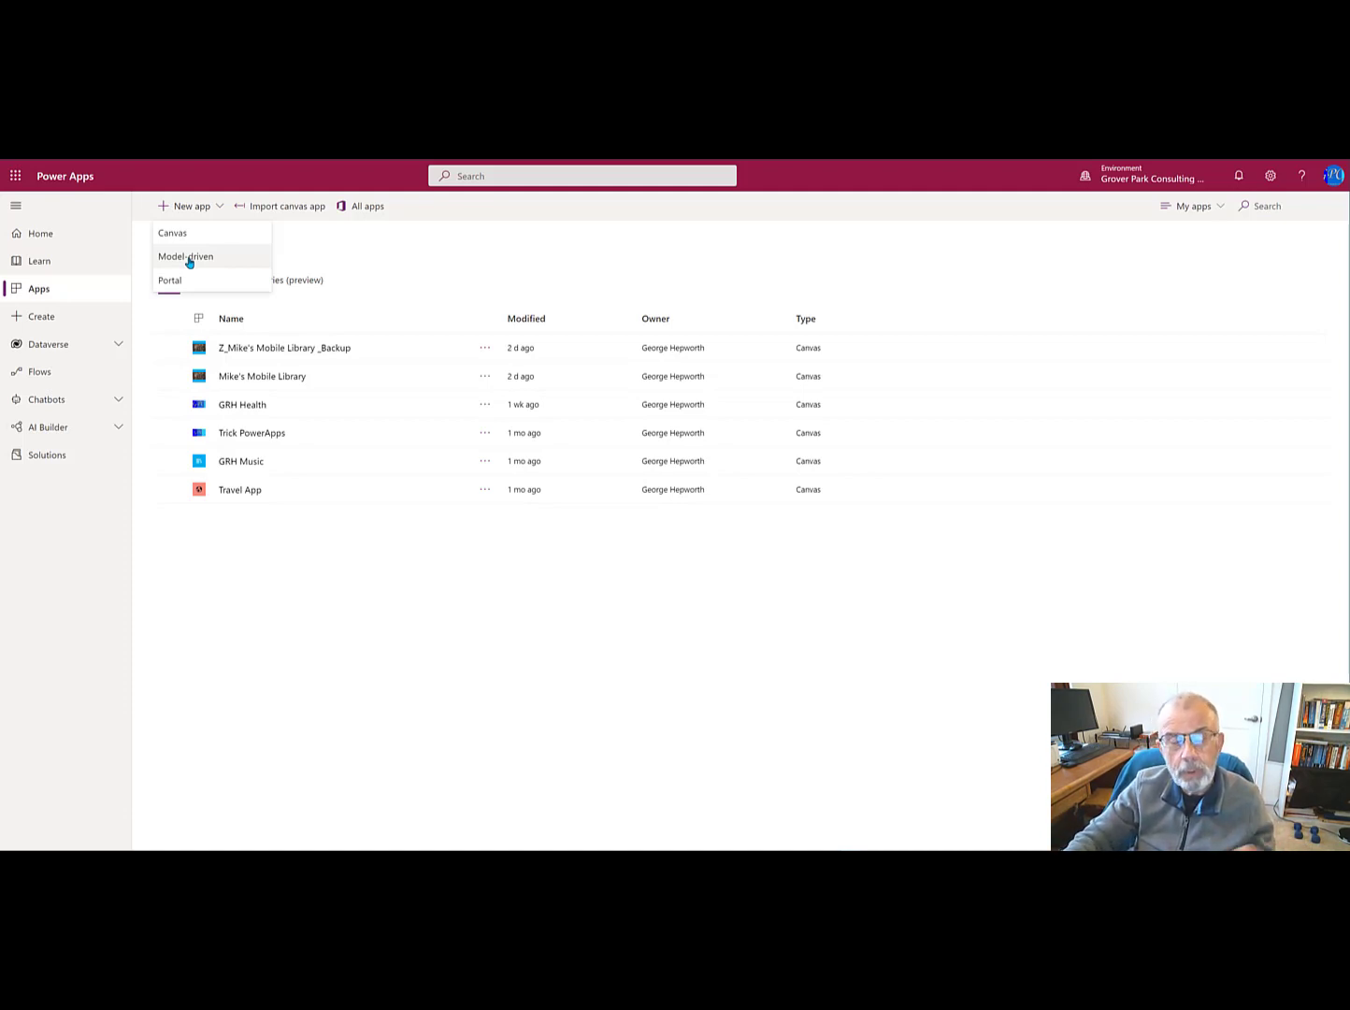
mouse_move(170, 280)
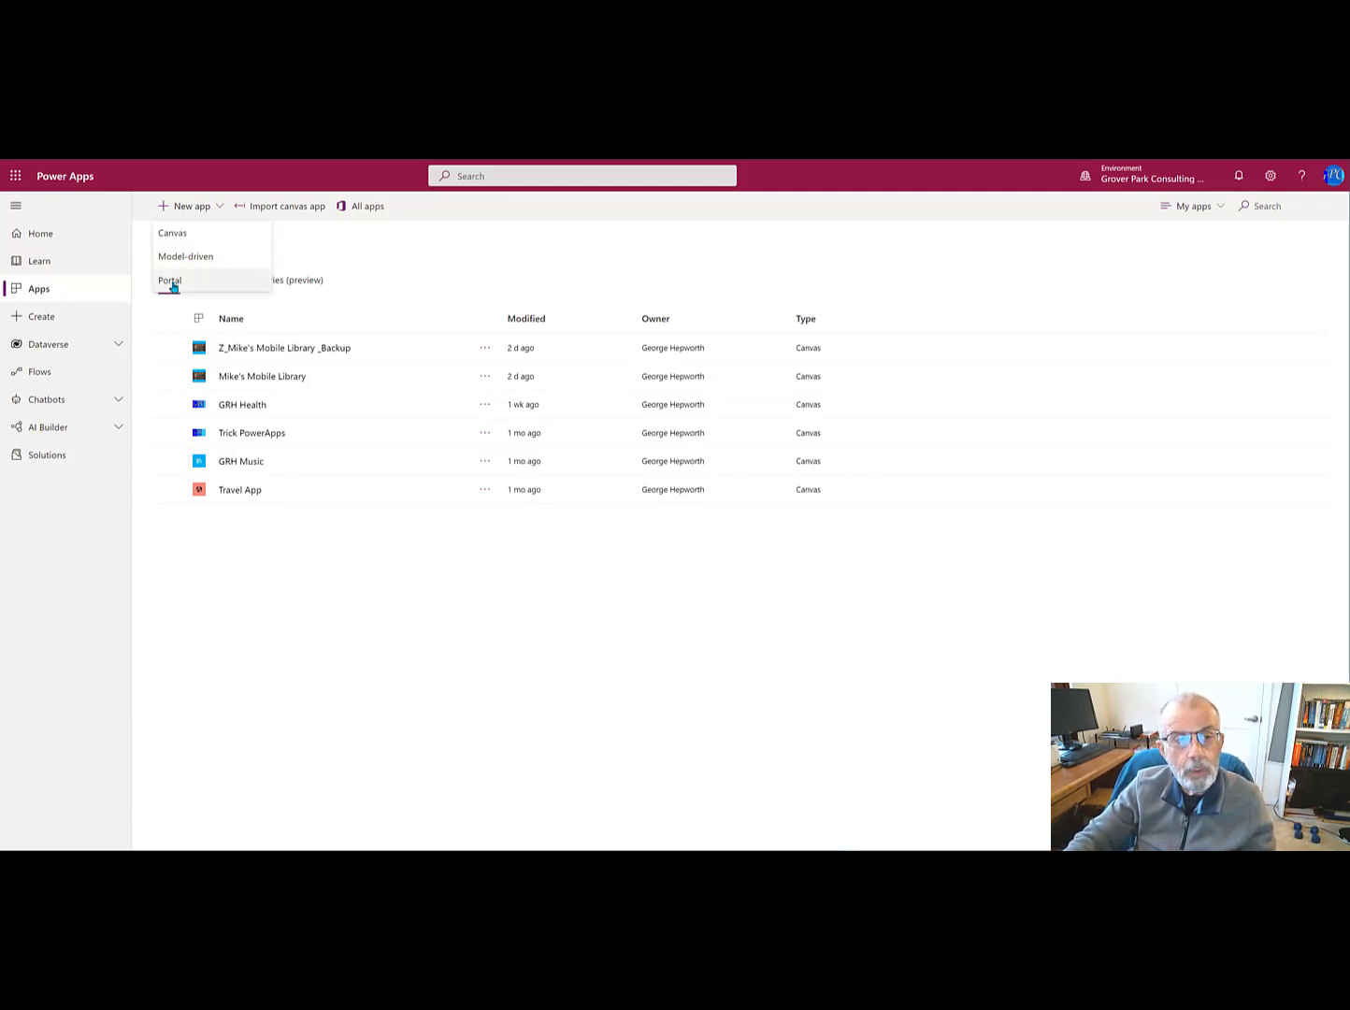
mouse_move(172, 233)
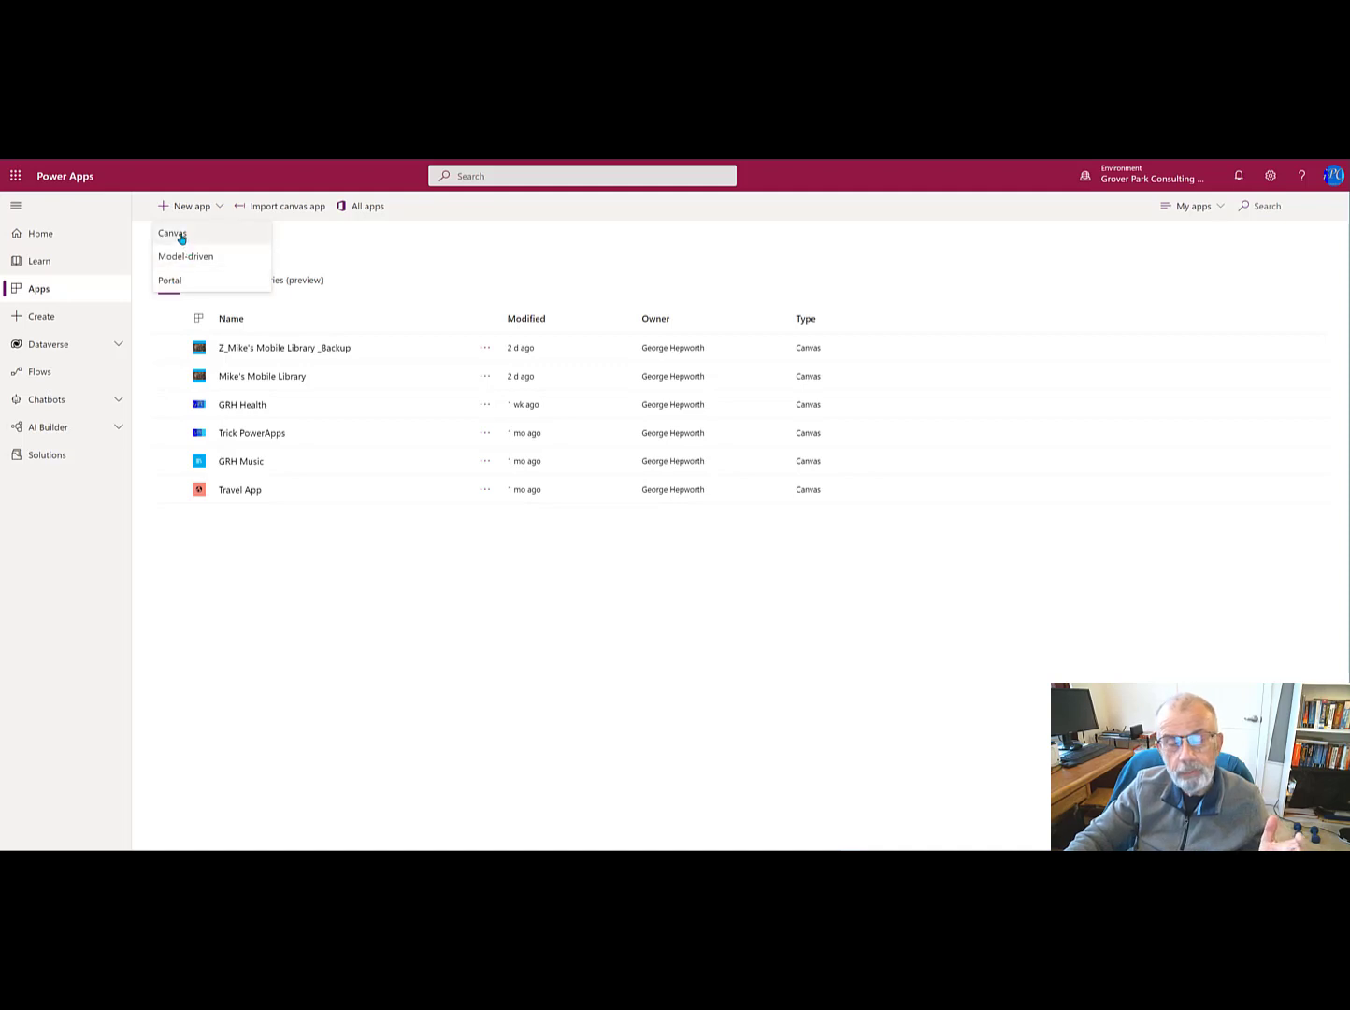
mouse_move(170, 279)
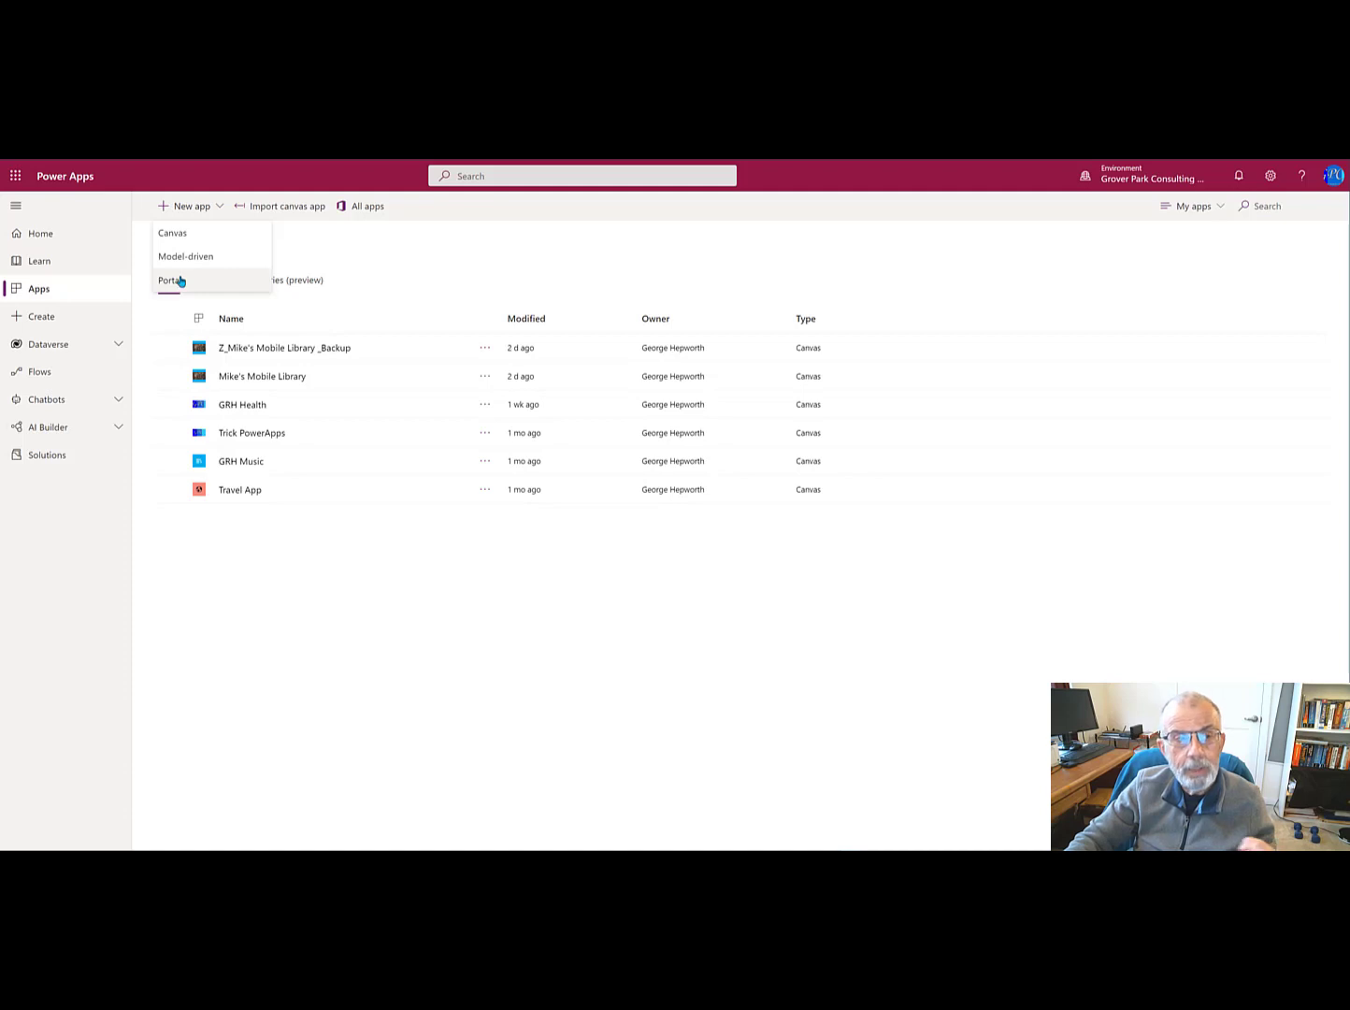
mouse_move(172, 232)
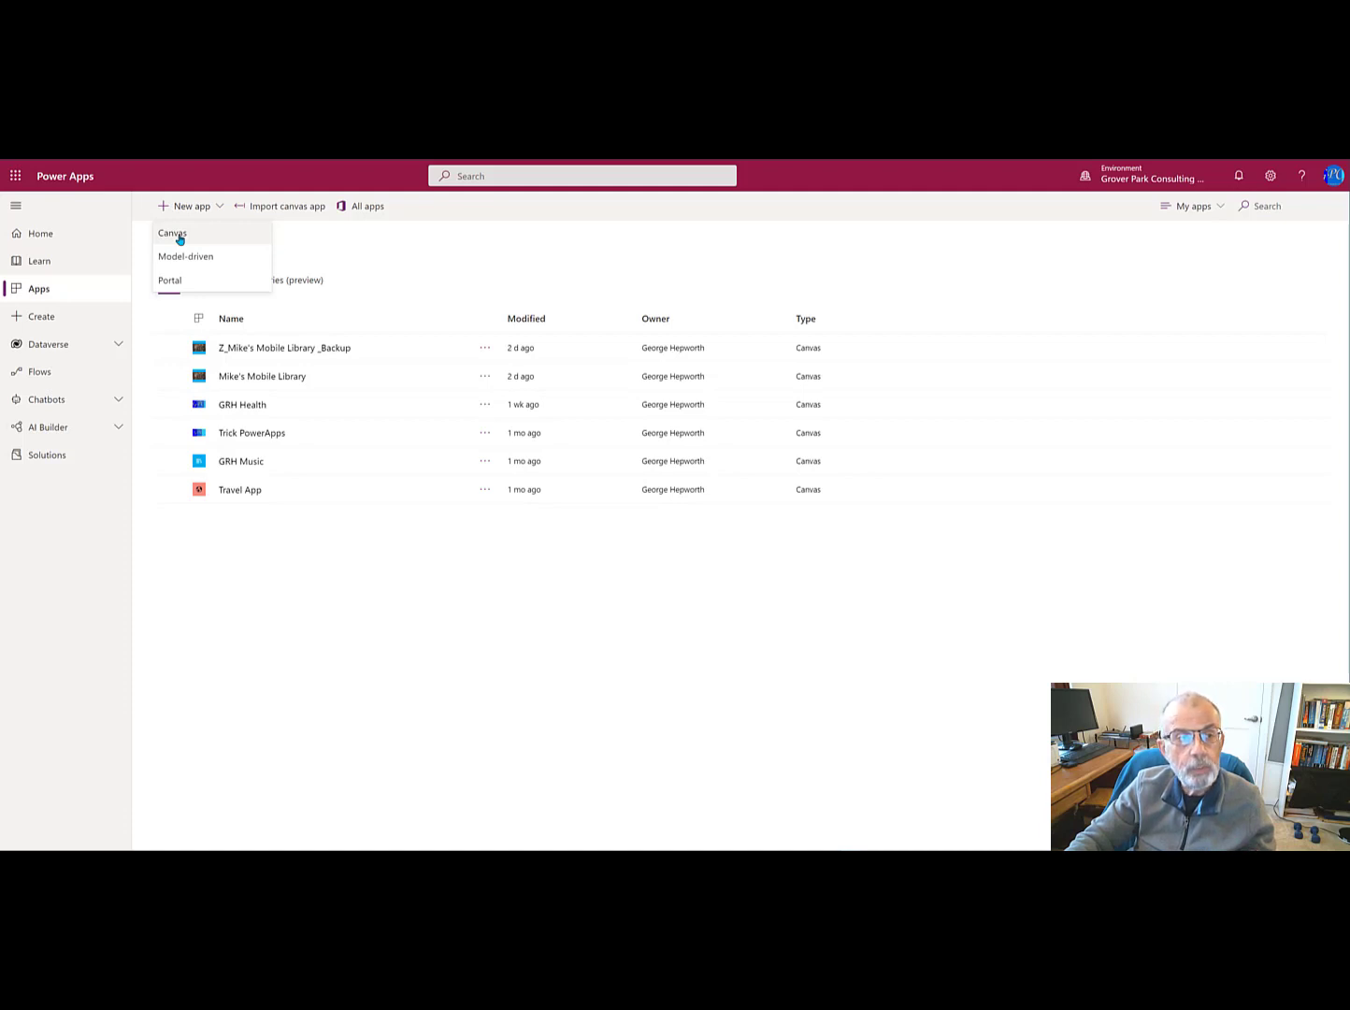
Step: Create a blank tablet canvas app named 'Mike's Mobile Library Development'
click(172, 233)
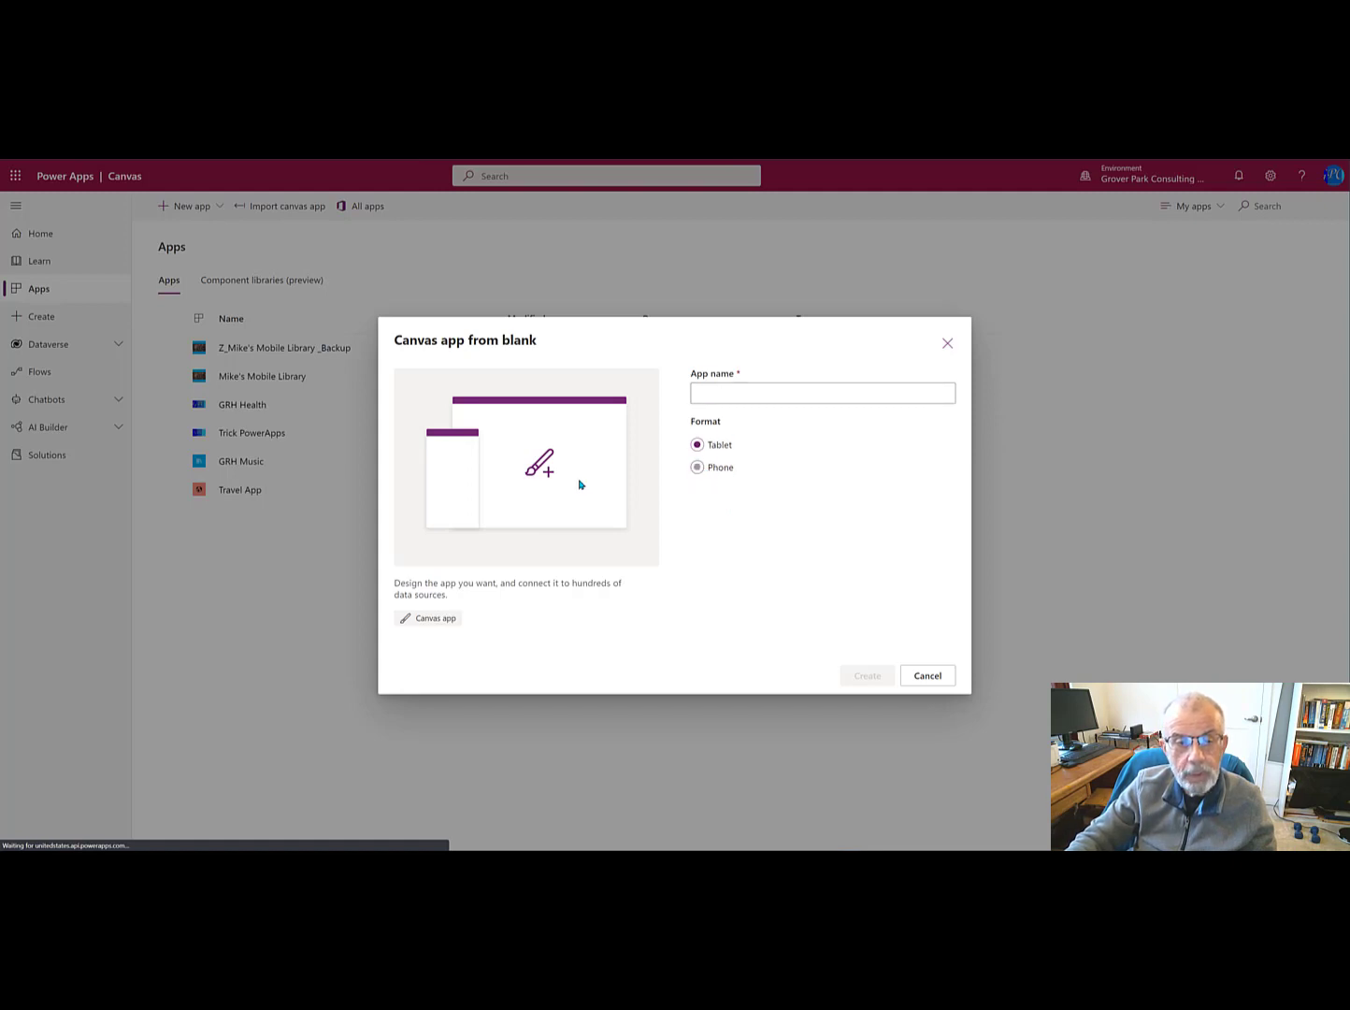
mouse_move(553, 534)
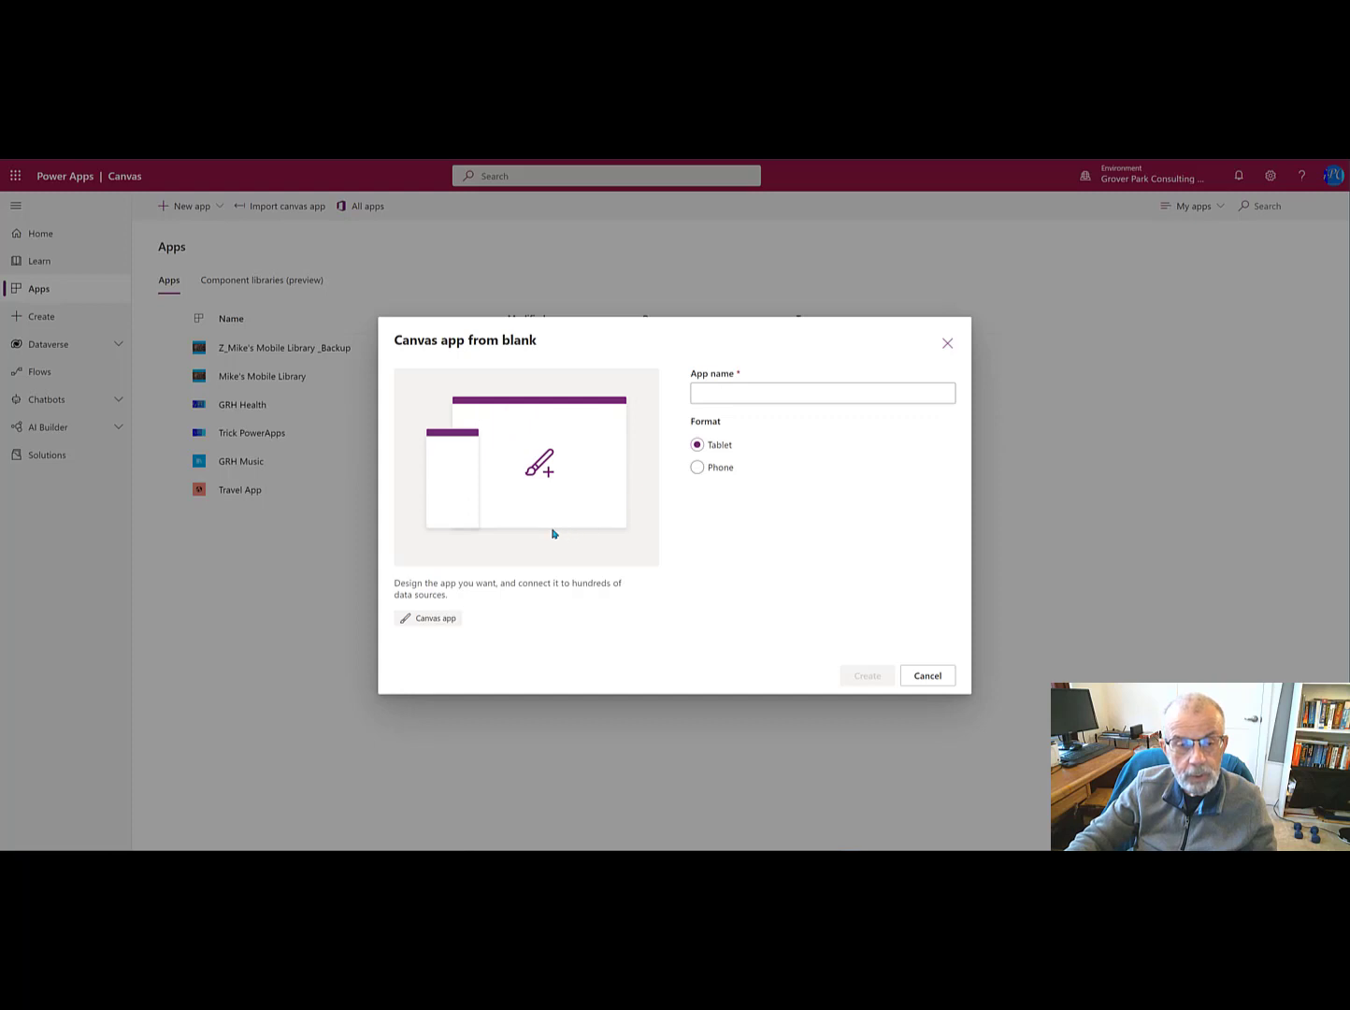
mouse_move(440, 436)
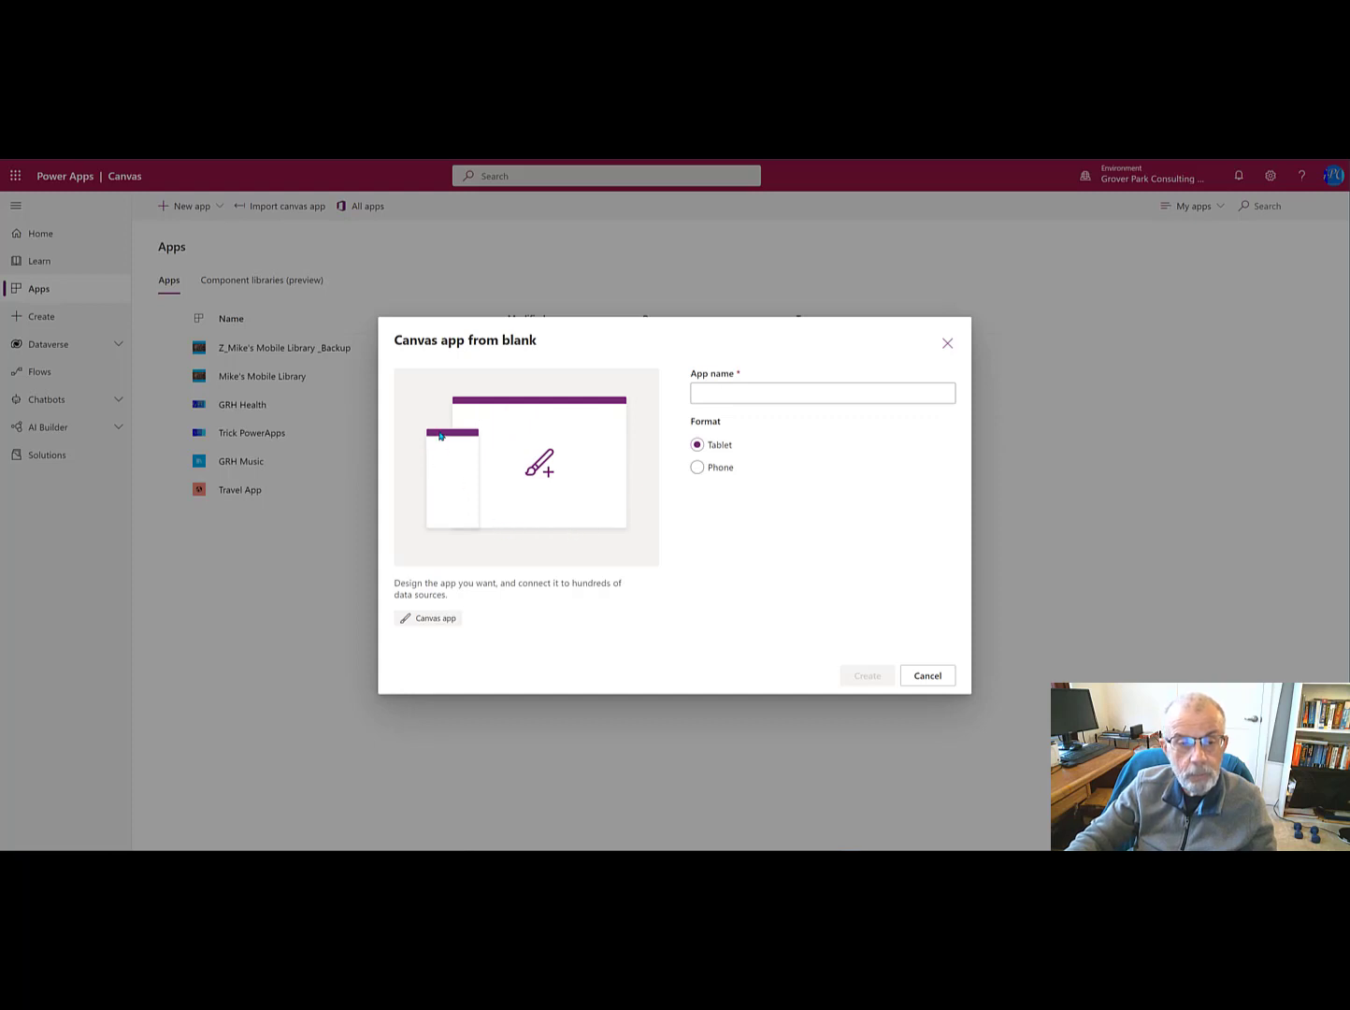
mouse_move(458, 524)
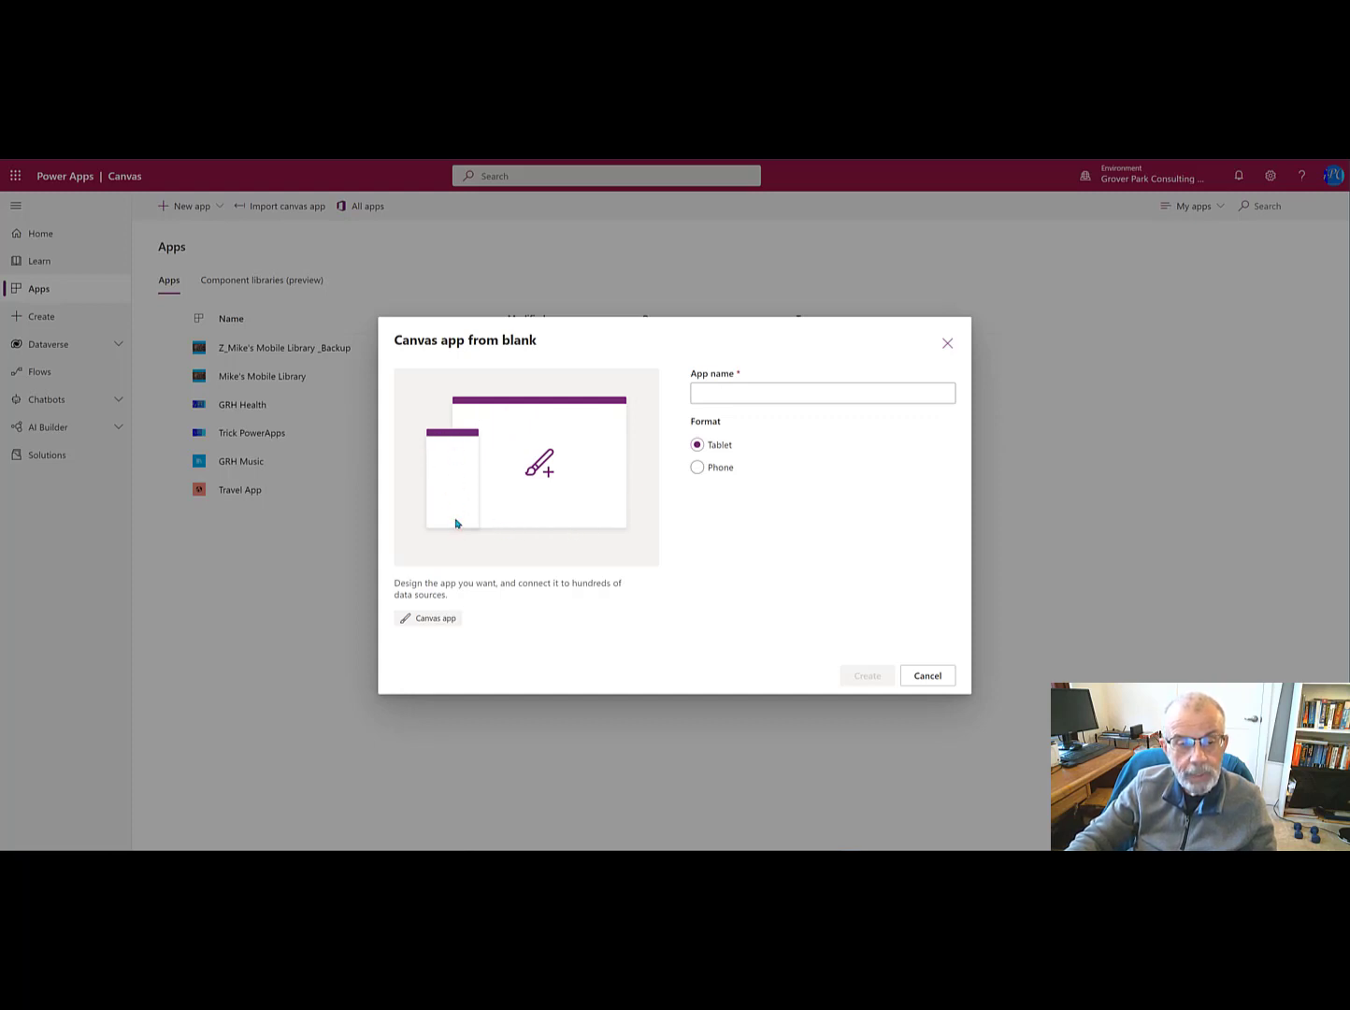
click(821, 391)
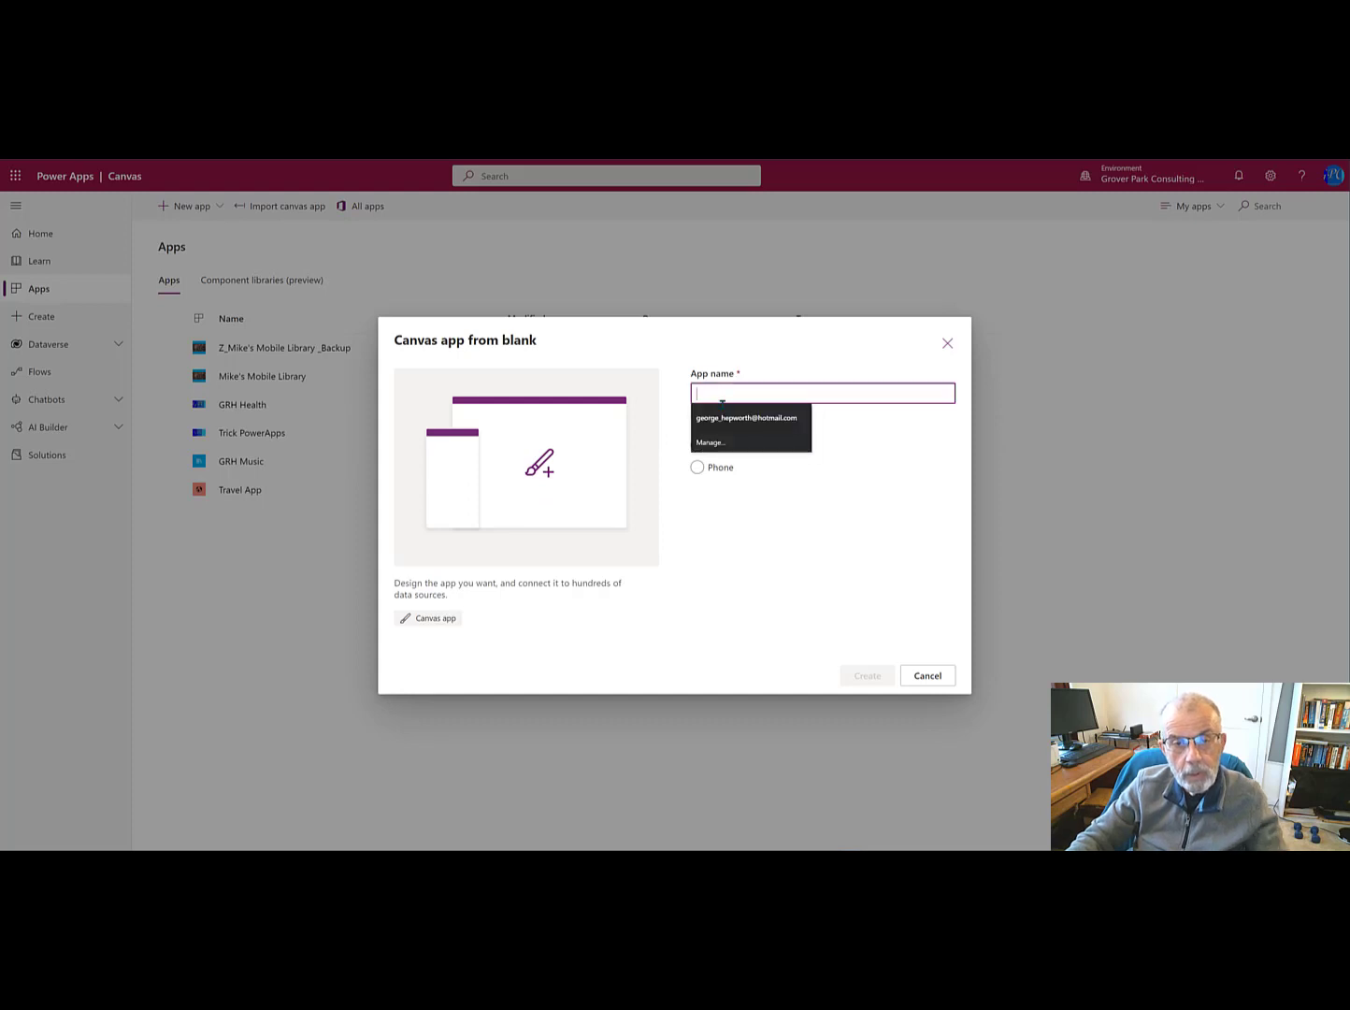
click(746, 417)
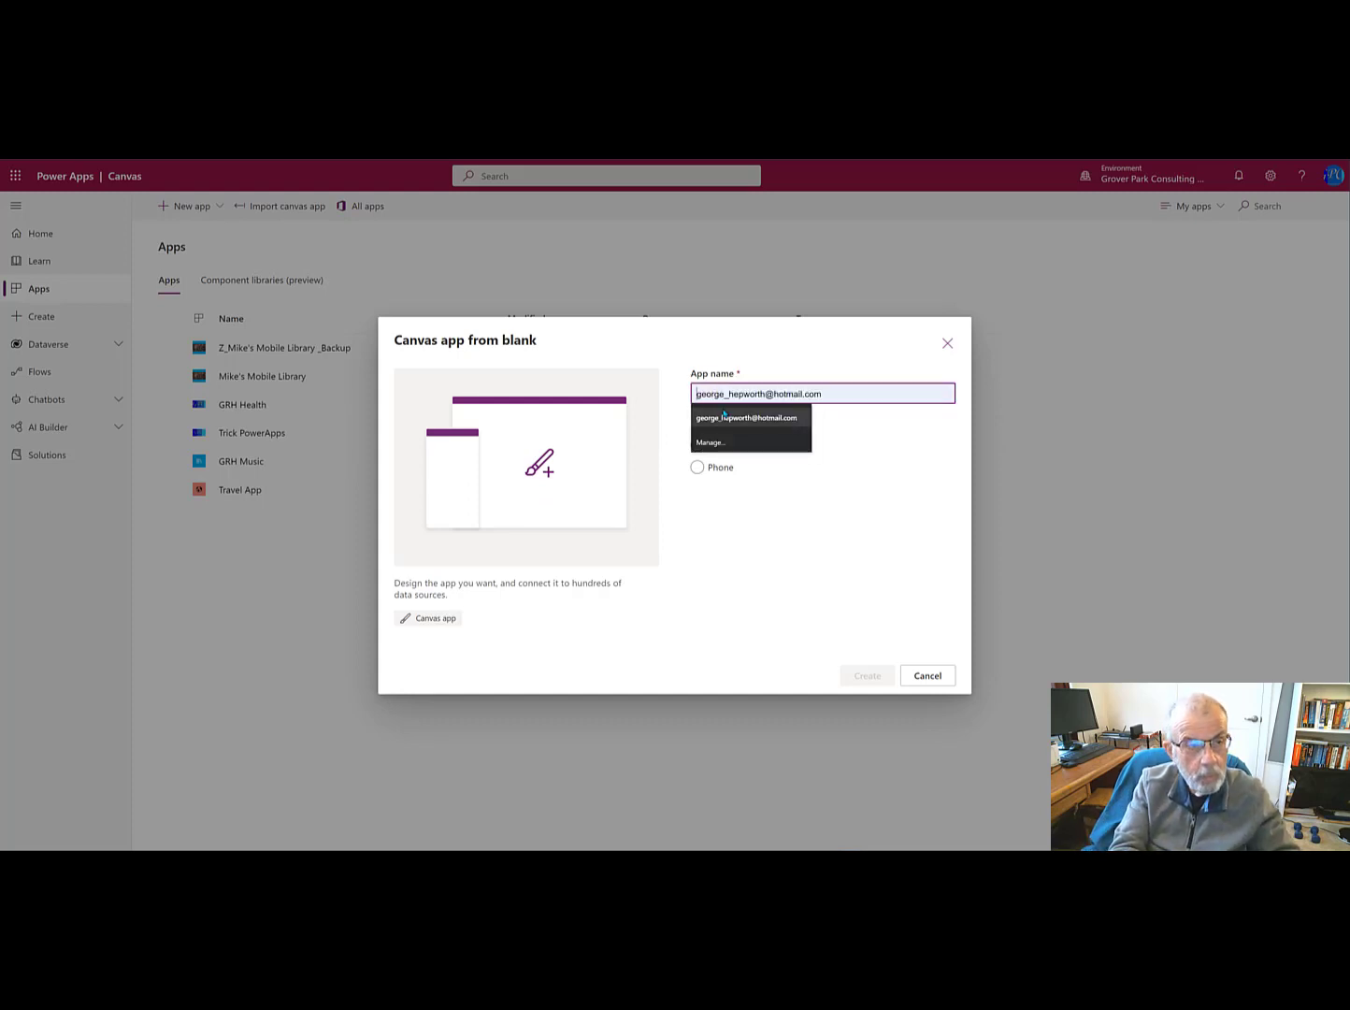
text(Mike)
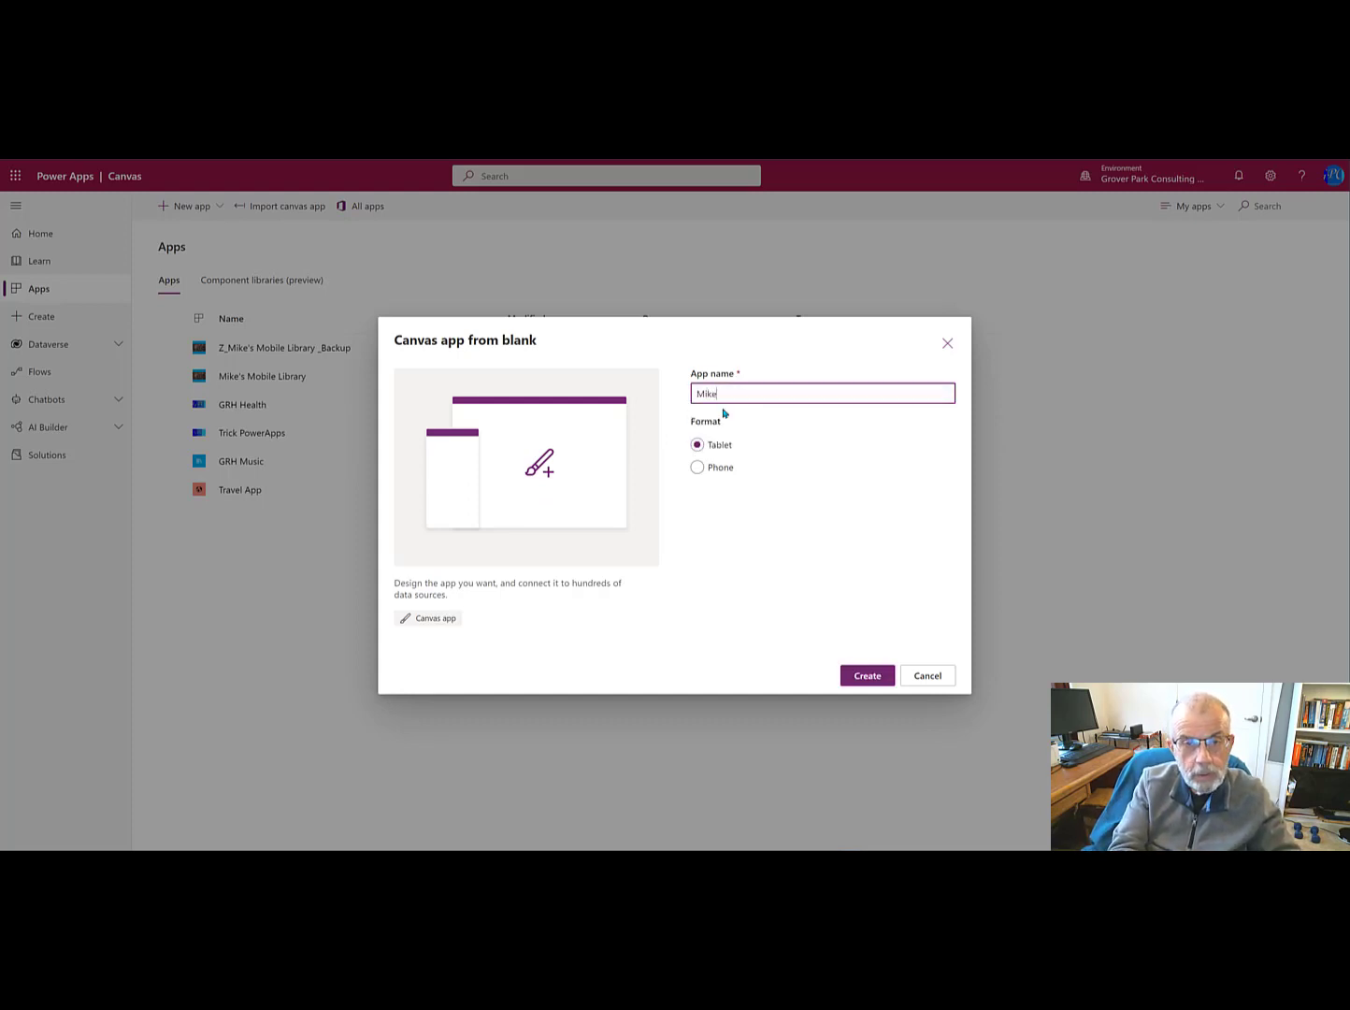
text('s)
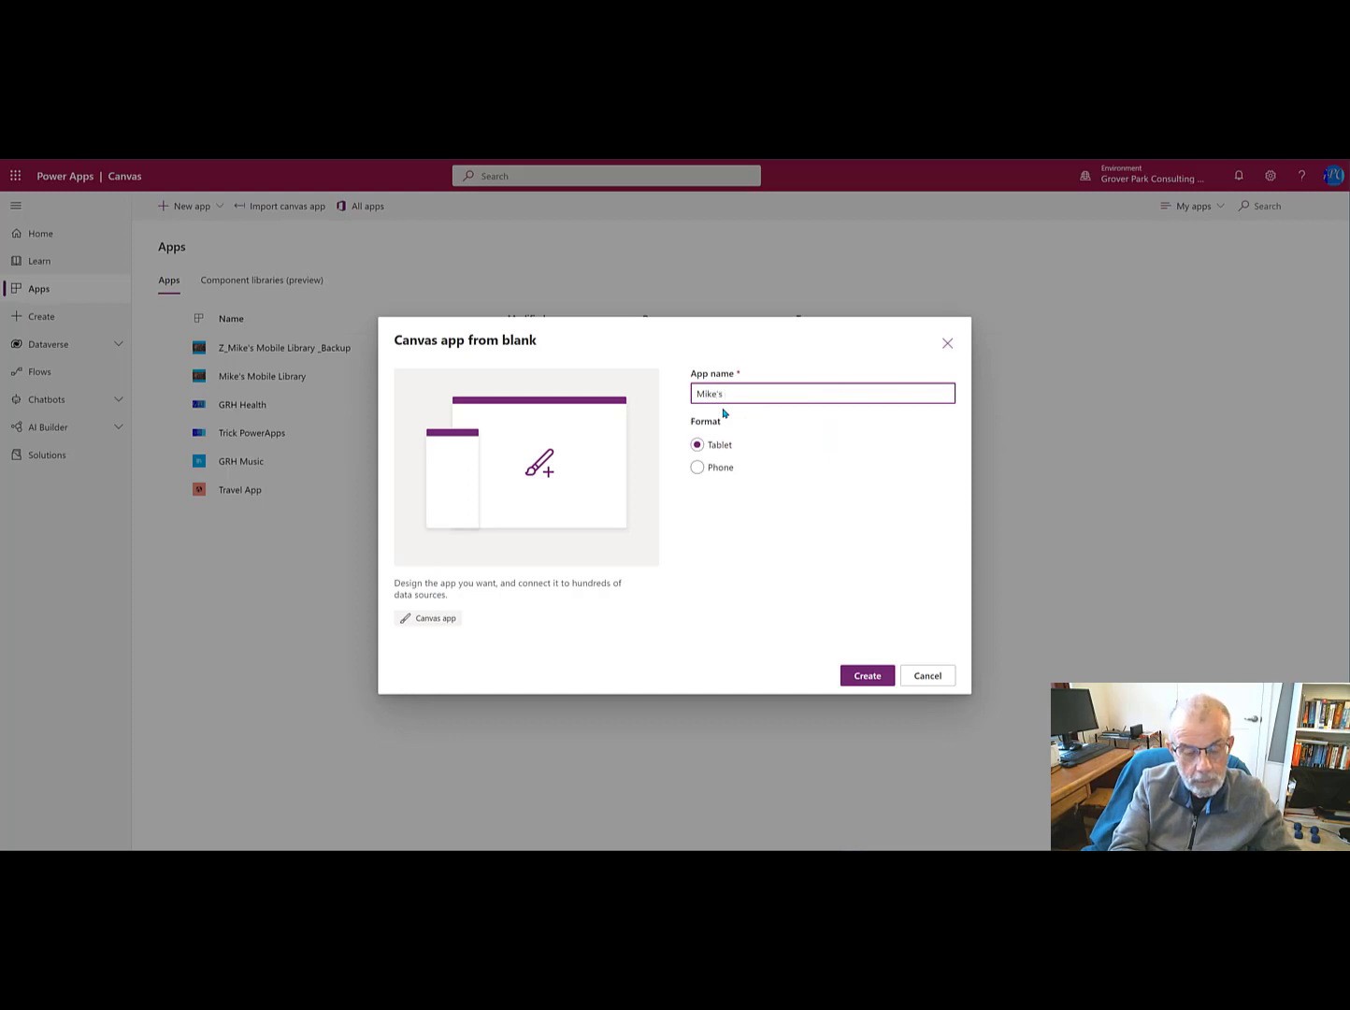
text(Mo)
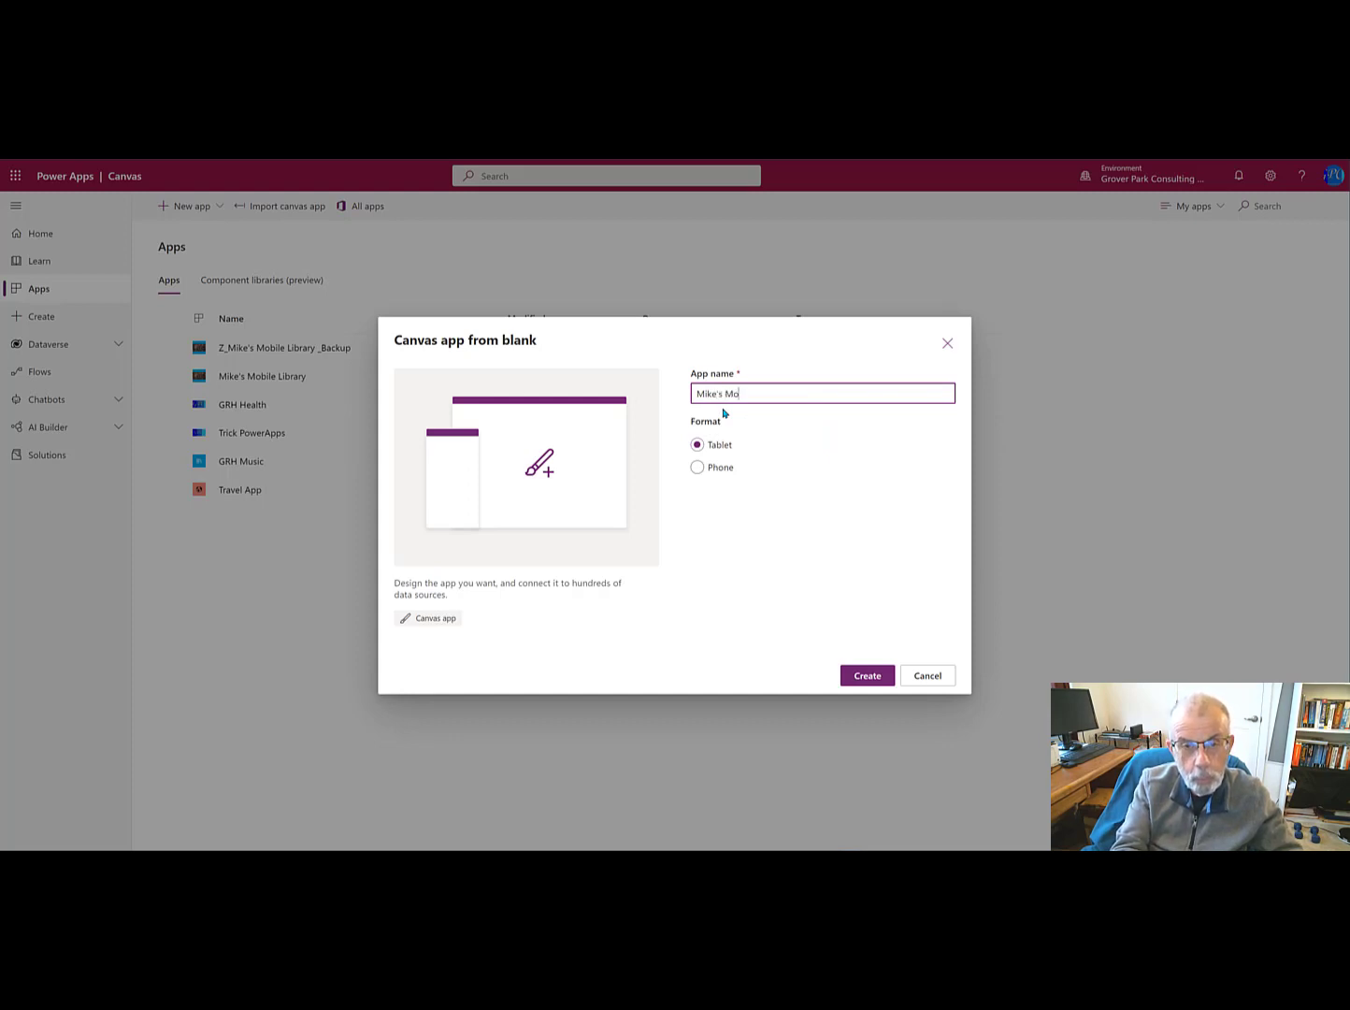
text(bi)
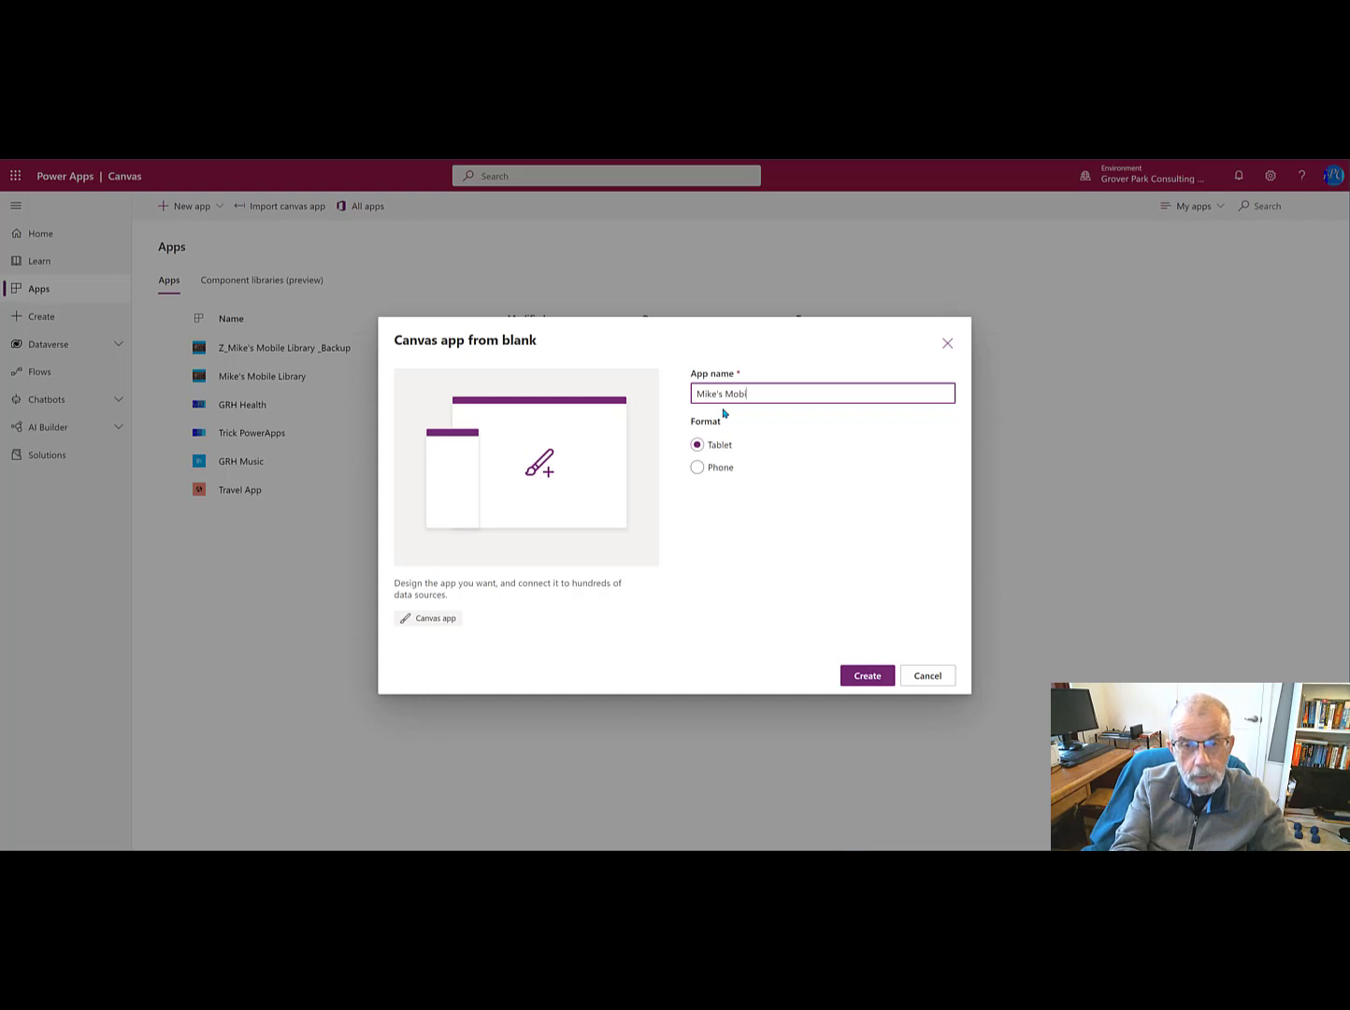
text(le)
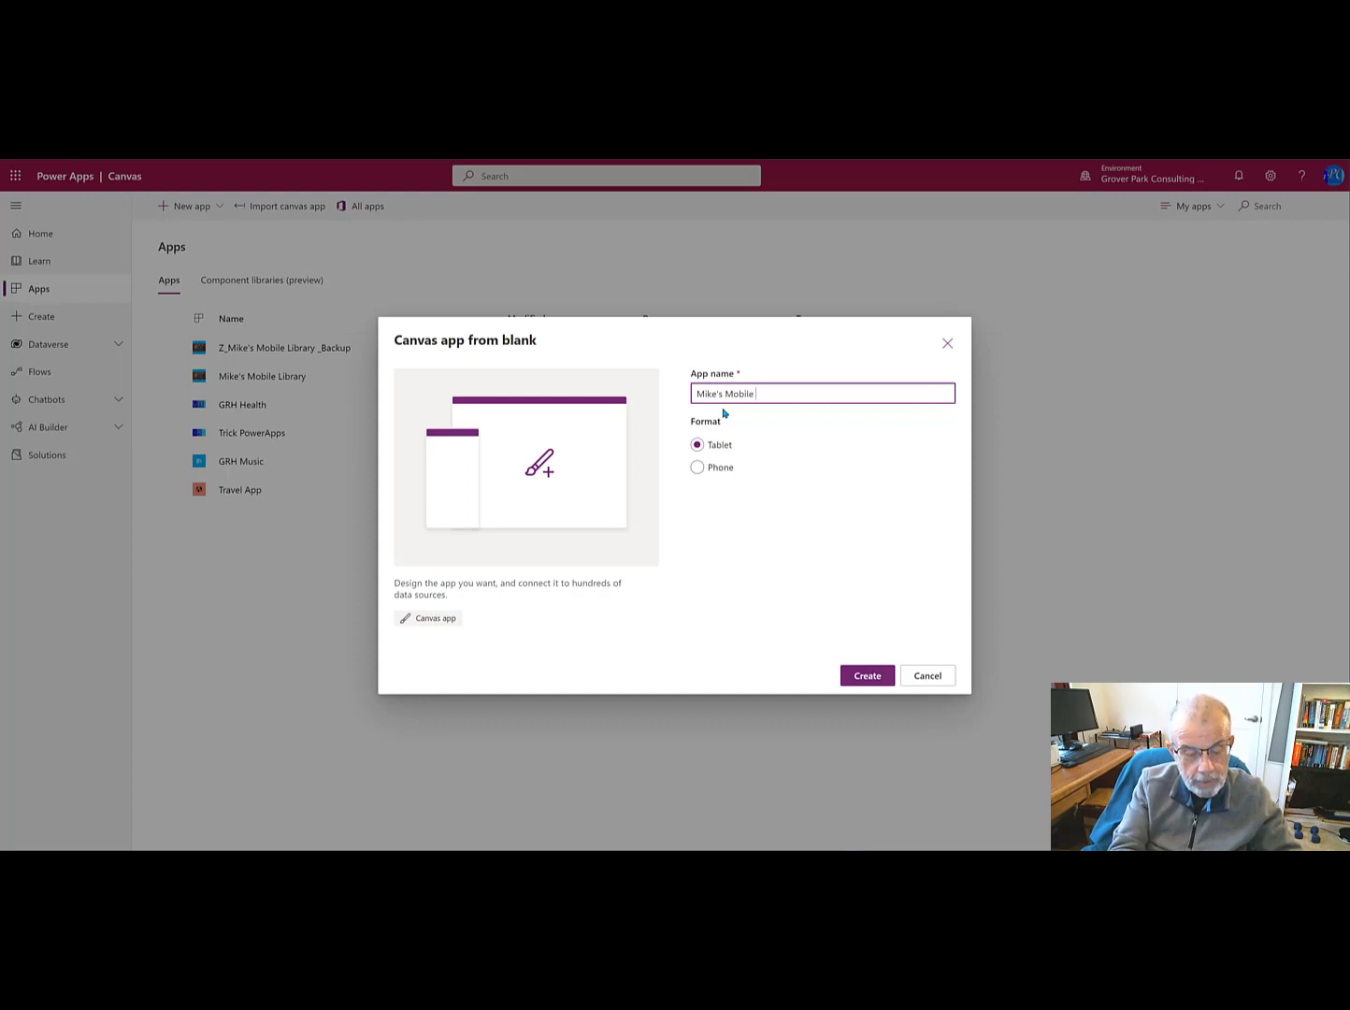
text(Developm)
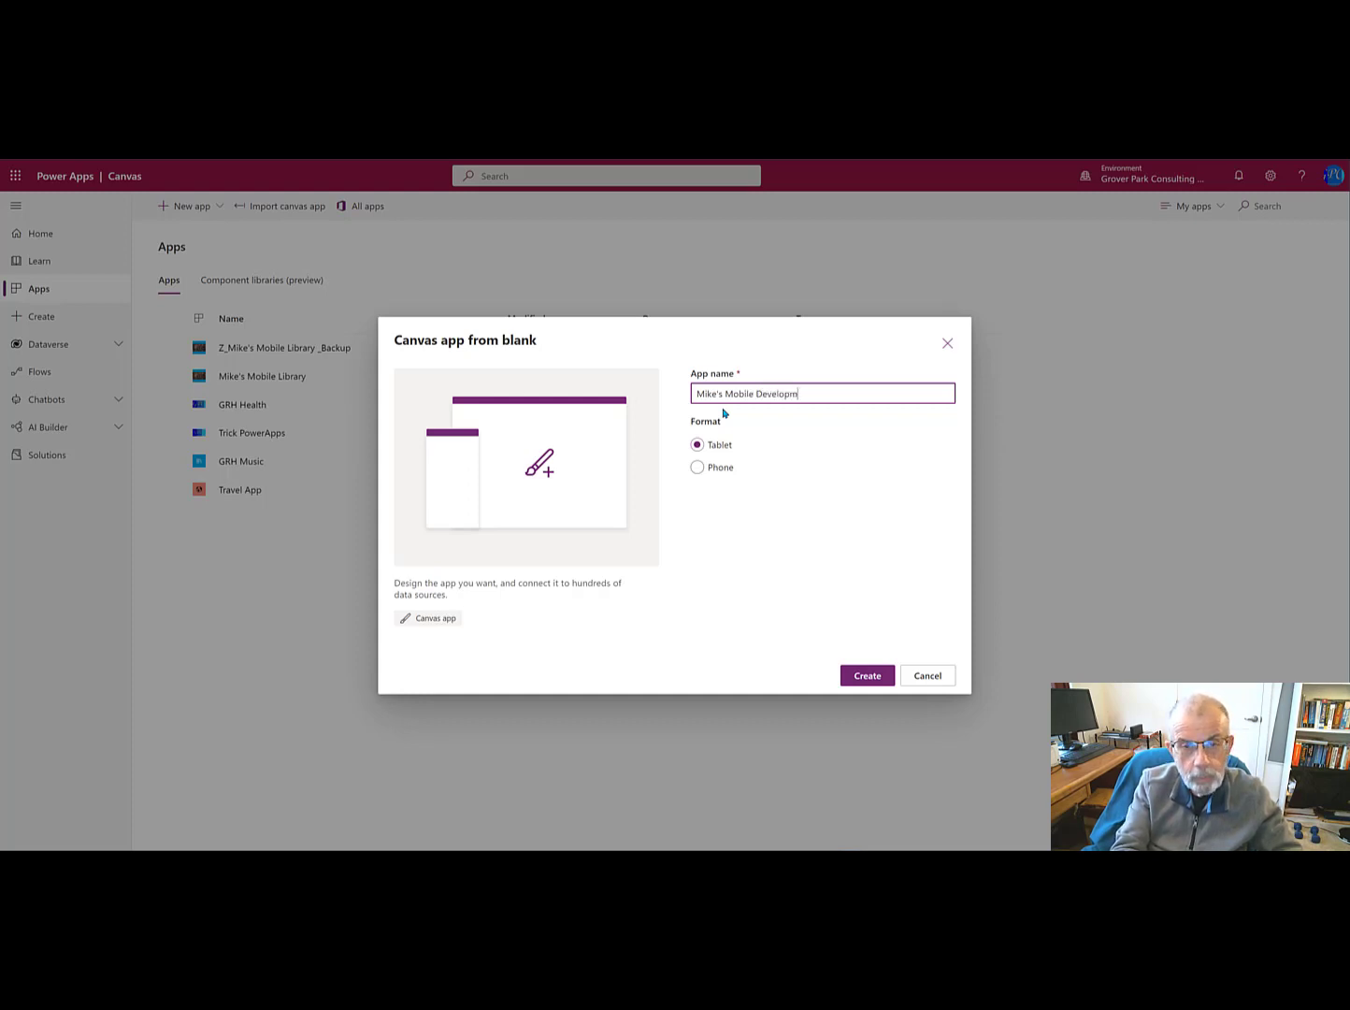
key(BackSpace)
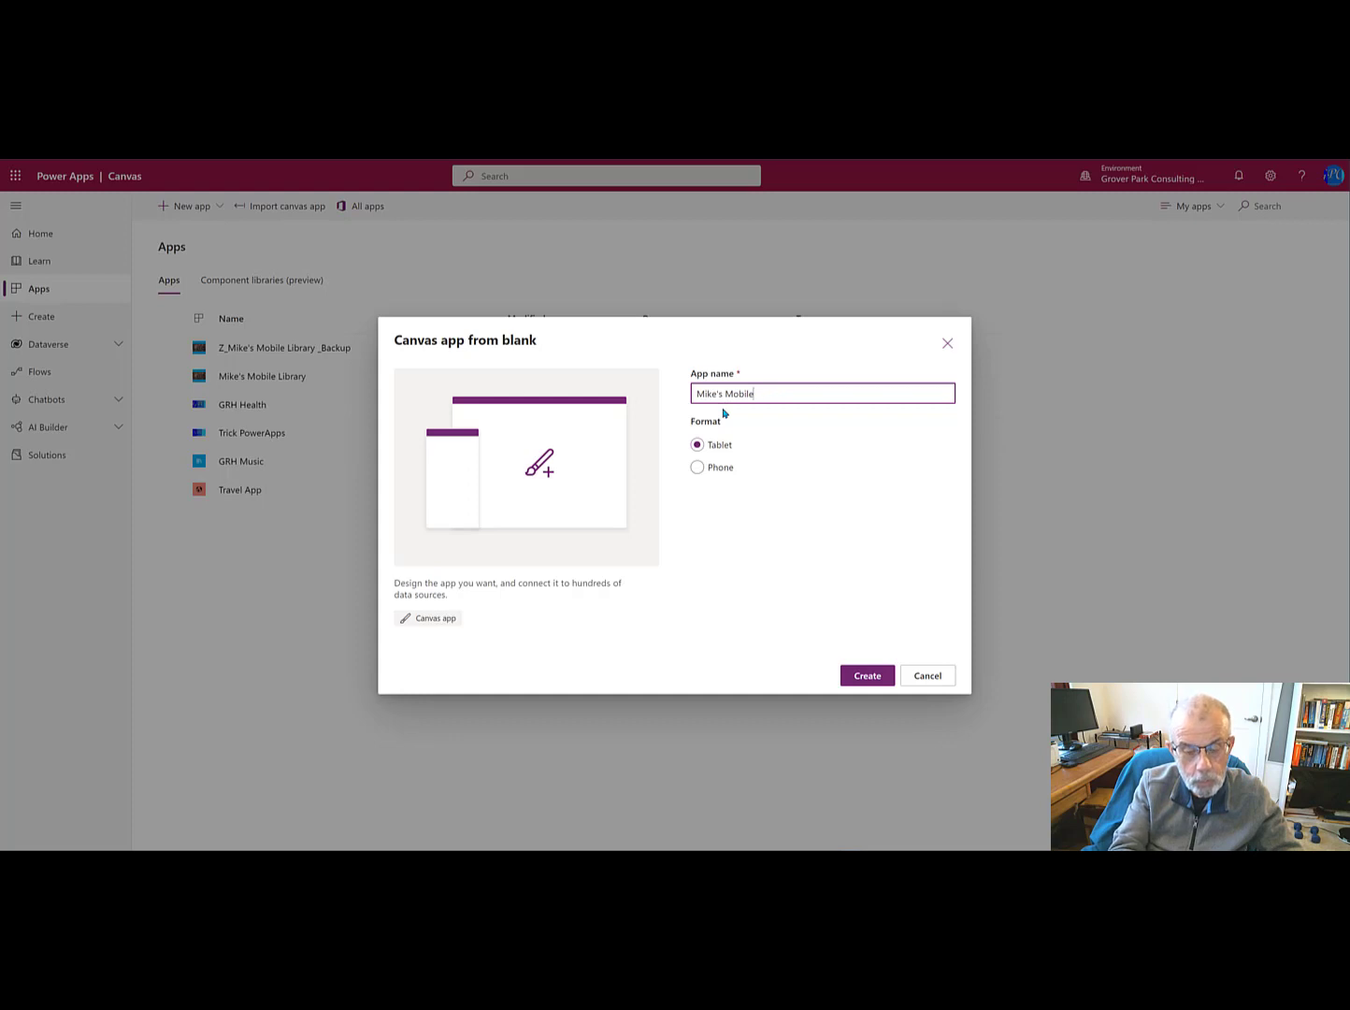
text(Library)
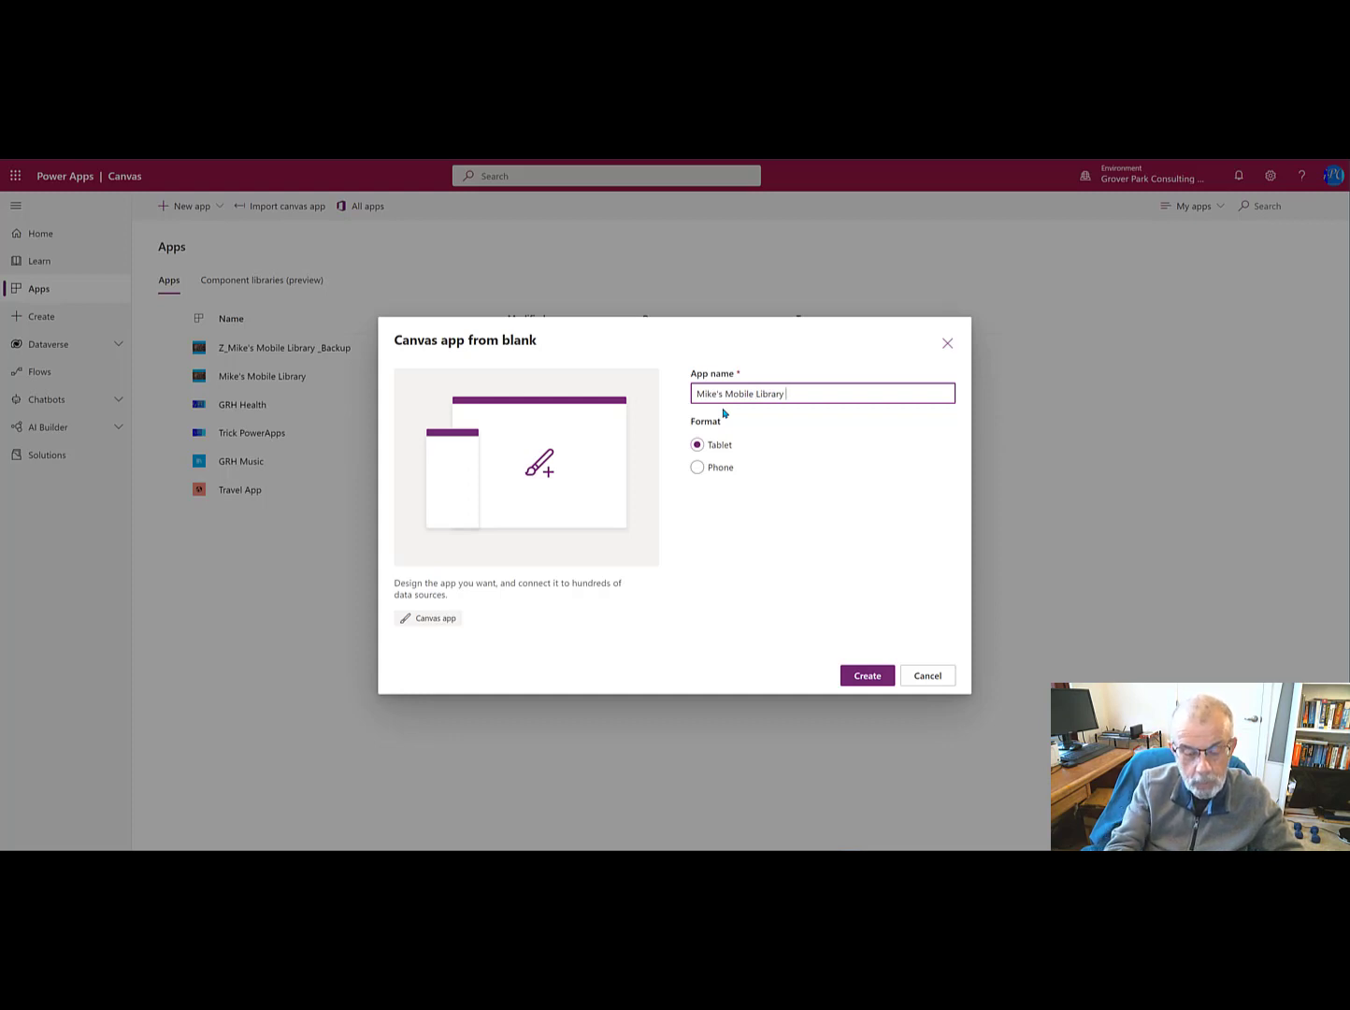
text(Develop)
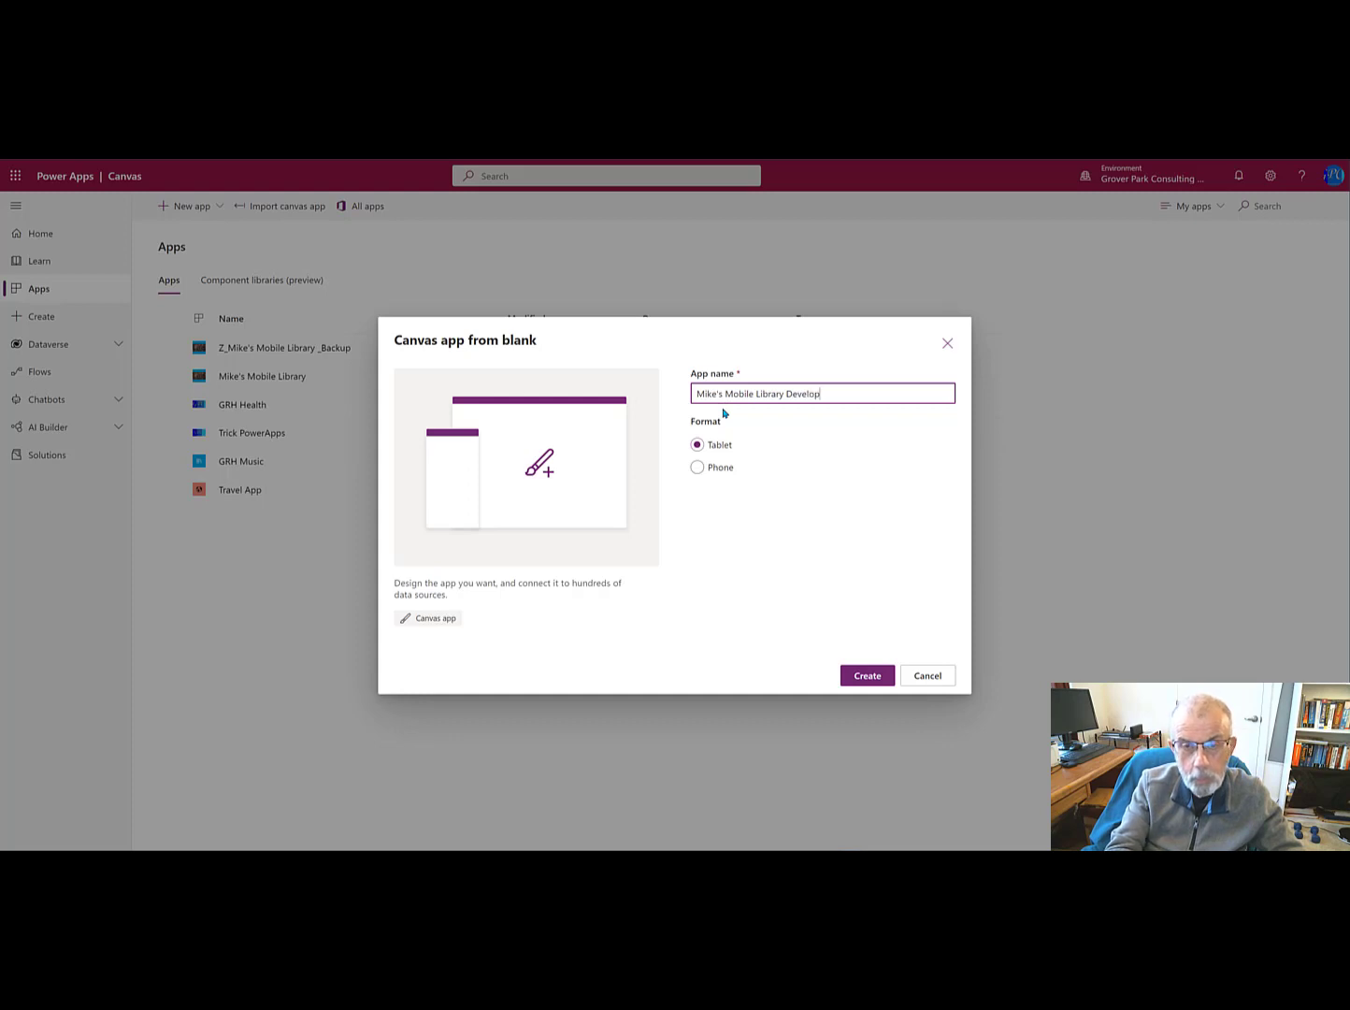
text(ment)
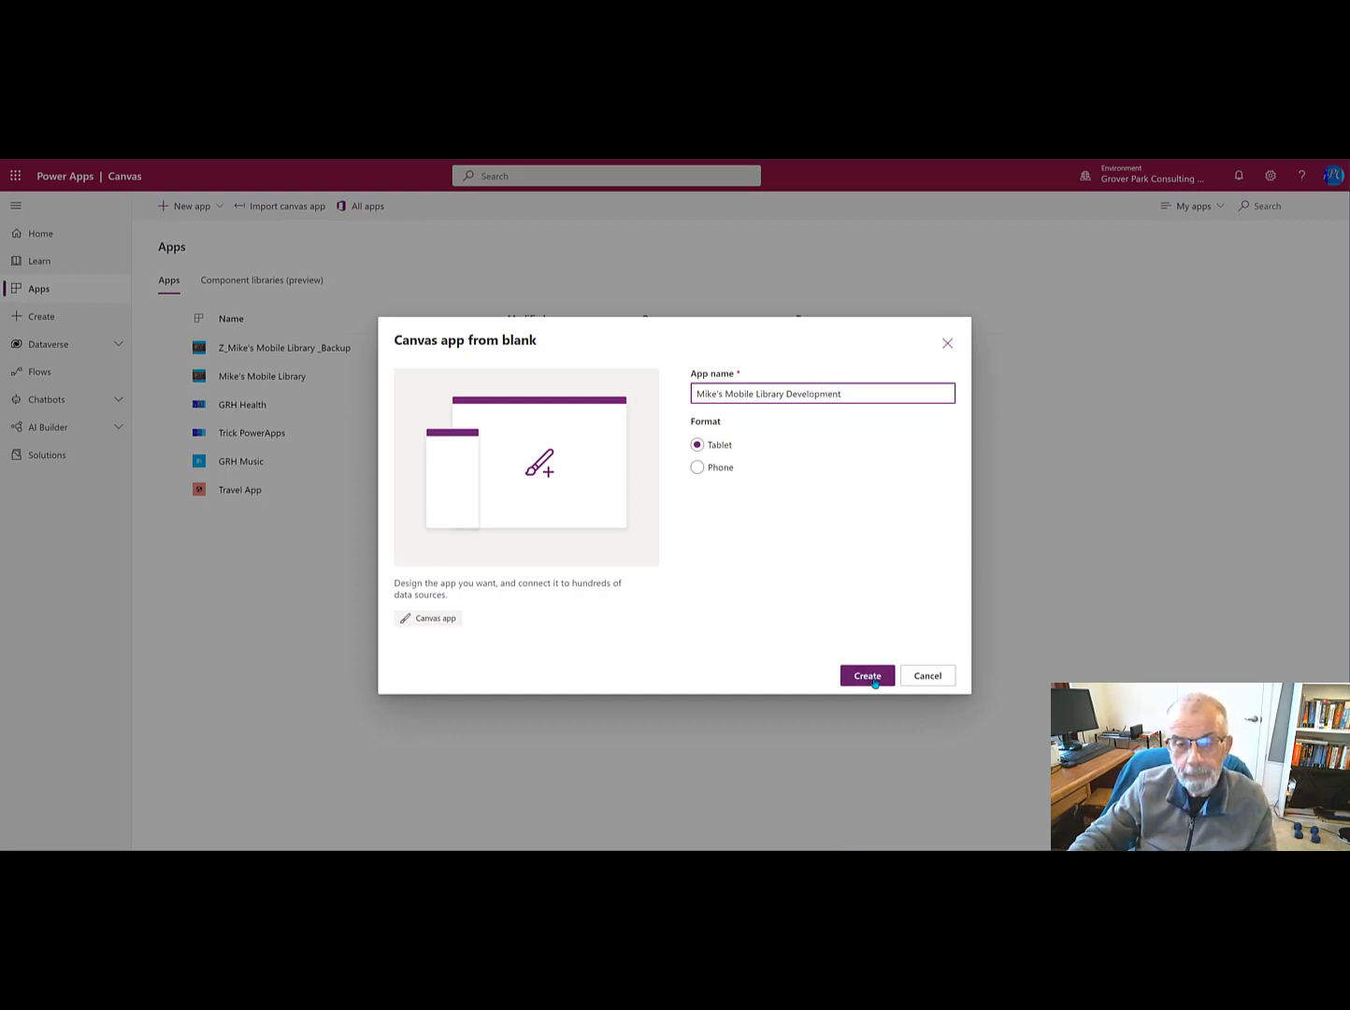
click(866, 675)
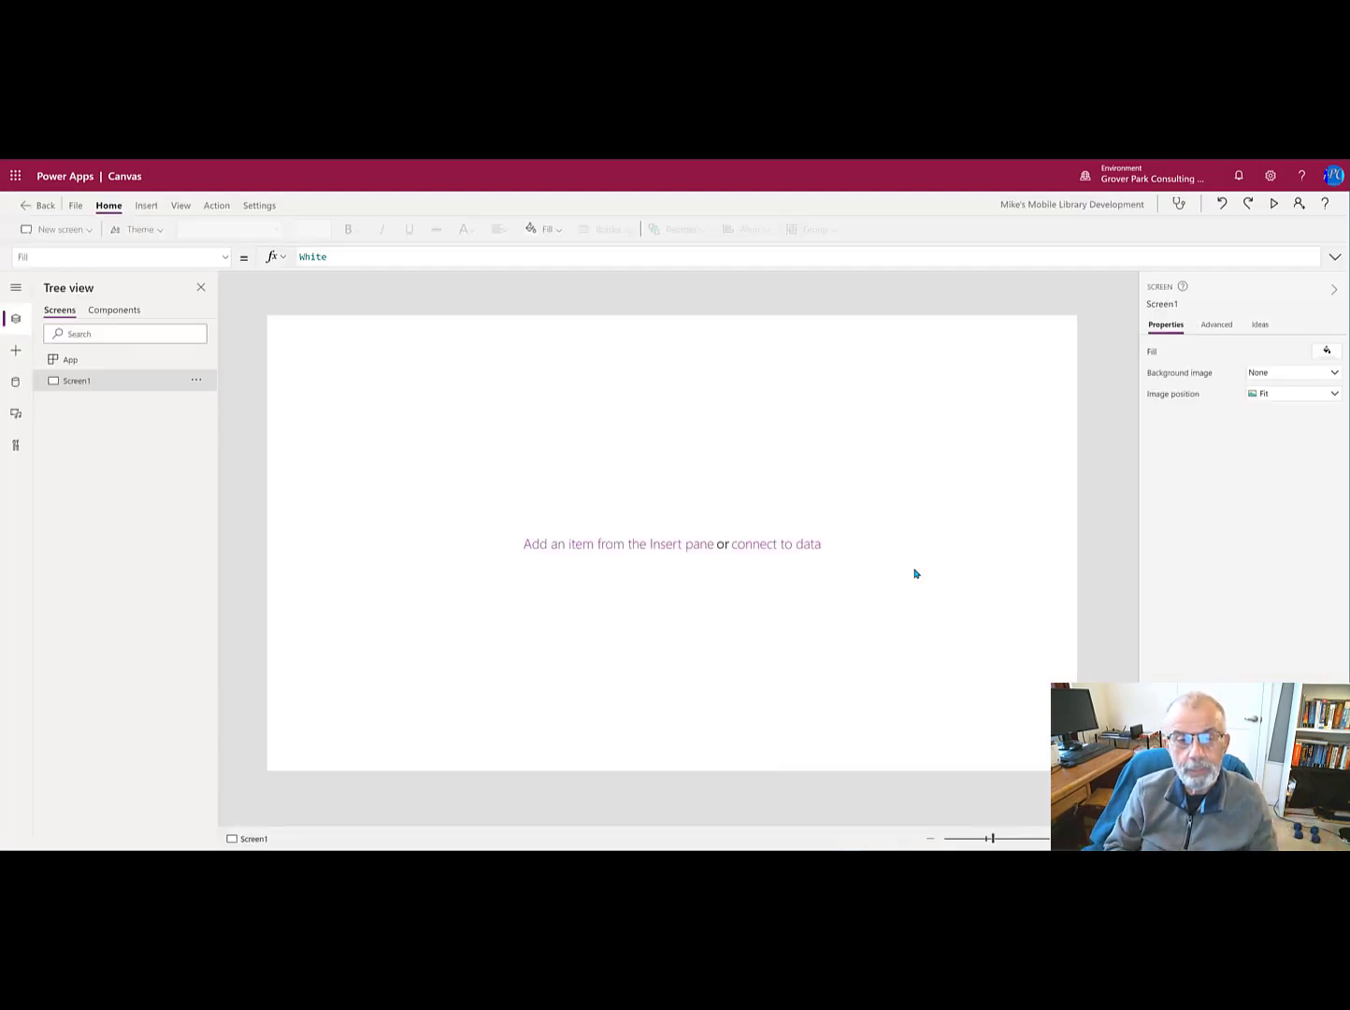
mouse_move(861, 576)
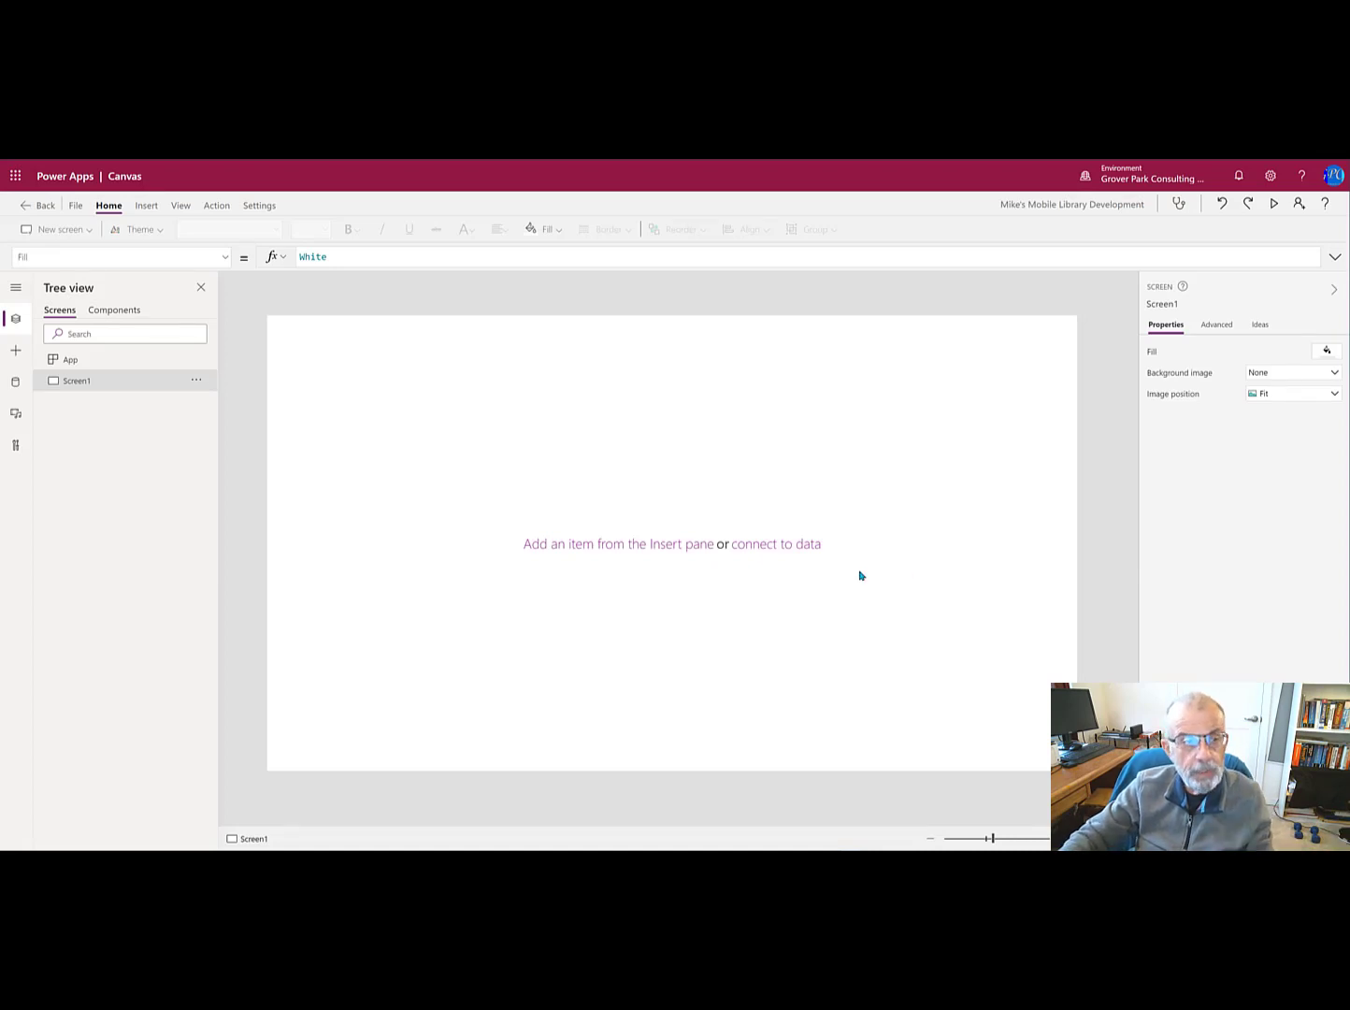
mouse_move(75, 384)
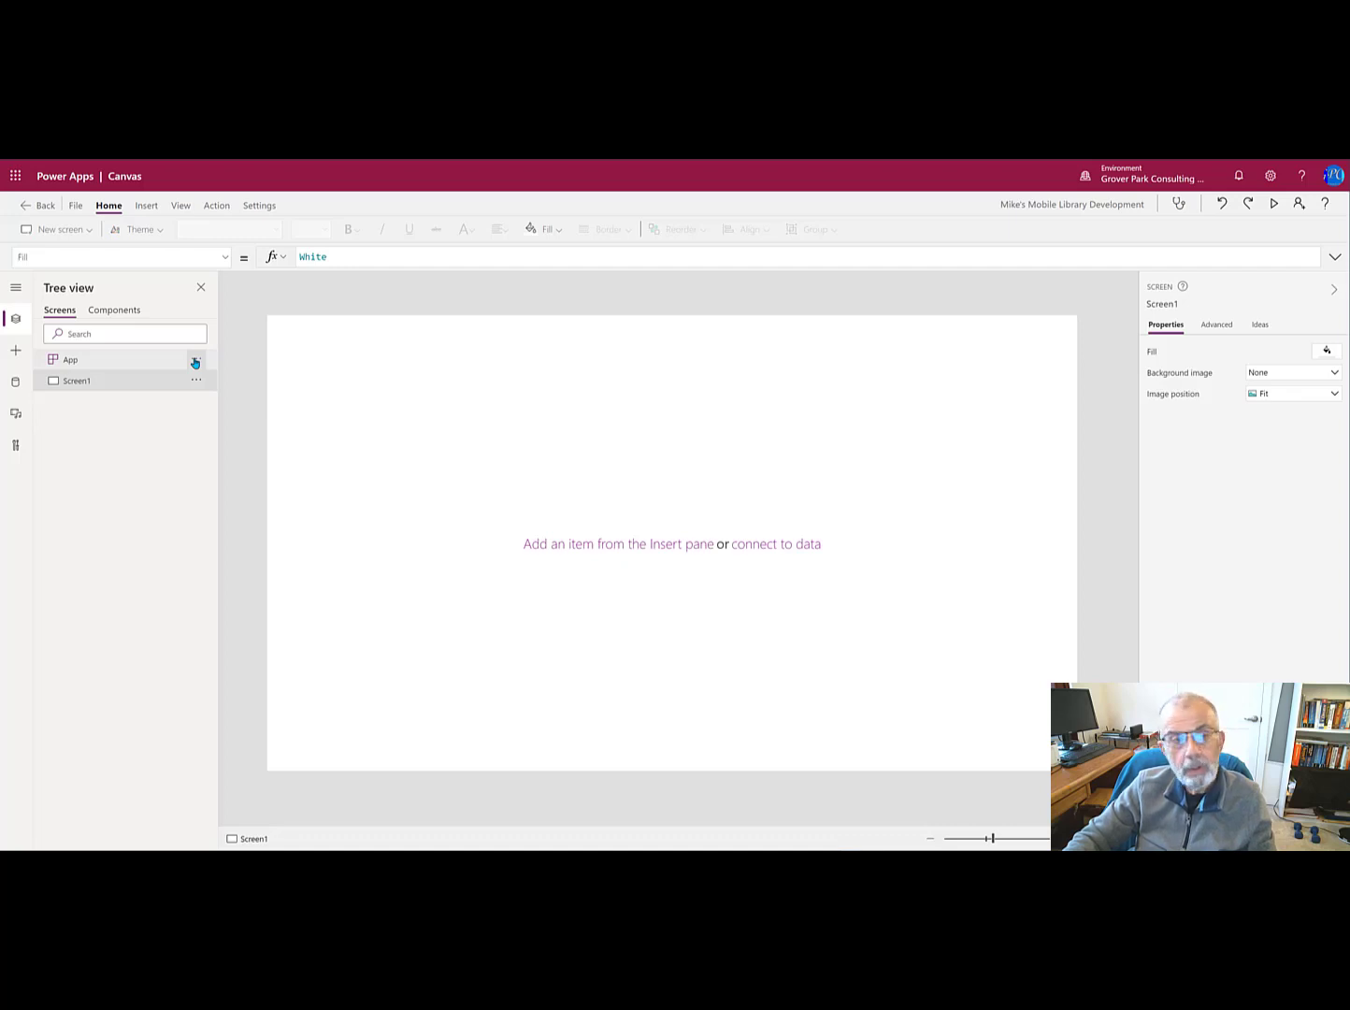
click(195, 359)
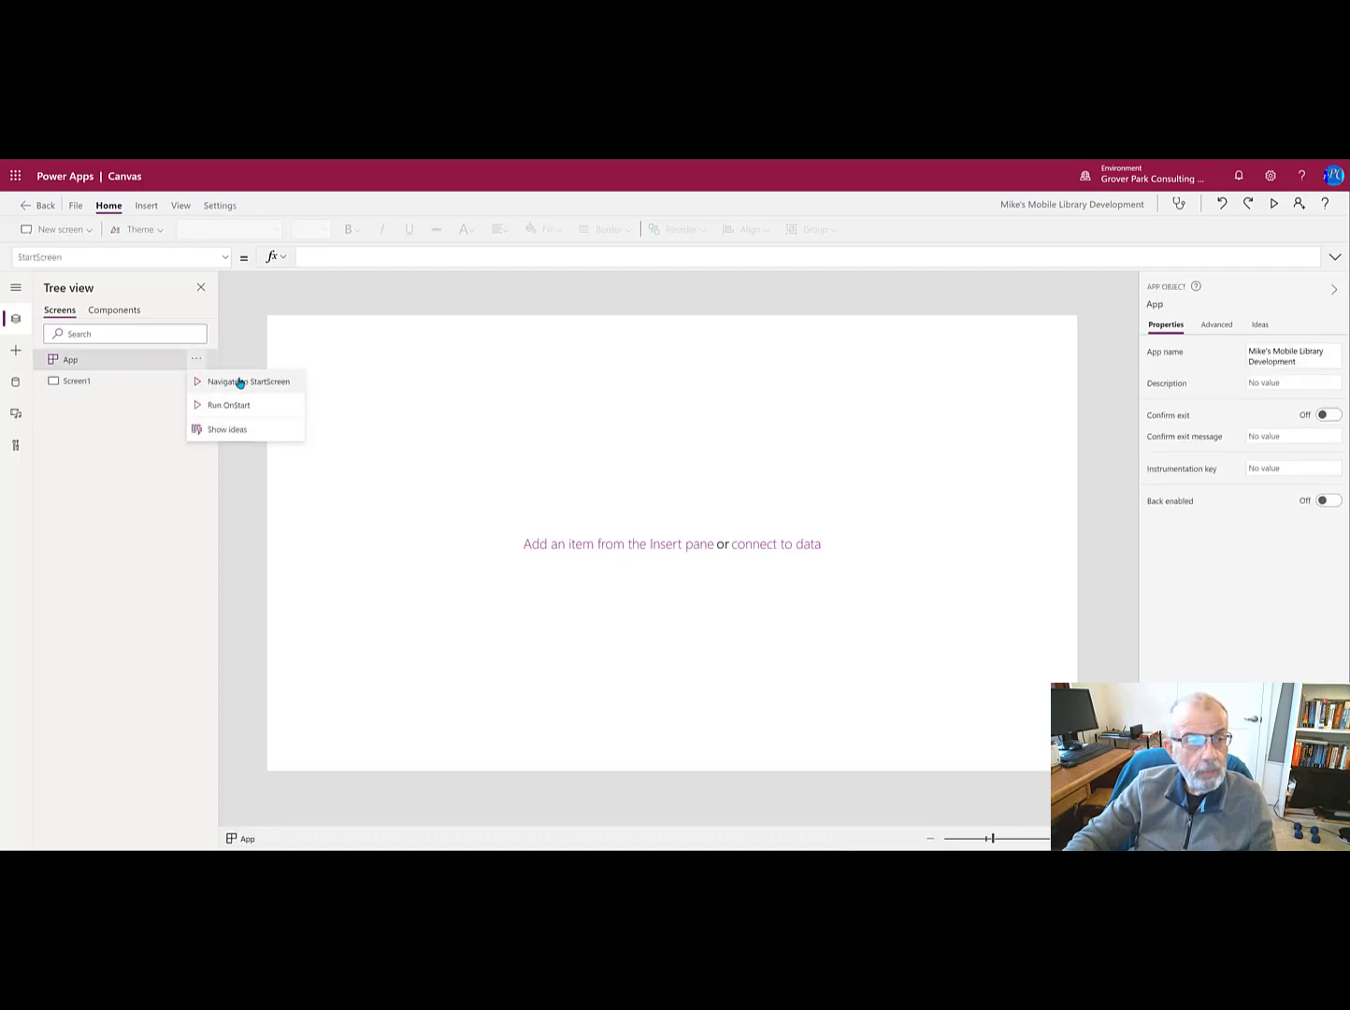
mouse_move(234, 393)
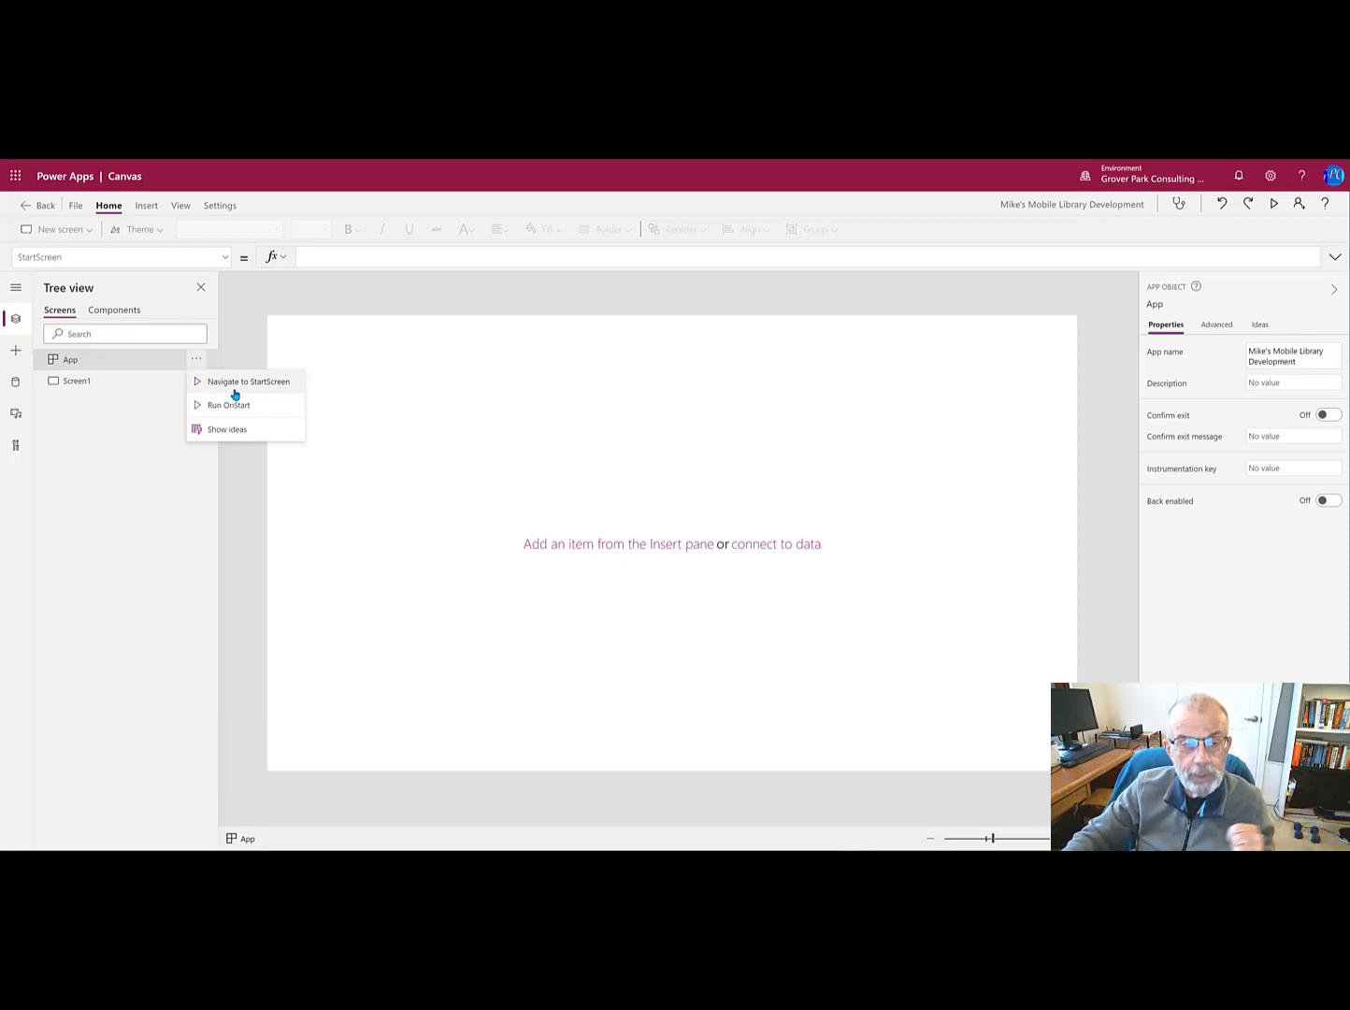
mouse_move(230, 383)
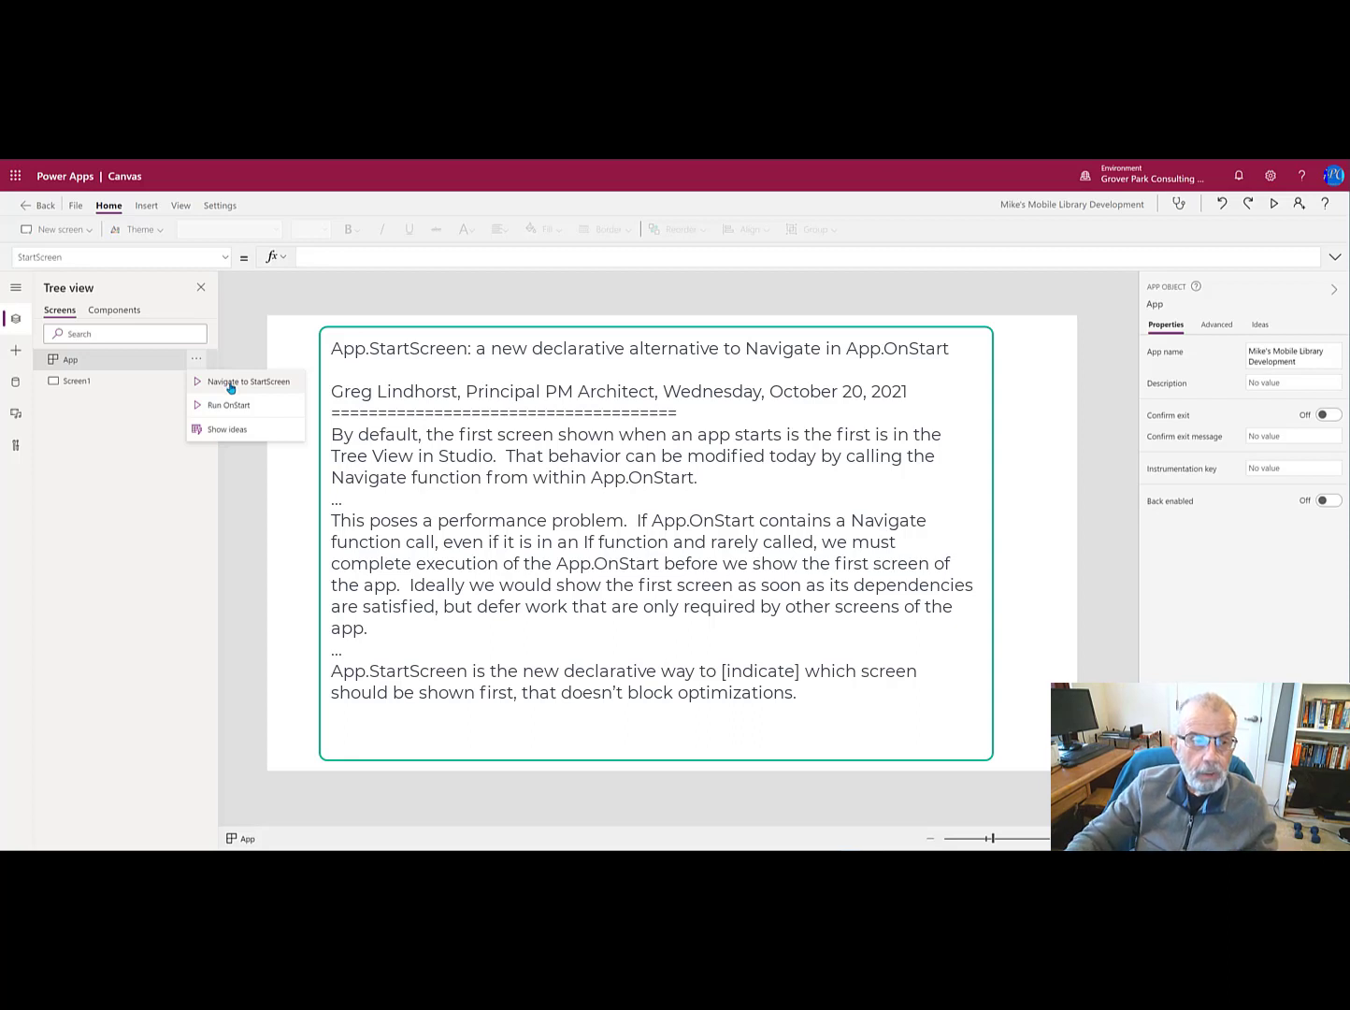
mouse_move(227, 405)
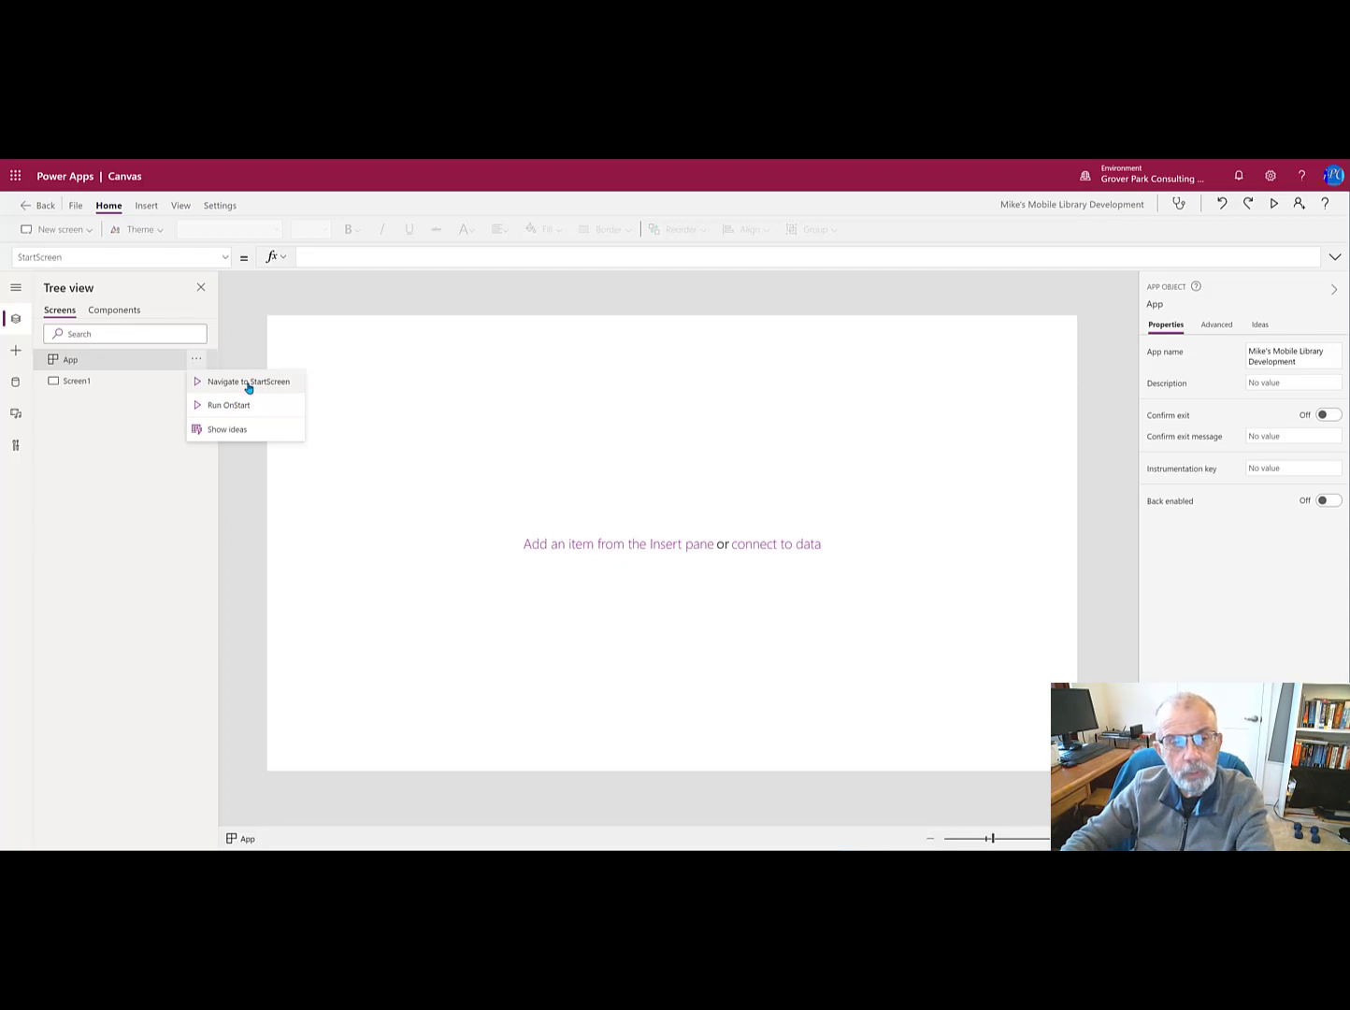
Step: Show the app's OnStart property in the expanded formula bar
click(228, 405)
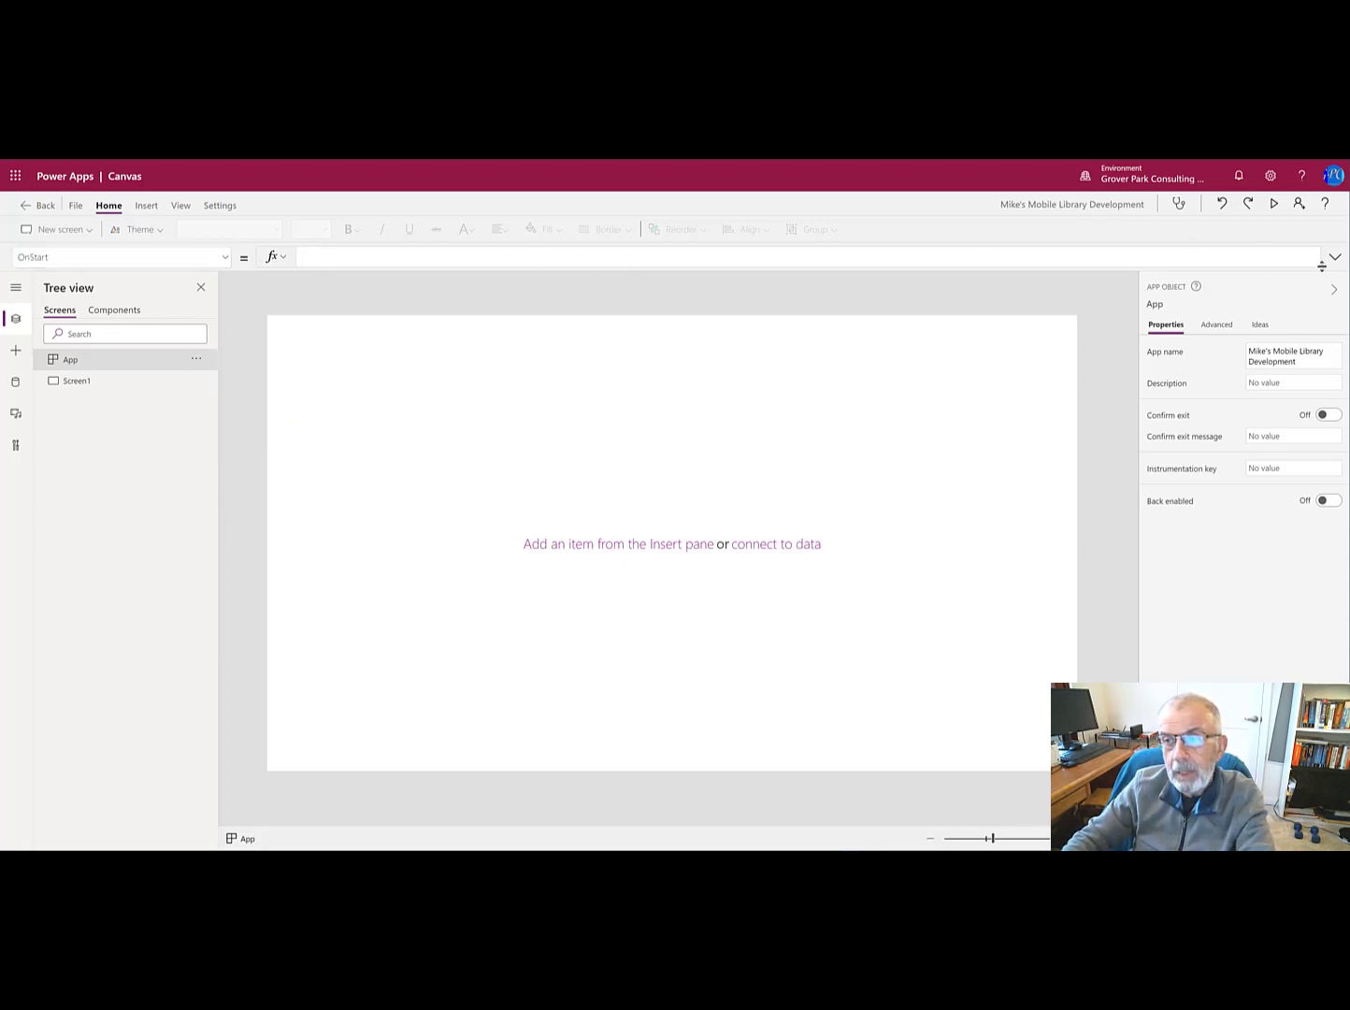
click(1334, 257)
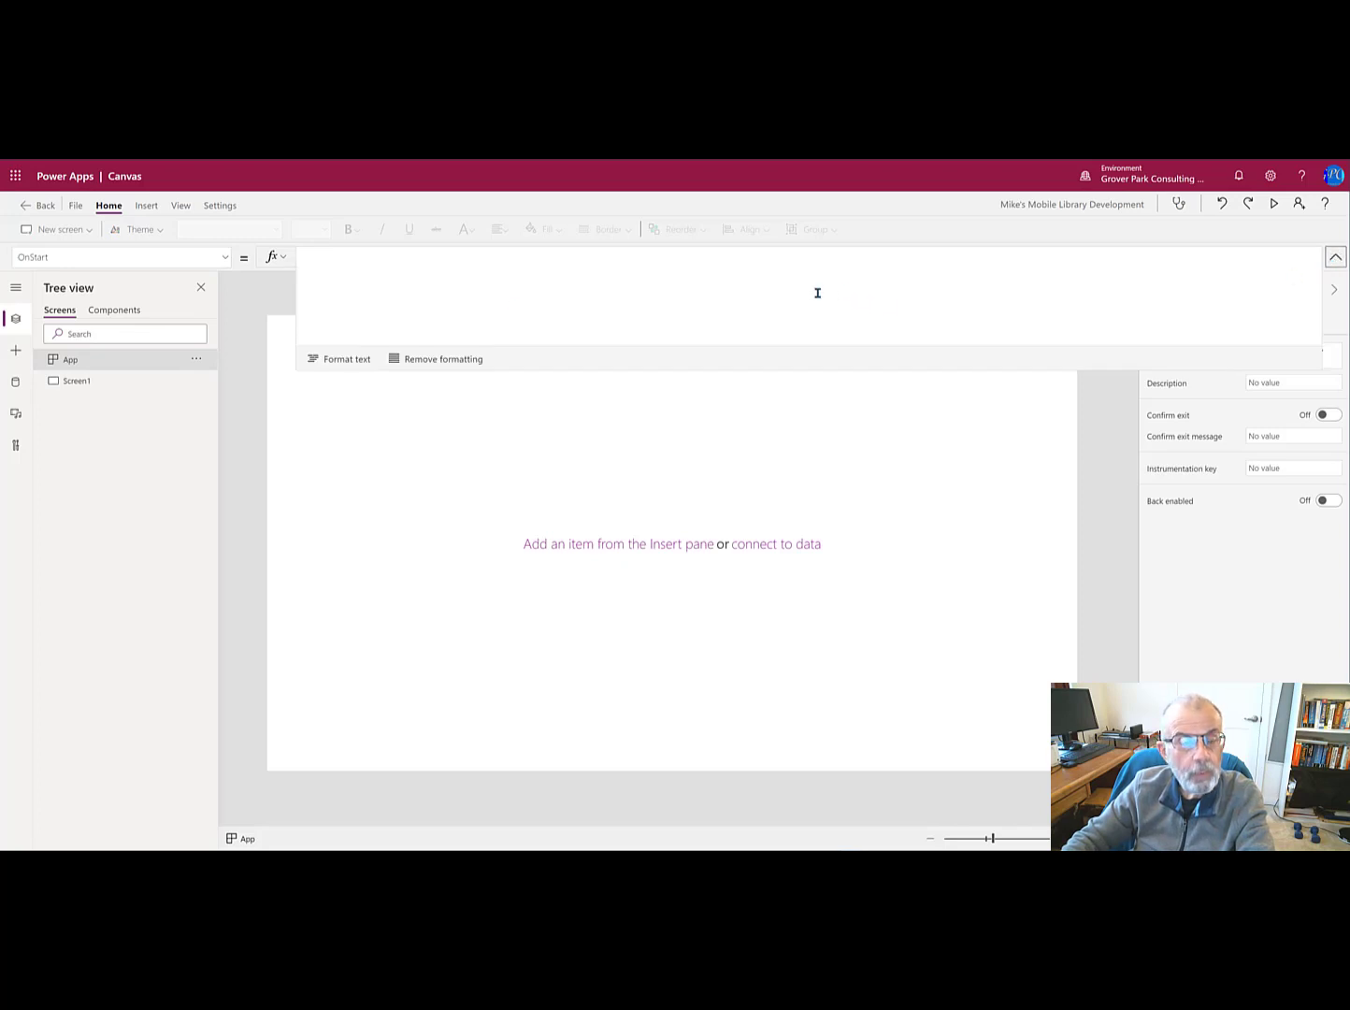
mouse_move(336, 386)
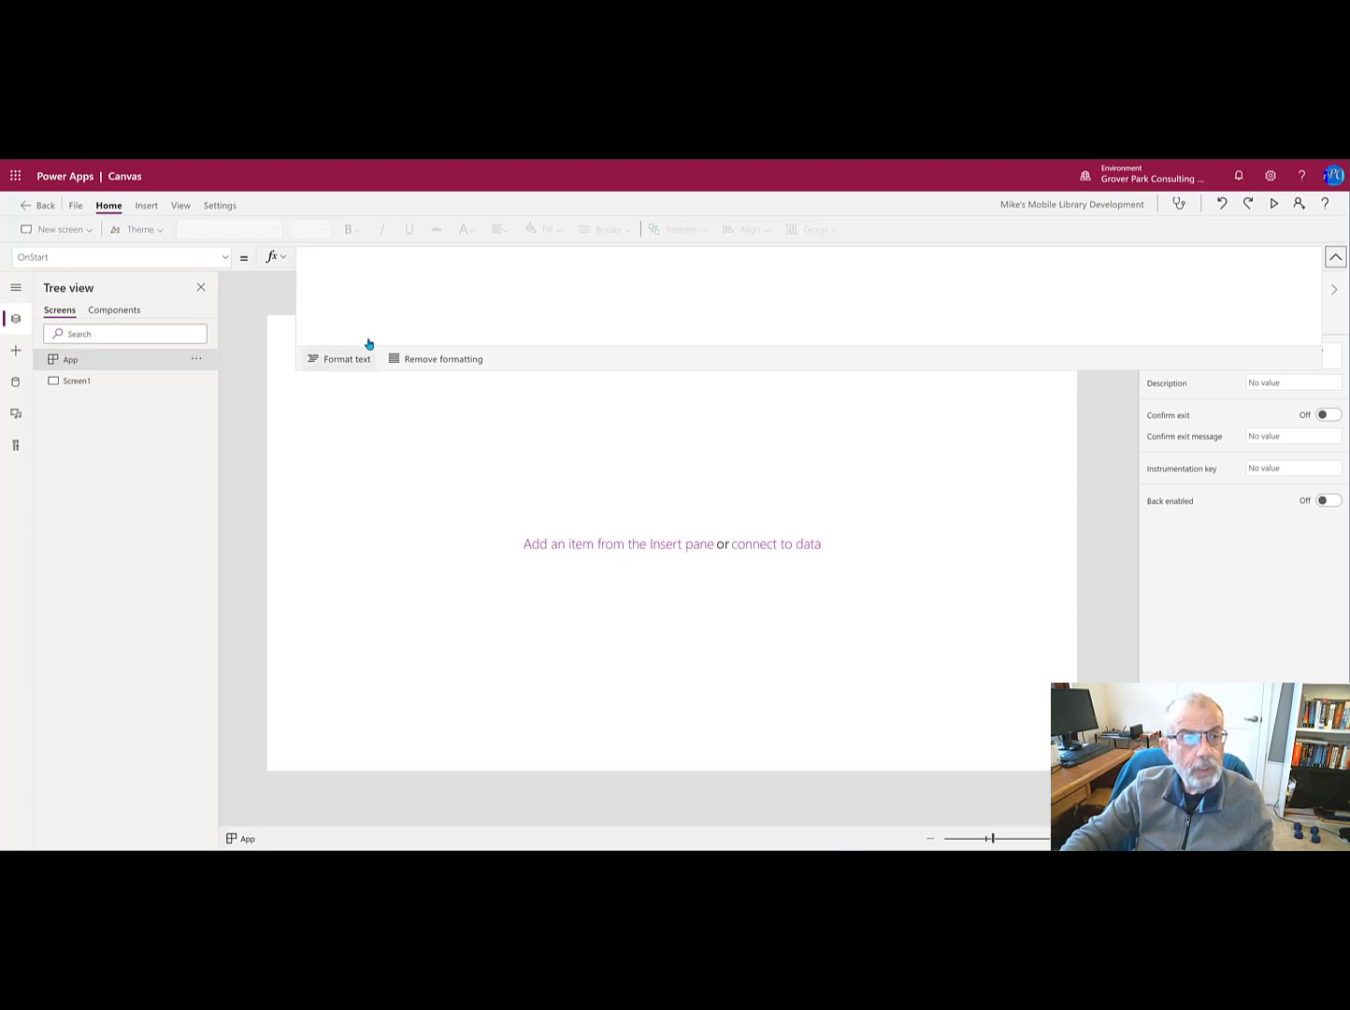
mouse_move(342, 358)
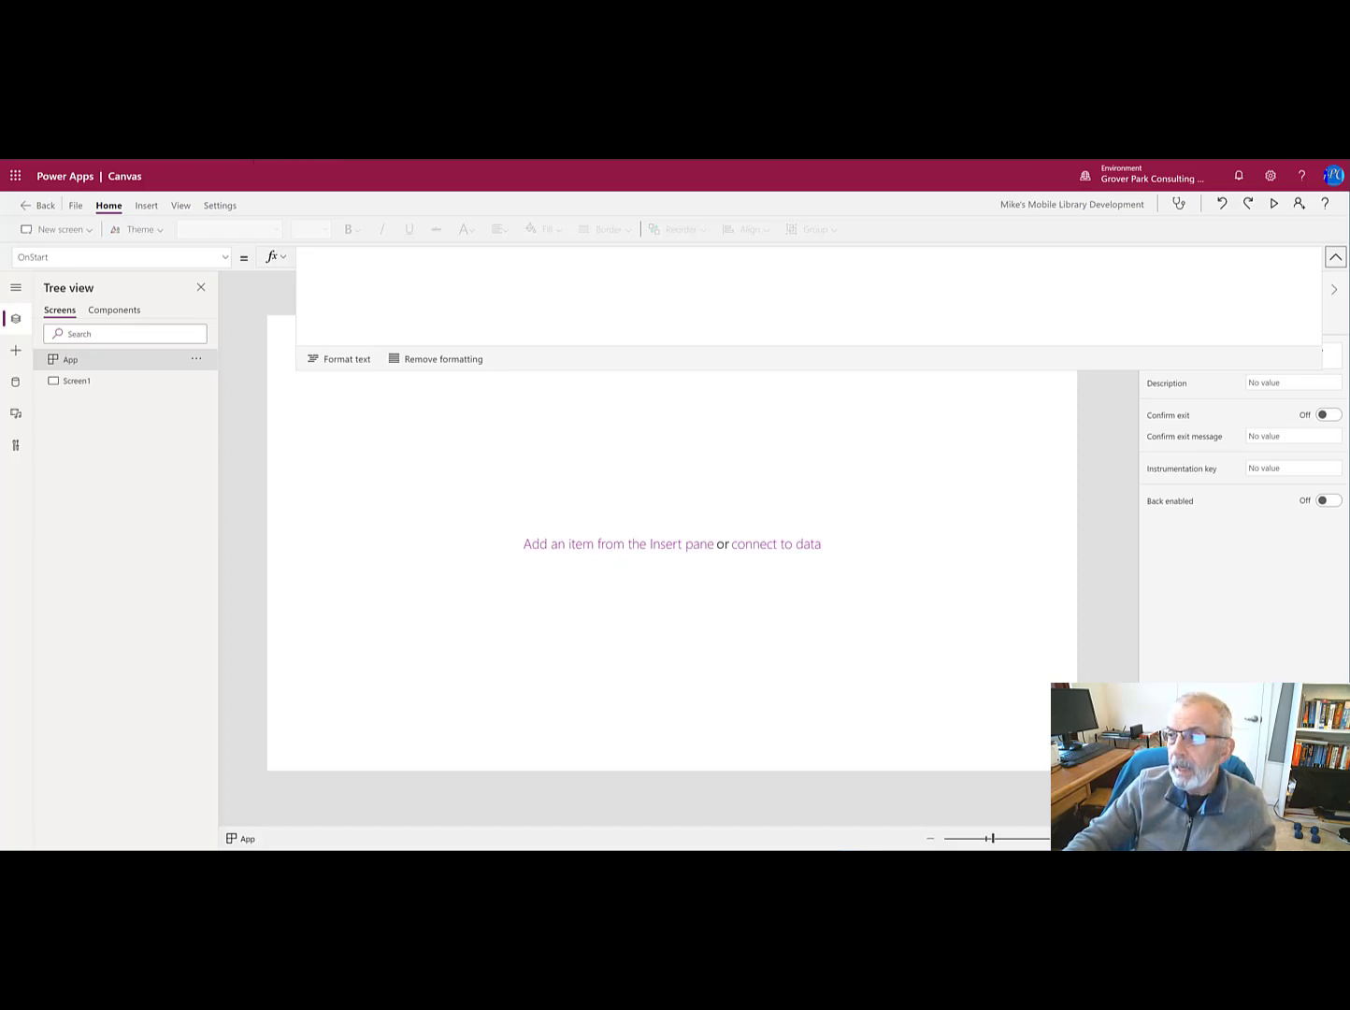
mouse_move(465, 276)
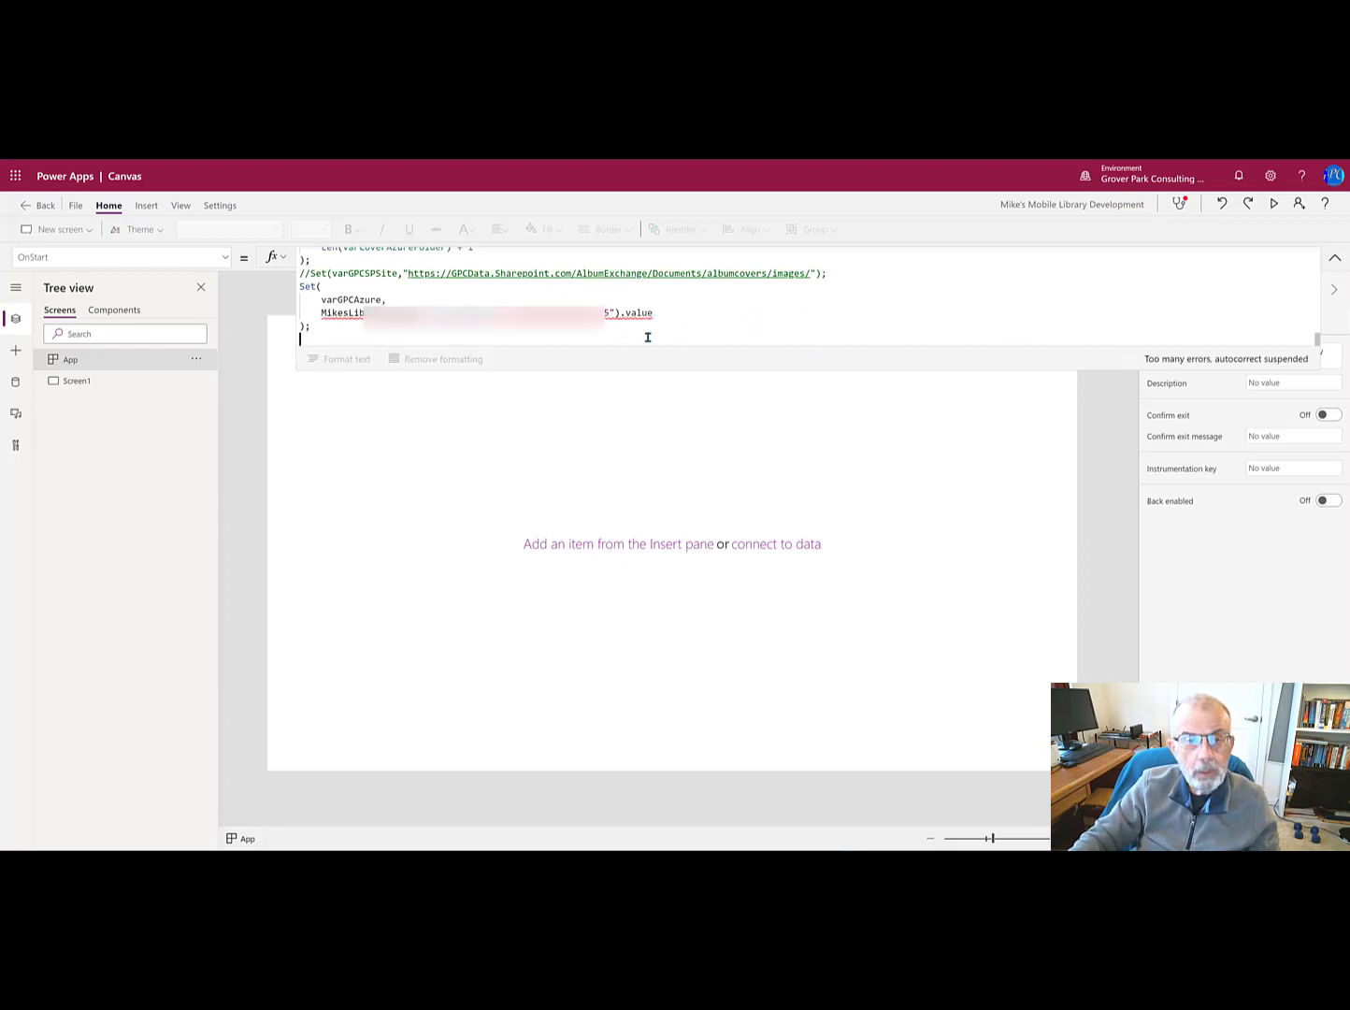
Step: Review the OnStart colour theme and app variable Set statements, then collapse the formula bar
scroll(down, 3)
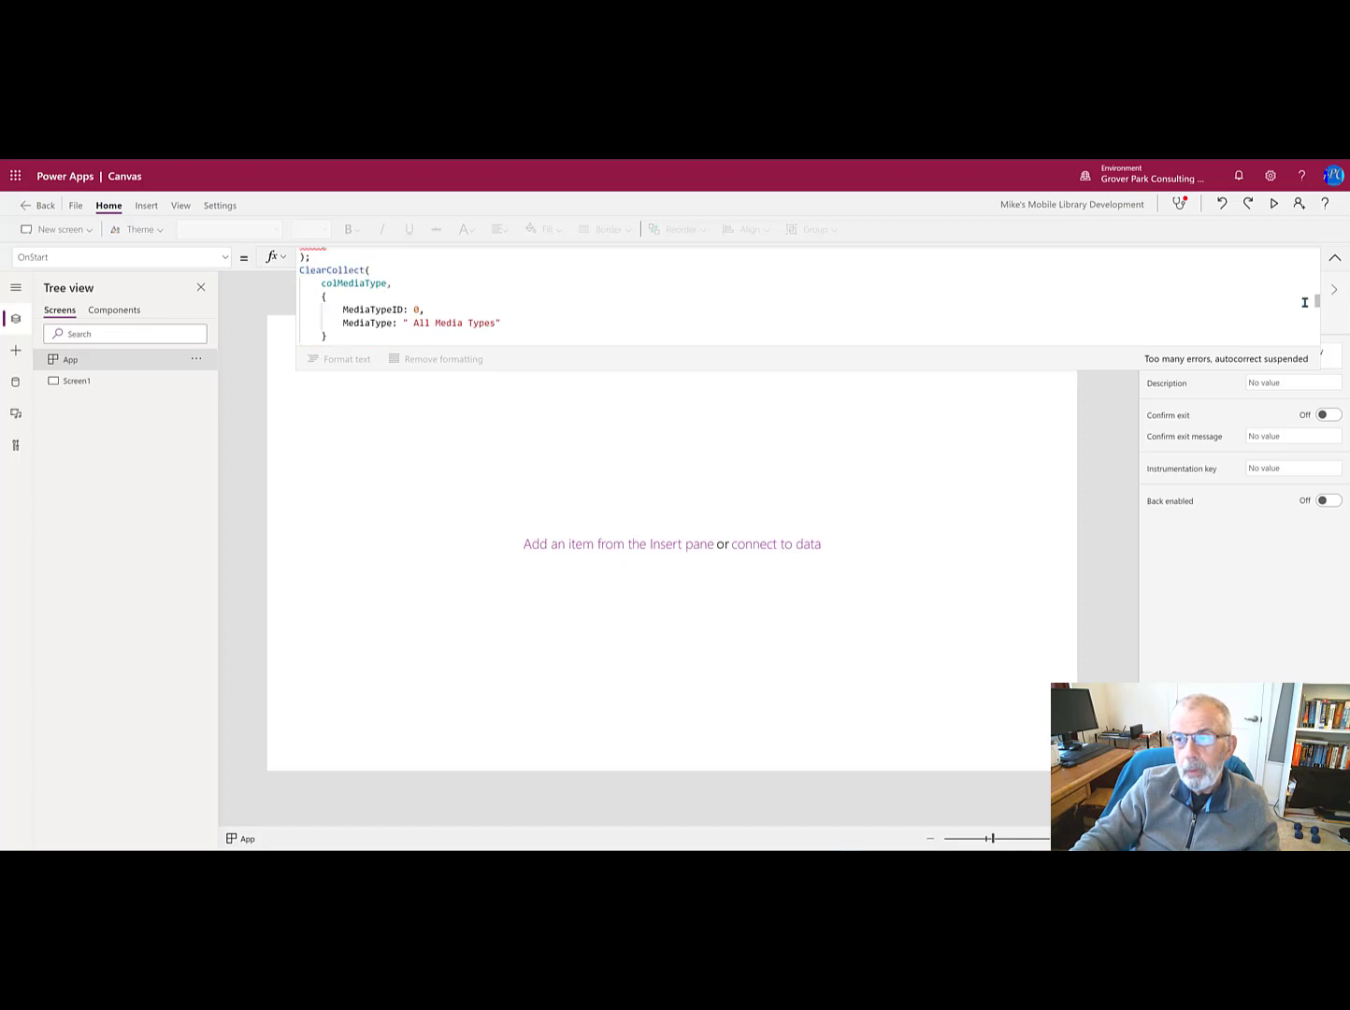
scroll(up, 3)
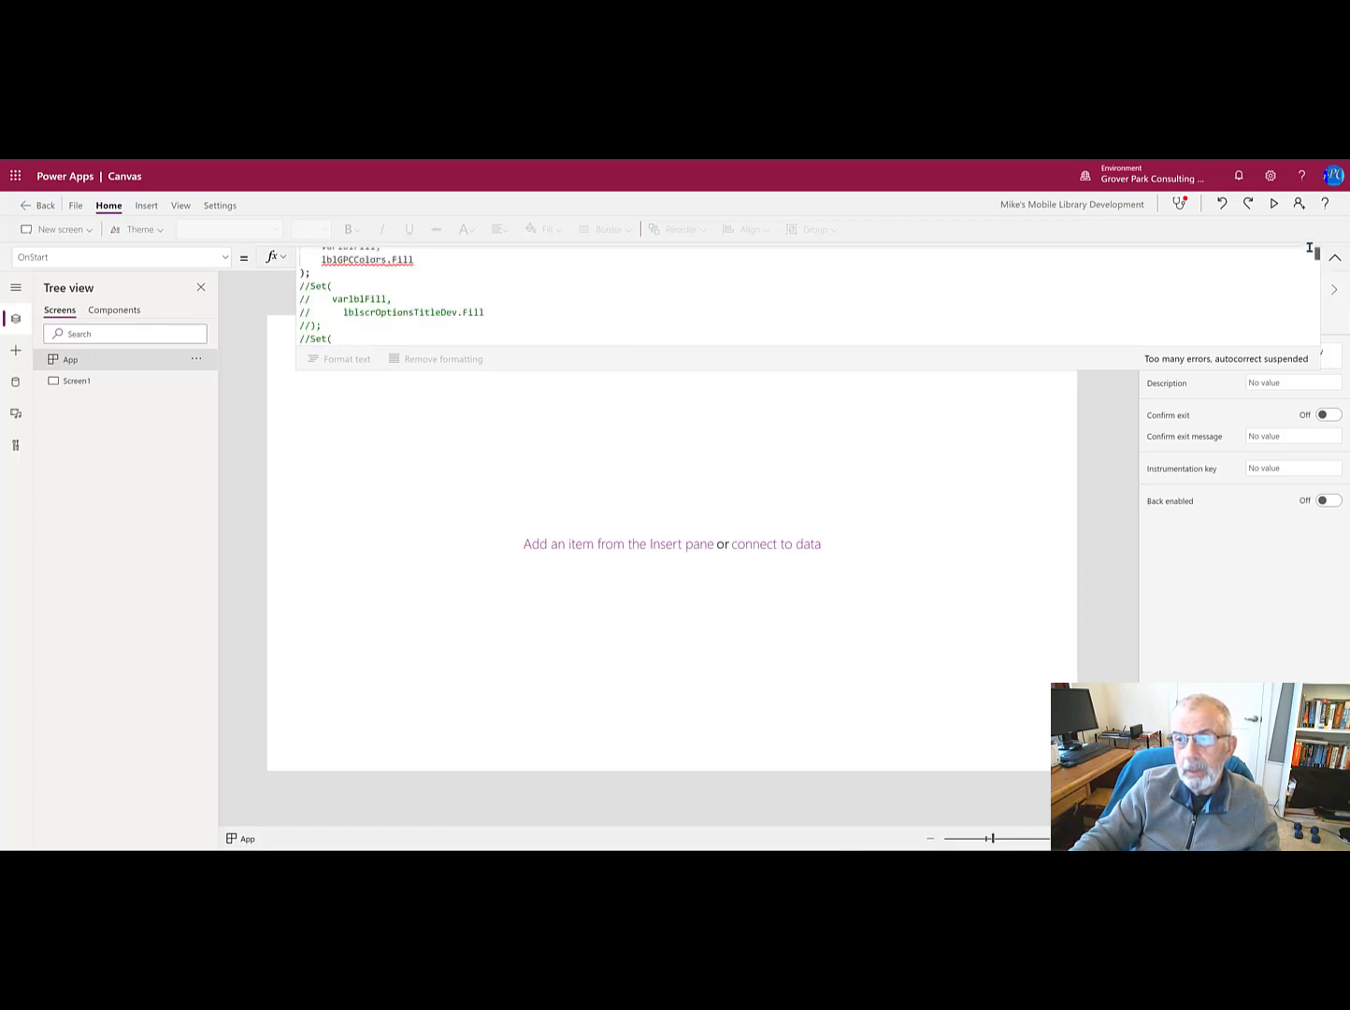
scroll(up, 3)
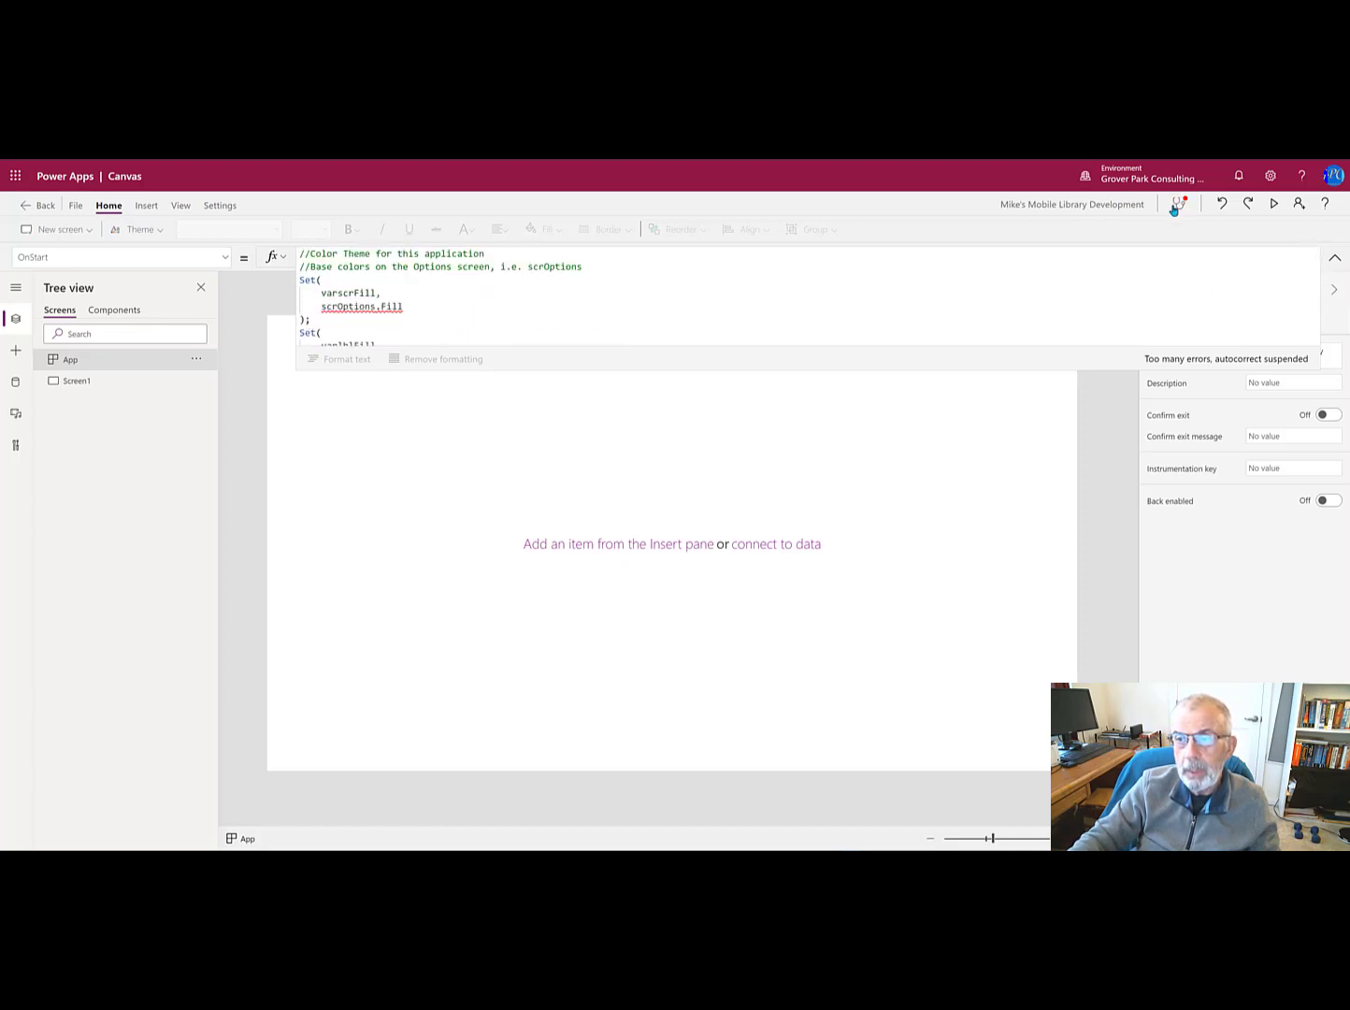
mouse_move(1178, 203)
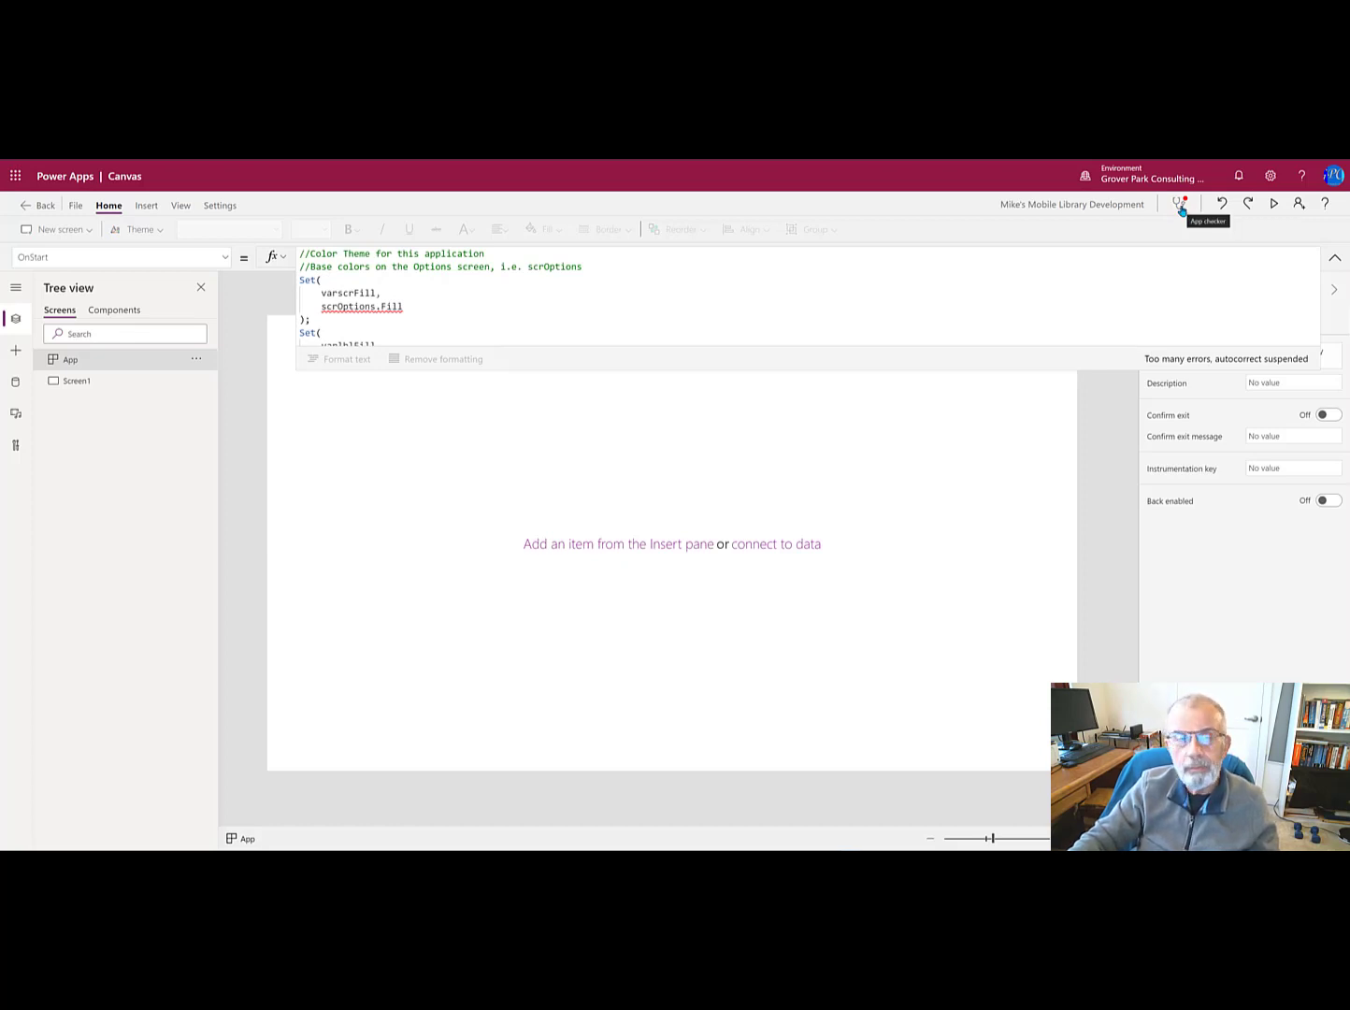
mouse_move(779, 358)
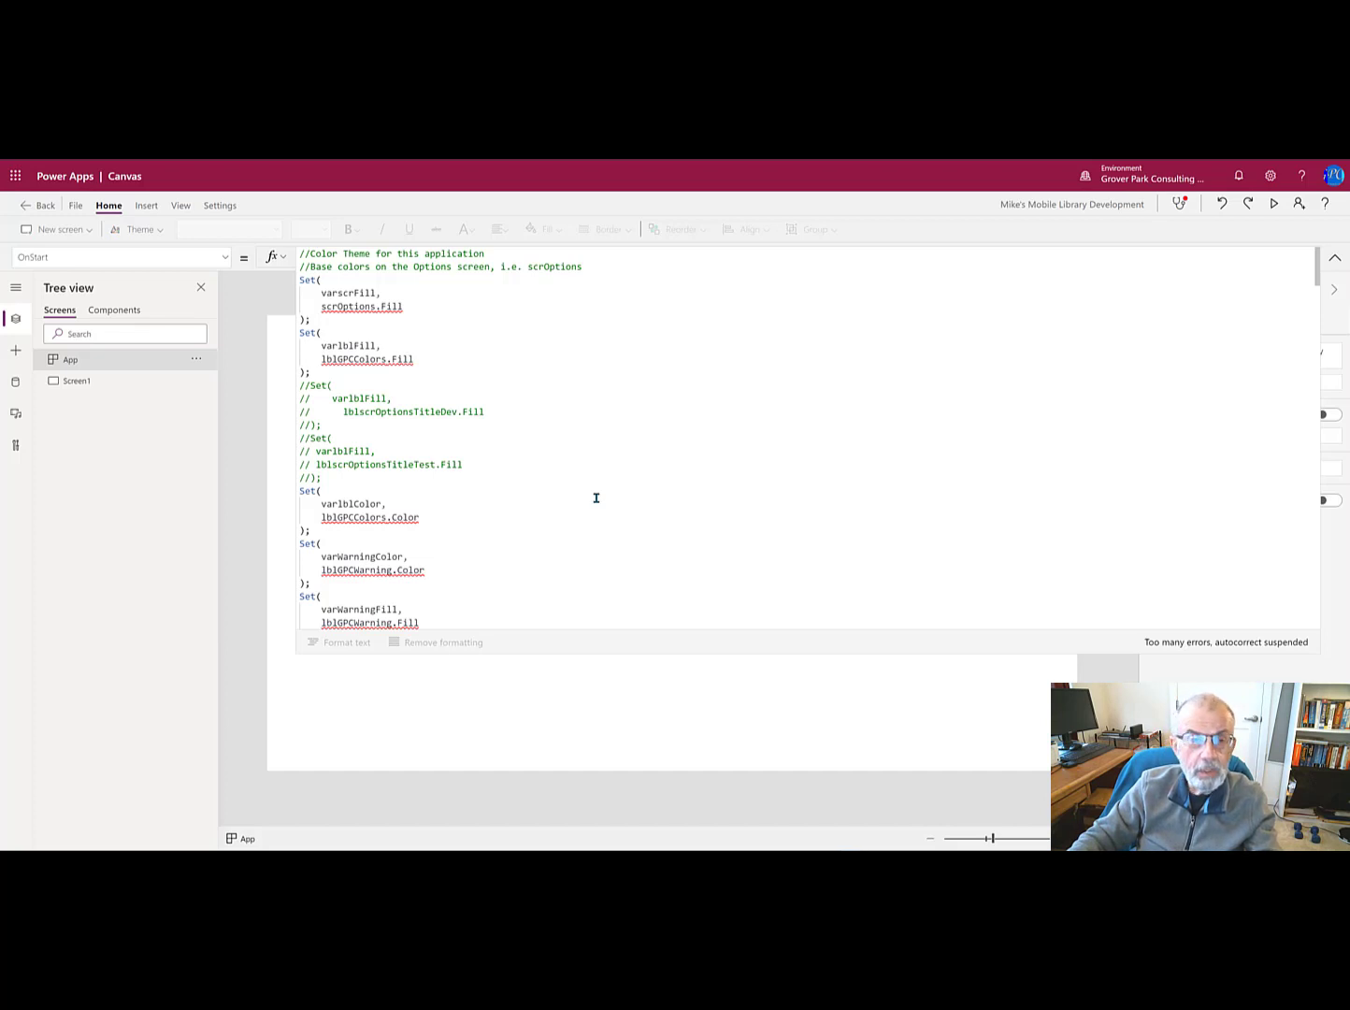
mouse_move(399, 331)
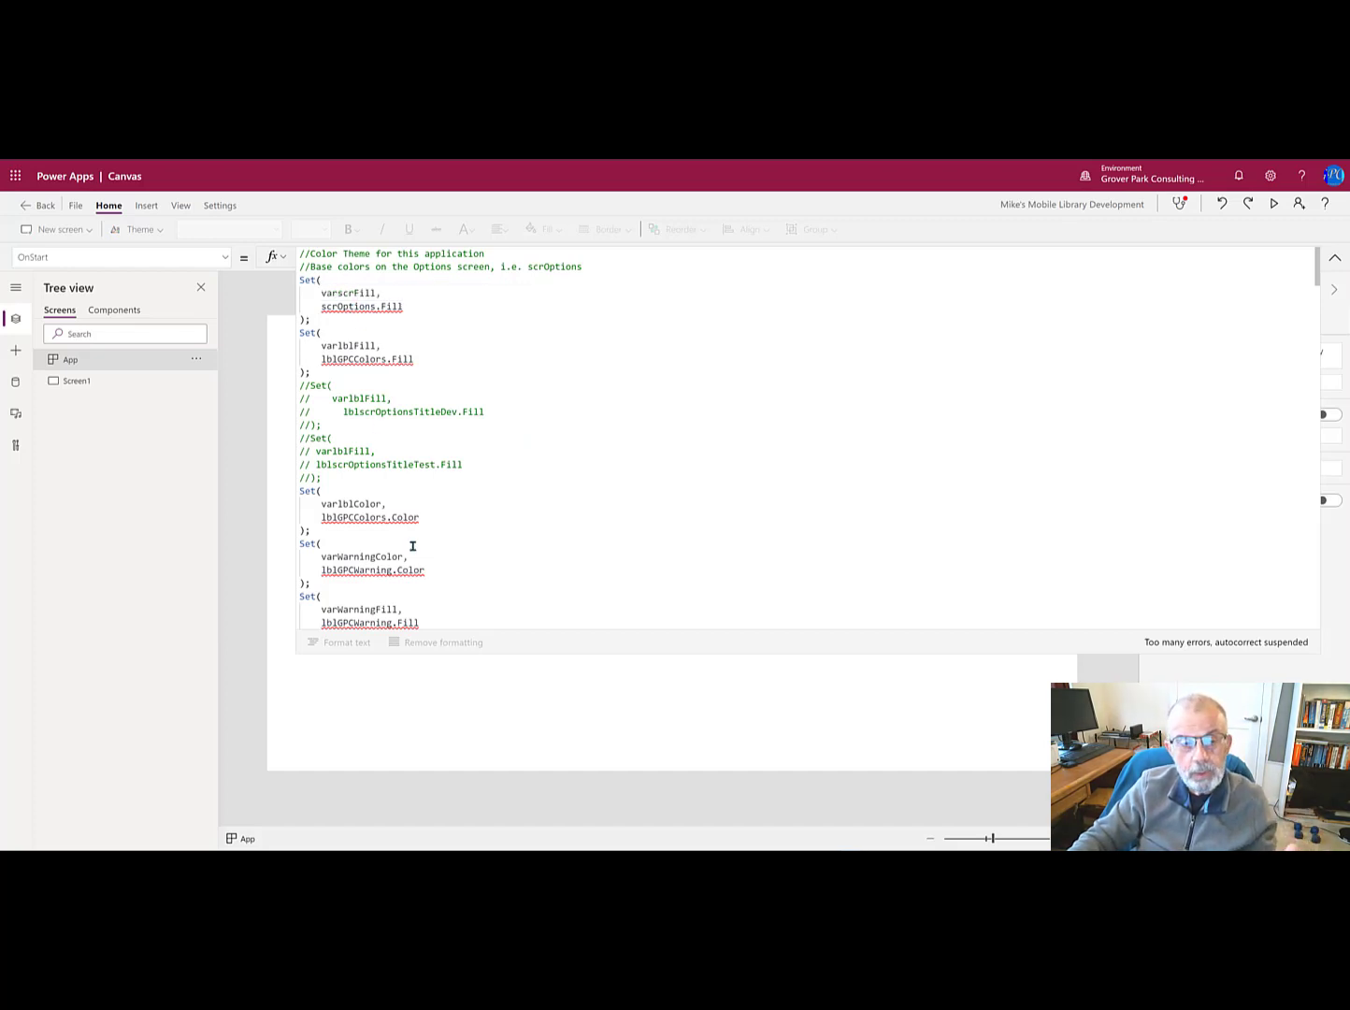
mouse_move(452, 543)
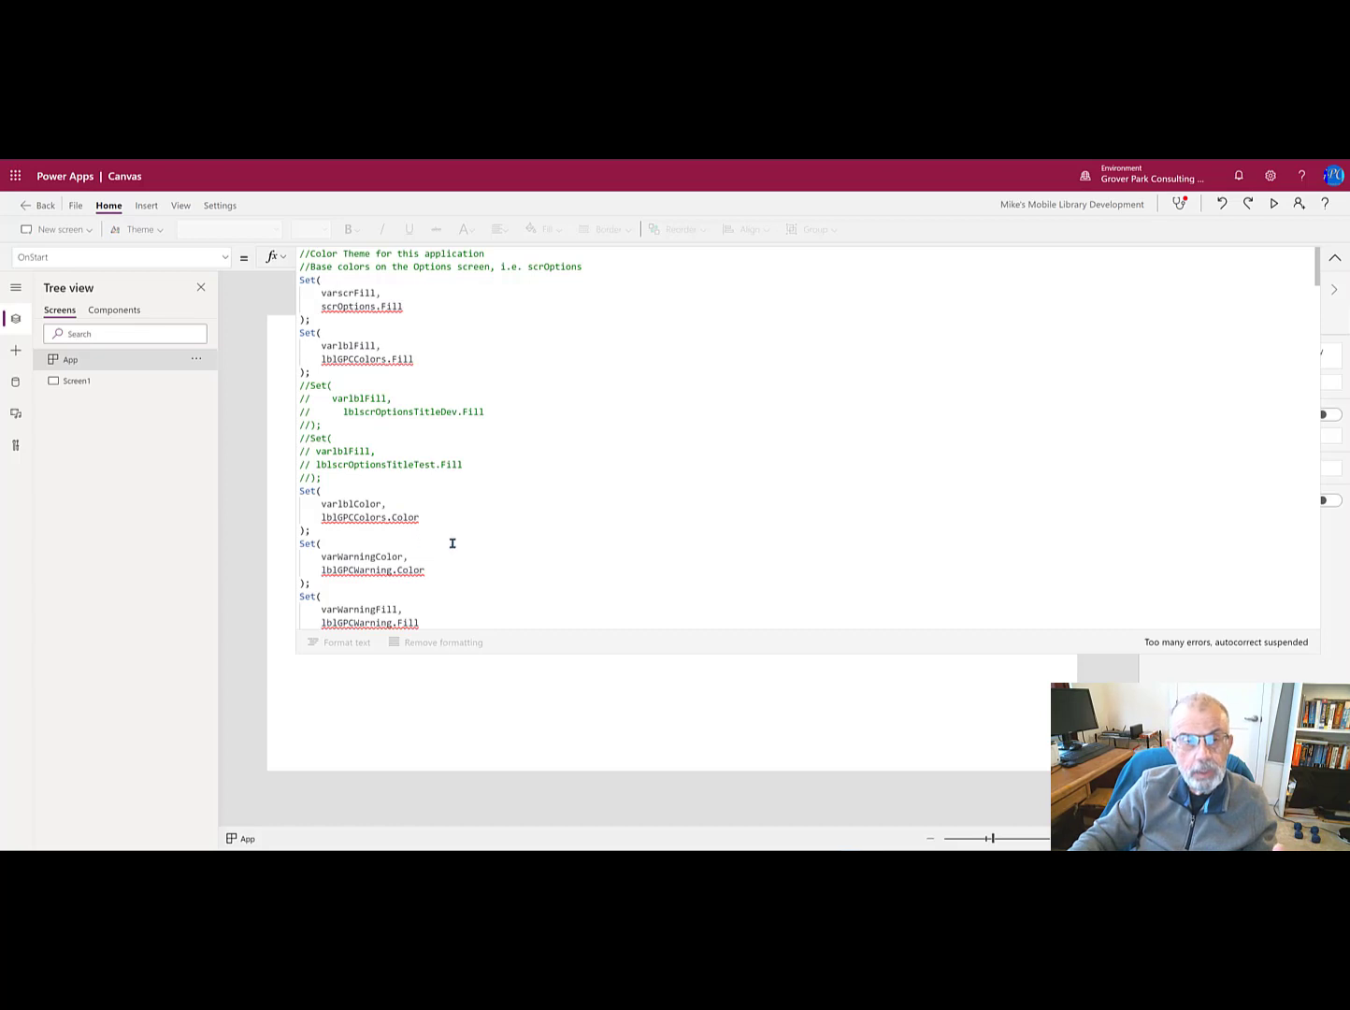
scroll(down, 3)
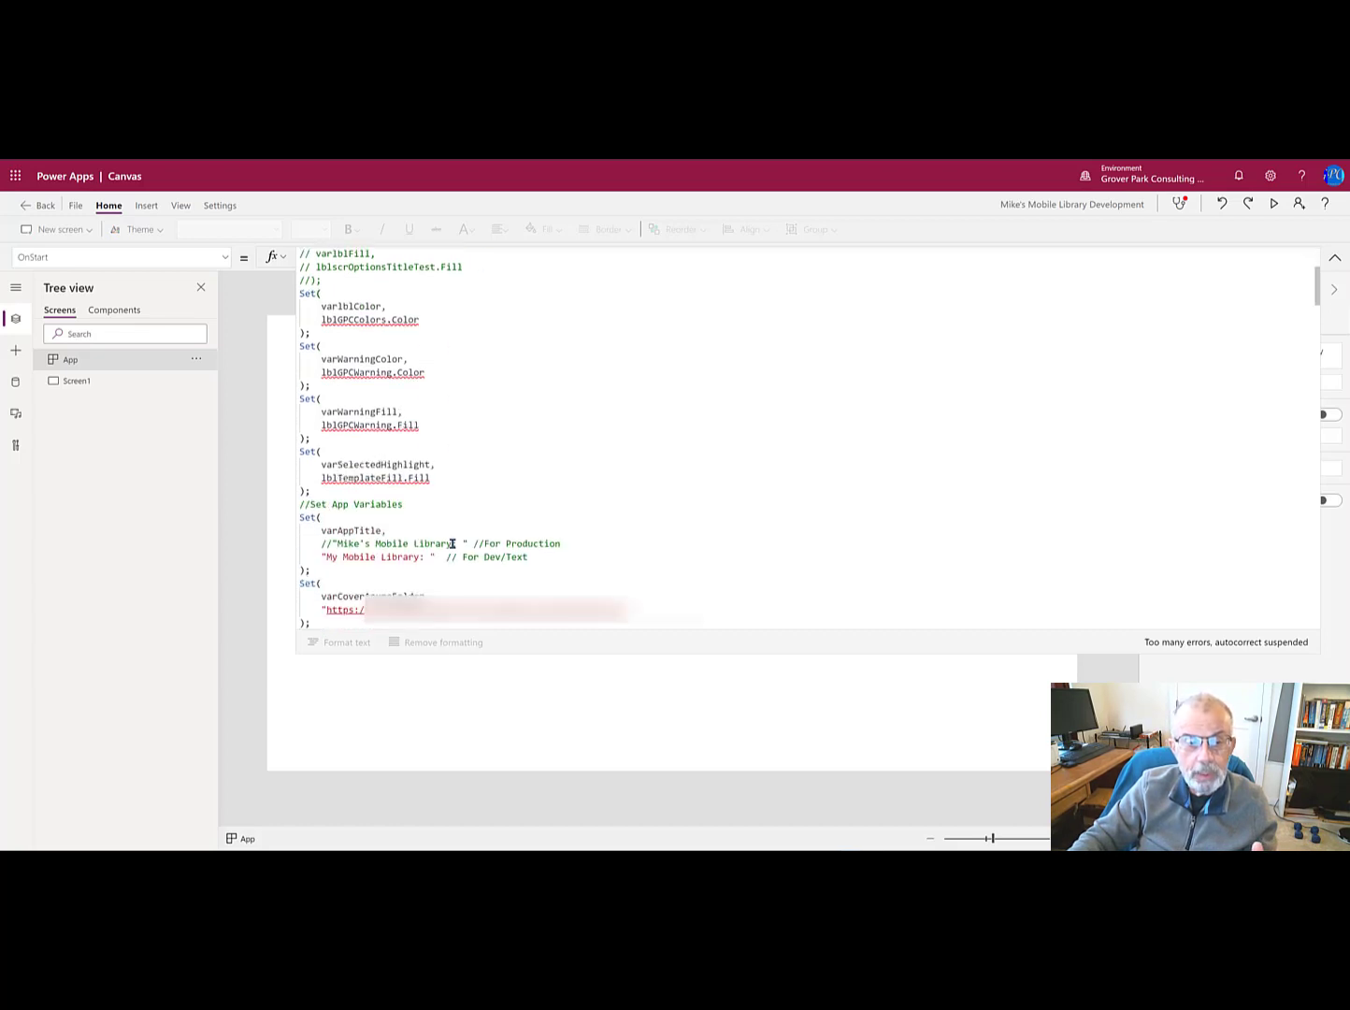
scroll(down, 3)
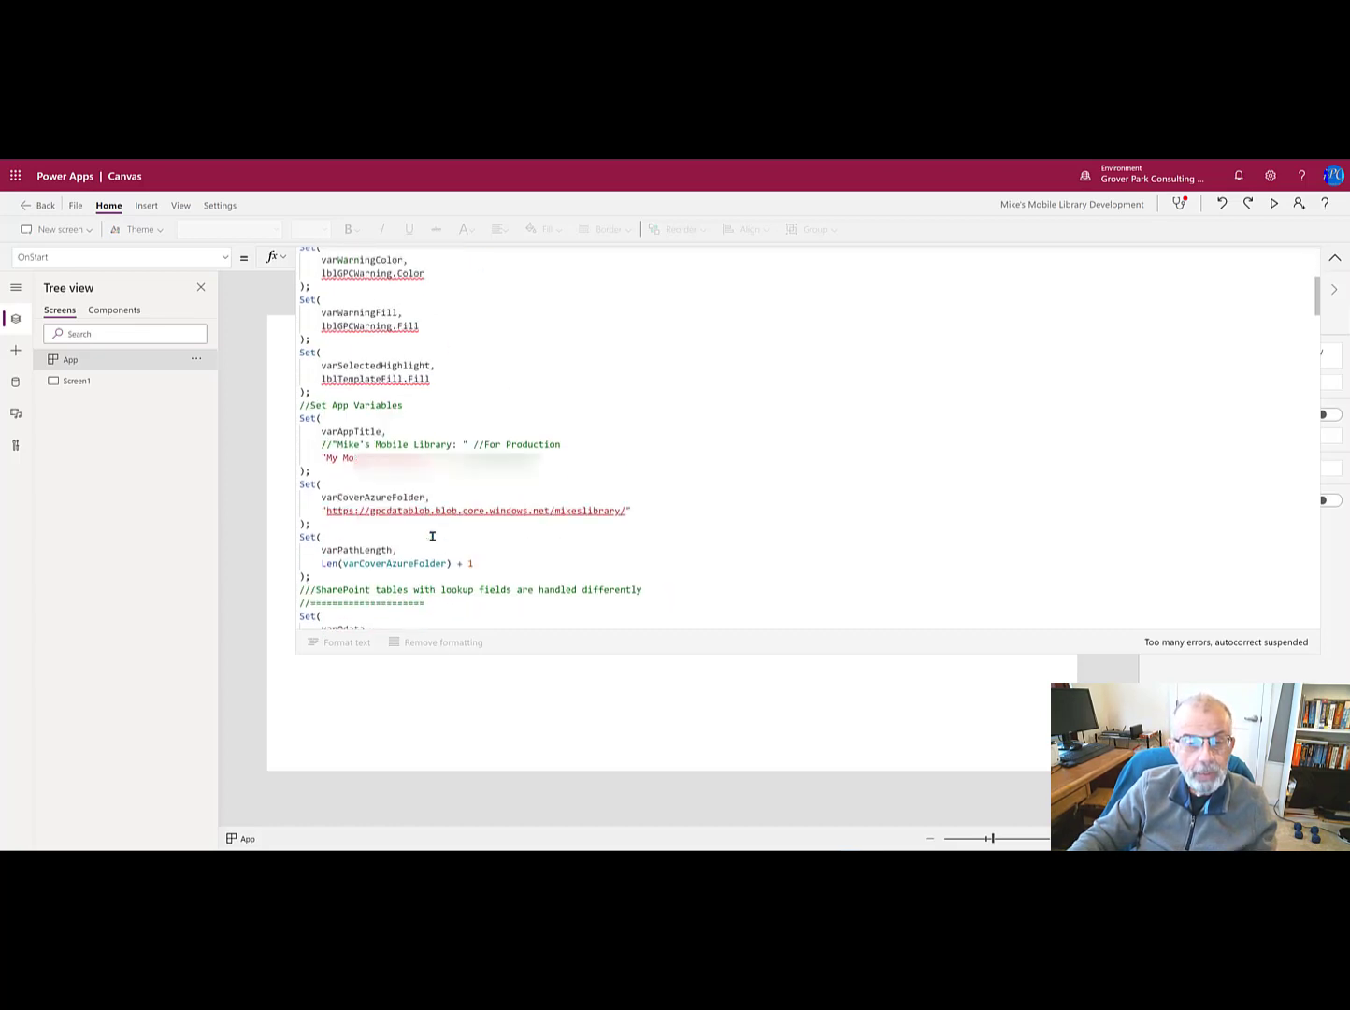
scroll(up, 3)
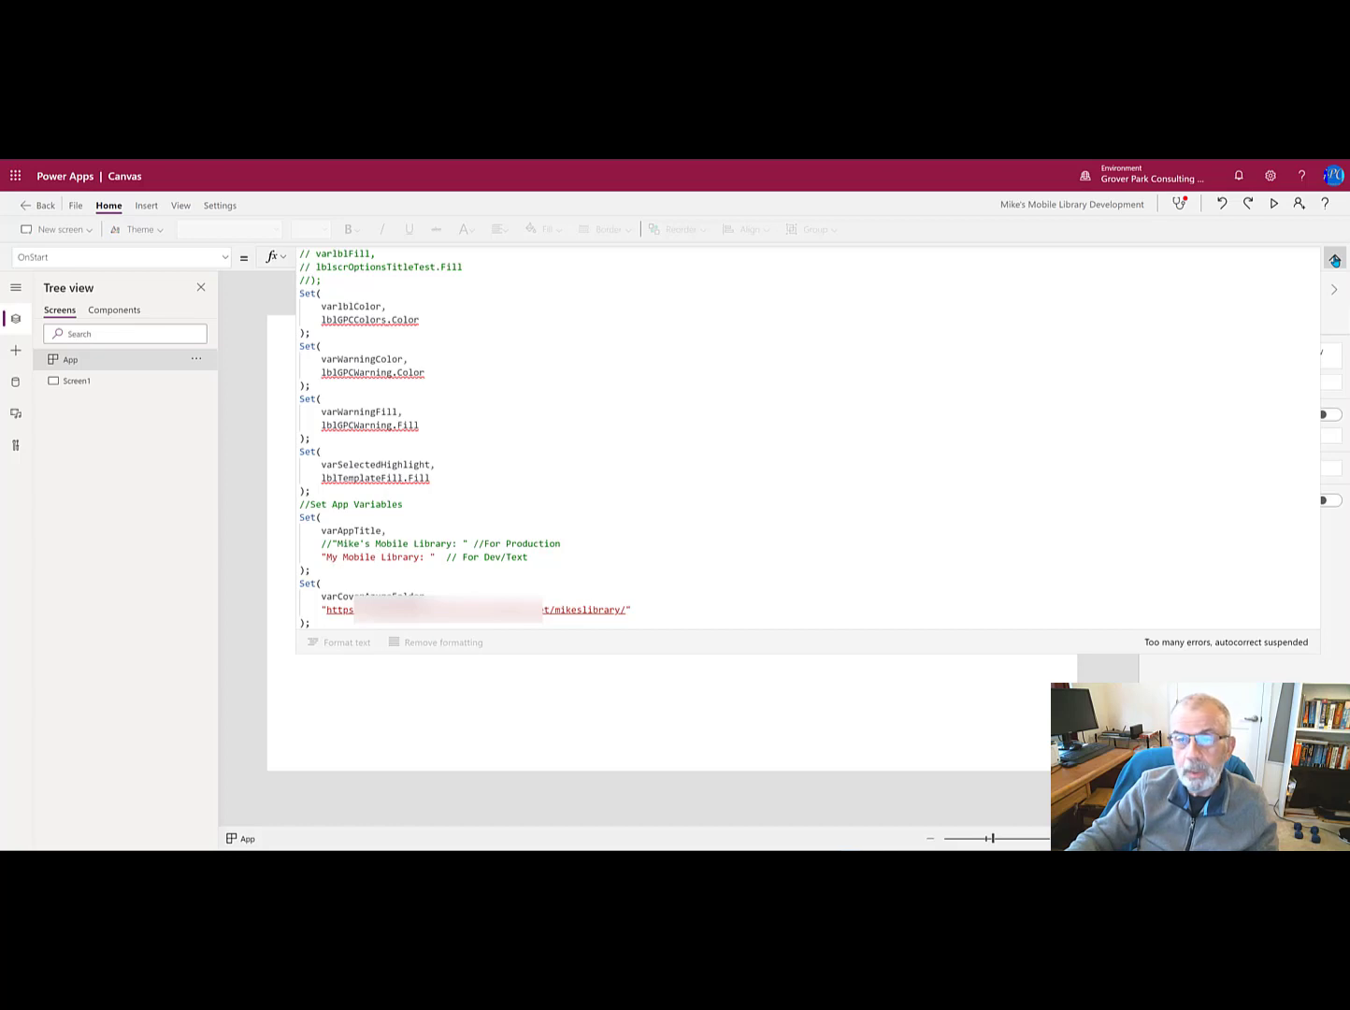
click(1335, 259)
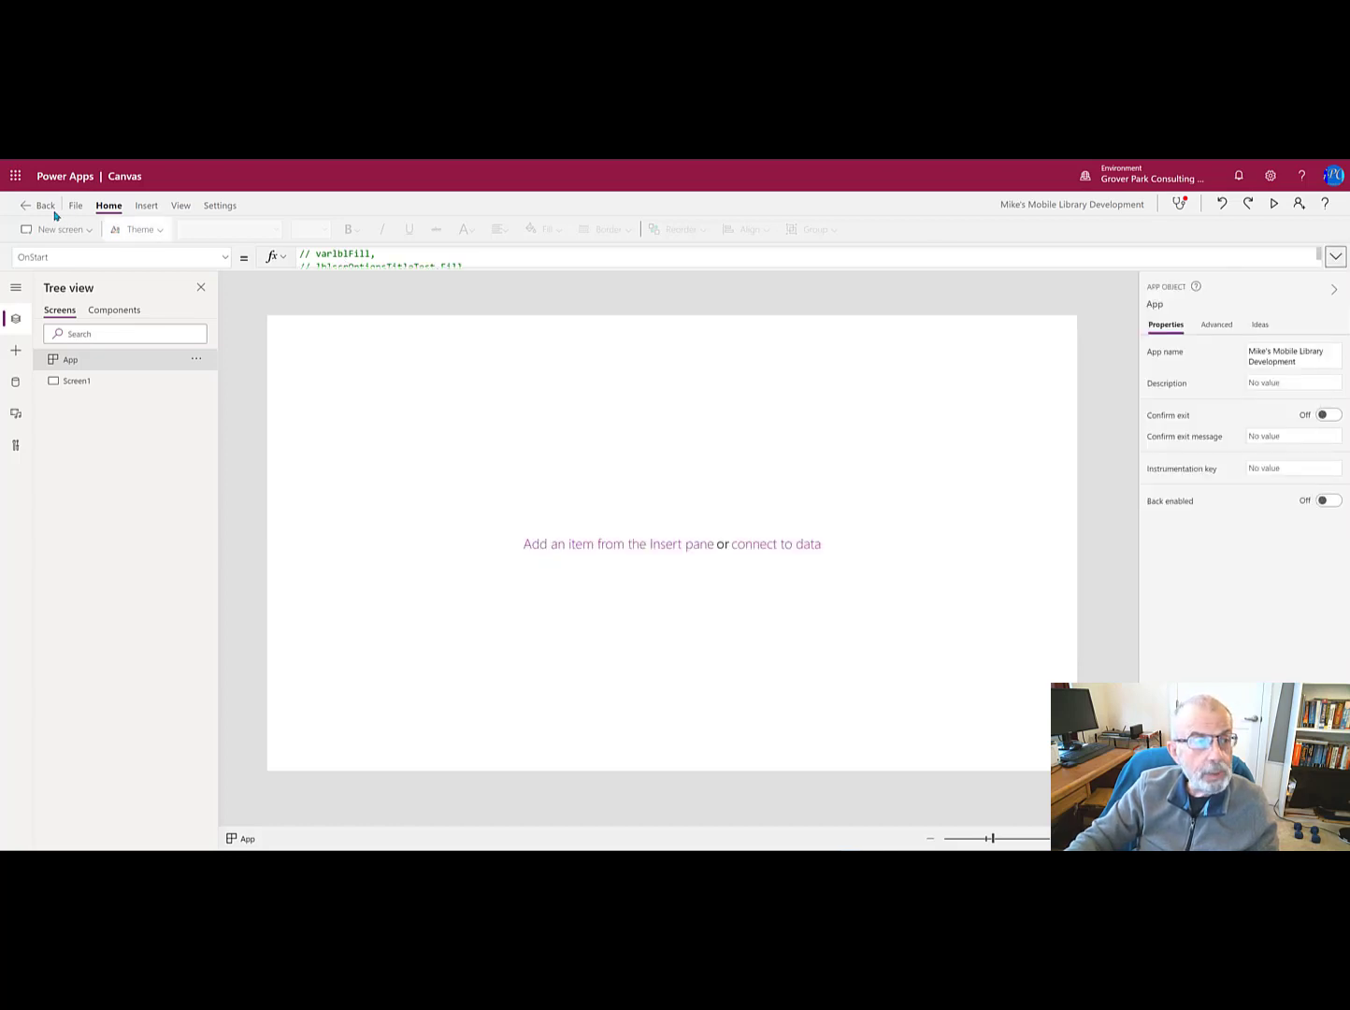
Step: Save the app to the cloud as 'Mike's Mobile Library Development' via File > Save as
click(74, 205)
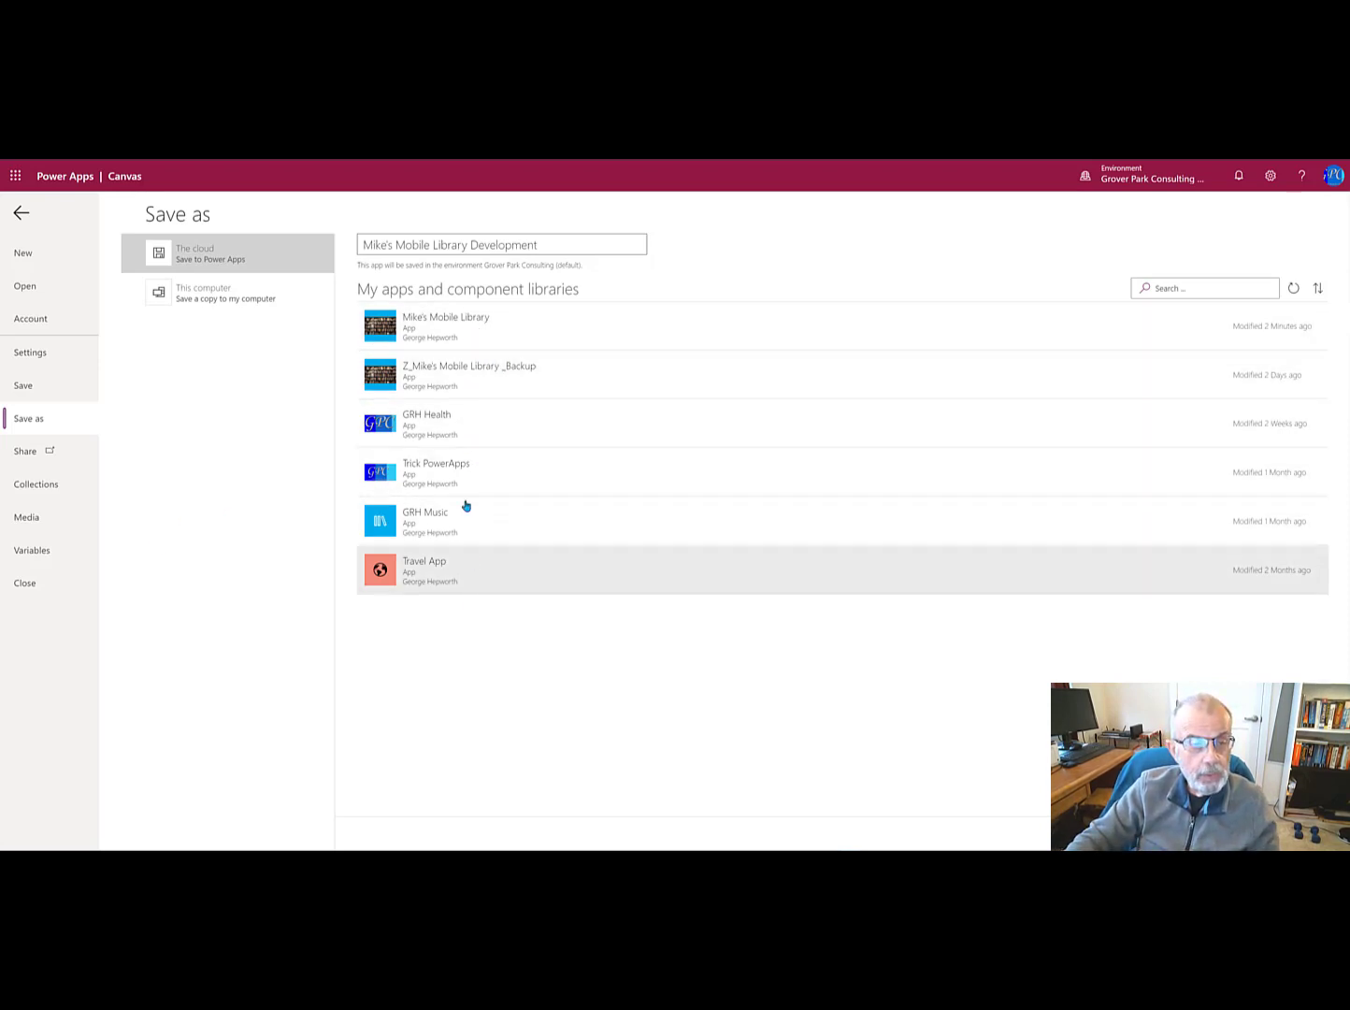
click(501, 244)
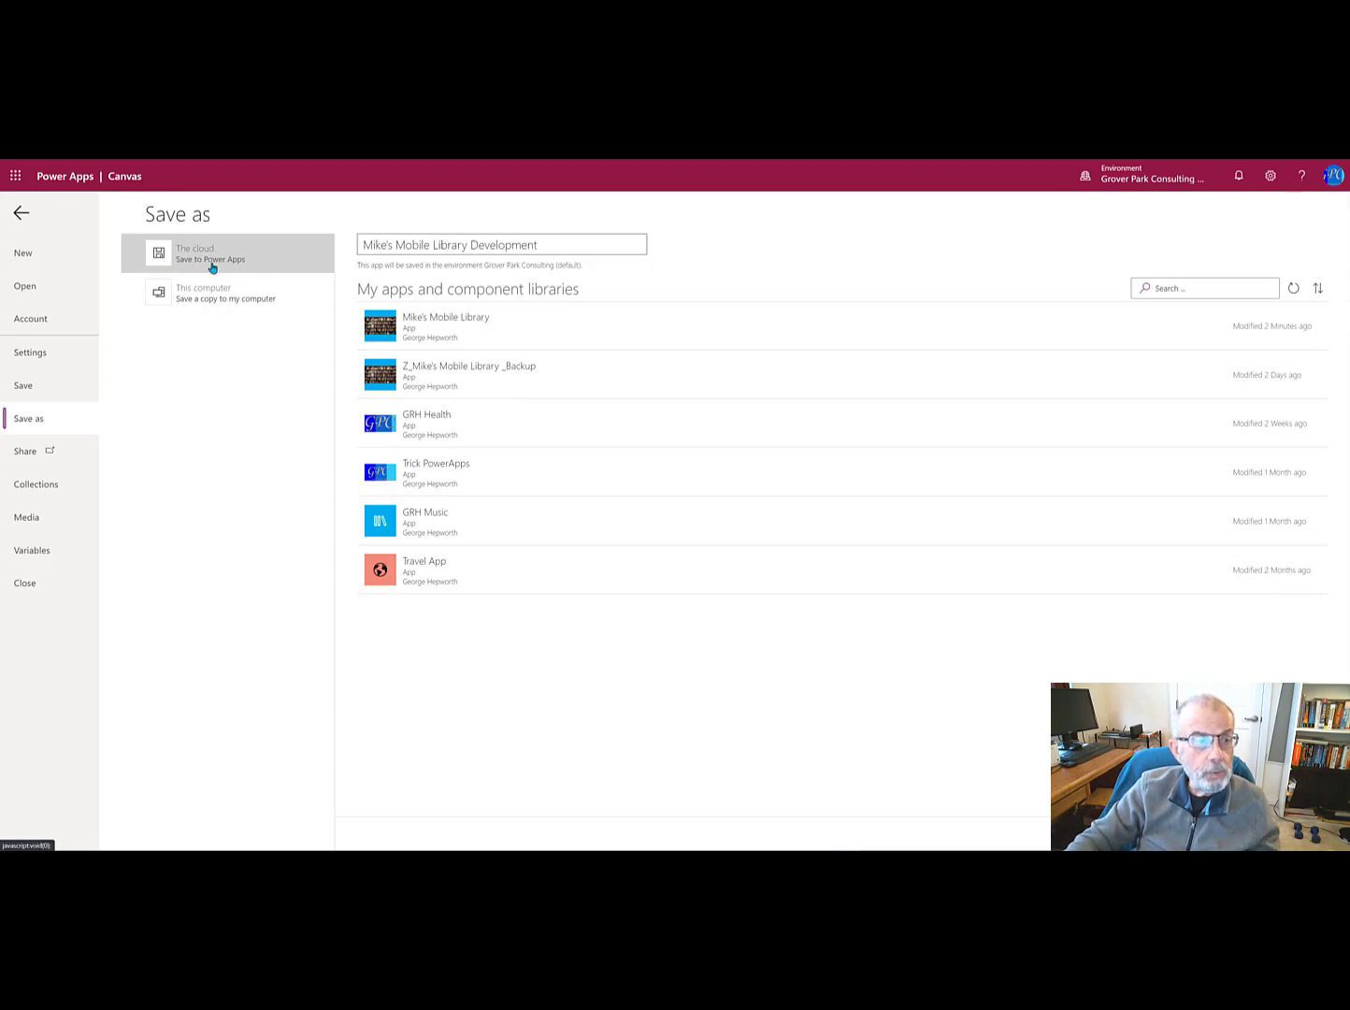
mouse_move(212, 268)
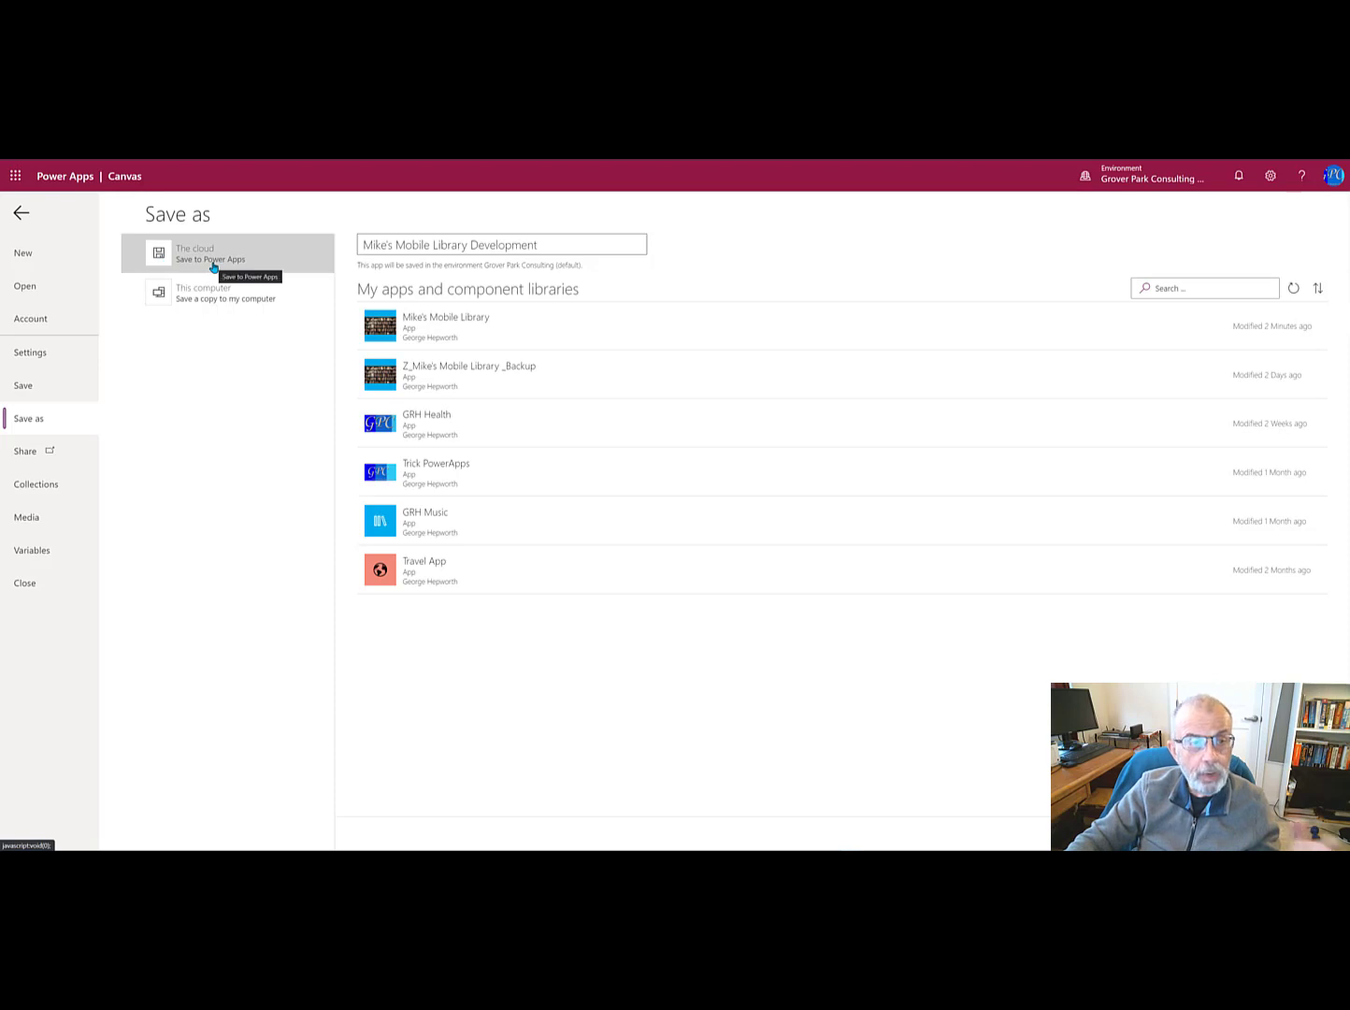
mouse_move(201, 297)
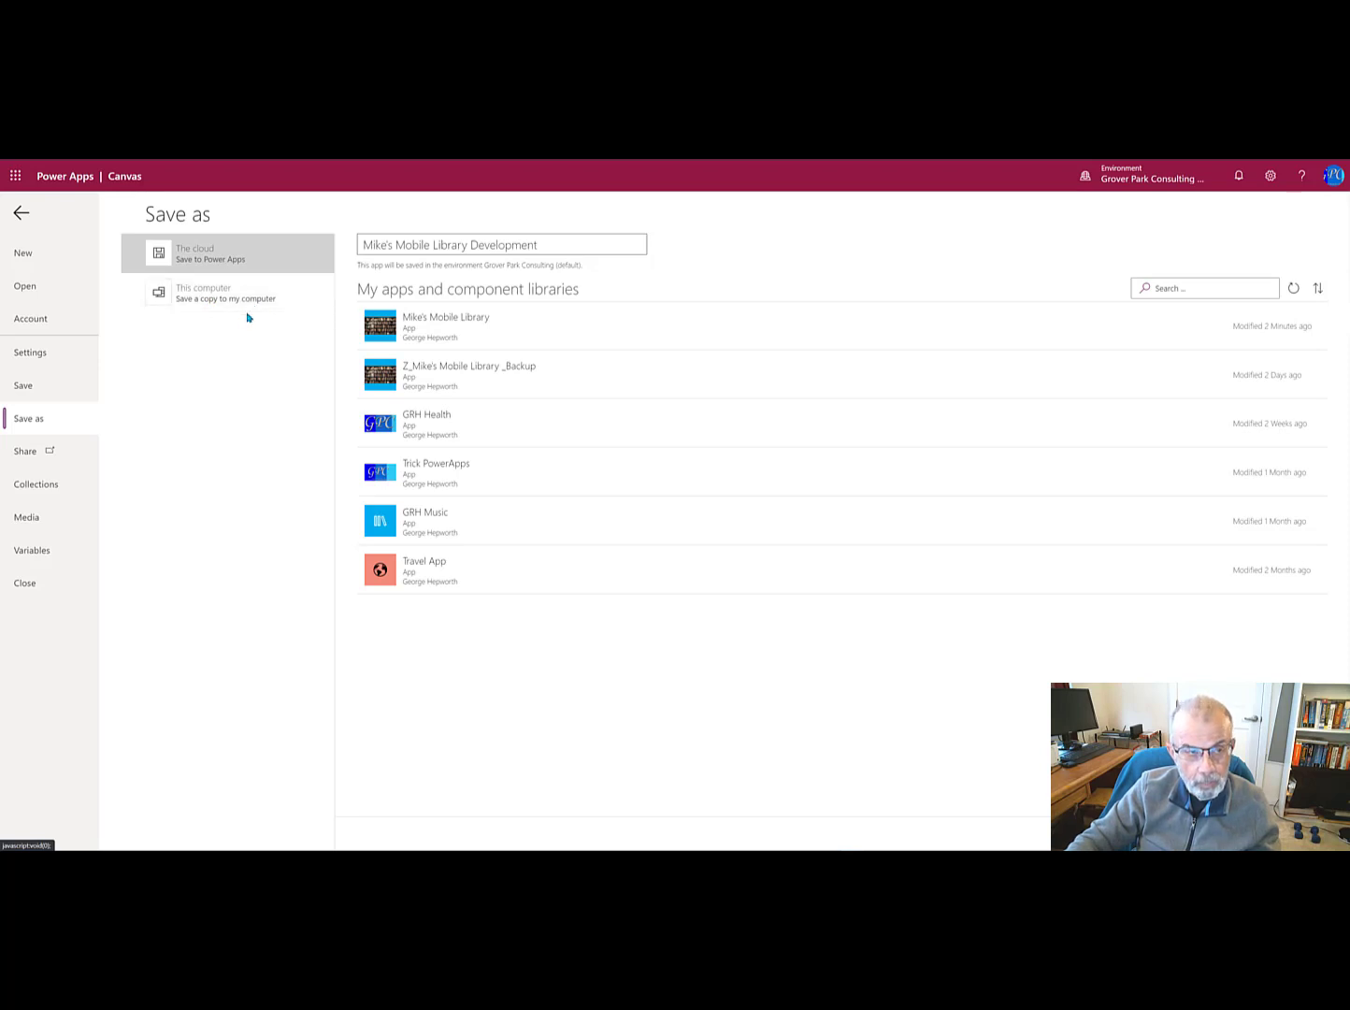
mouse_move(224, 293)
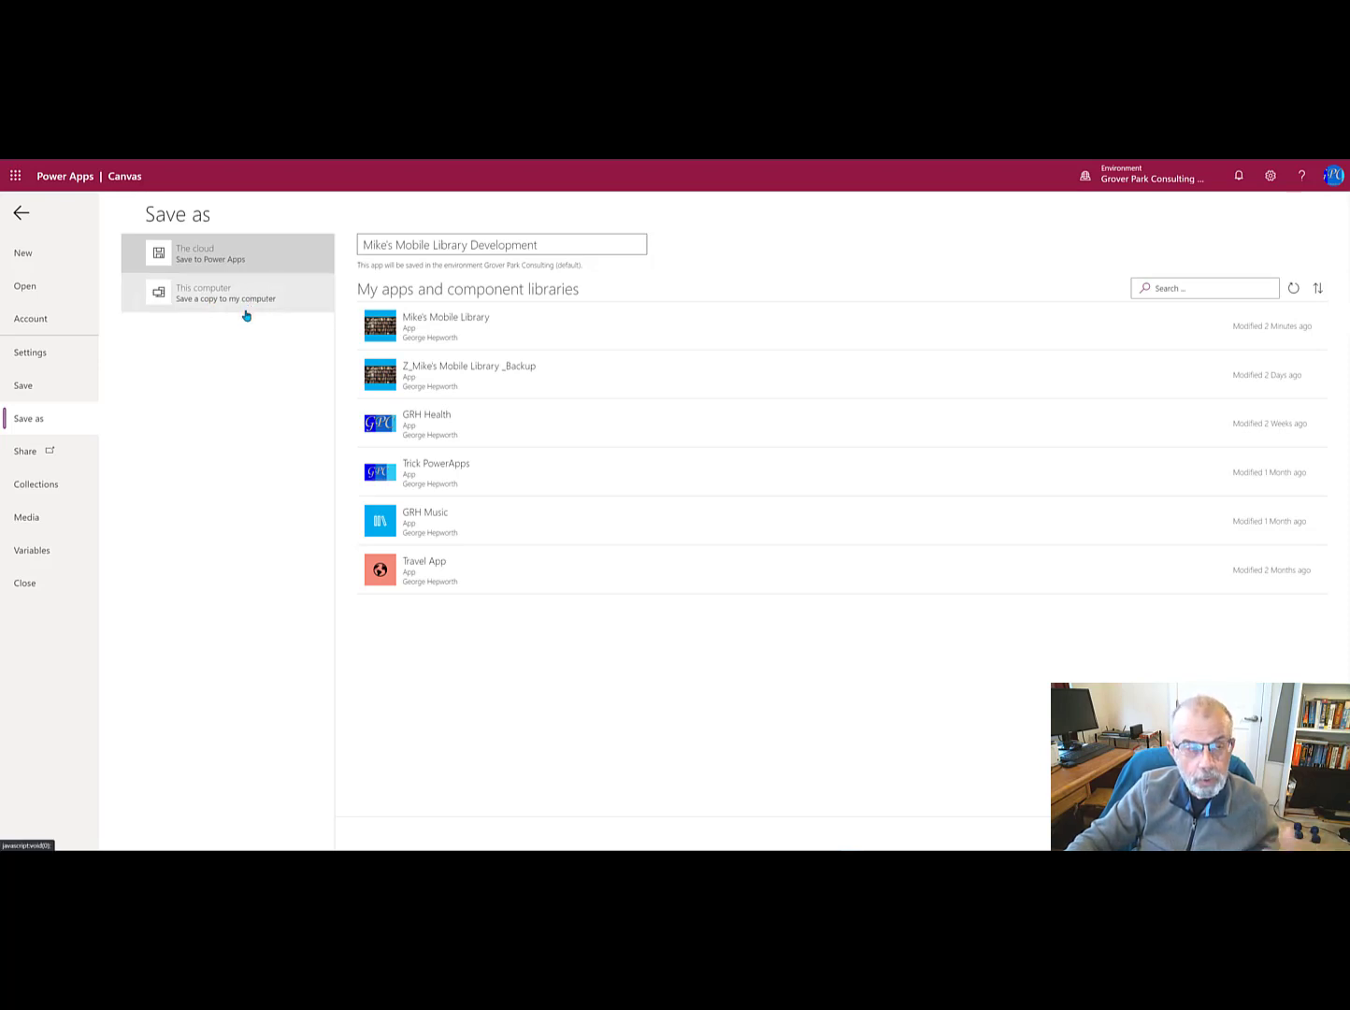
click(228, 252)
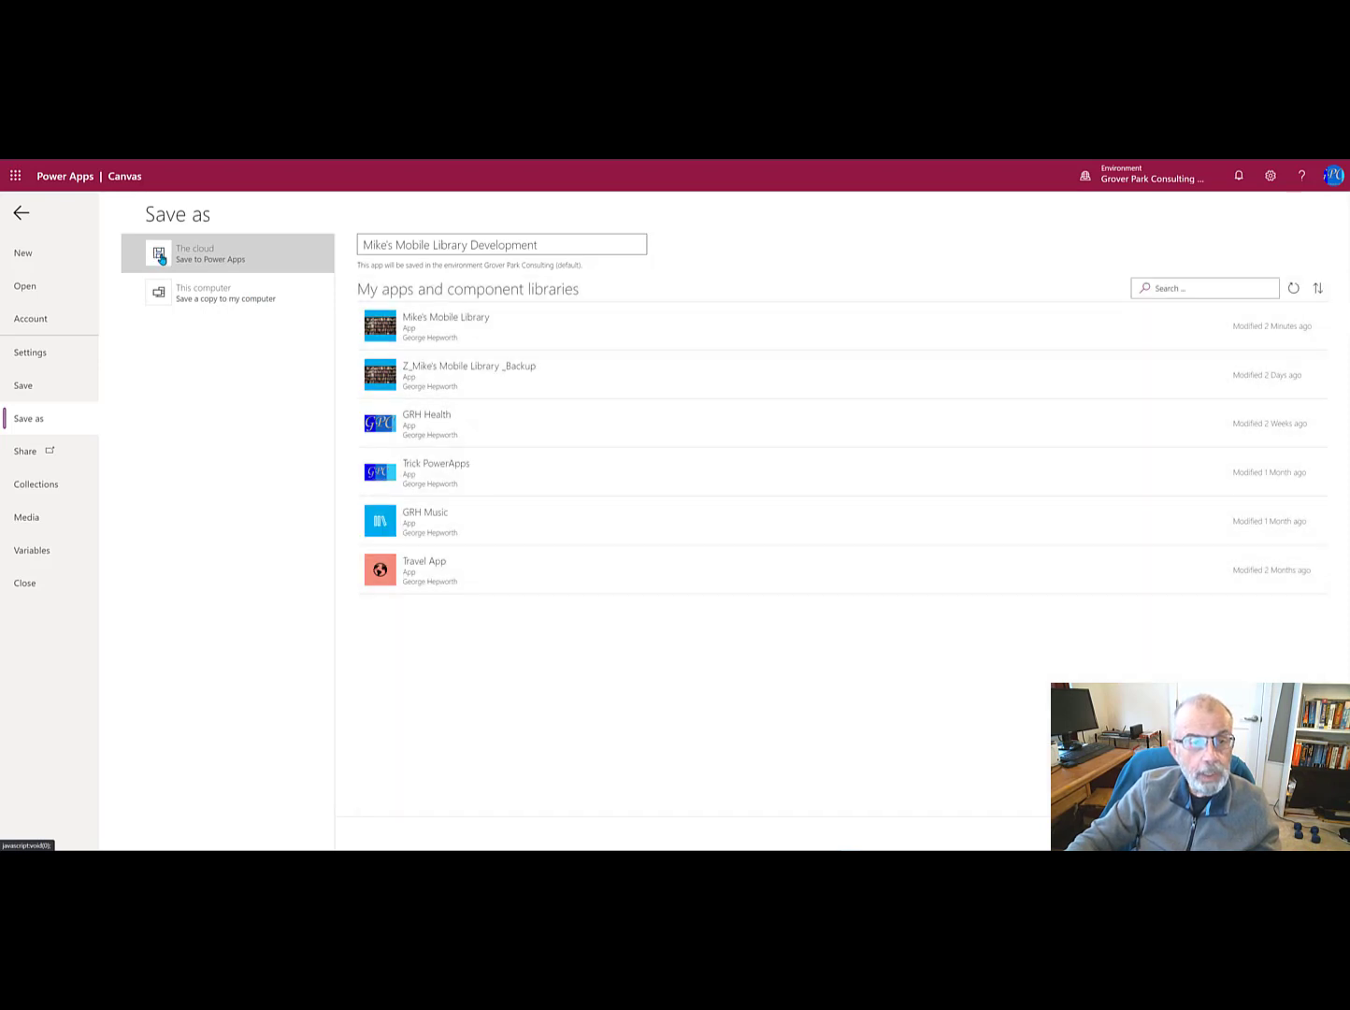
mouse_move(972, 725)
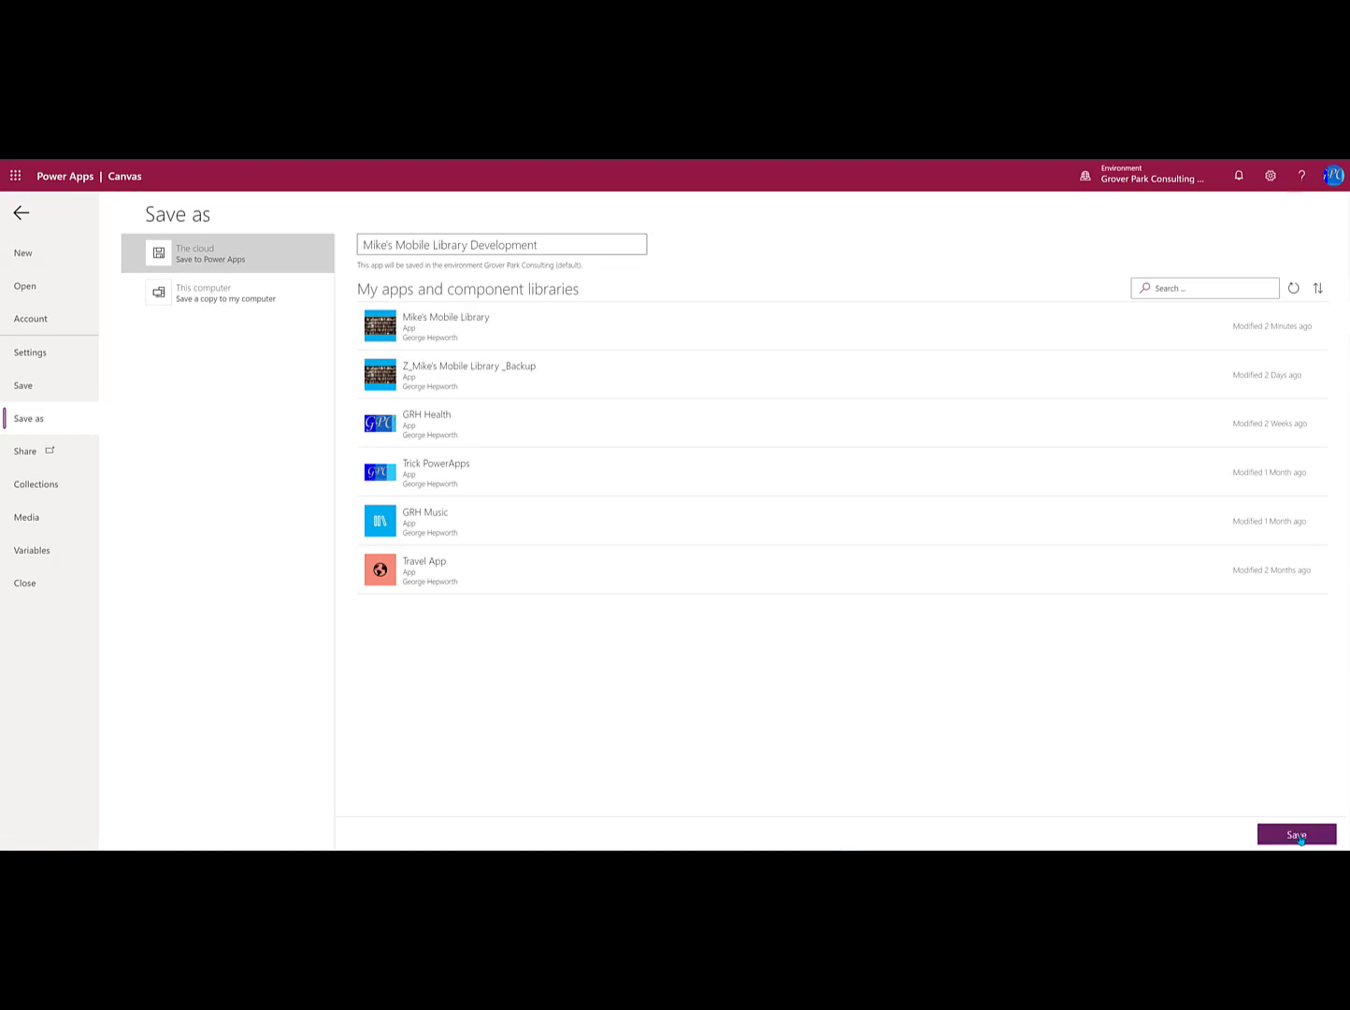
click(1296, 833)
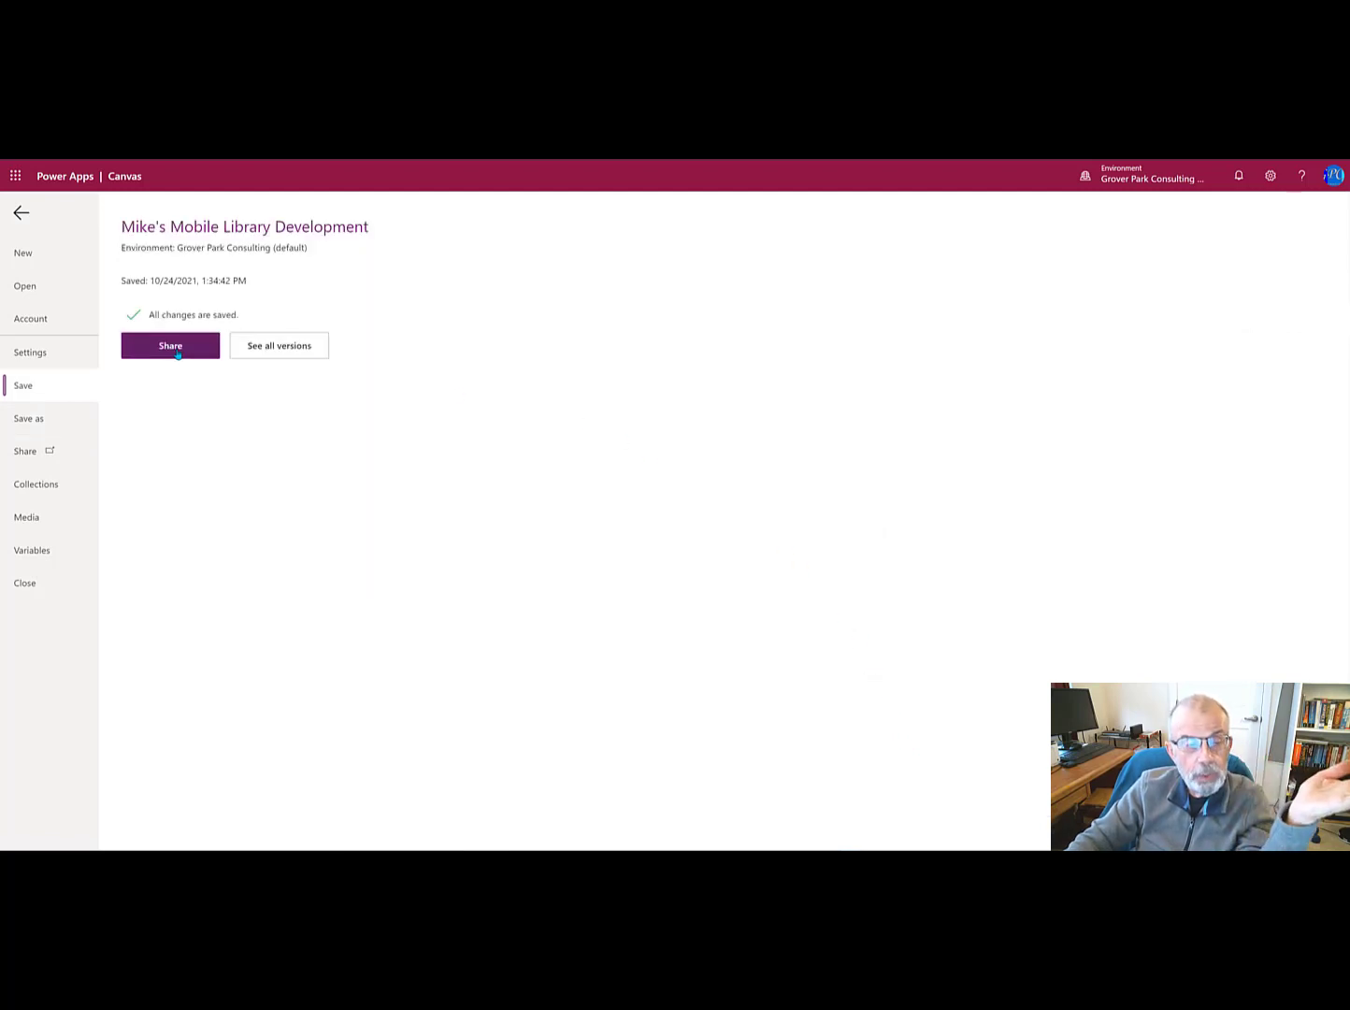
mouse_move(278, 345)
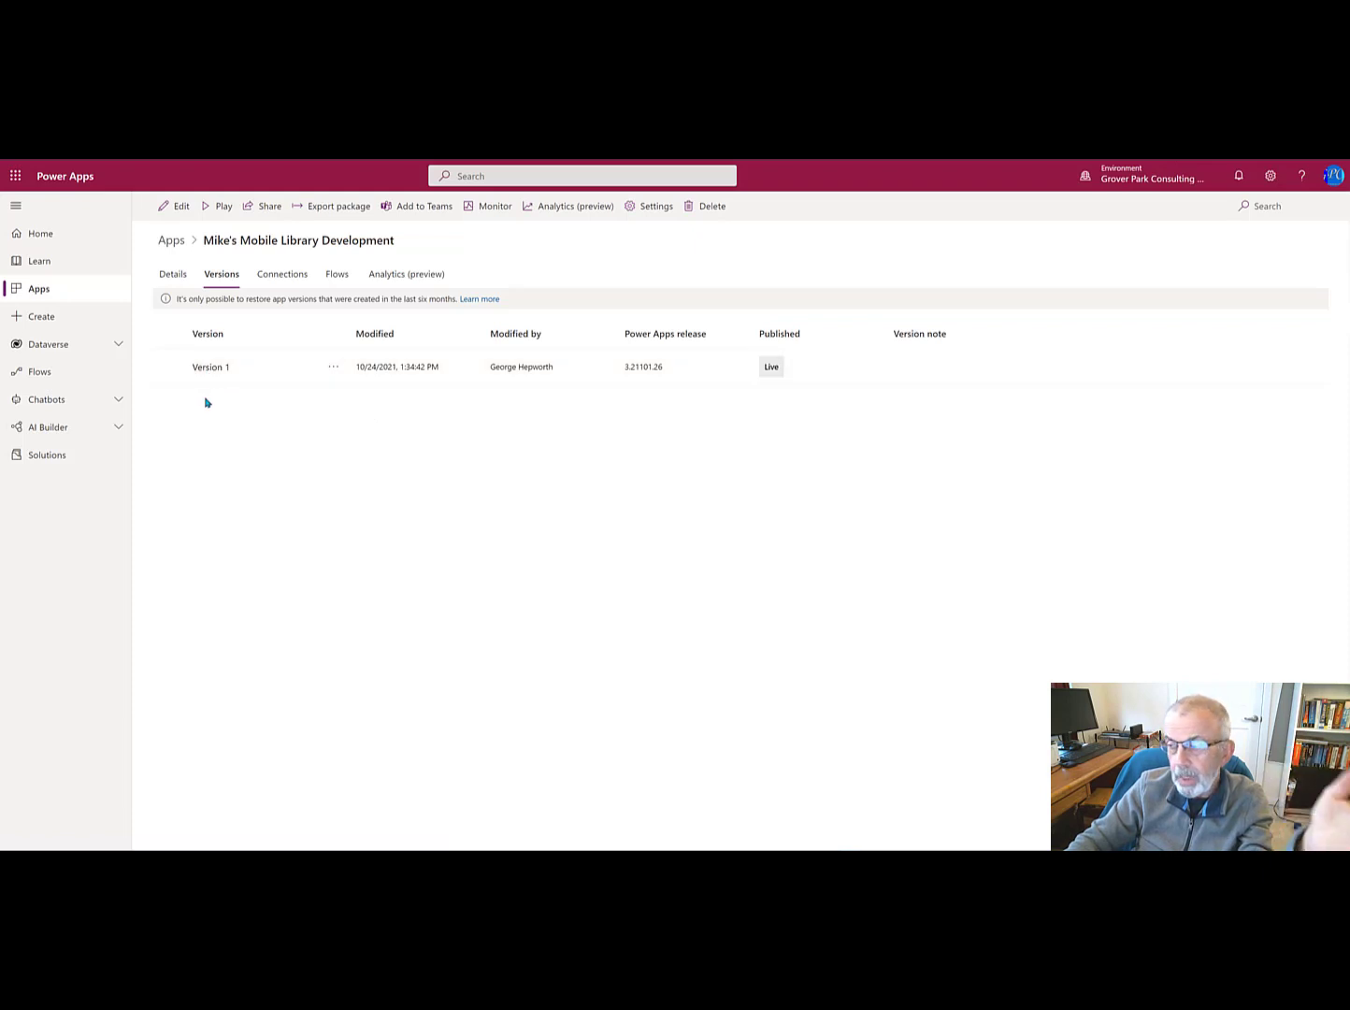
mouse_move(202, 426)
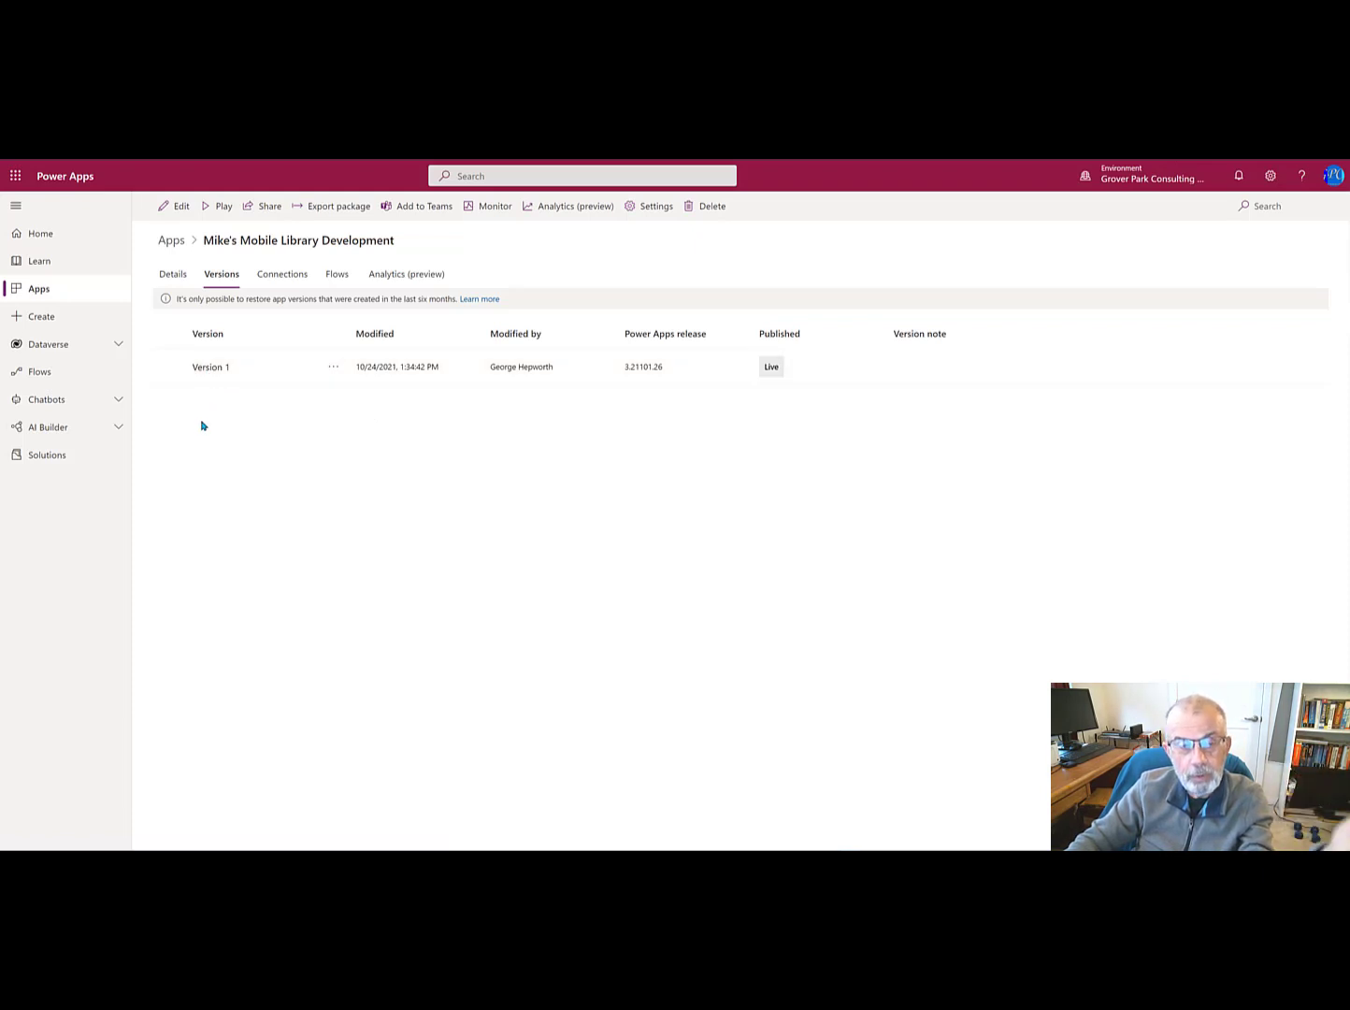
mouse_move(211, 441)
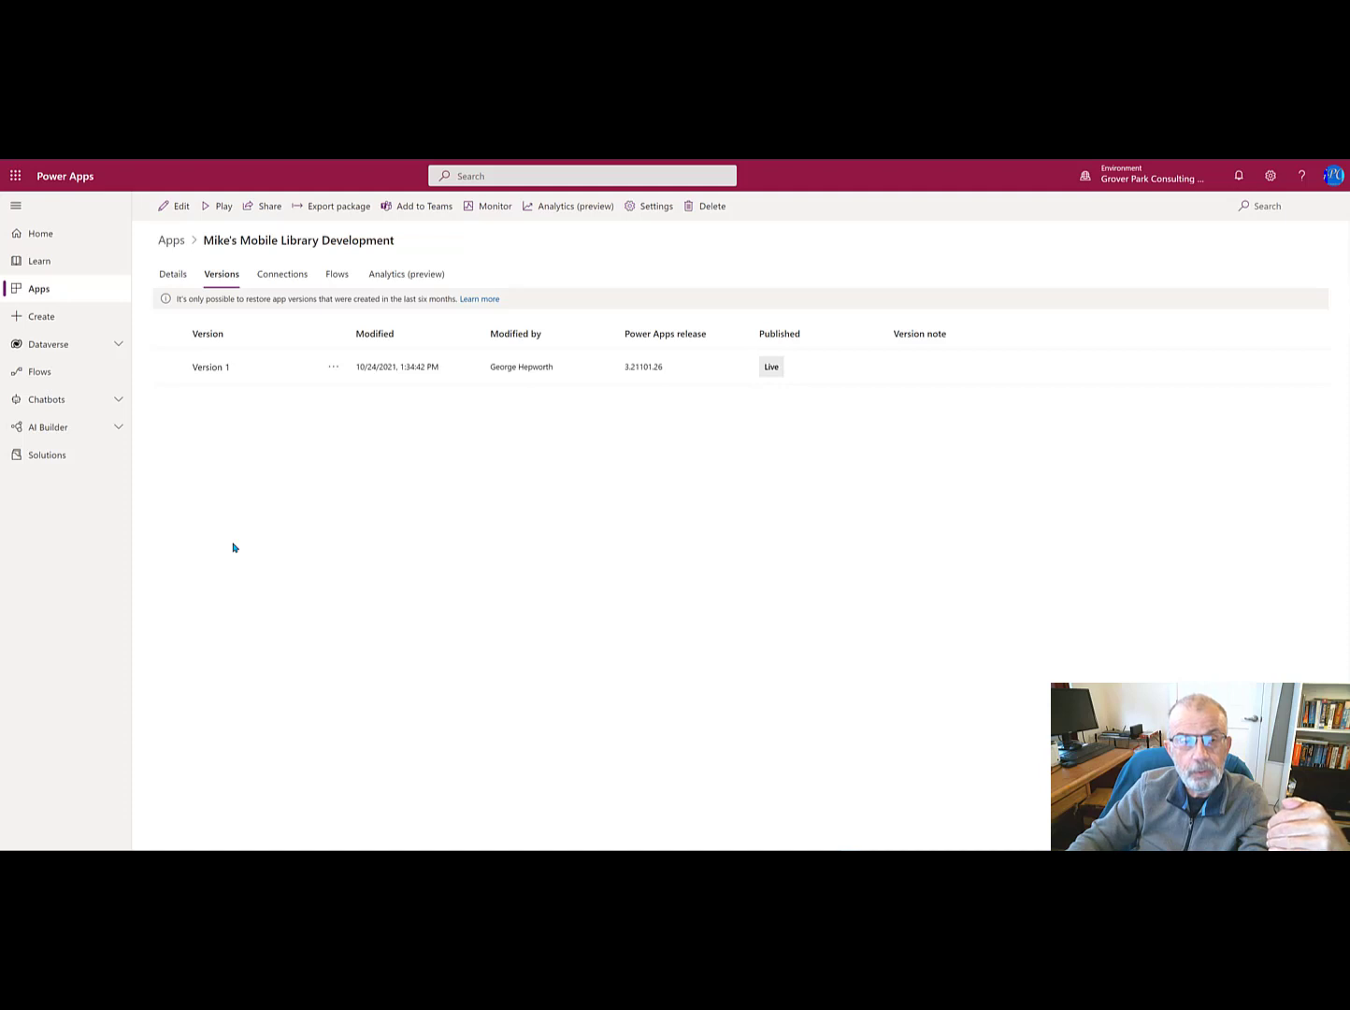
mouse_move(73, 196)
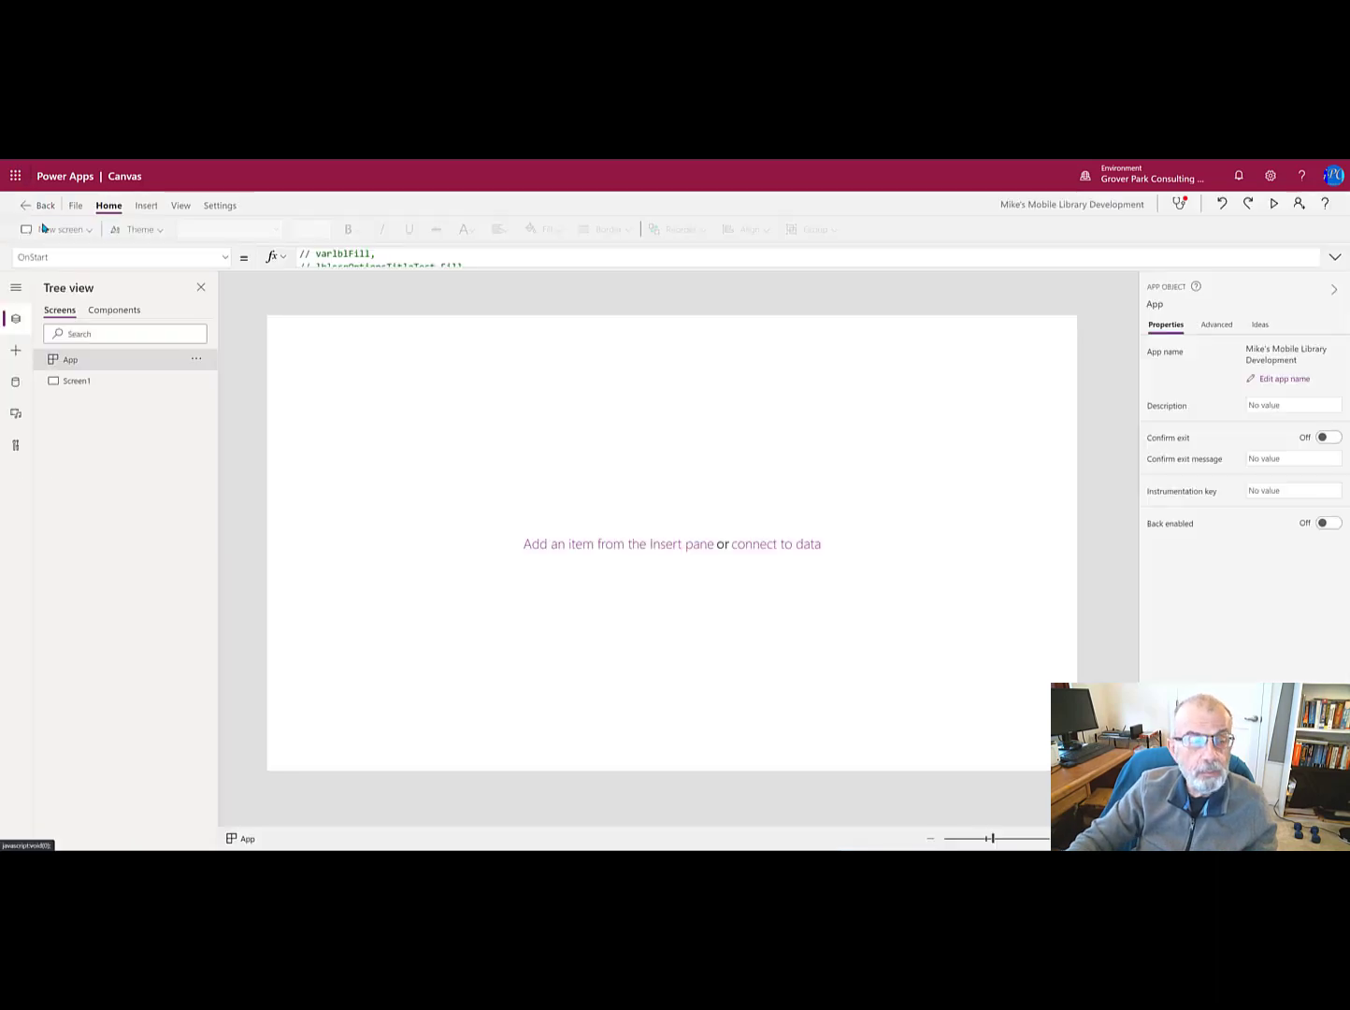
mouse_move(60, 229)
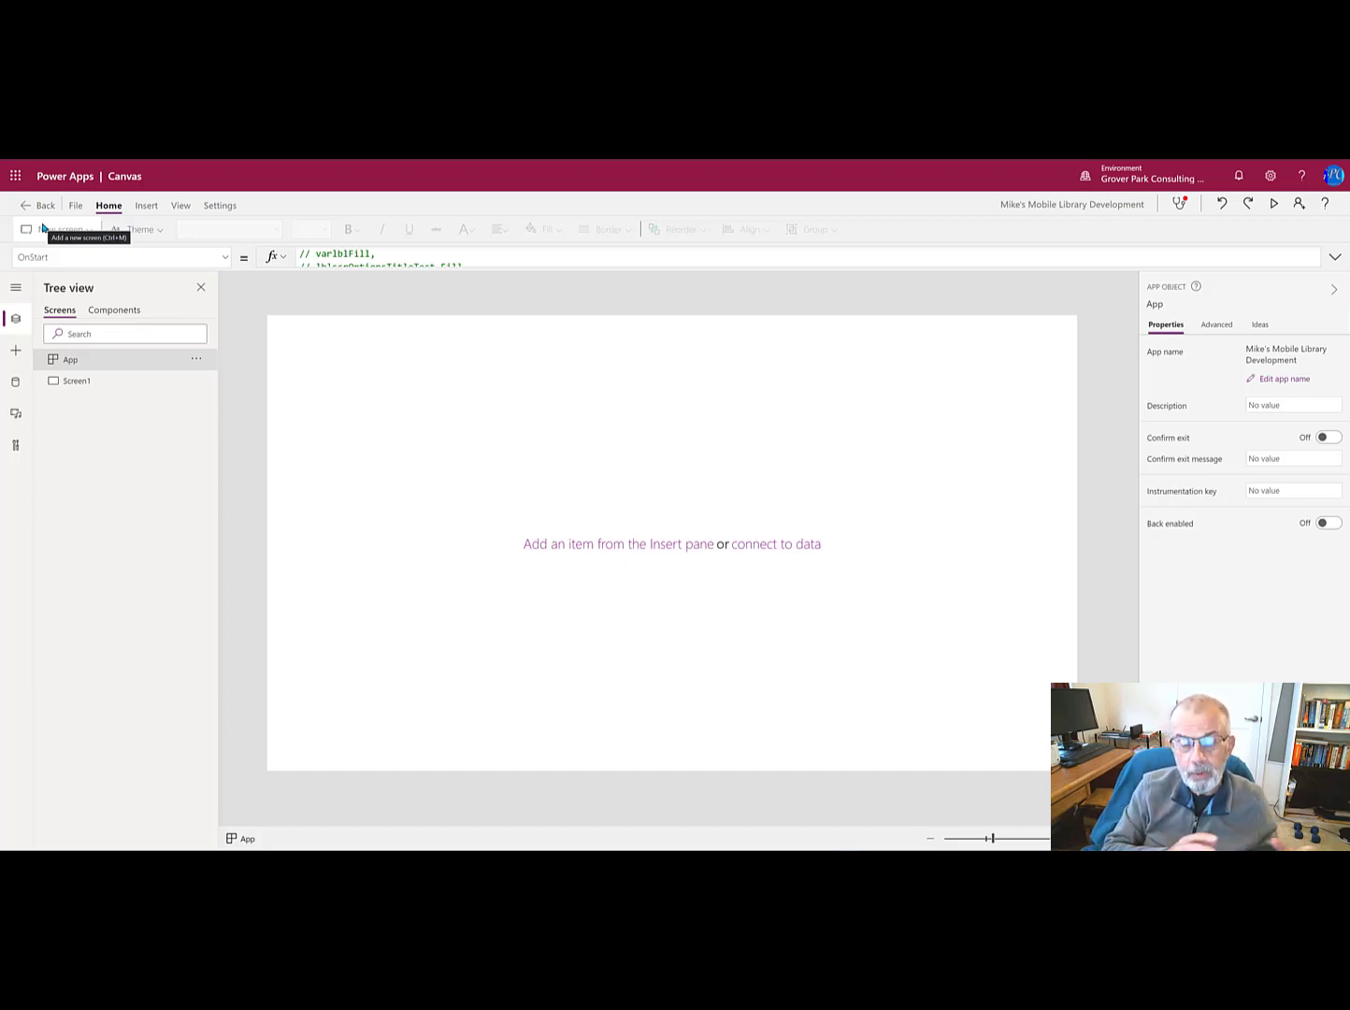
mouse_move(140, 242)
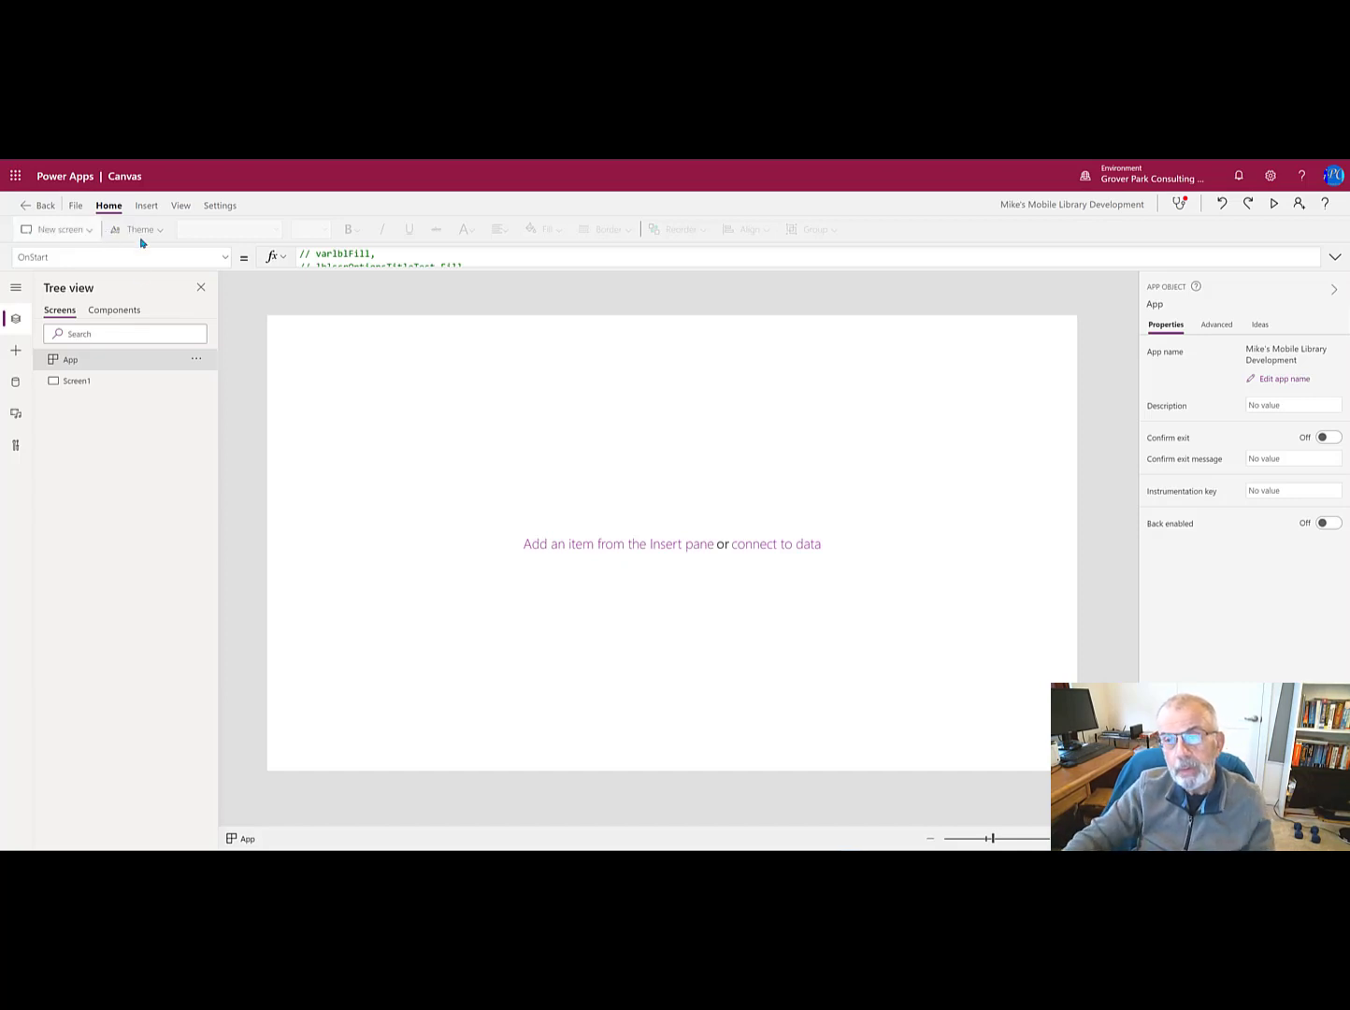
mouse_move(397, 439)
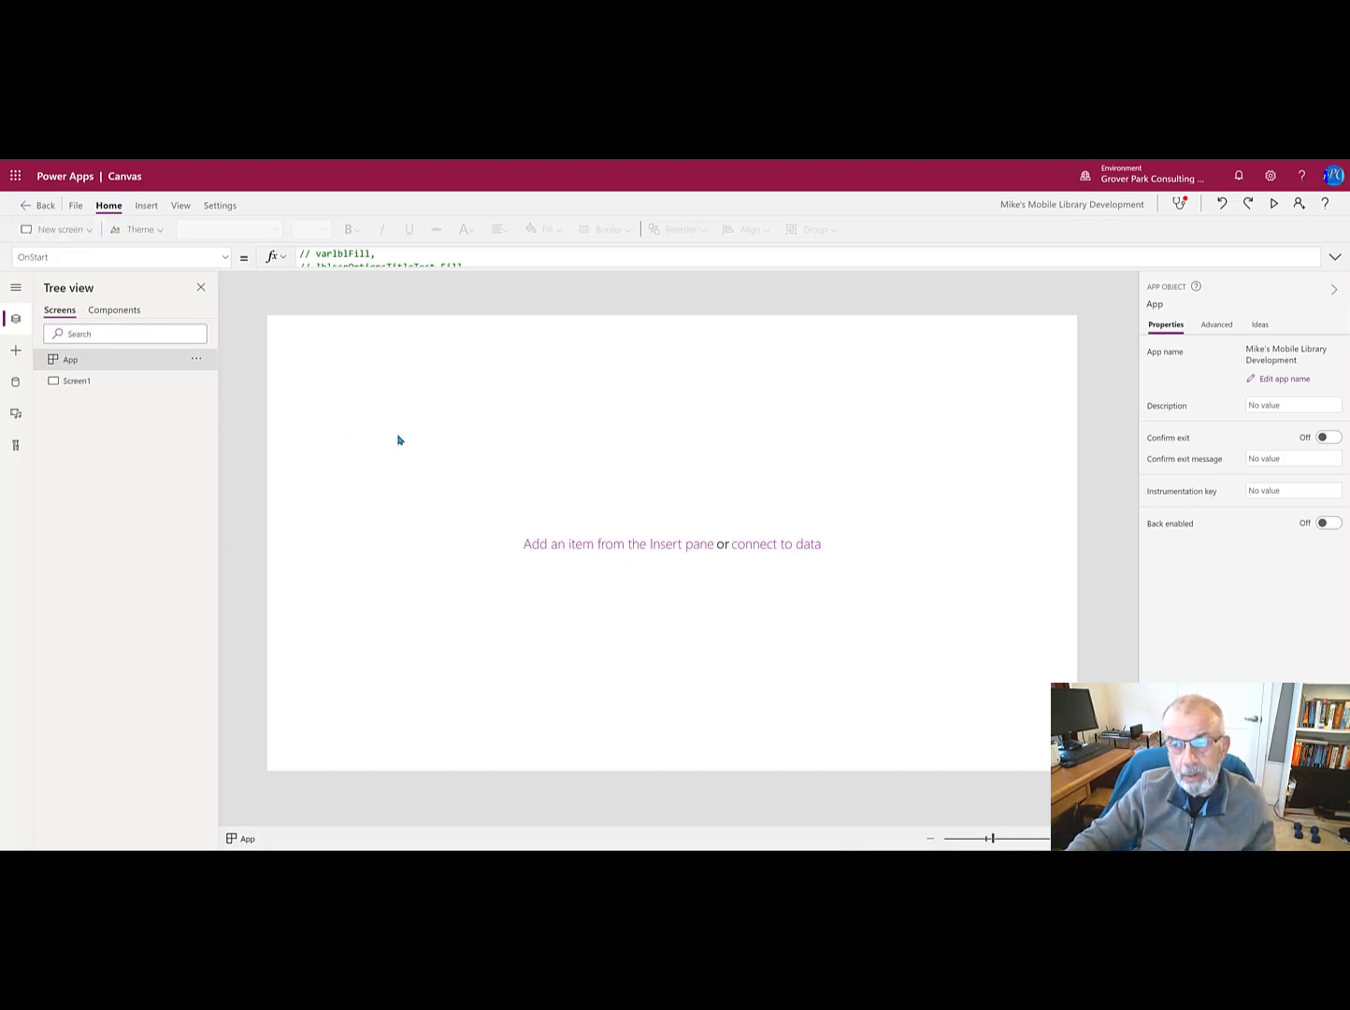
mouse_move(378, 407)
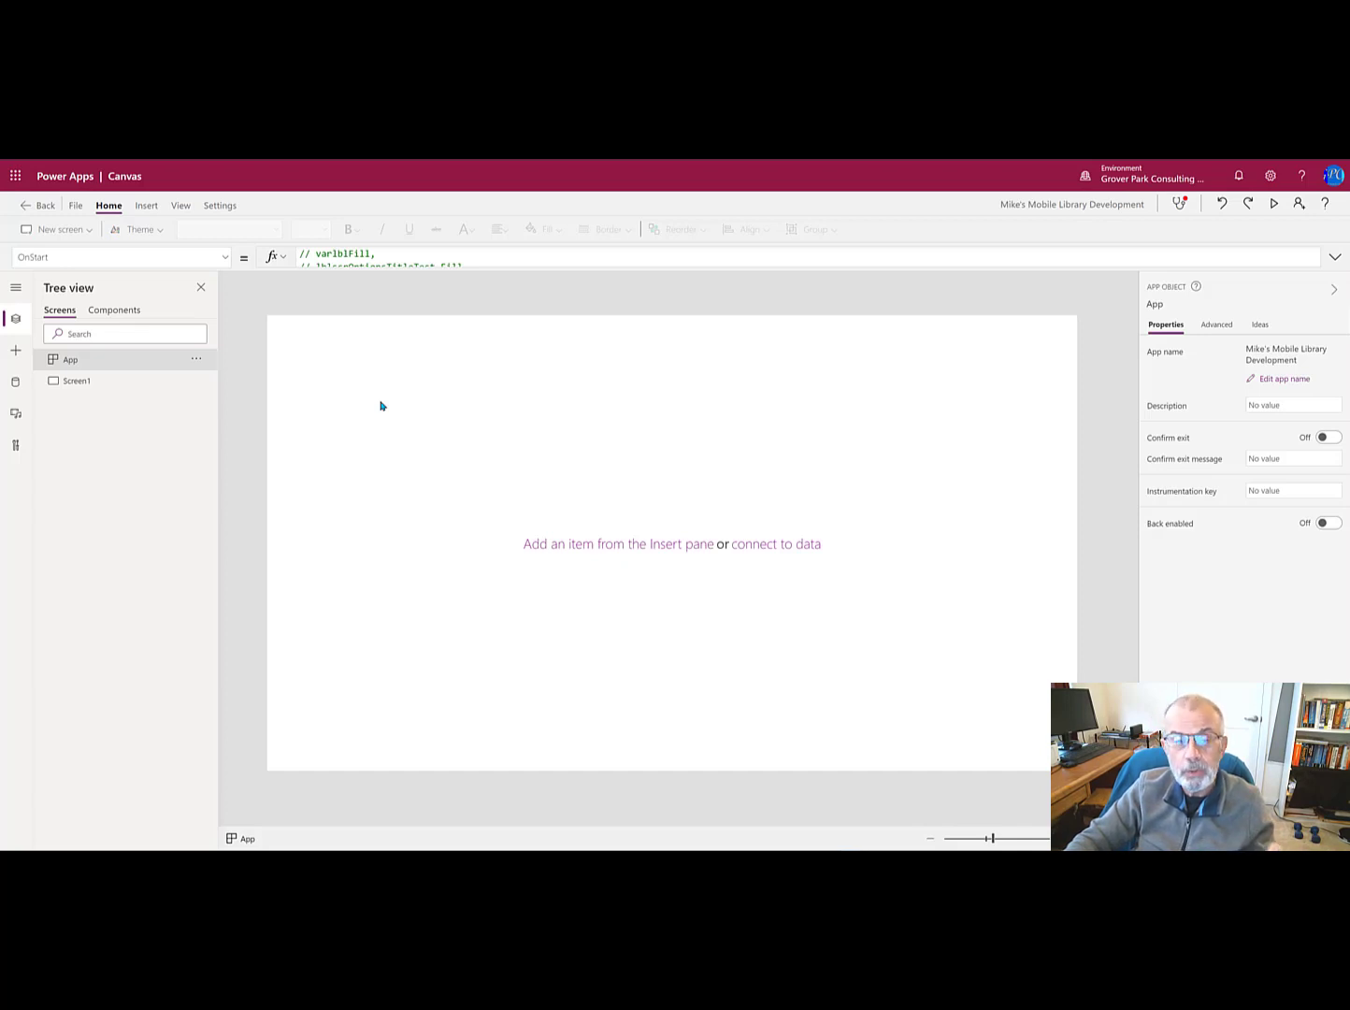
mouse_move(1034, 214)
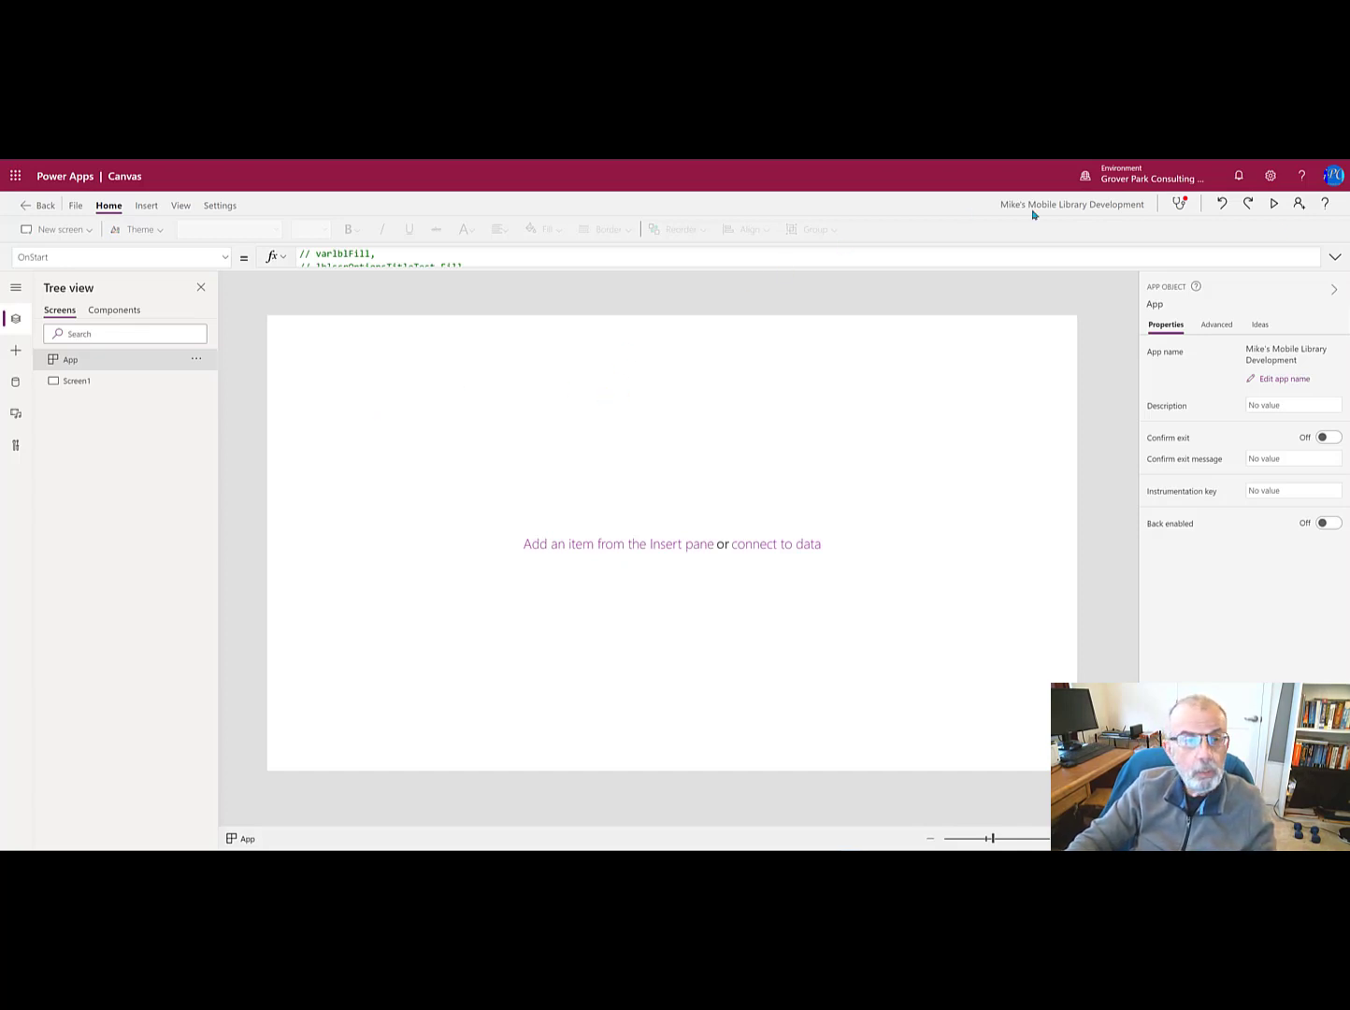
mouse_move(982, 296)
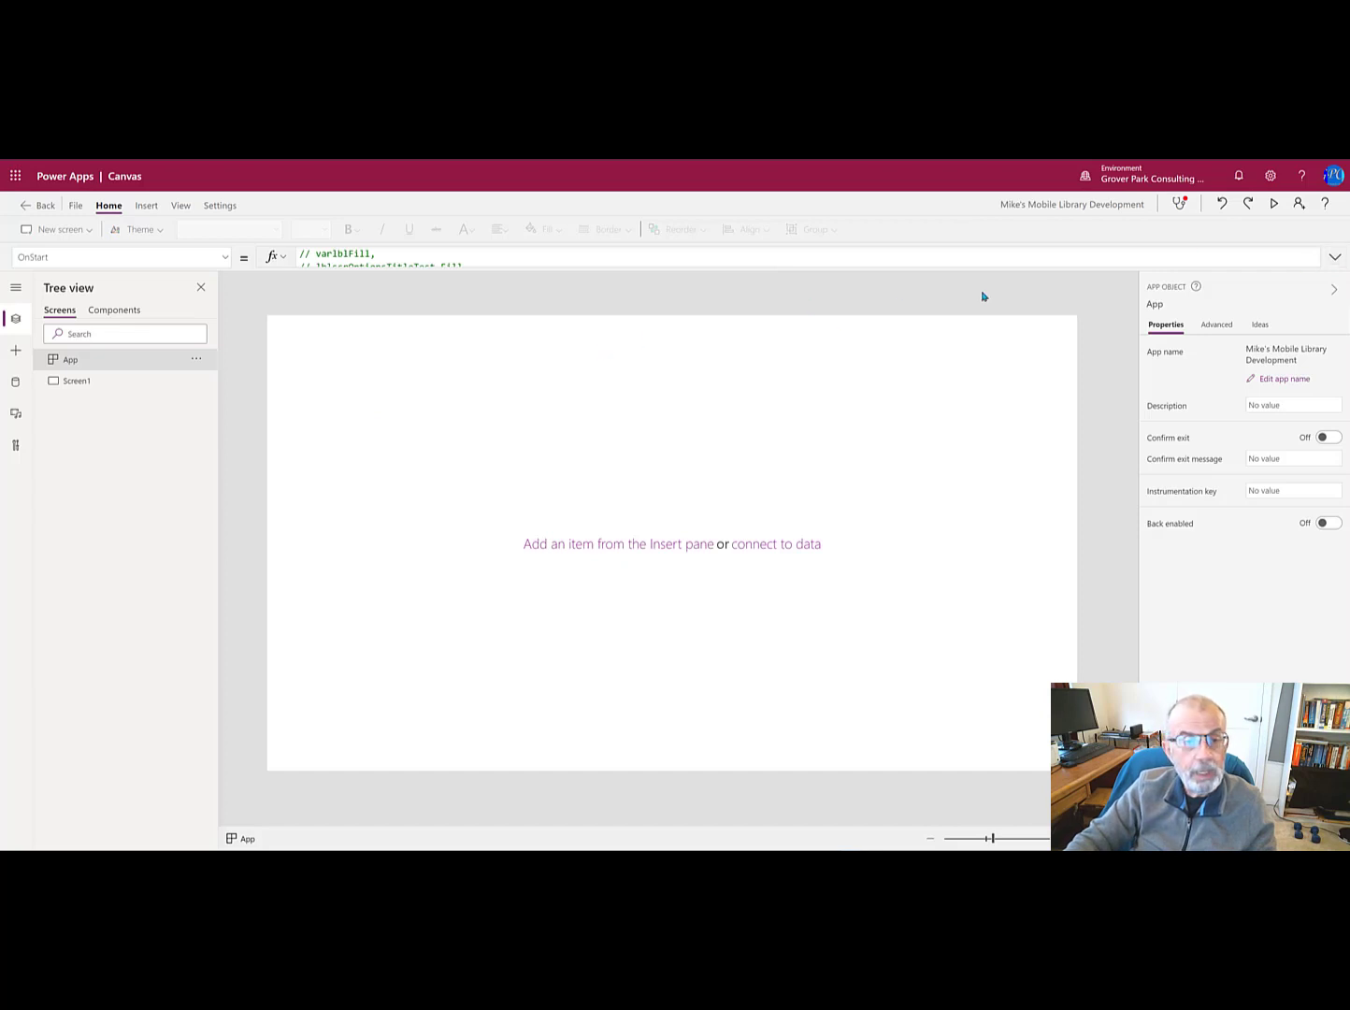
Step: Expand the OnStart formula and scroll to the colour theme Set statements at its top
click(1335, 256)
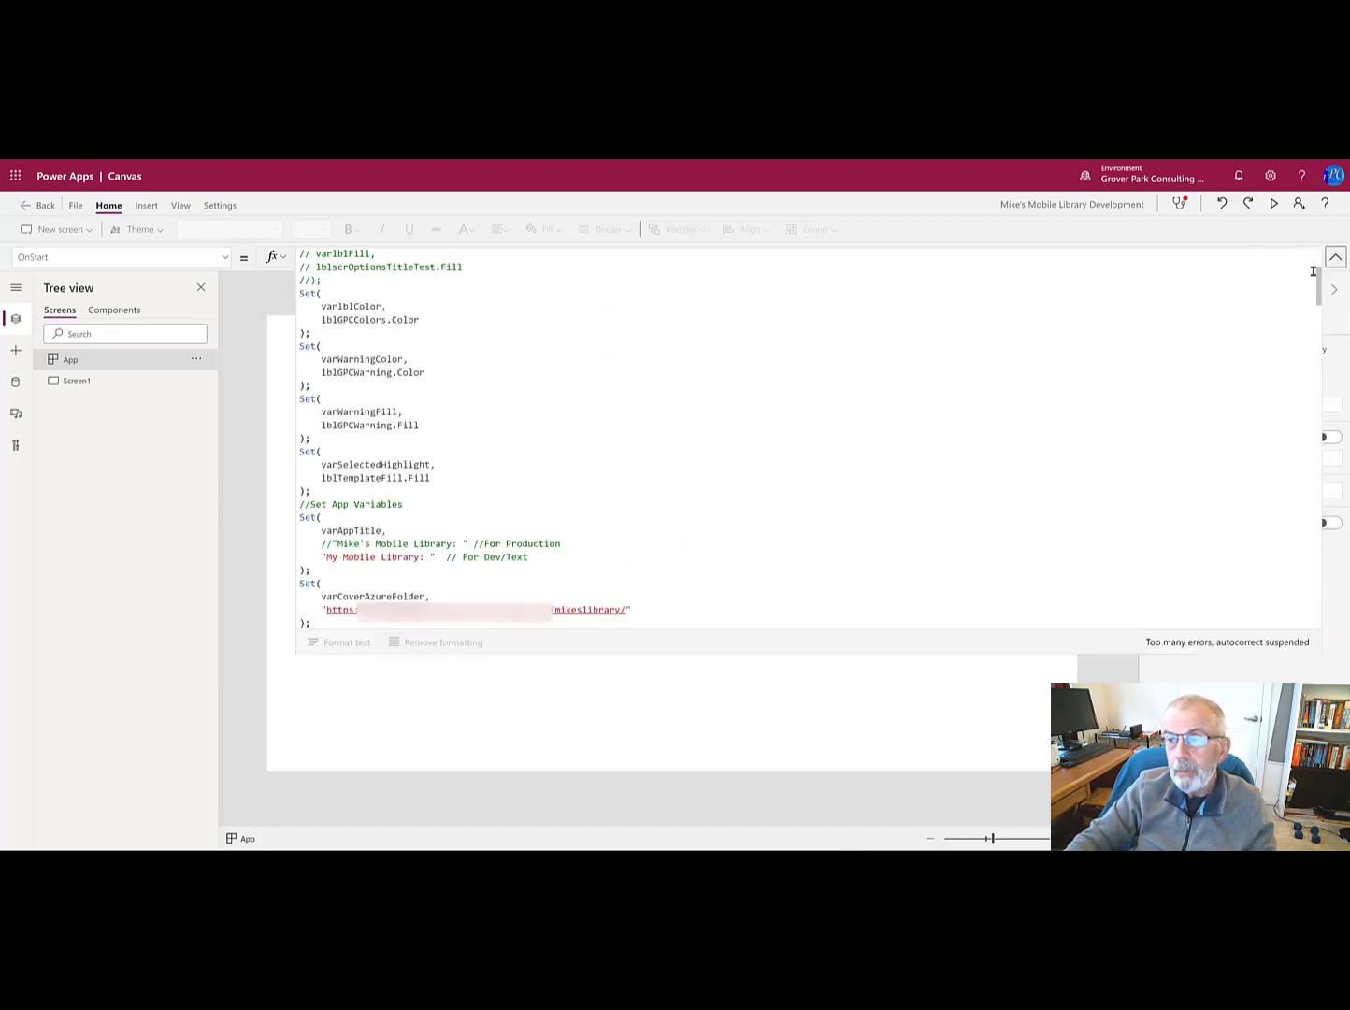
scroll(up, 3)
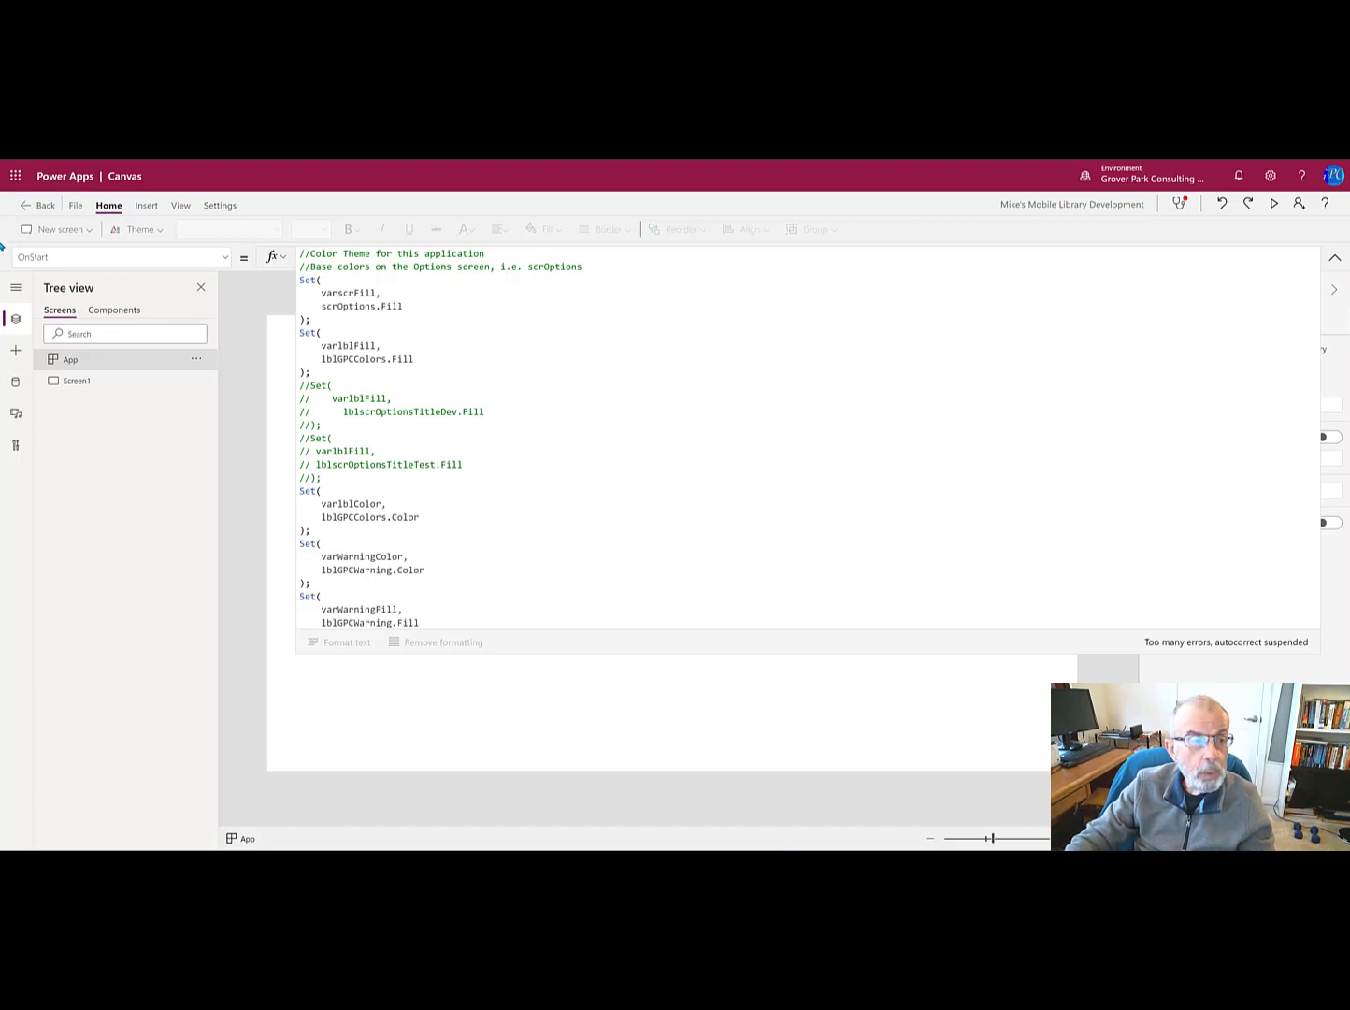
Step: Rename Screen1 to scrOptions and return to the App object's OnStart formula
click(78, 380)
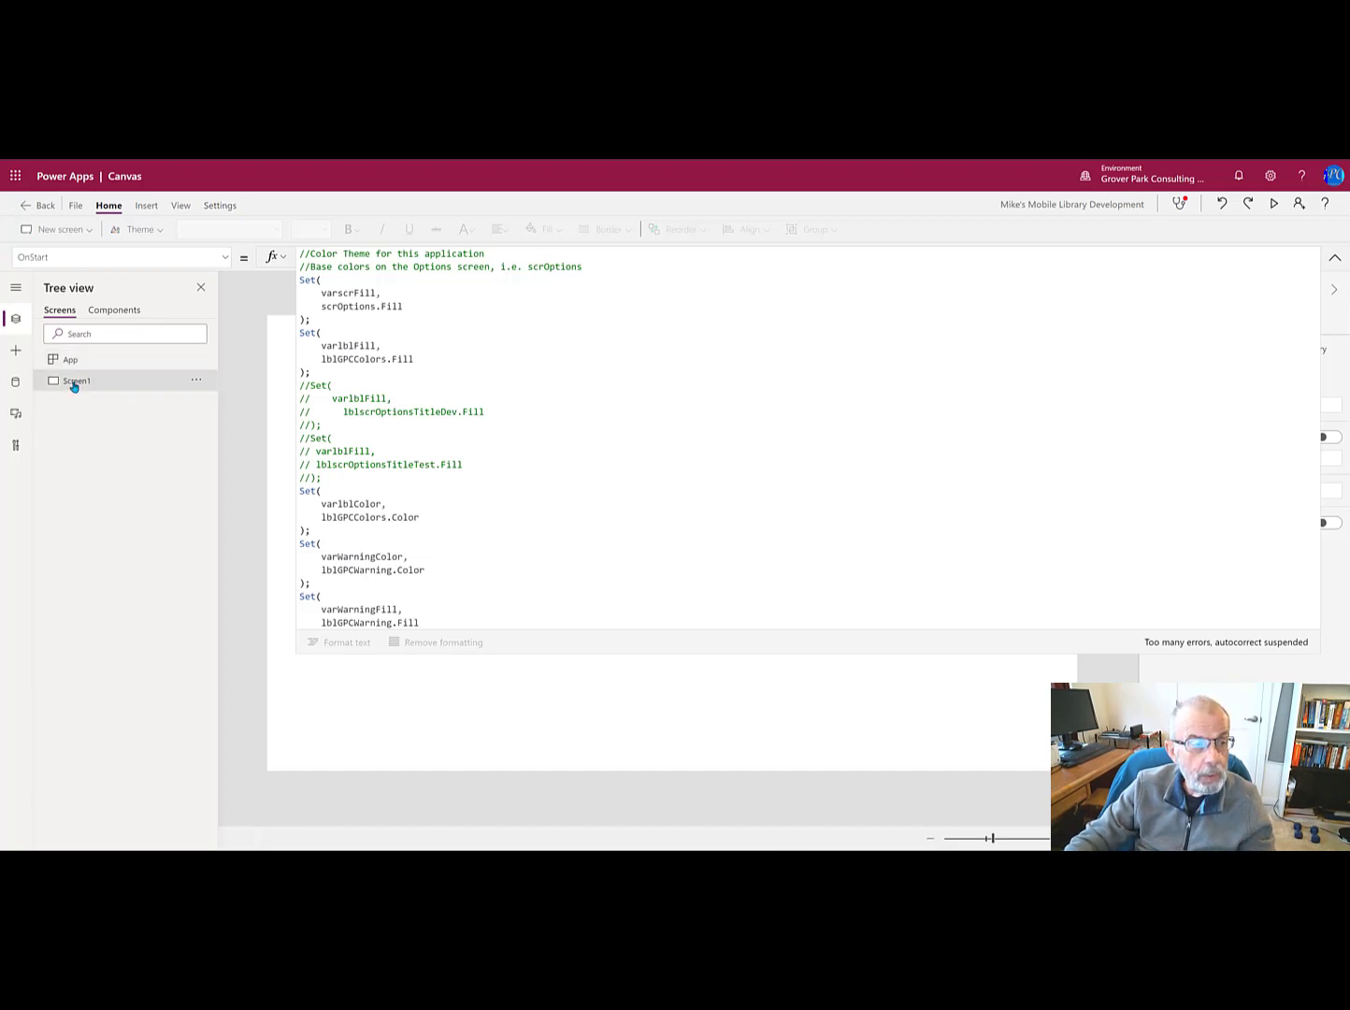
click(196, 379)
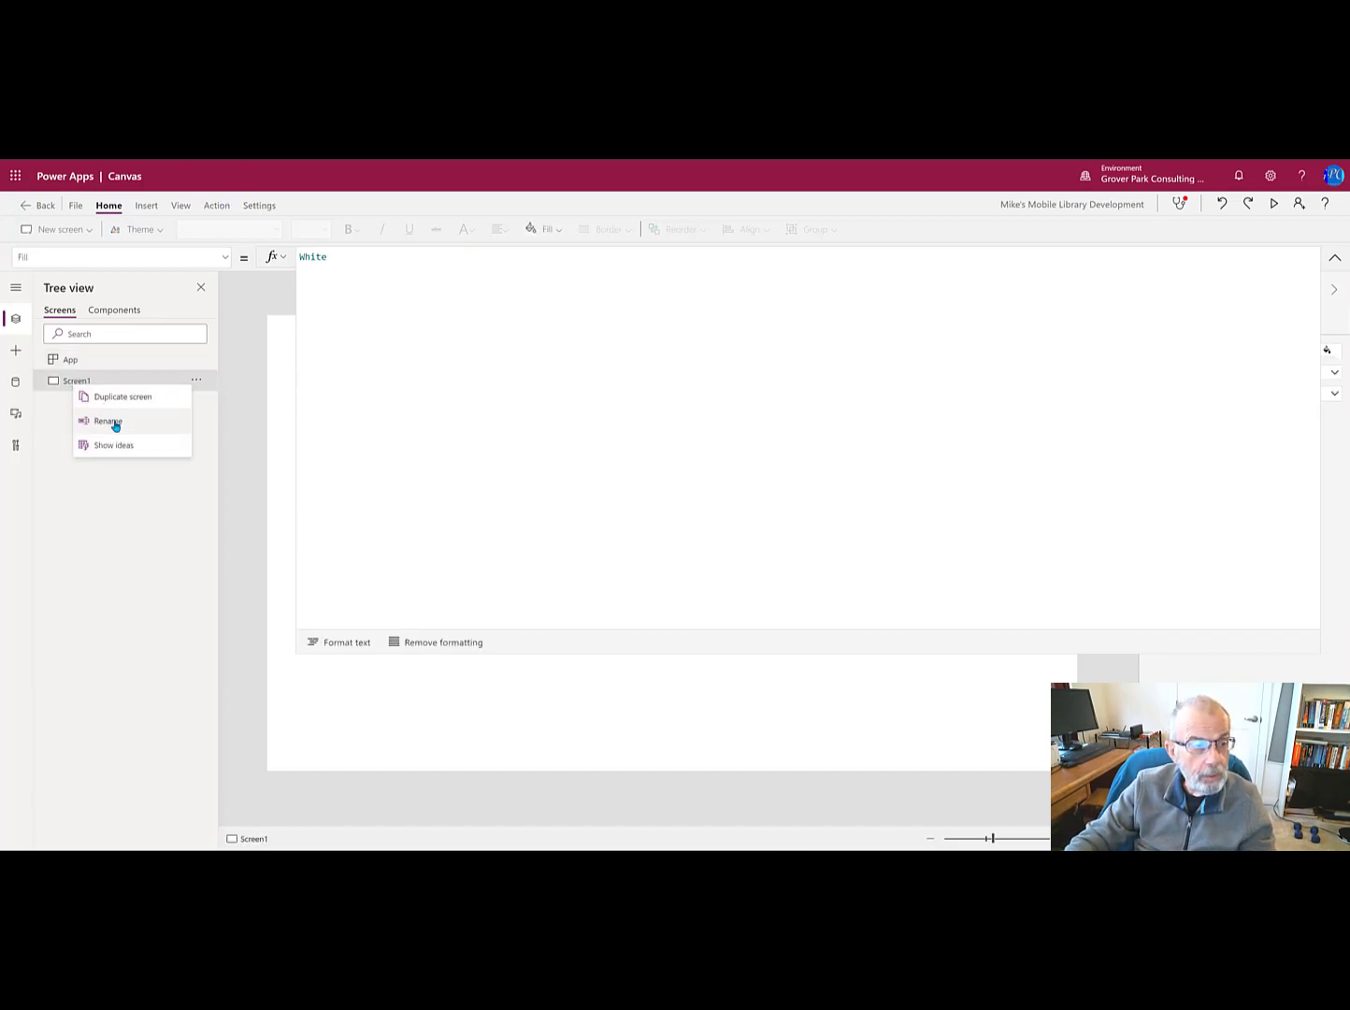
click(108, 421)
text(scrOptions)
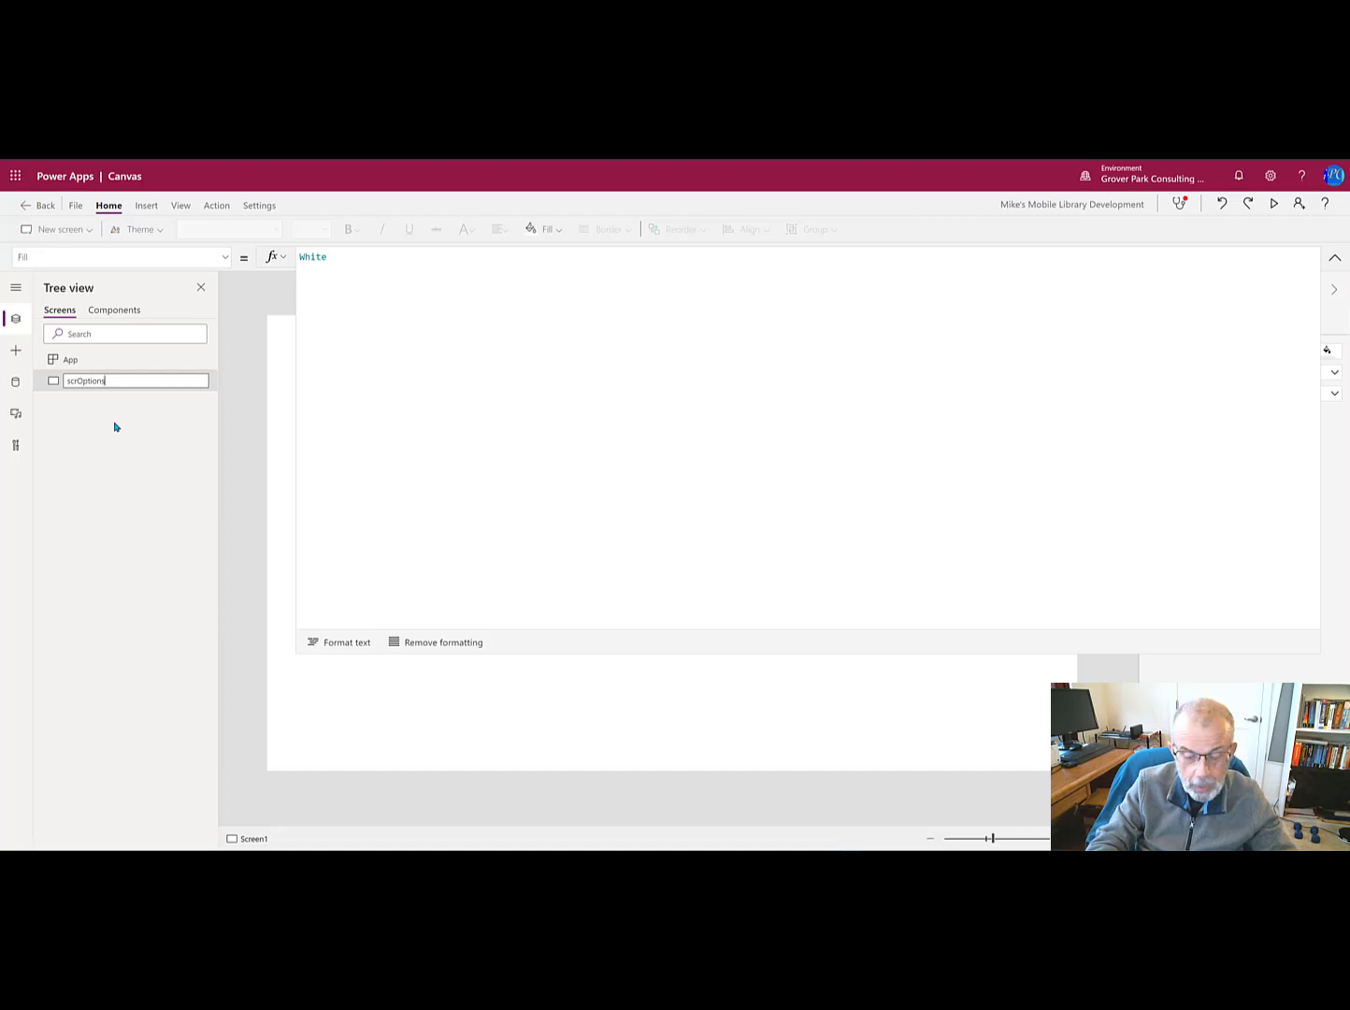
key(Return)
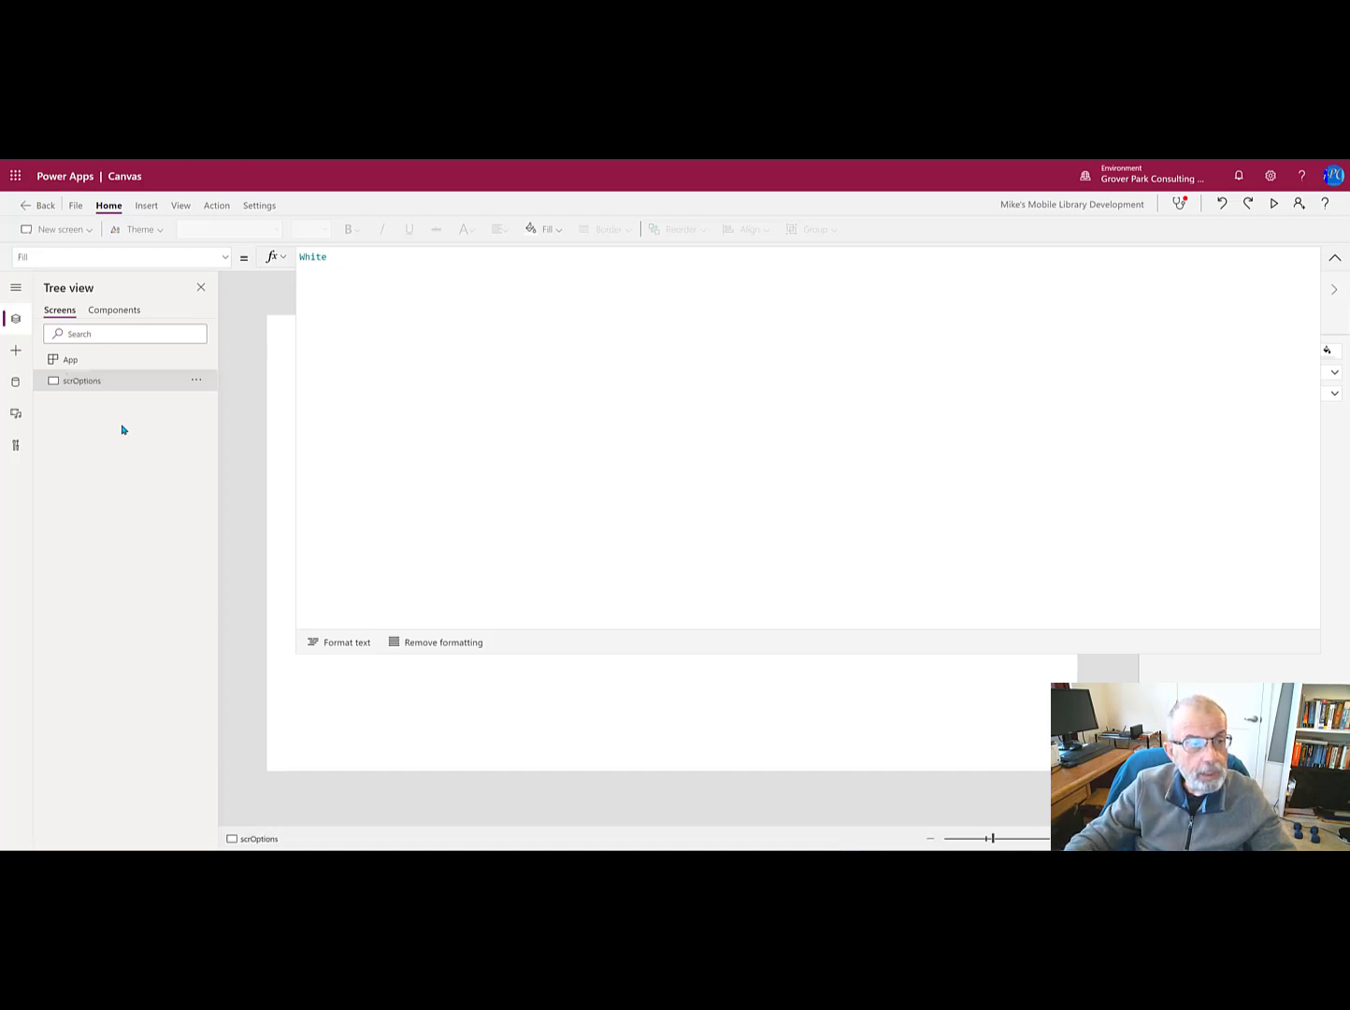
mouse_move(297, 415)
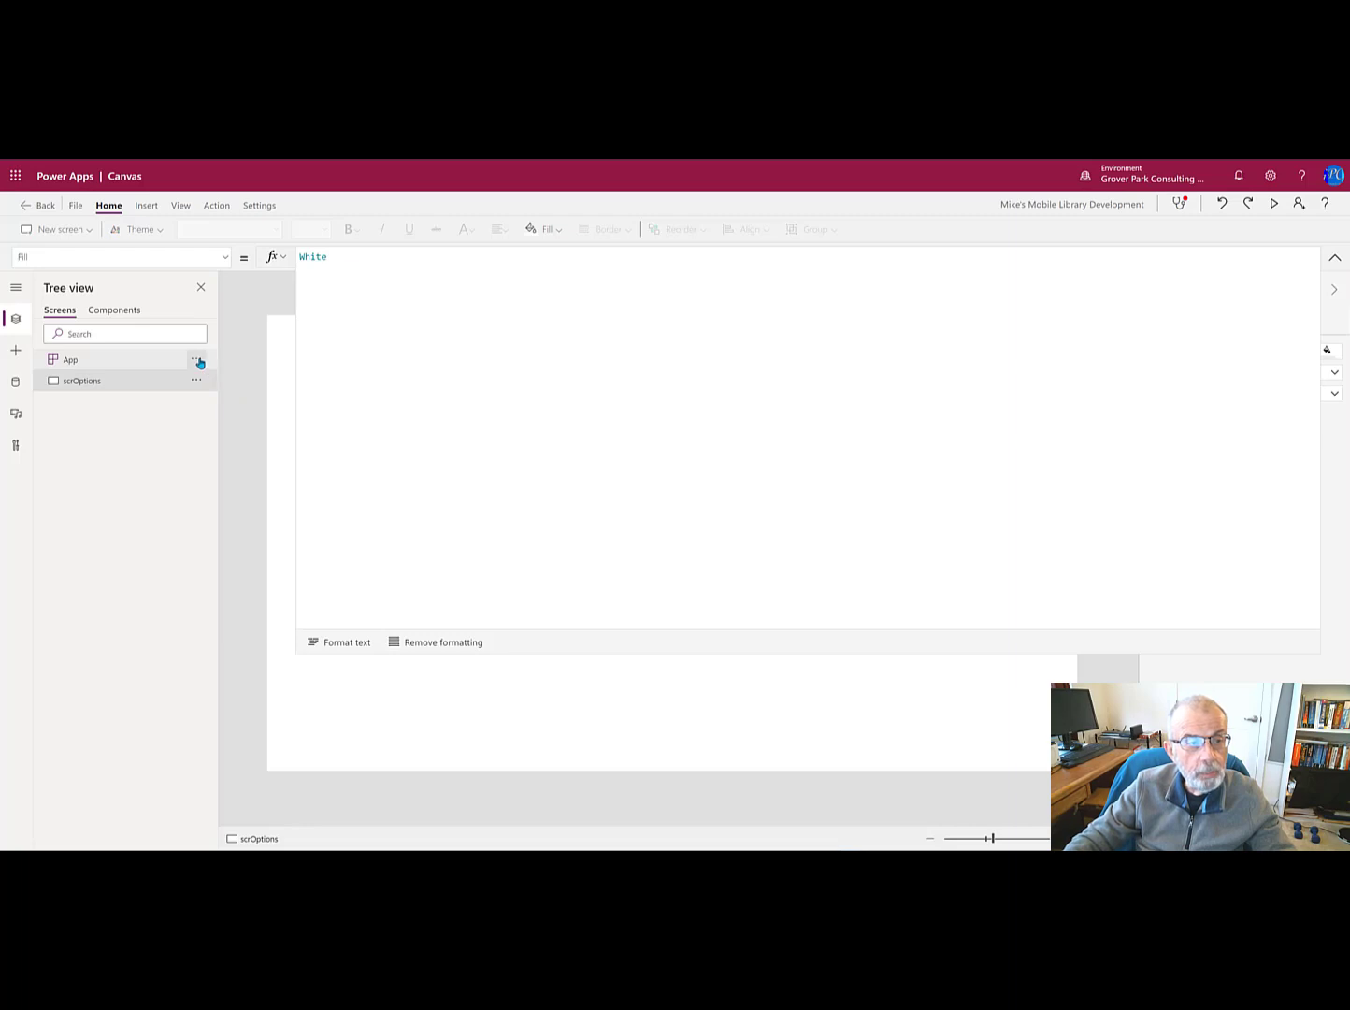
click(196, 359)
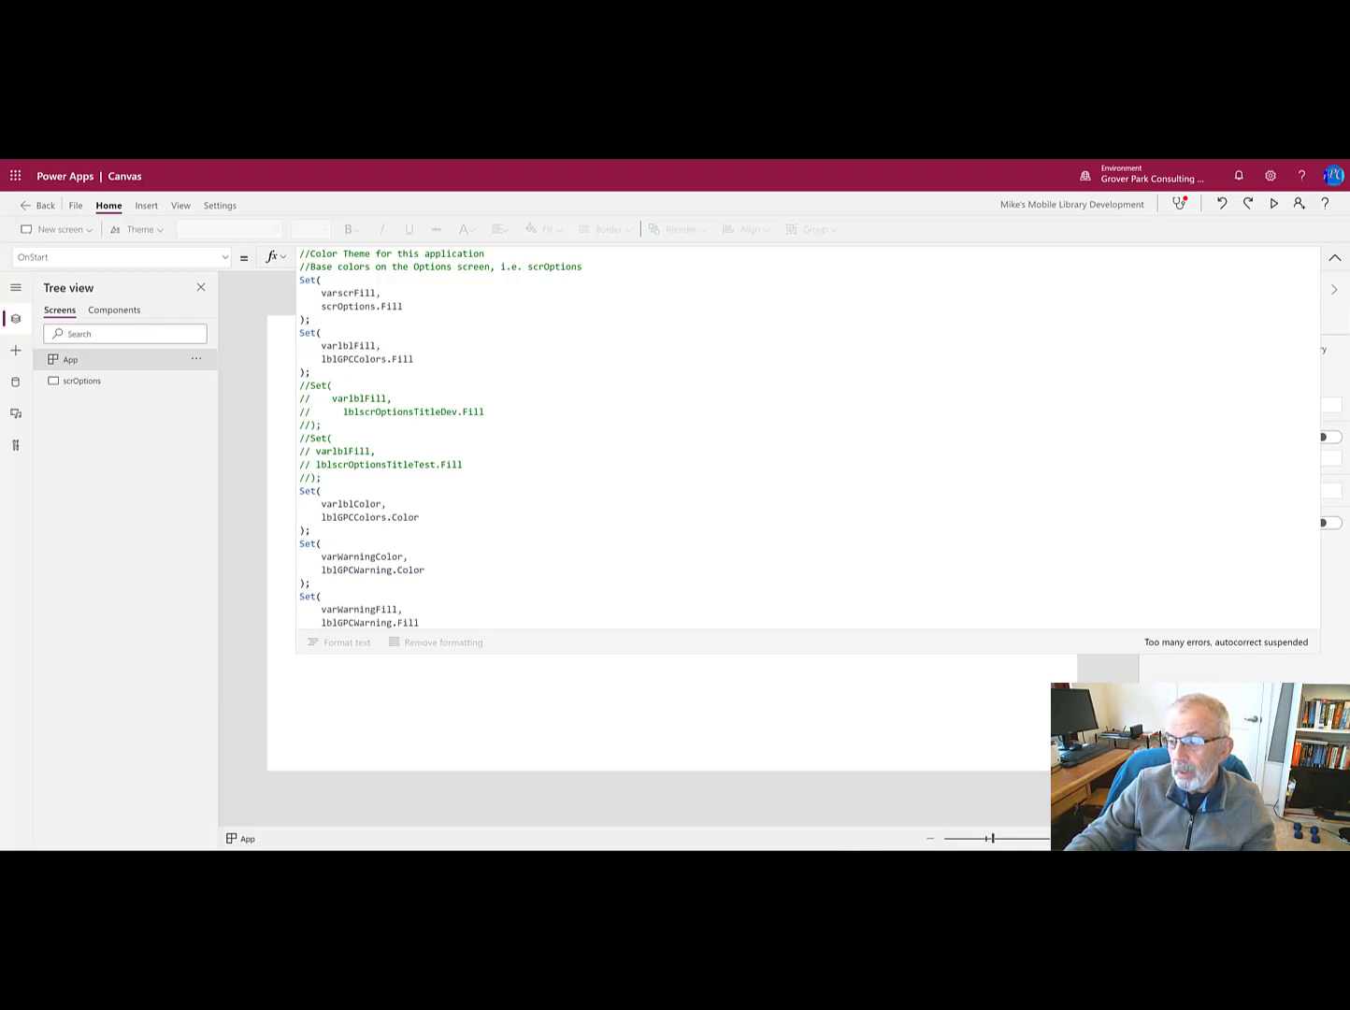
Step: Select the scrOptions screen to show its empty canvas with Fill White
click(83, 380)
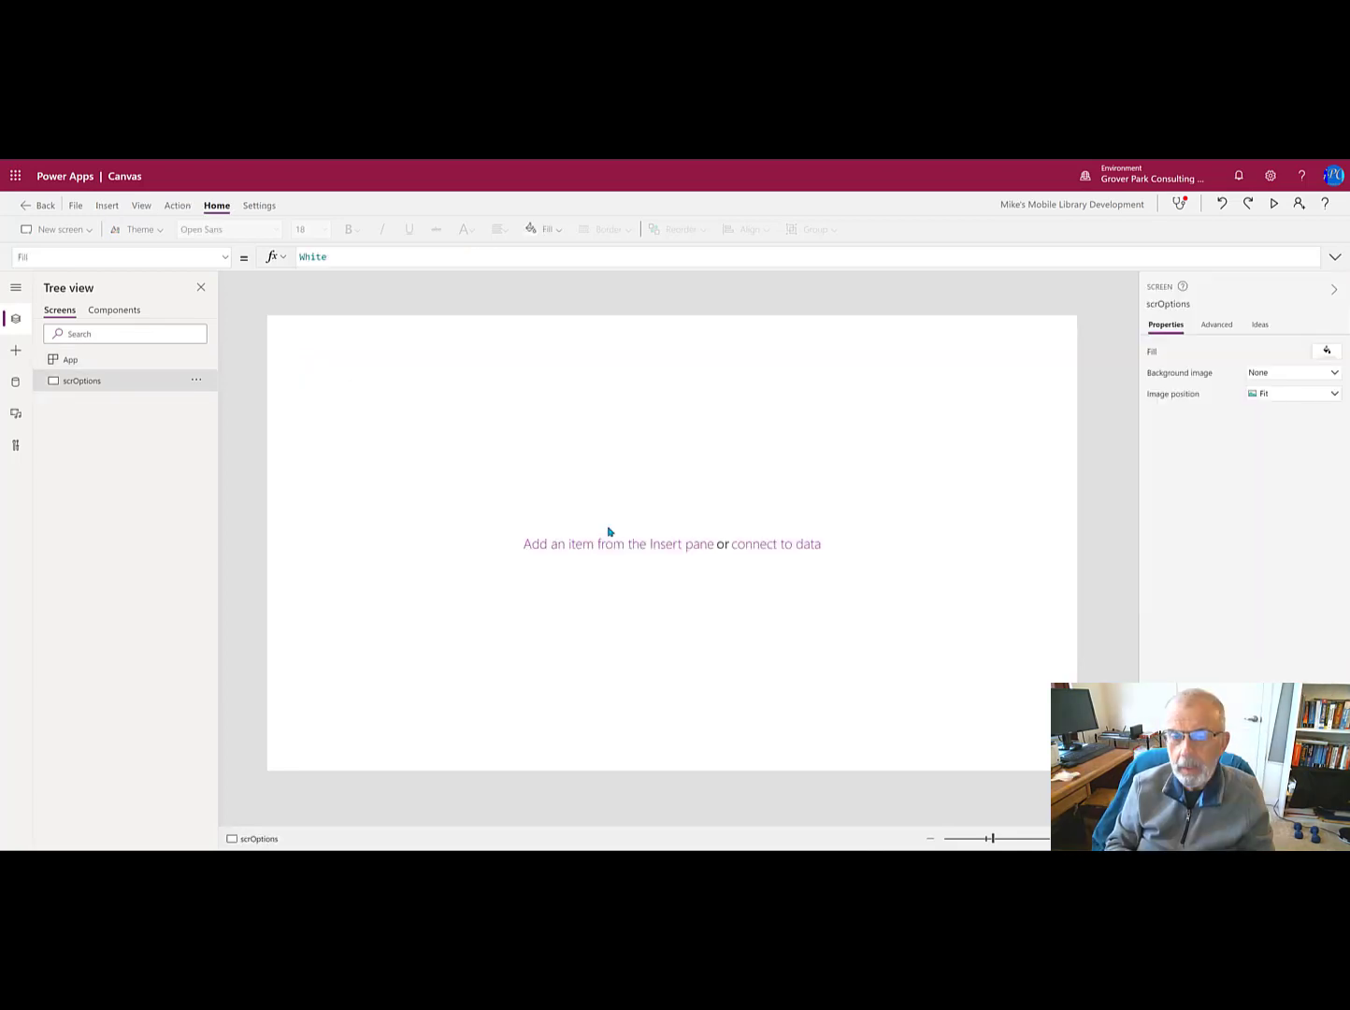
mouse_move(1243, 619)
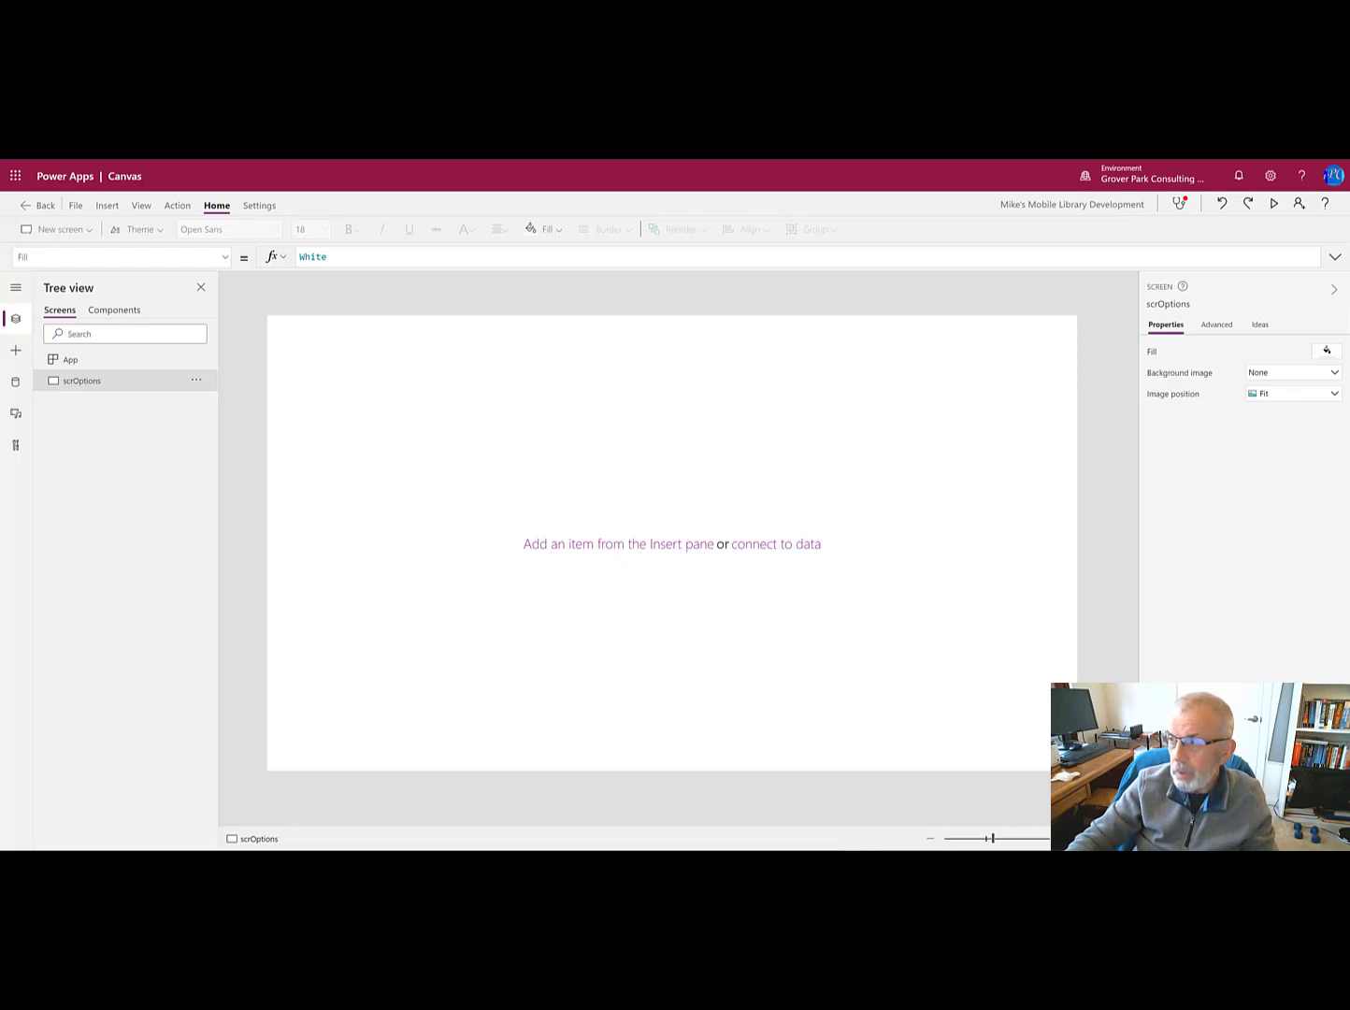
mouse_move(793, 433)
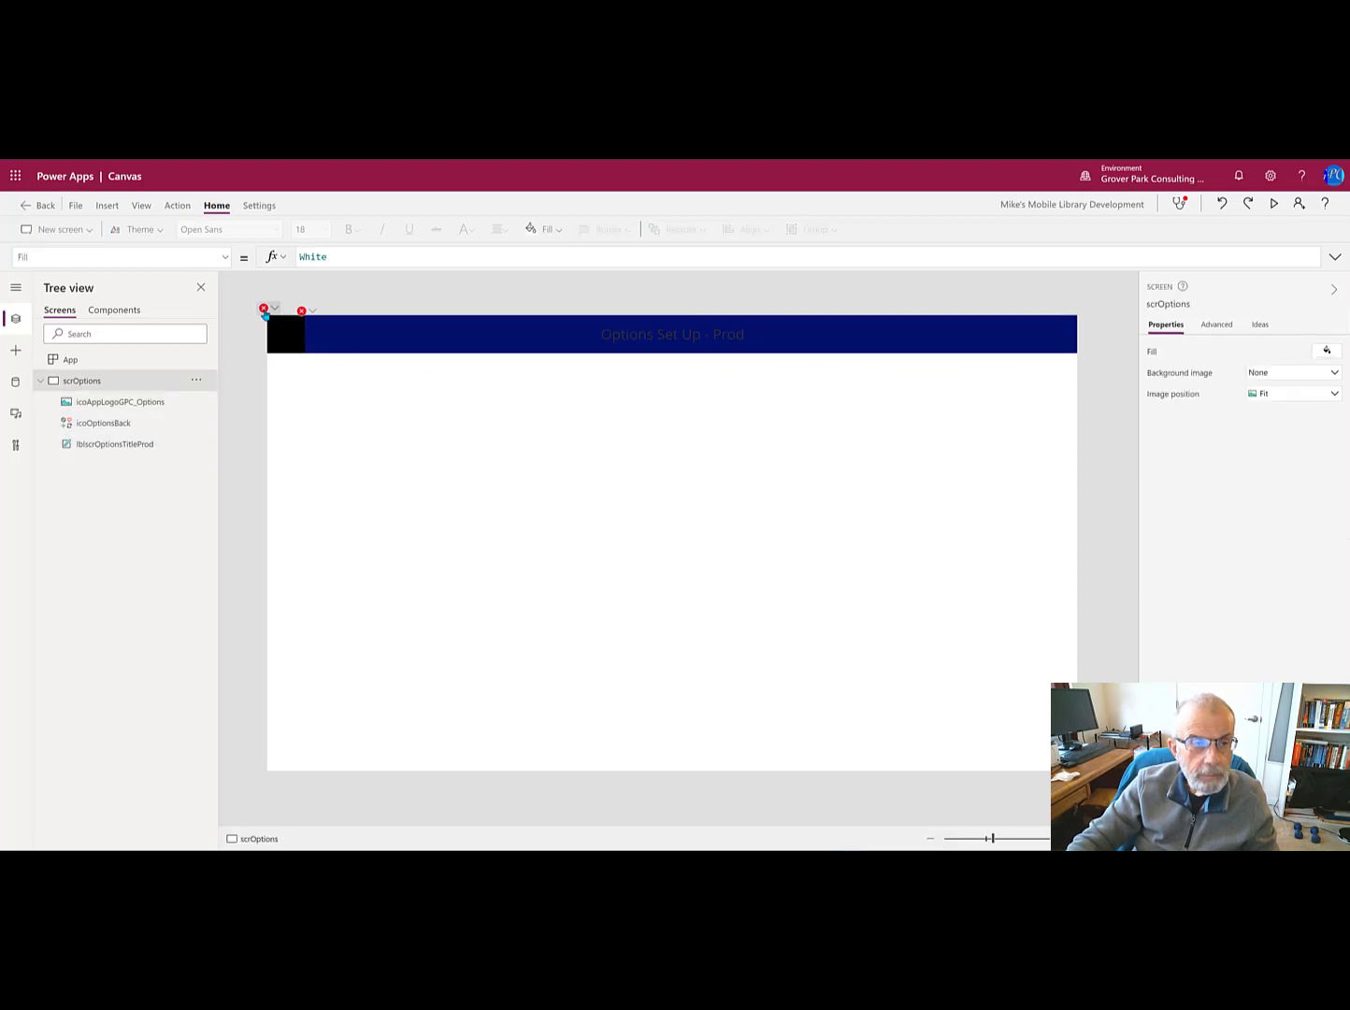
click(264, 309)
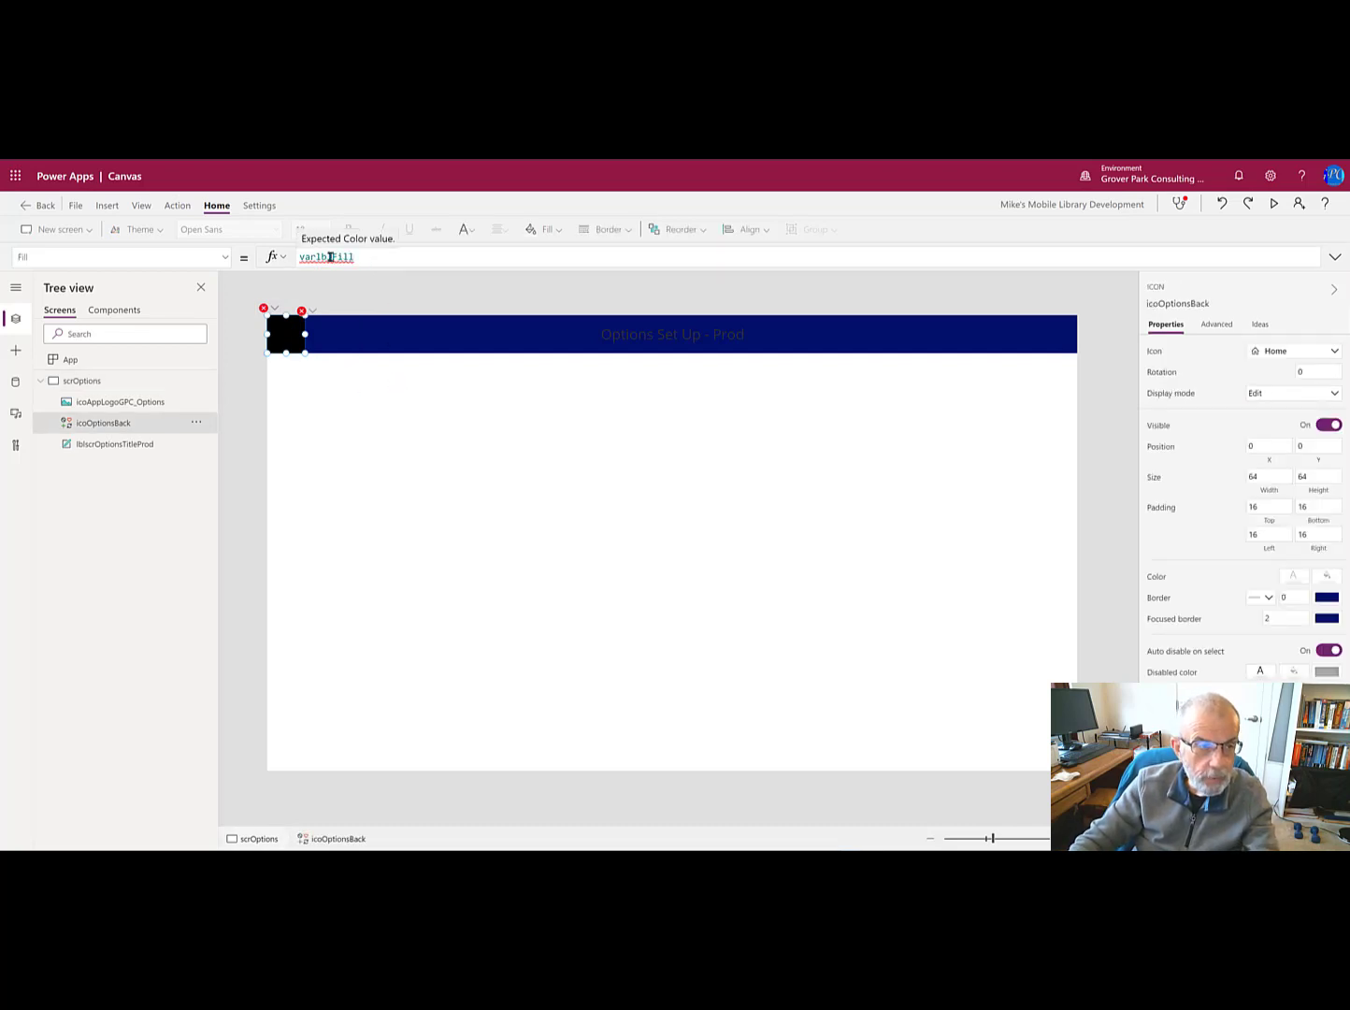
click(312, 310)
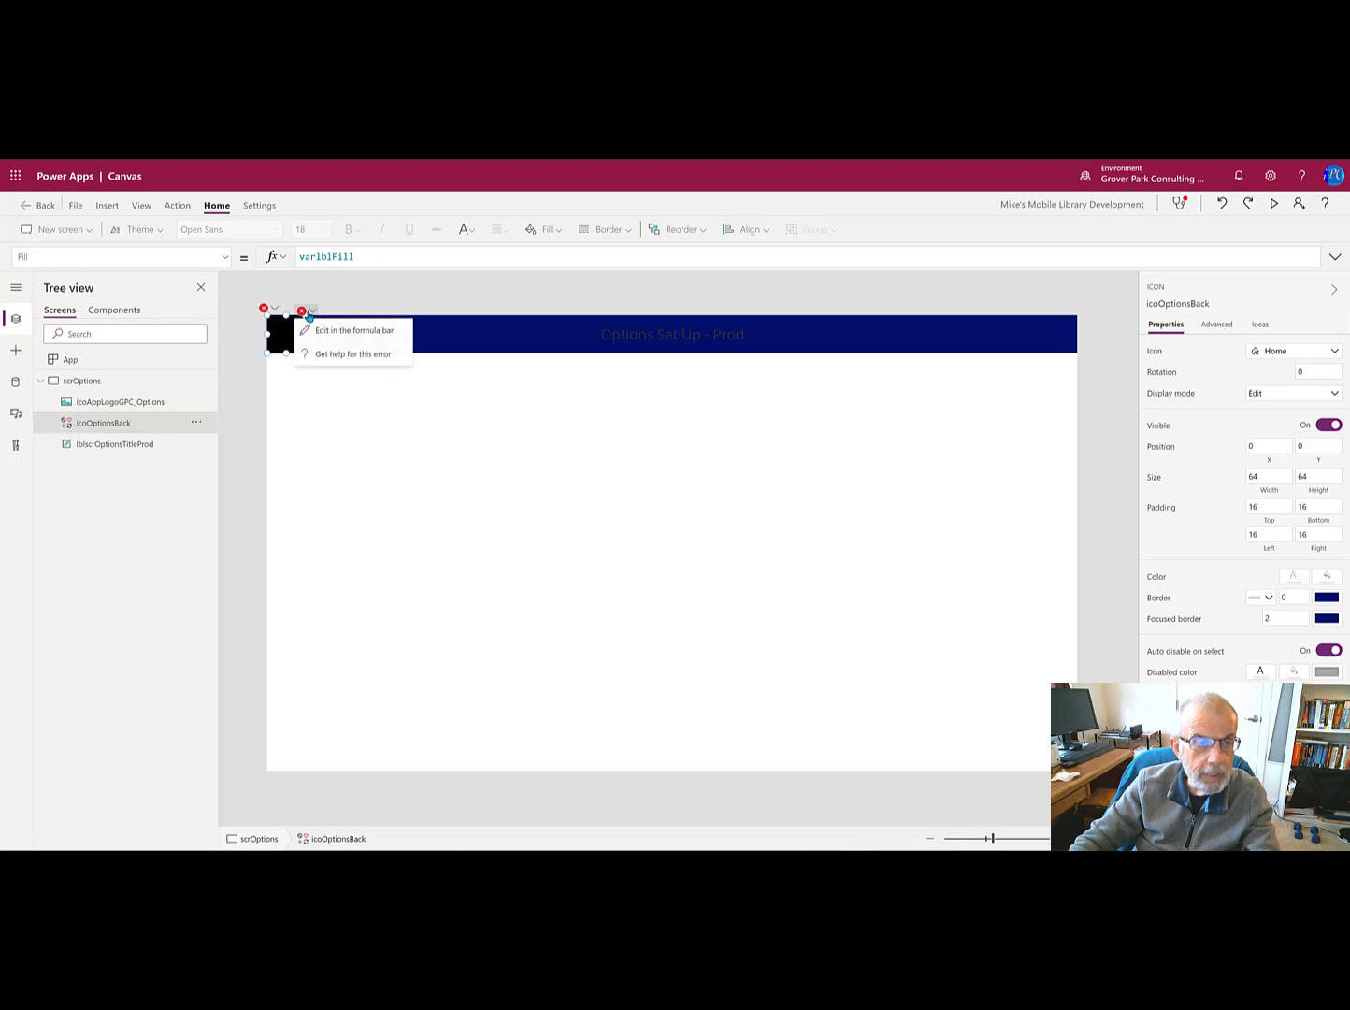
click(119, 401)
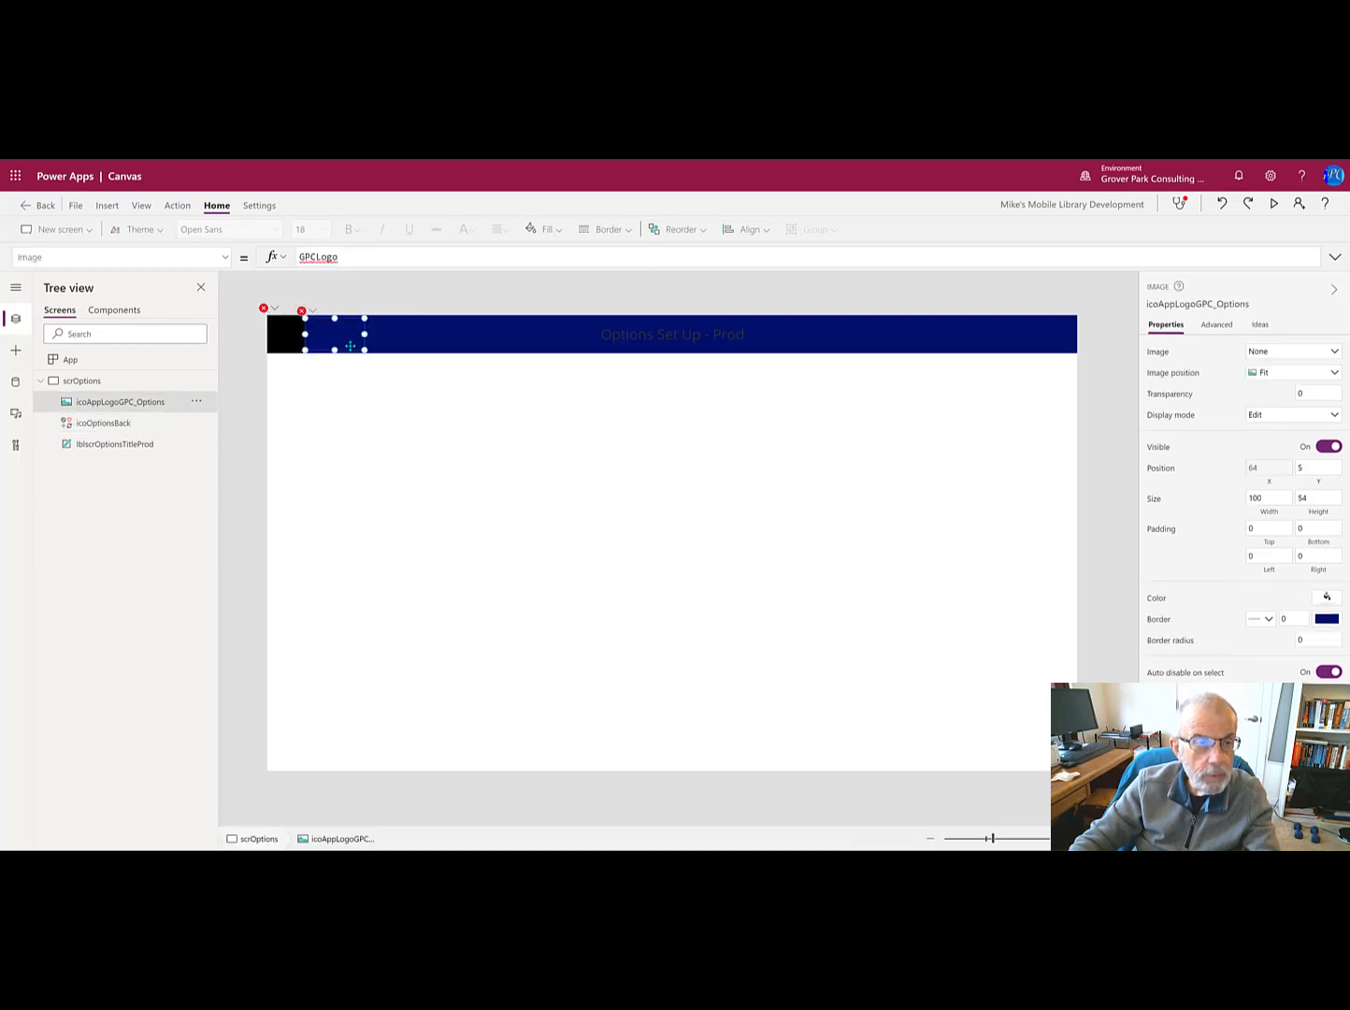
mouse_move(141, 375)
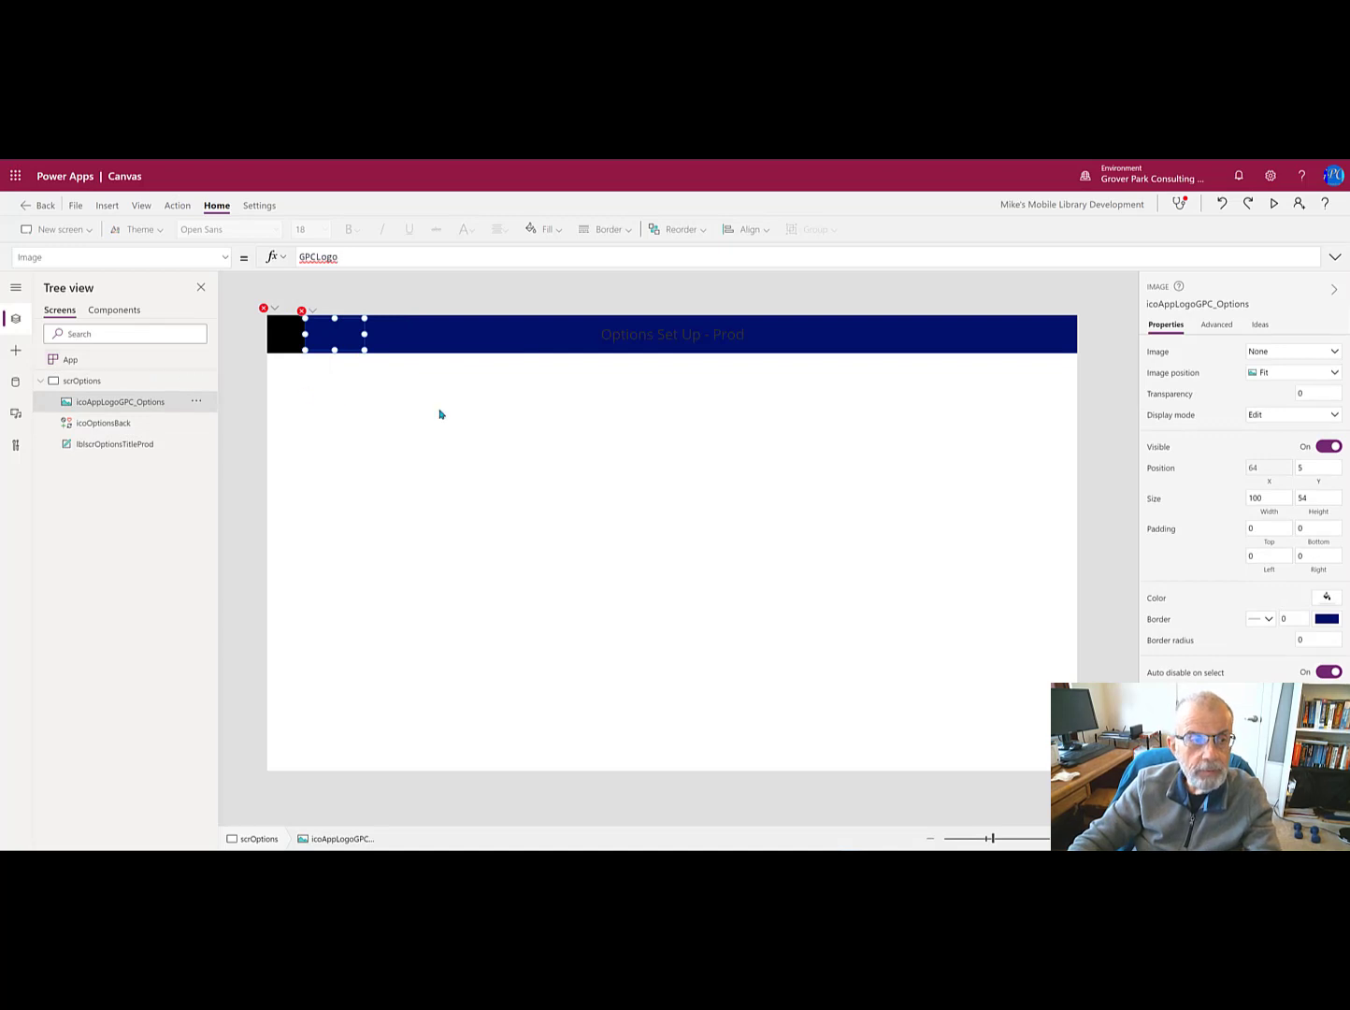
mouse_move(103, 422)
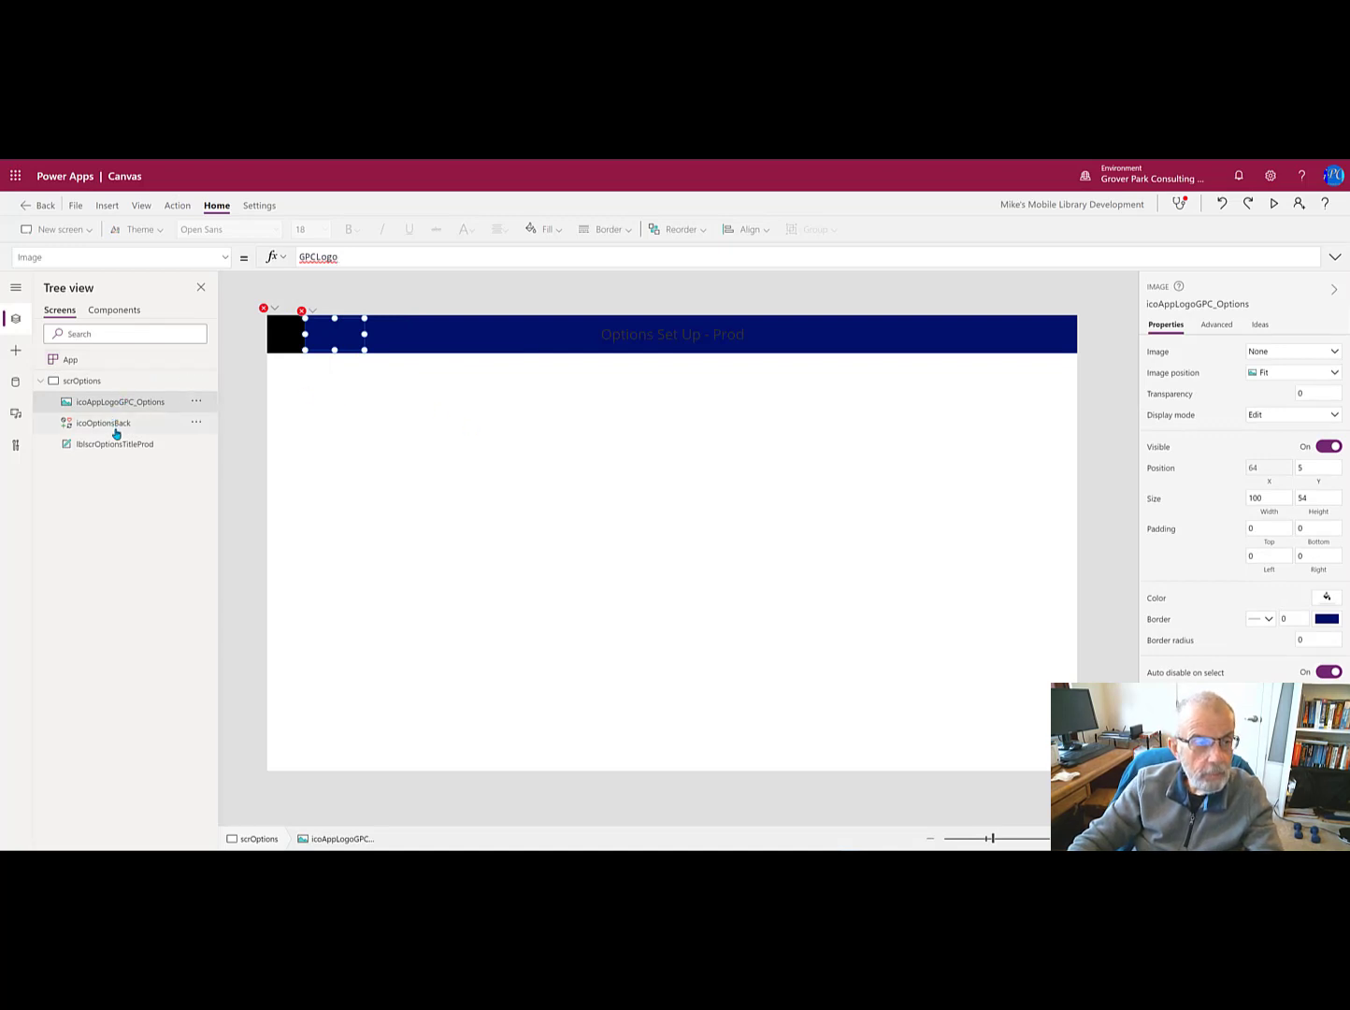
mouse_move(110, 448)
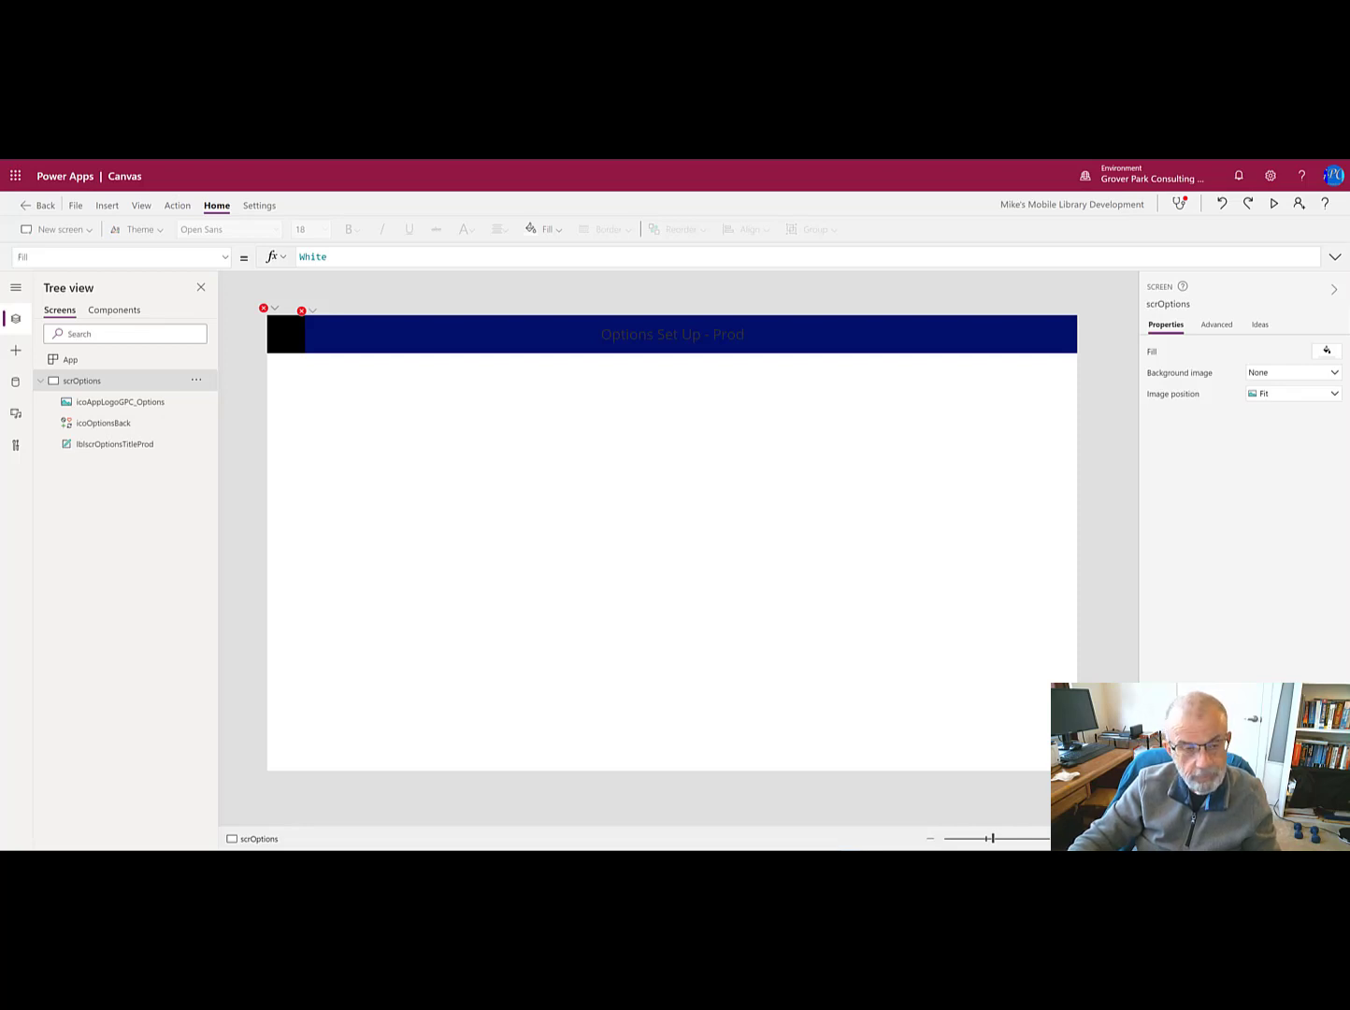
mouse_move(1106, 414)
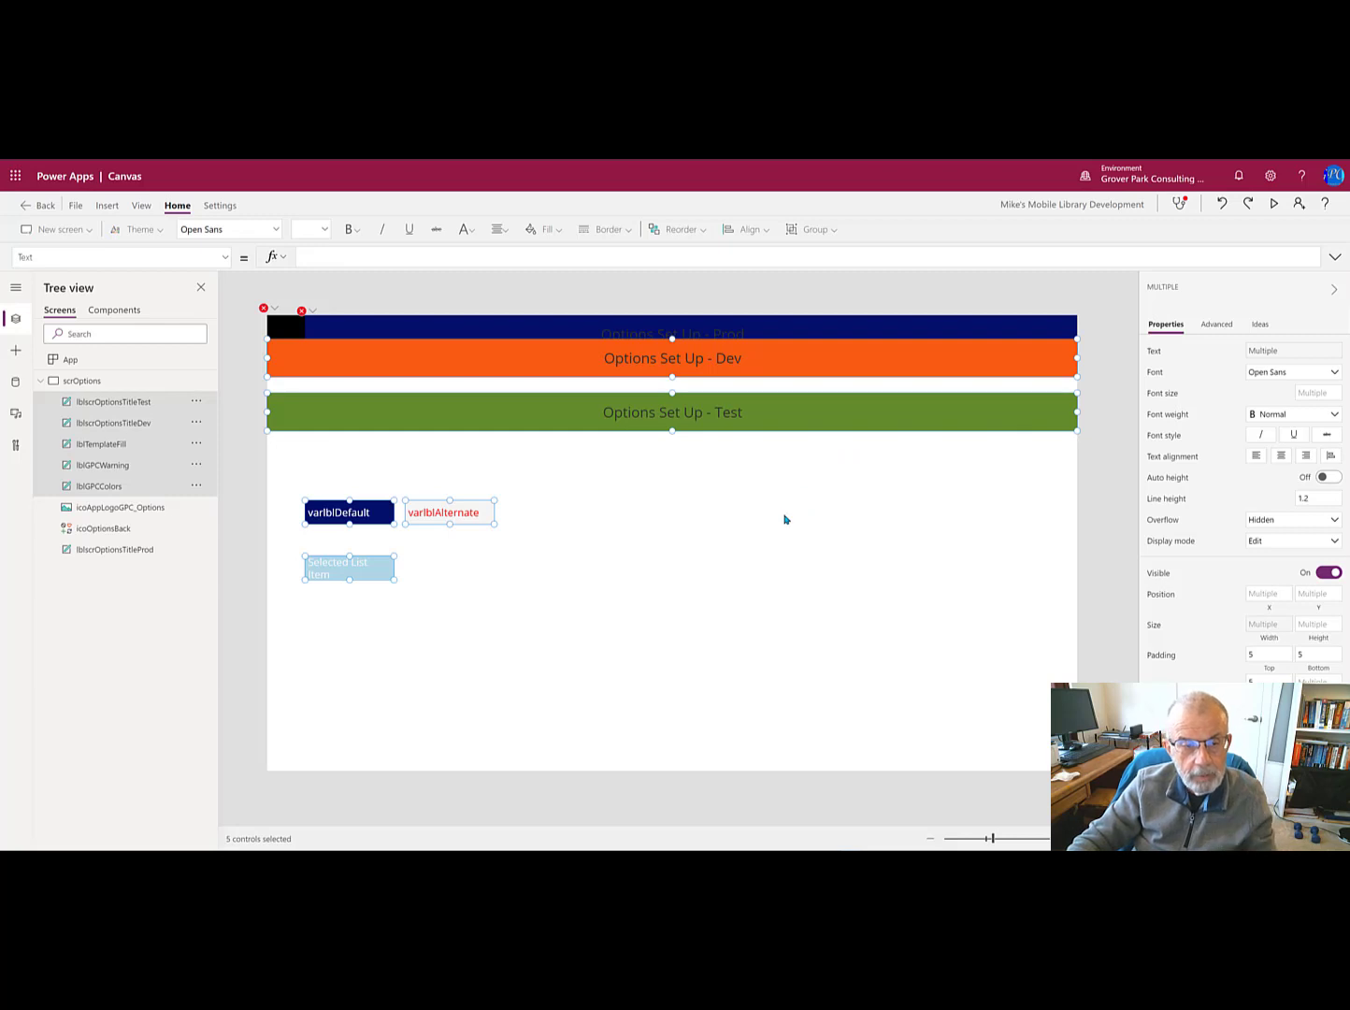
mouse_move(761, 522)
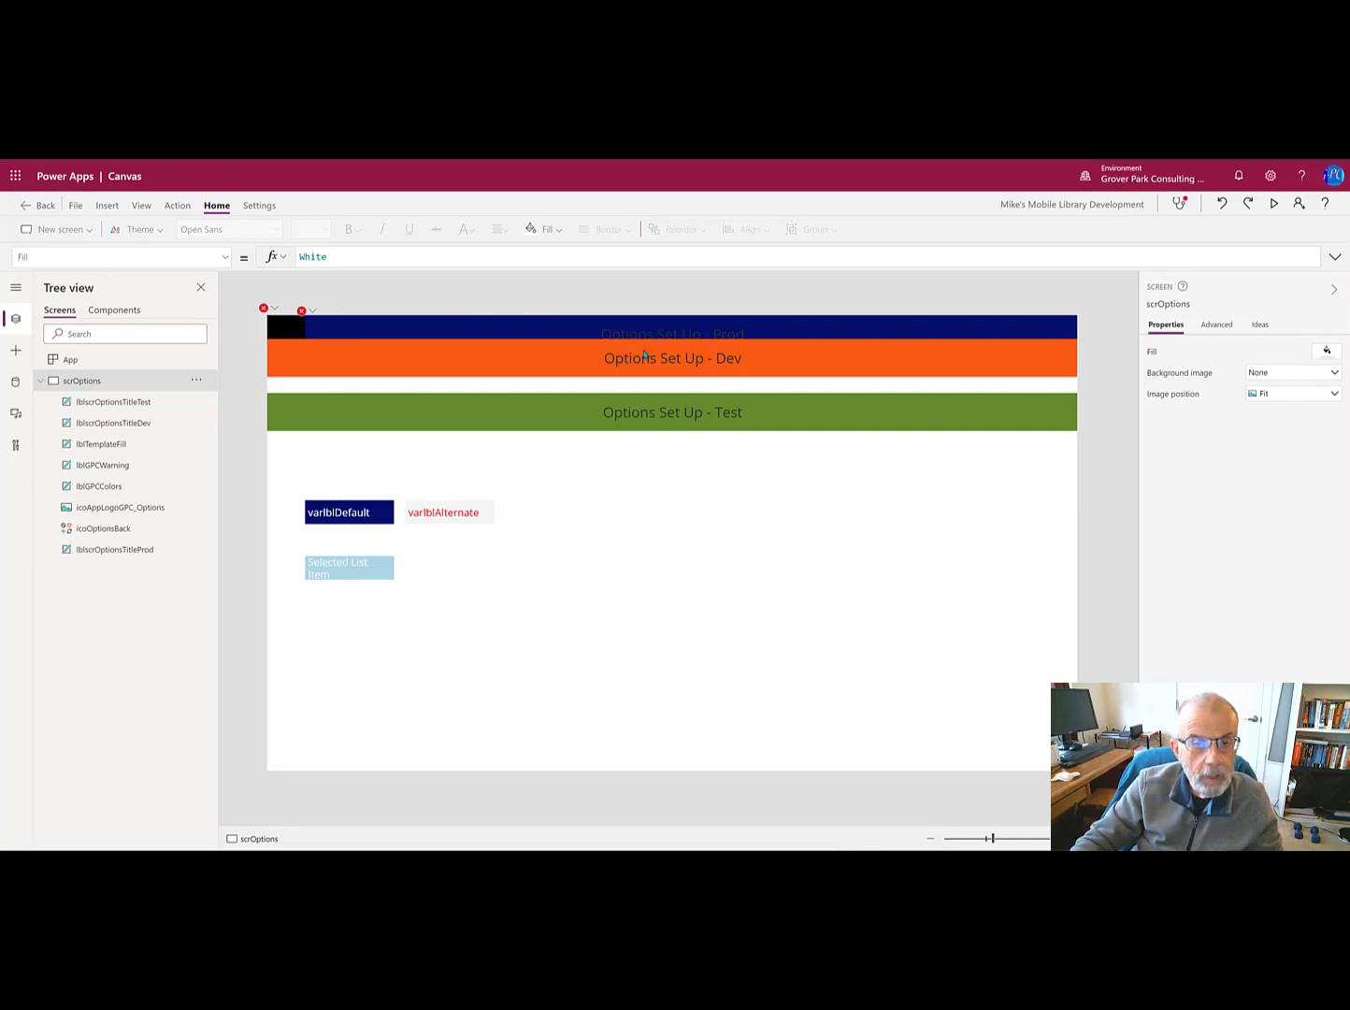
mouse_move(113, 423)
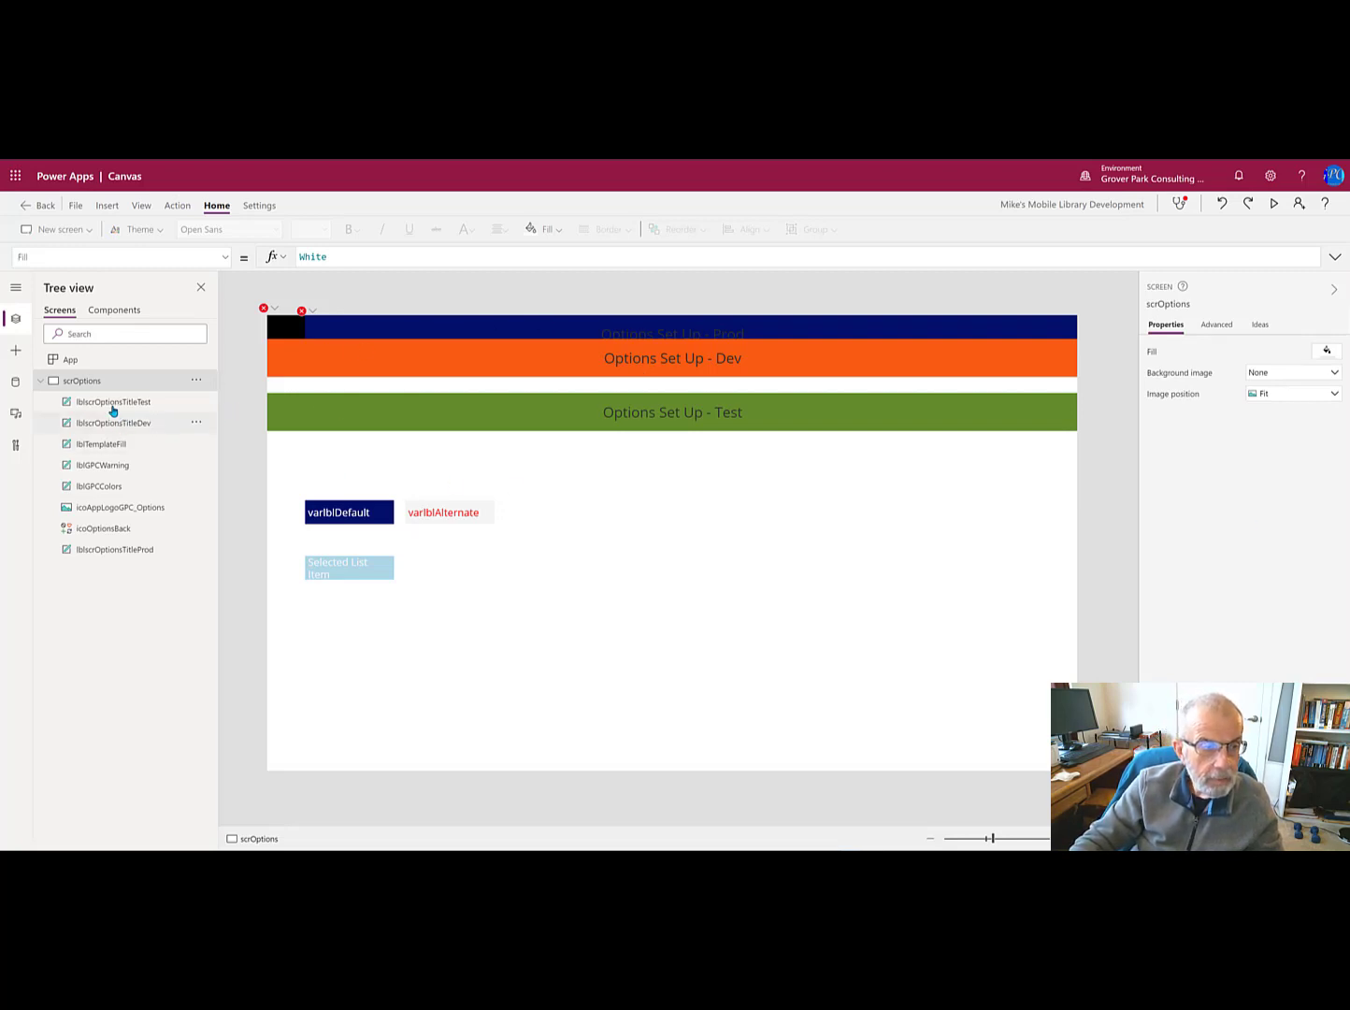
mouse_move(110, 465)
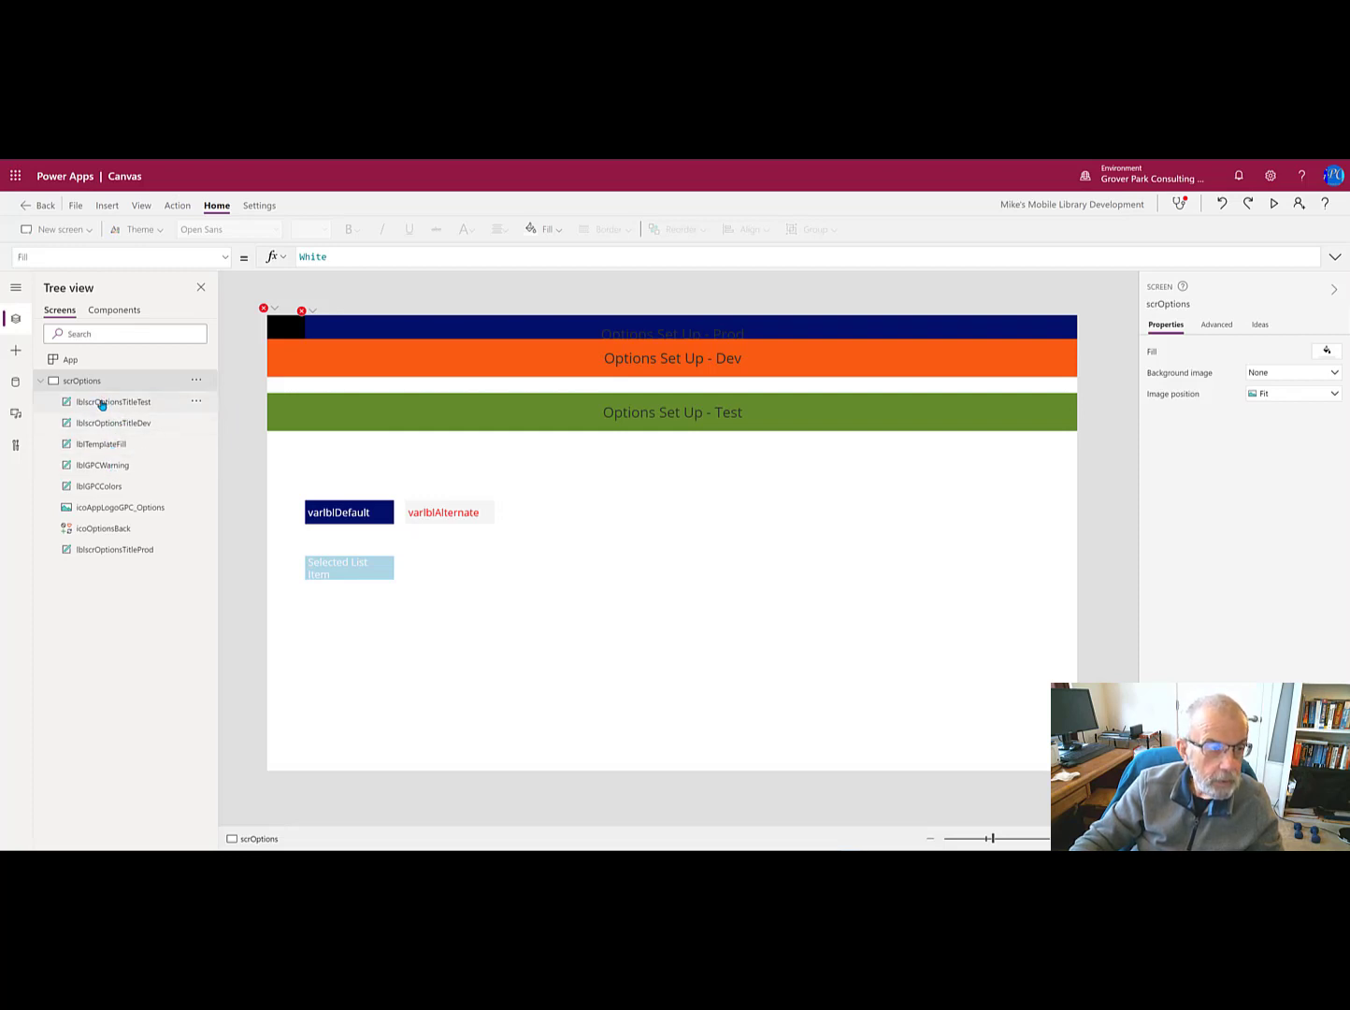
Step: Review the Test, Dev and Prod title labels, GPC logo and back icon while the app autosaves
click(114, 401)
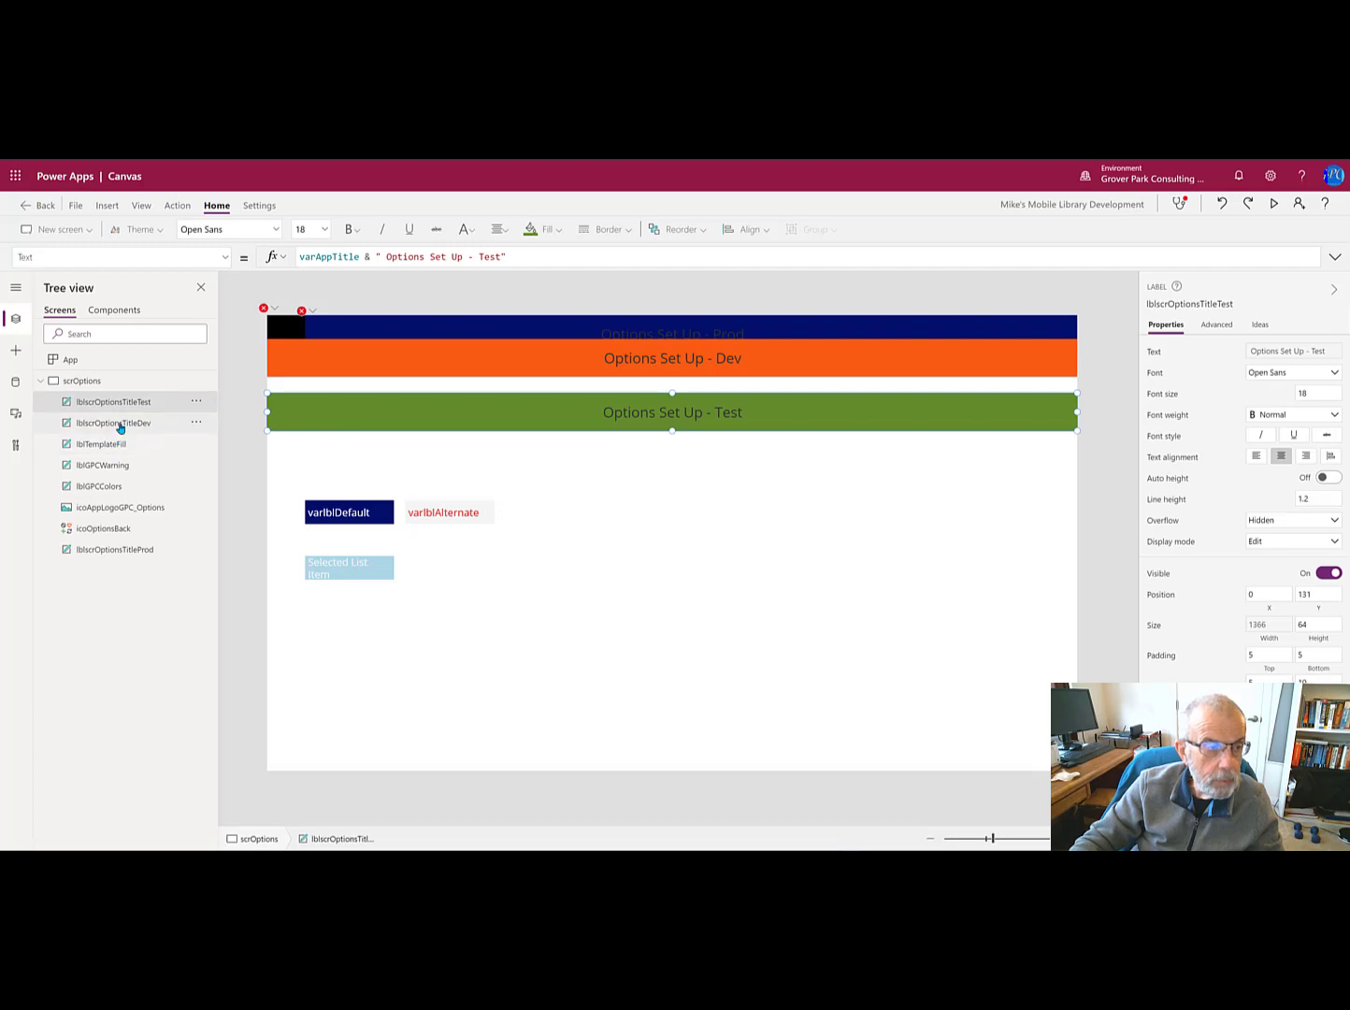
click(113, 423)
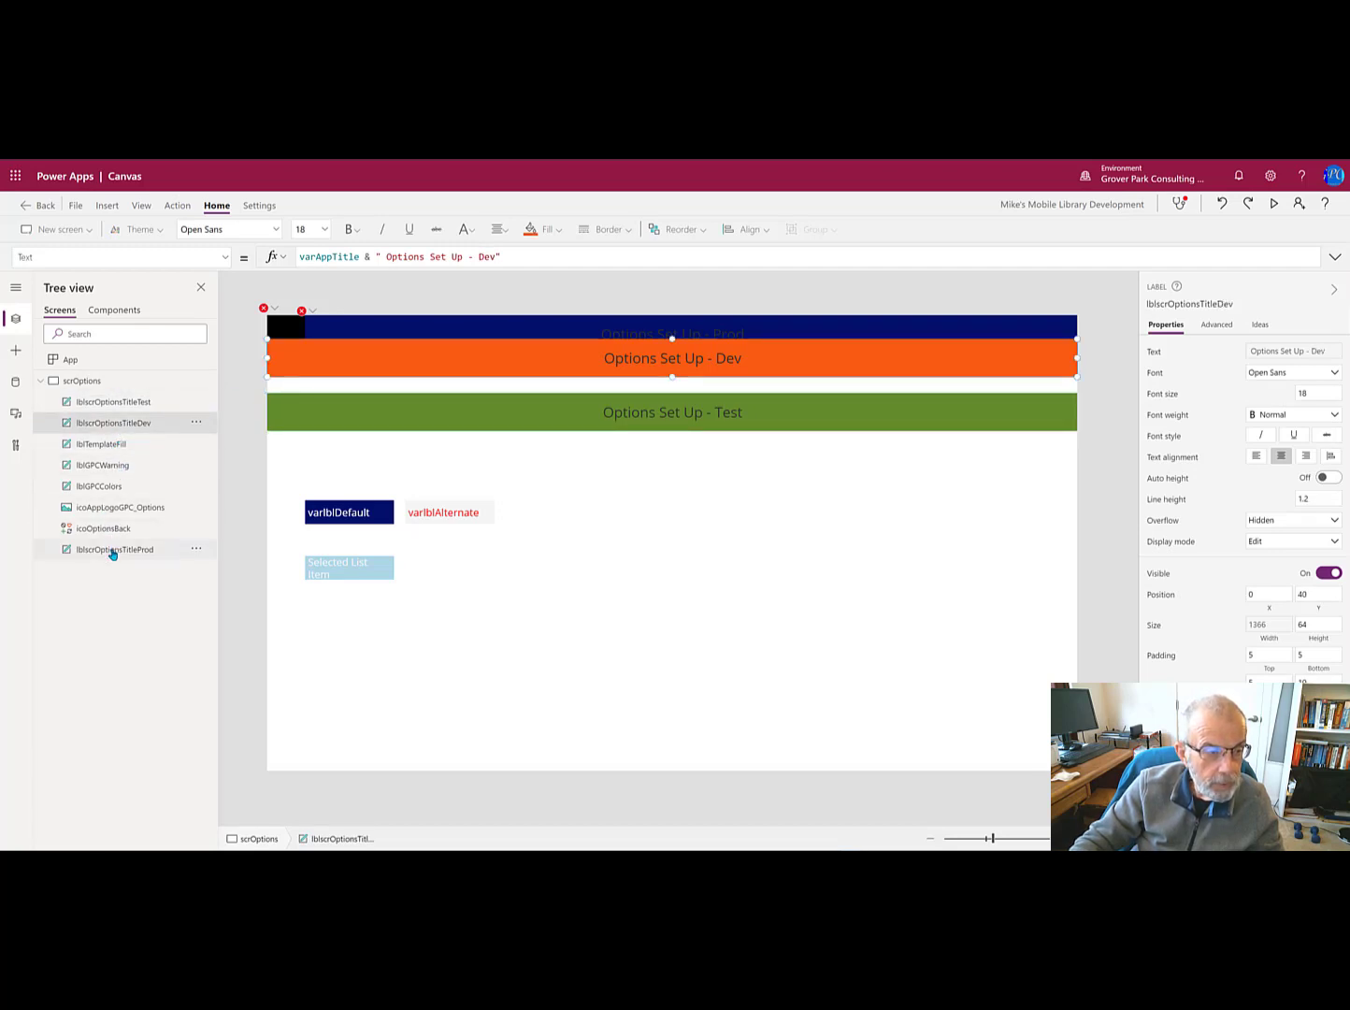
click(115, 549)
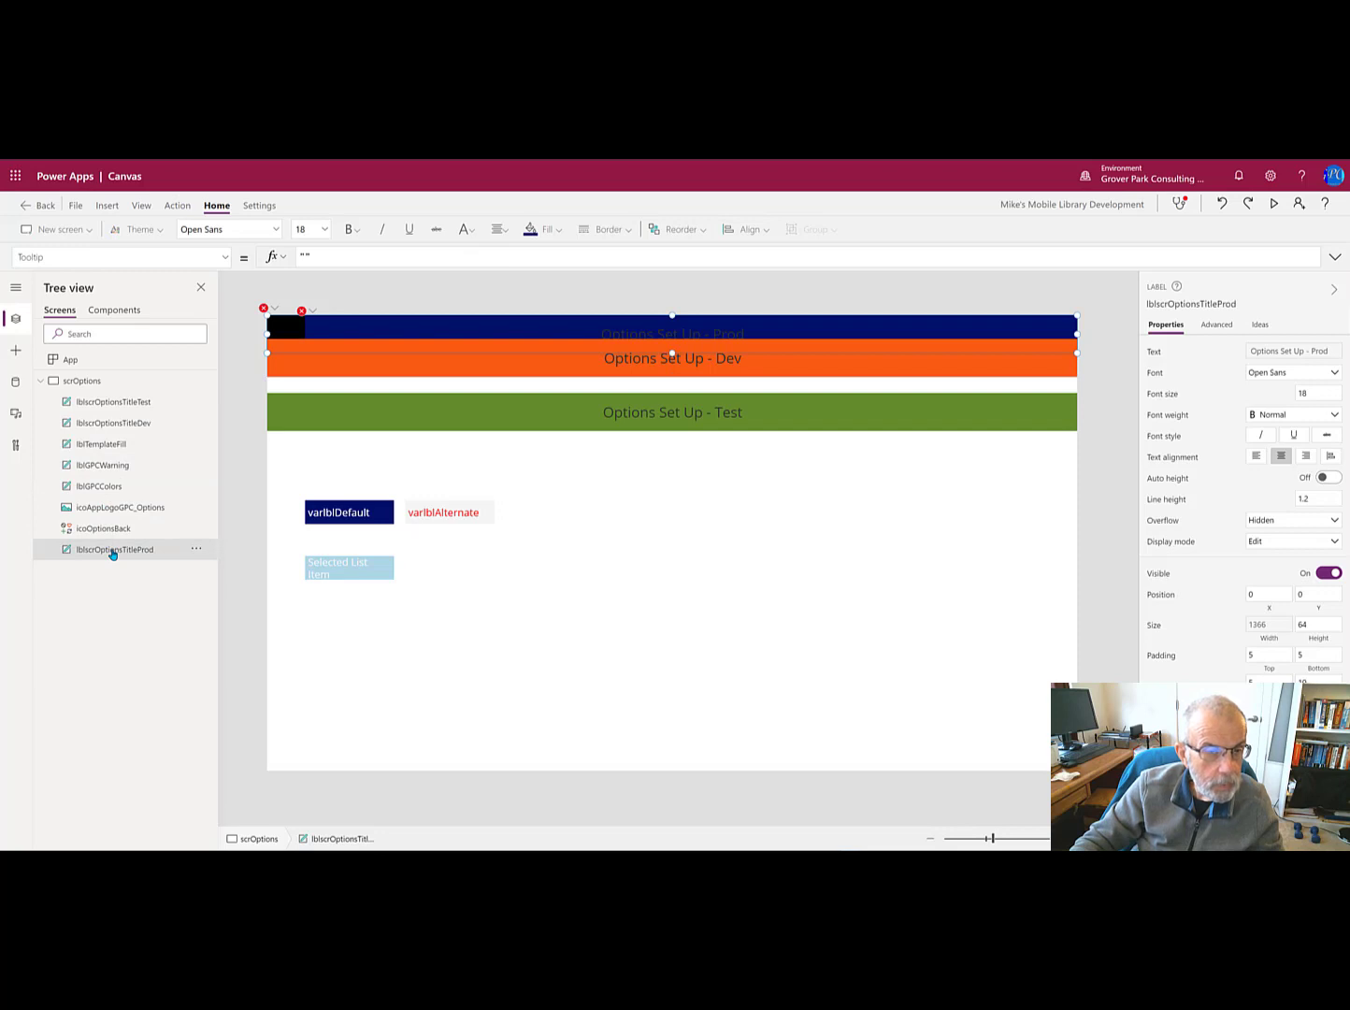
click(117, 506)
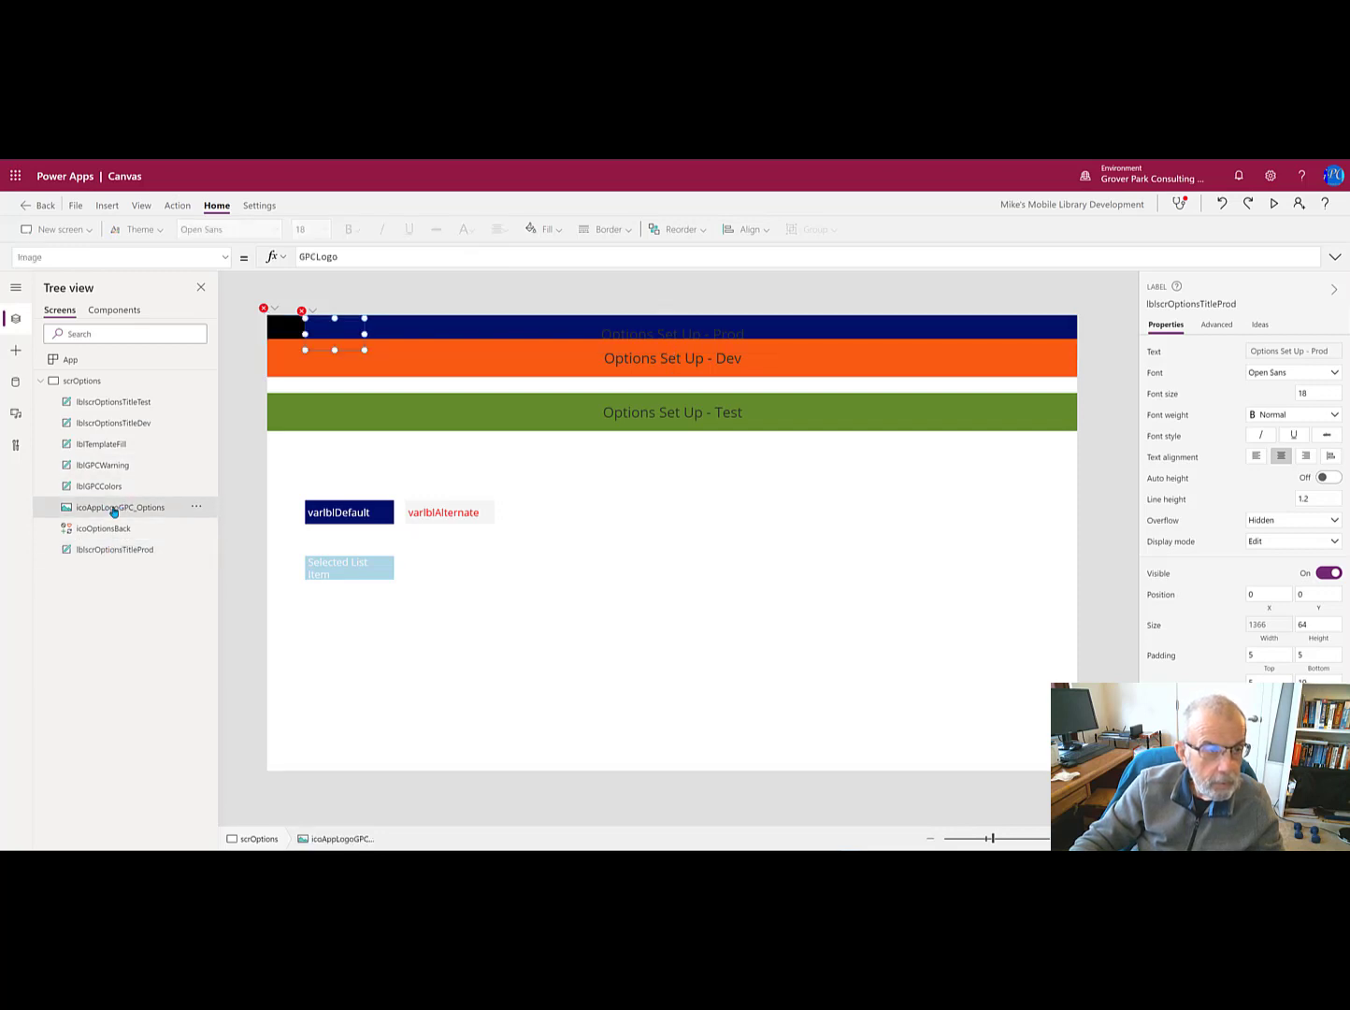
click(117, 506)
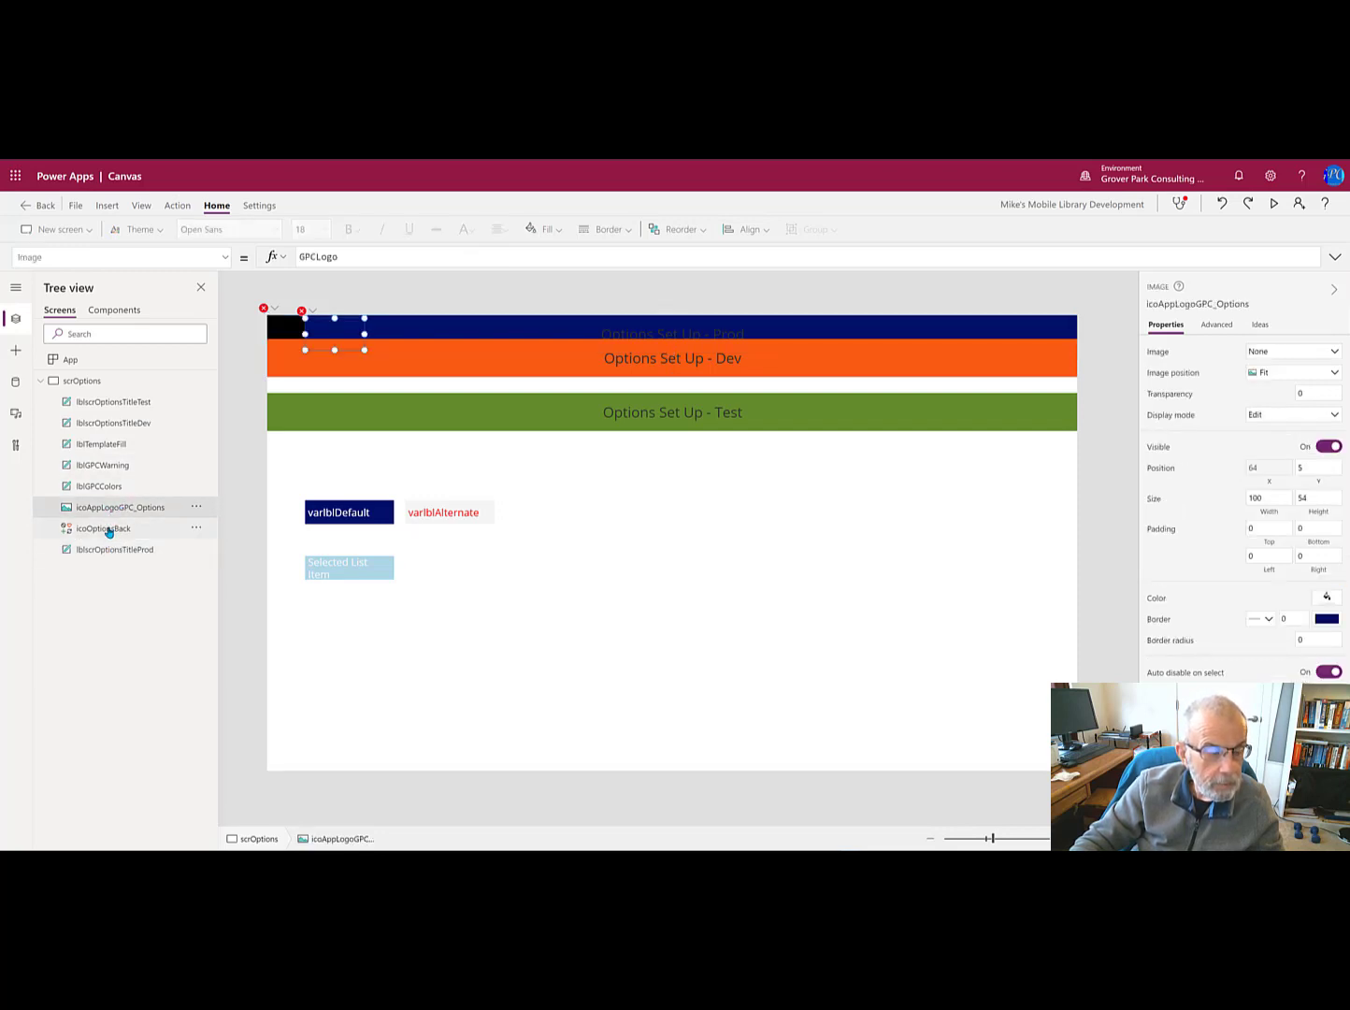
click(101, 529)
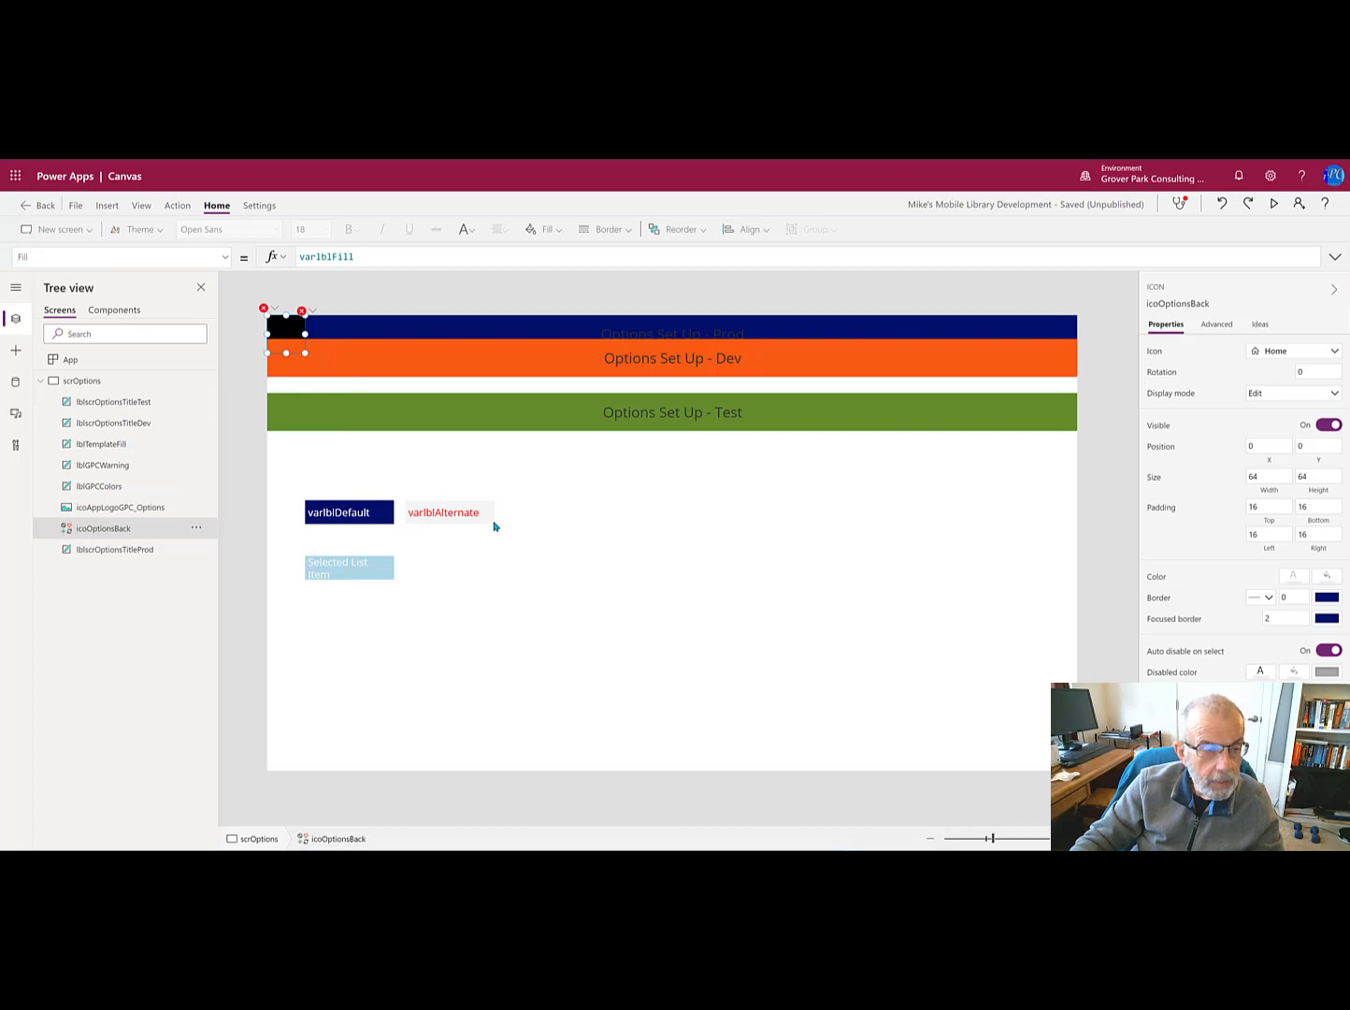
mouse_move(508, 536)
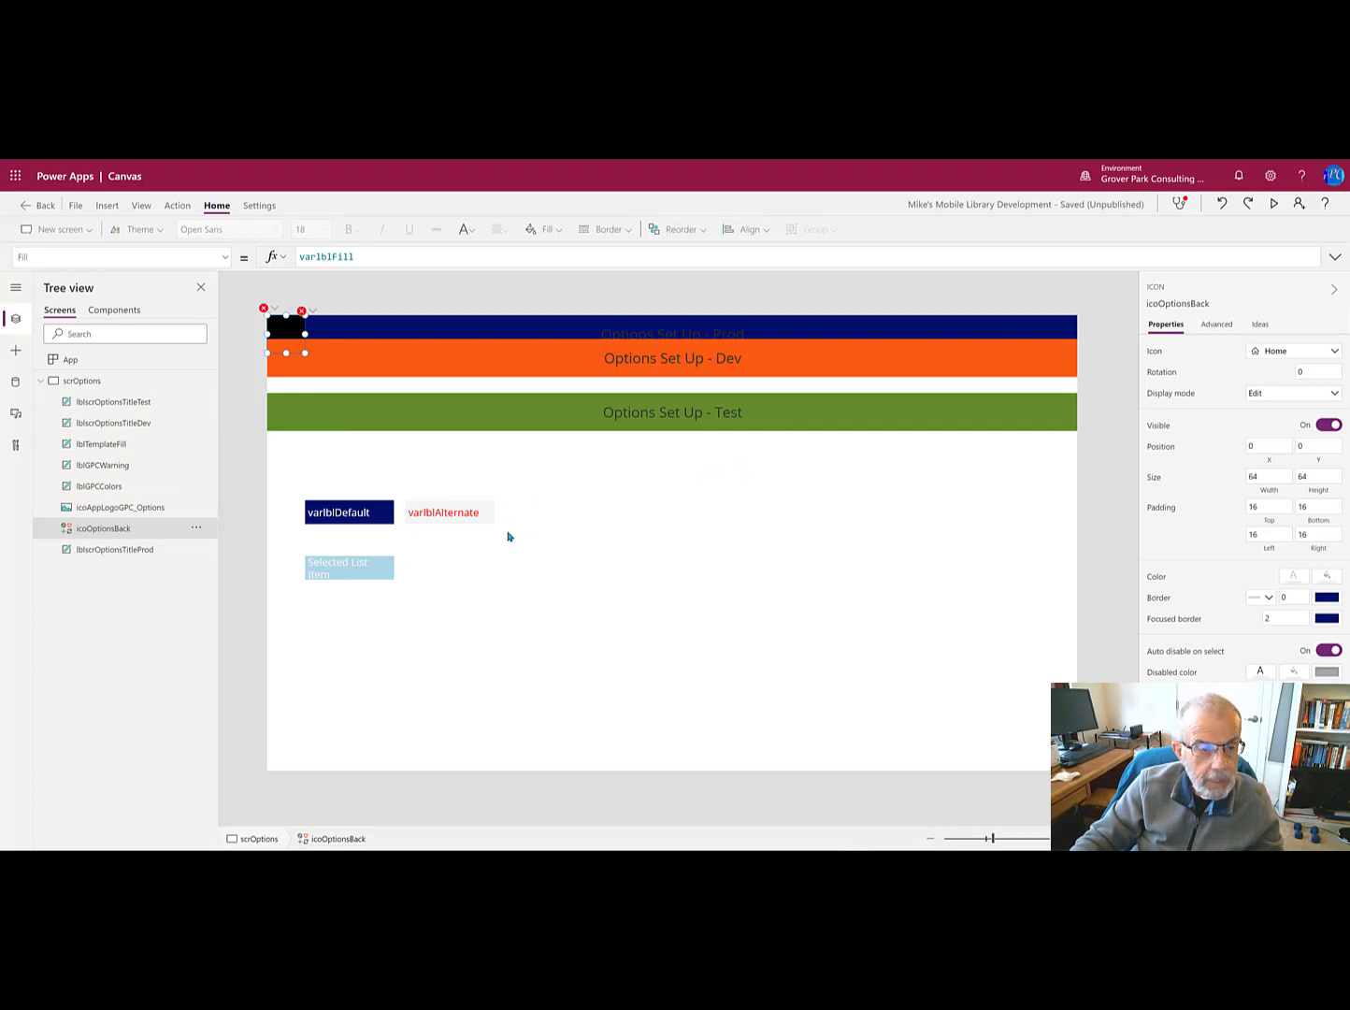
mouse_move(658, 439)
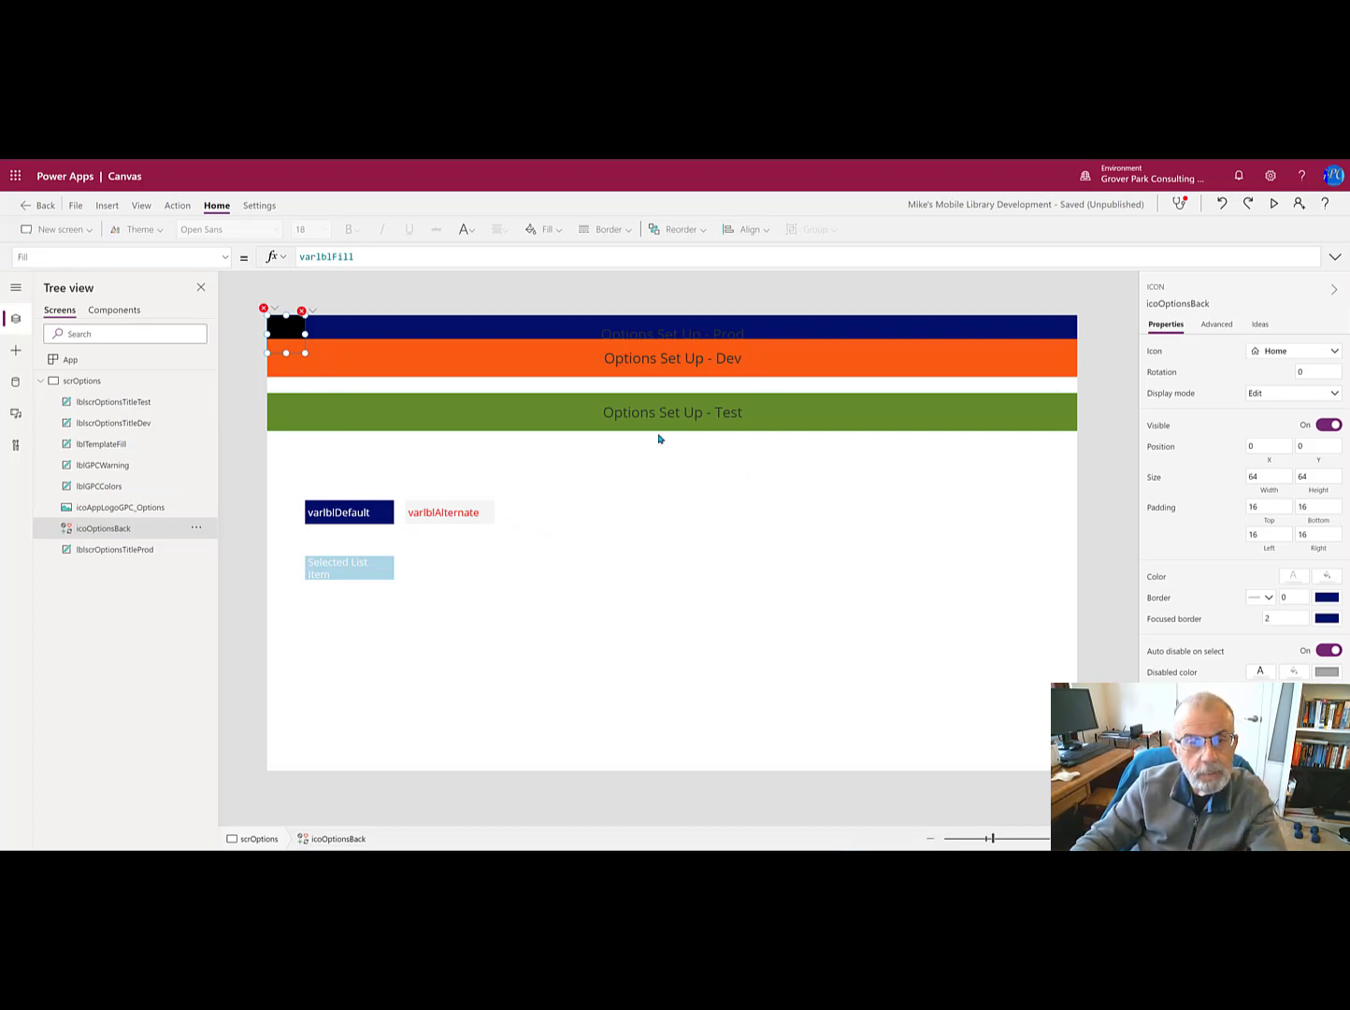
mouse_move(555, 397)
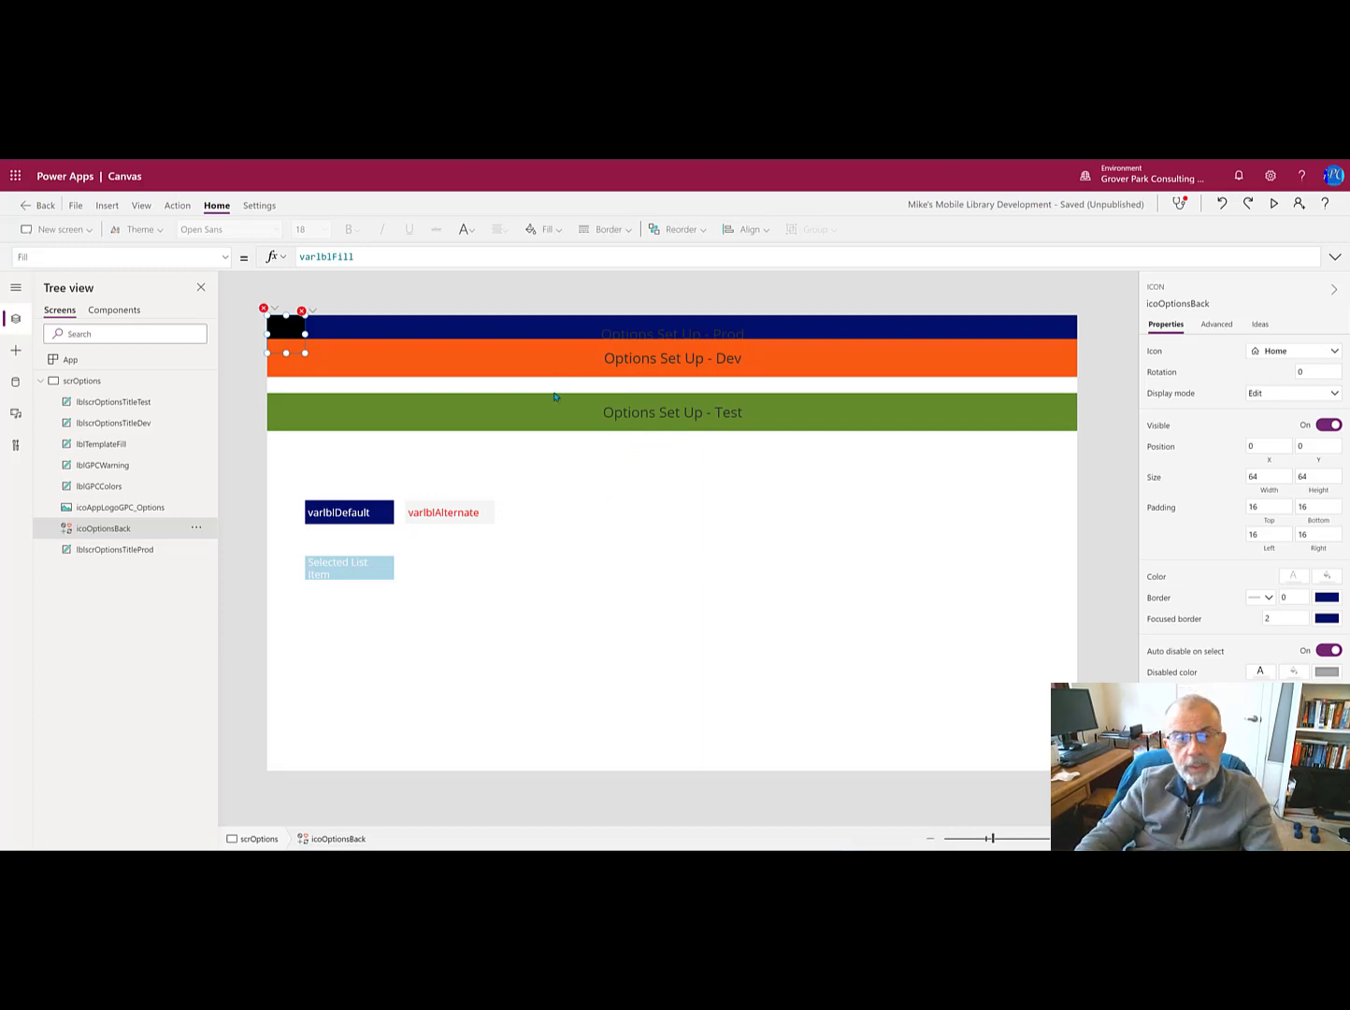
mouse_move(557, 362)
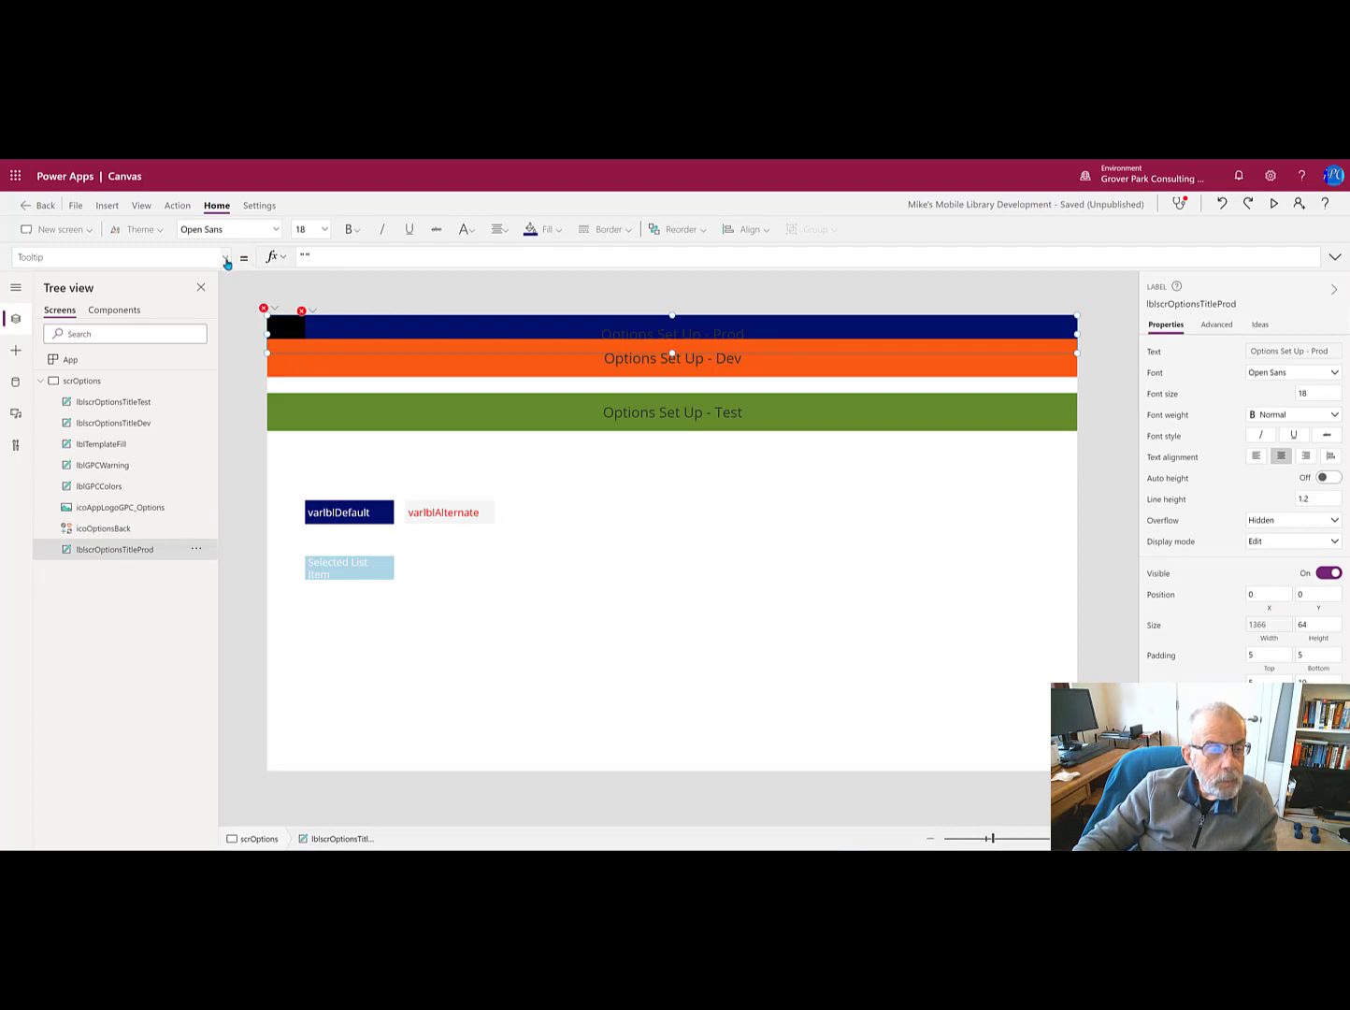
click(224, 257)
text(Width)
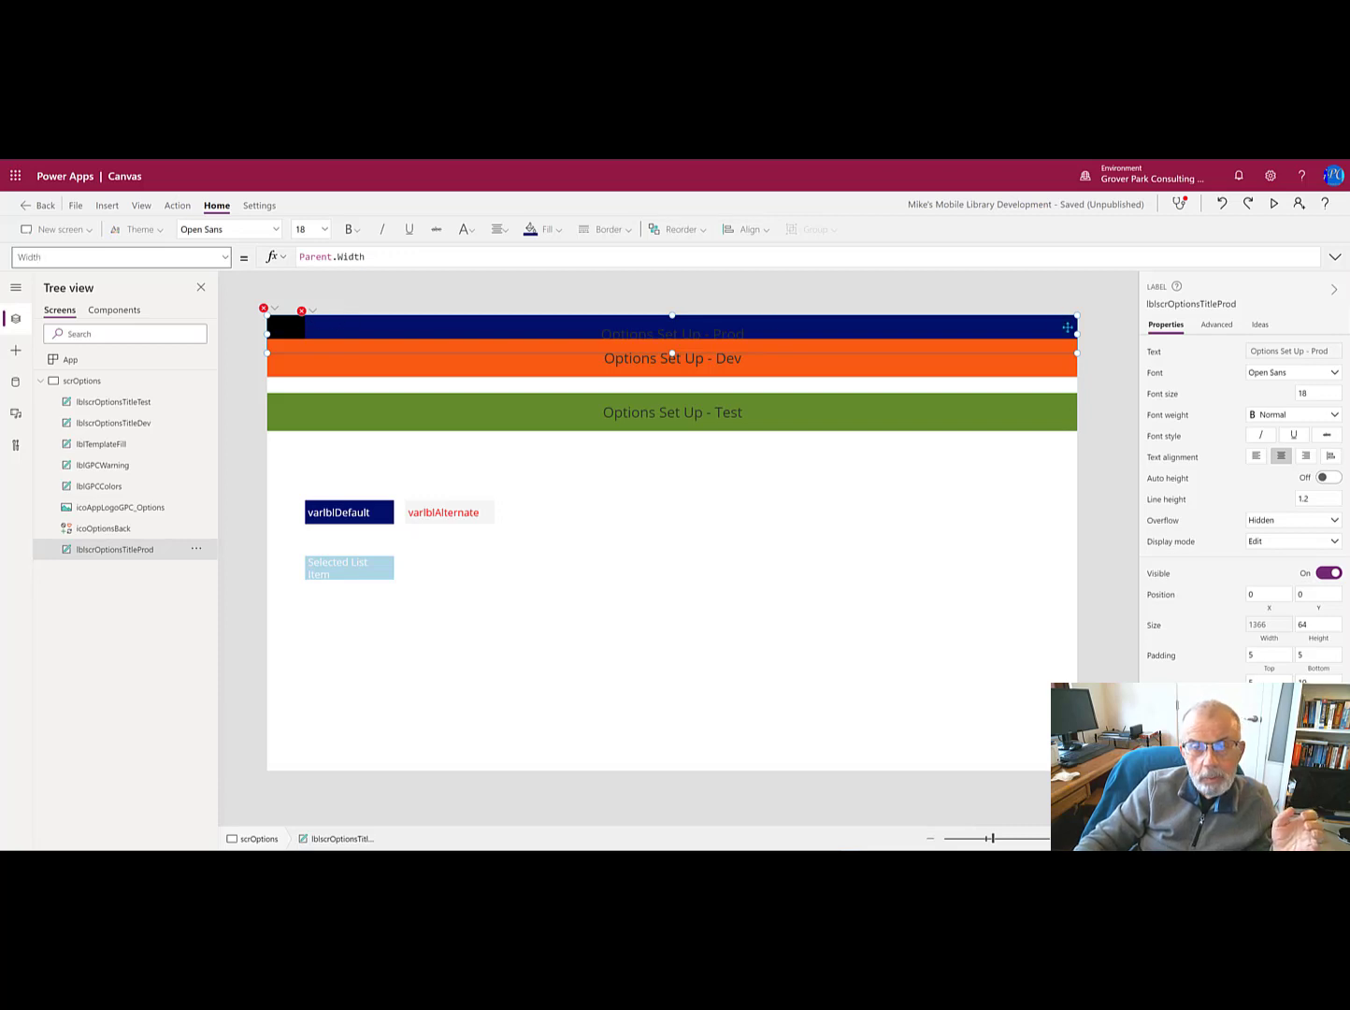
mouse_move(1069, 327)
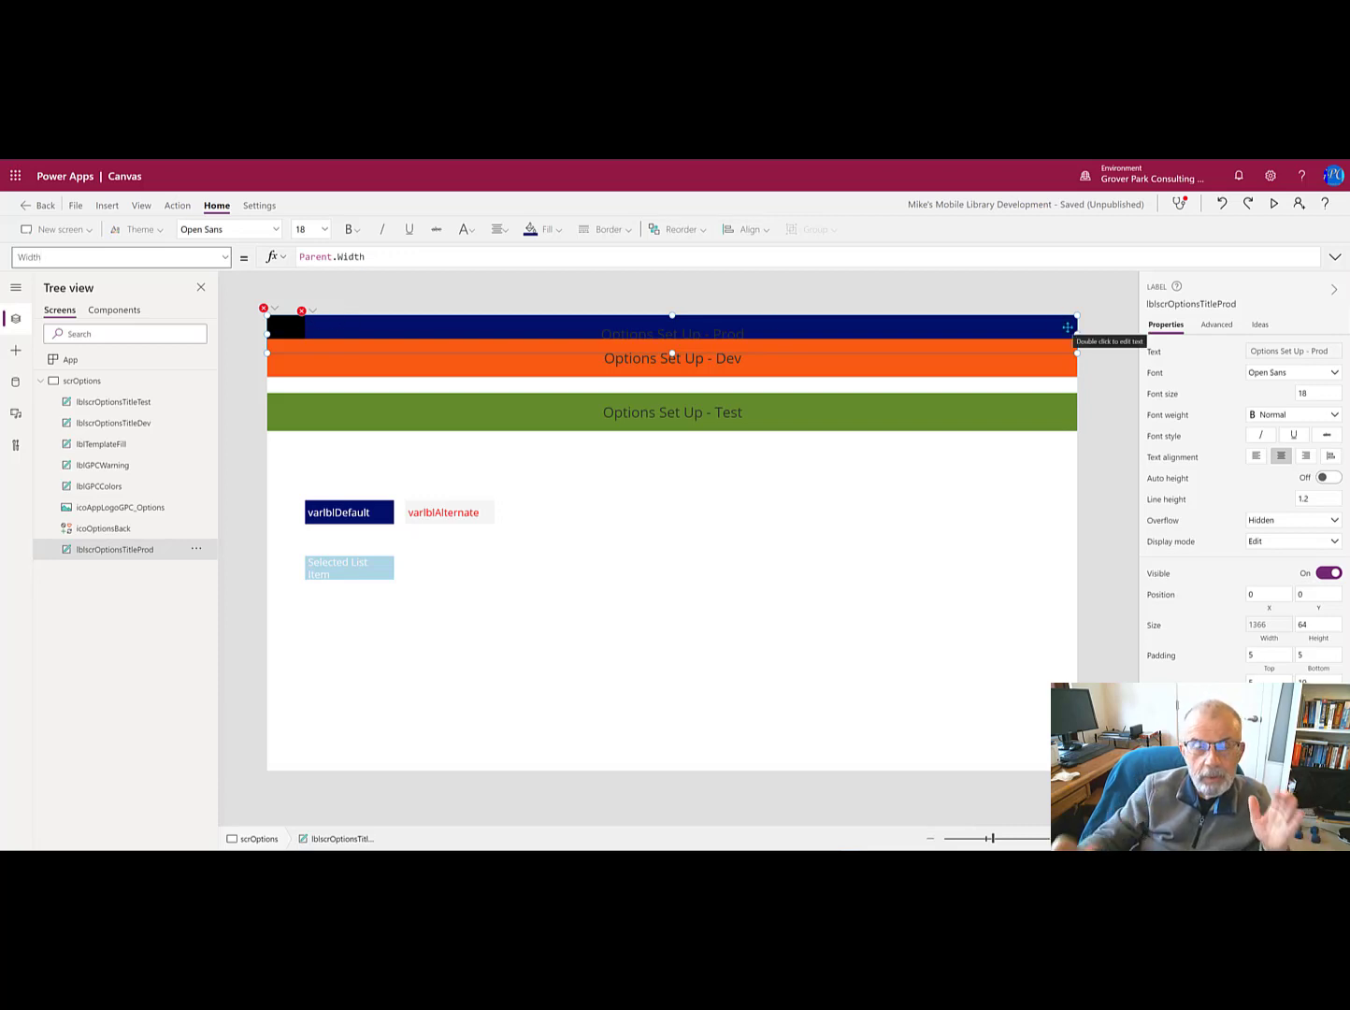
mouse_move(895, 430)
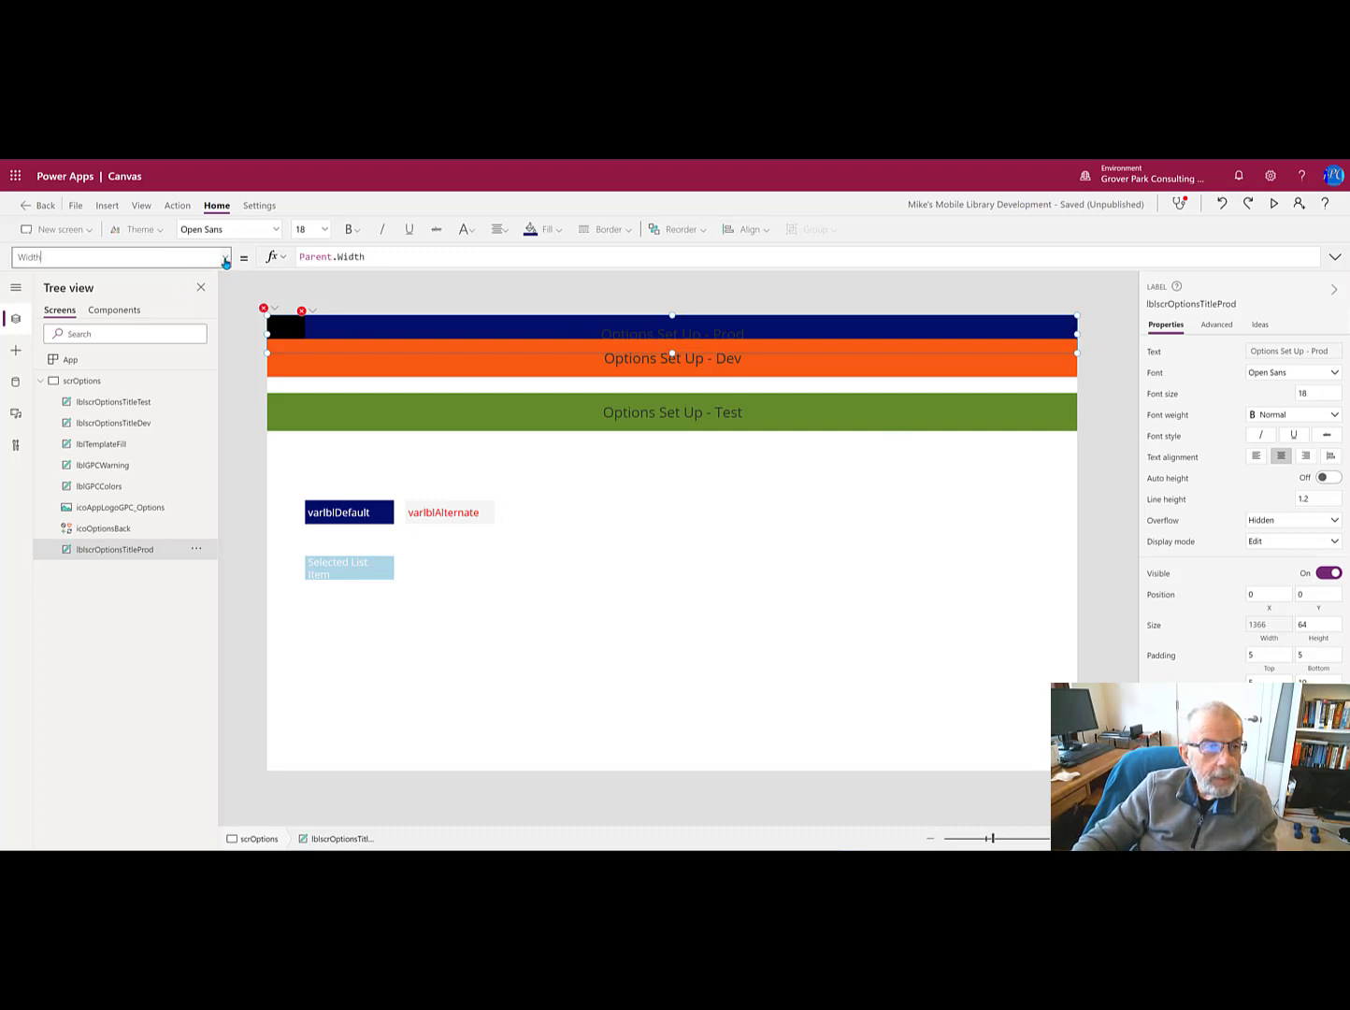
click(120, 256)
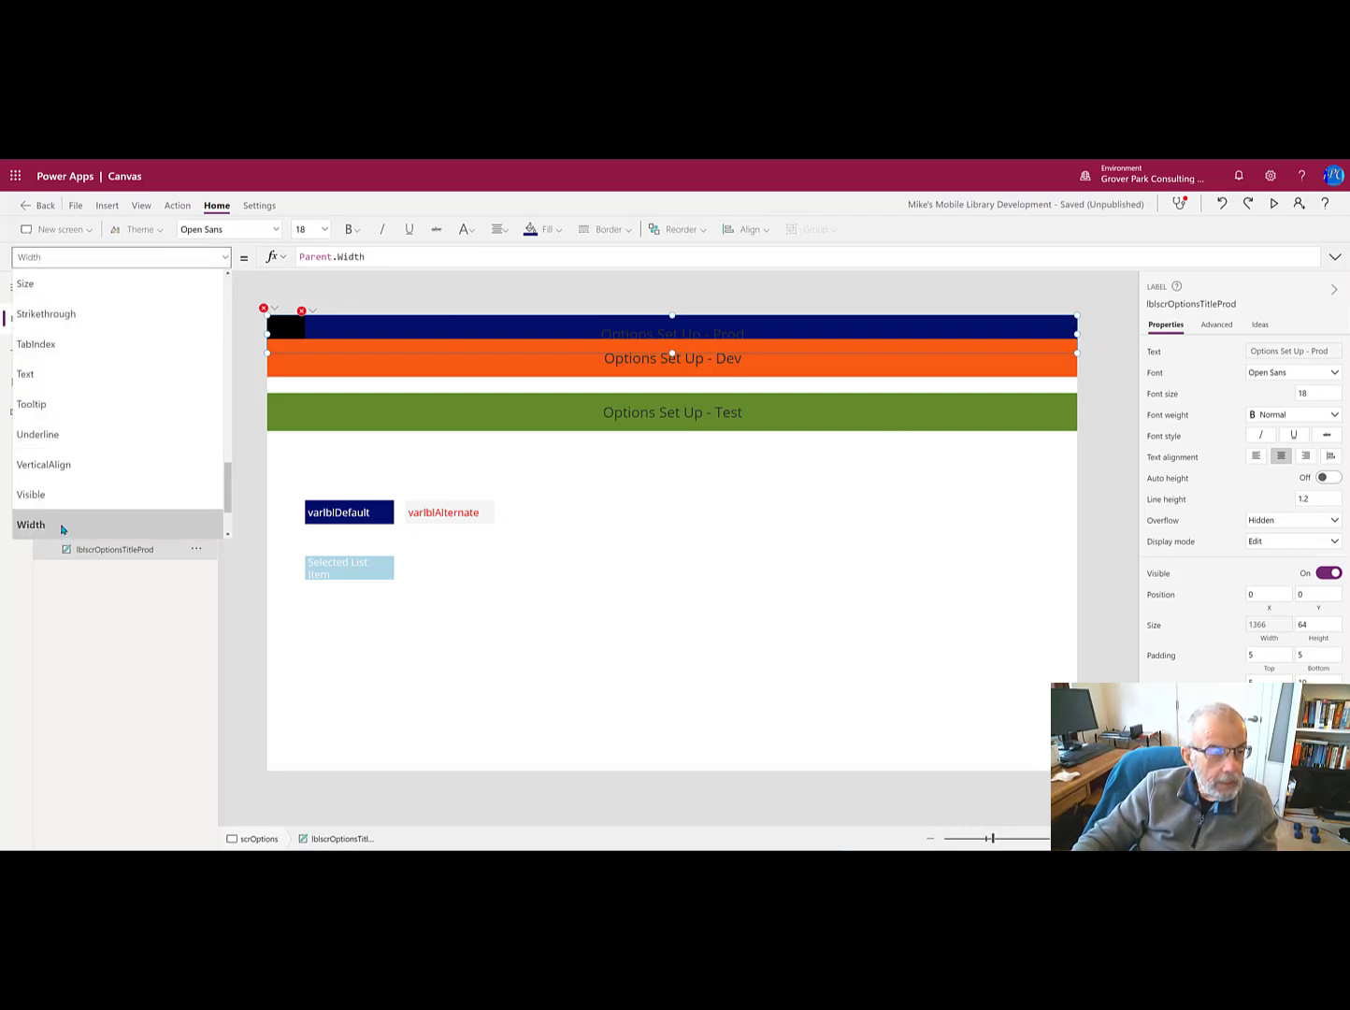
click(15, 318)
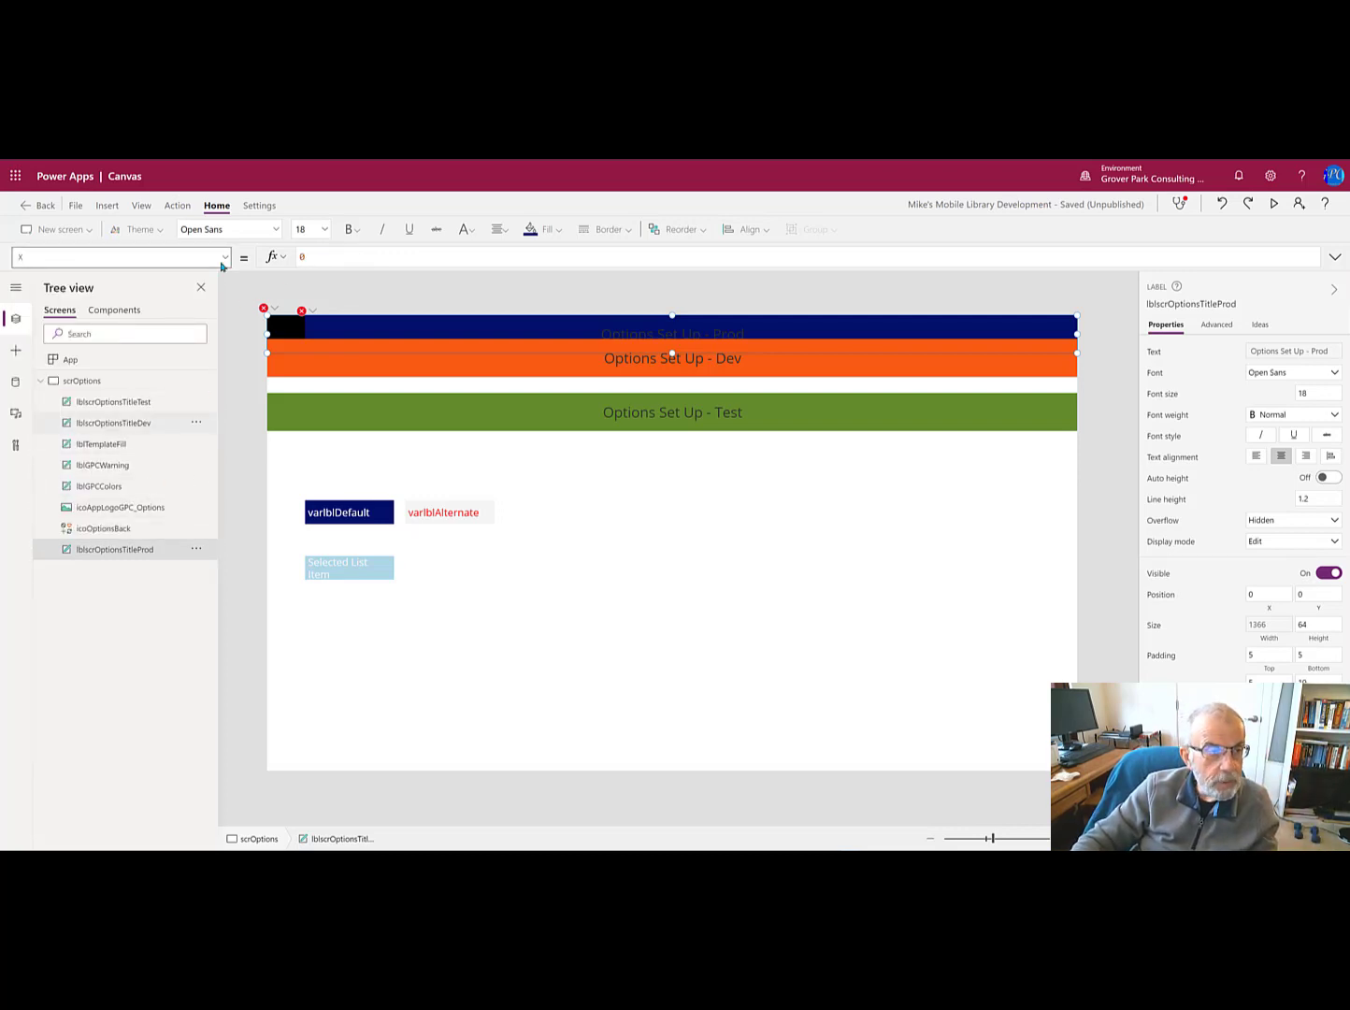
click(224, 257)
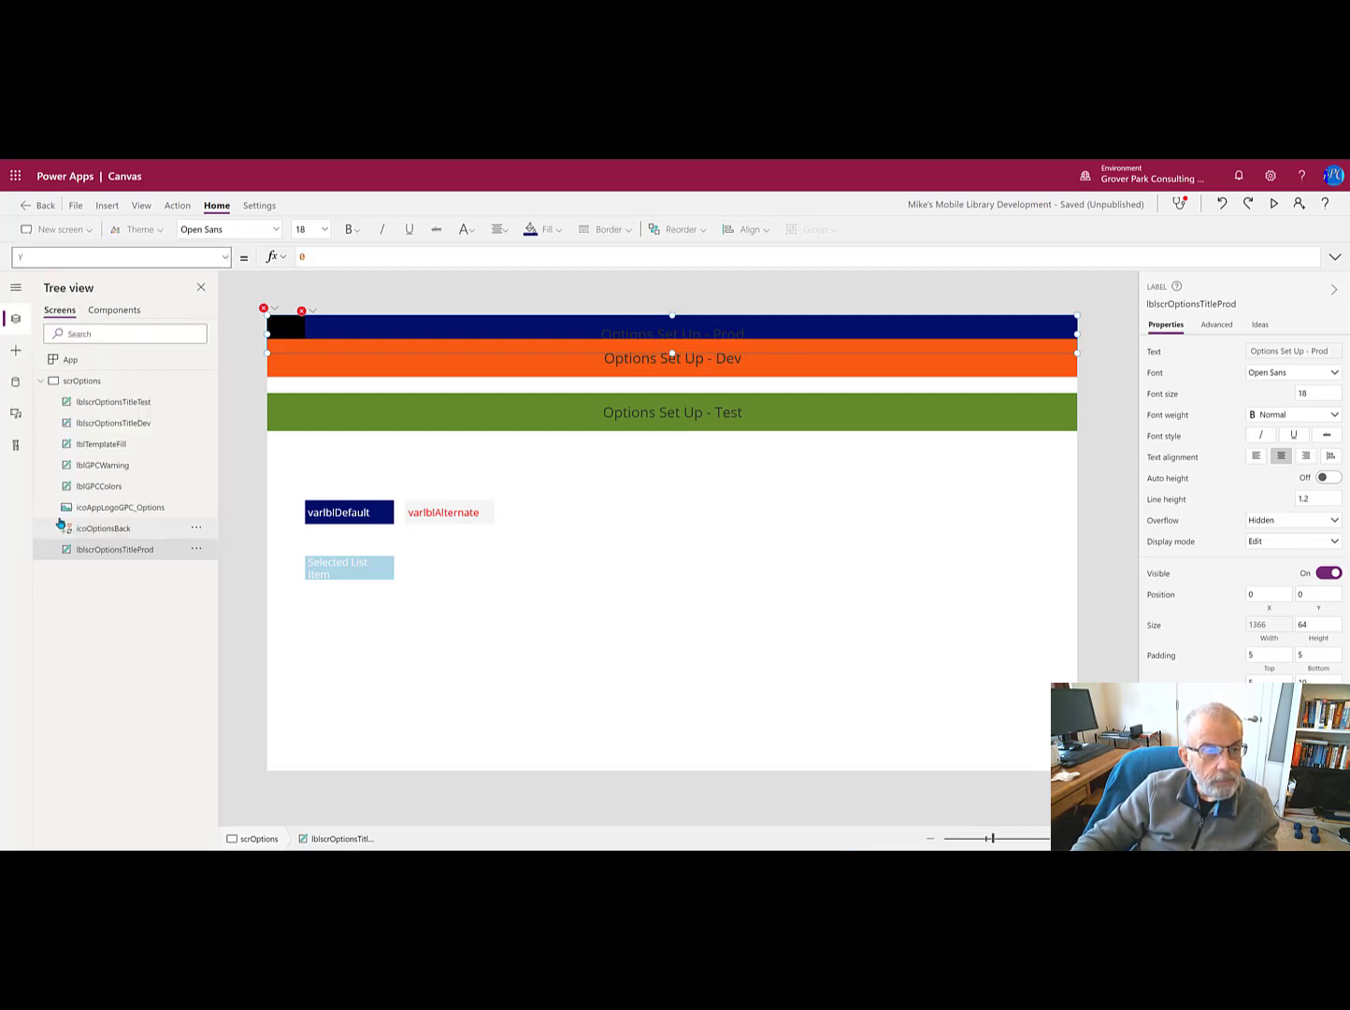
mouse_move(259, 378)
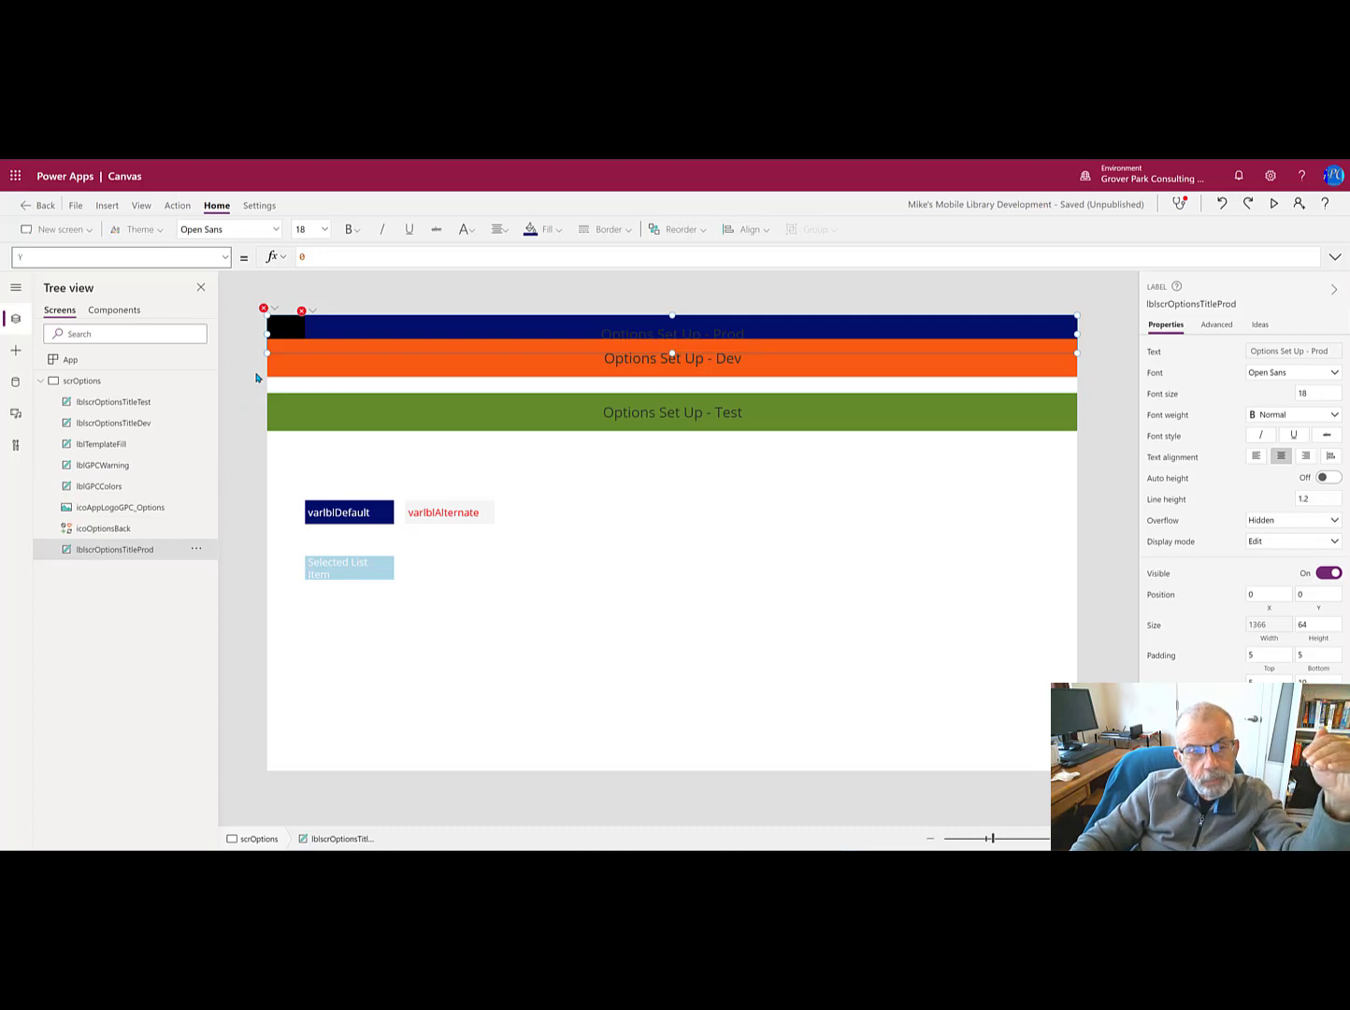
mouse_move(264, 364)
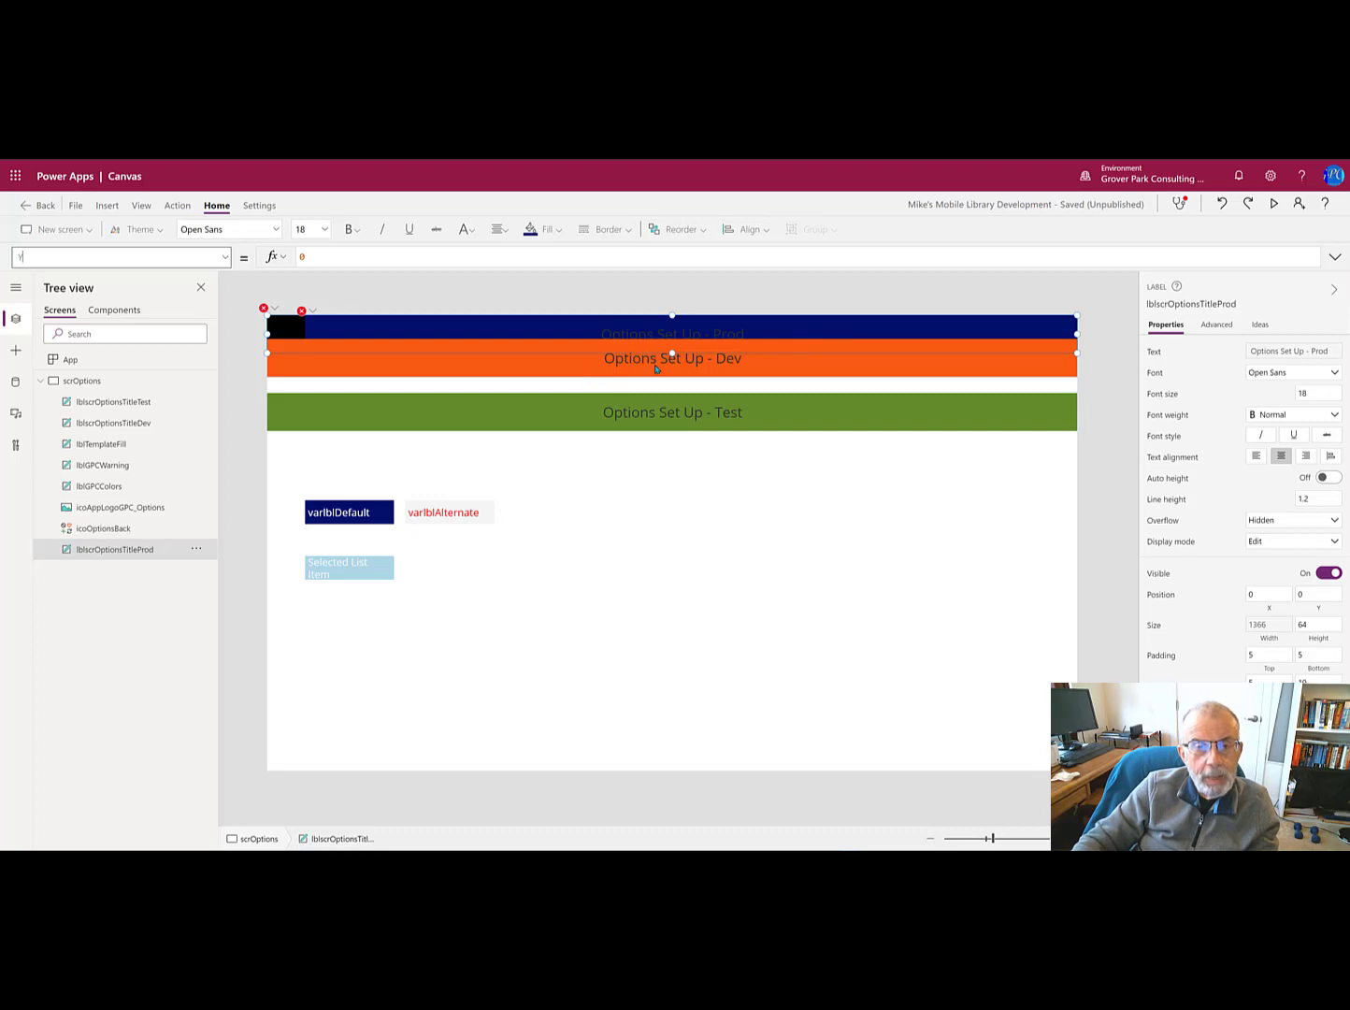
mouse_move(524, 374)
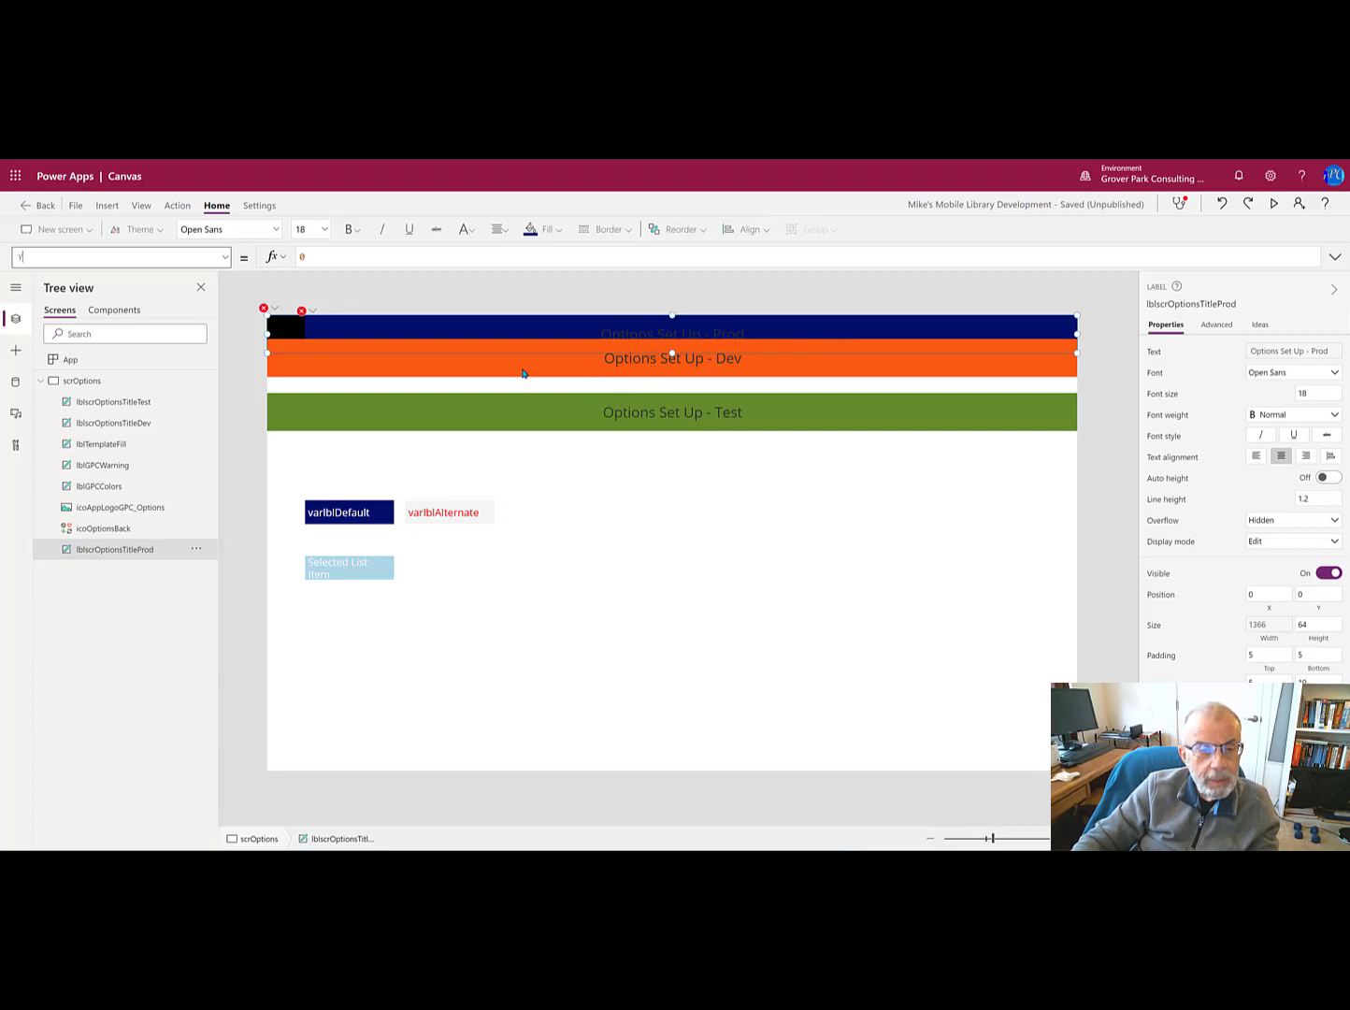
click(671, 357)
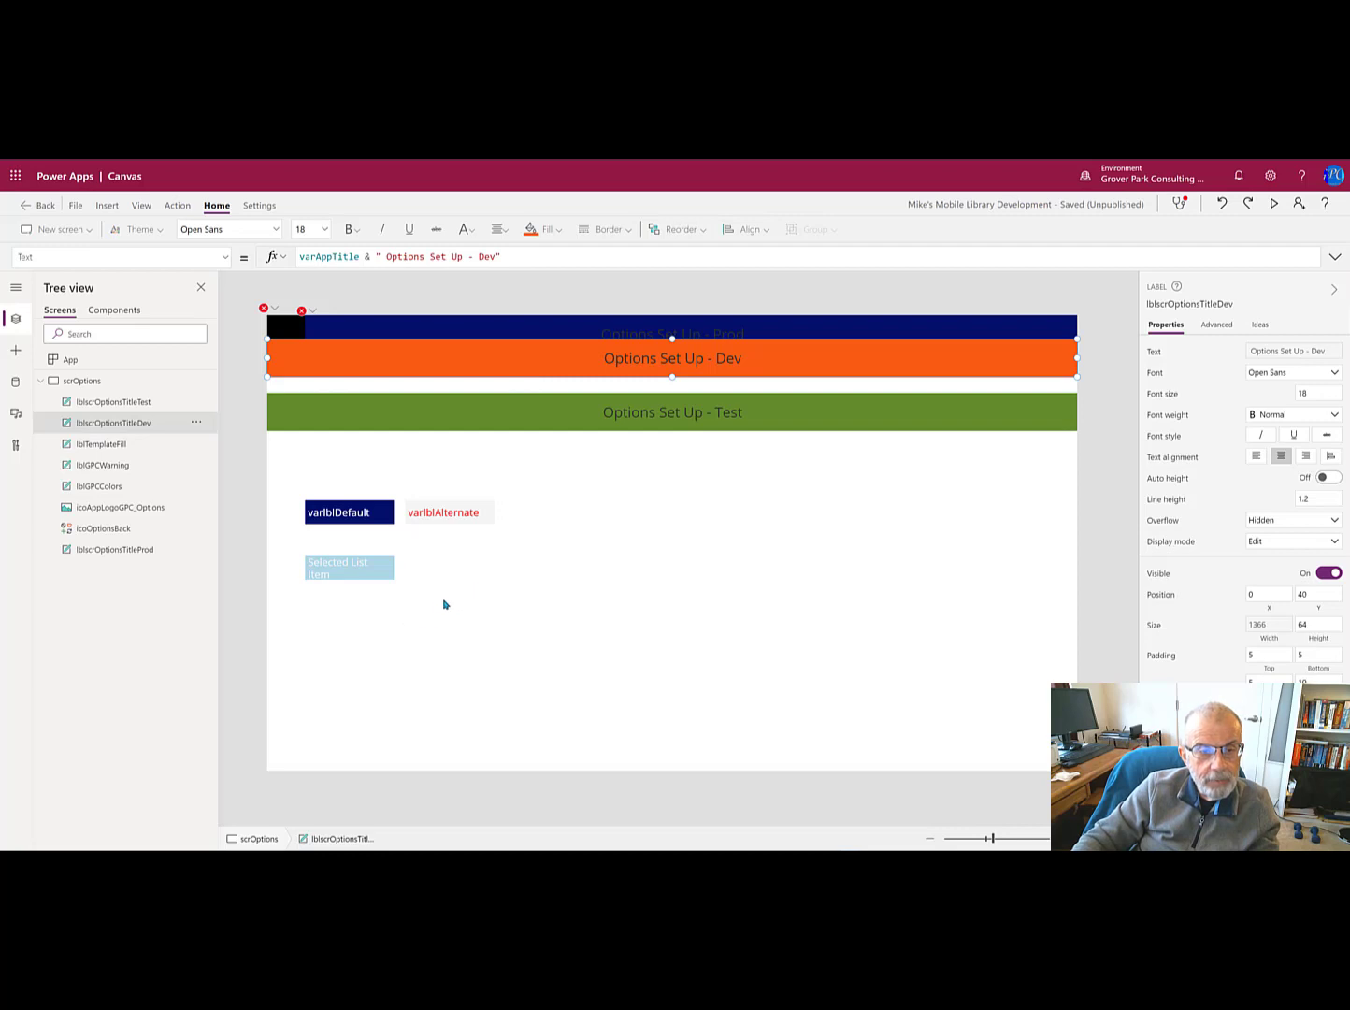
mouse_move(457, 627)
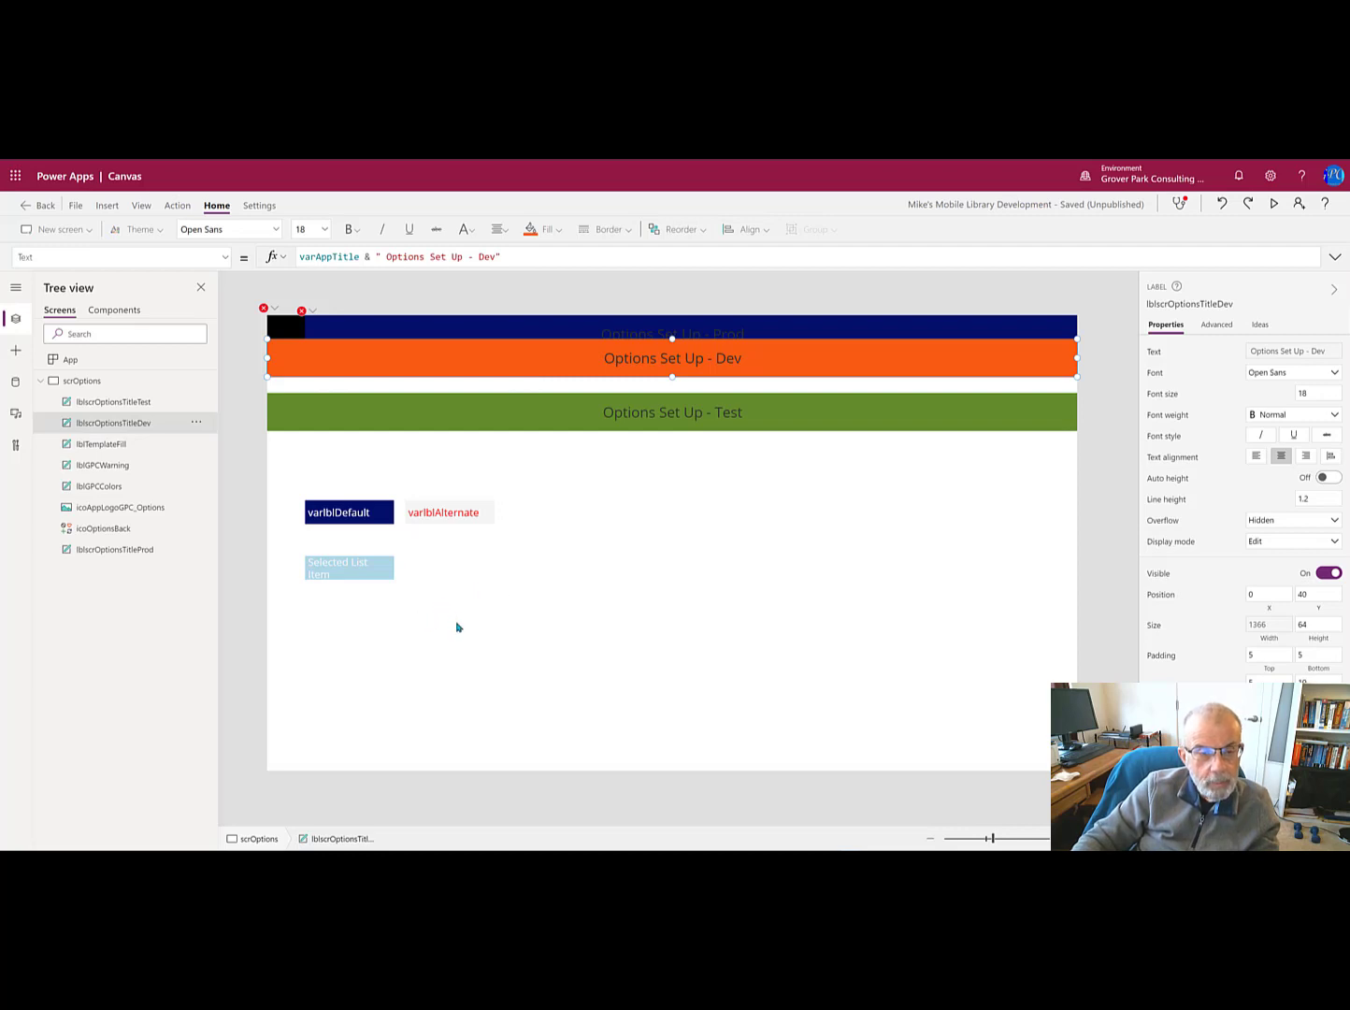
mouse_move(335, 576)
text(Y)
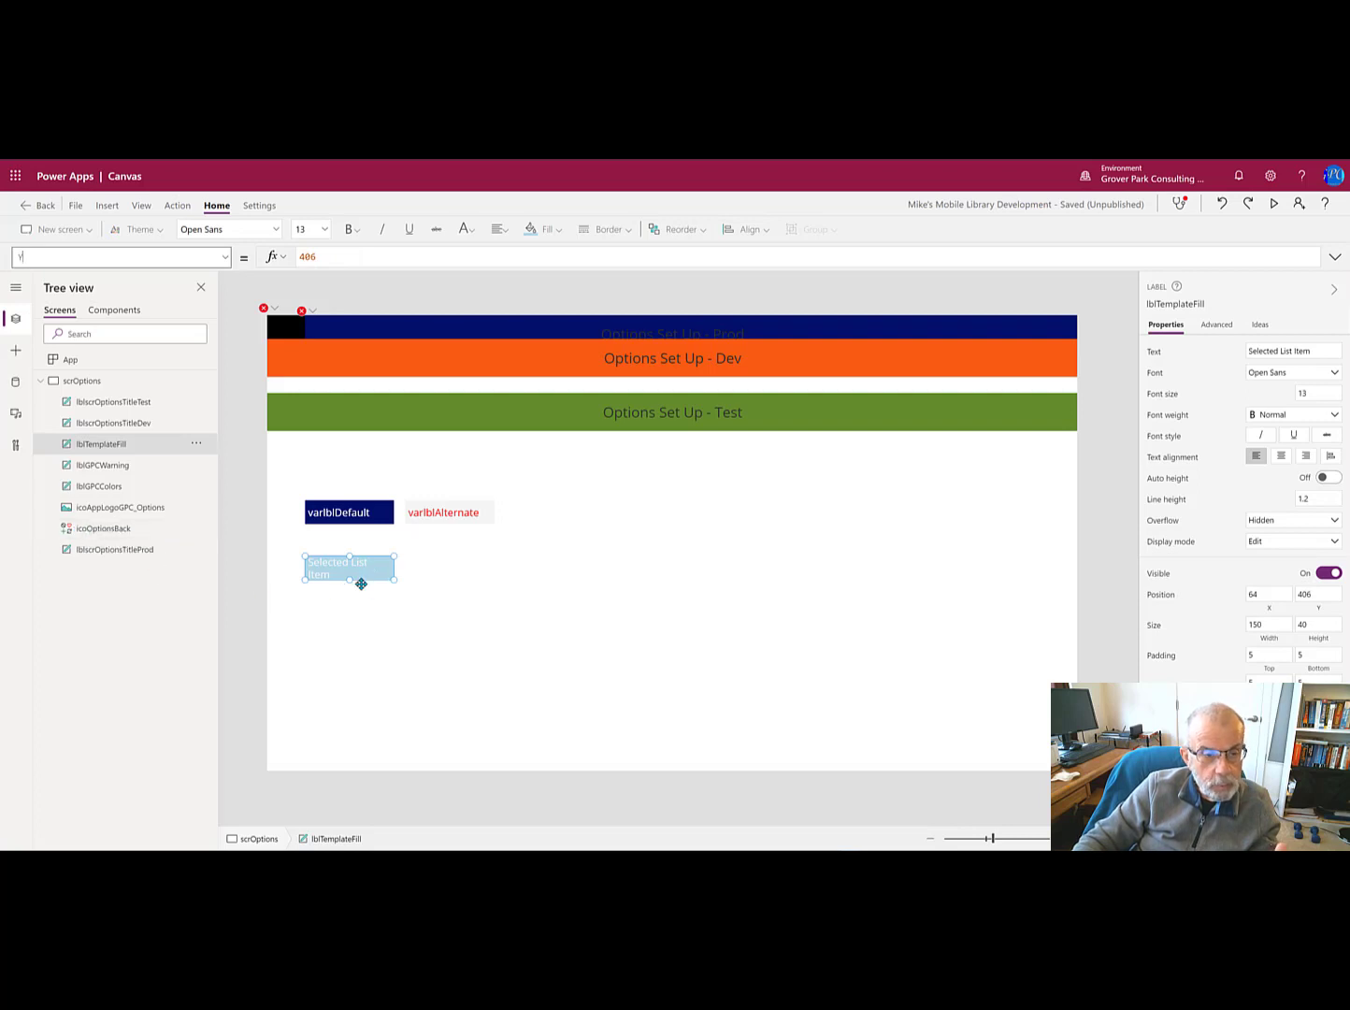
mouse_move(438, 580)
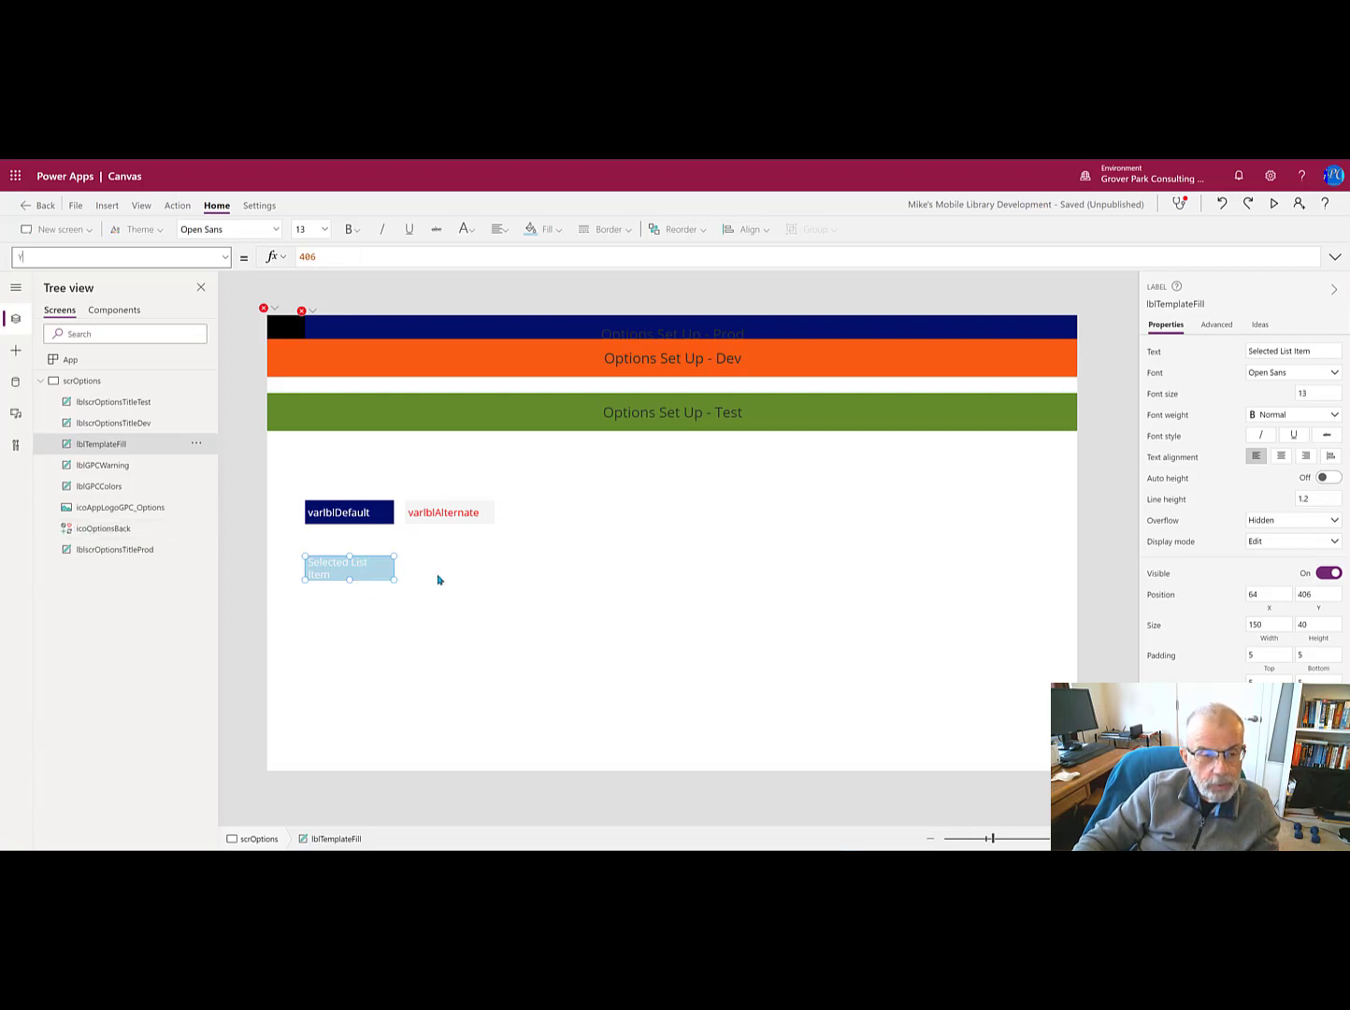
mouse_move(433, 575)
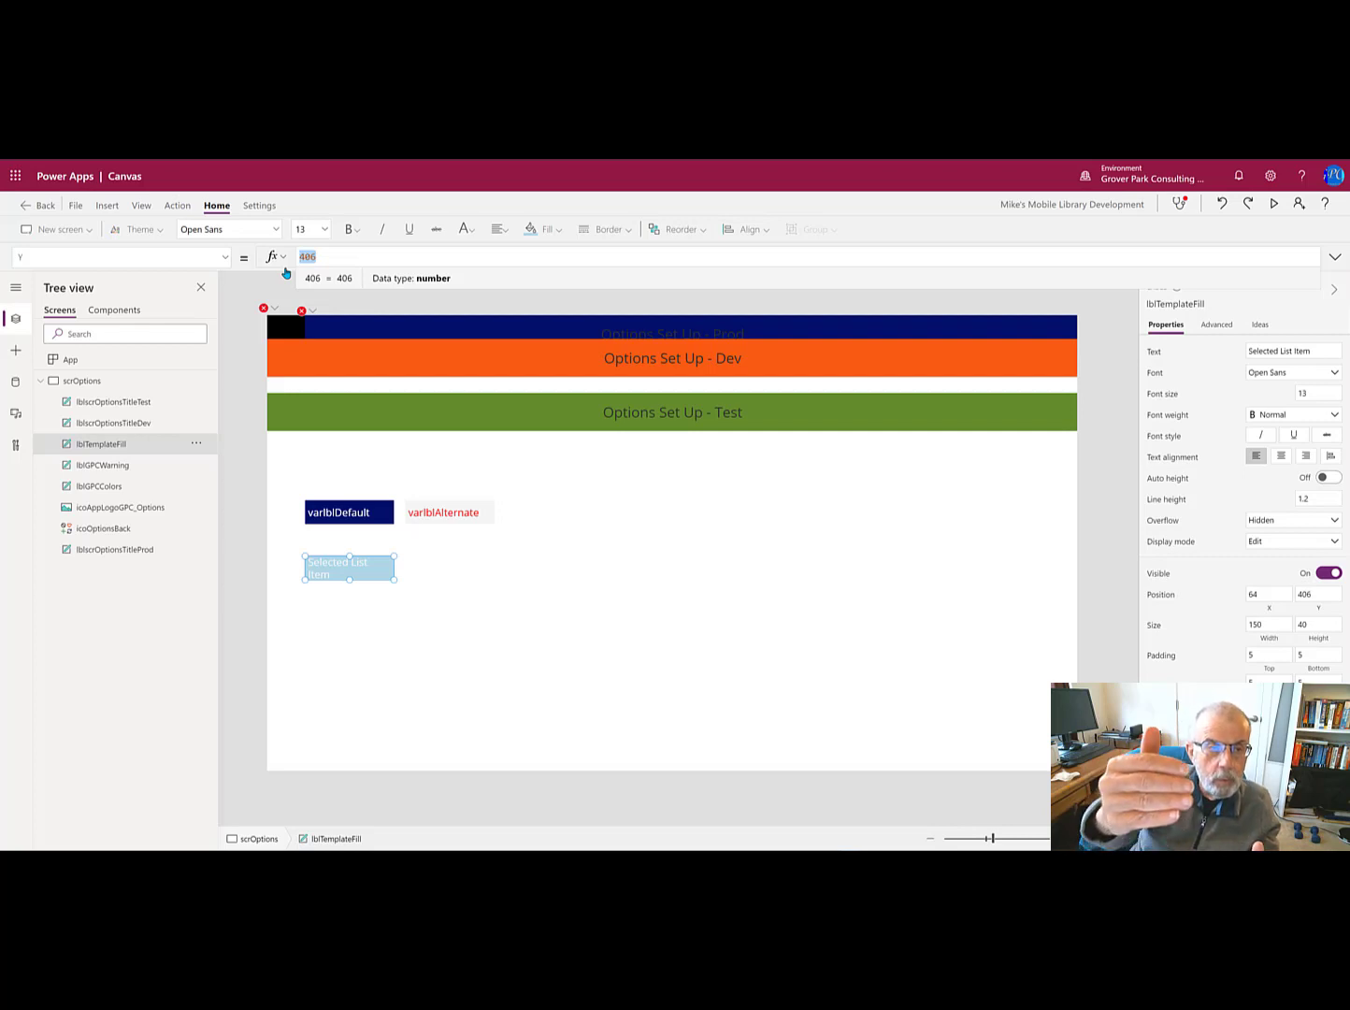
mouse_move(328, 270)
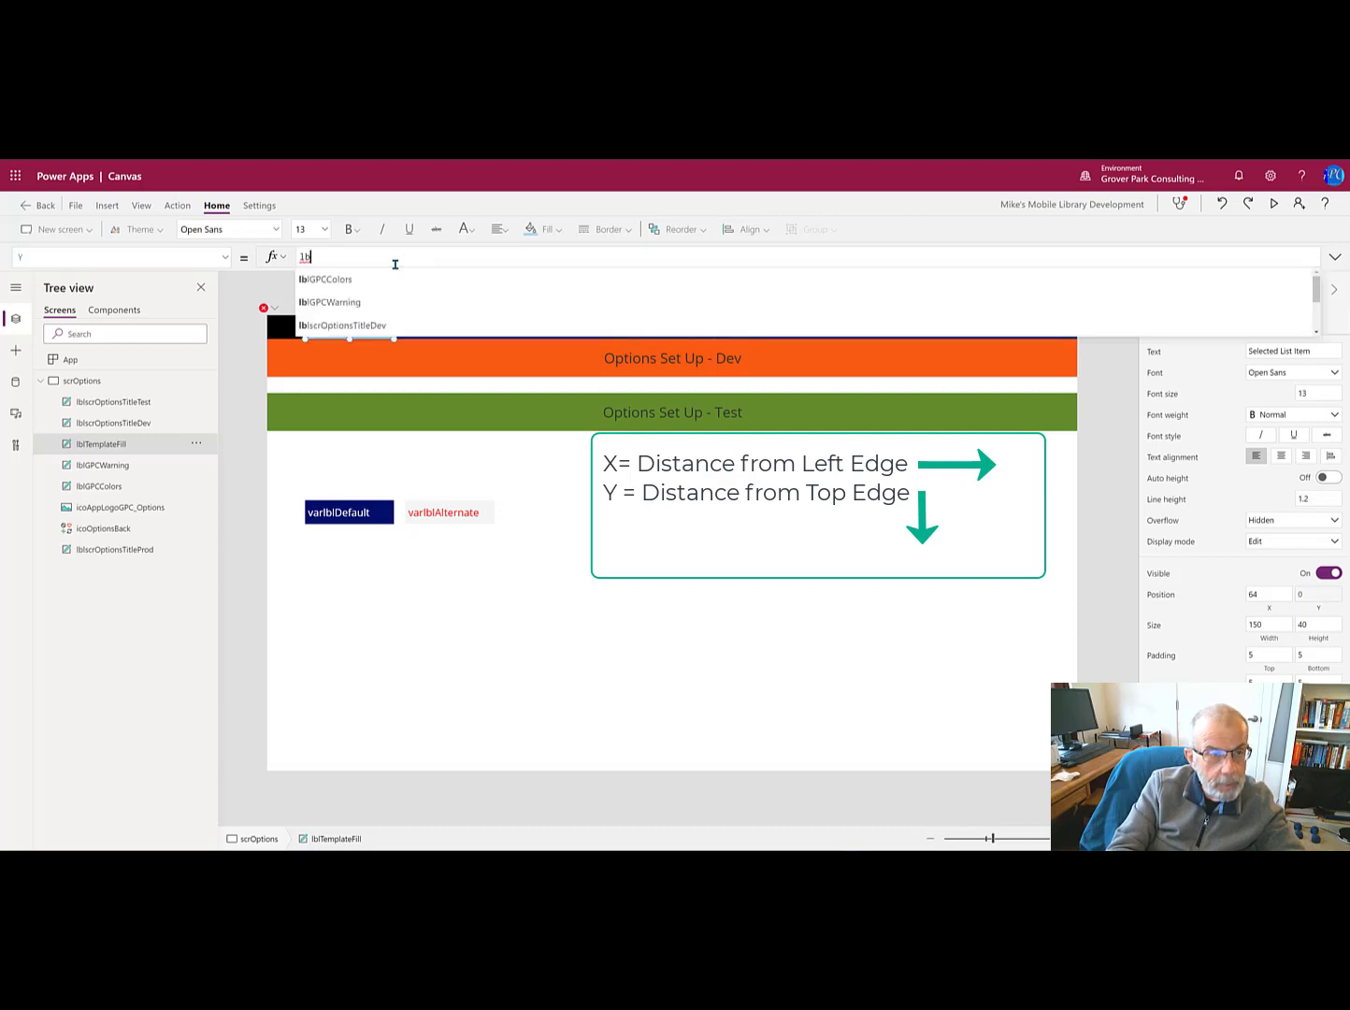
Step: Set lblTemplateFill's Y to lblGPCColors.Y+lblGPCColors.Height+15
text(1)
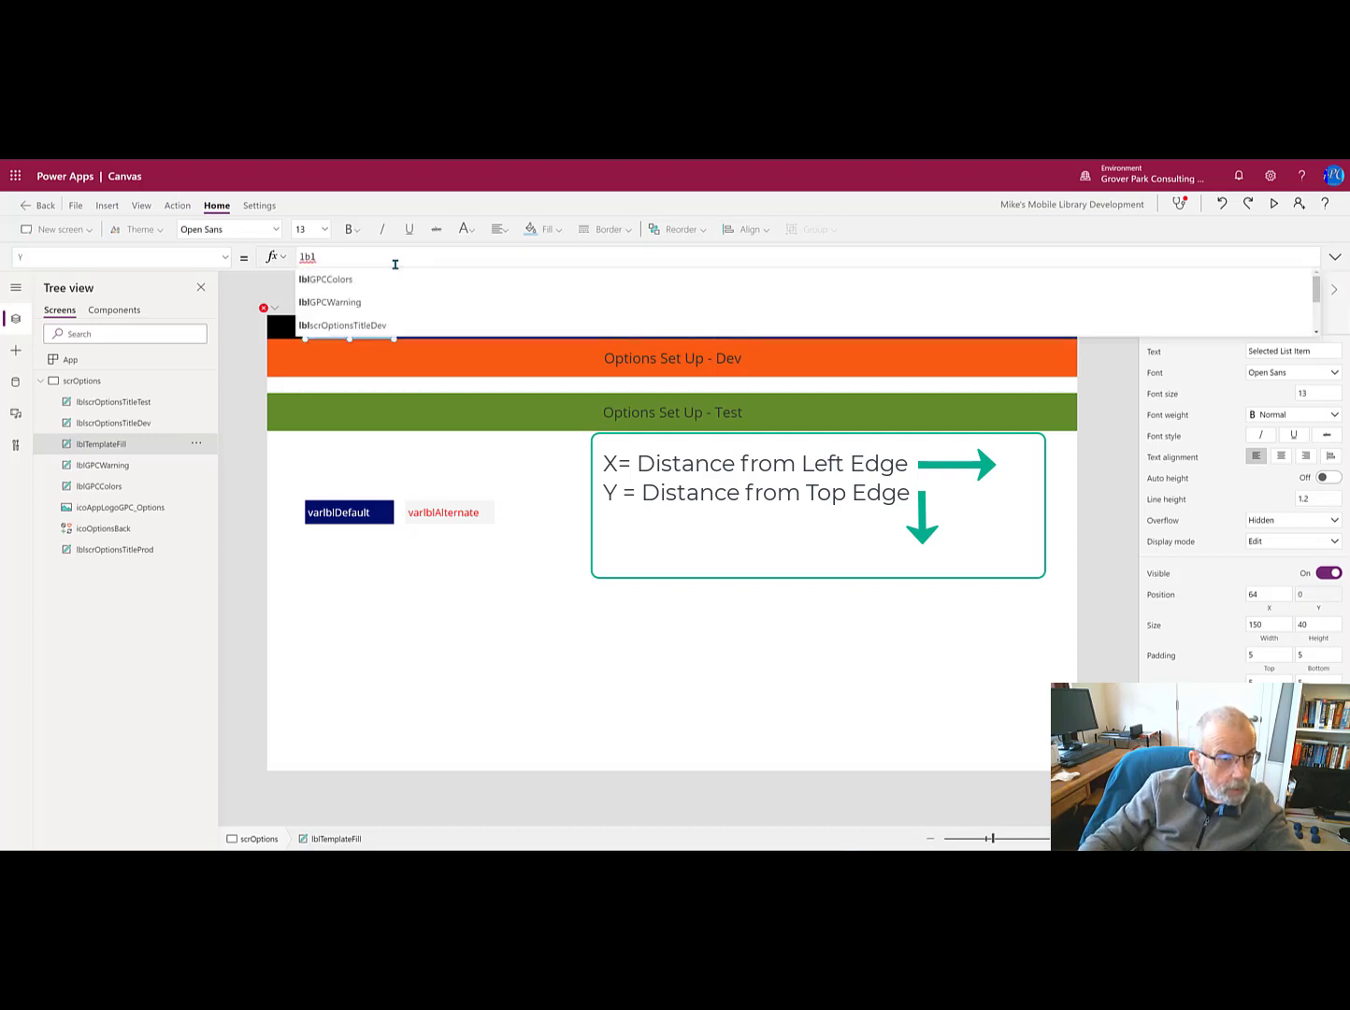
mouse_move(413, 304)
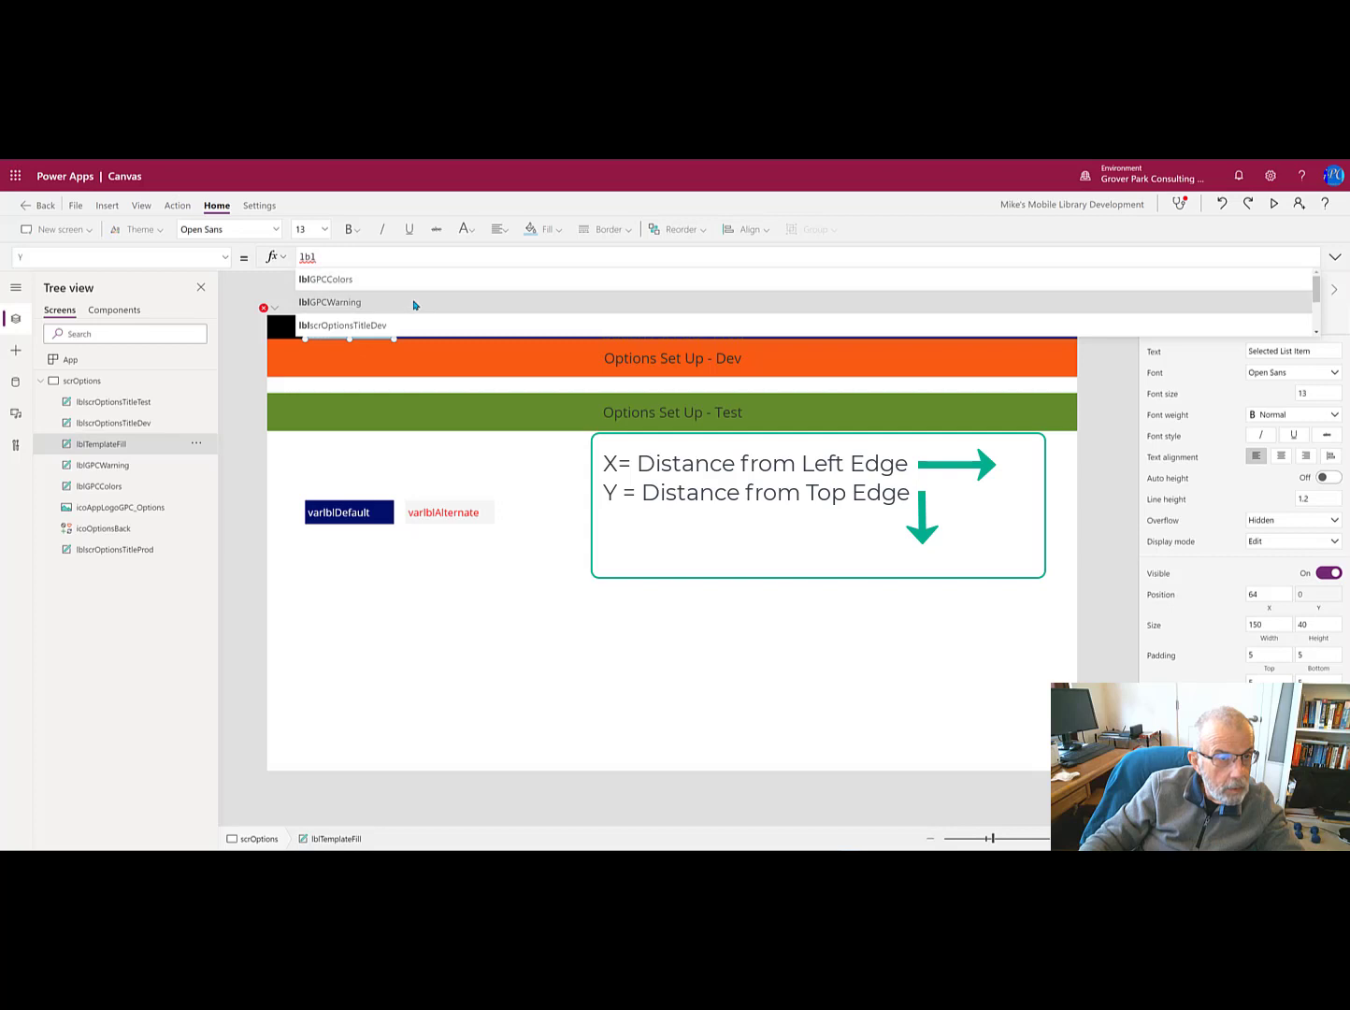
mouse_move(391, 342)
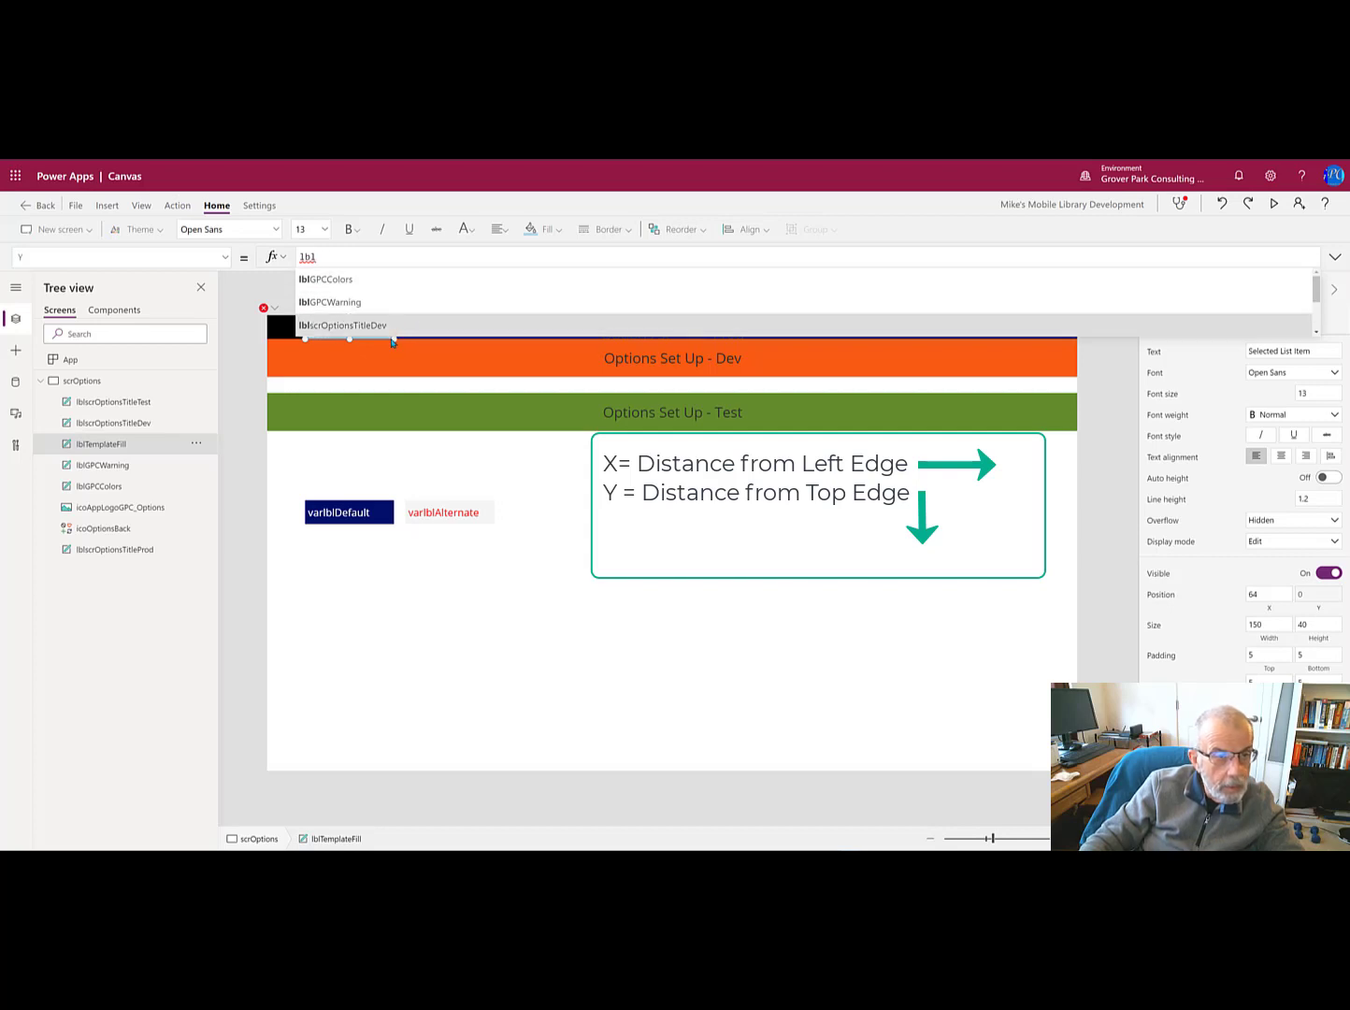
scroll(down, 3)
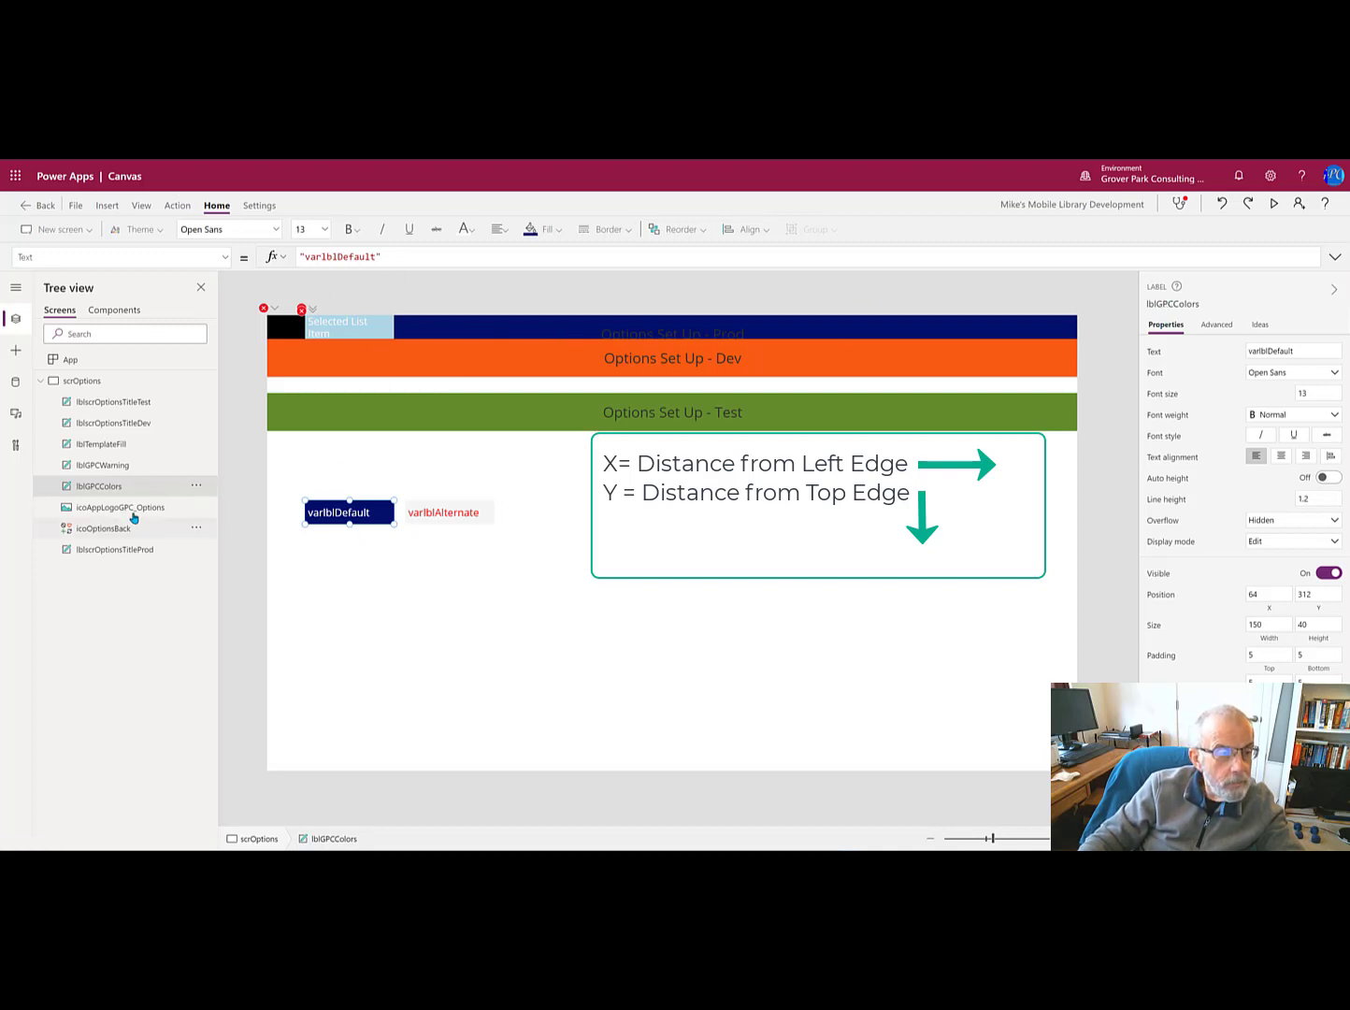
mouse_move(133, 476)
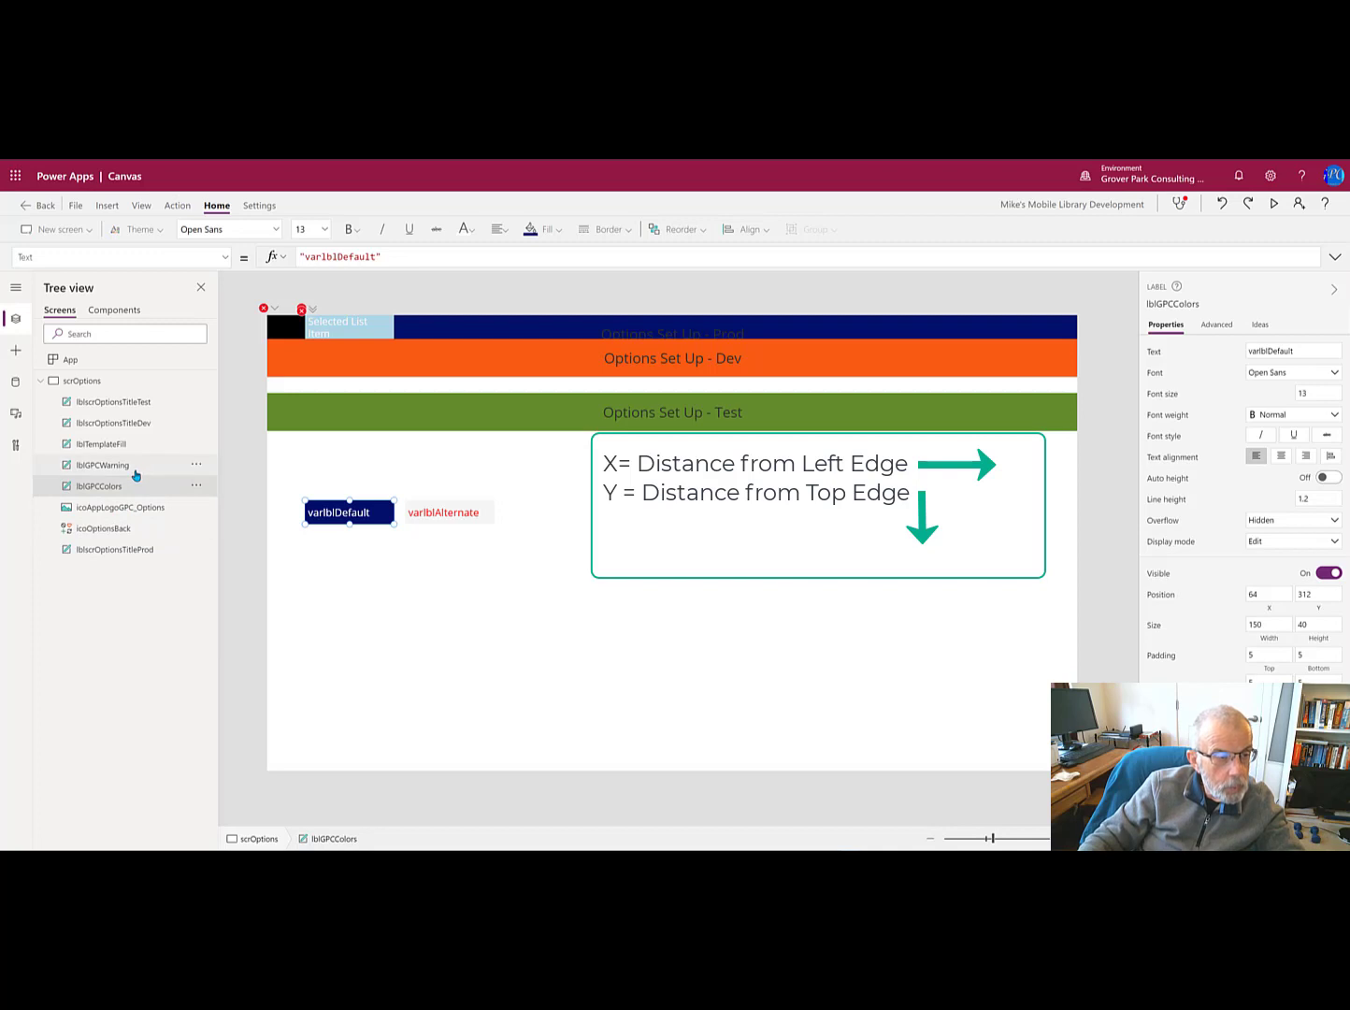
mouse_move(353, 349)
text(lblGPCColors.Y)
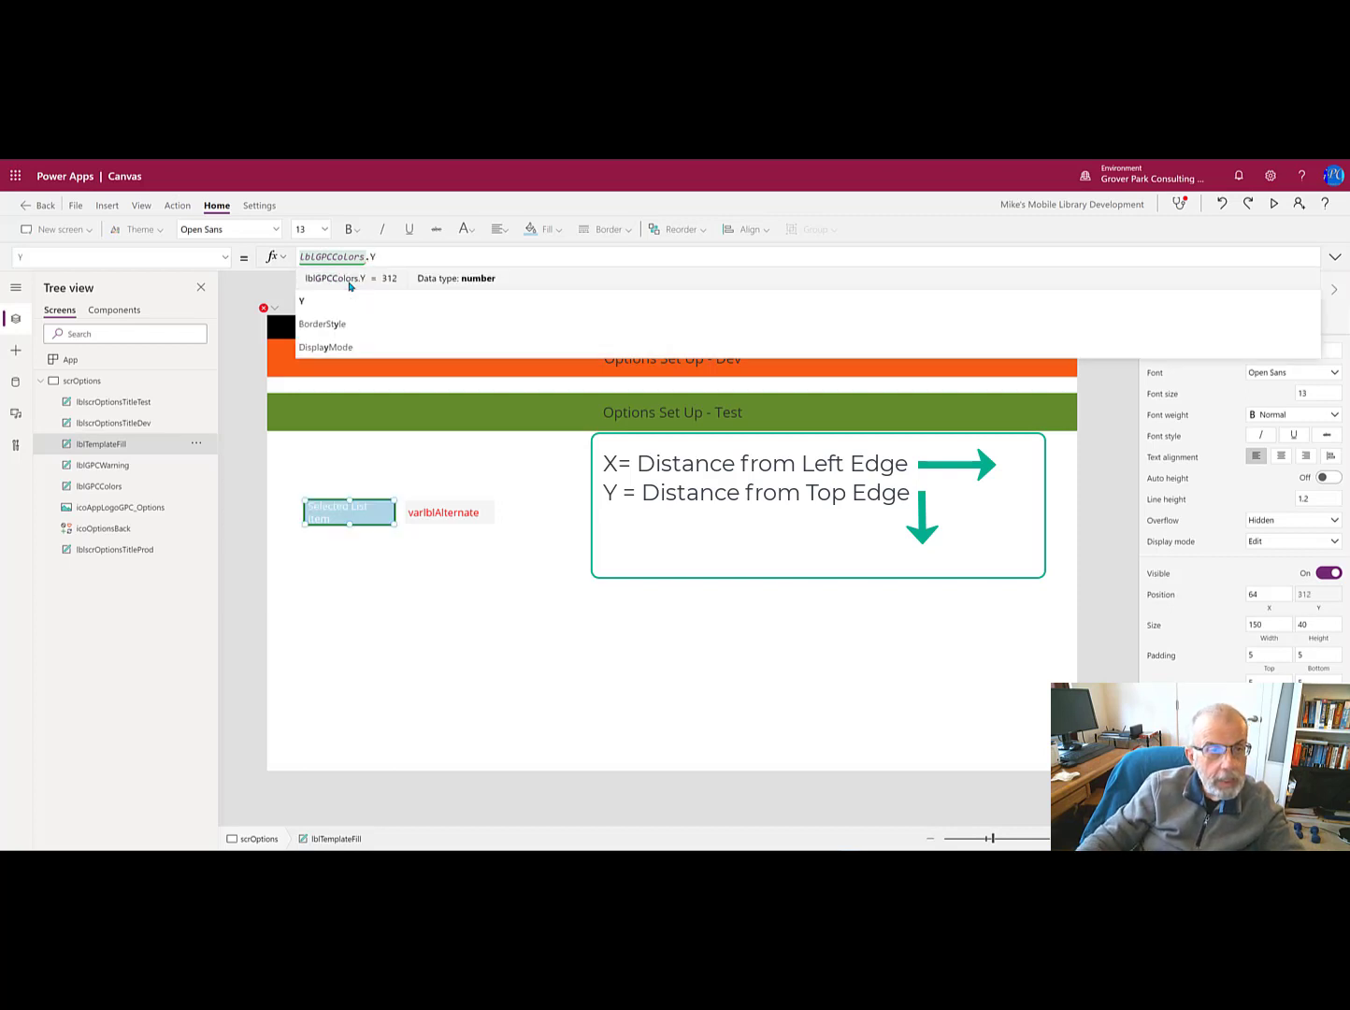
mouse_move(351, 514)
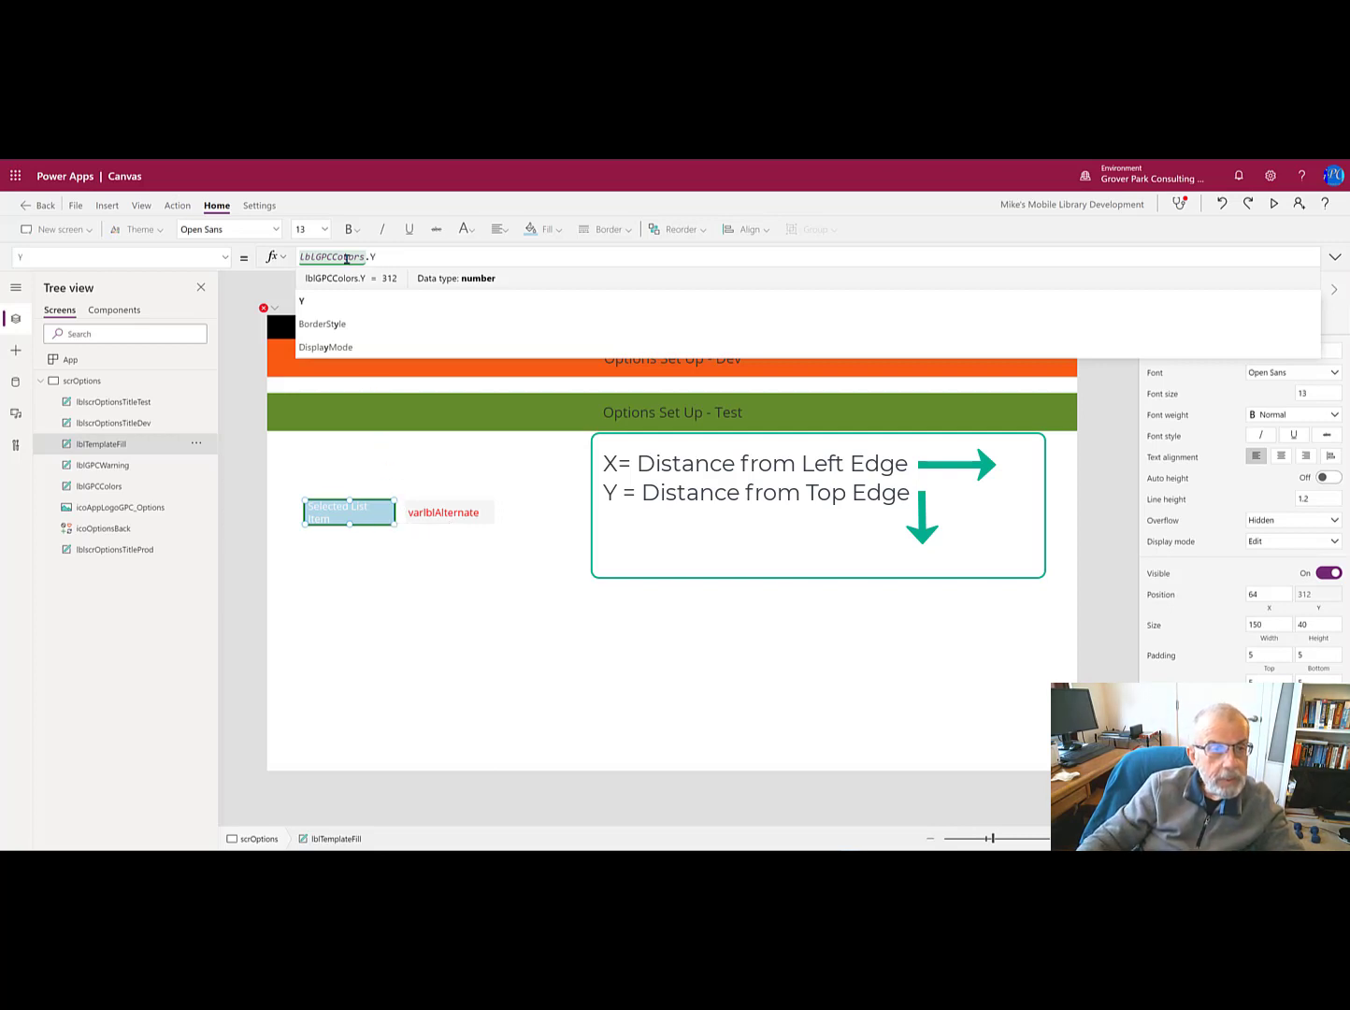
mouse_move(409, 260)
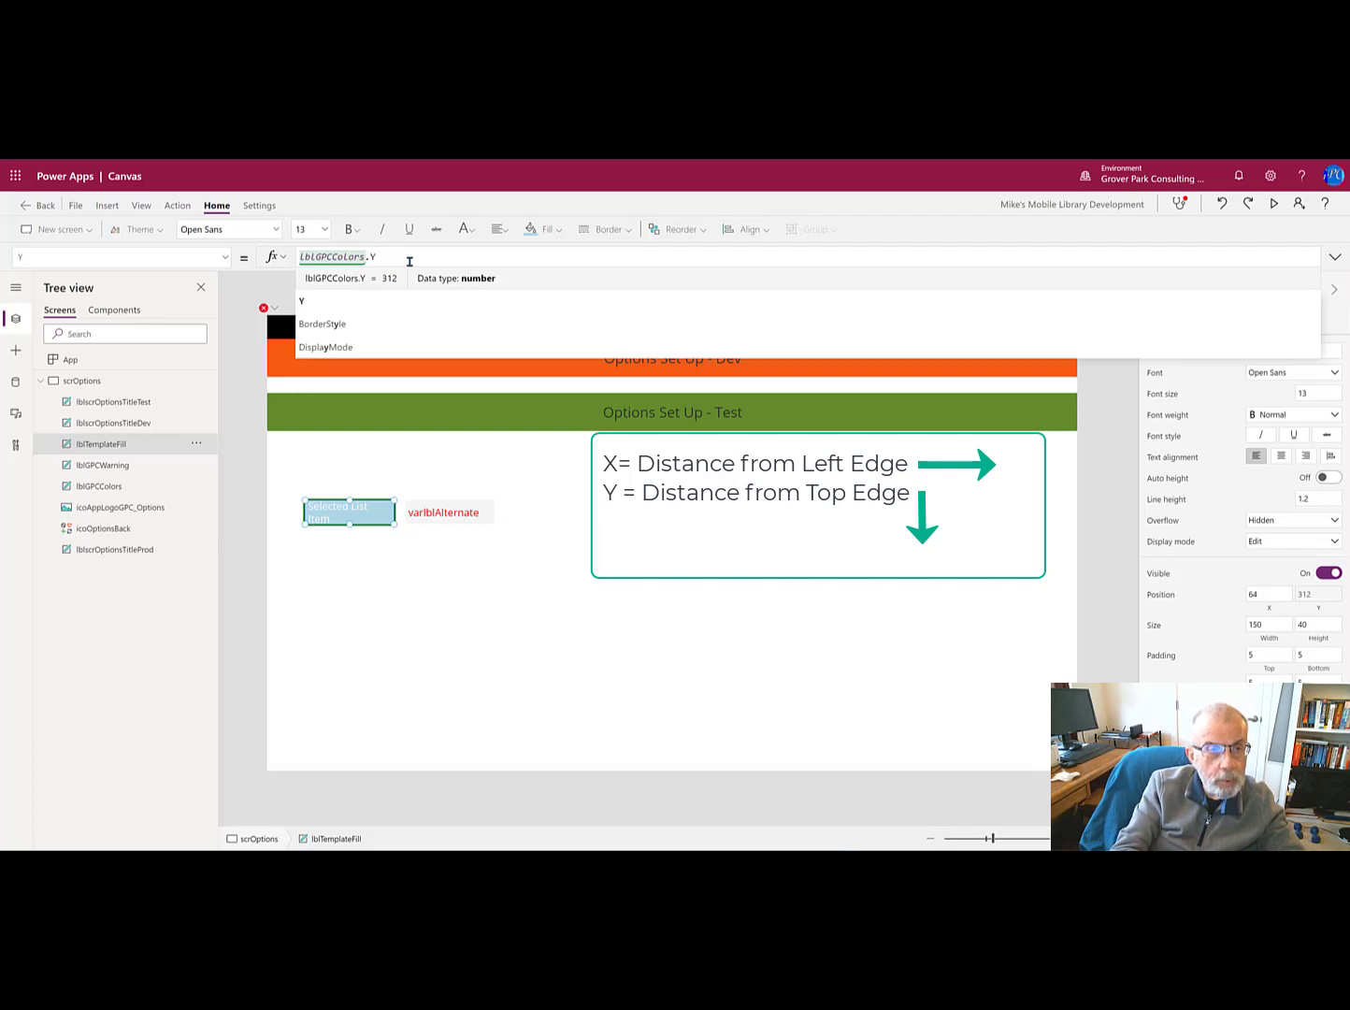
text(+1)
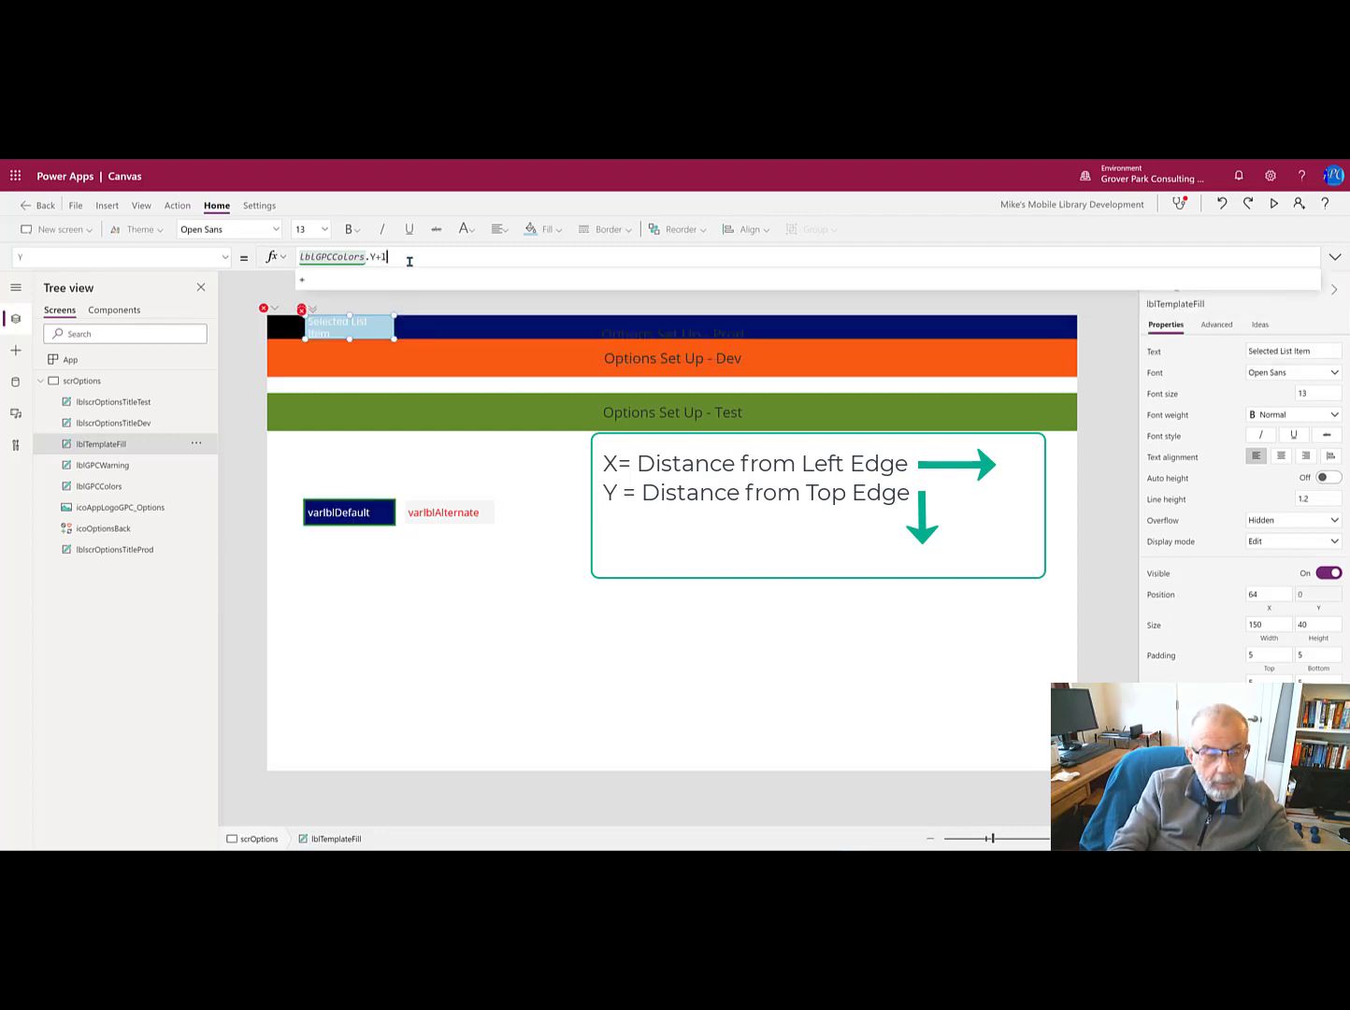
text(blGPCColors.)
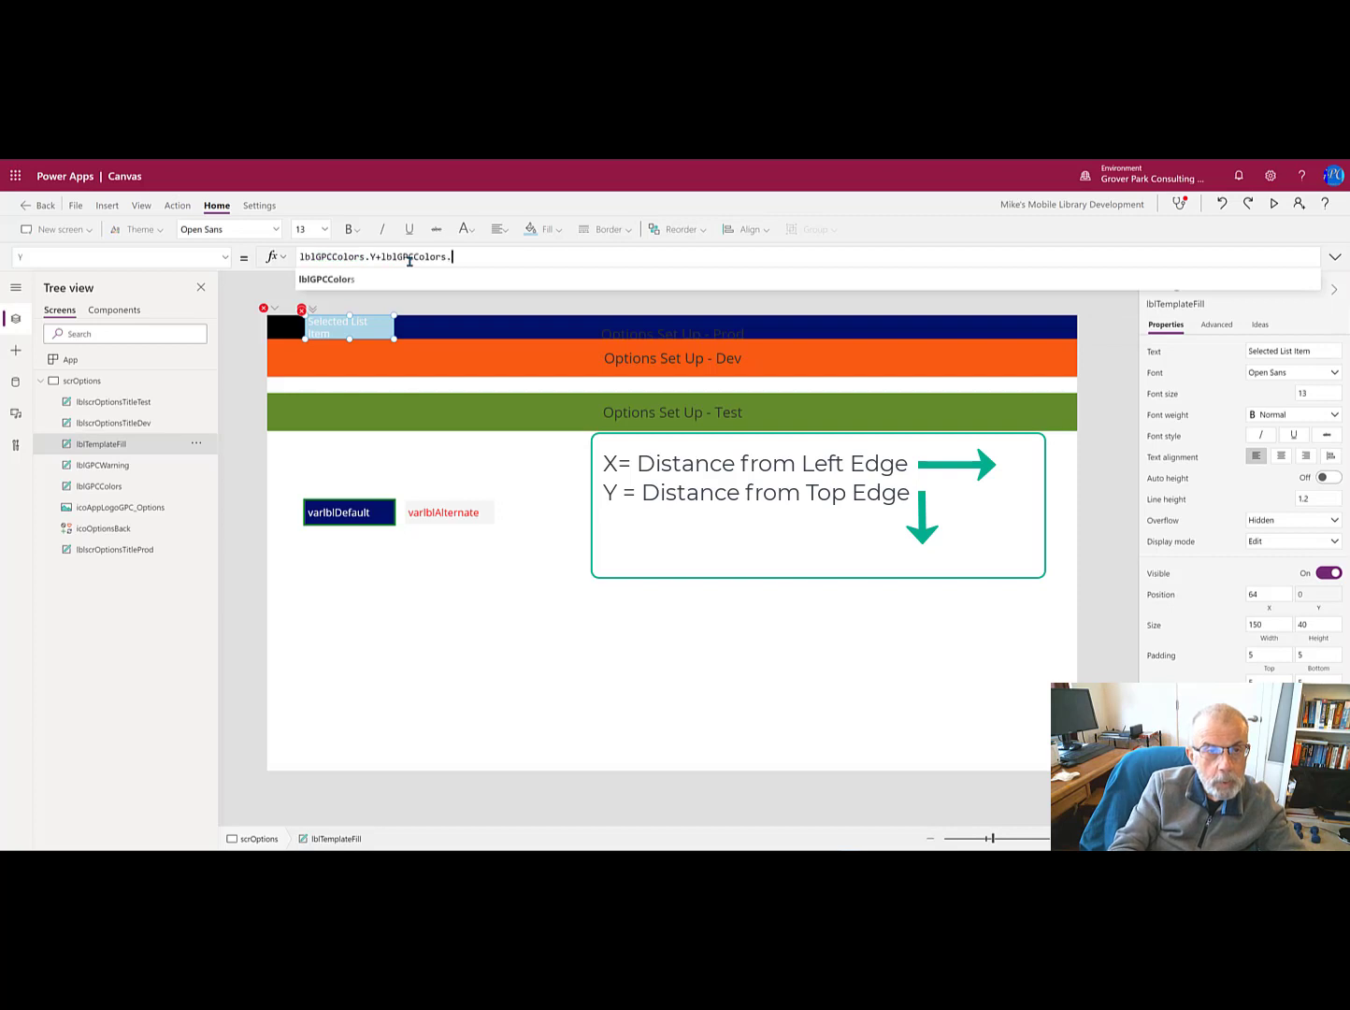
text(h)
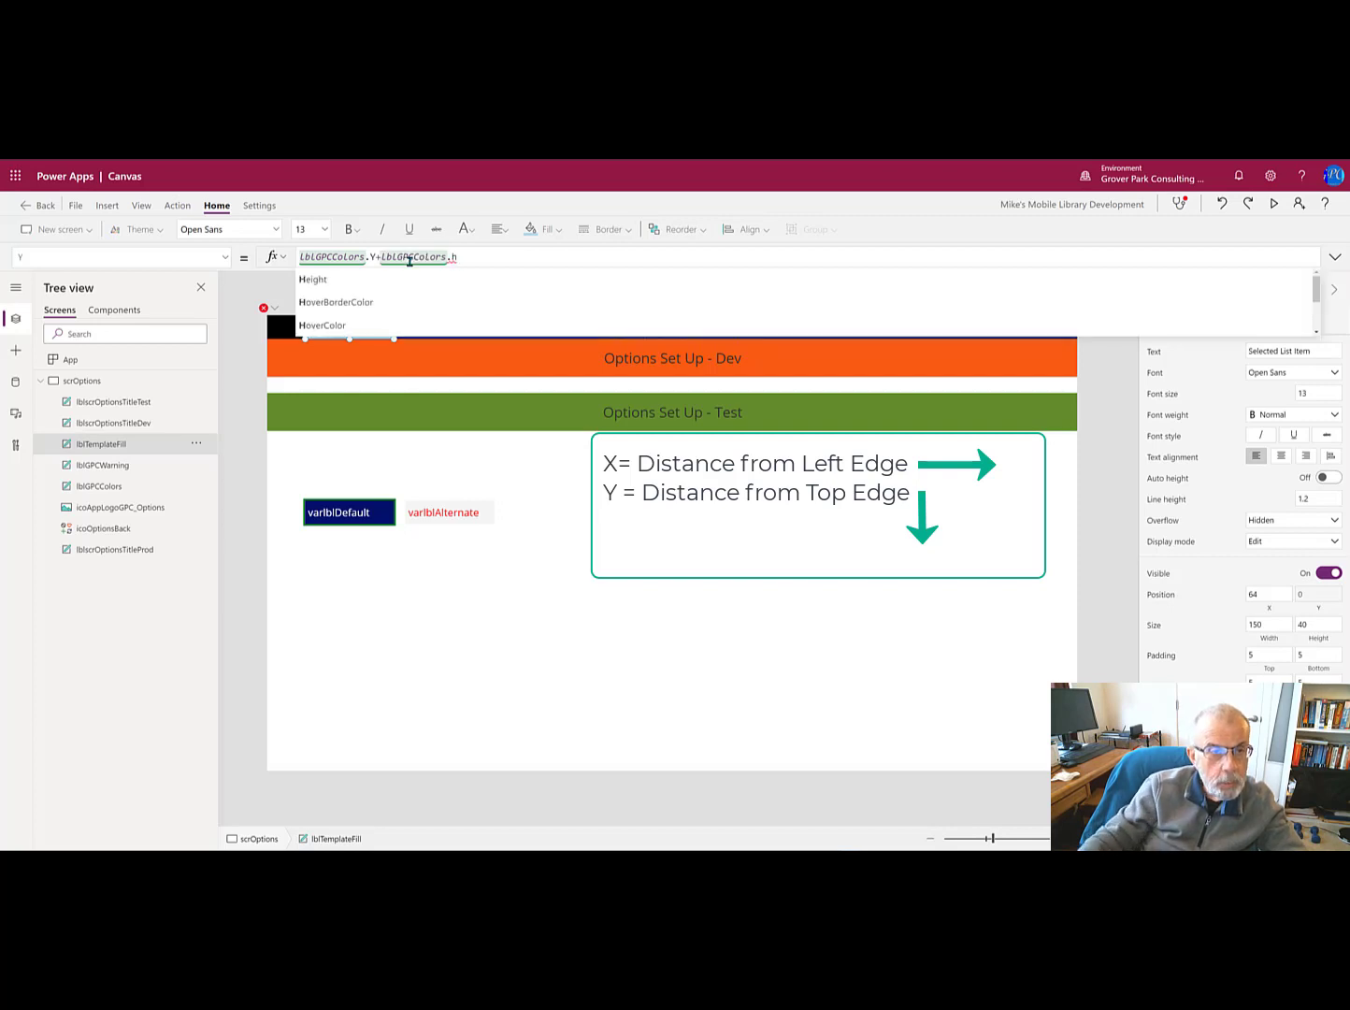
click(314, 279)
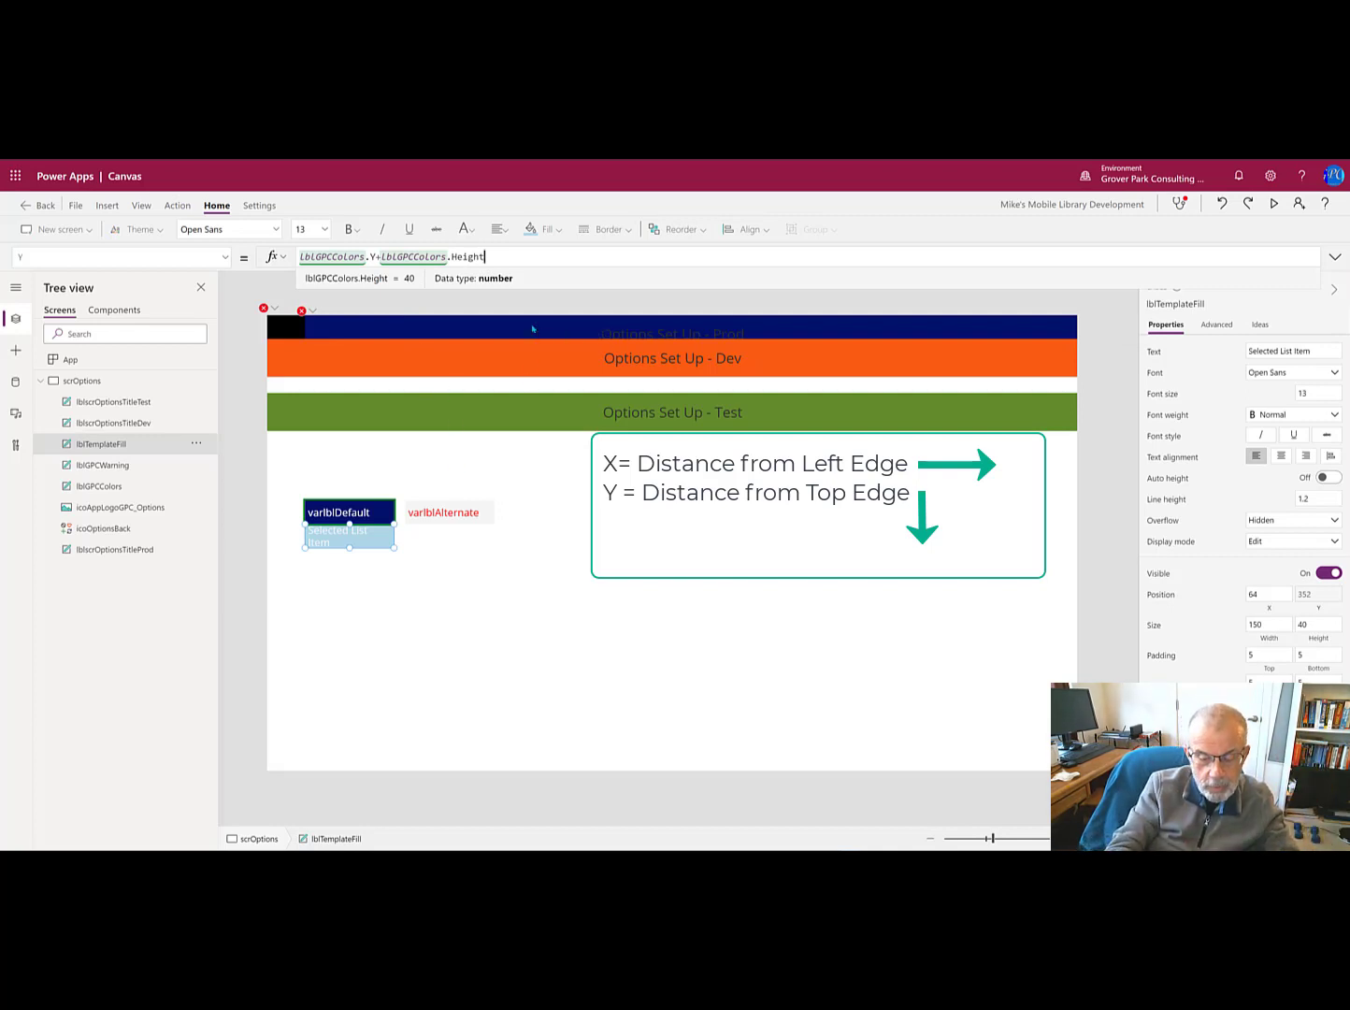
text(+)
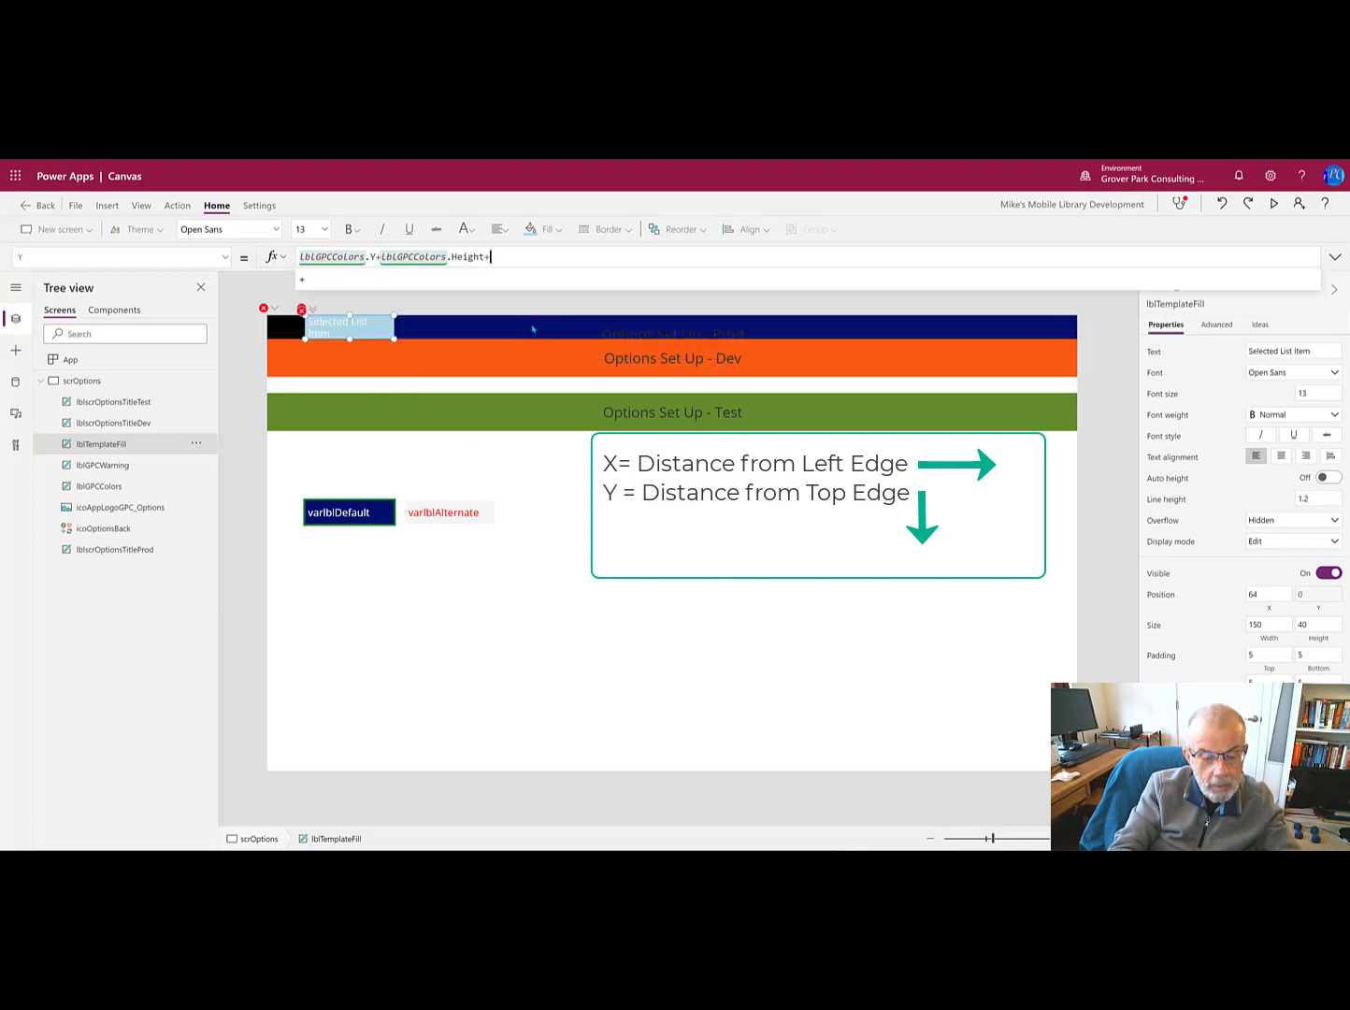
text(15)
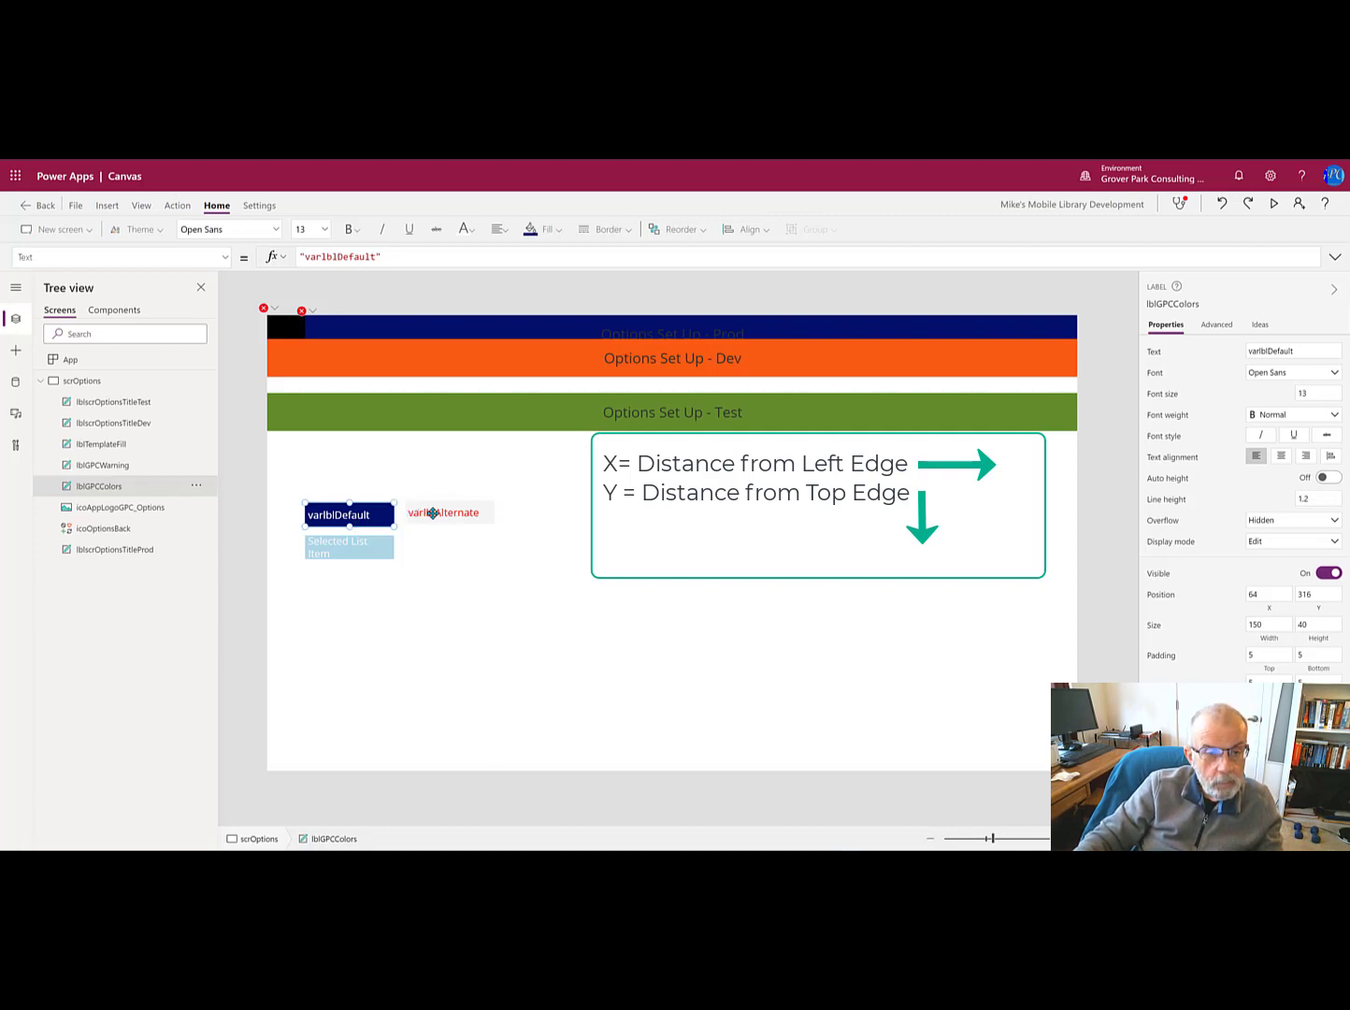
Step: Set lblGPCWarning's Y to lblGPCColors.Y so it sits level with varlblDefault
click(444, 512)
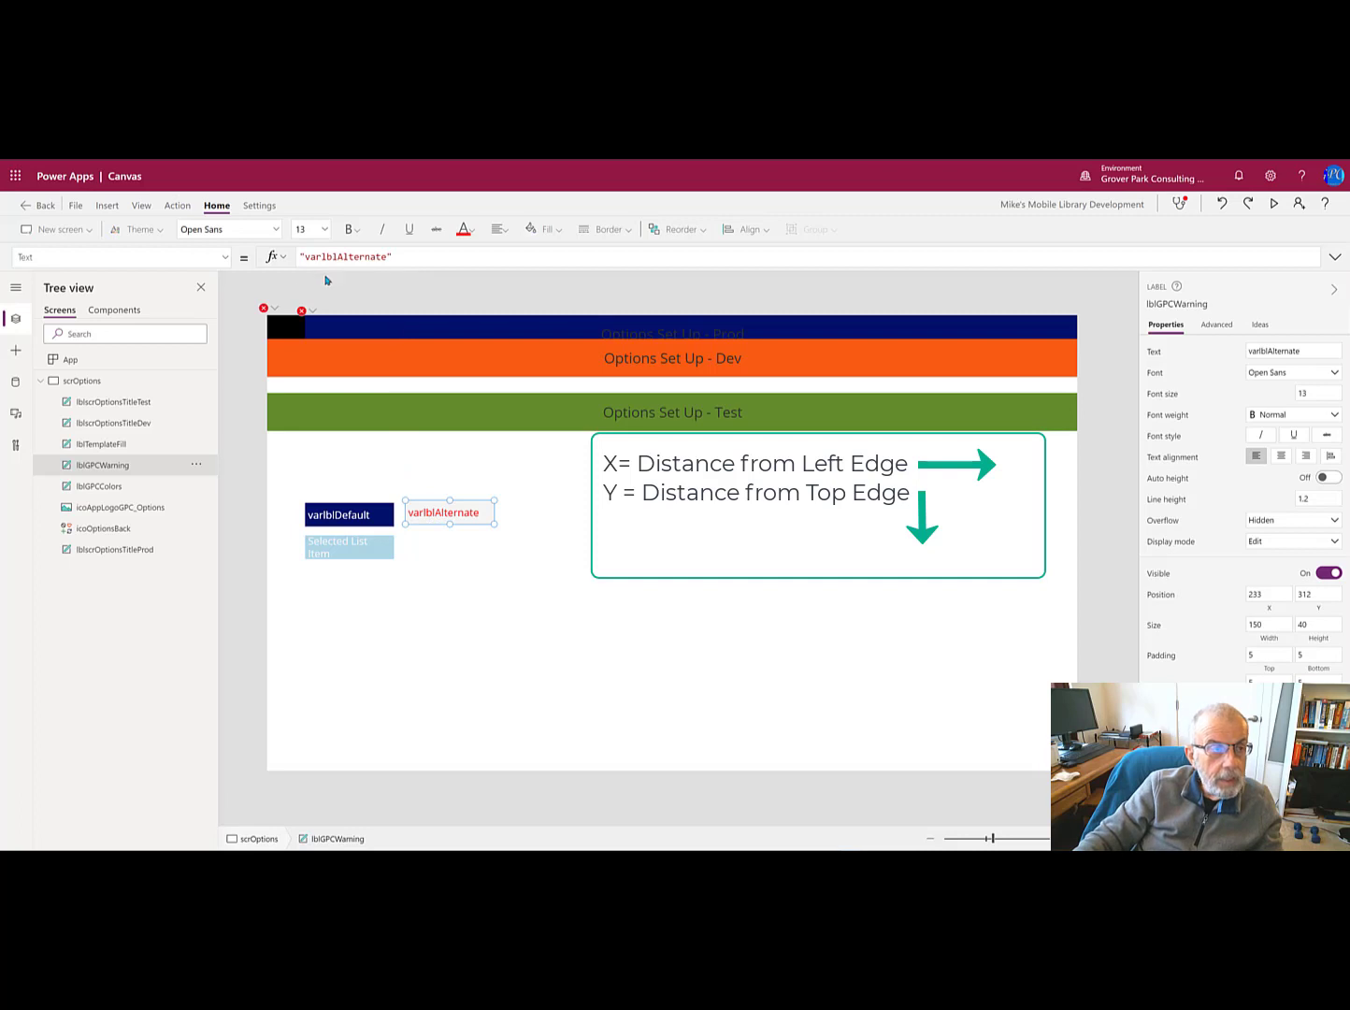
click(120, 257)
text(lbp)
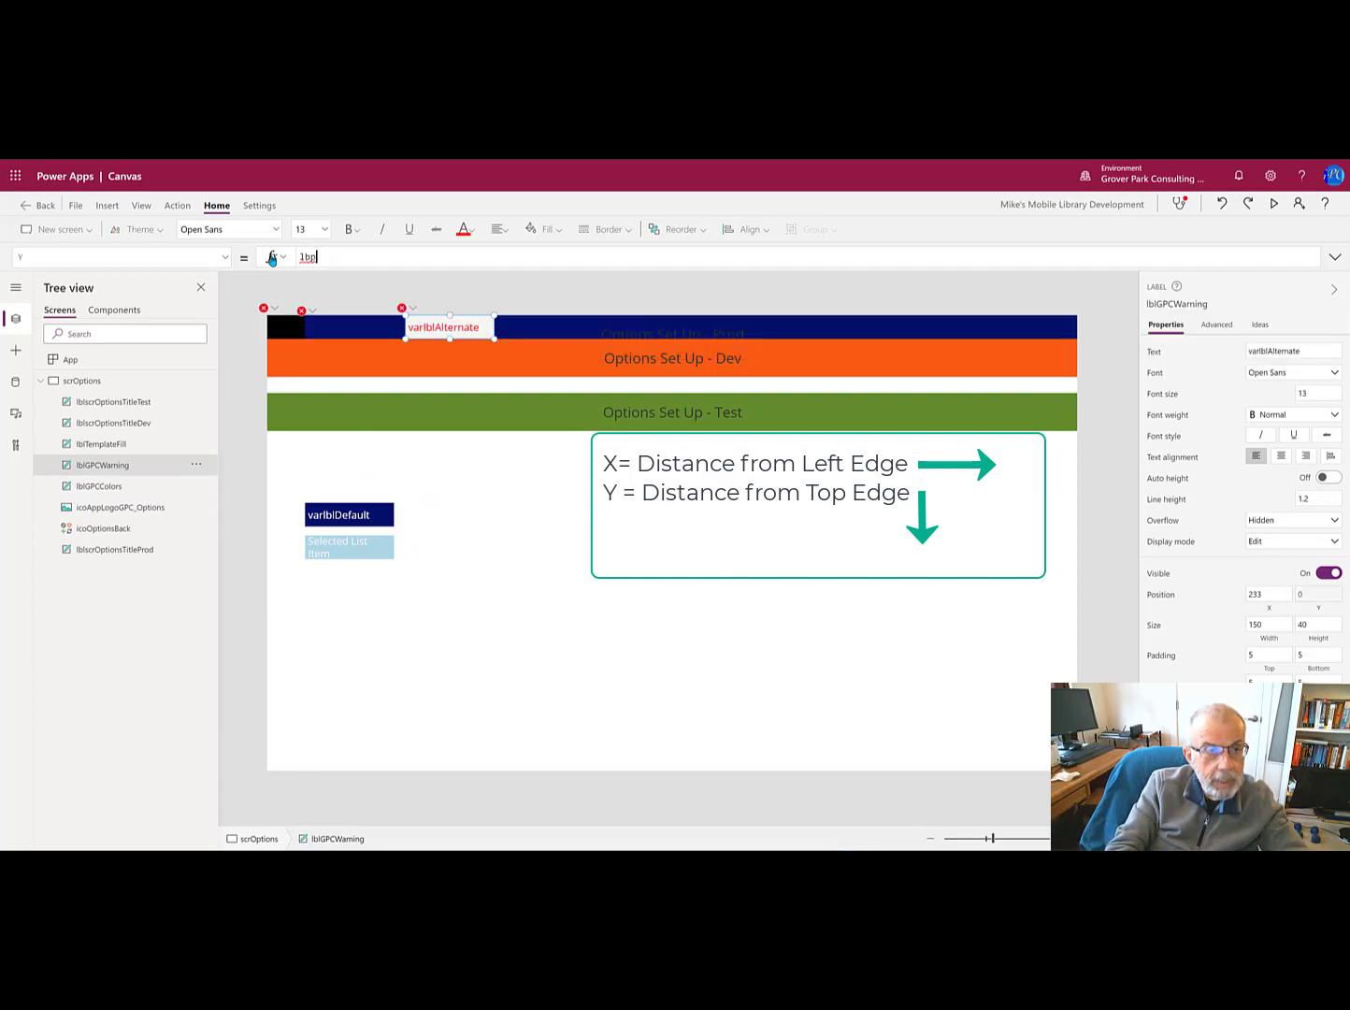
text(1)
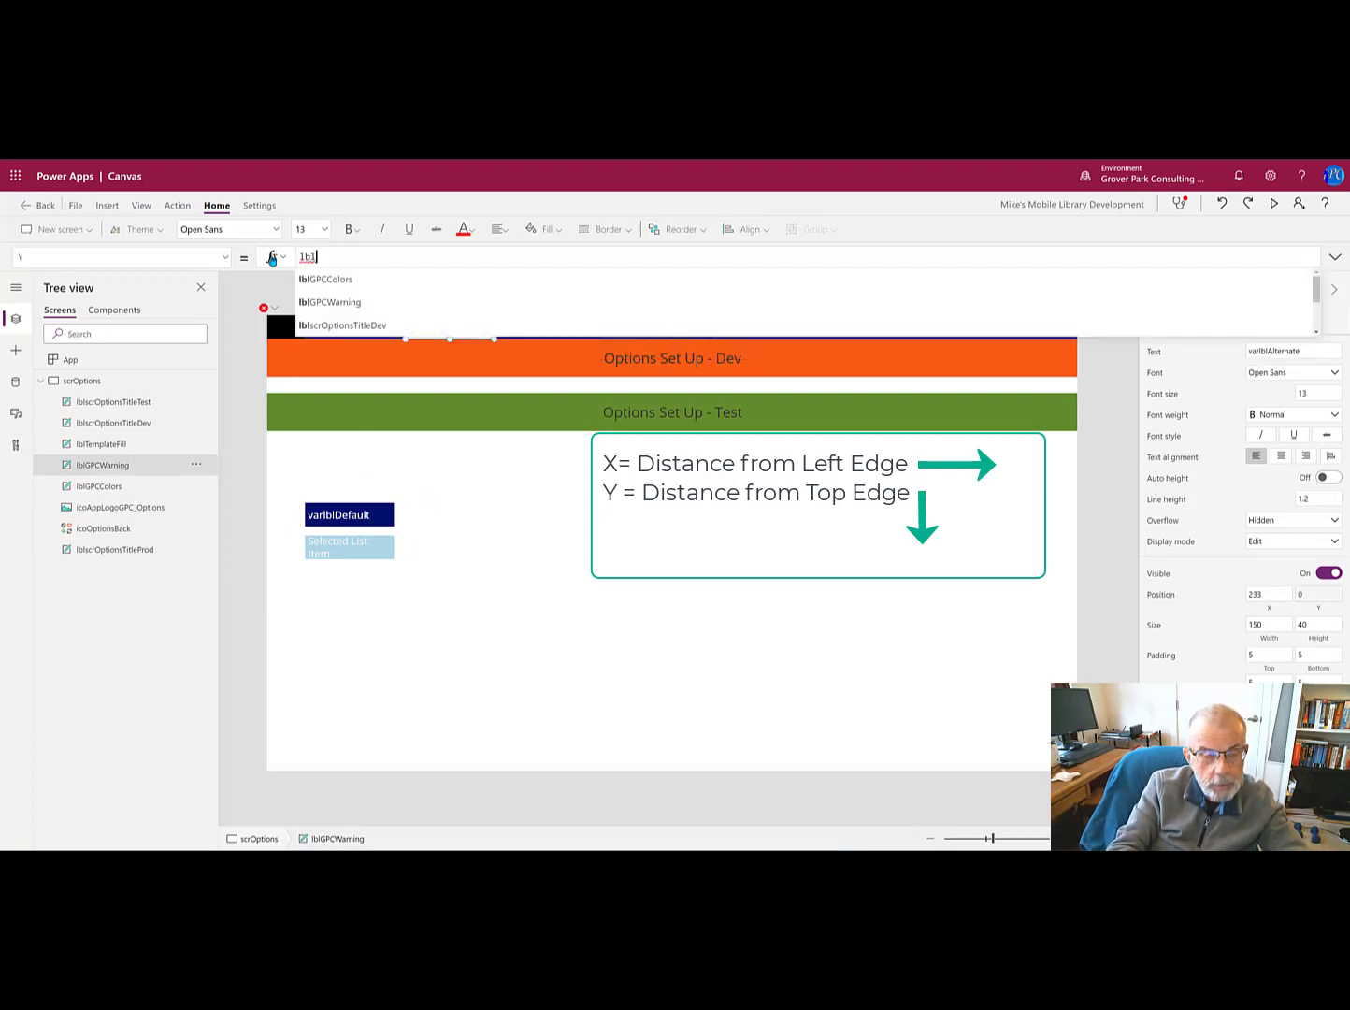
click(327, 278)
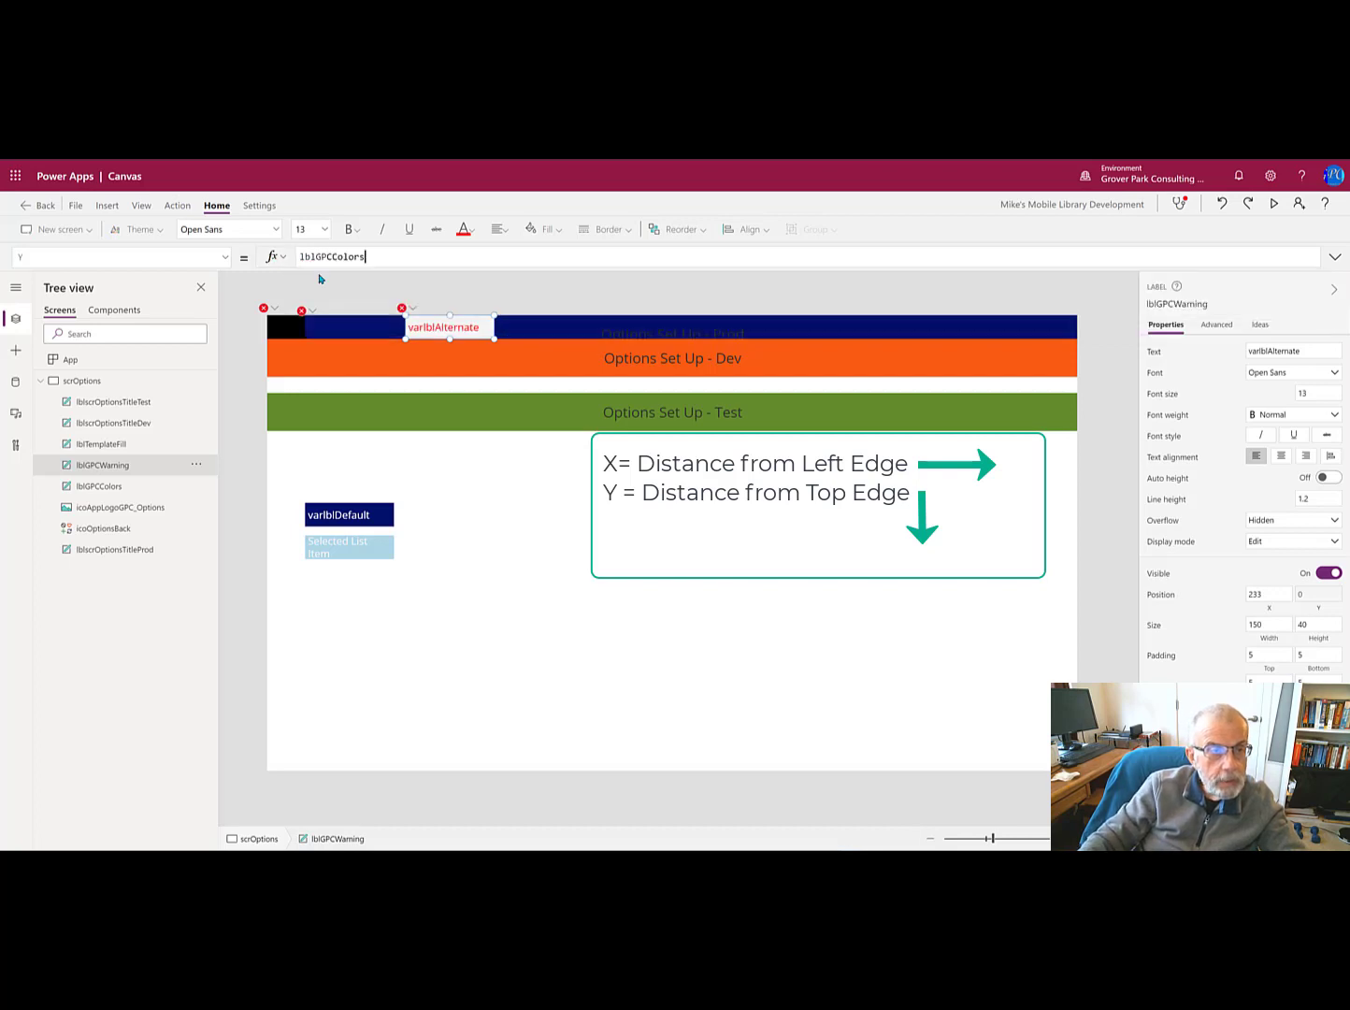
text(.)
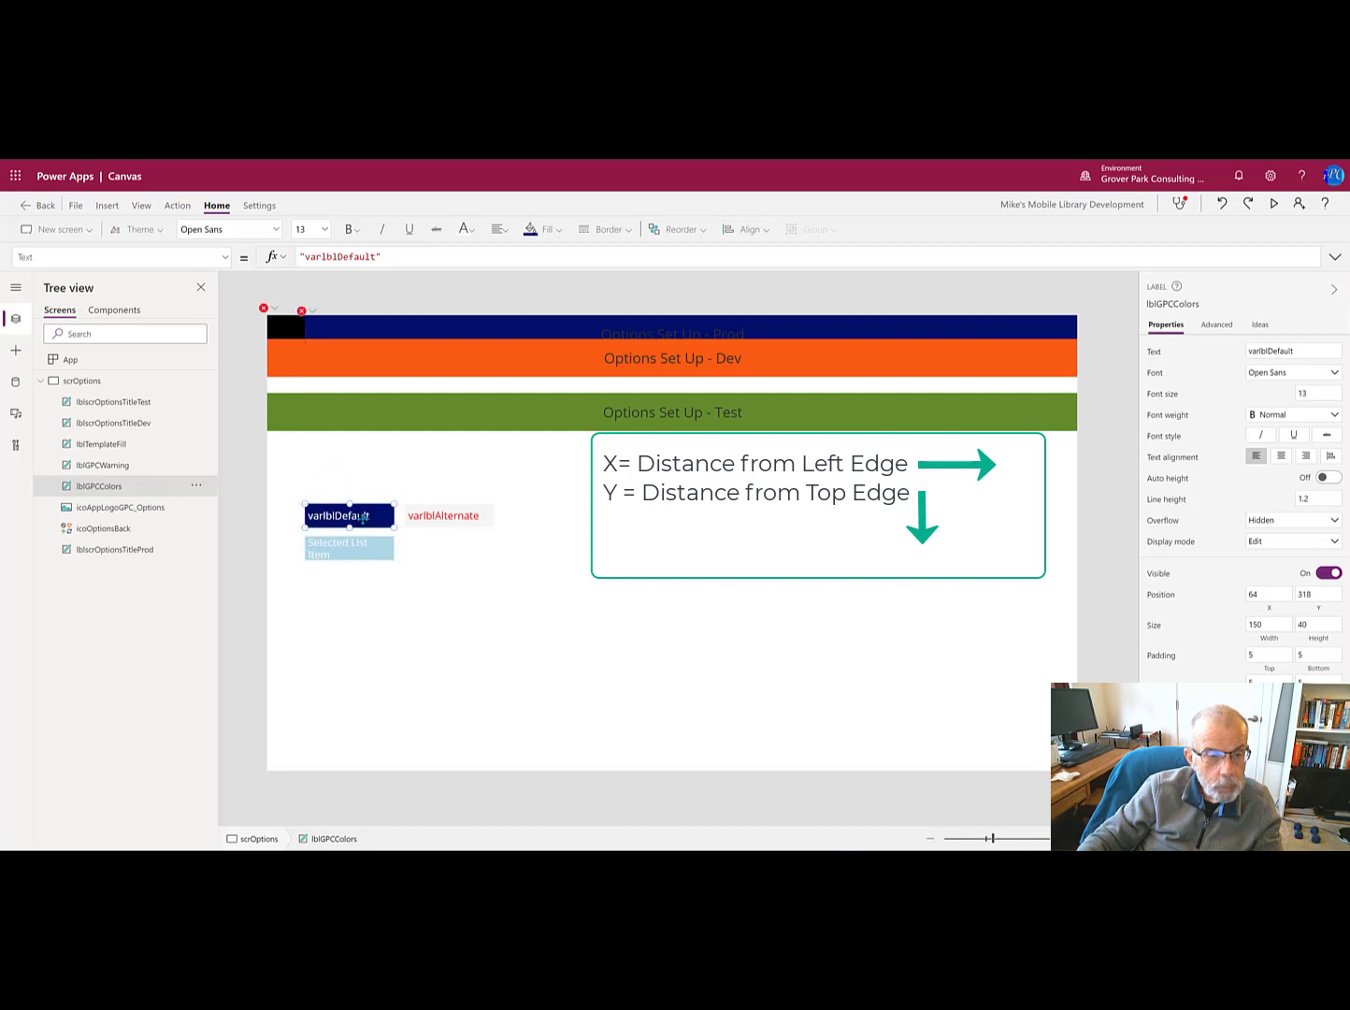
Step: Set lblGPCWarning's X to lblGPCColors.X+lblGPCColors.Width+15, replacing the fixed 233
click(442, 515)
text(X)
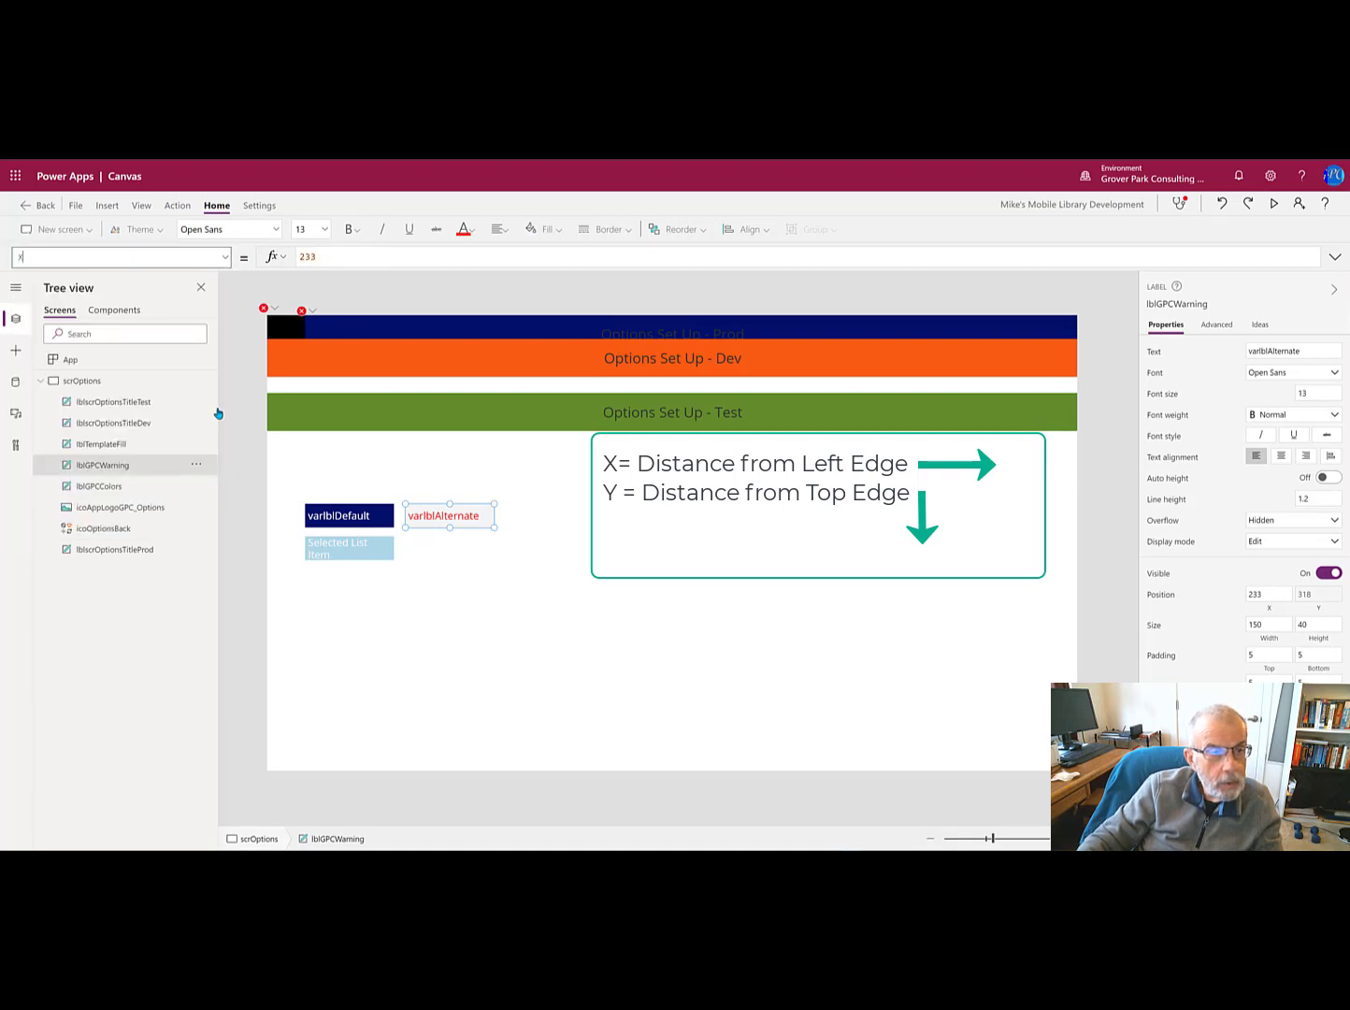
triple_click(307, 257)
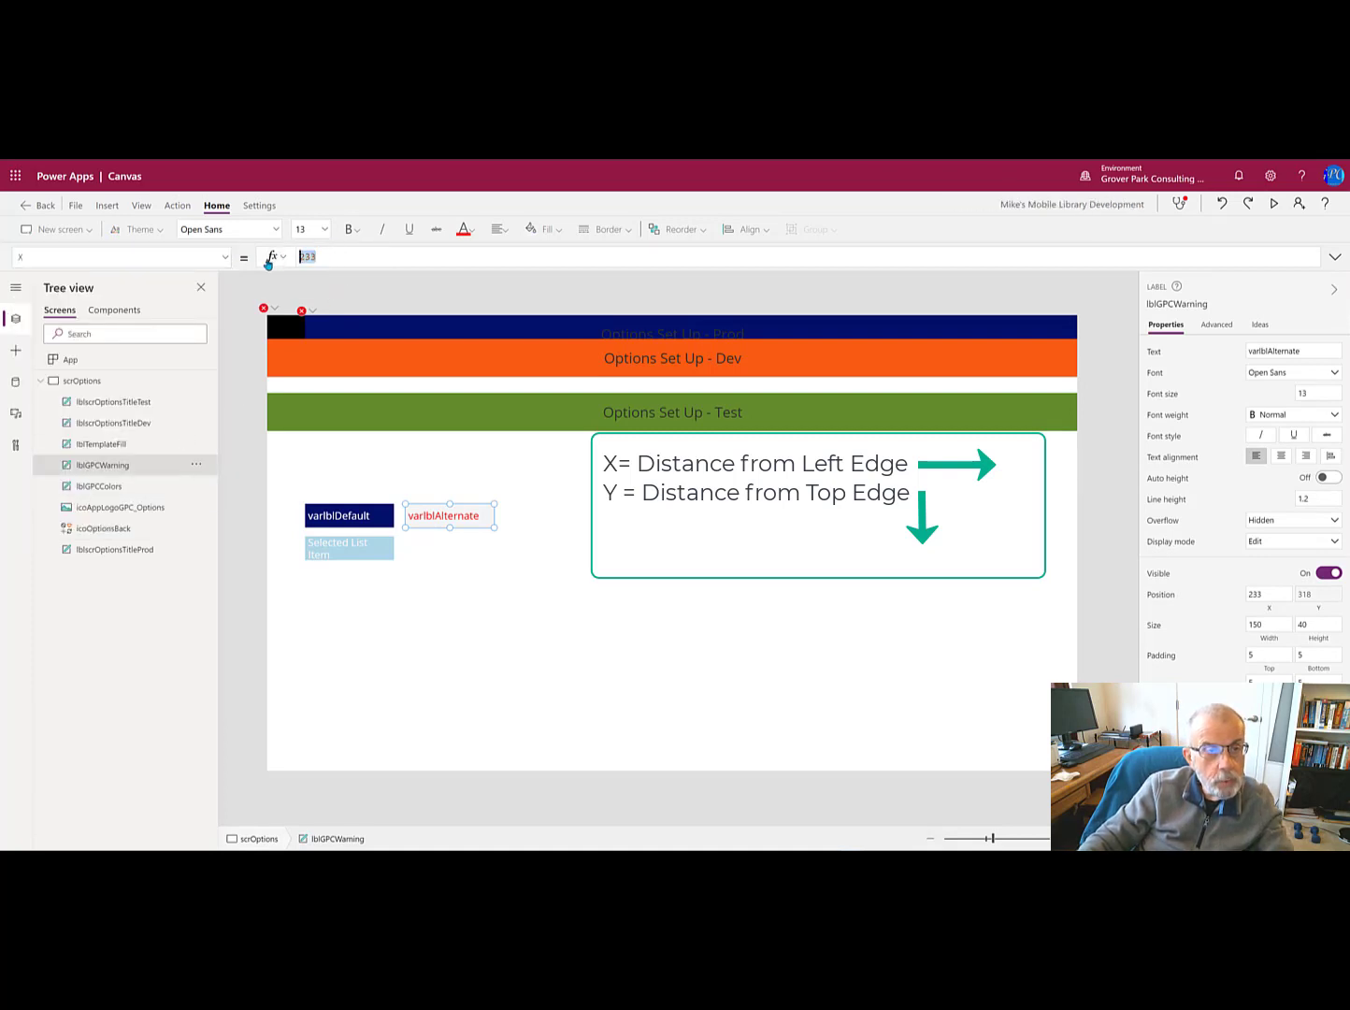
text(1gp)
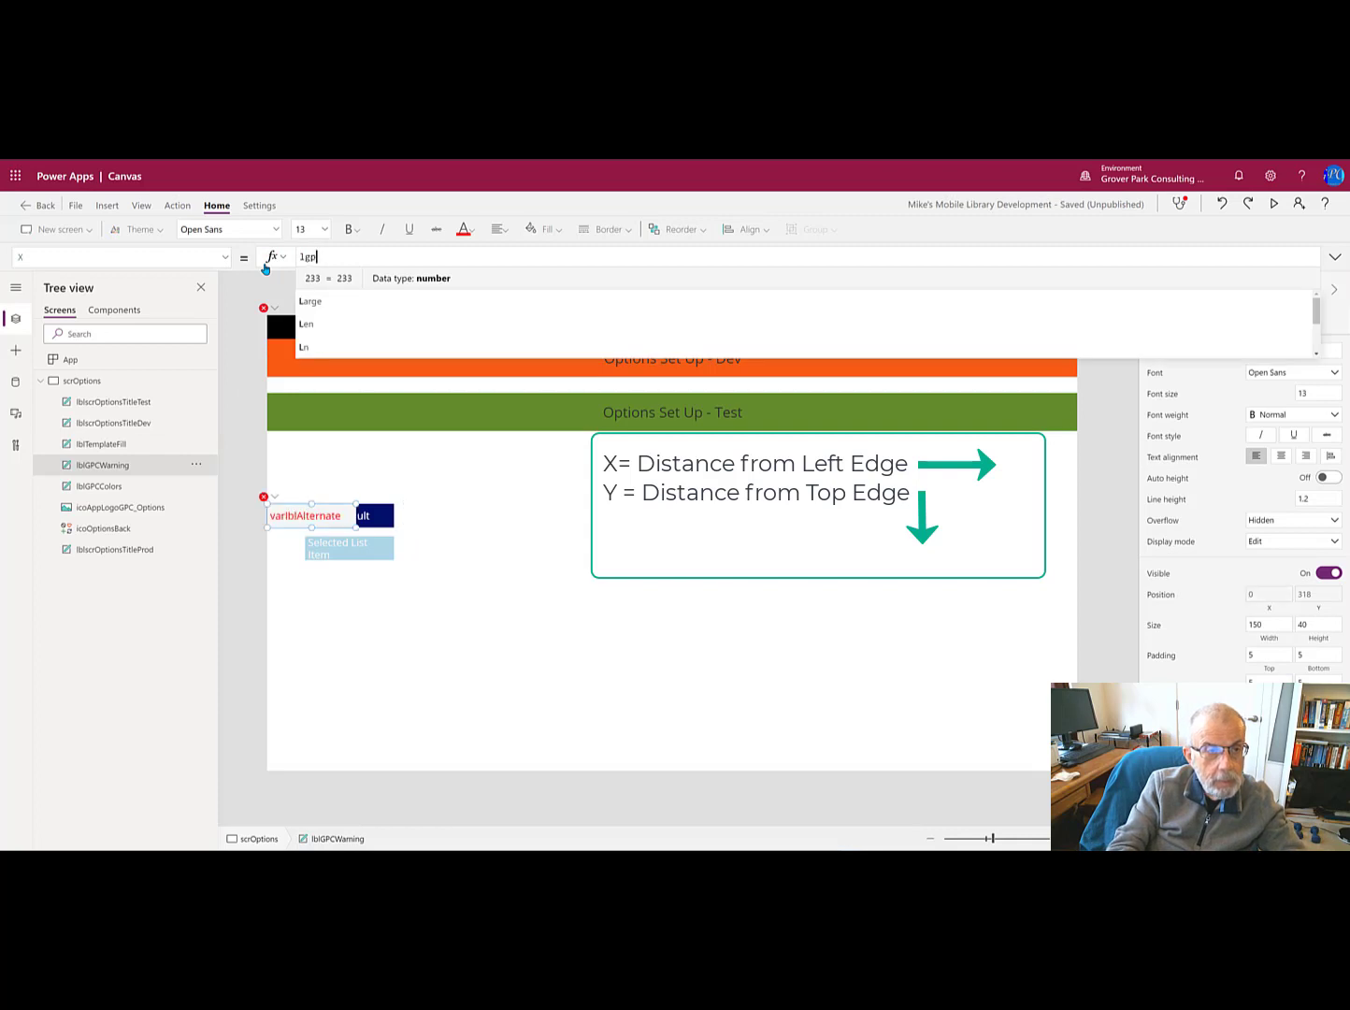
key(Backspace)
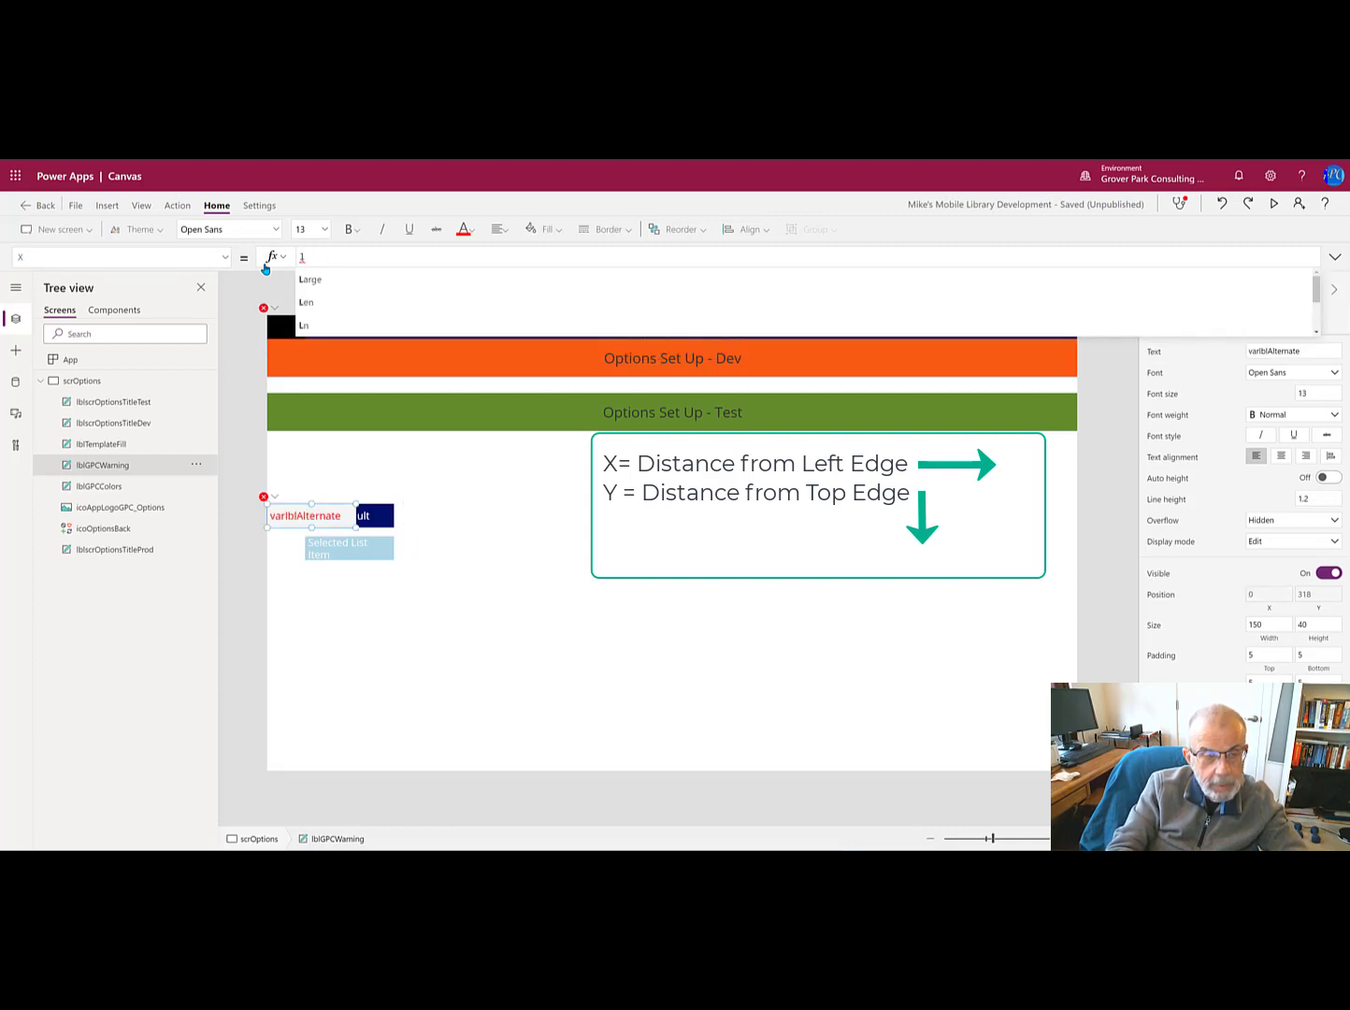
text(b1)
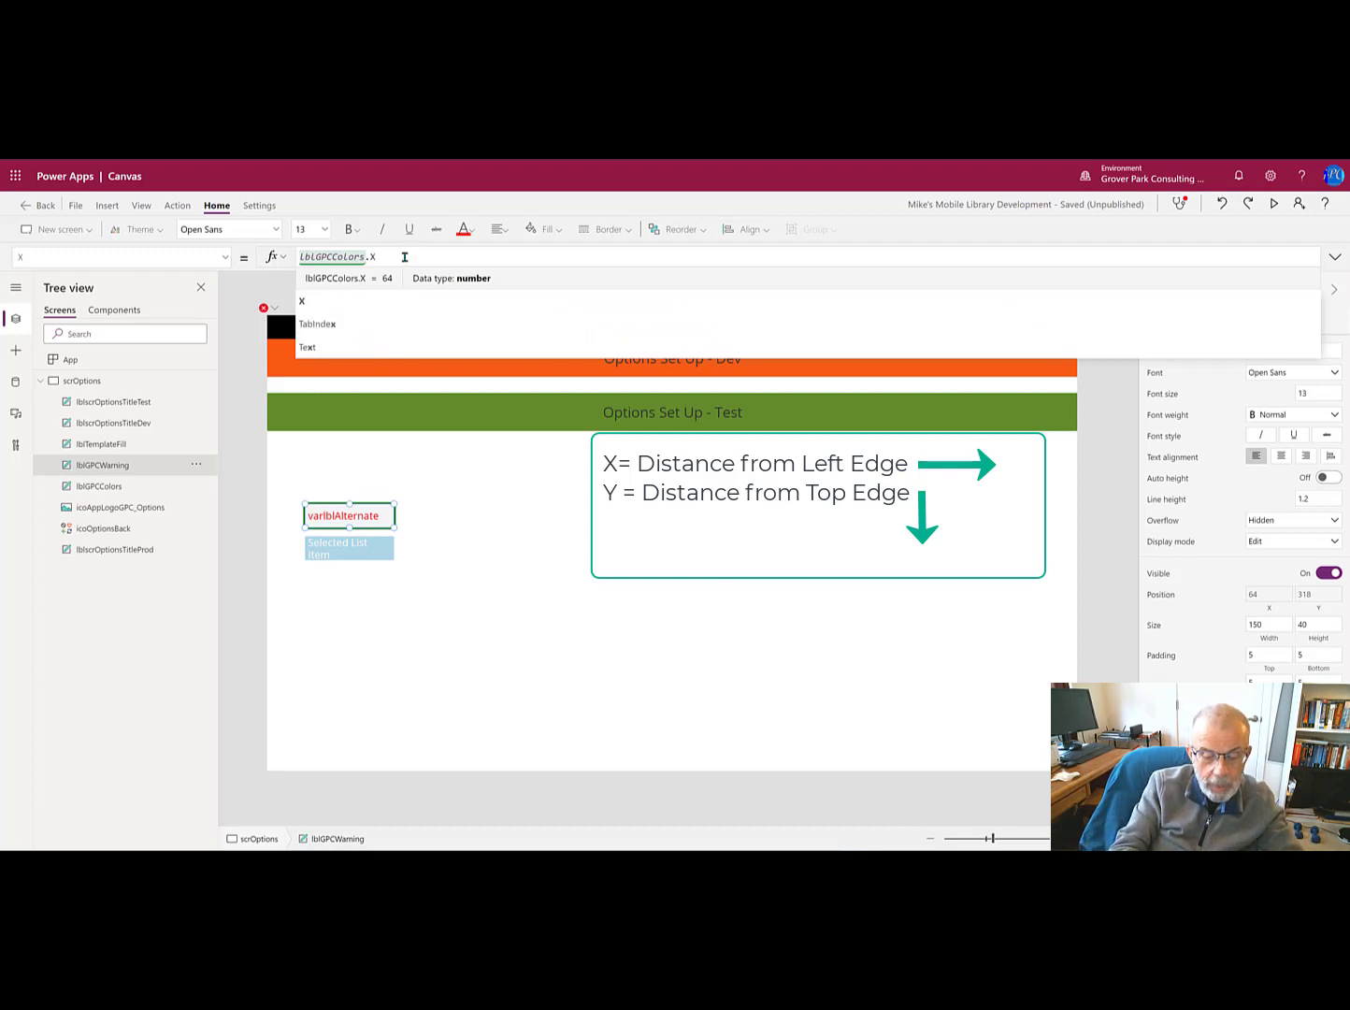
text(+)
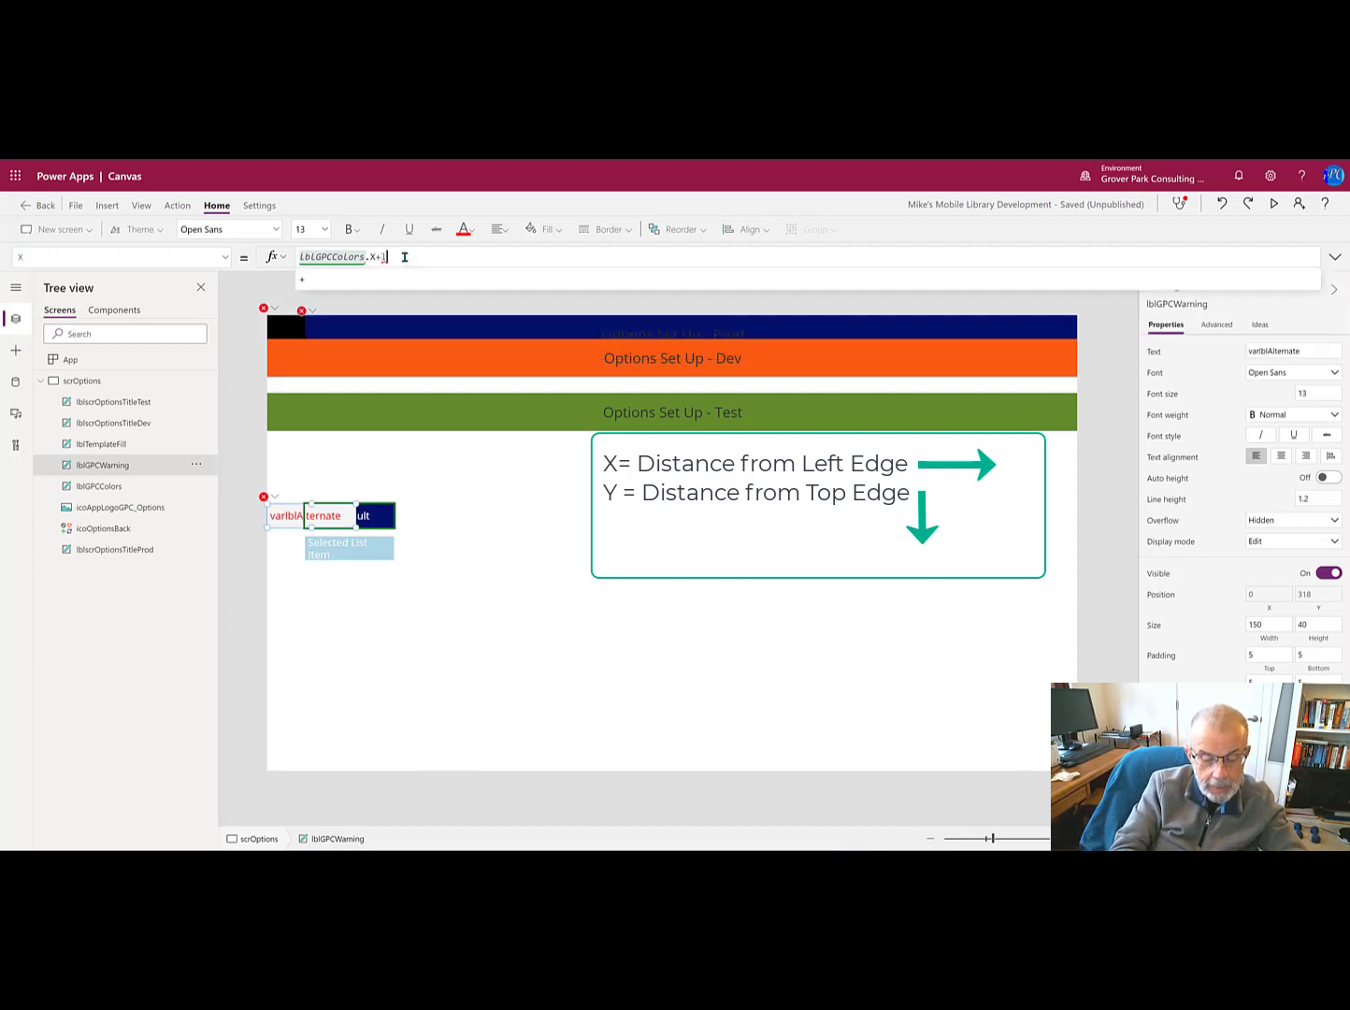
text(1bl)
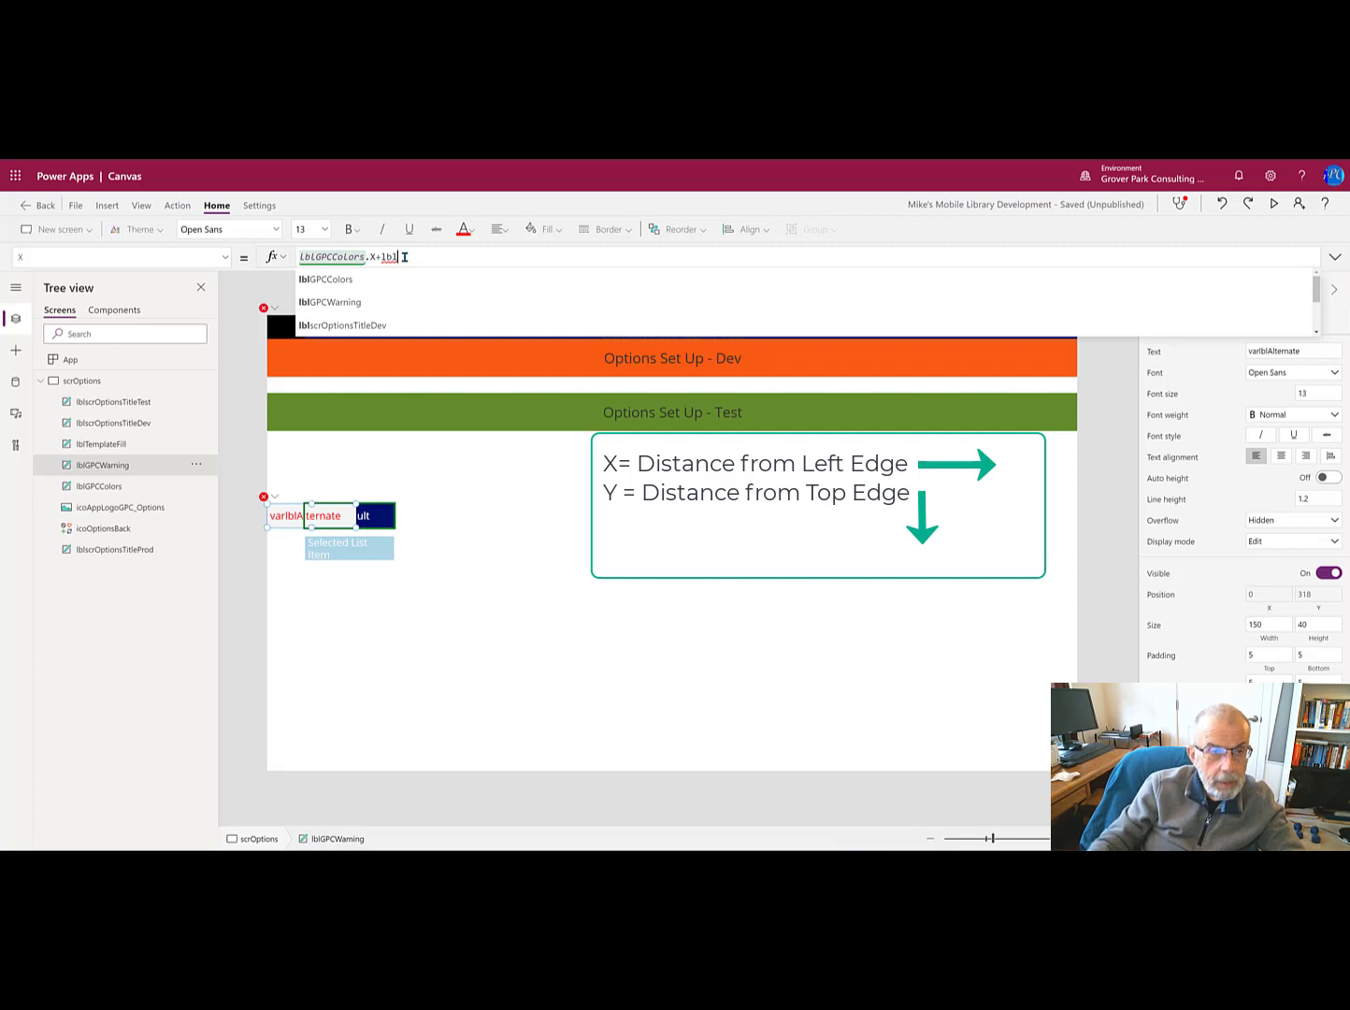
click(326, 278)
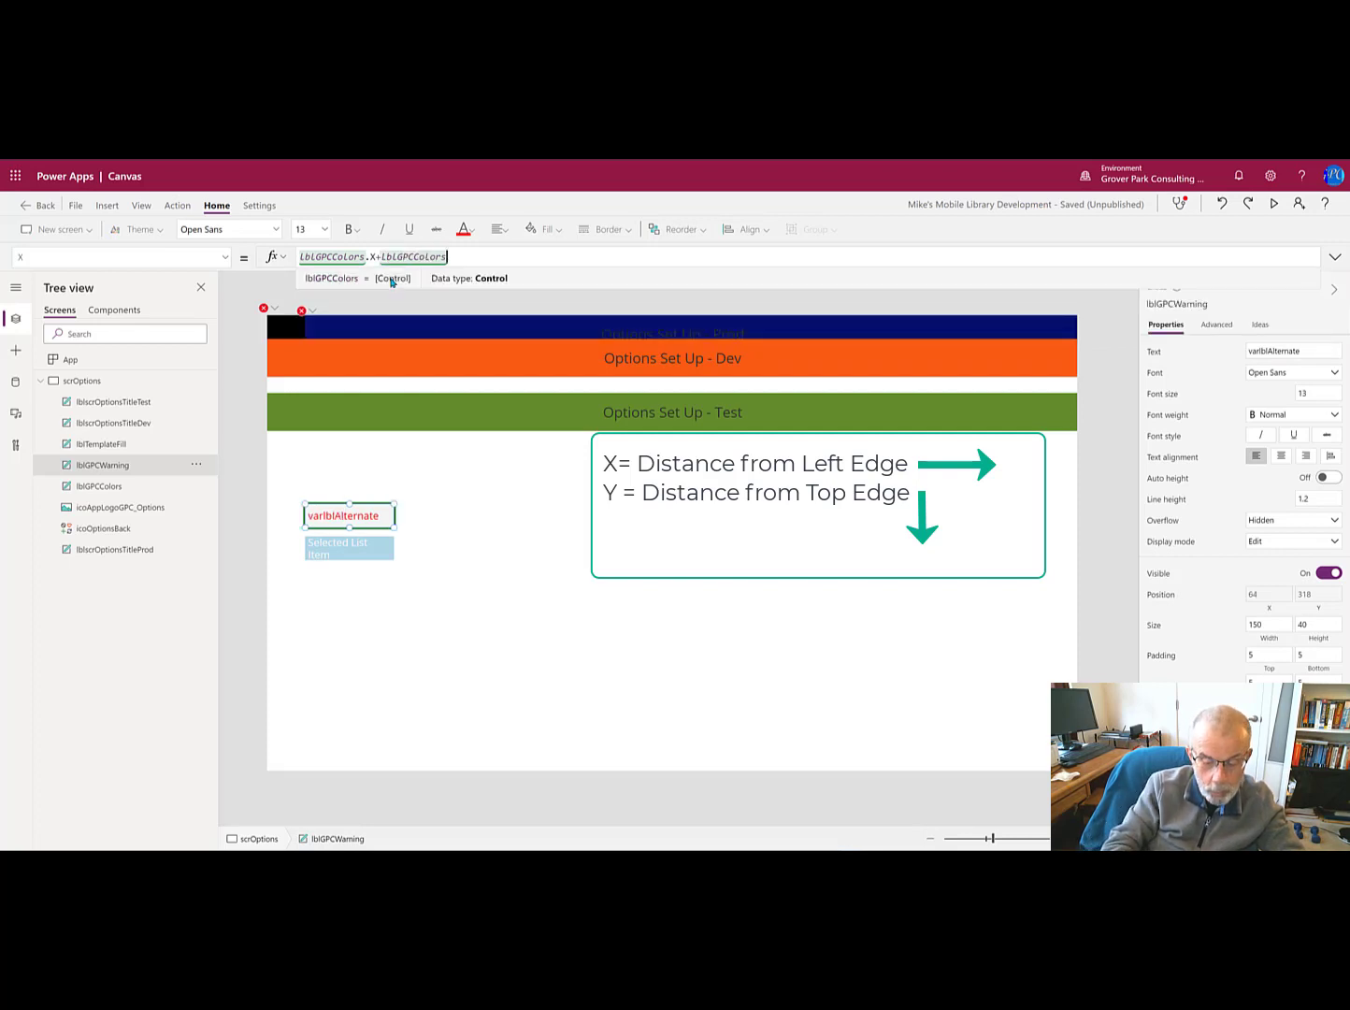
text(.W)
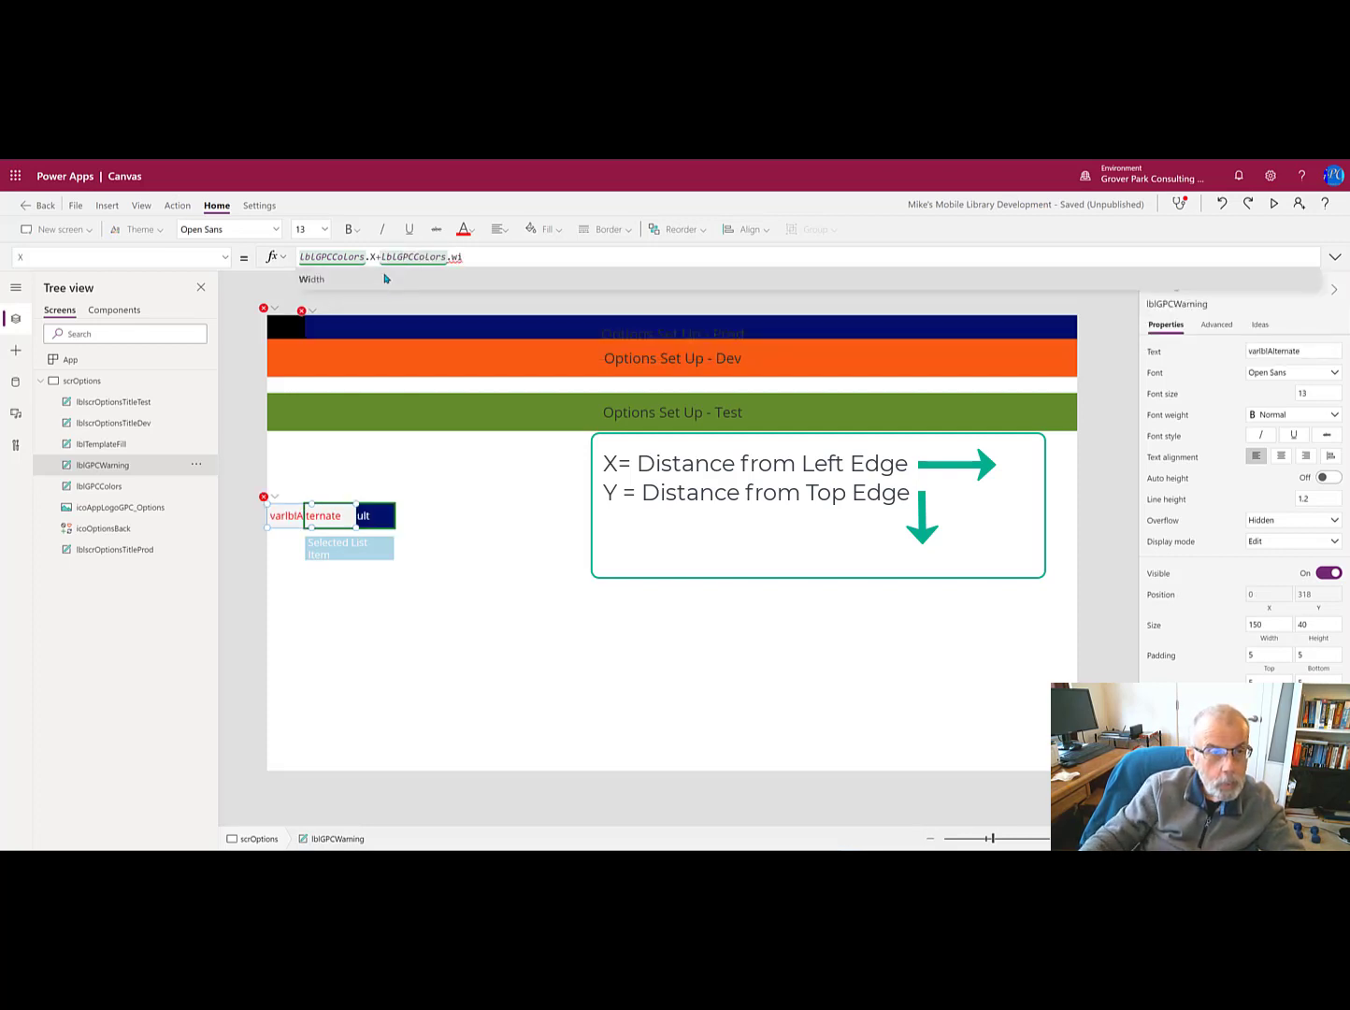
text(idth)
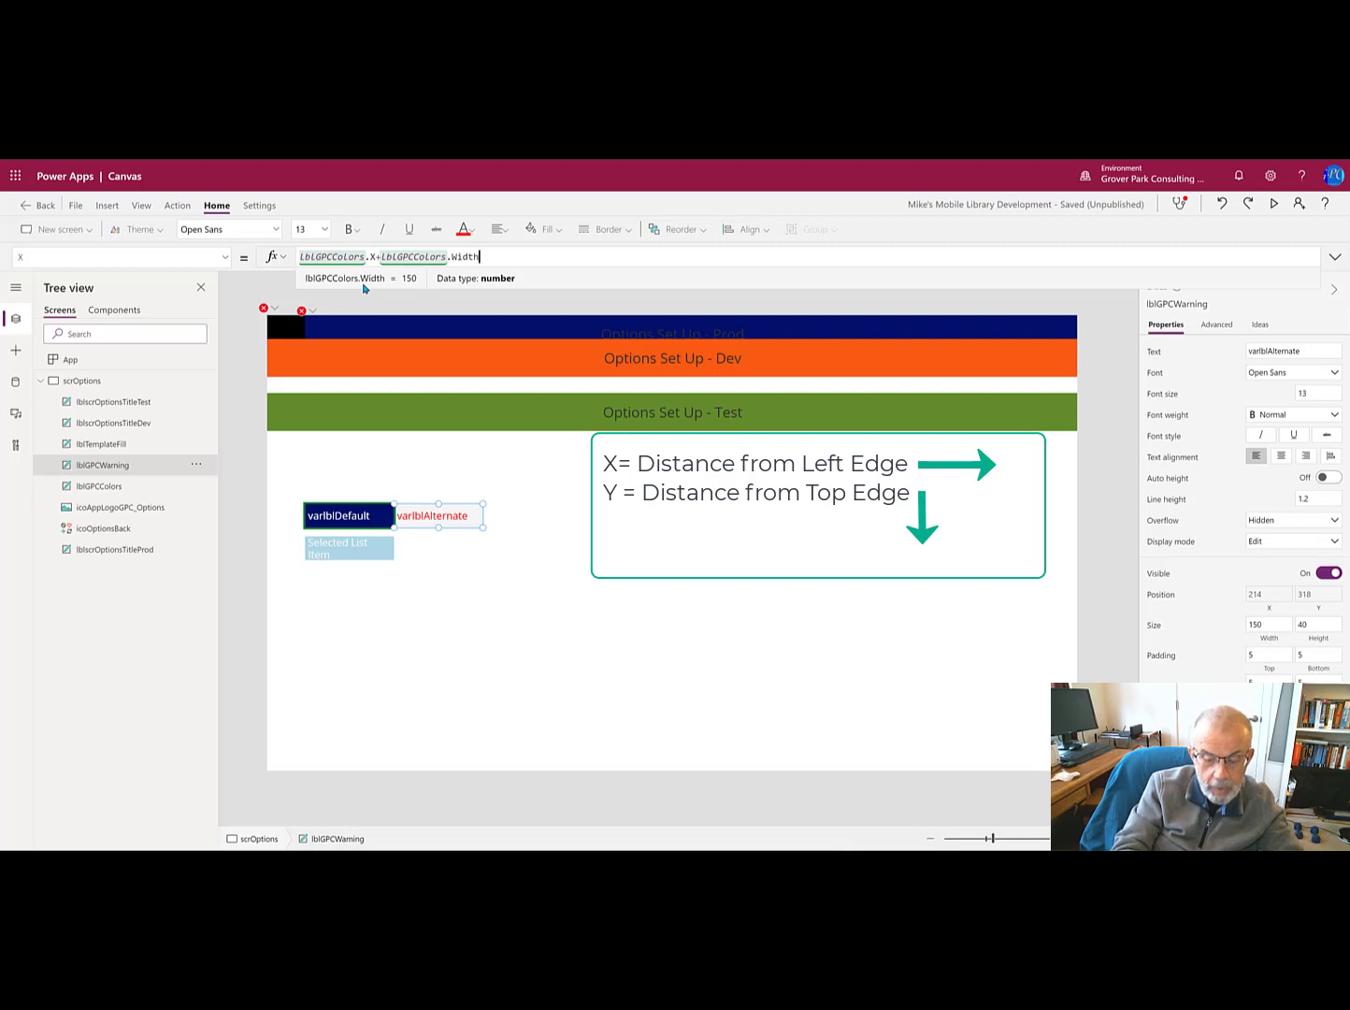
text(+15)
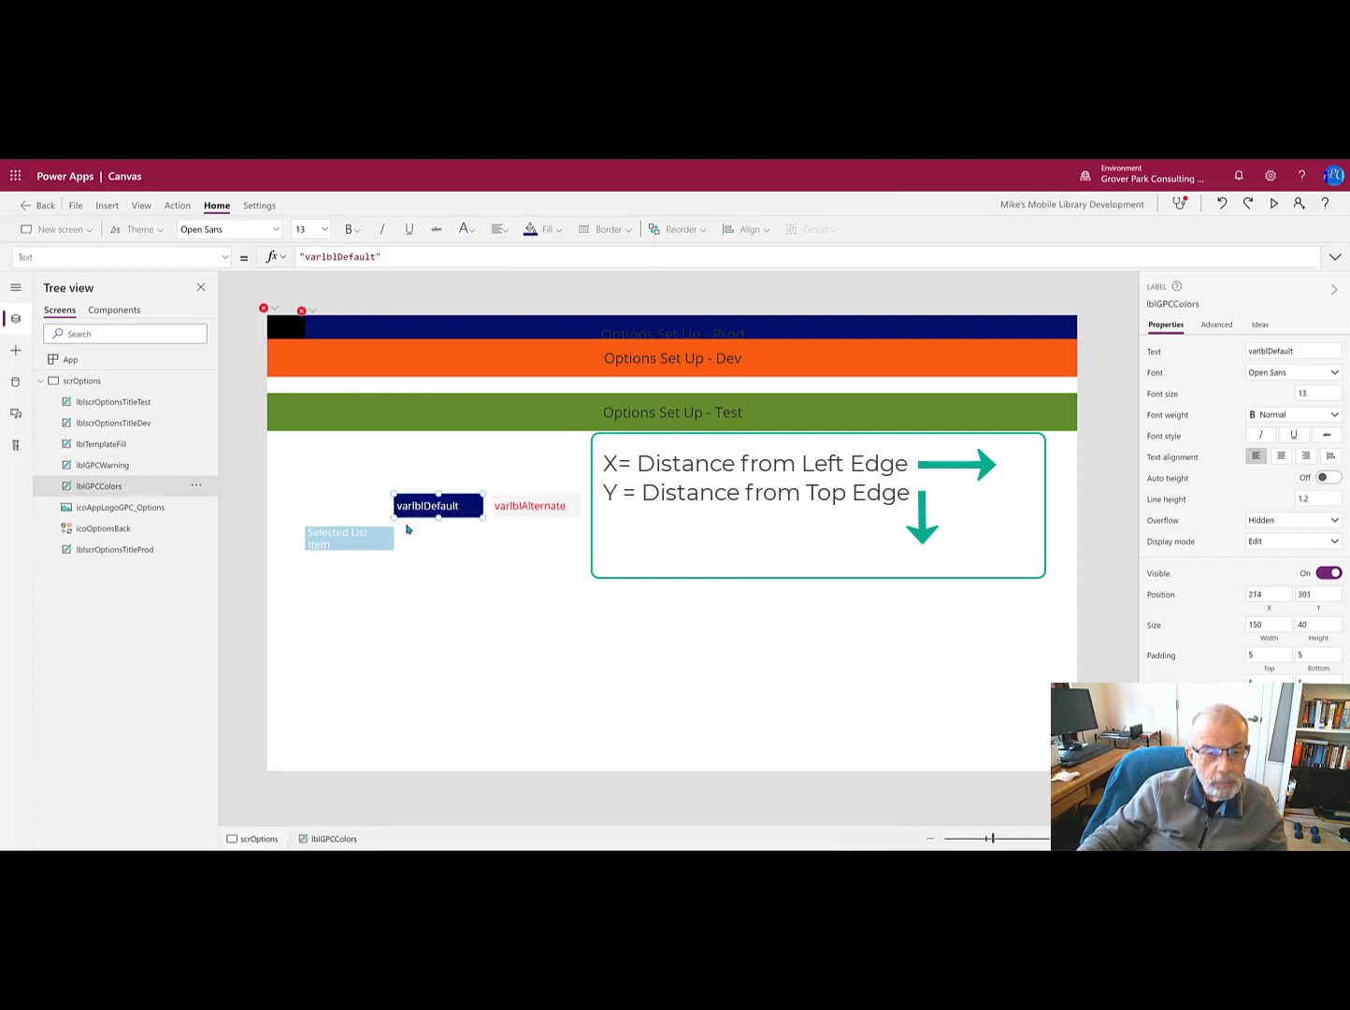
mouse_move(363, 537)
text(lb)
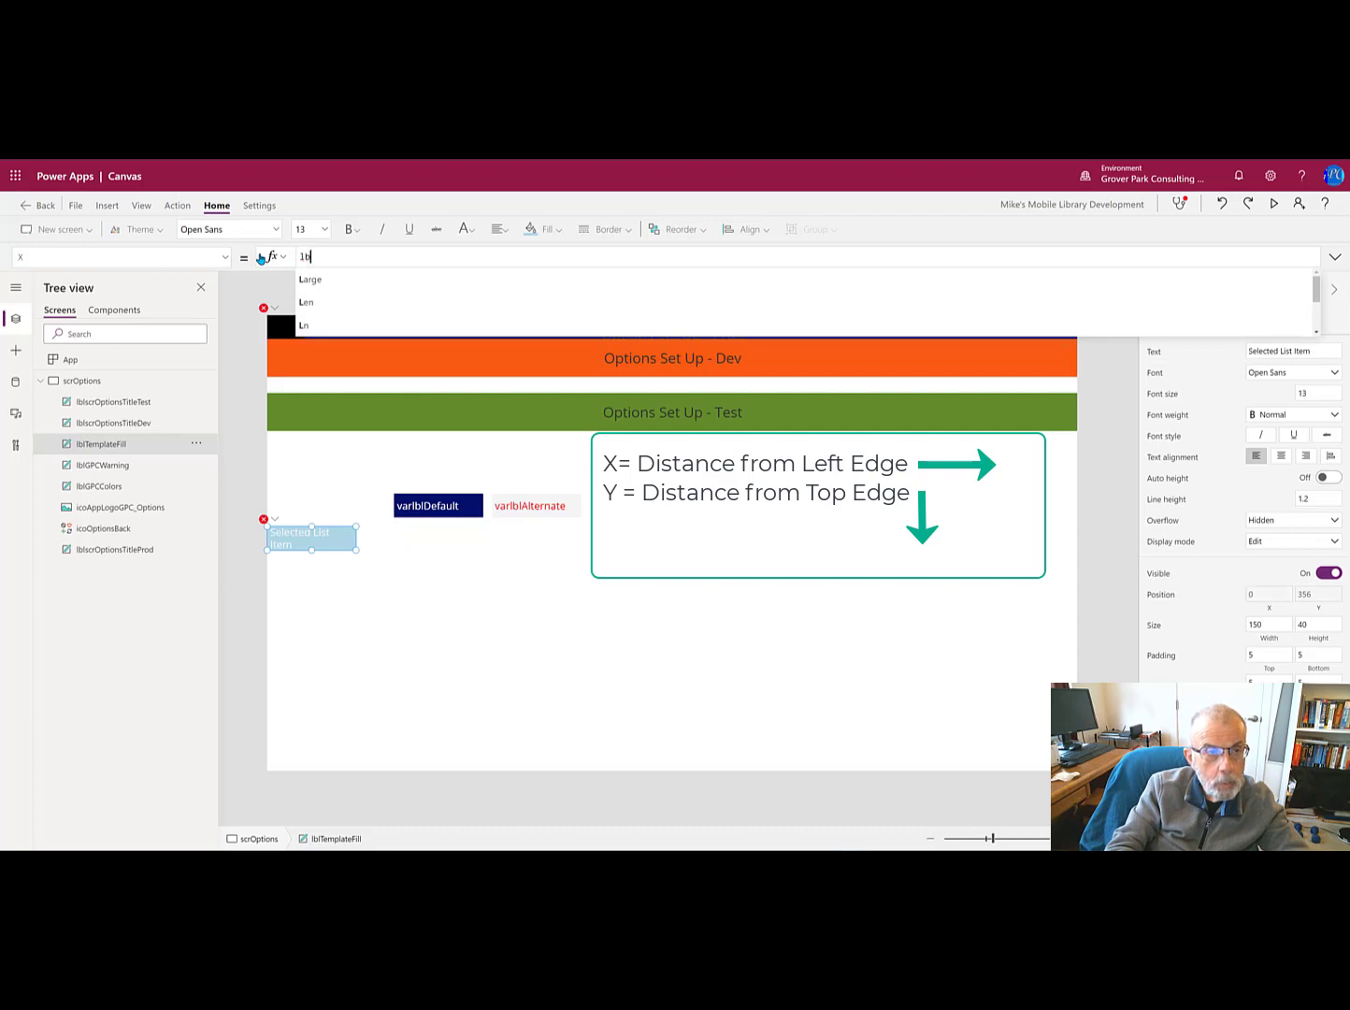
Step: Set lblTemplateFill's X to lblGPCColors.X
text(GP)
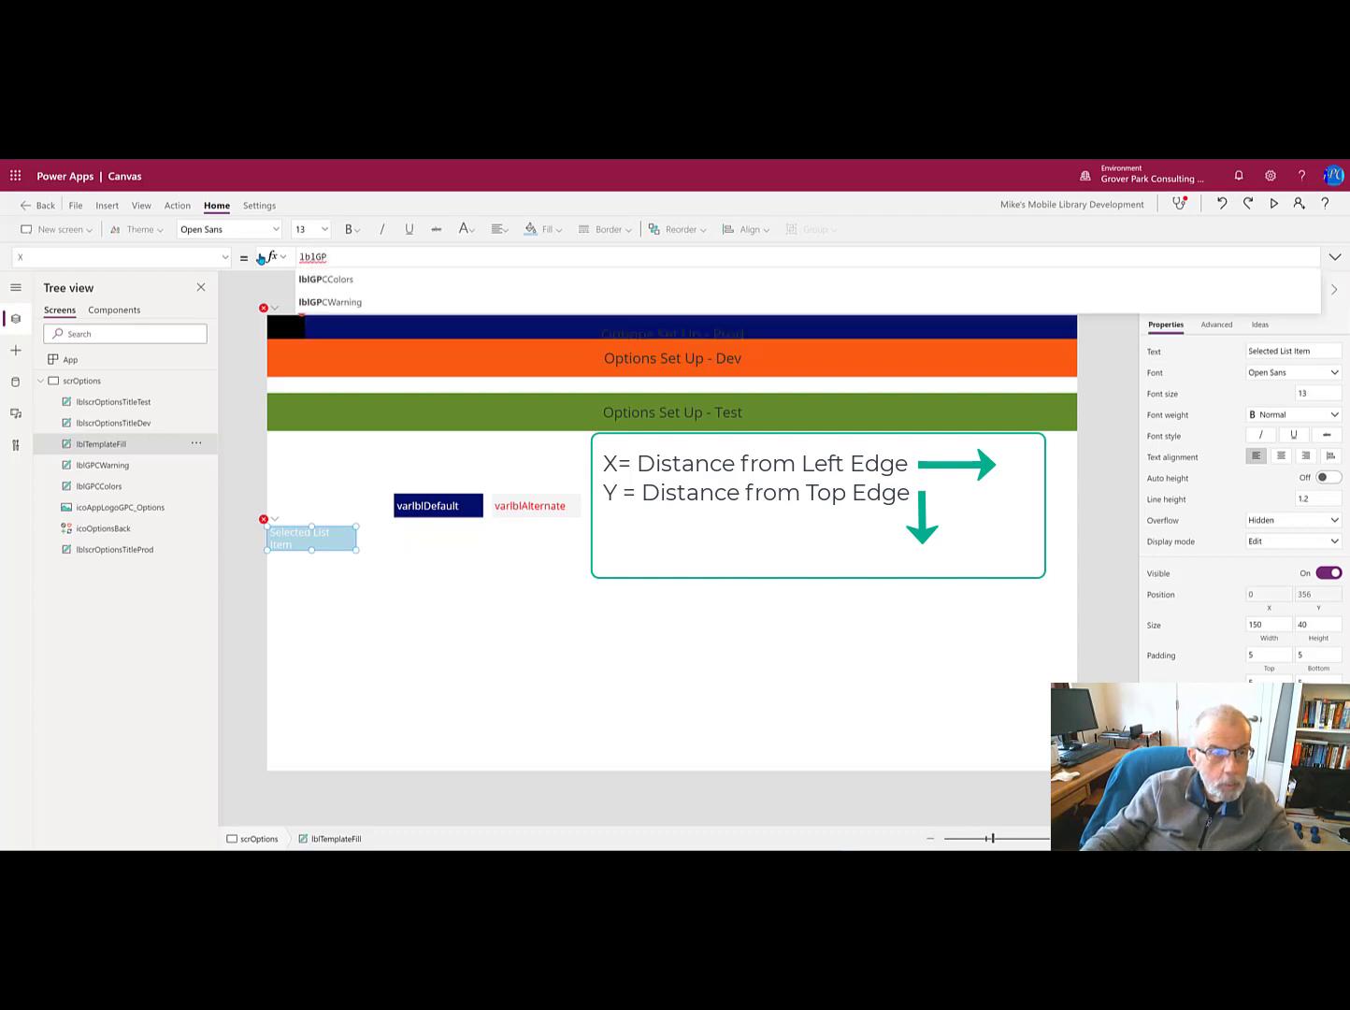
click(326, 279)
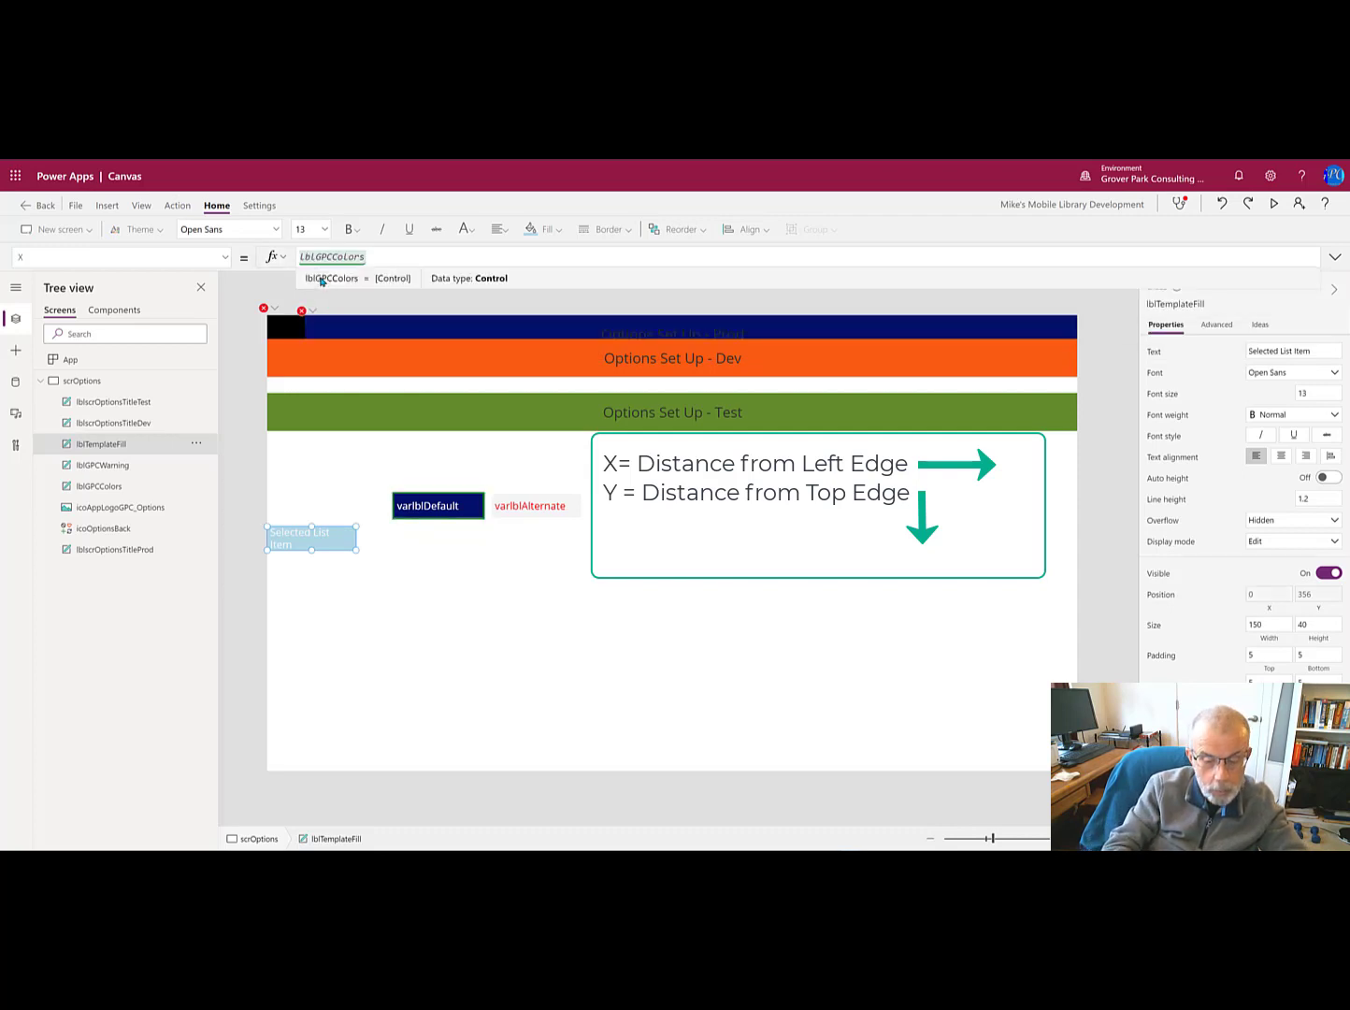
text(.x)
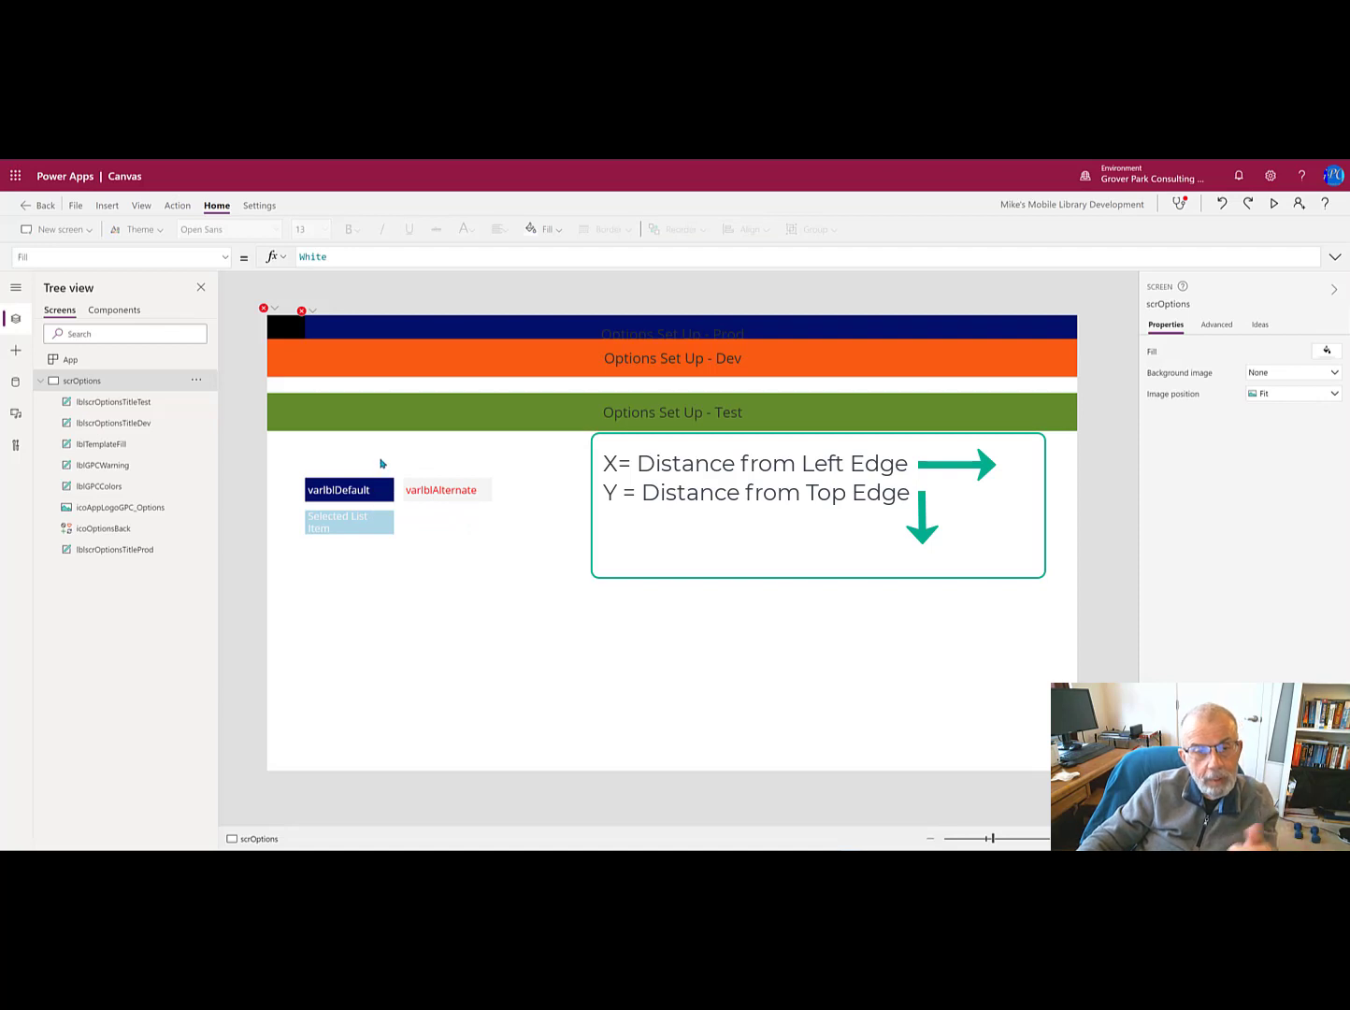
Step: Select the Test title label and check the Dev label's Y before editing Test's Y
click(672, 411)
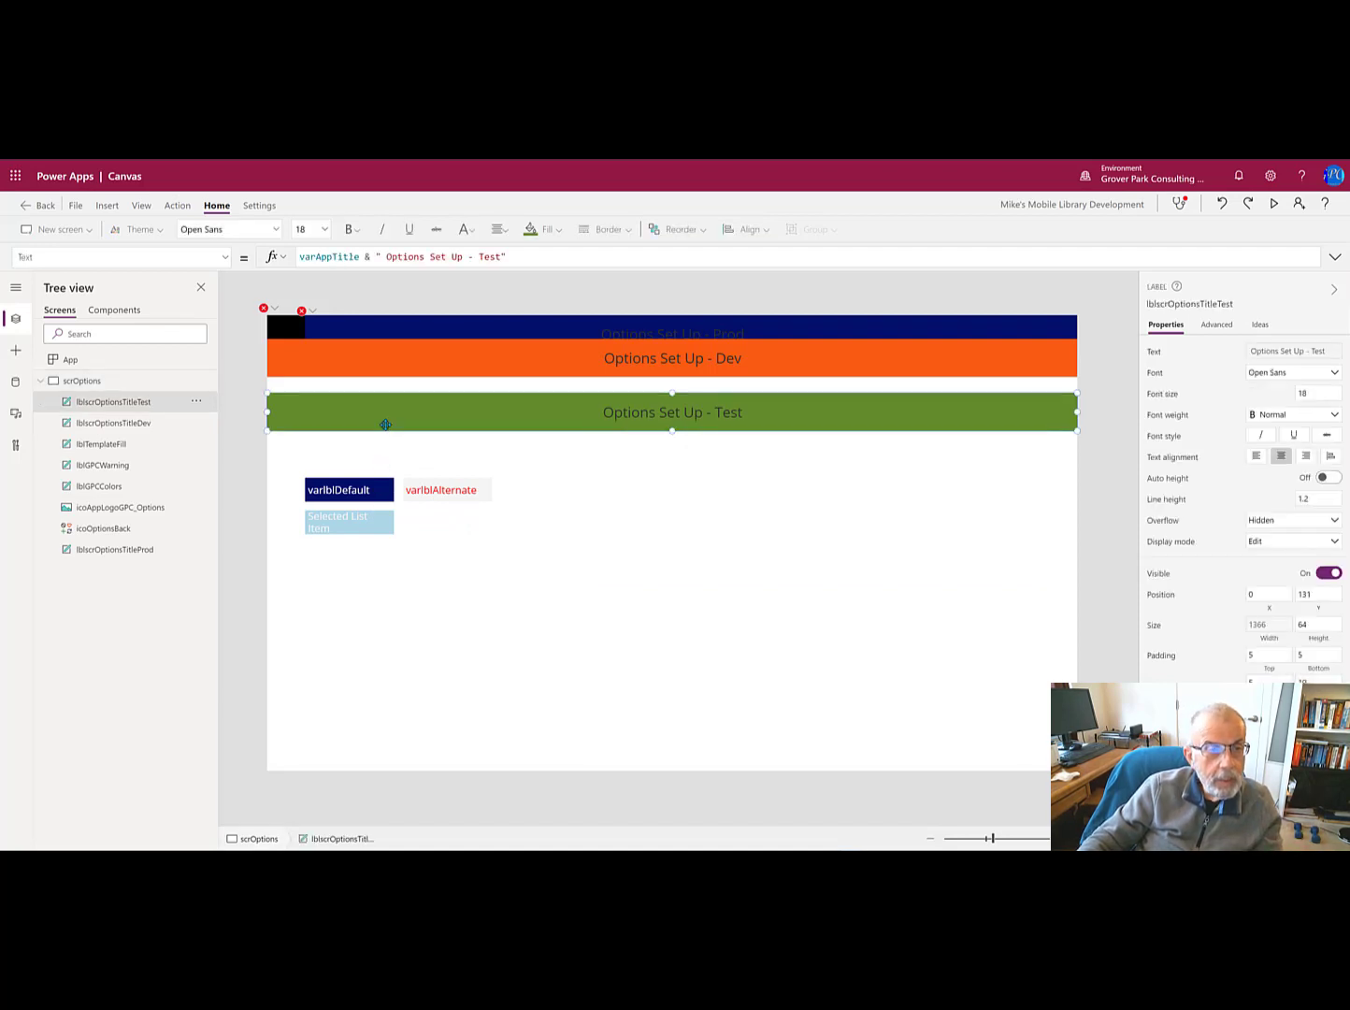
mouse_move(367, 398)
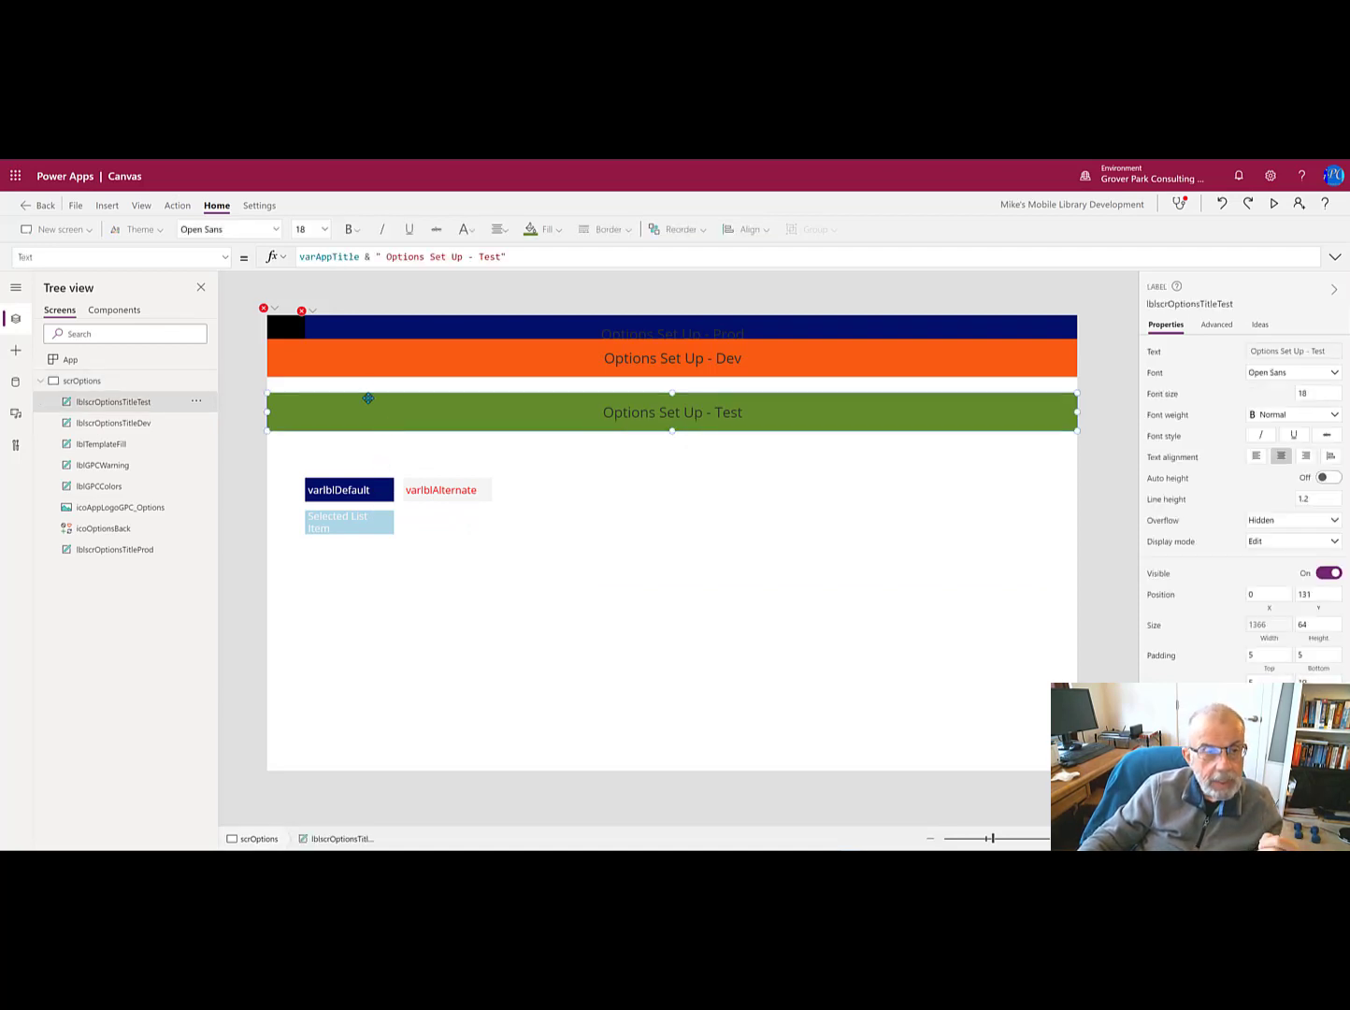
click(122, 257)
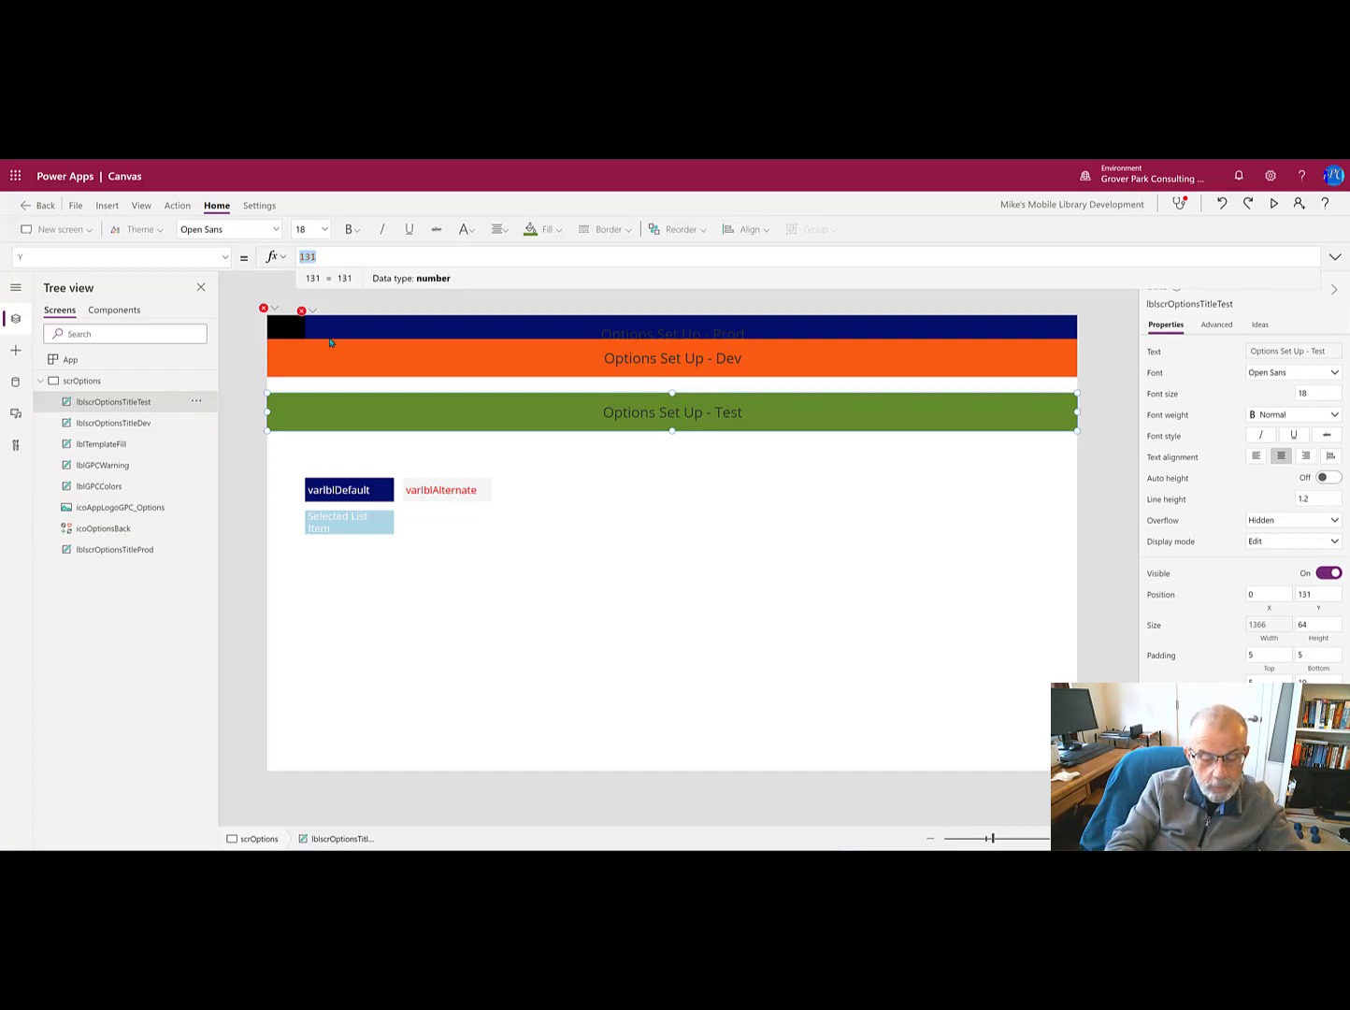
text(Ln)
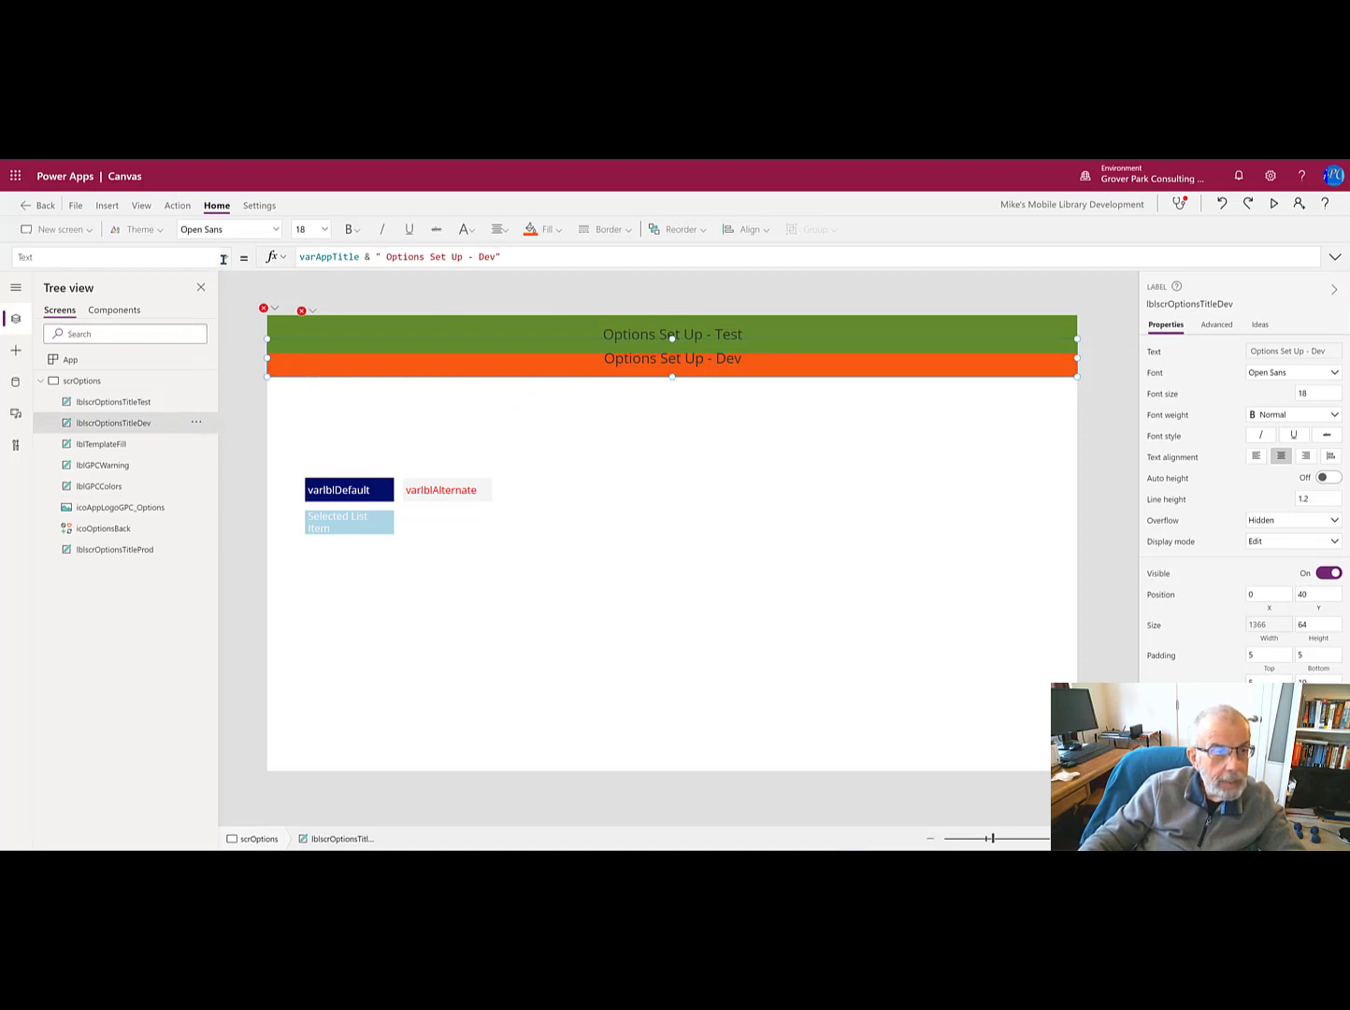
click(121, 256)
text(Y)
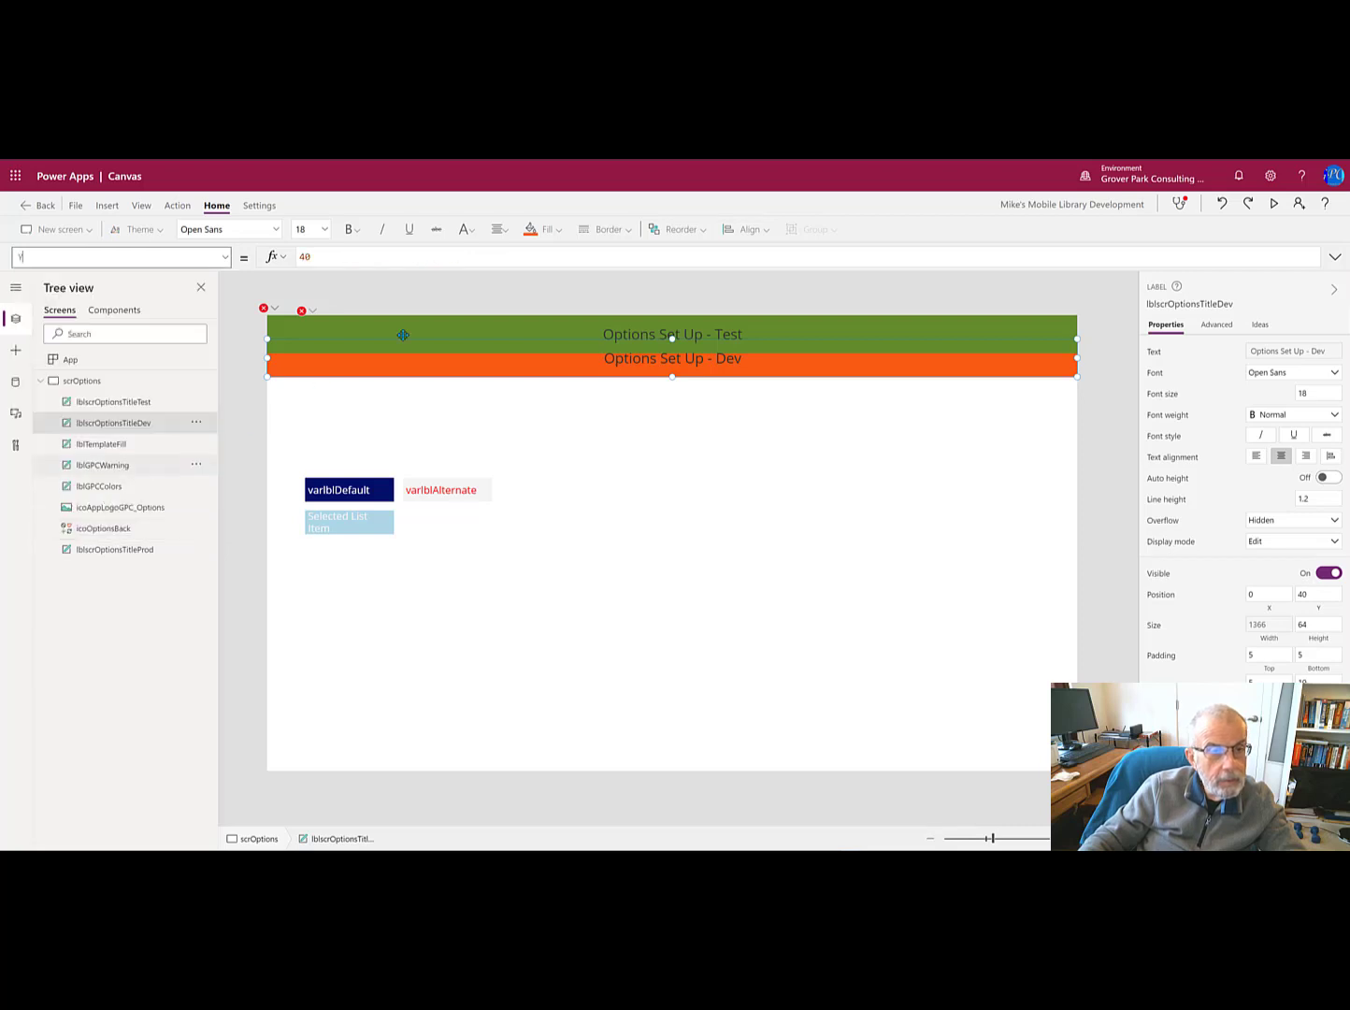
mouse_move(529, 365)
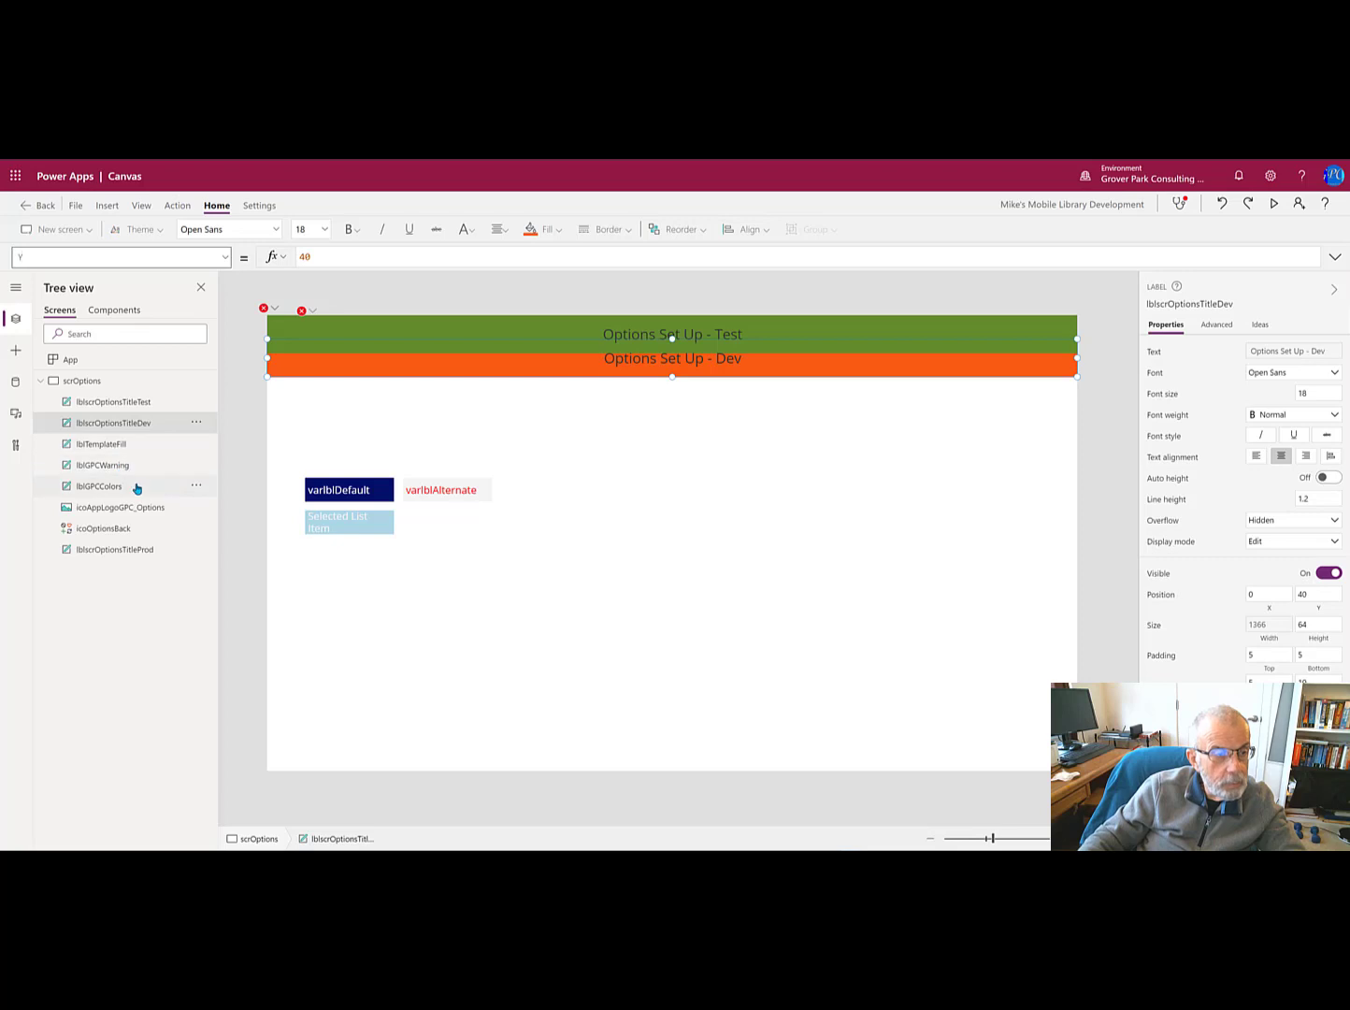
click(114, 401)
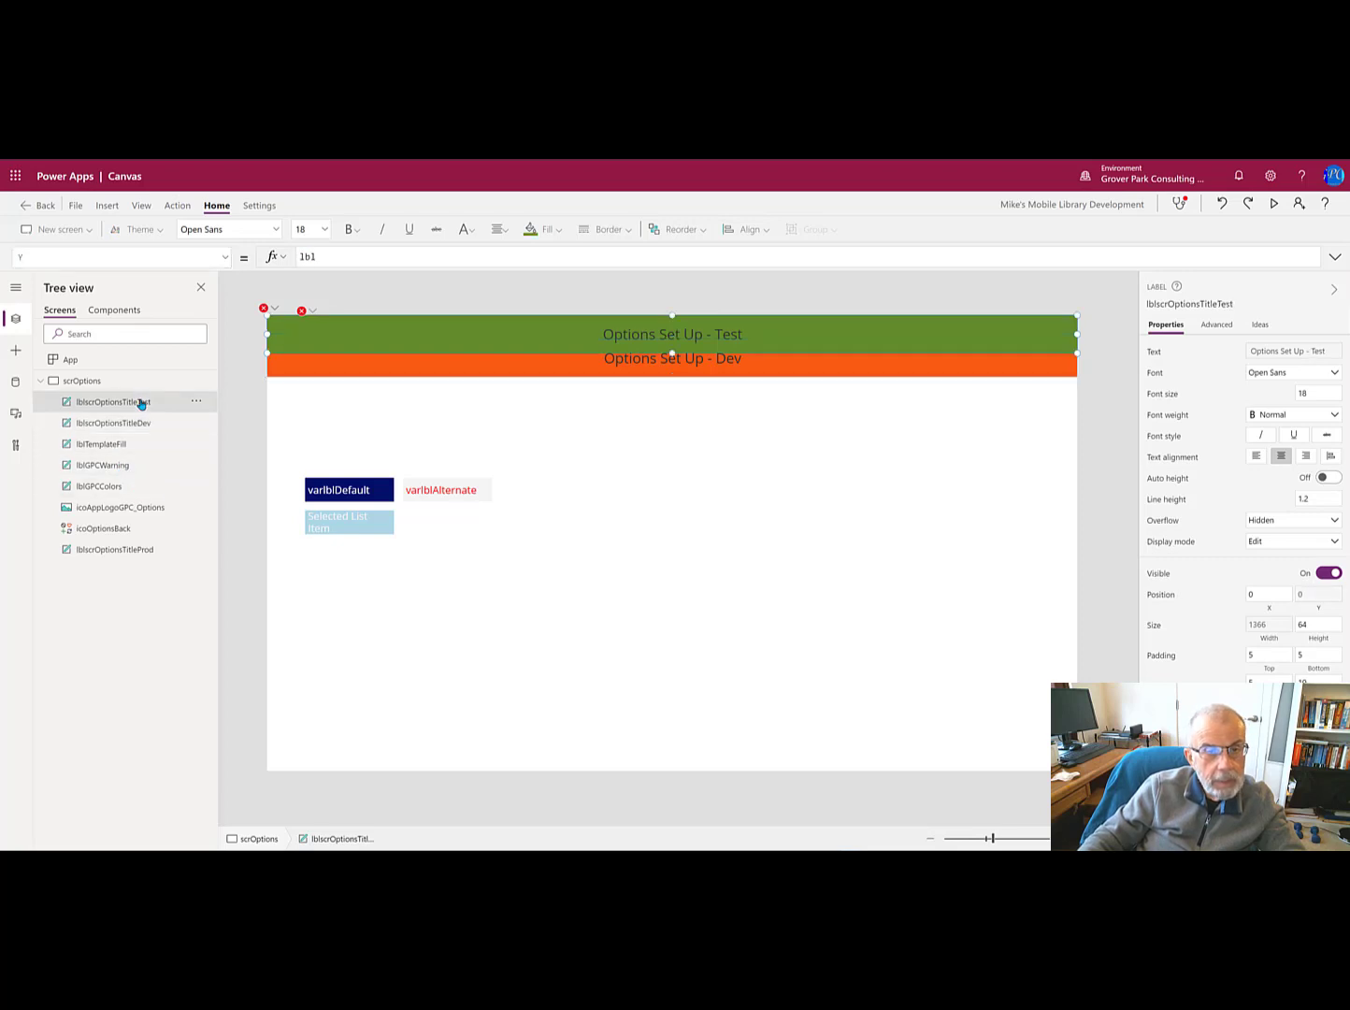
click(308, 256)
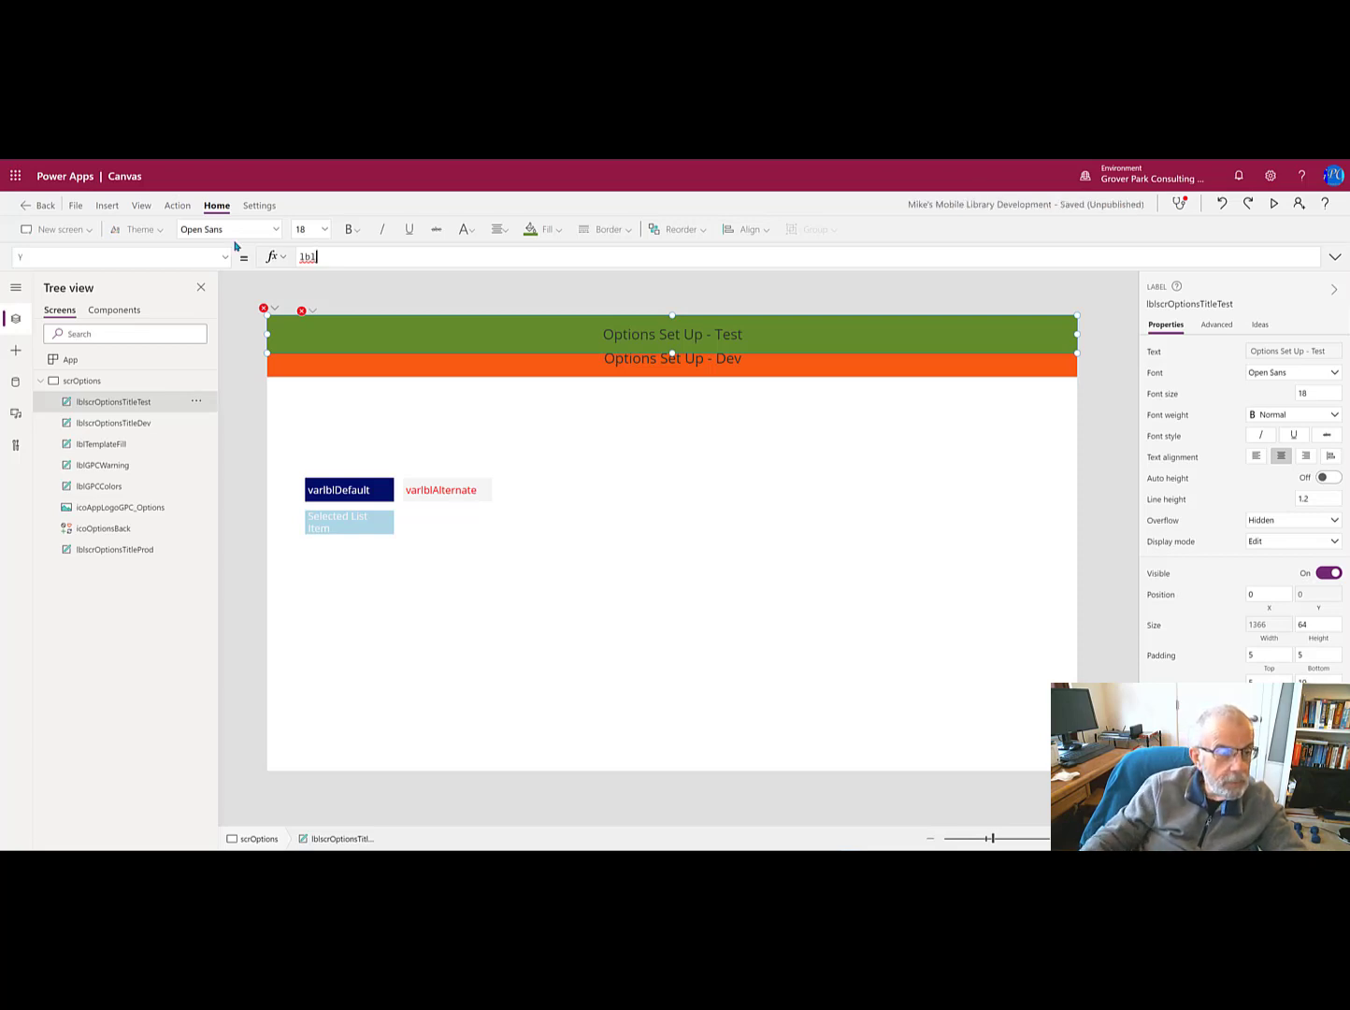
mouse_move(342, 270)
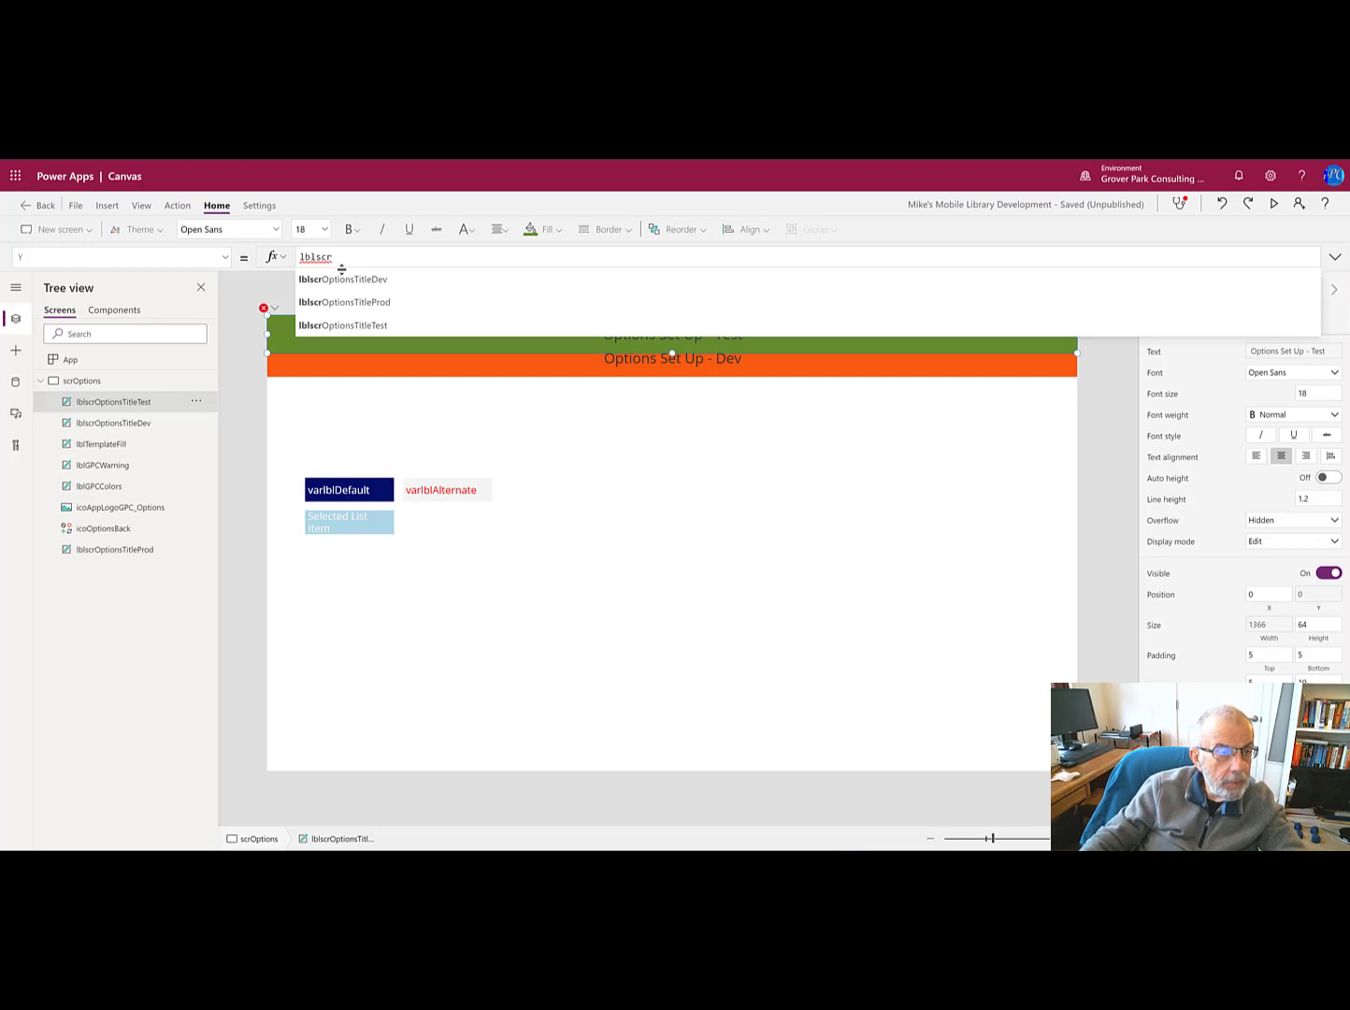
mouse_move(345, 302)
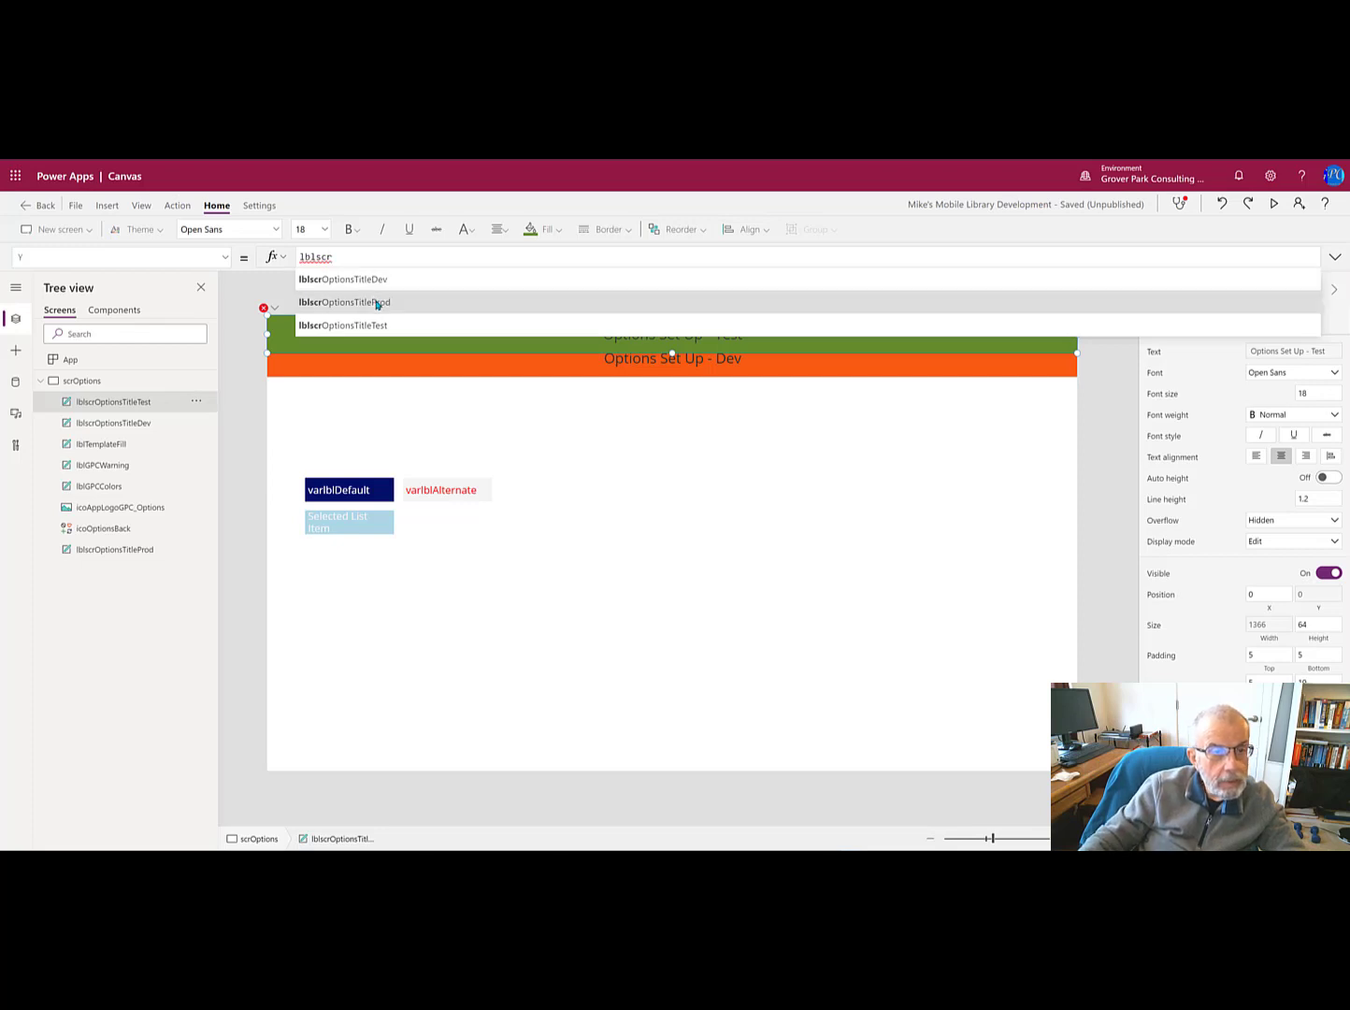
mouse_move(369, 282)
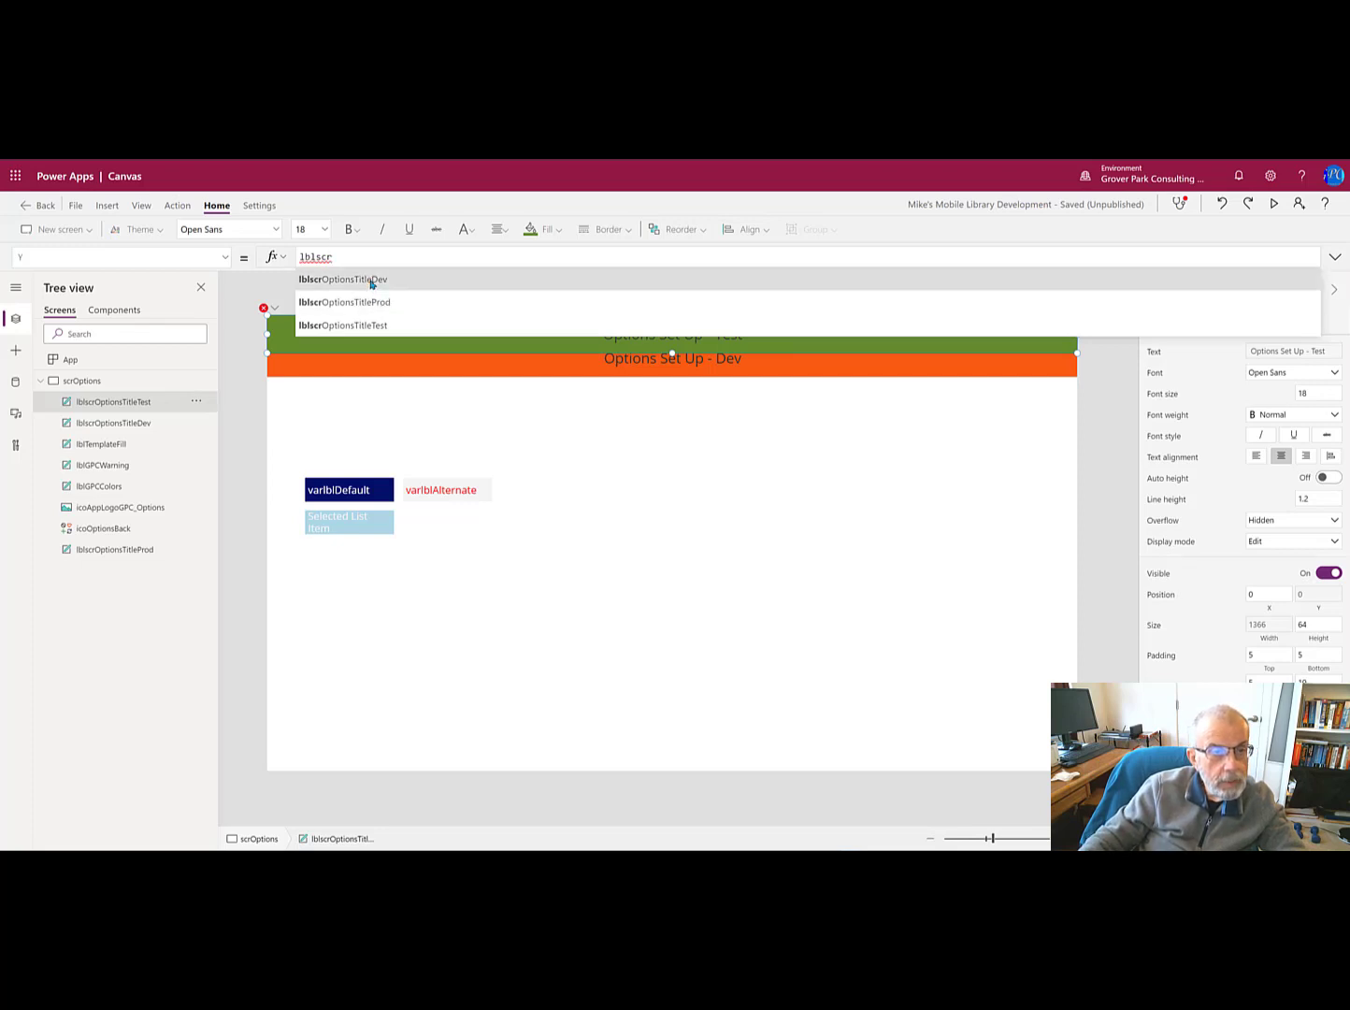
Step: Set lblscrOptionsTitleTest's Y to lblscrOptionsTitleDev.Y+lblscrOptionsTitleDev.Height+15
click(343, 278)
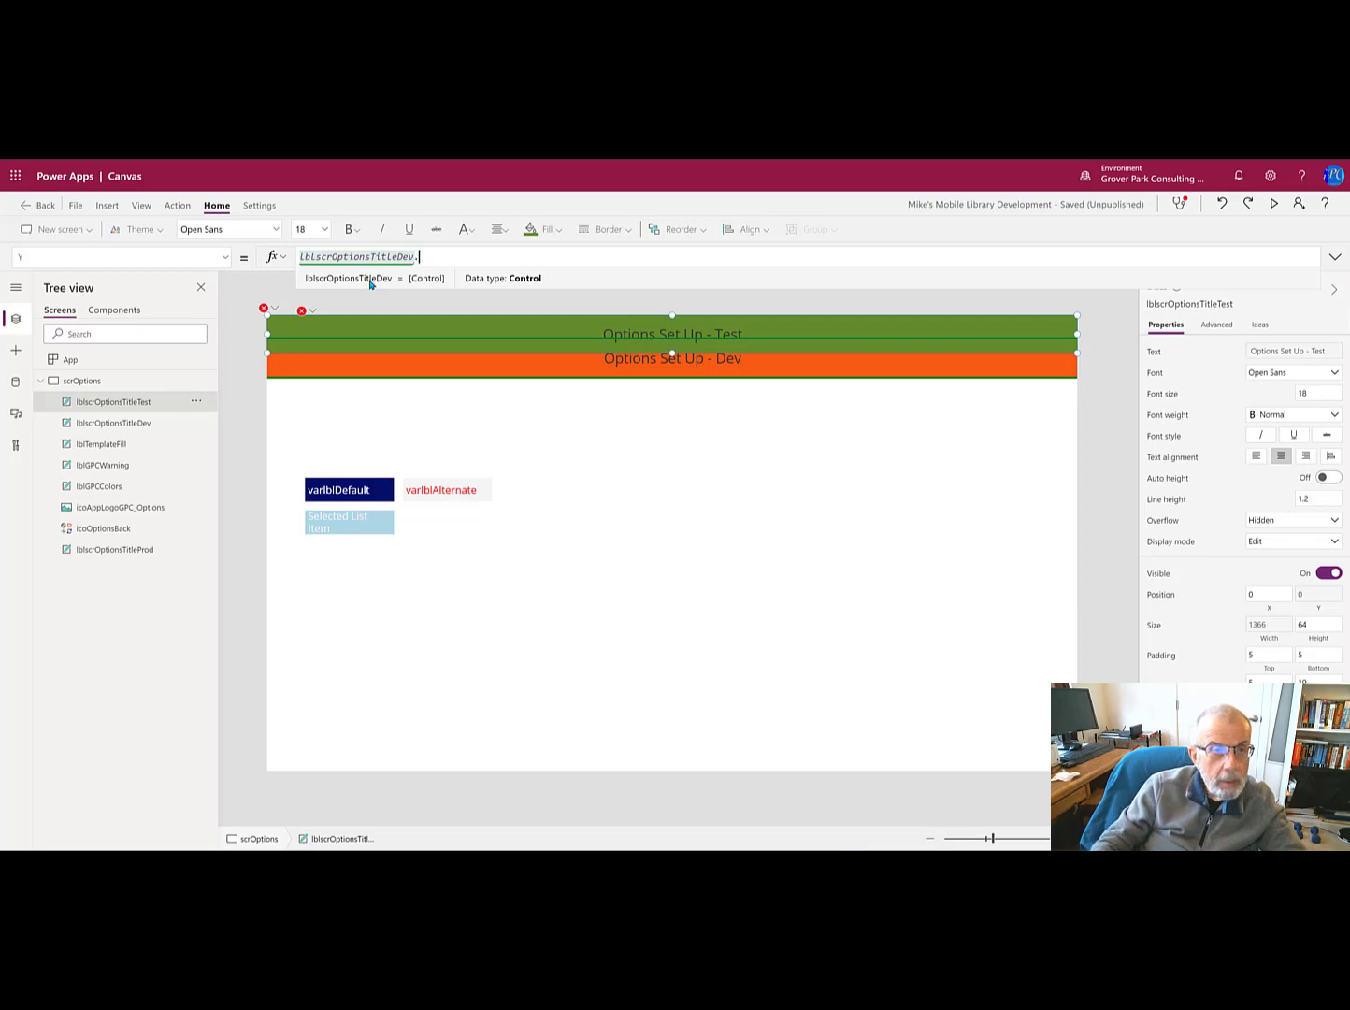
text(.)
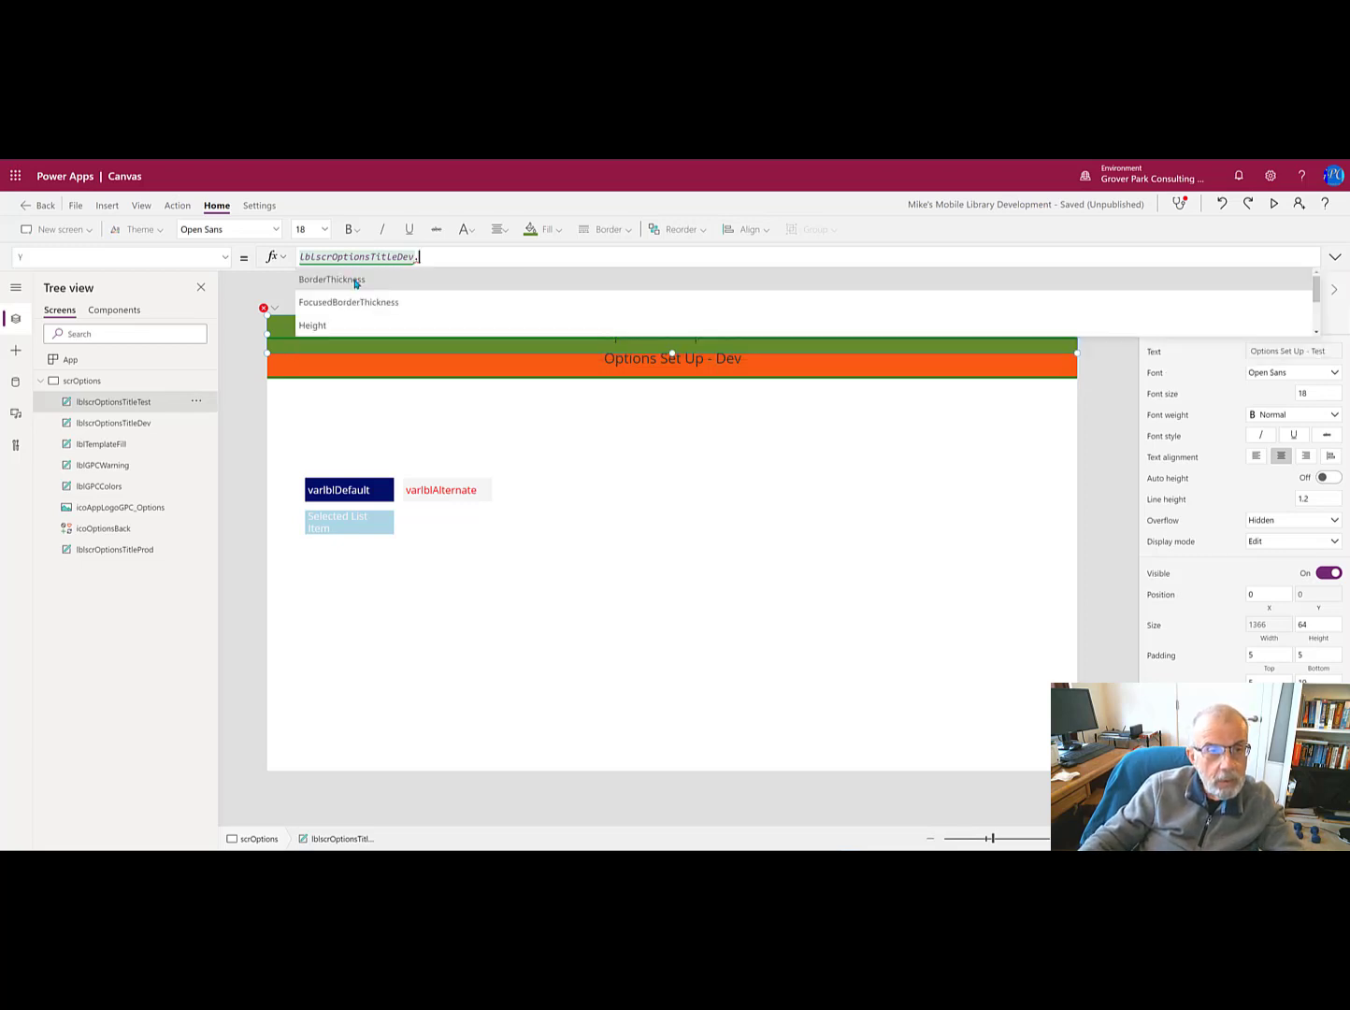
text(y)
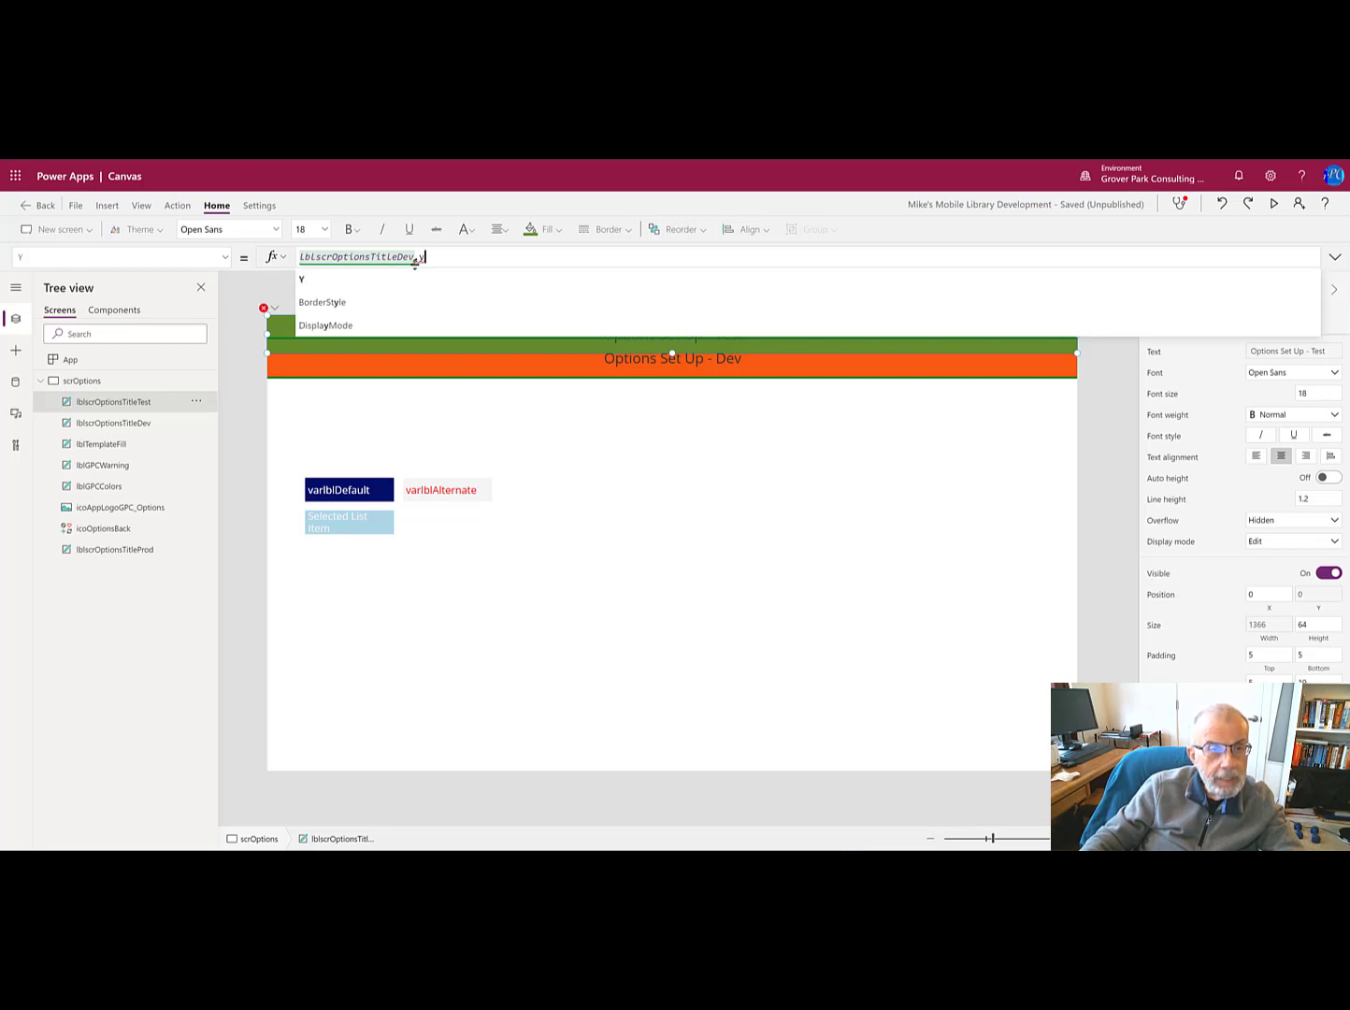
mouse_move(308, 281)
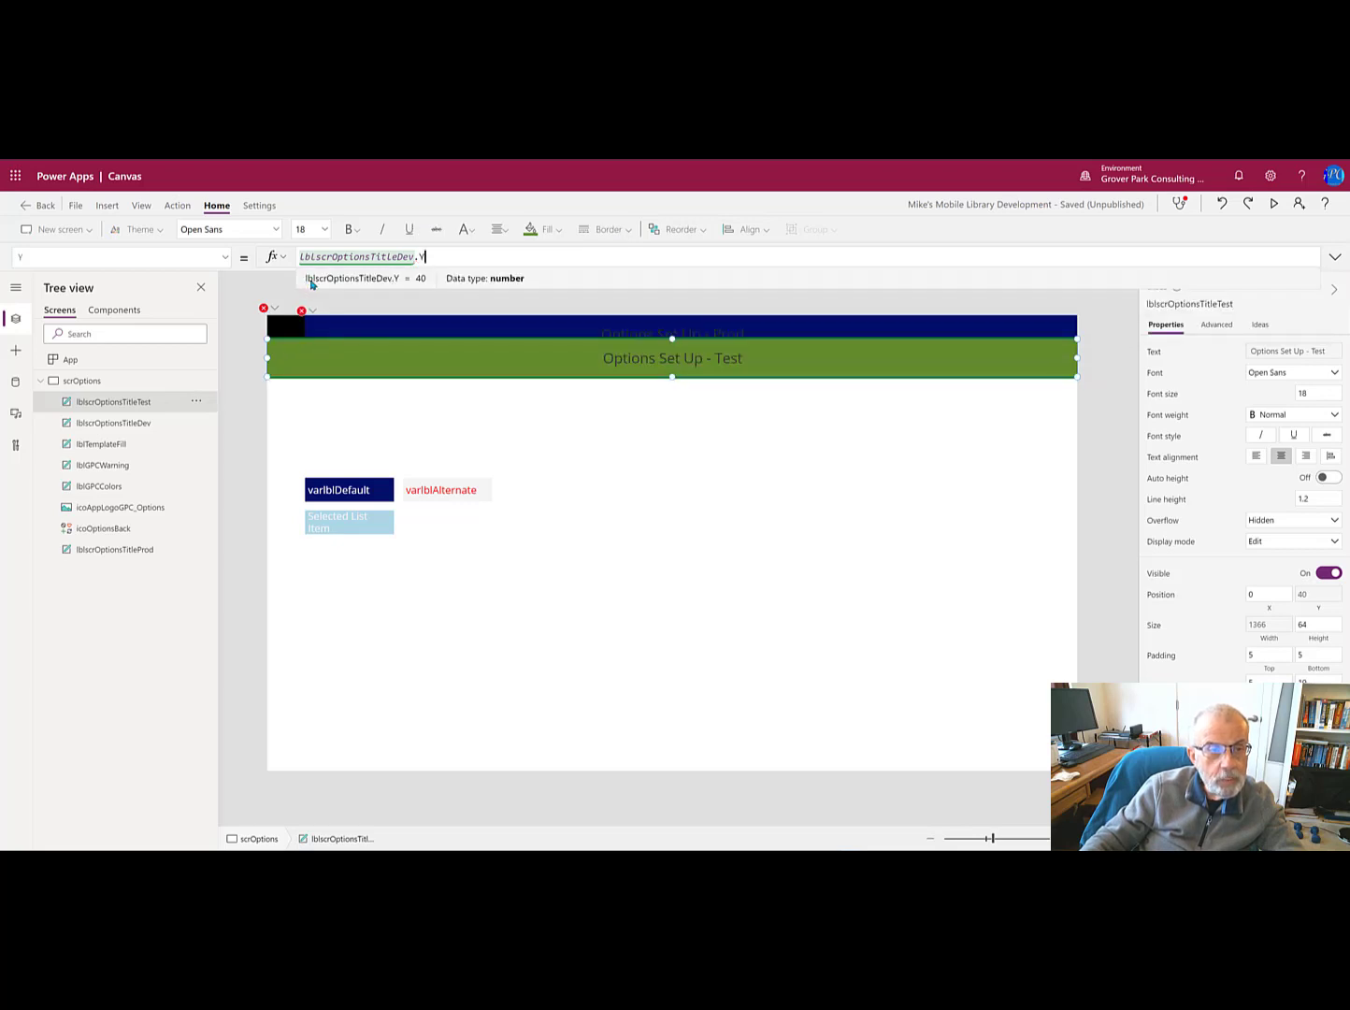
mouse_move(432, 359)
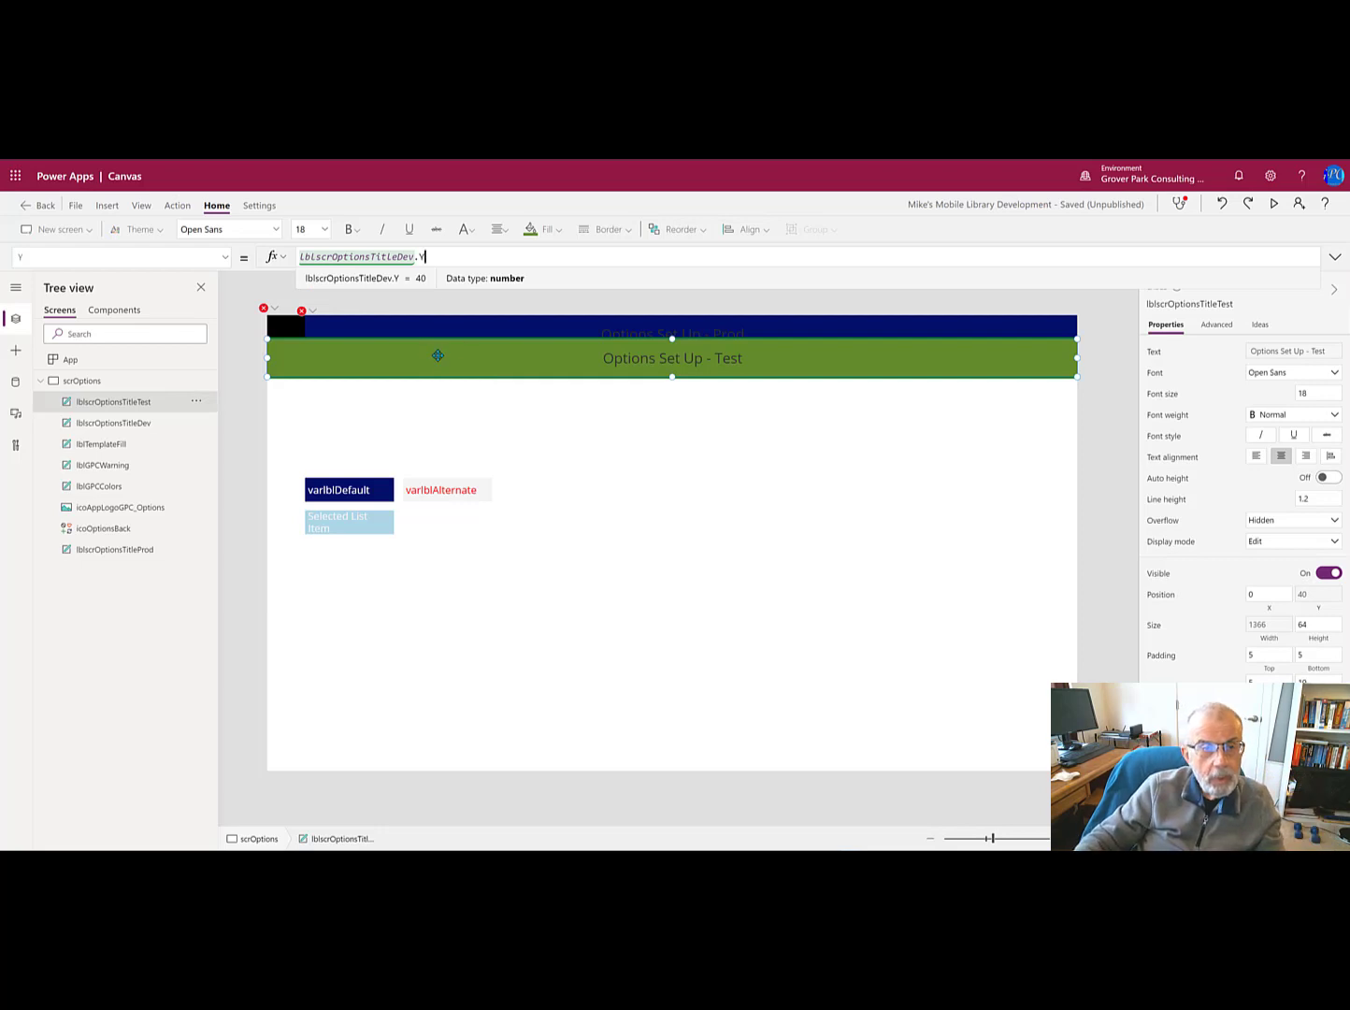
mouse_move(434, 277)
text(+)
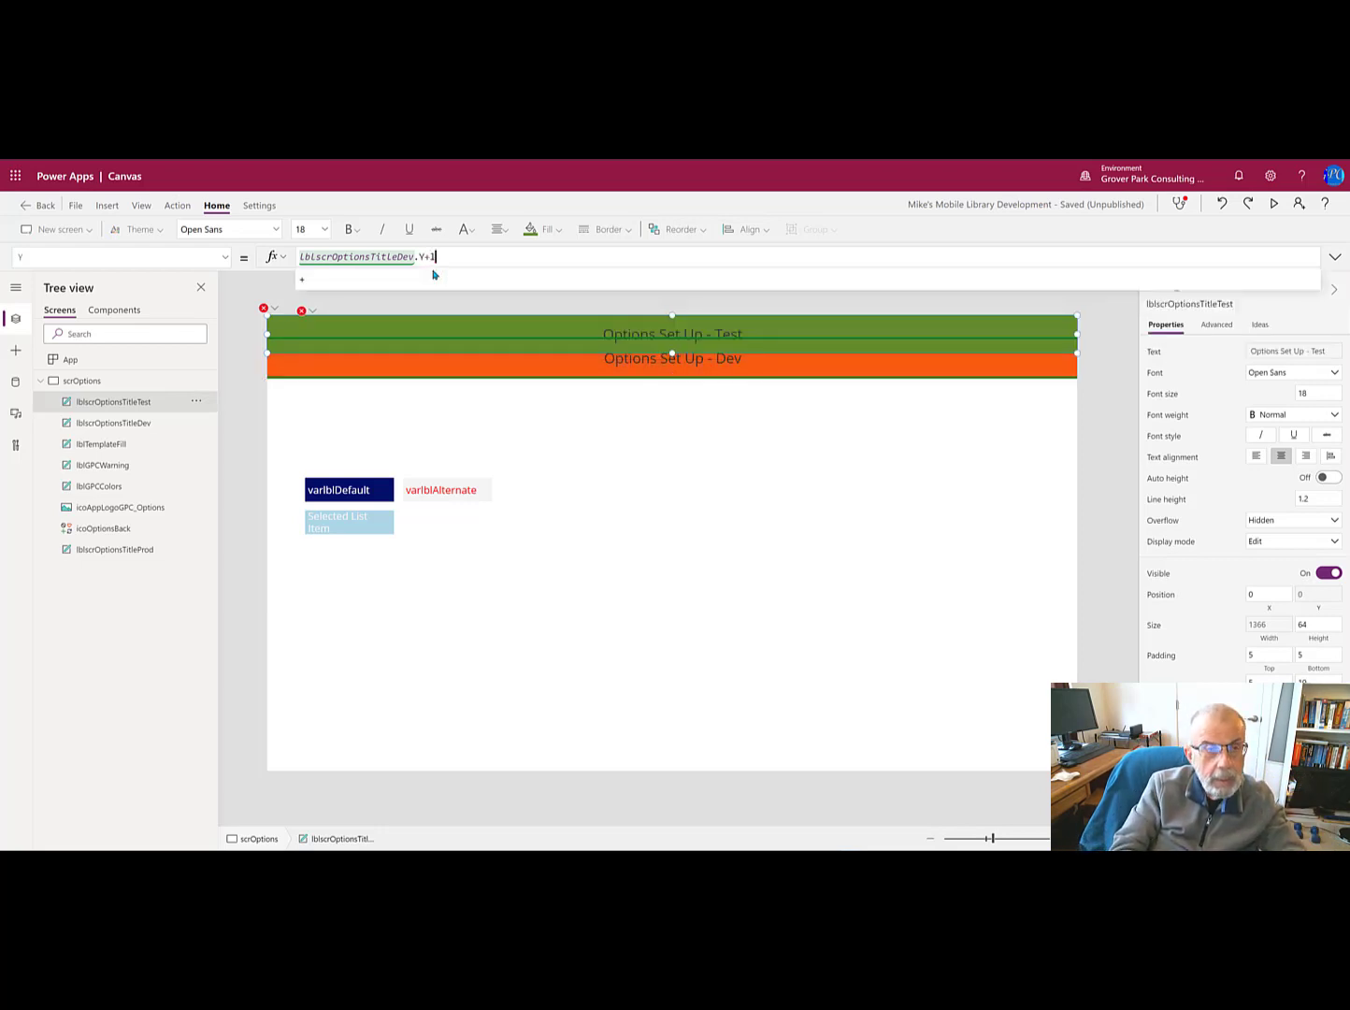
text(lblsc)
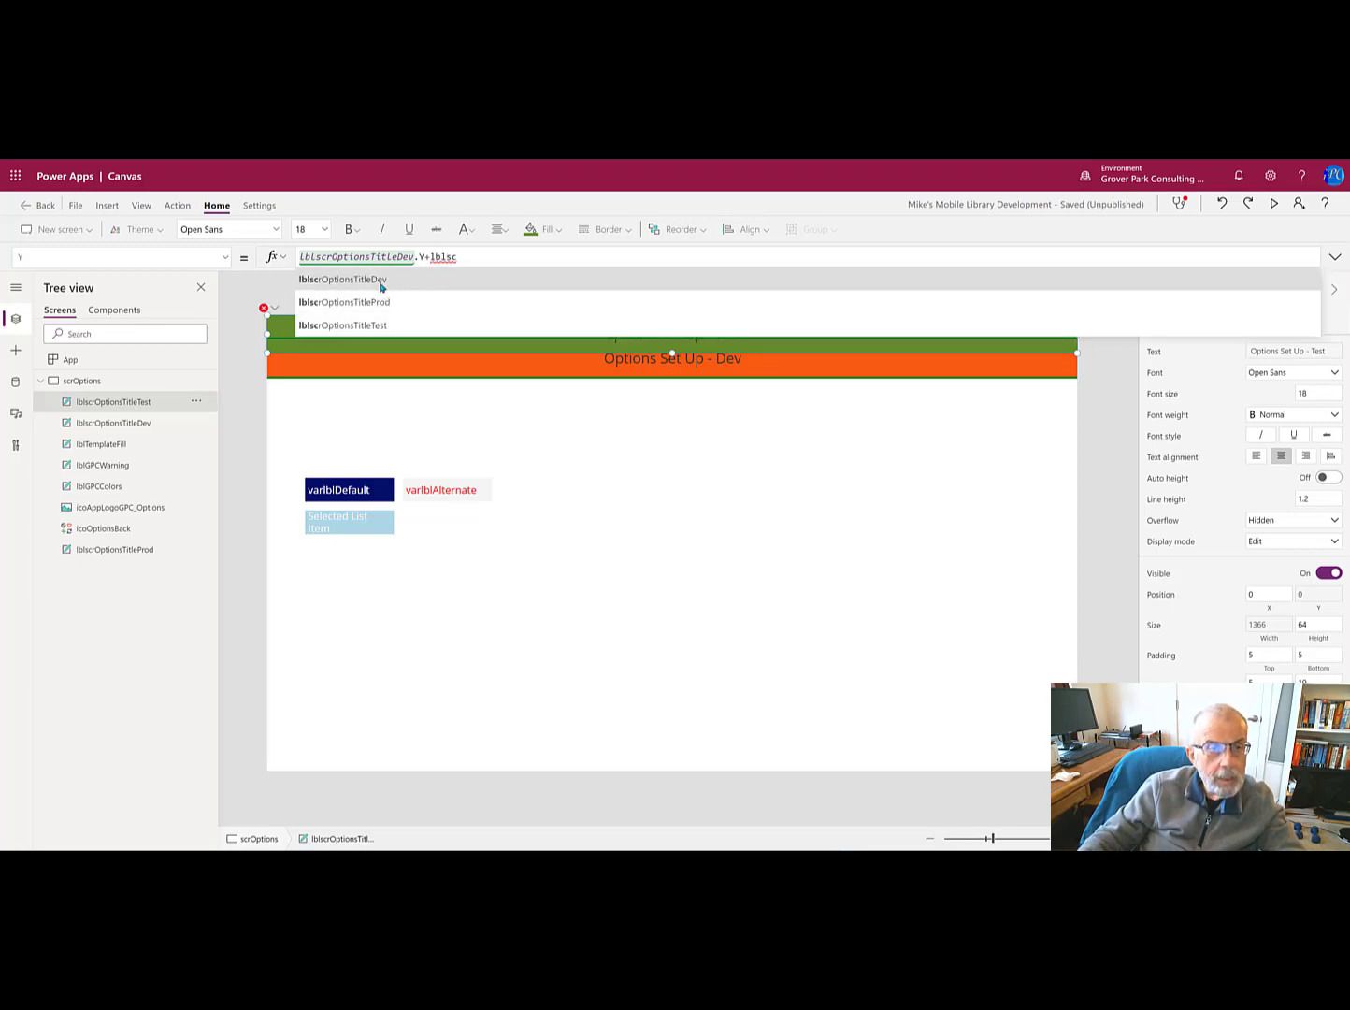
click(342, 278)
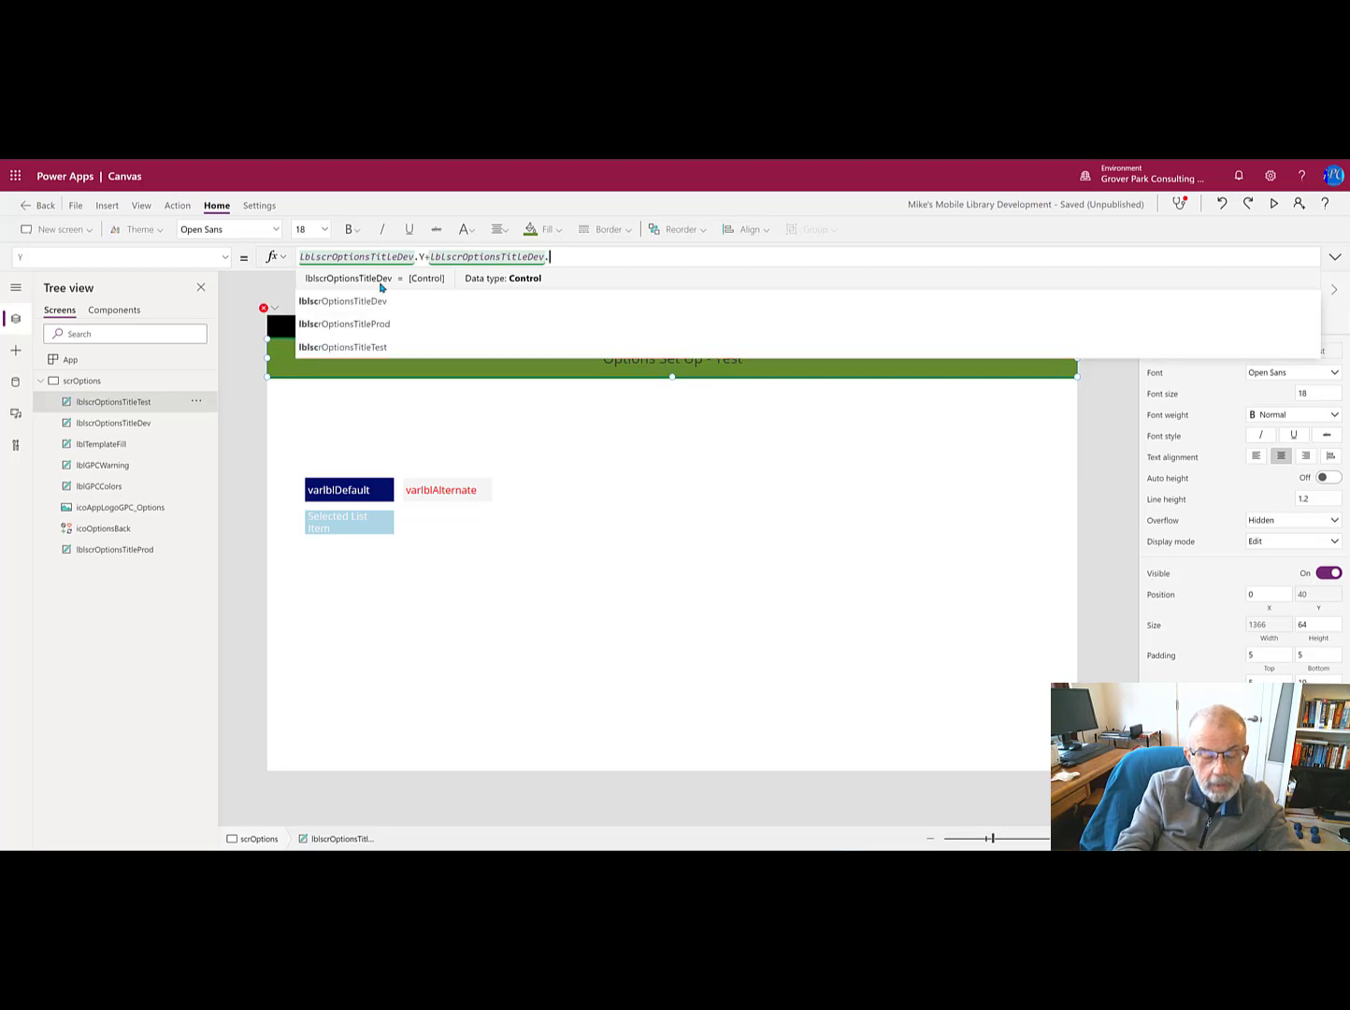
text(He)
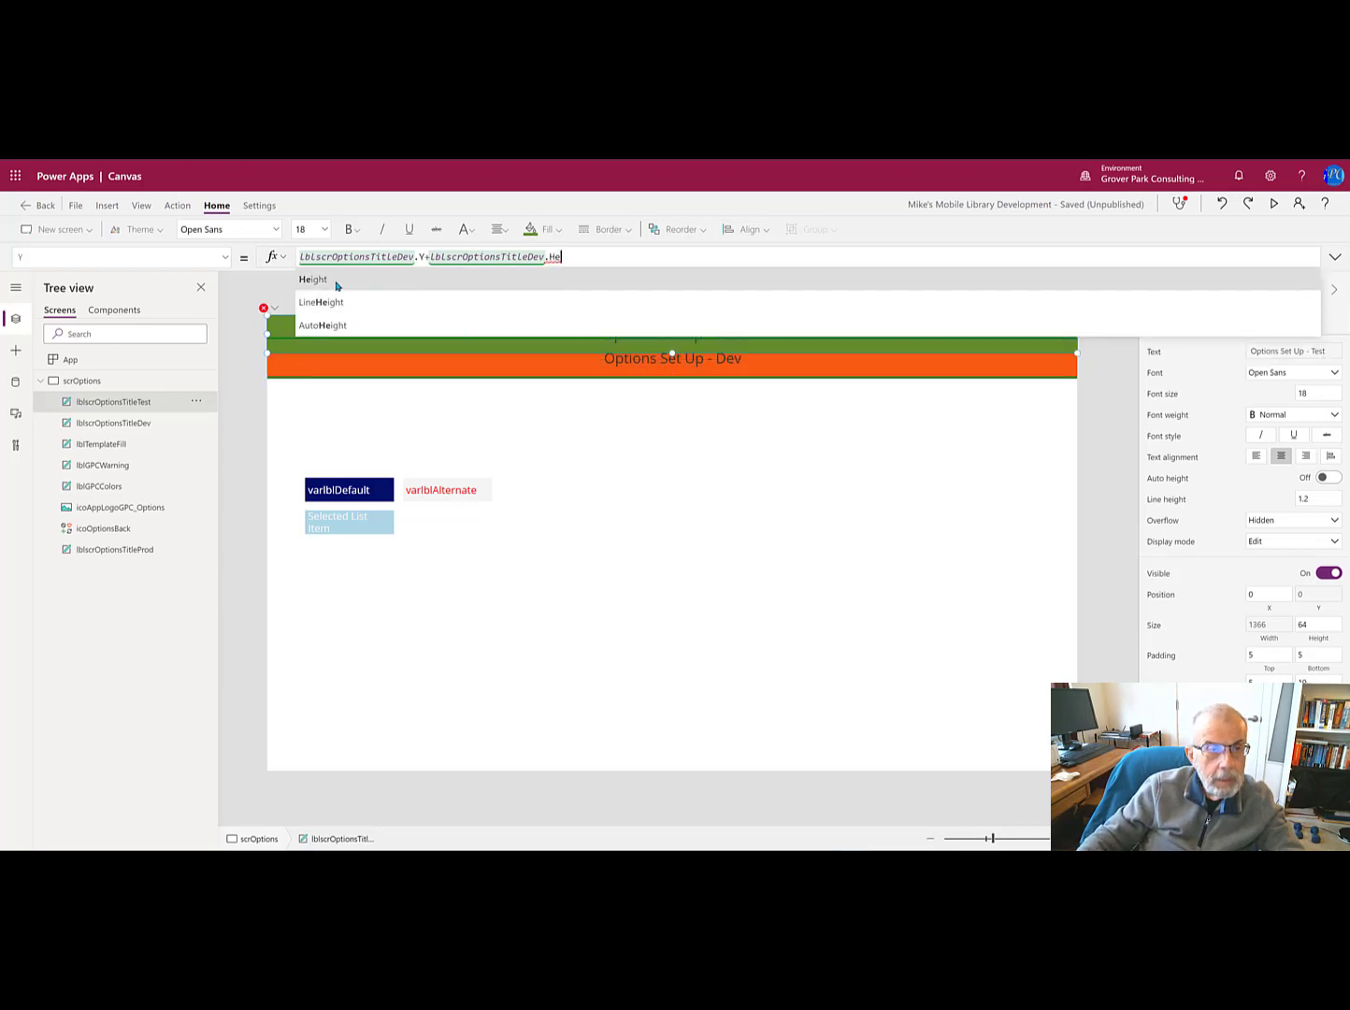
click(313, 279)
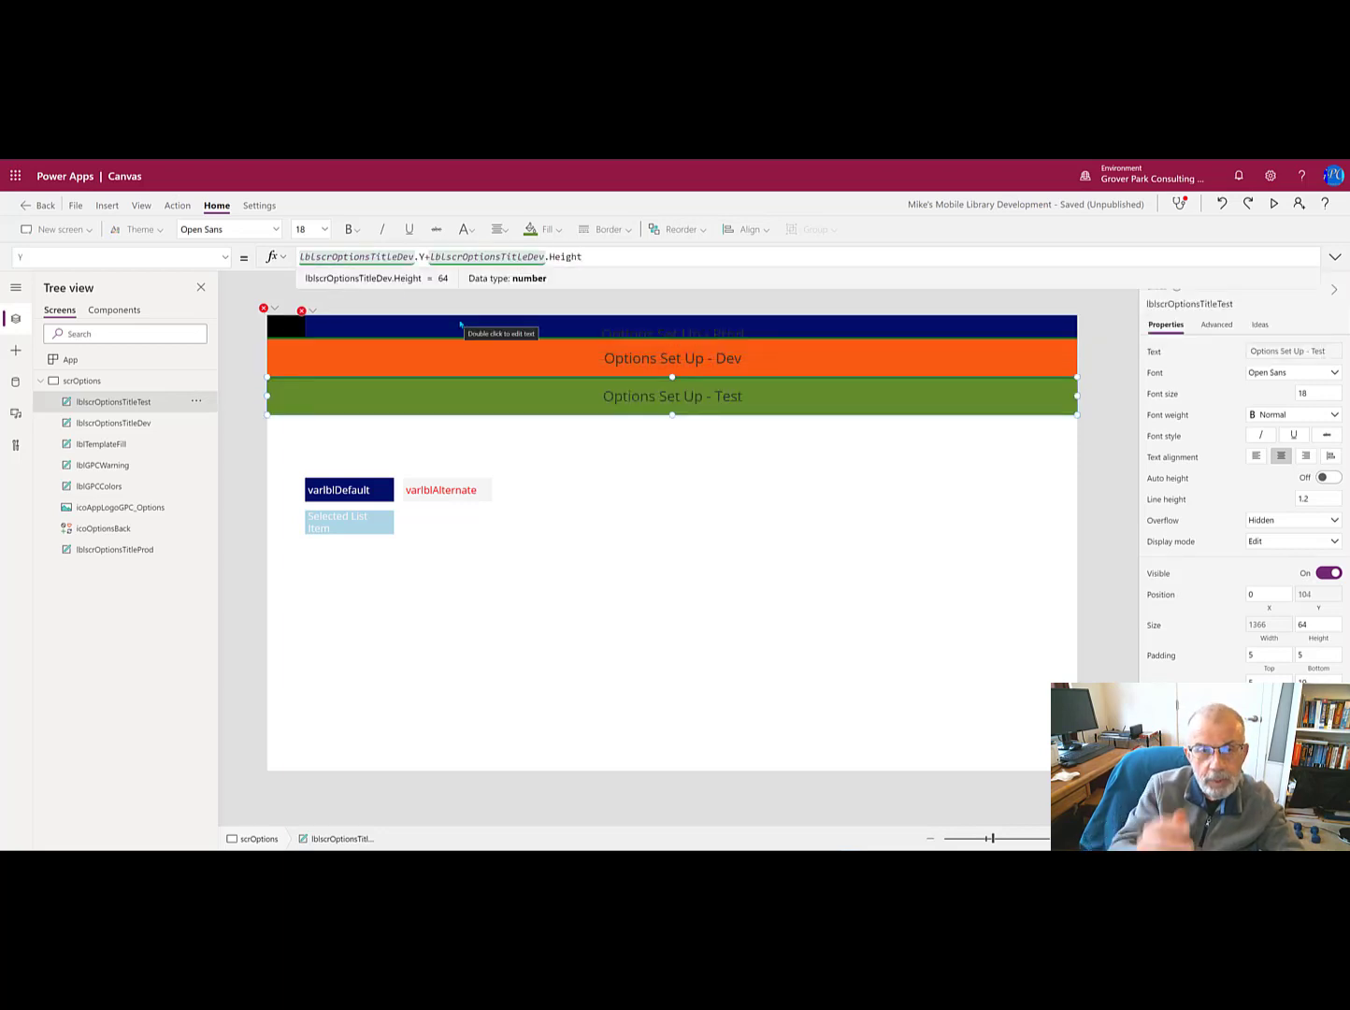
text(+15)
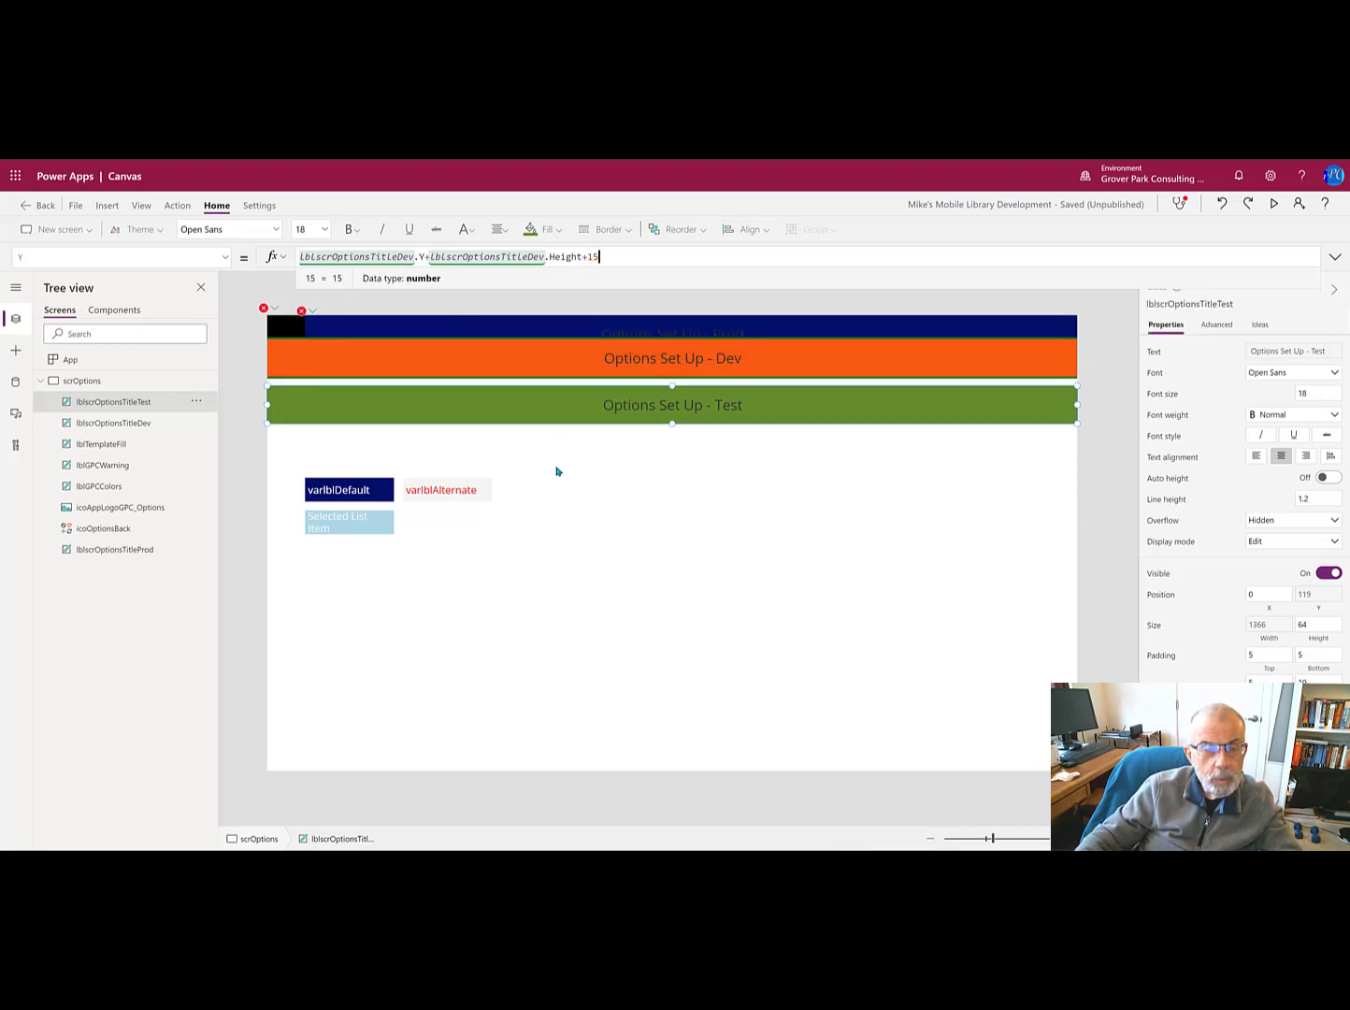
mouse_move(591, 471)
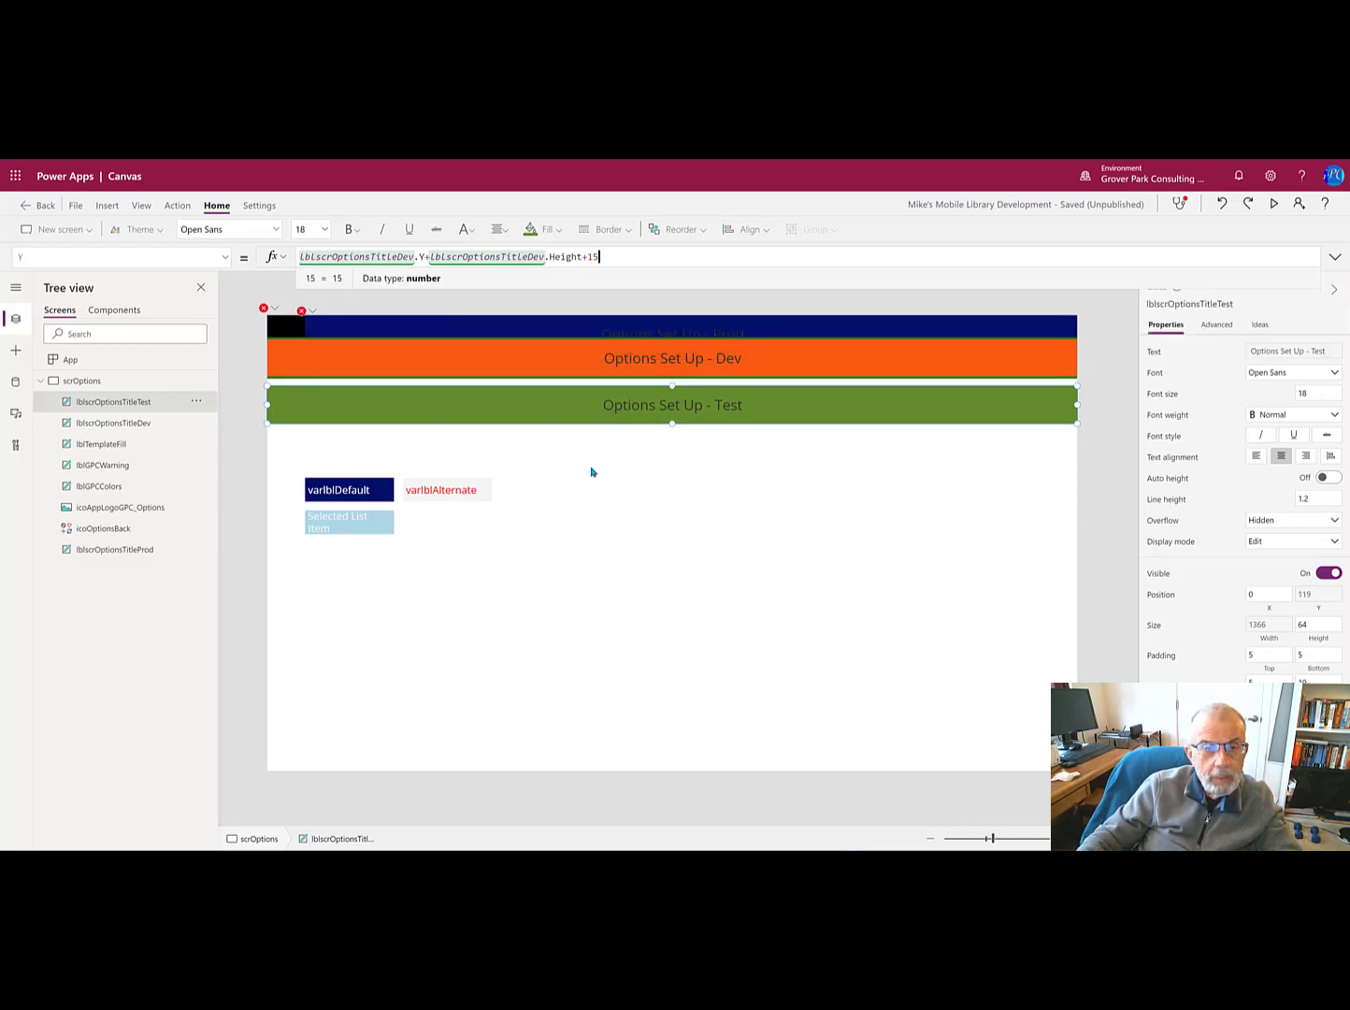
mouse_move(623, 468)
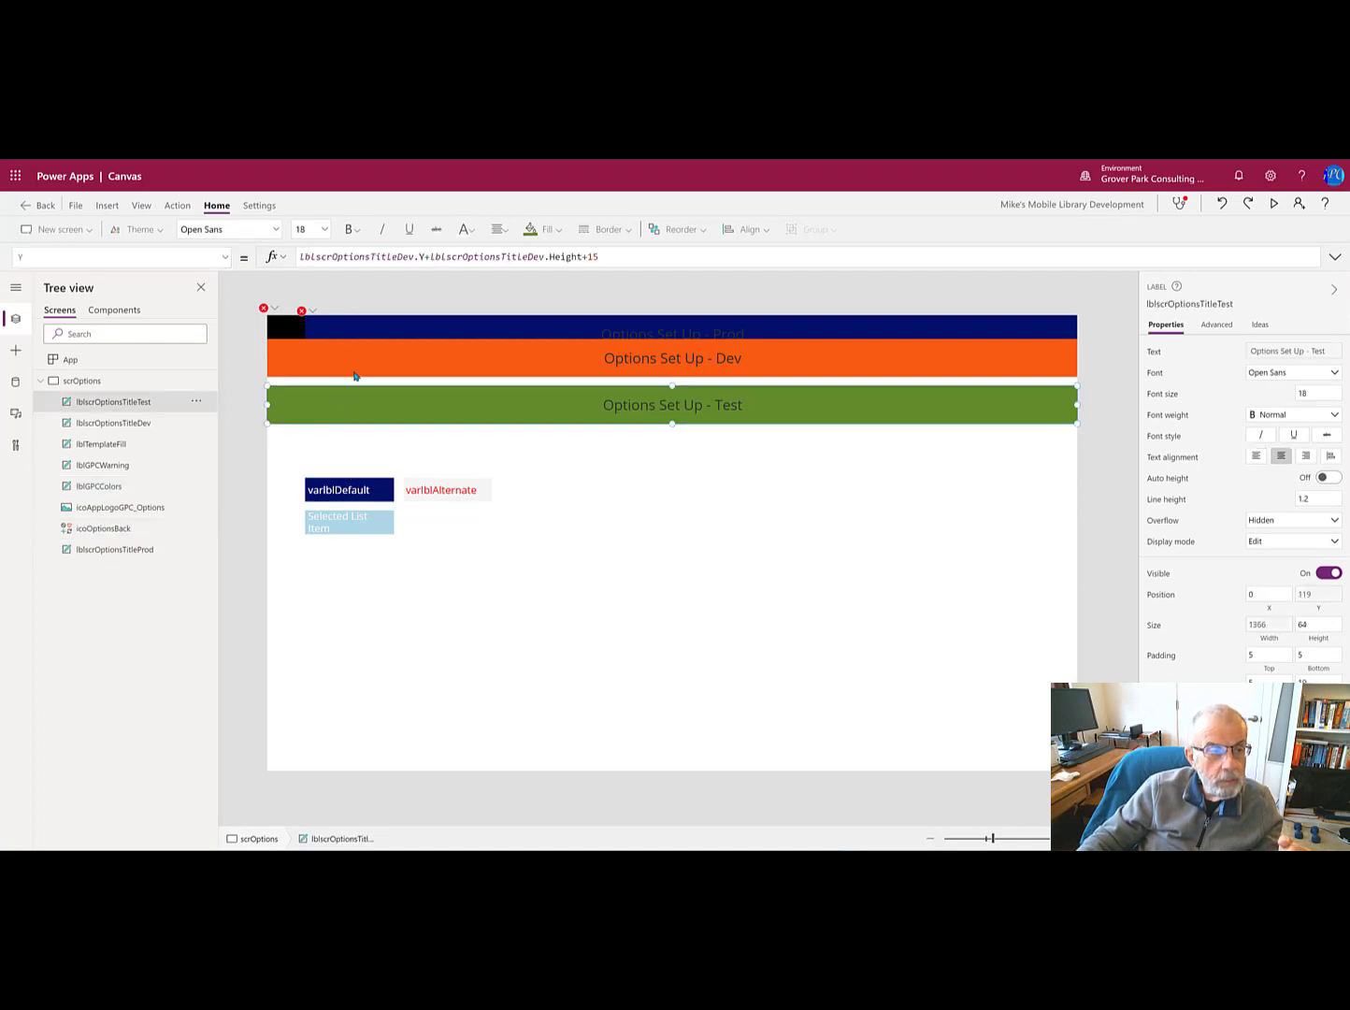
mouse_move(337, 502)
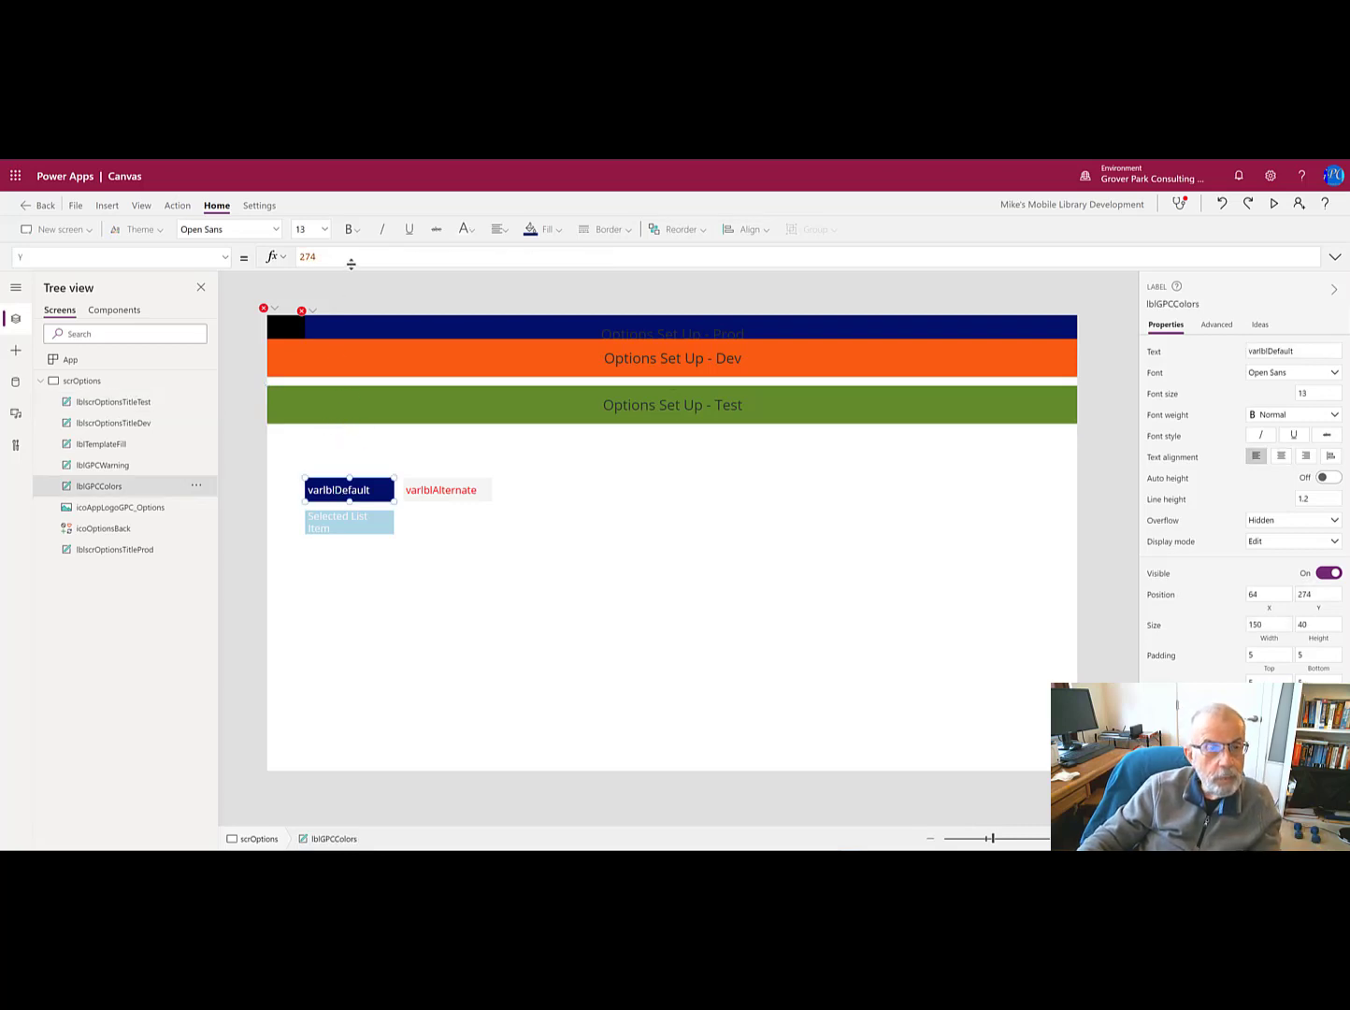
click(308, 256)
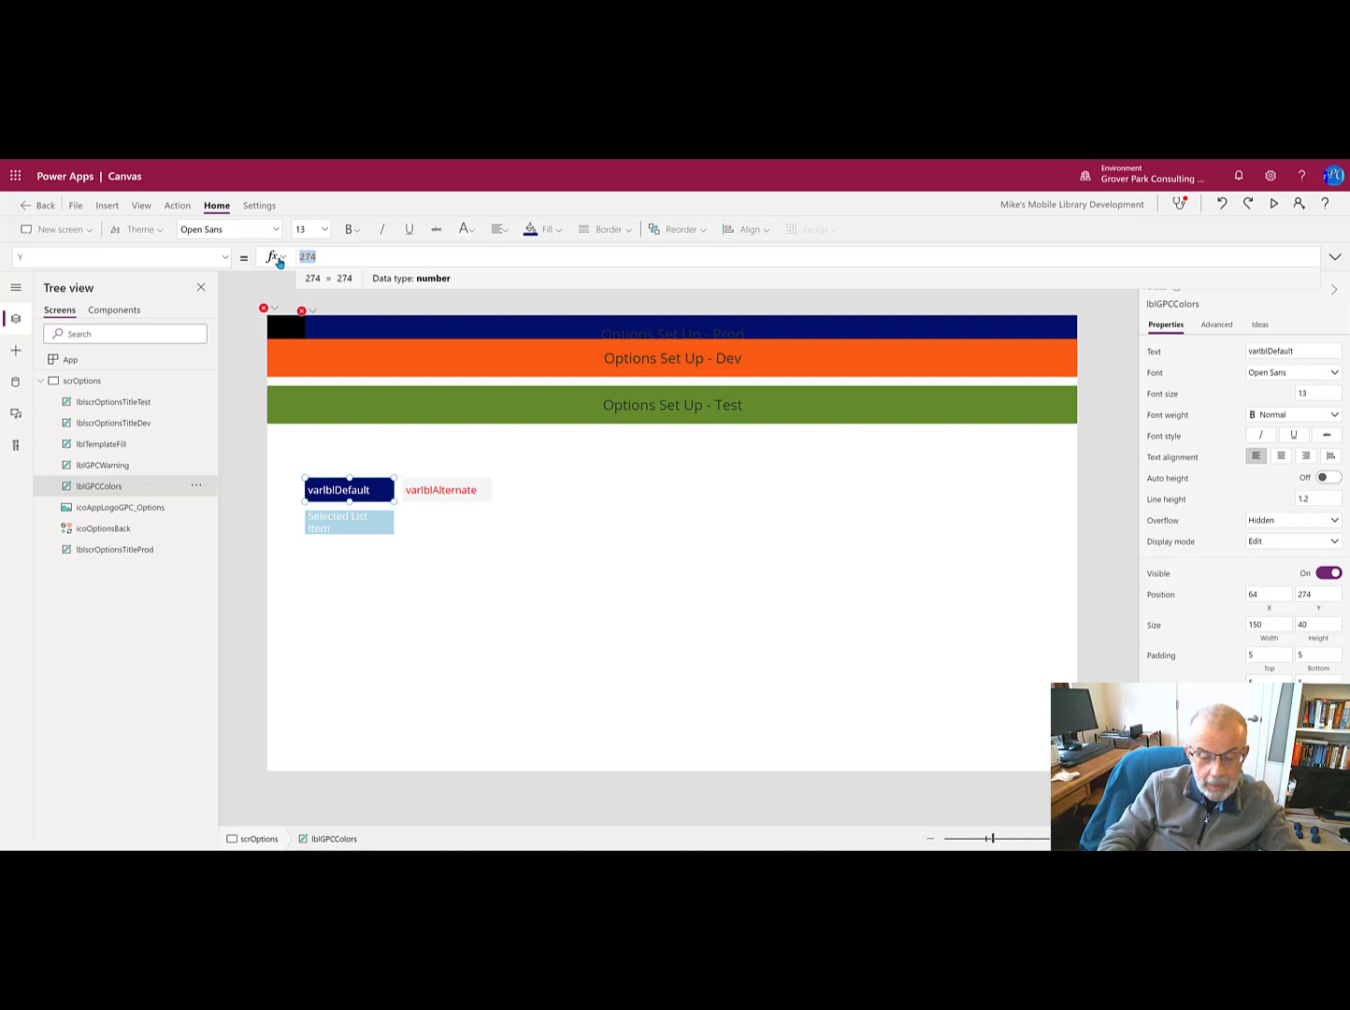
text(lbls)
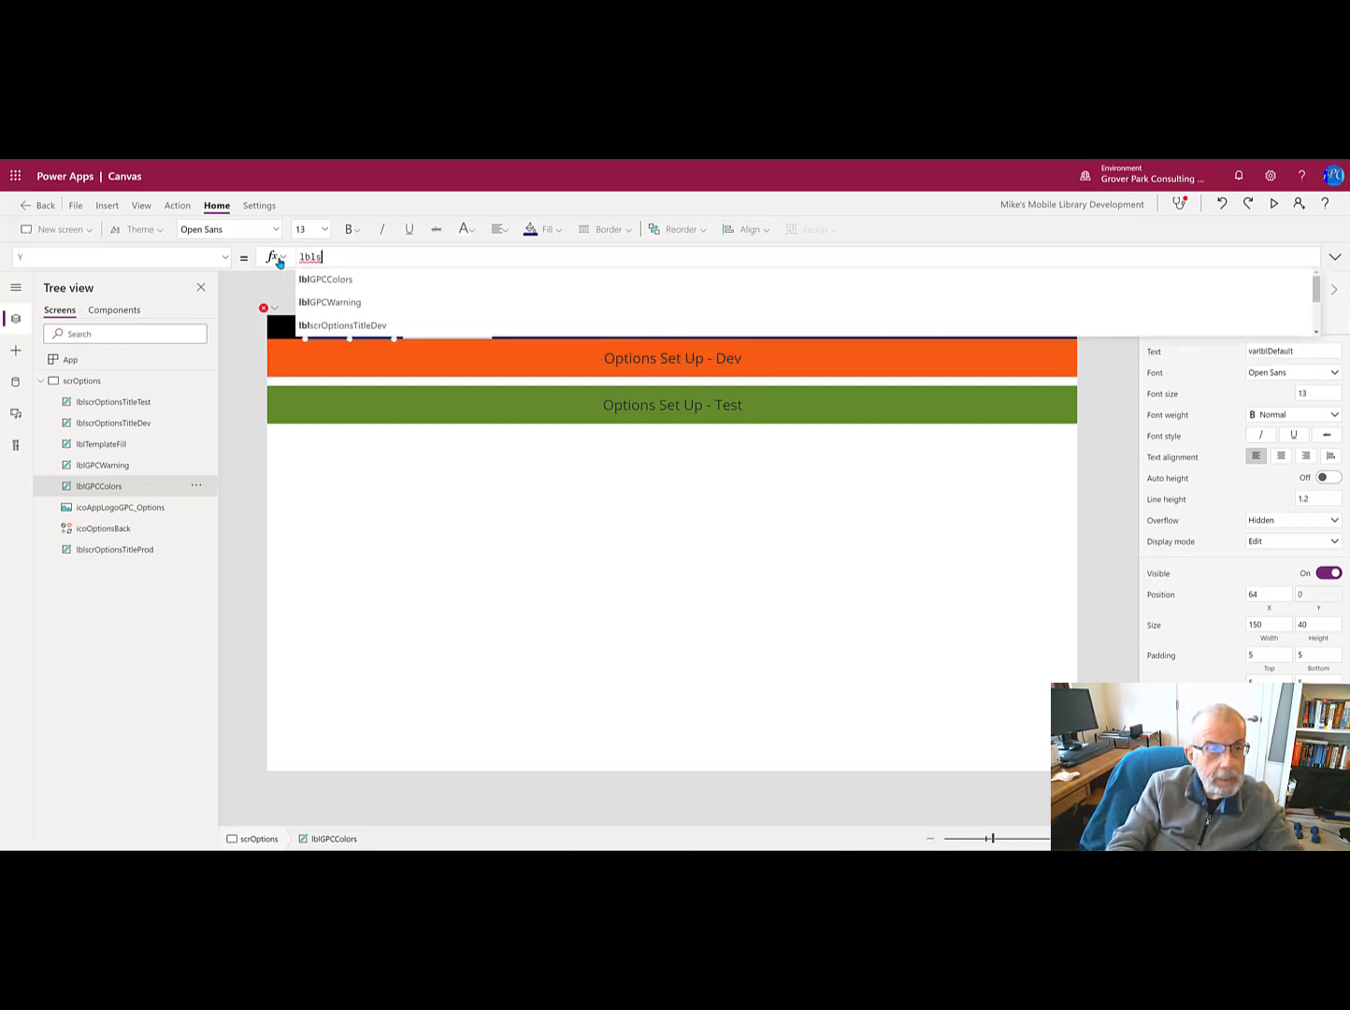
text(c)
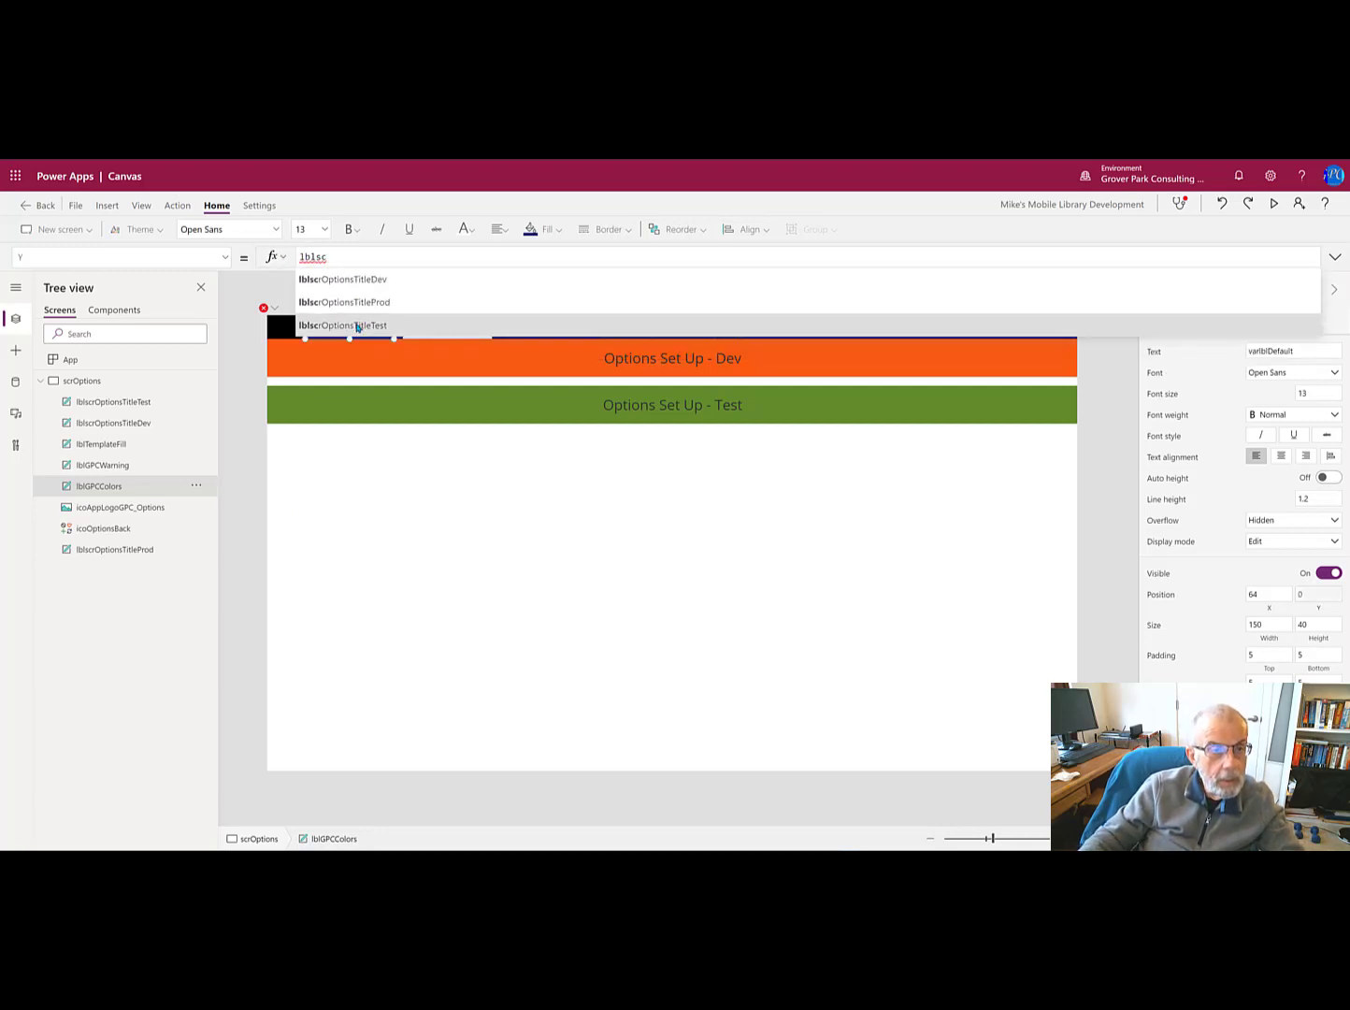
click(342, 325)
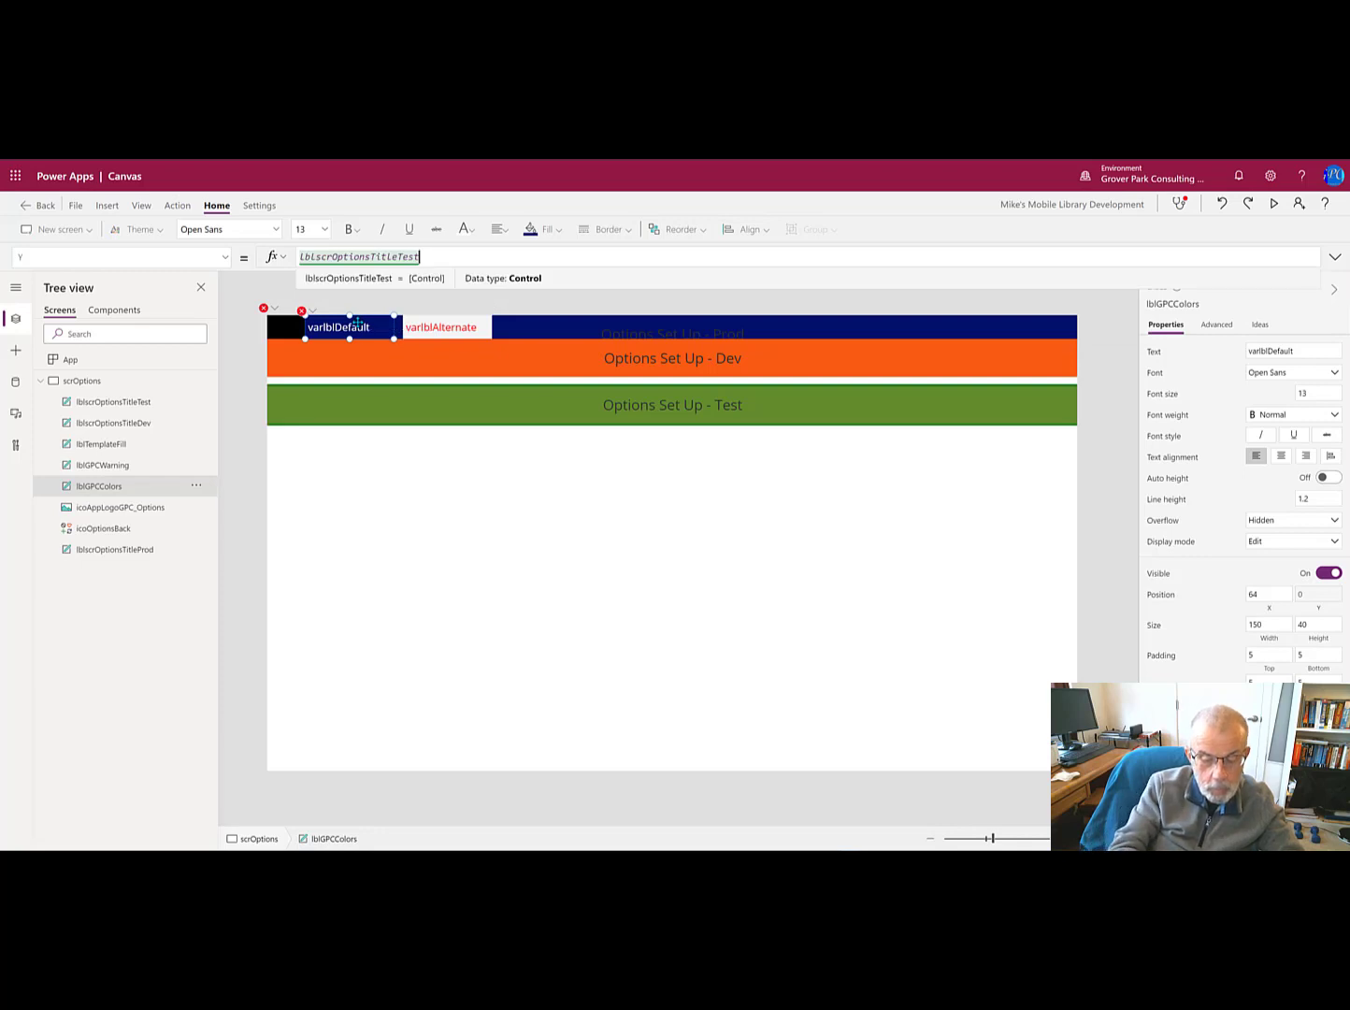
text(.Y+)
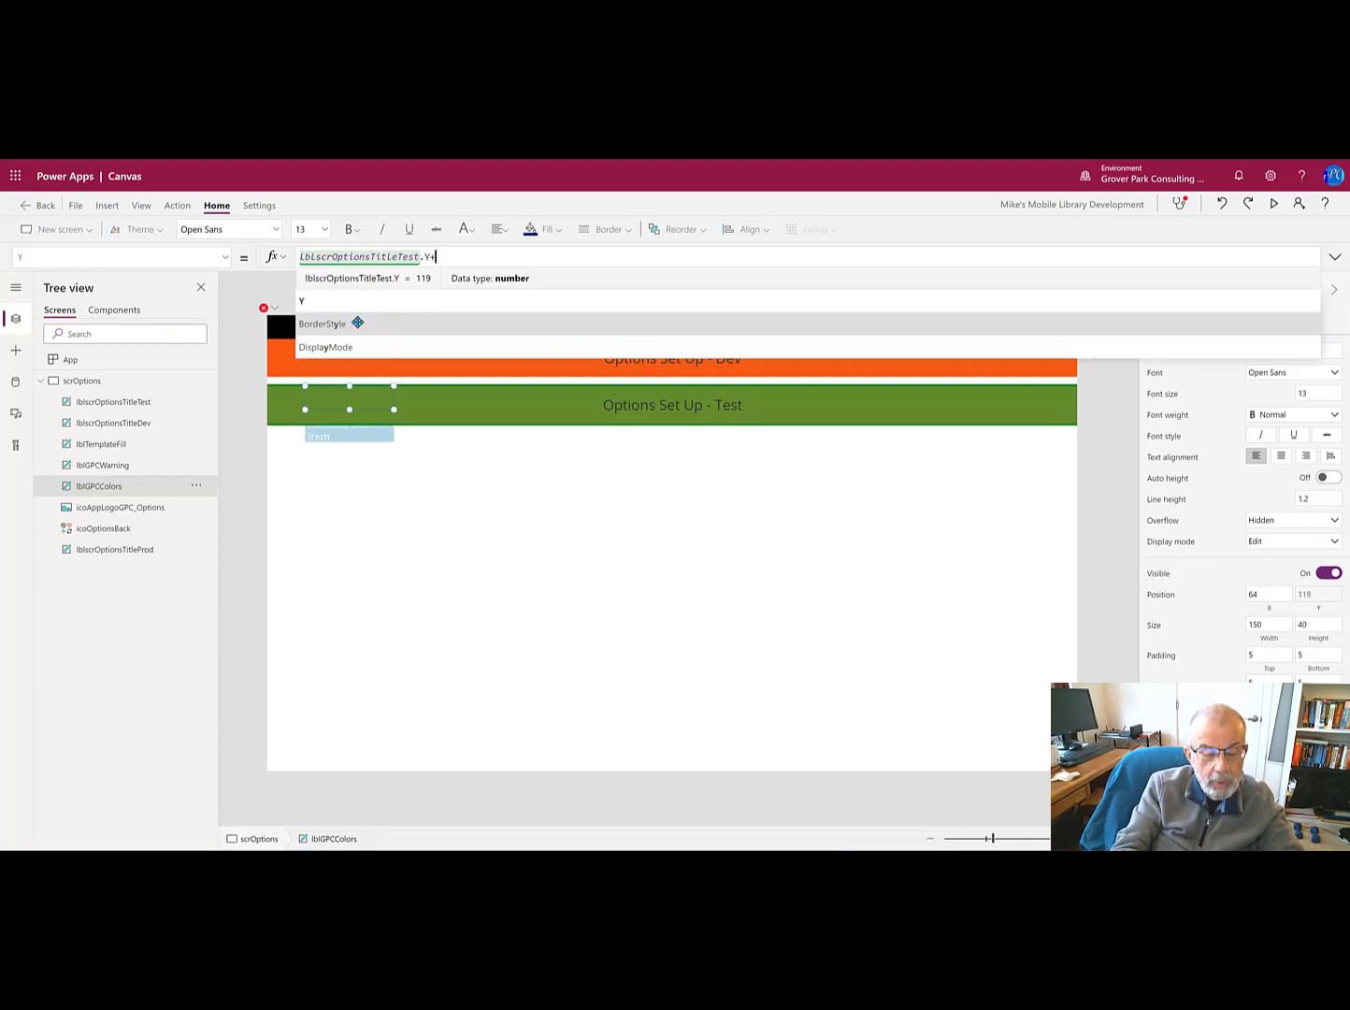
text(1bl)
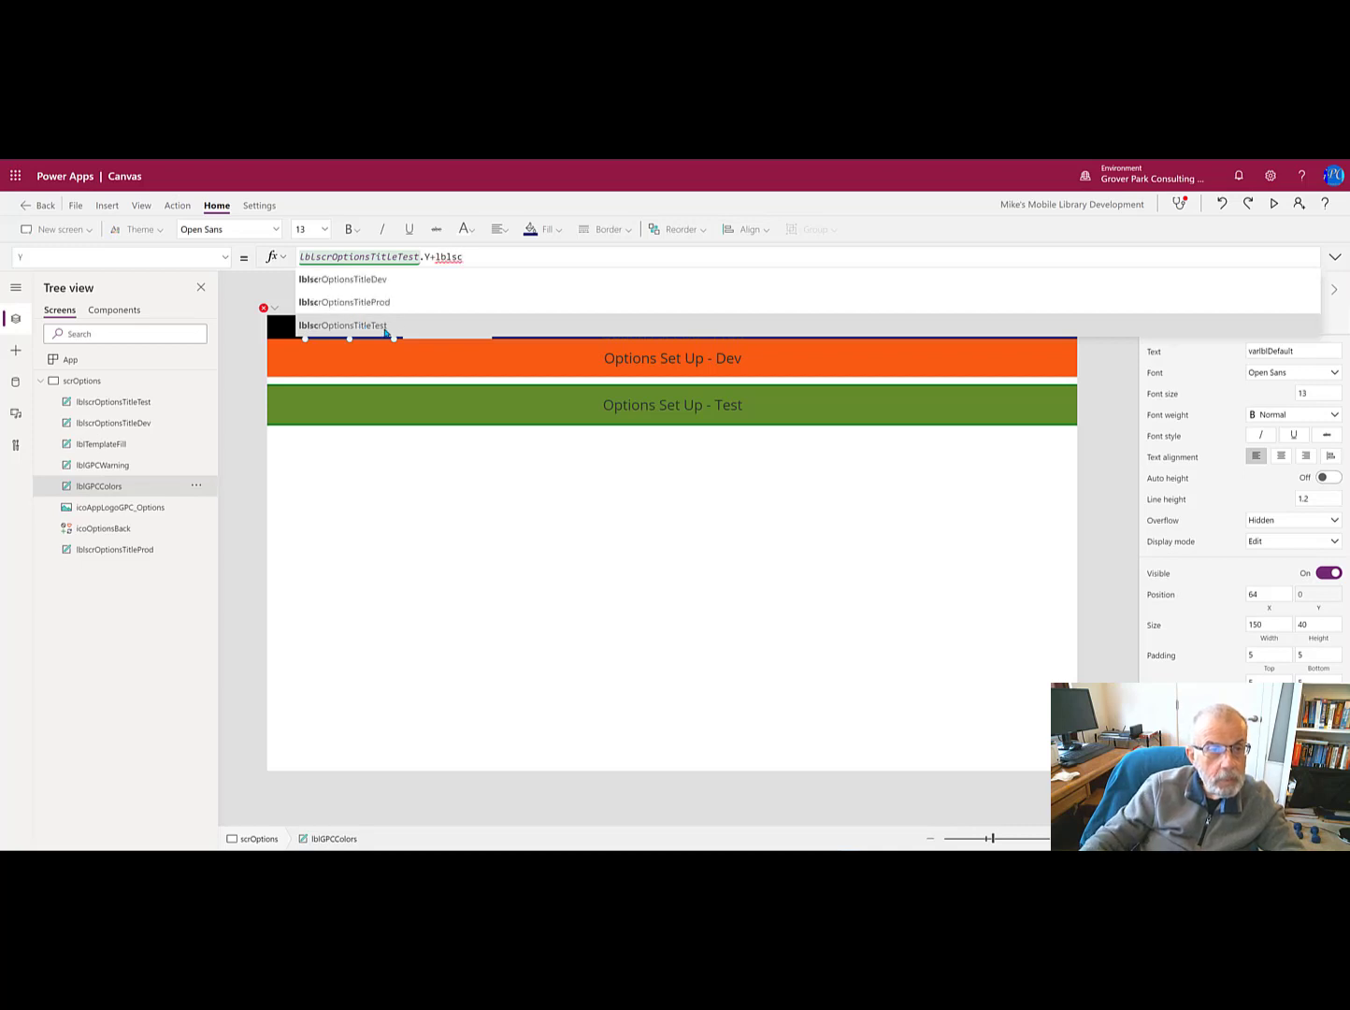
click(342, 325)
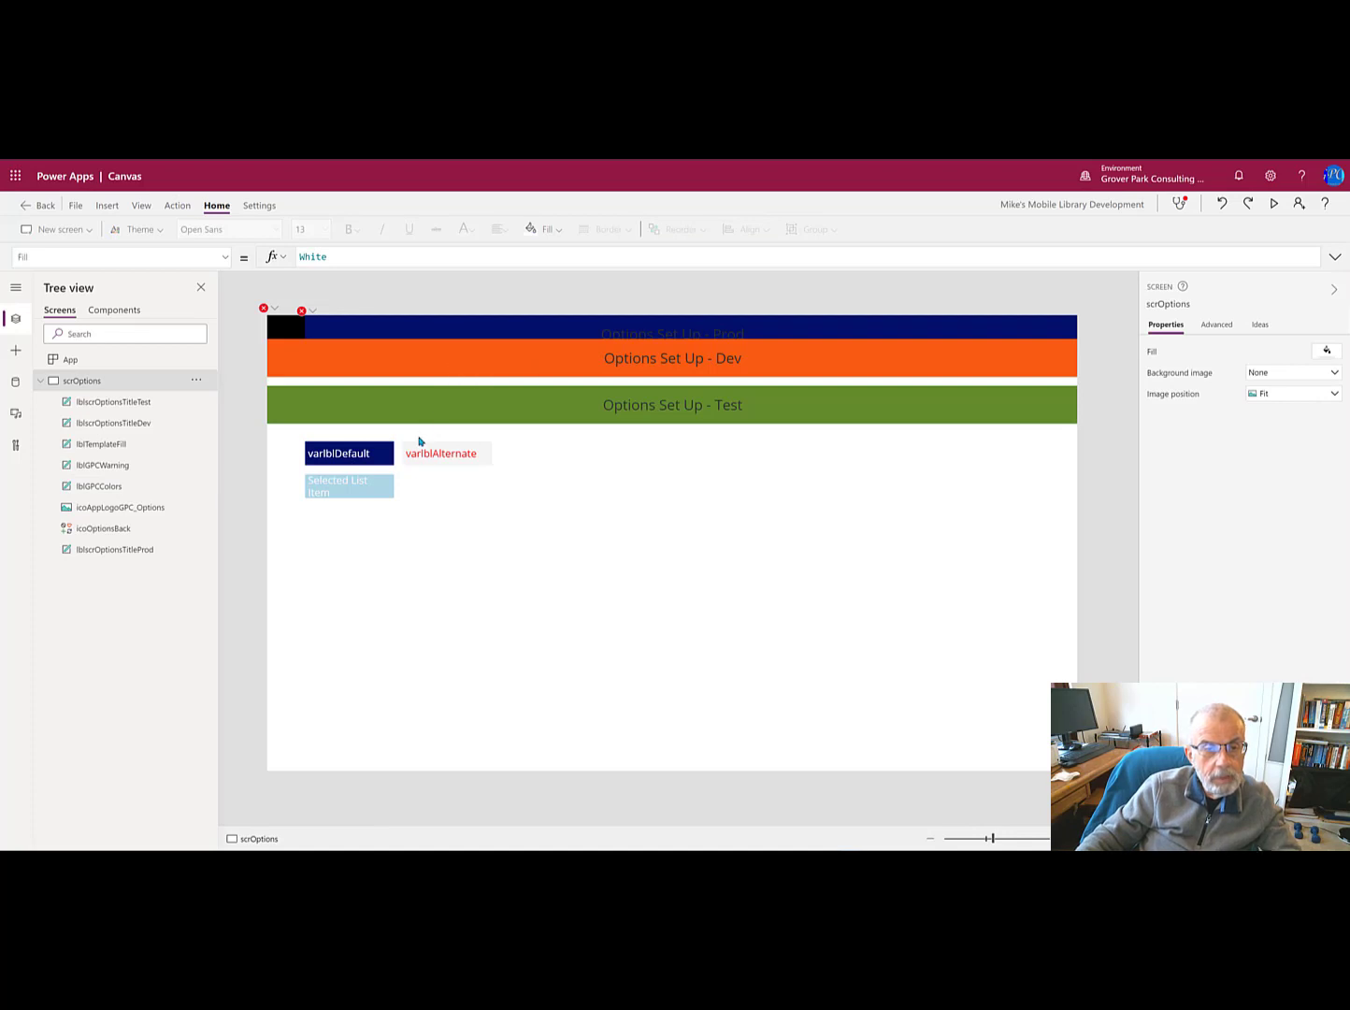
mouse_move(381, 428)
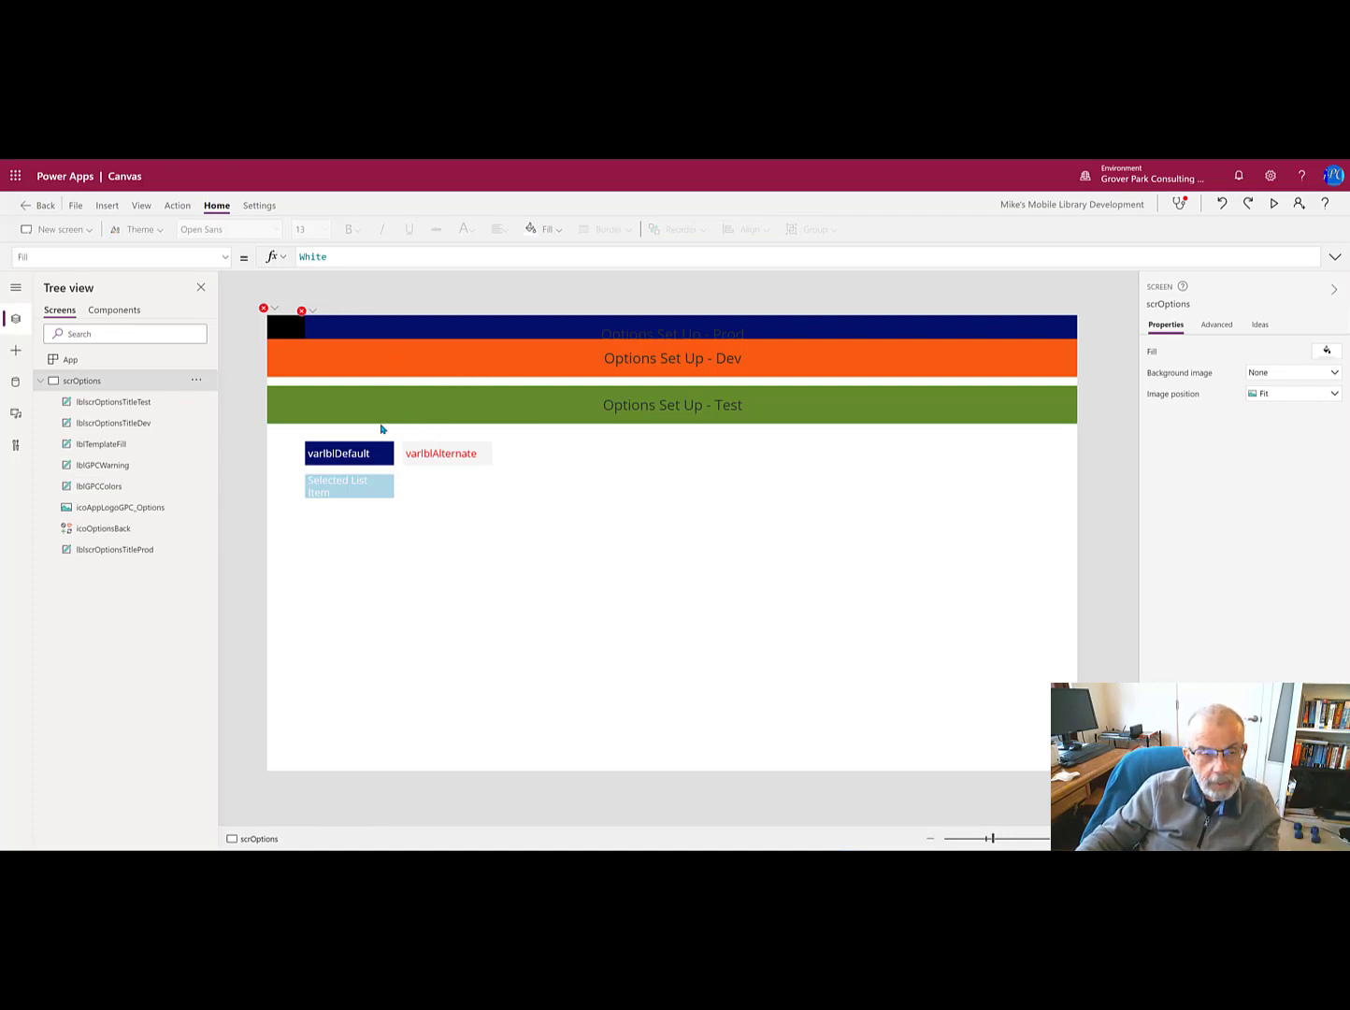
mouse_move(435, 460)
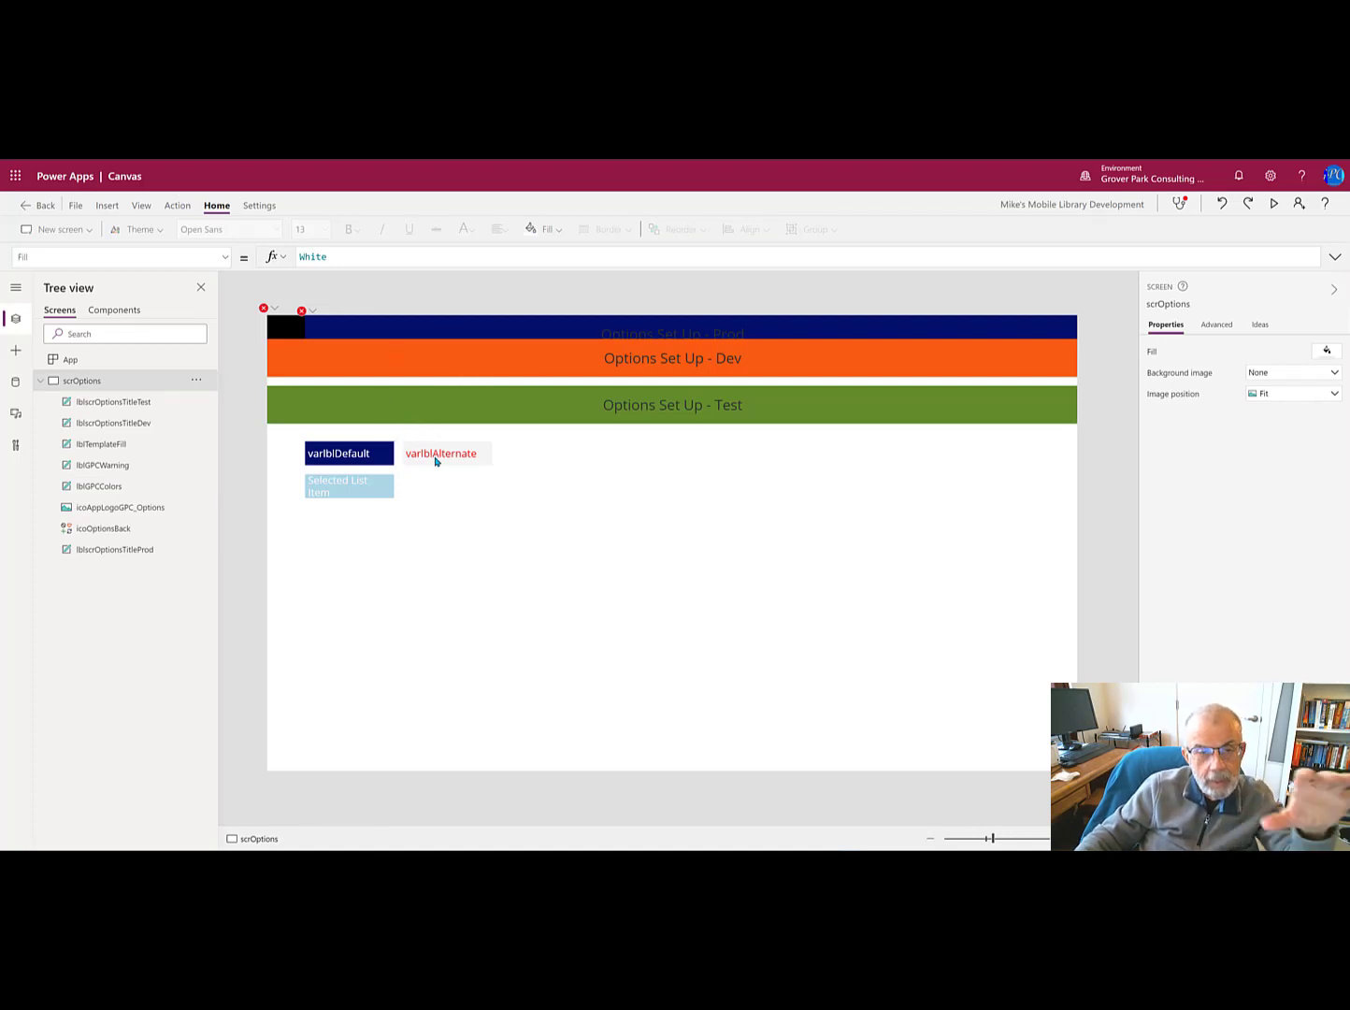
mouse_move(441, 454)
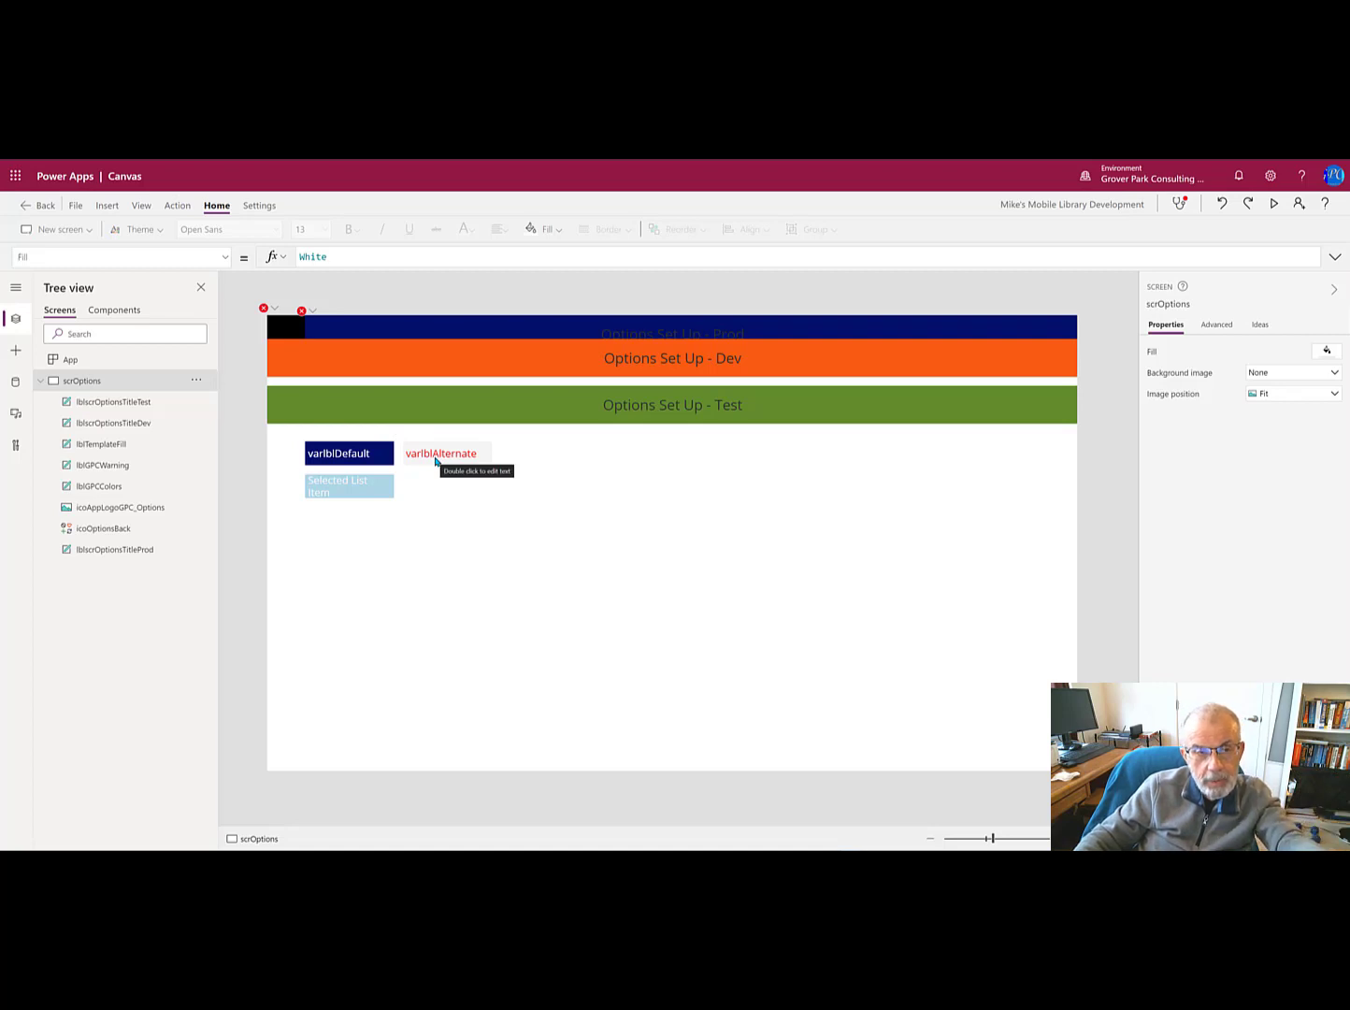
mouse_move(538, 364)
text(Y)
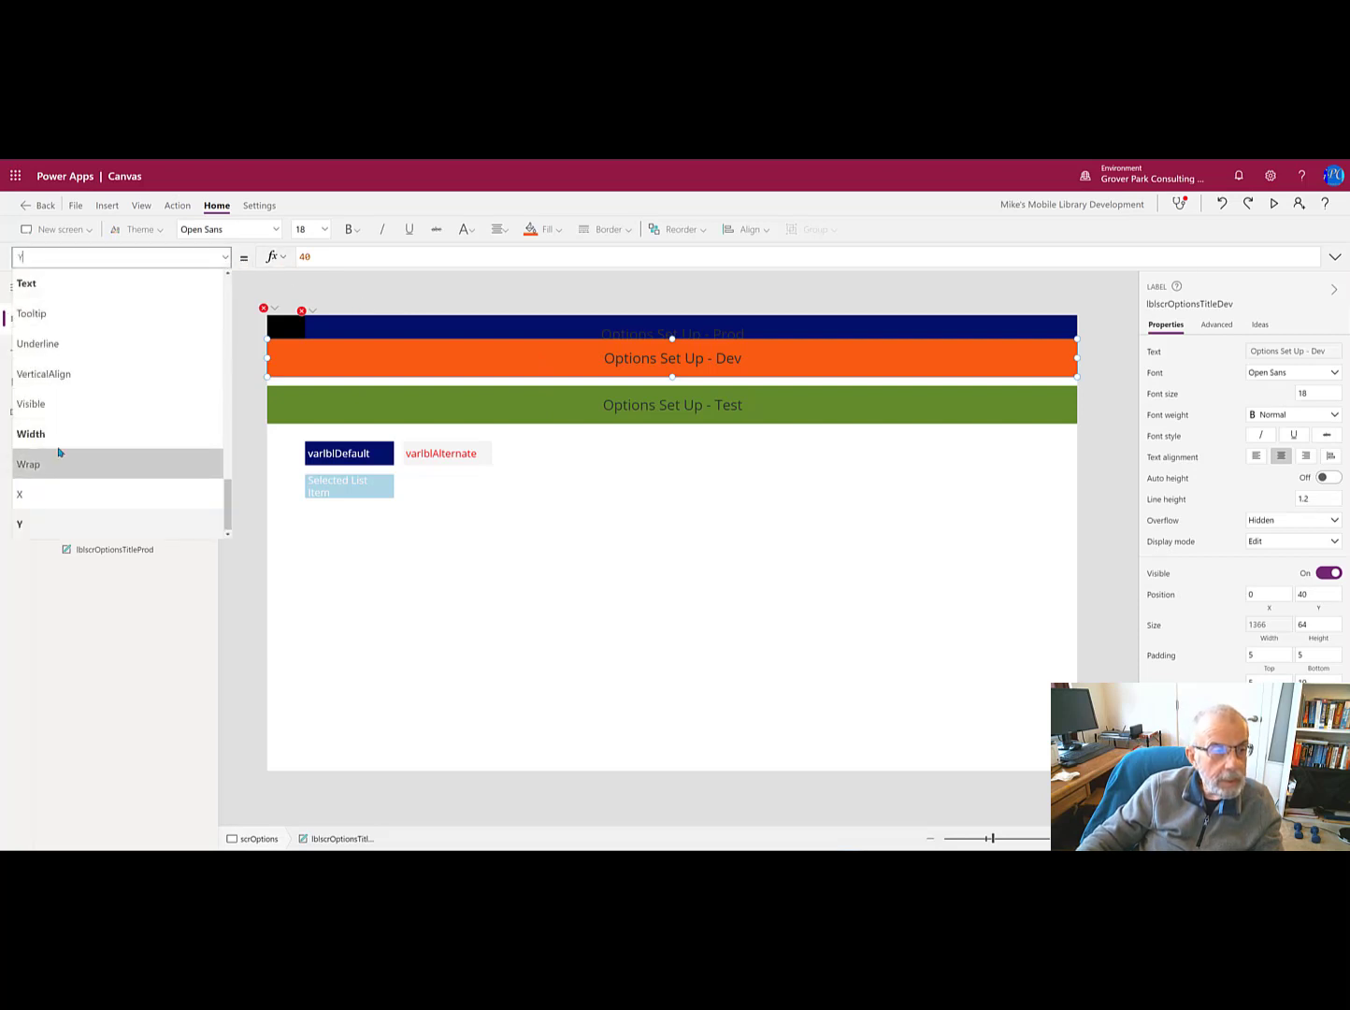
click(31, 433)
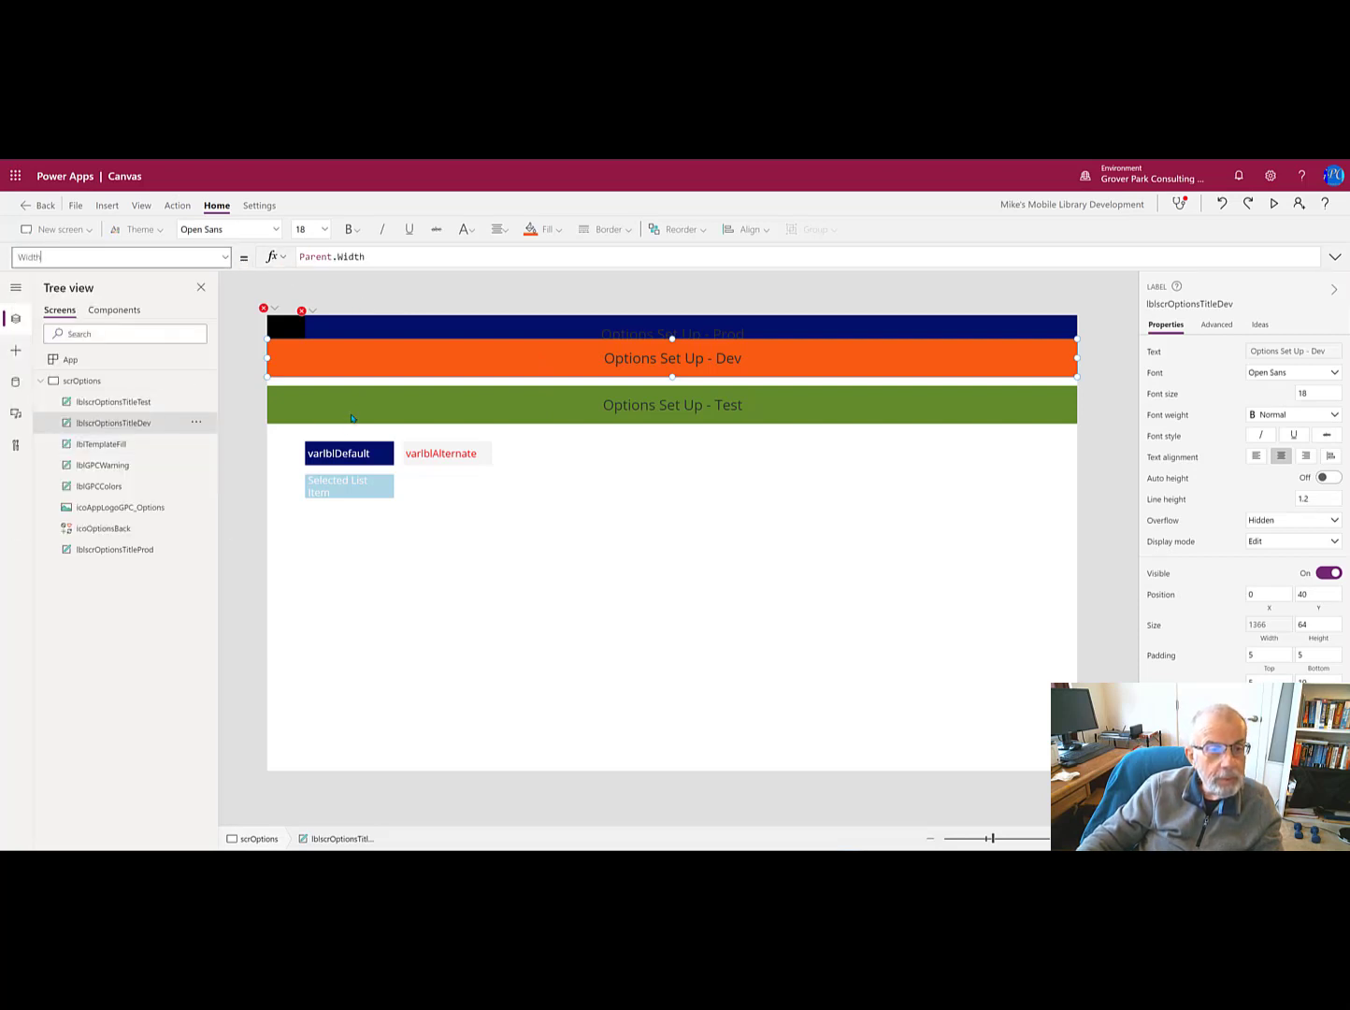
click(115, 401)
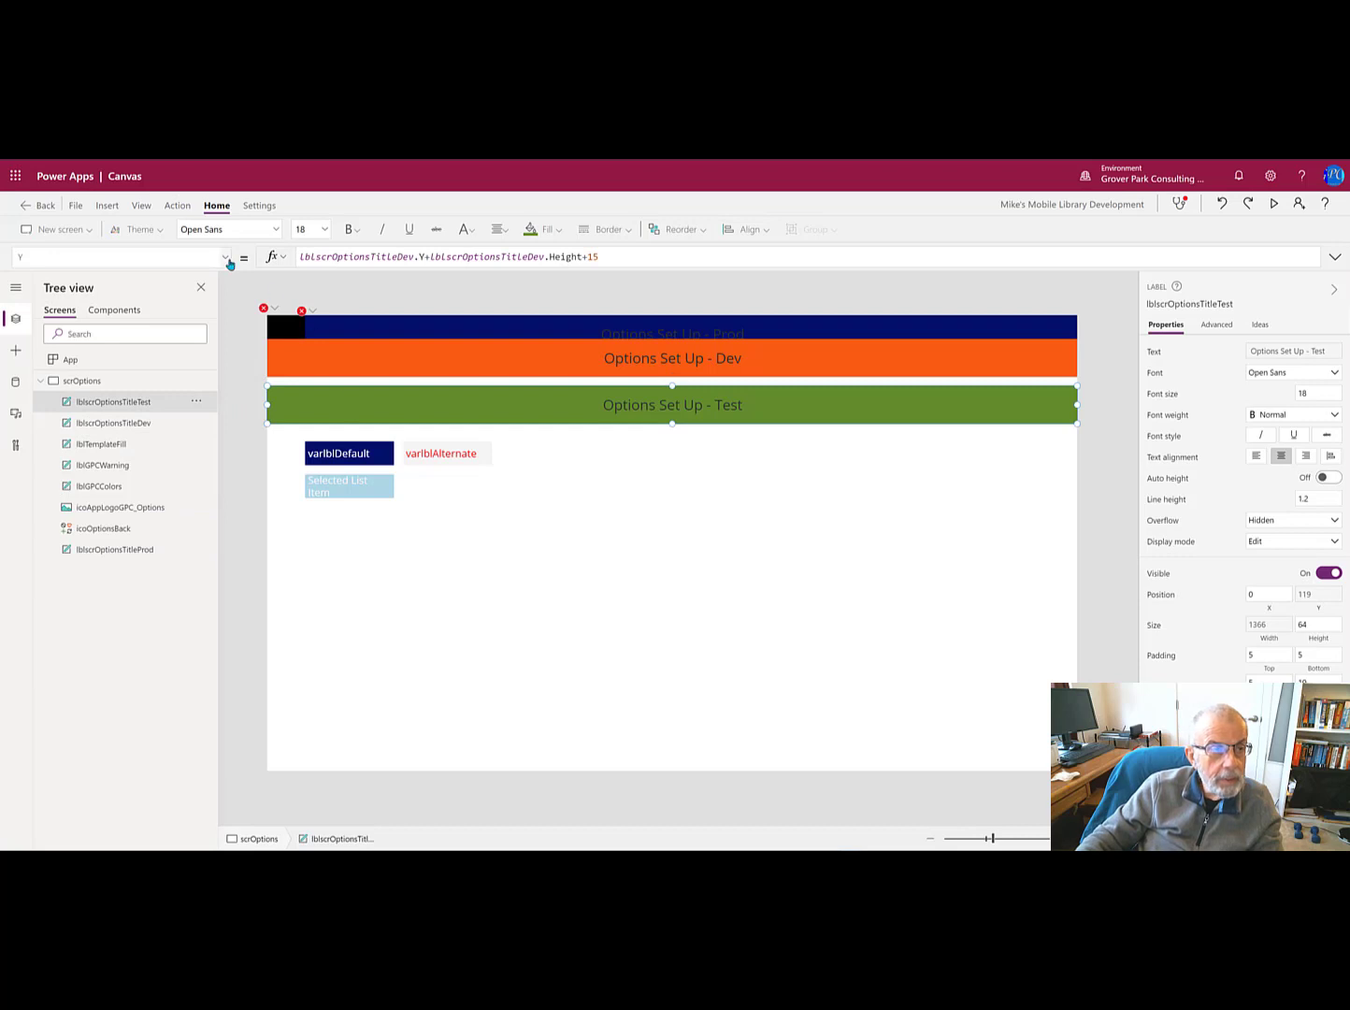
click(225, 256)
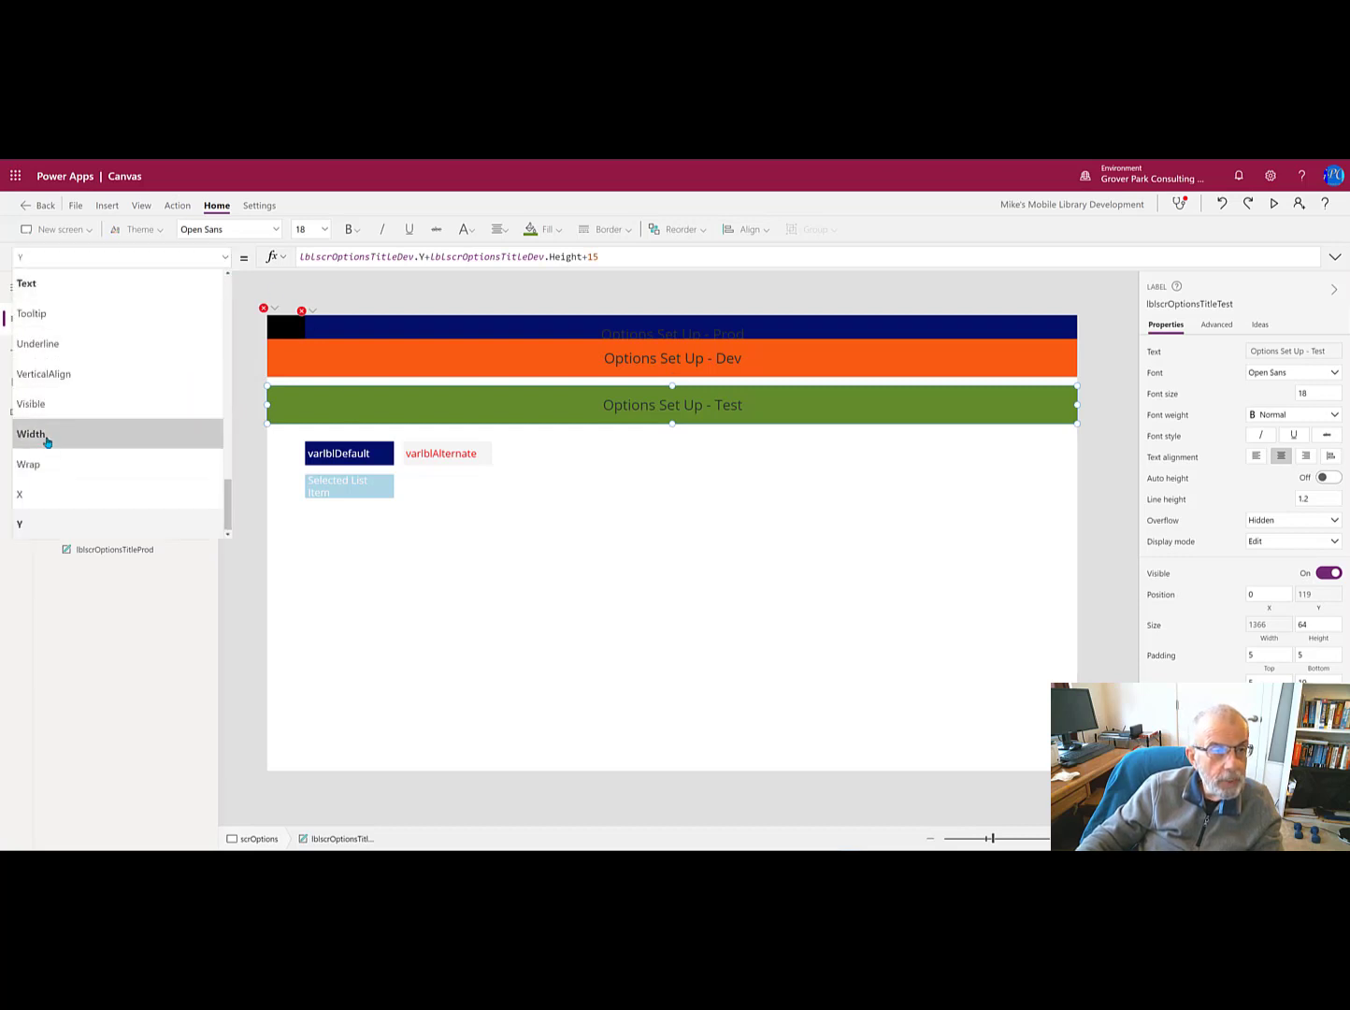
click(31, 433)
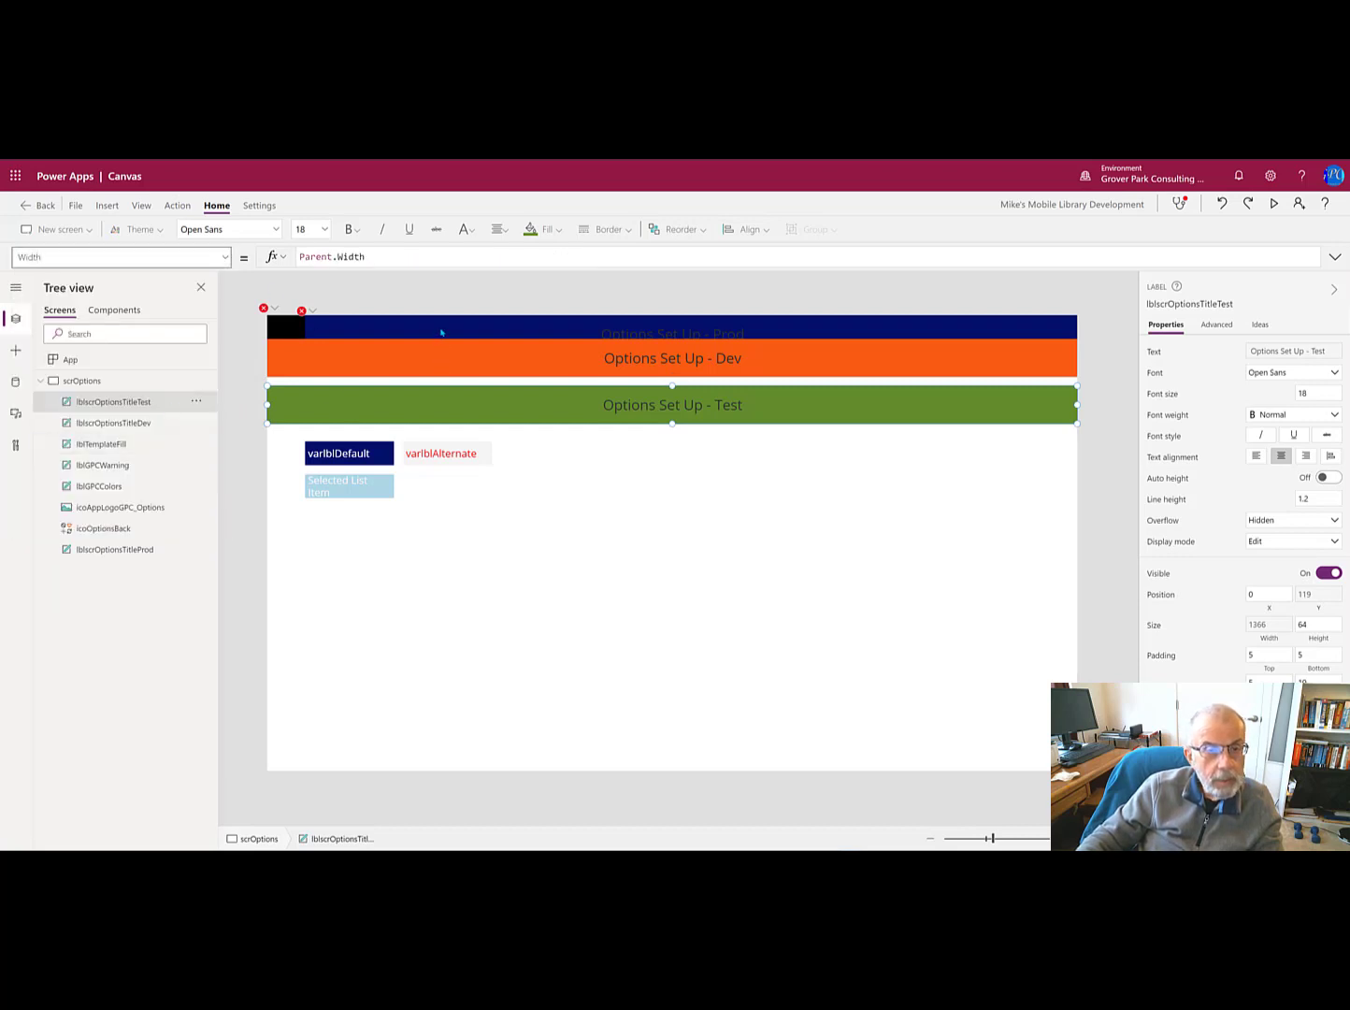
click(671, 357)
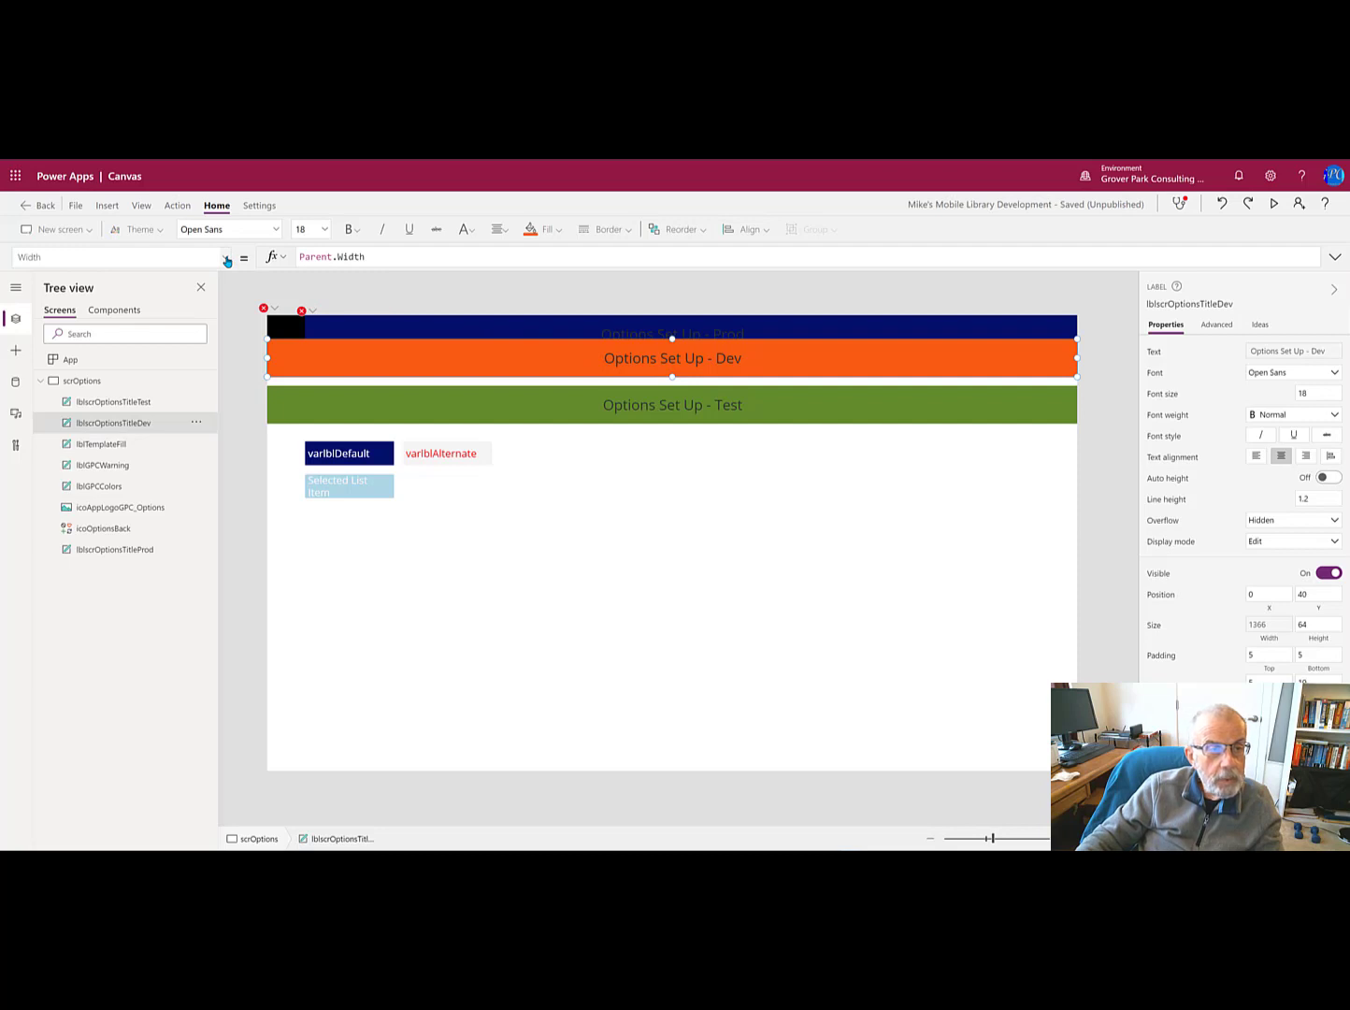
click(225, 256)
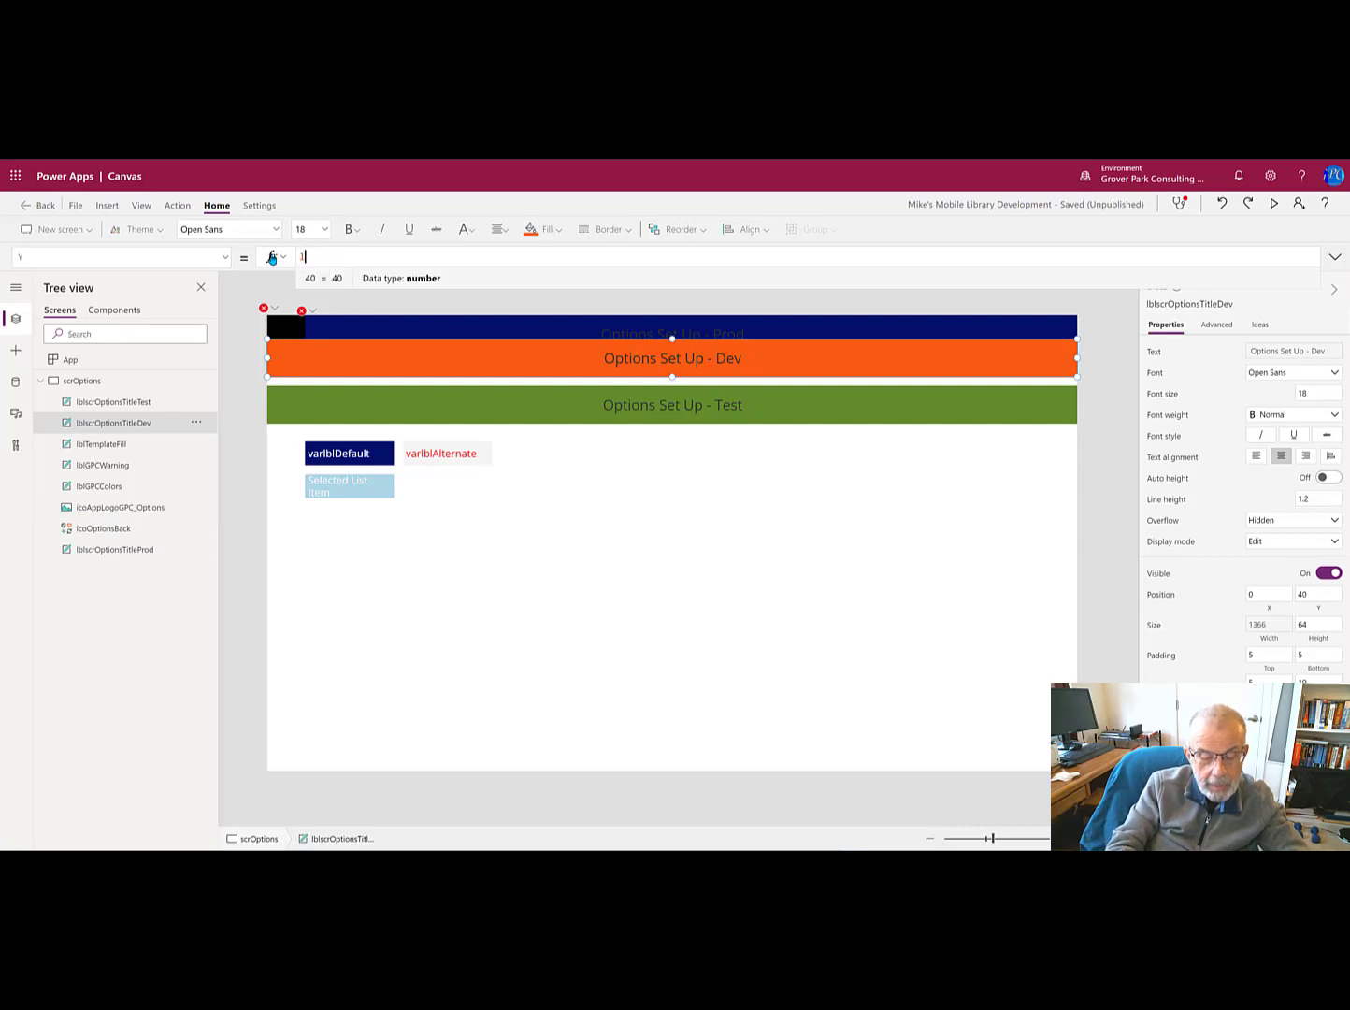
Step: Set lblscrOptionsTitleDev's Y to lblscrOptionsTitleProd.Y+lblscrOptionsTitleProd.Height+15
text(lblsc)
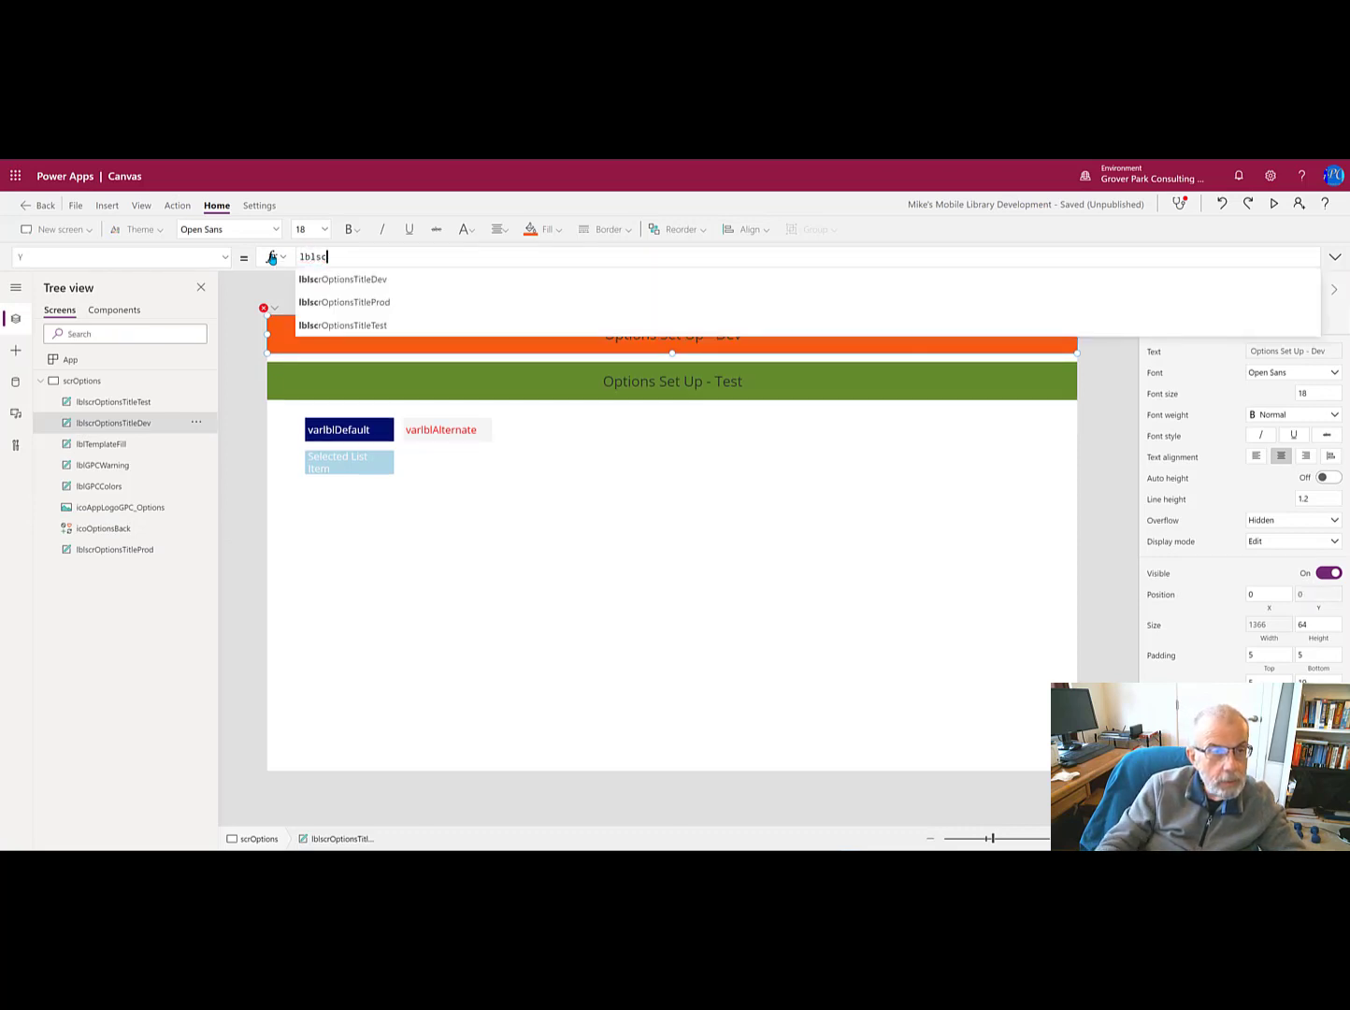
mouse_move(370, 302)
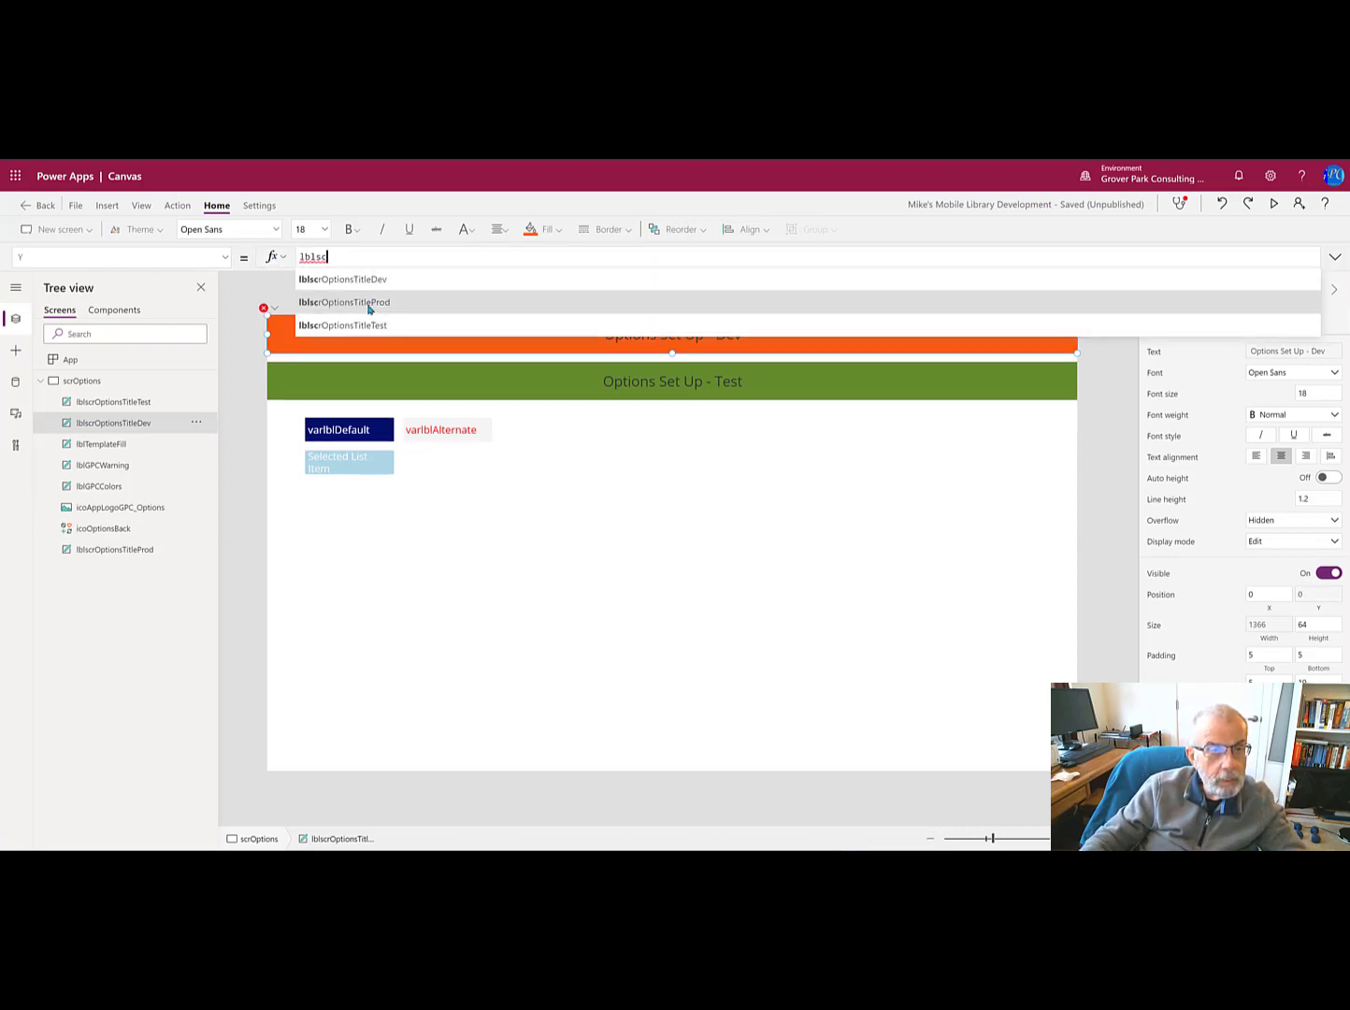
click(343, 302)
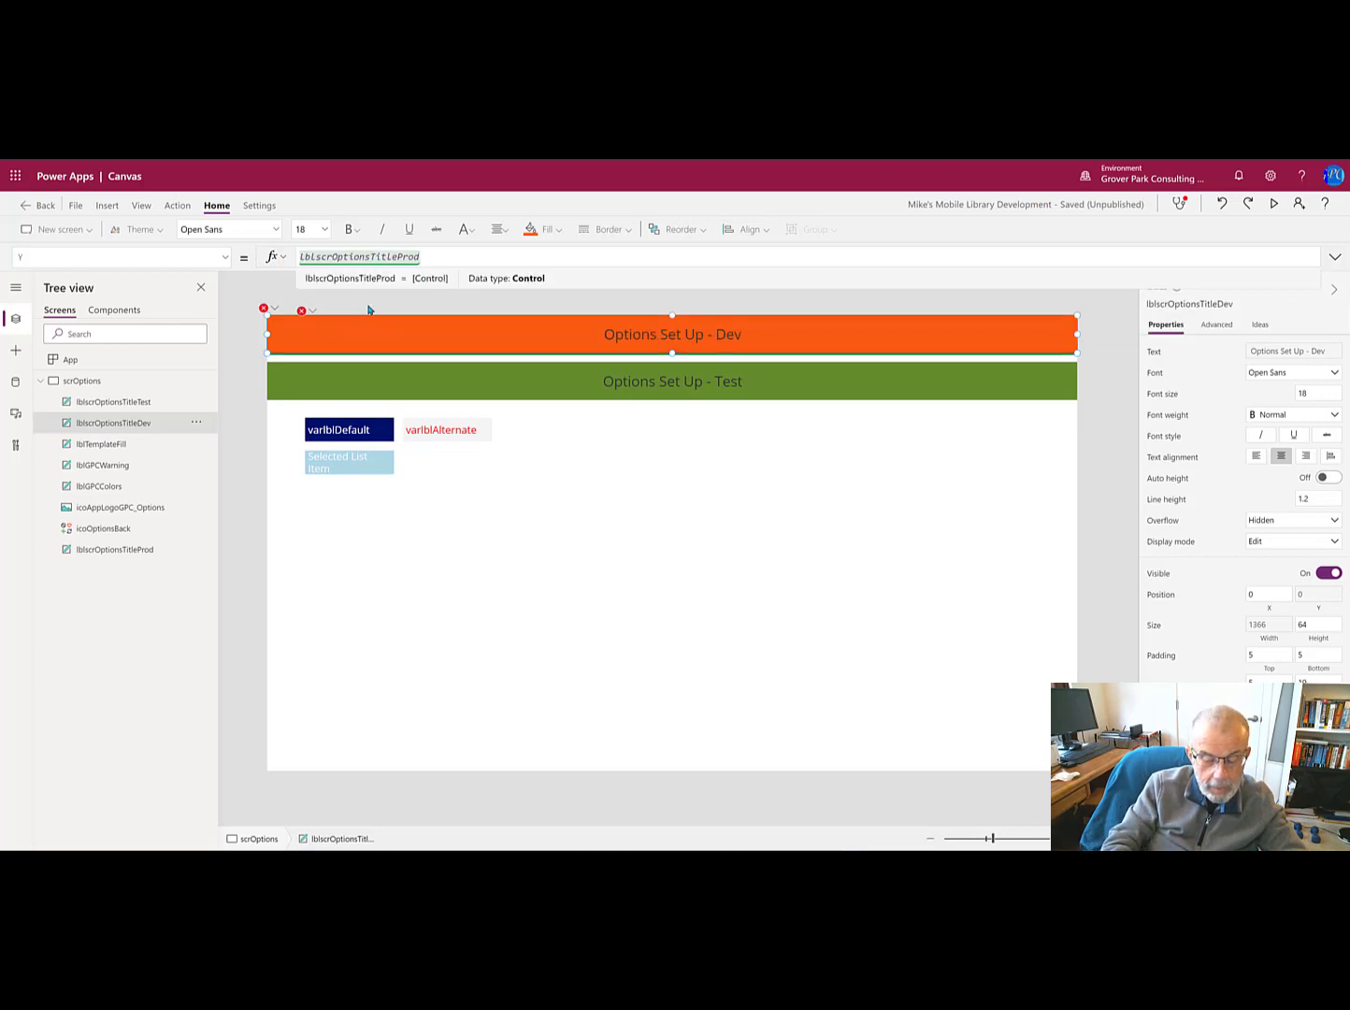
text(.Y)
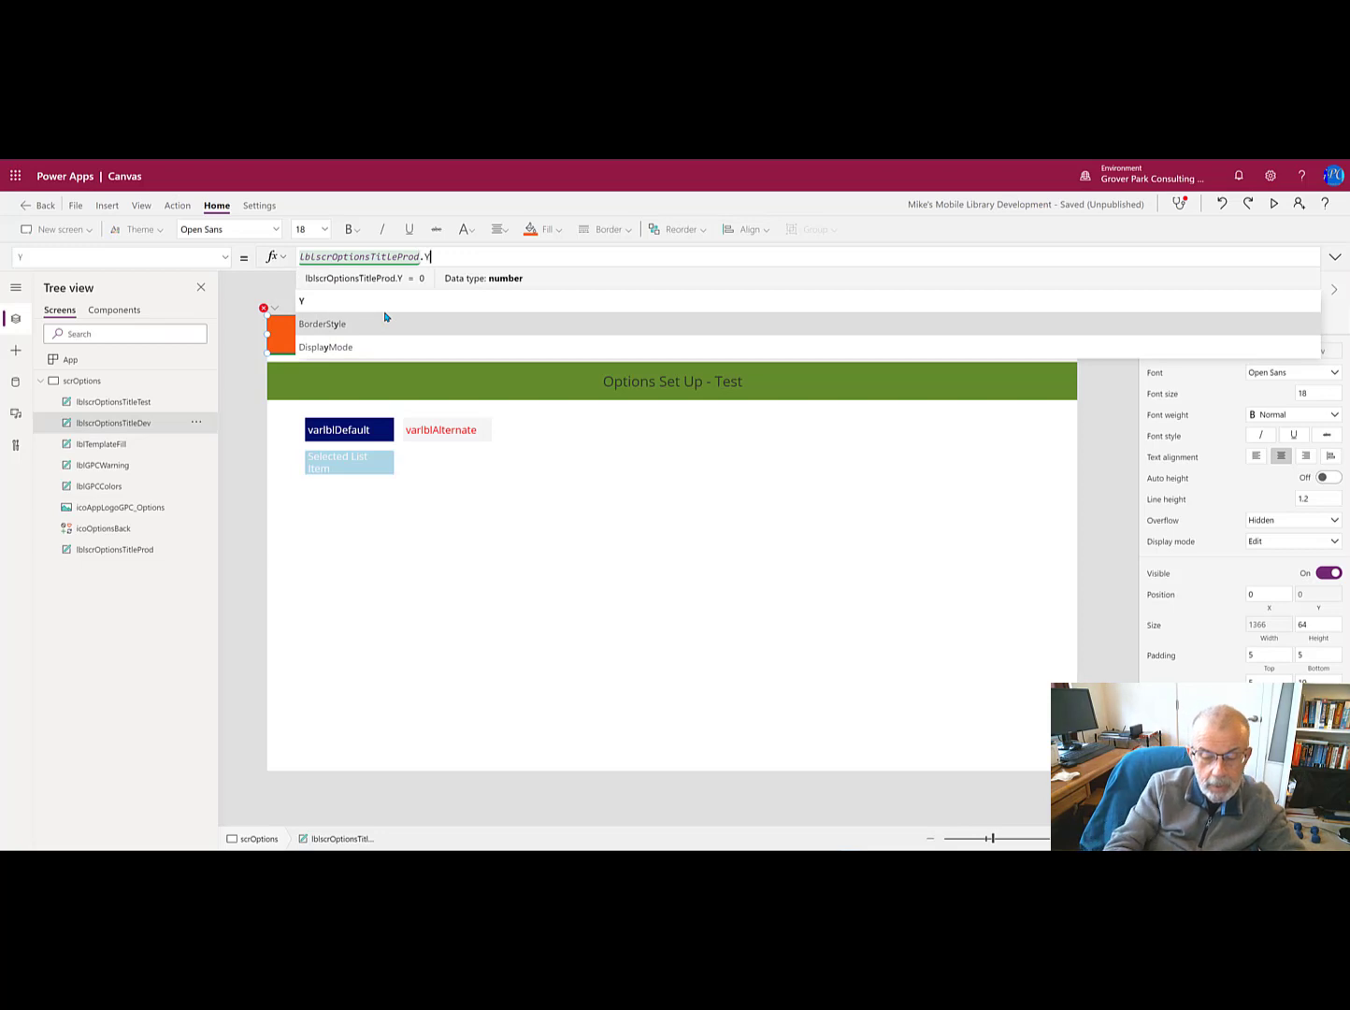
text(+lbl)
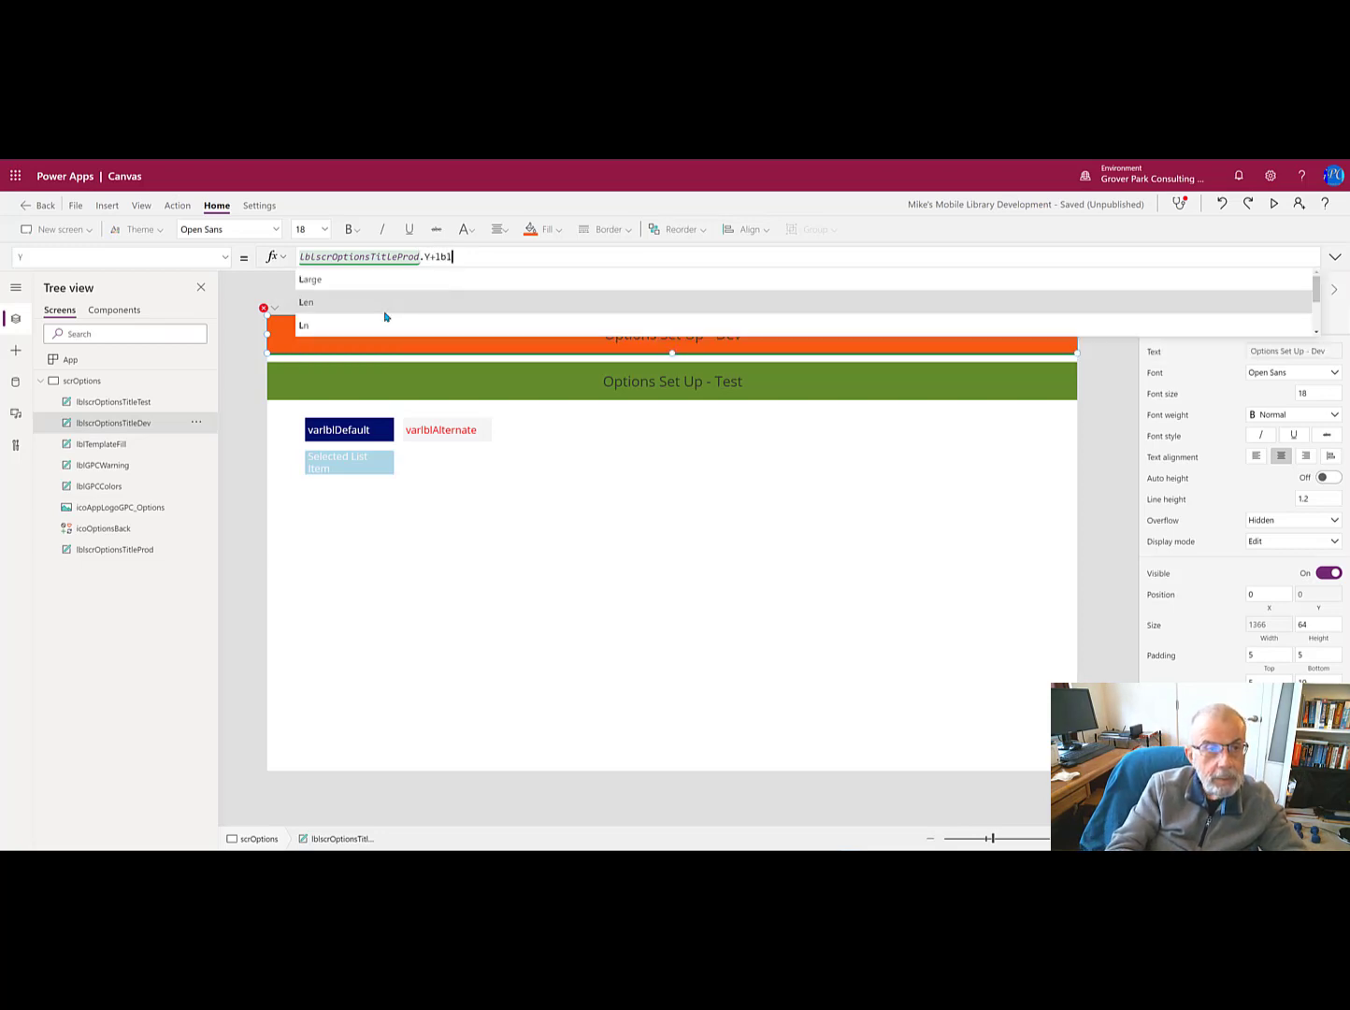
text(scrOptionsTitleProd.Height)
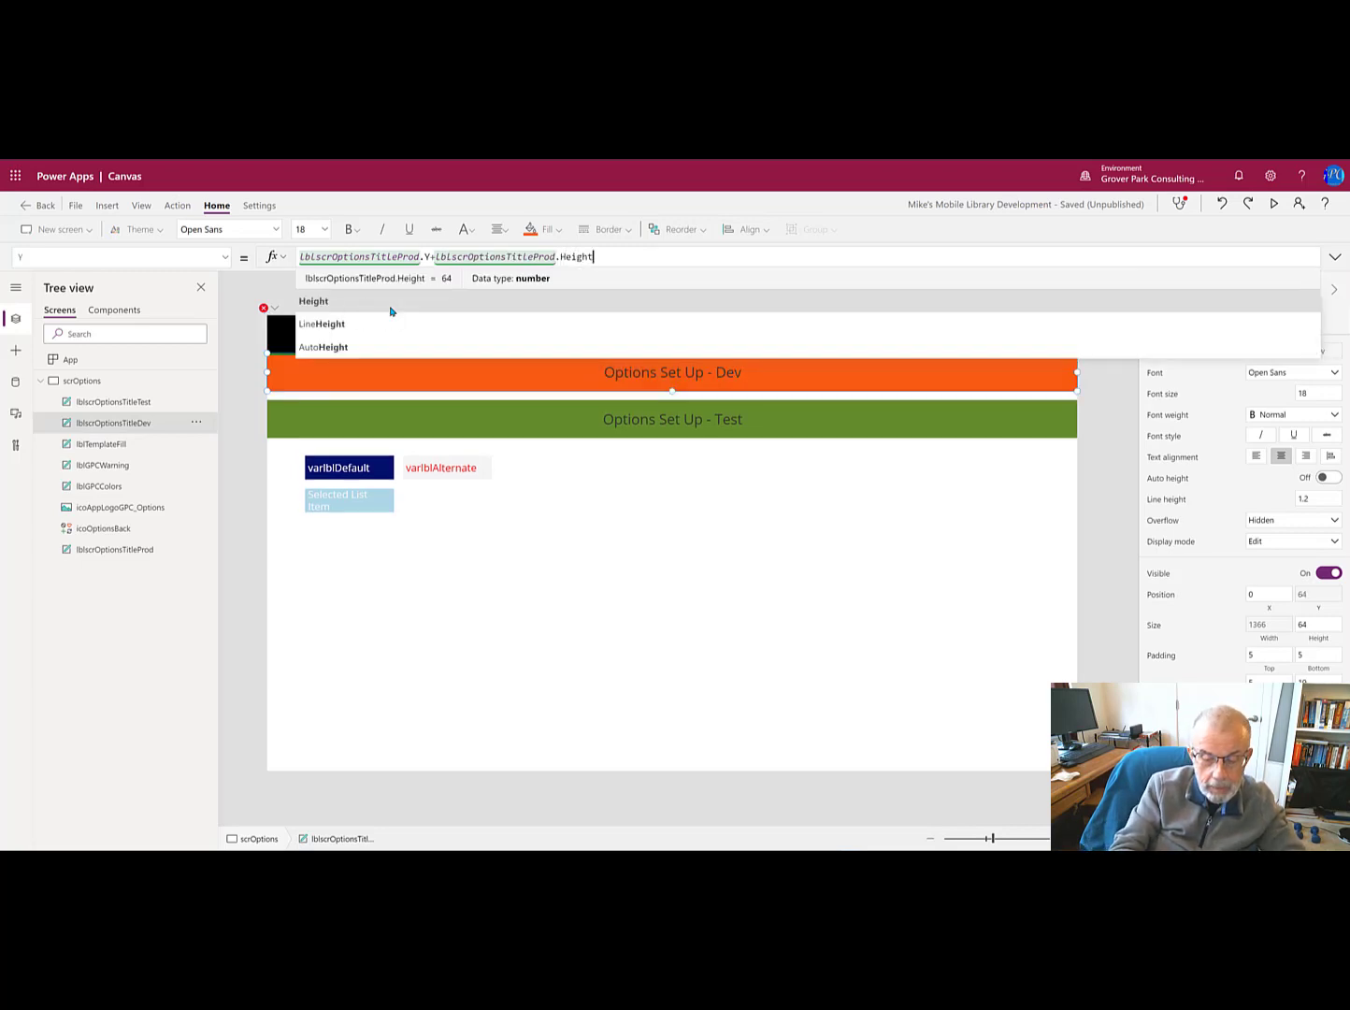
text(+15)
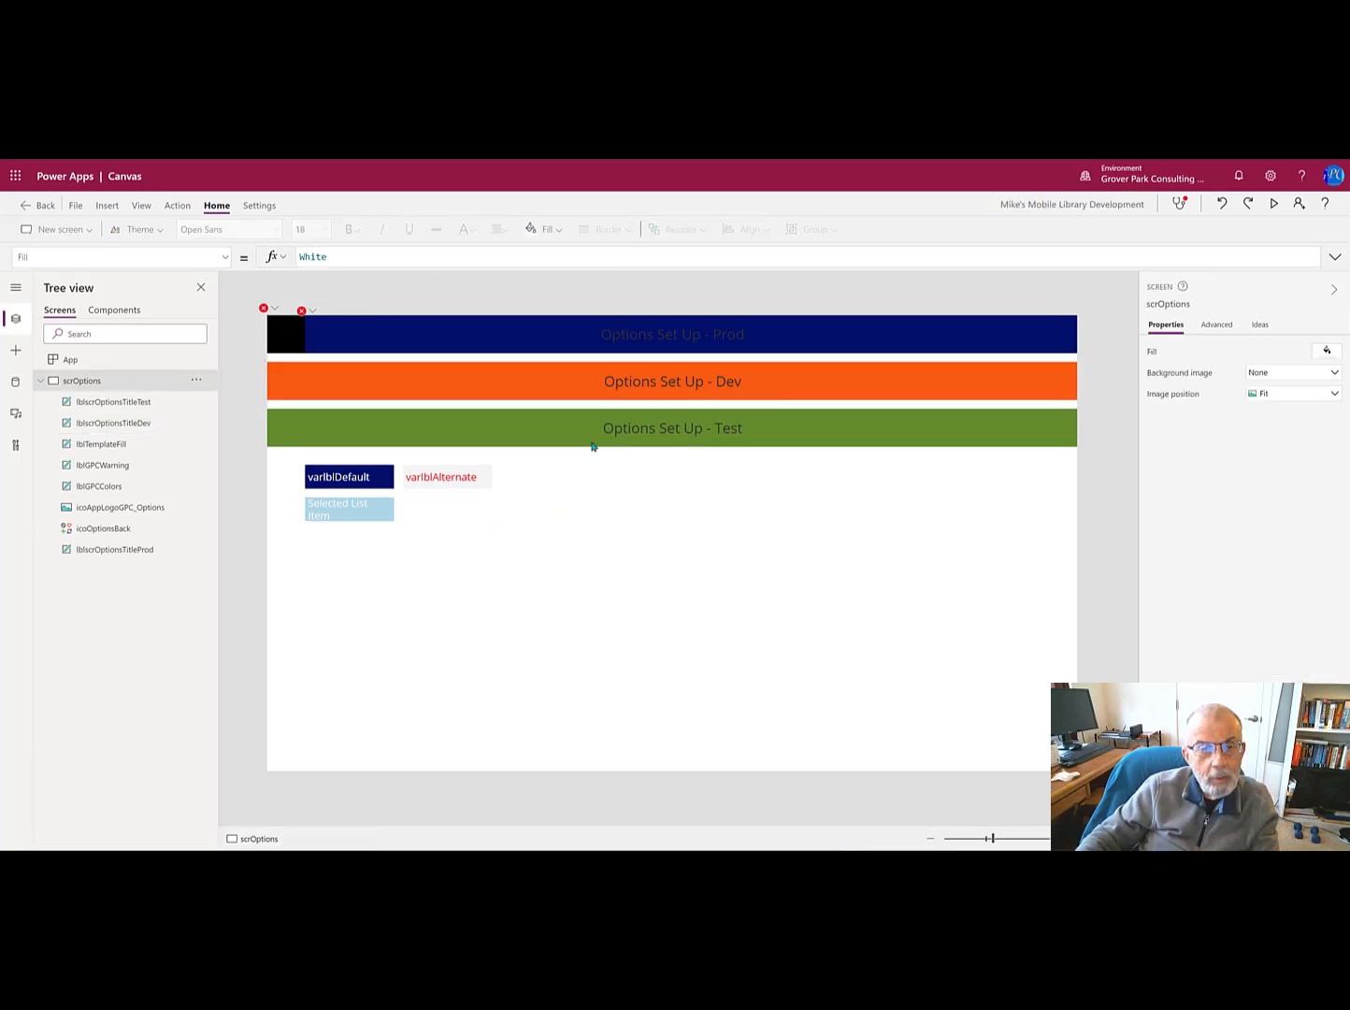
mouse_move(408, 429)
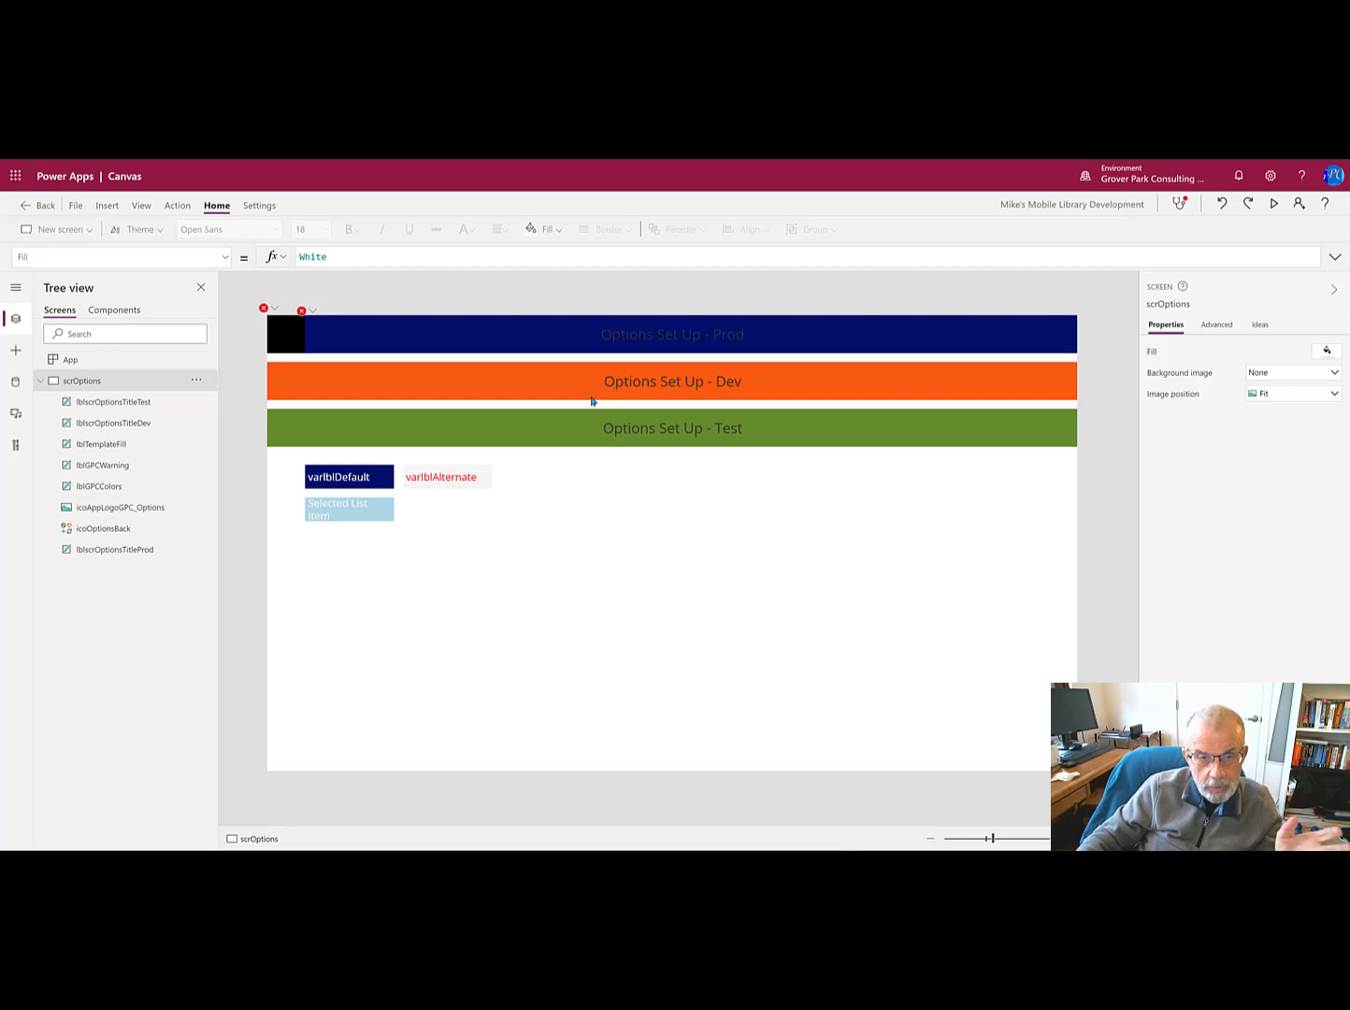
mouse_move(475, 367)
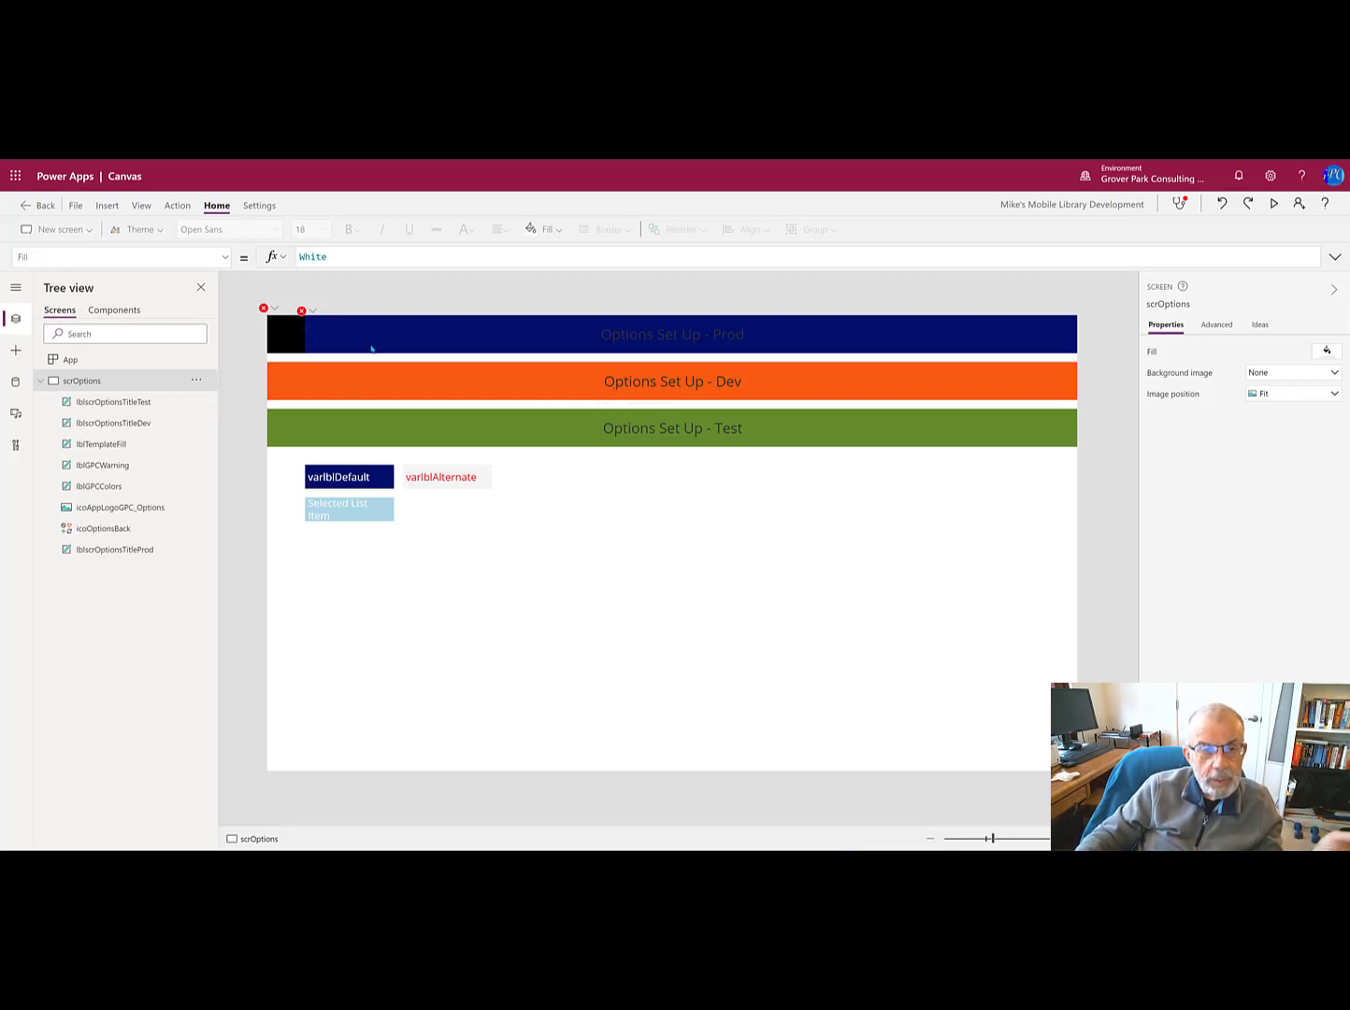
mouse_move(374, 350)
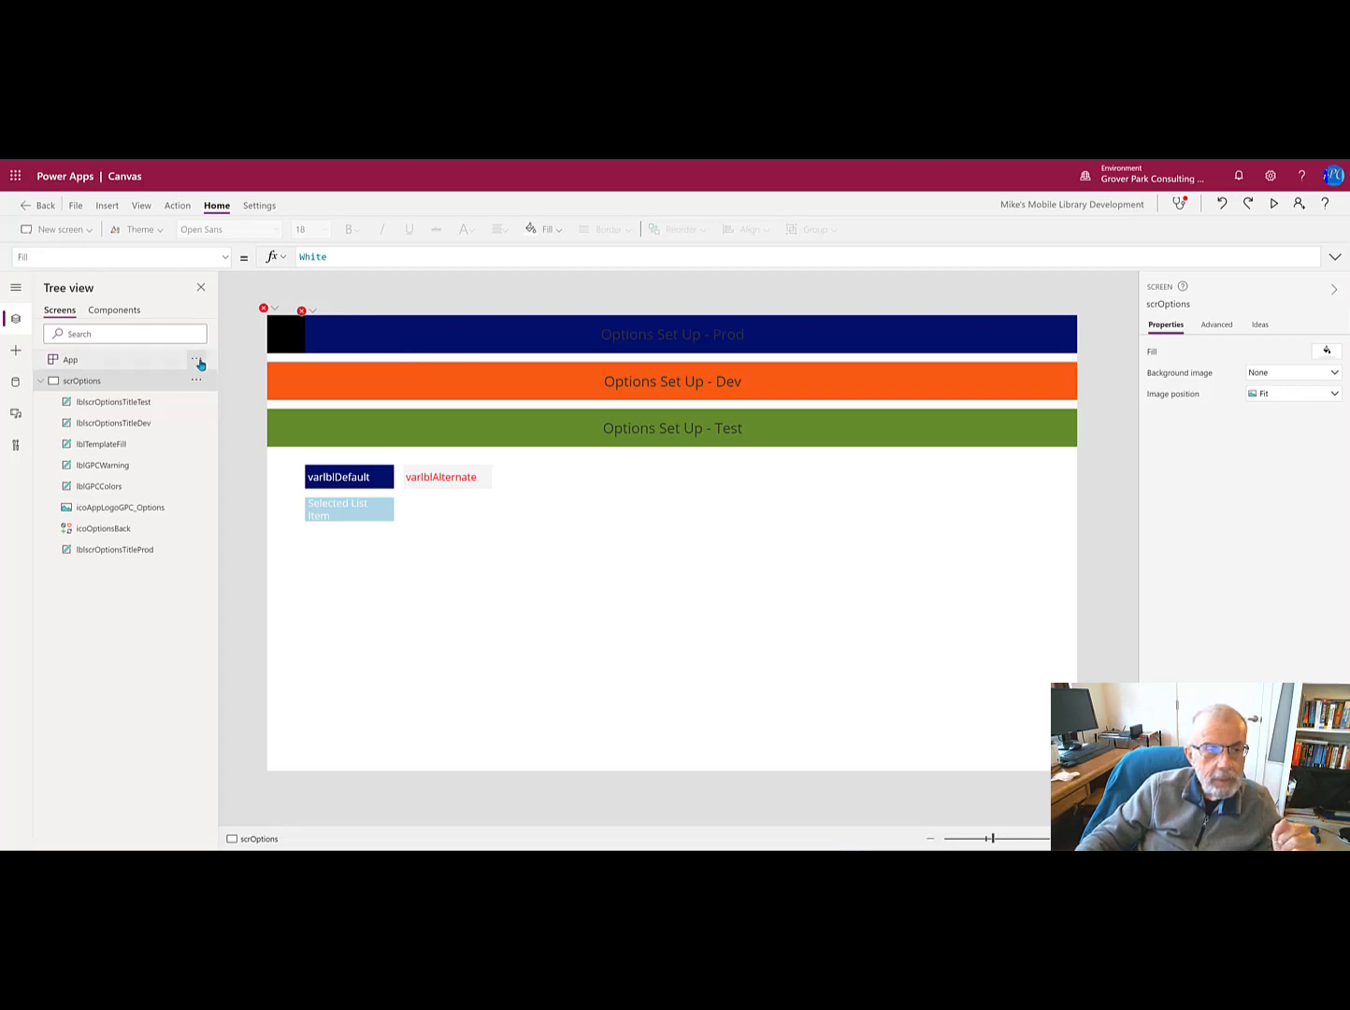
click(196, 359)
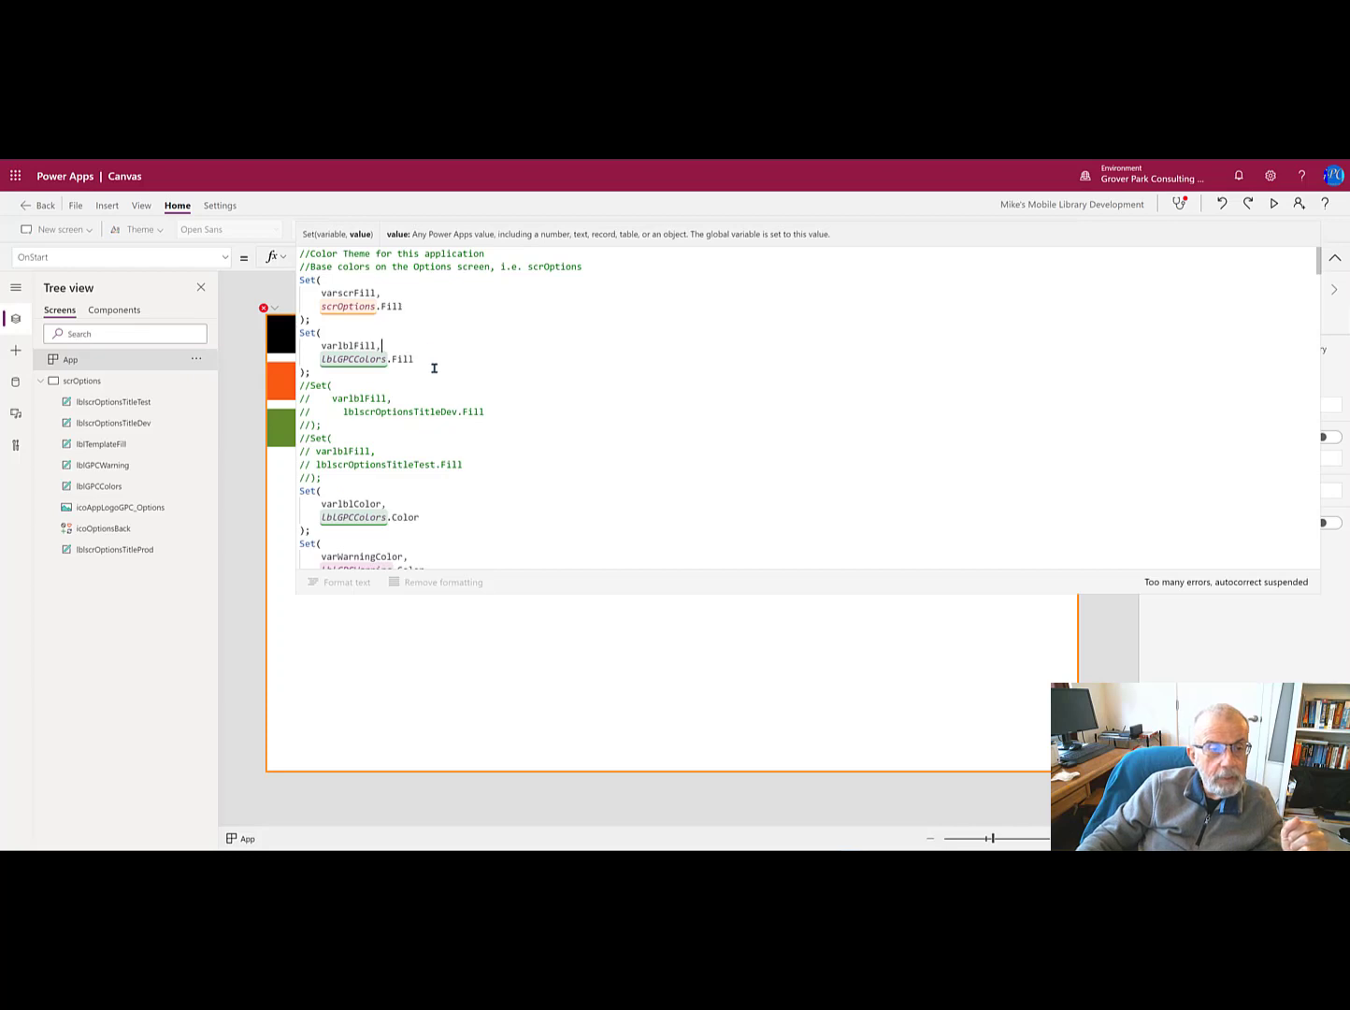
scroll(down, 3)
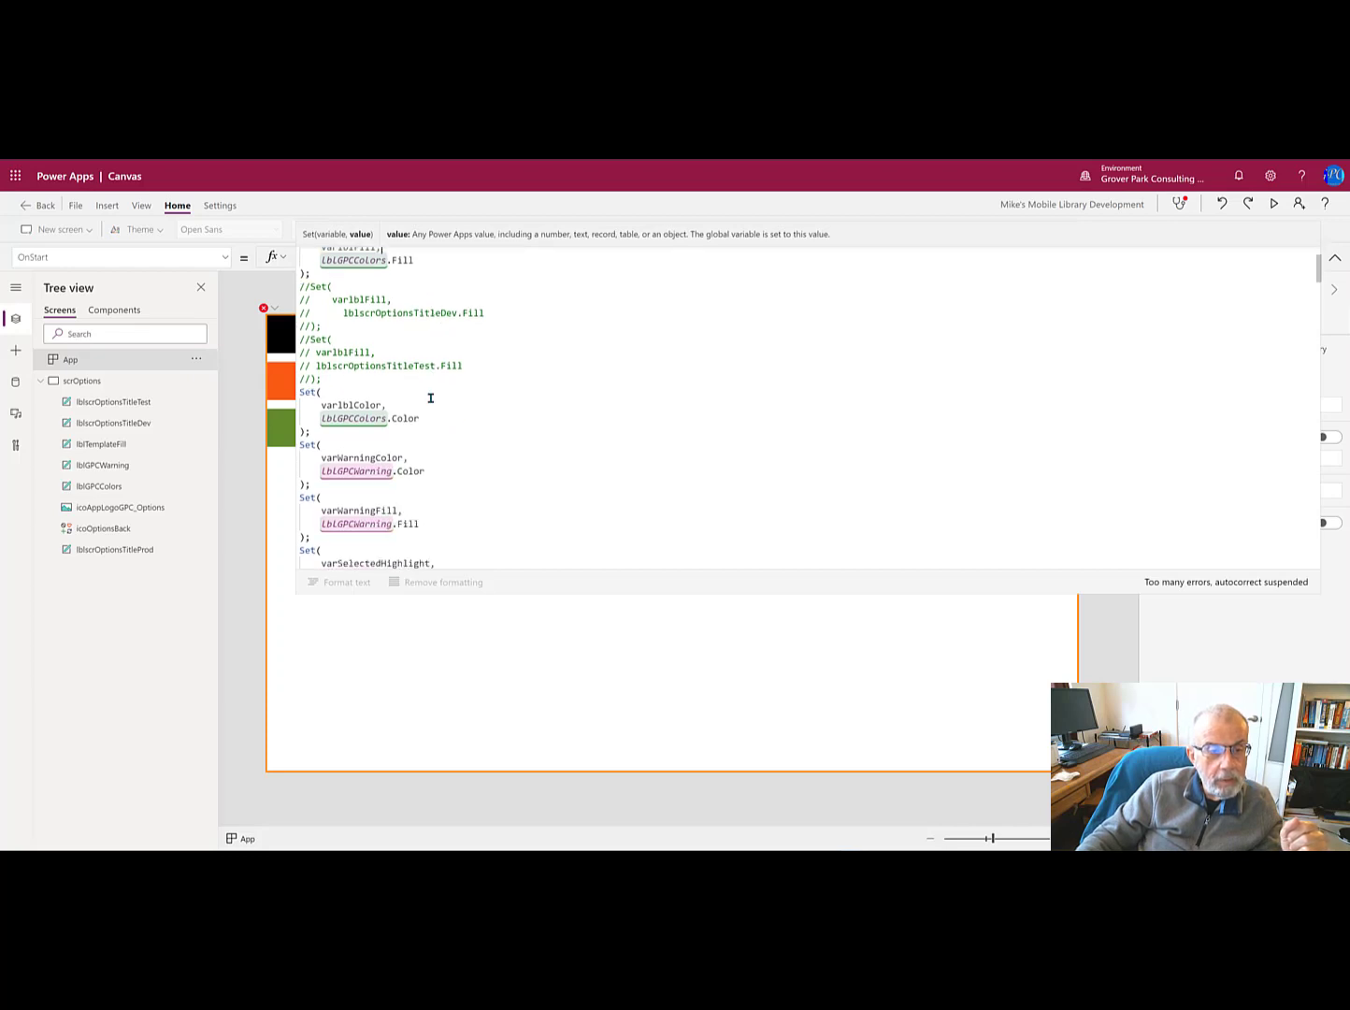
scroll(down, 3)
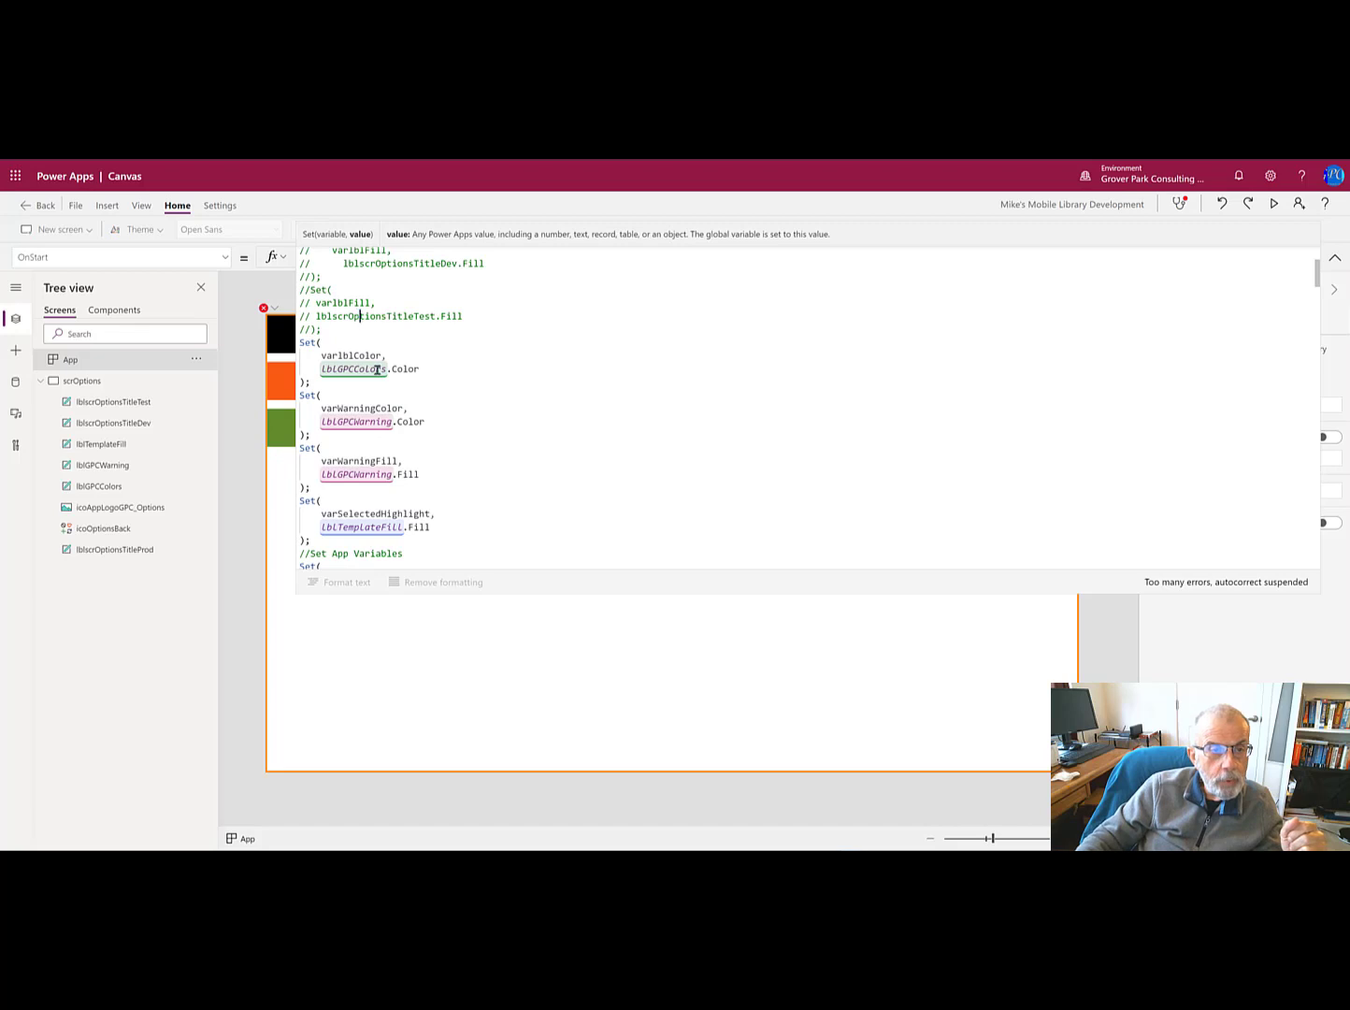
scroll(down, 3)
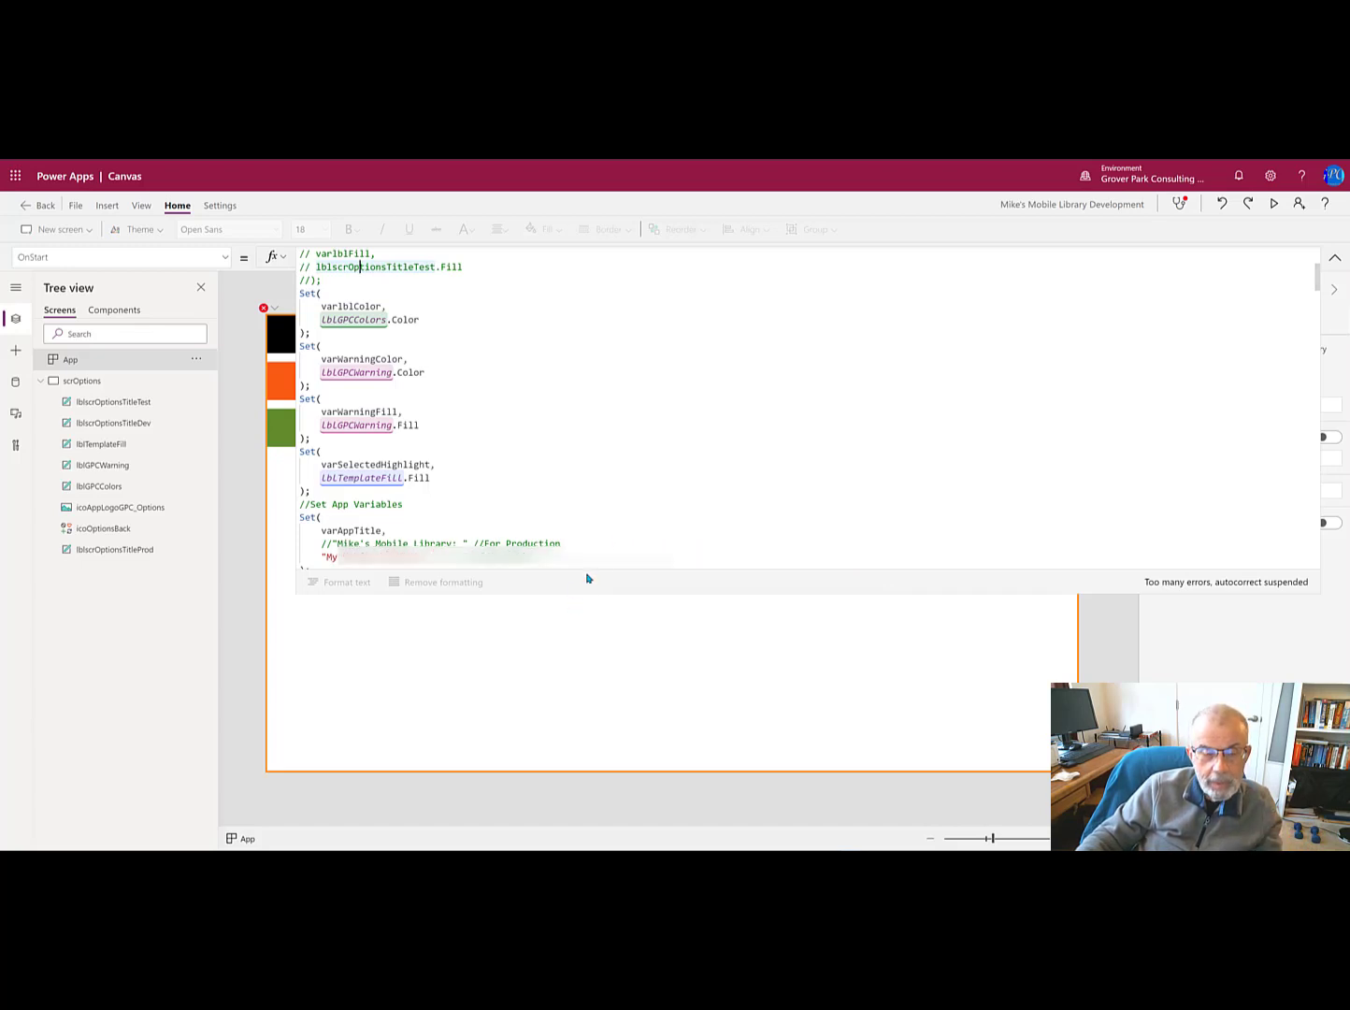
scroll(down, 3)
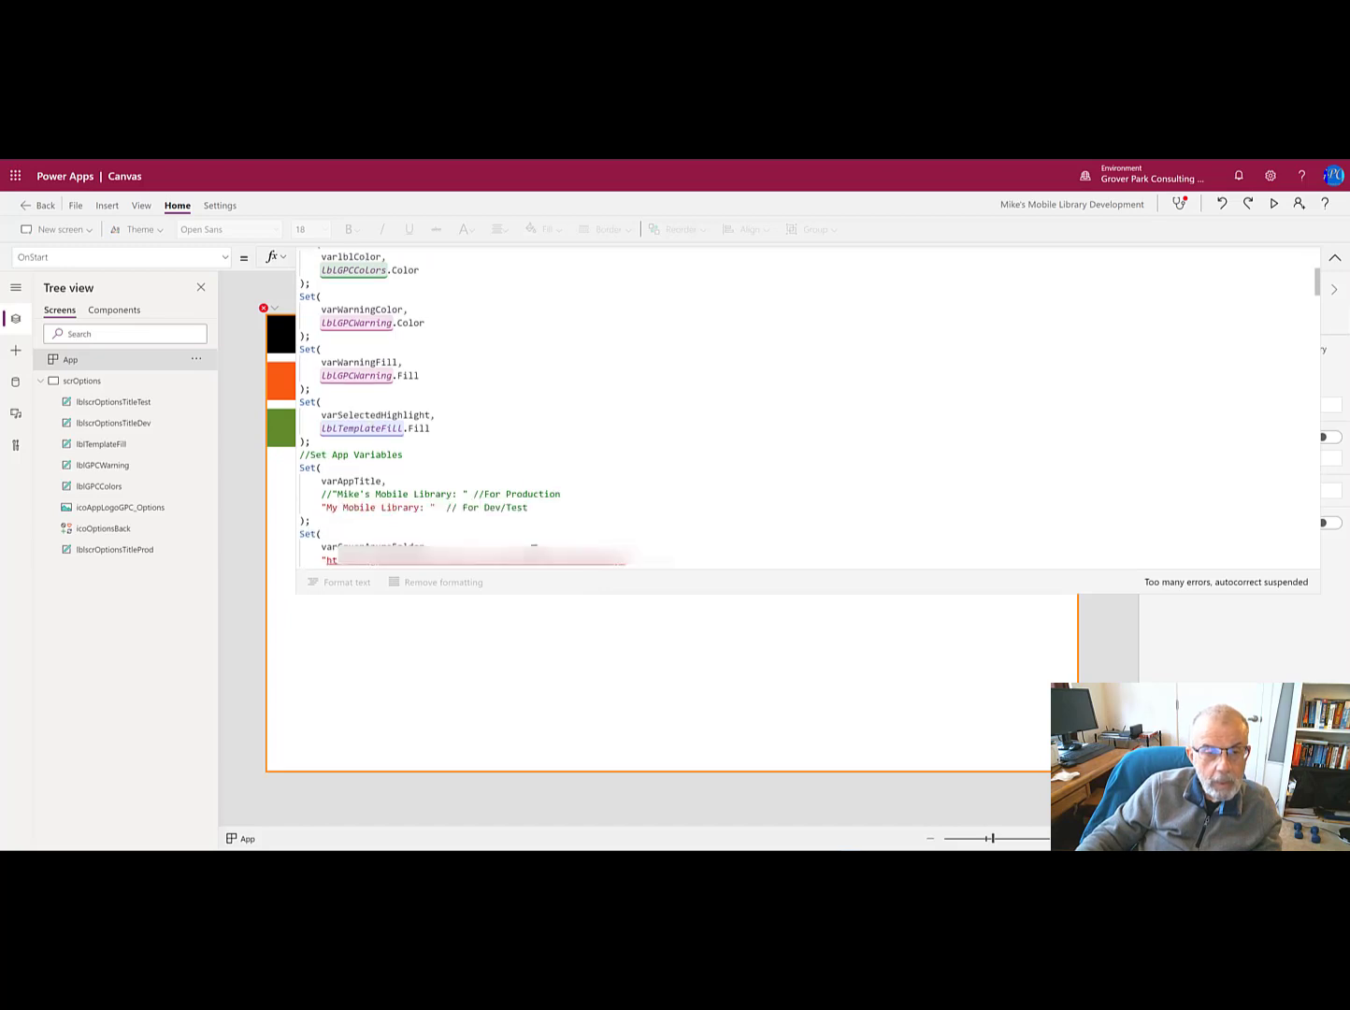
scroll(up, 3)
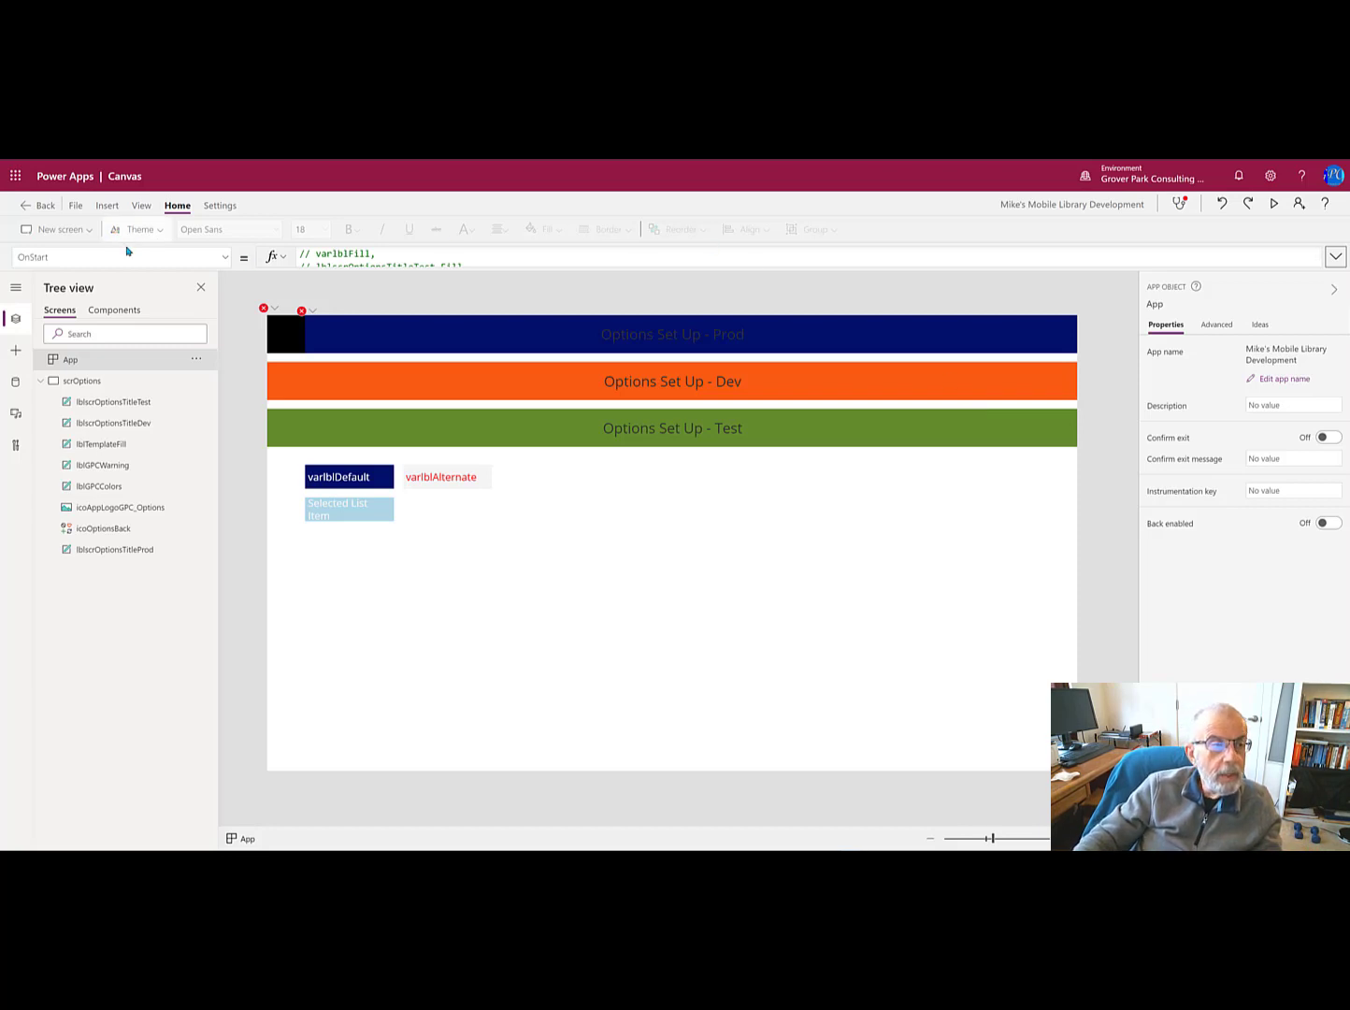
Step: Open the File menu's Save page for Mike's Mobile Library Development
click(75, 205)
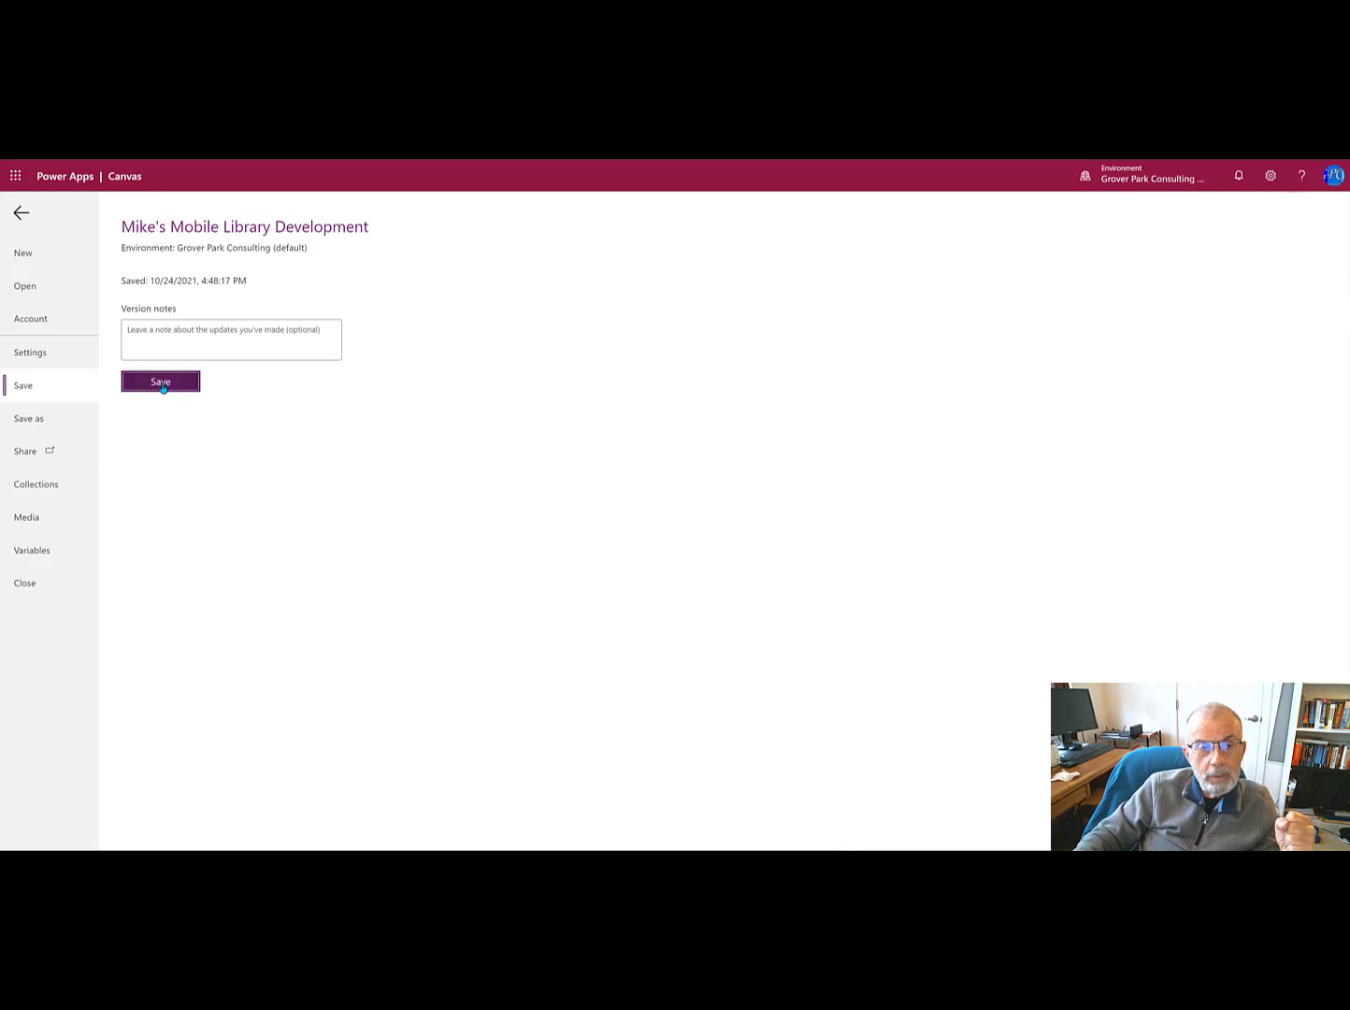
Step: Save Mike's Mobile Library Development so all changes are recorded
click(160, 381)
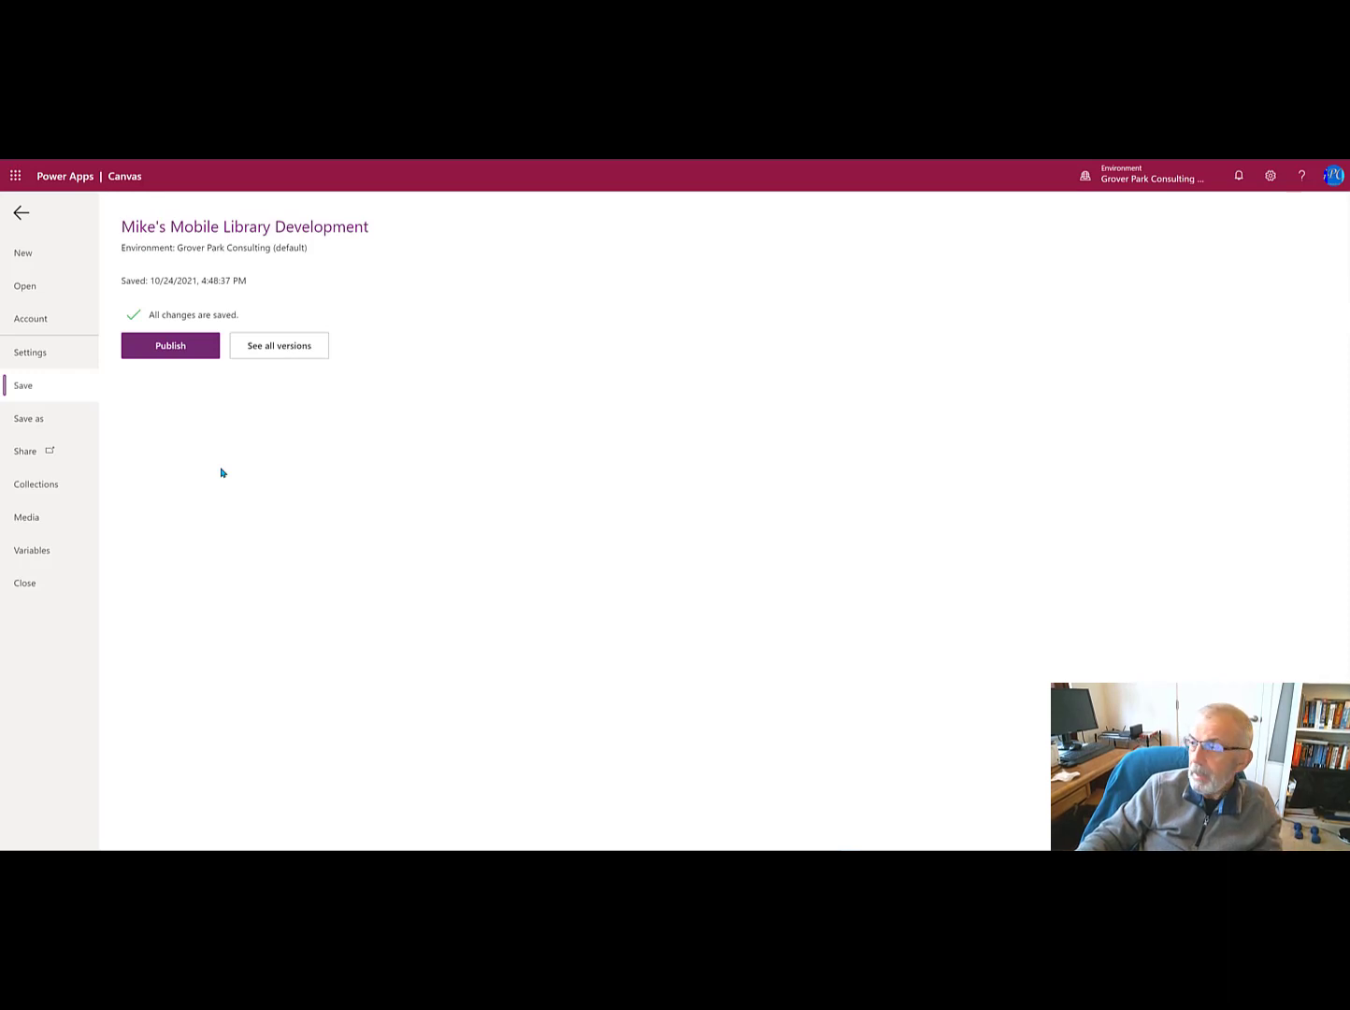
mouse_move(207, 477)
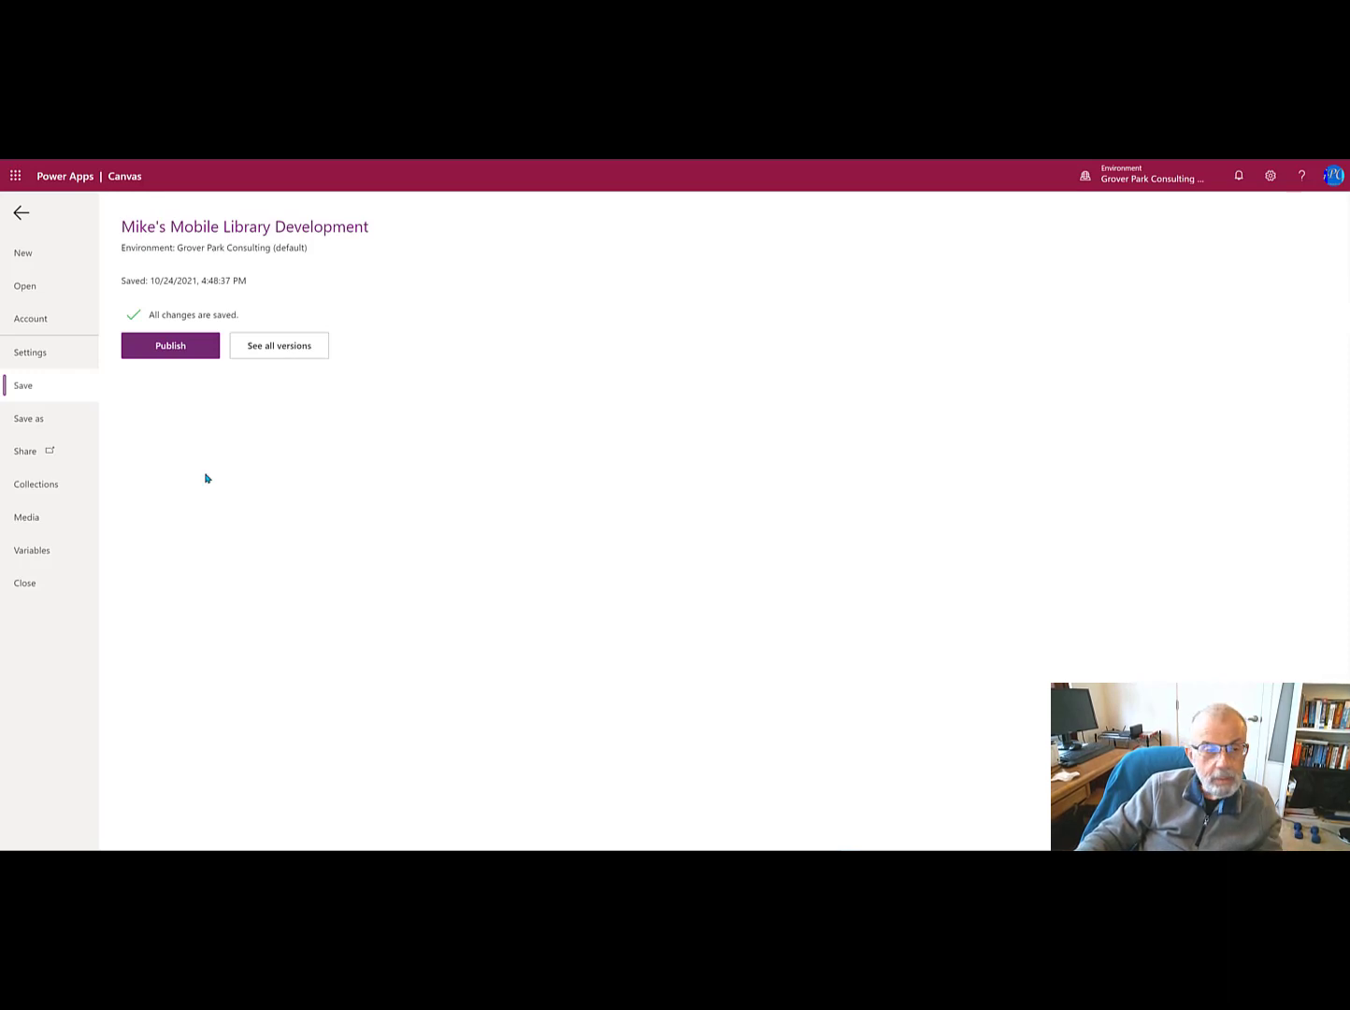
mouse_move(382, 440)
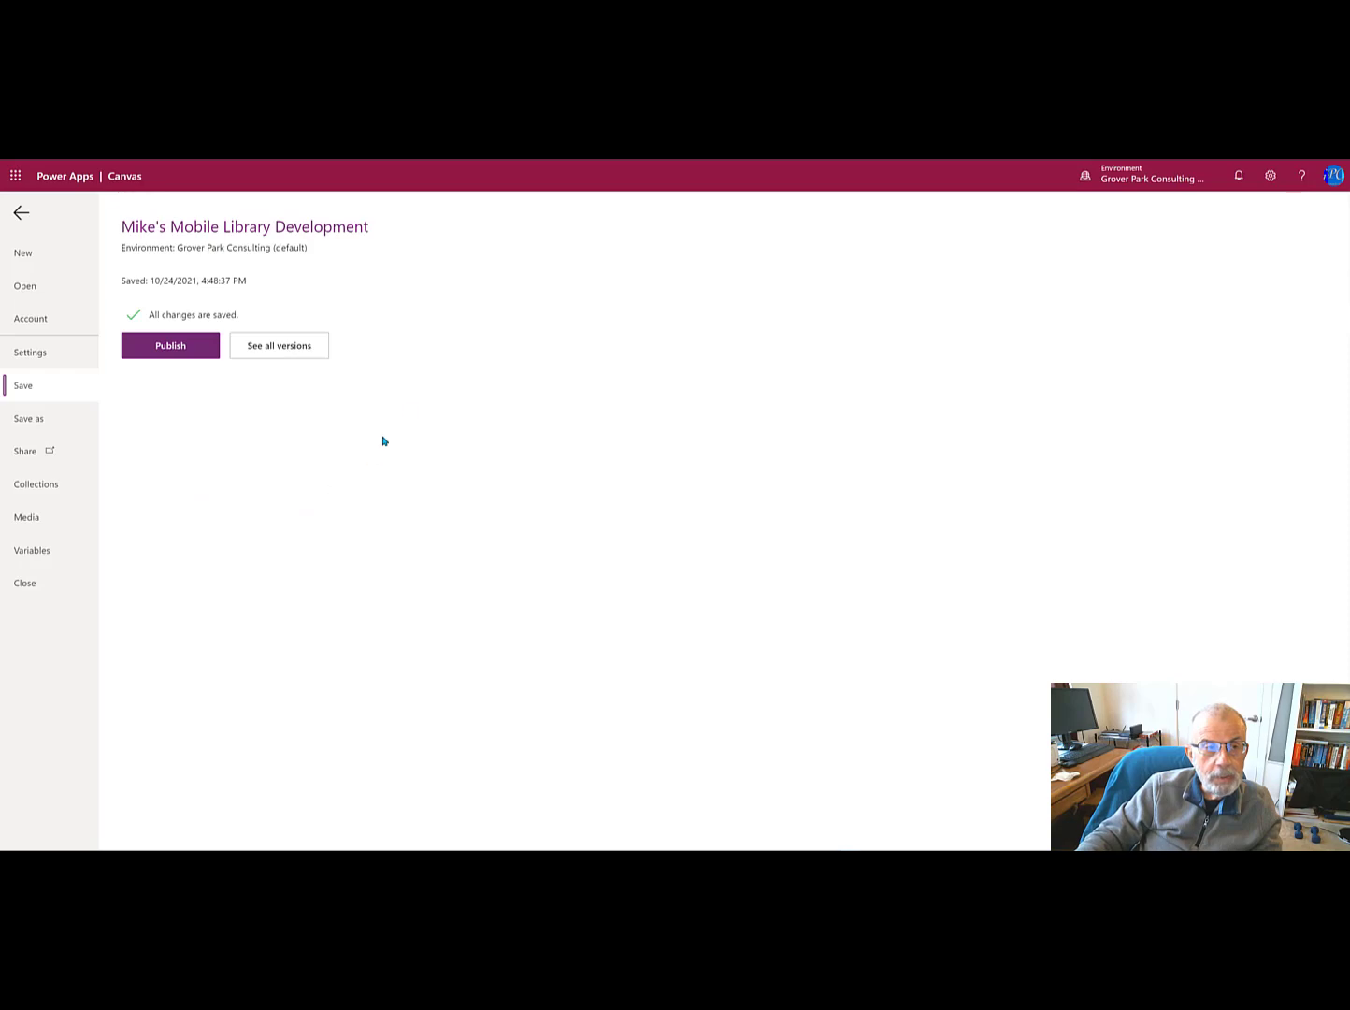
mouse_move(1112, 613)
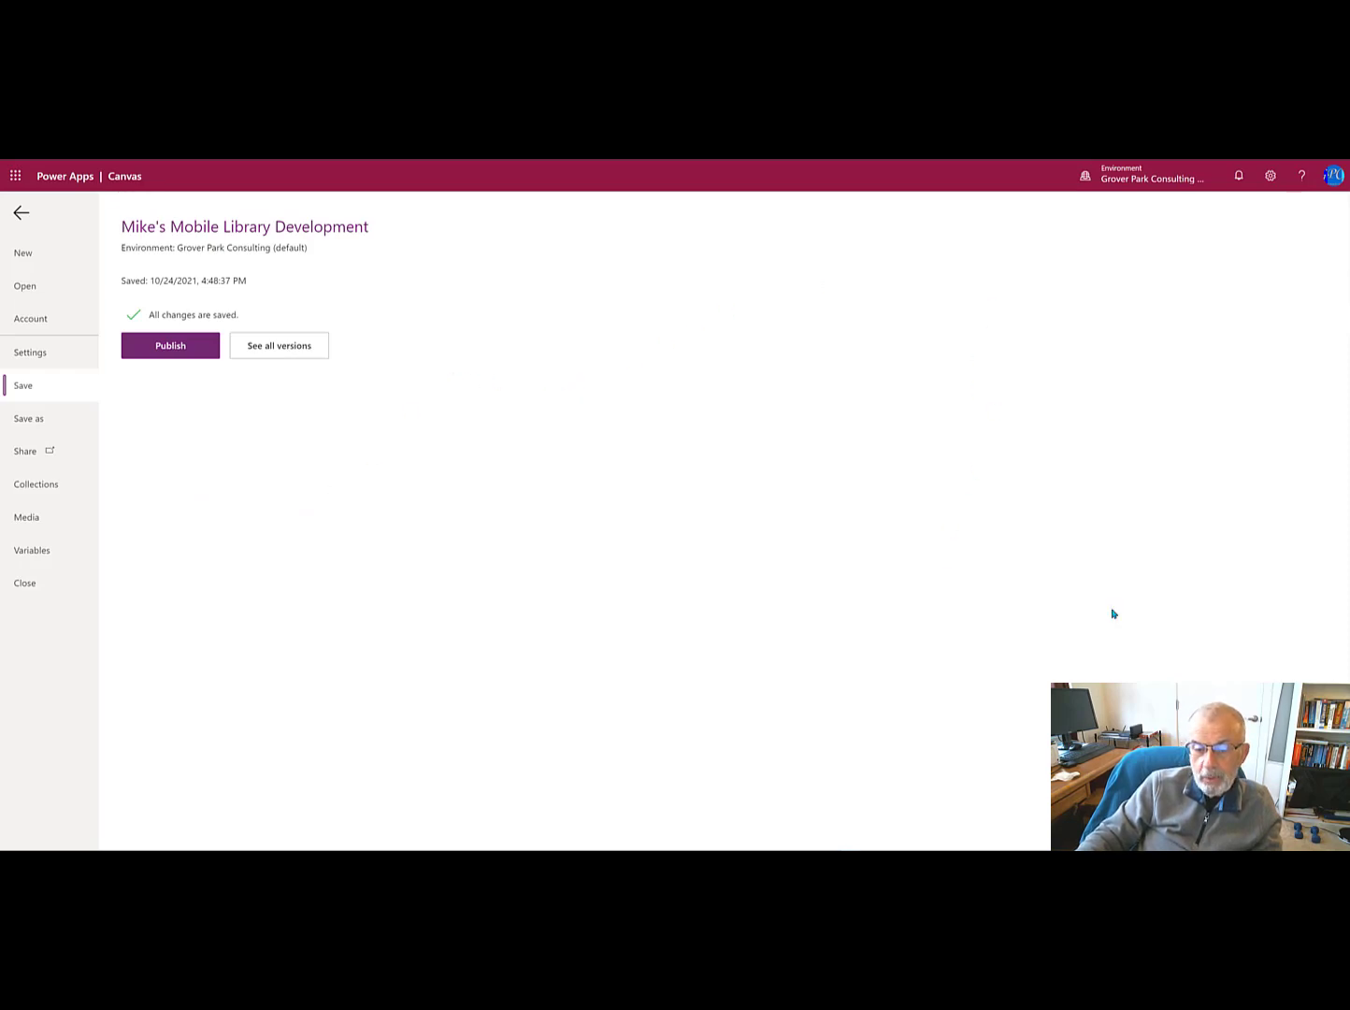